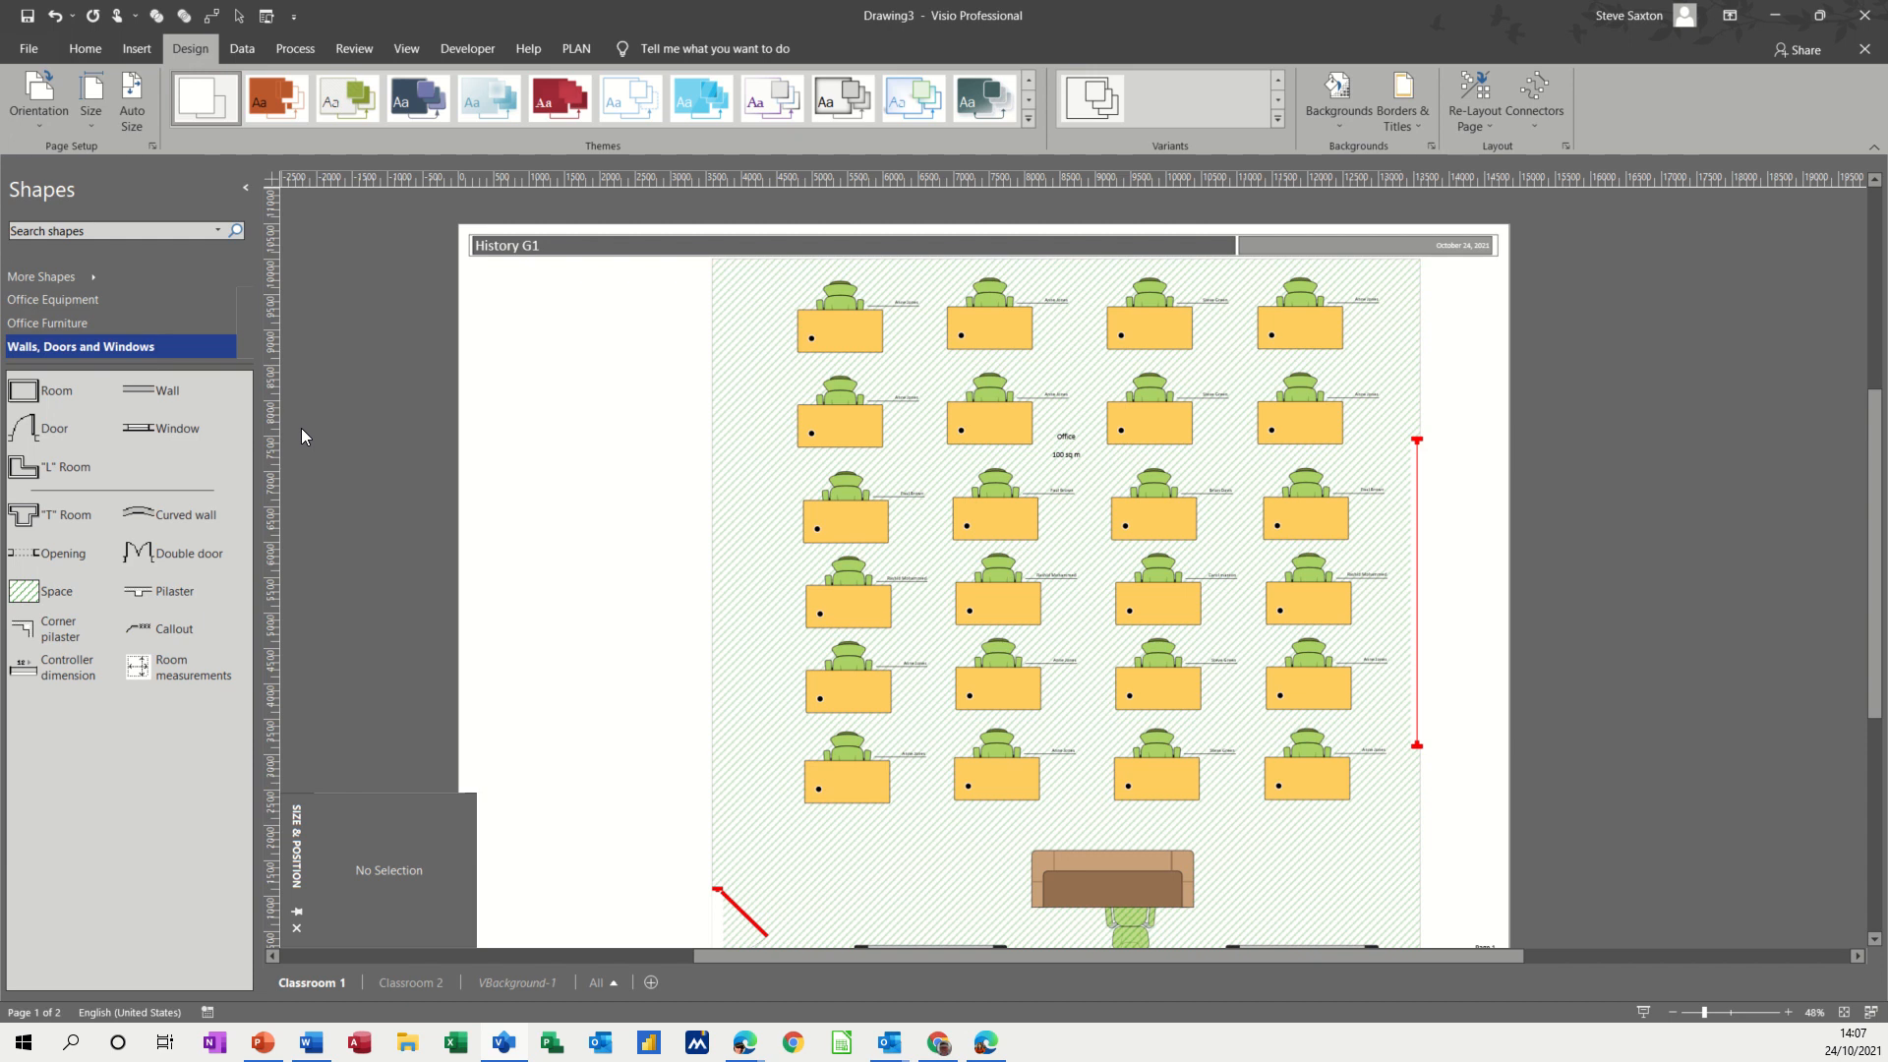
mouse_move(1280, 527)
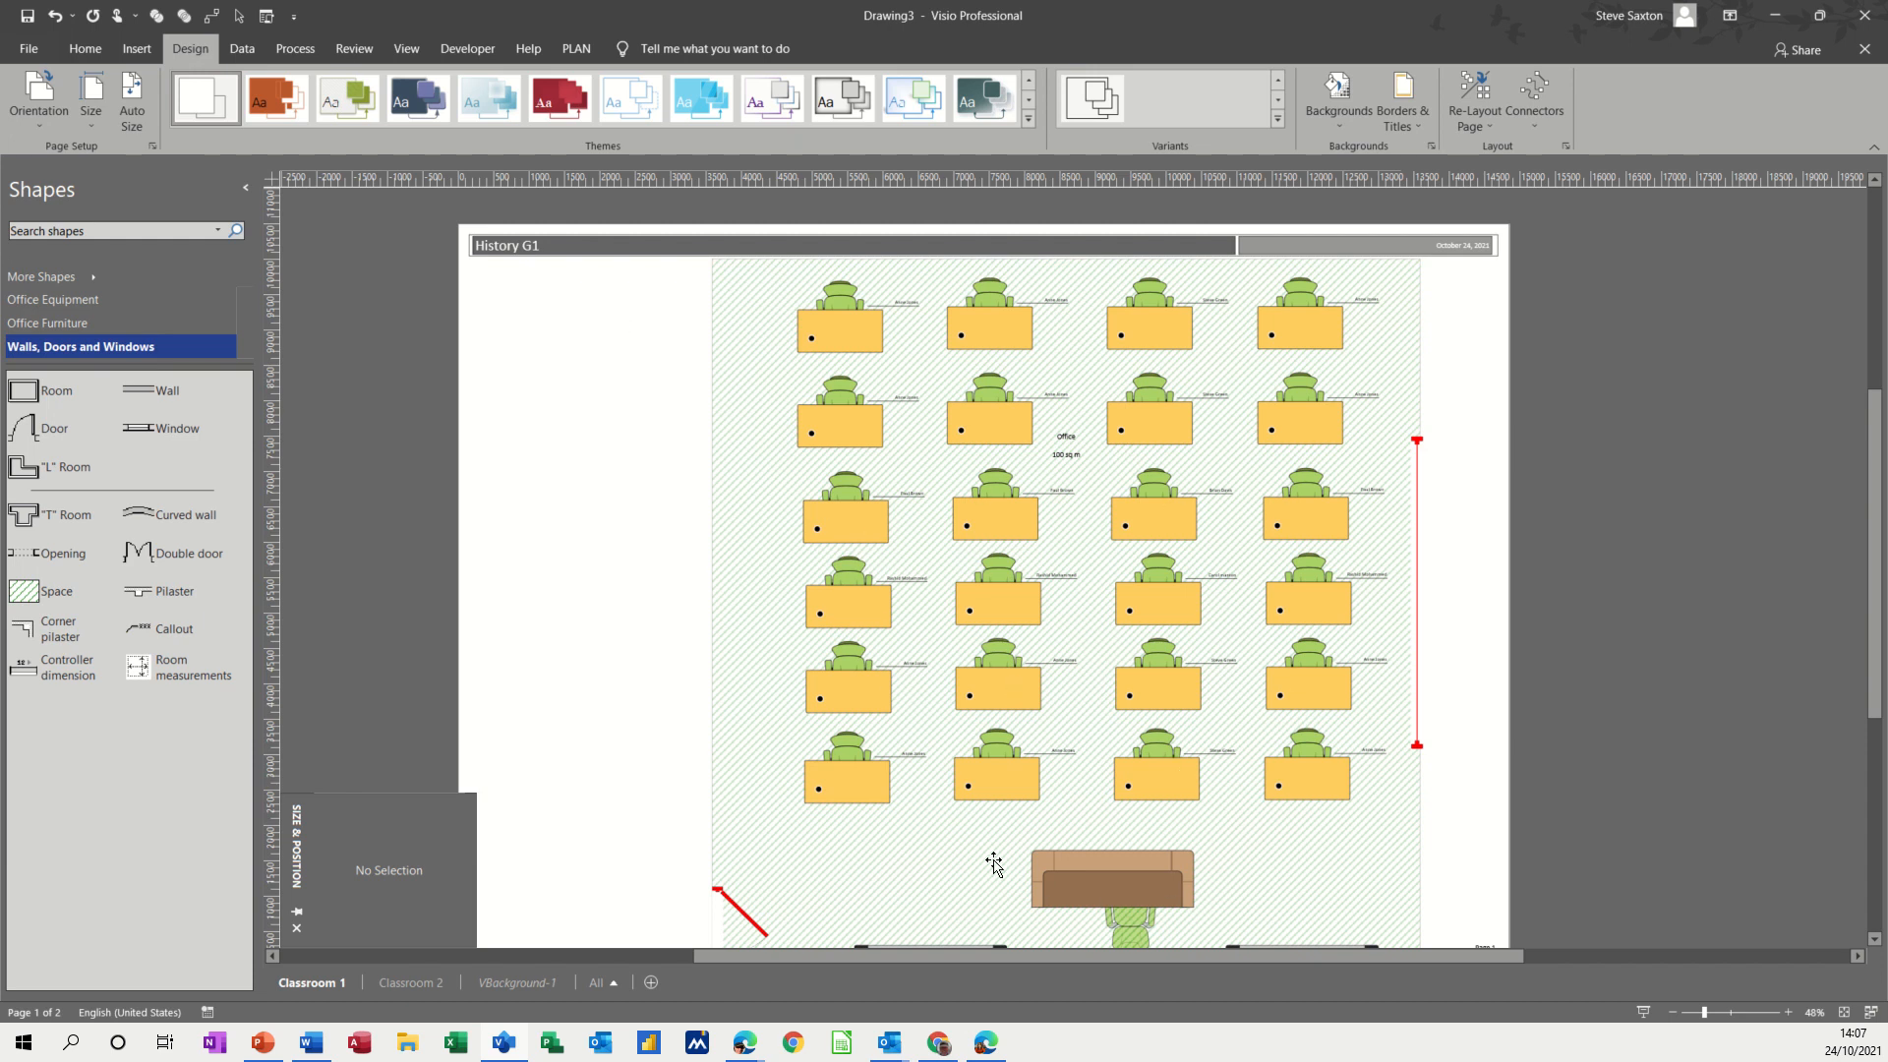
mouse_move(806, 307)
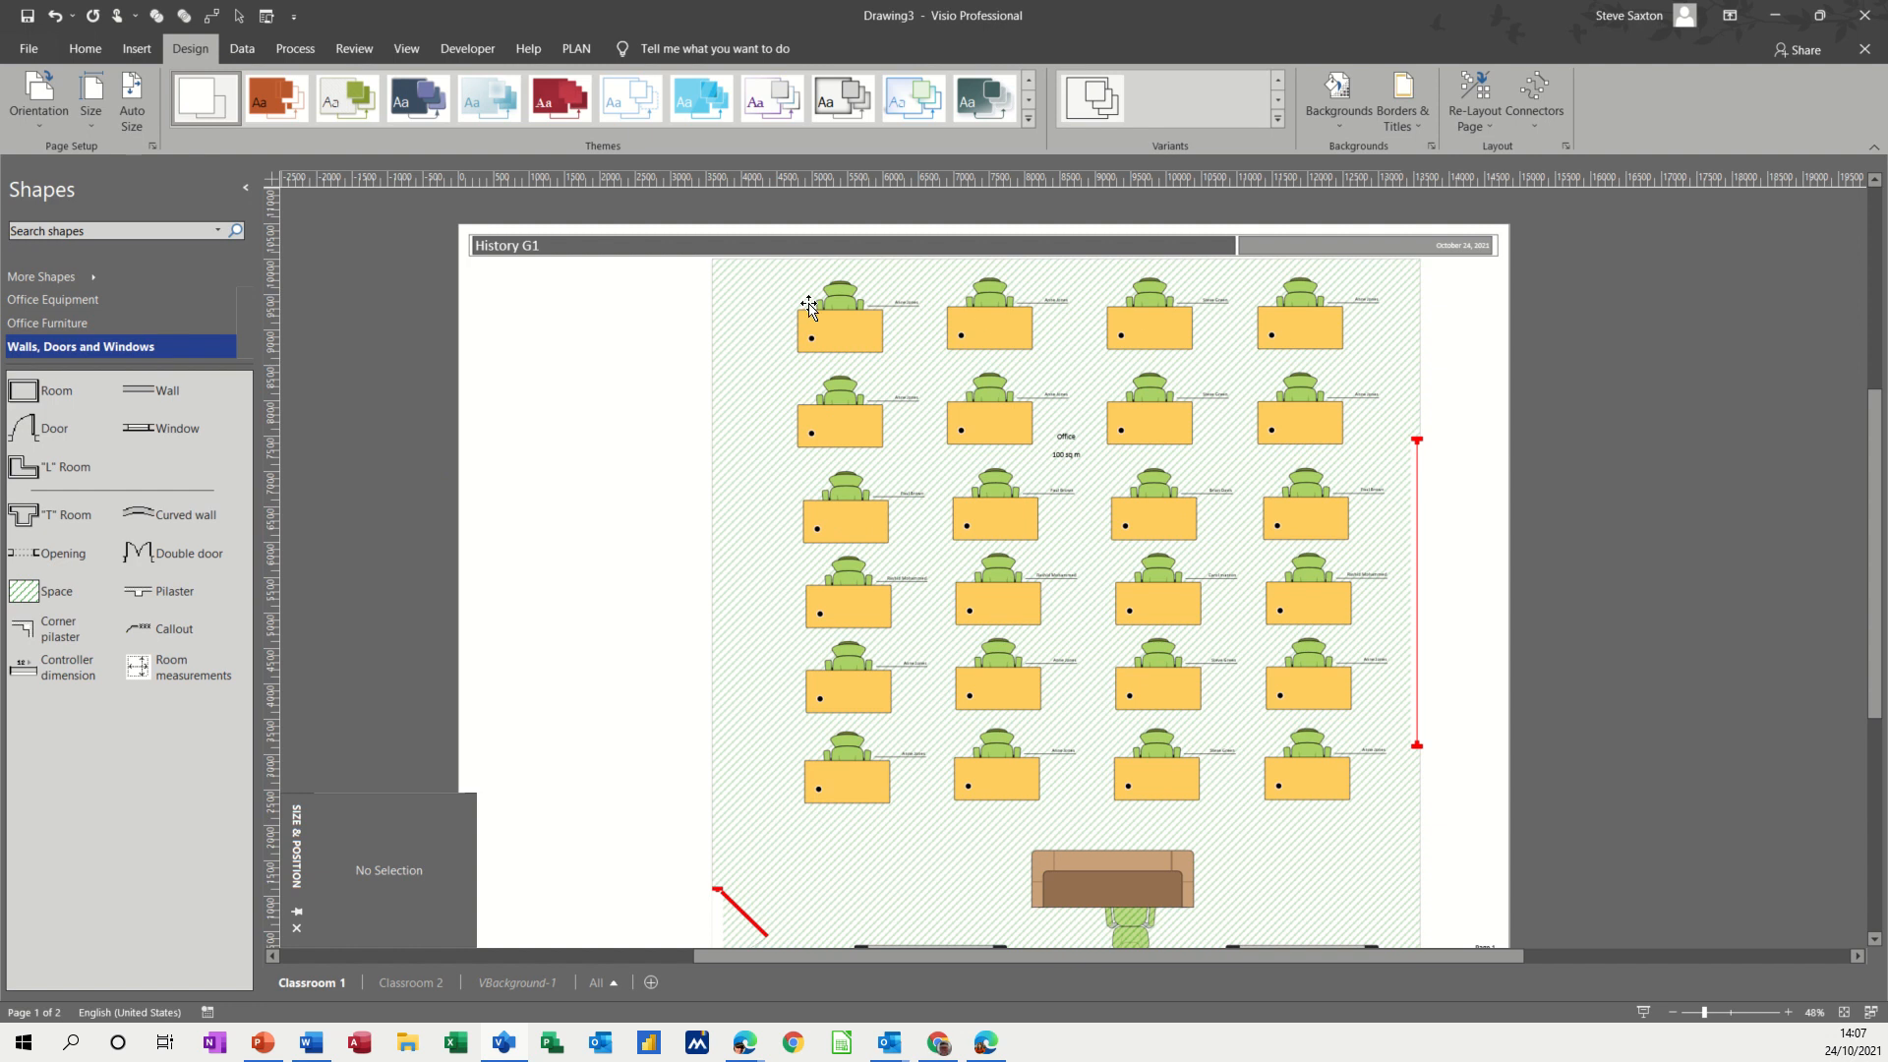
mouse_move(836, 299)
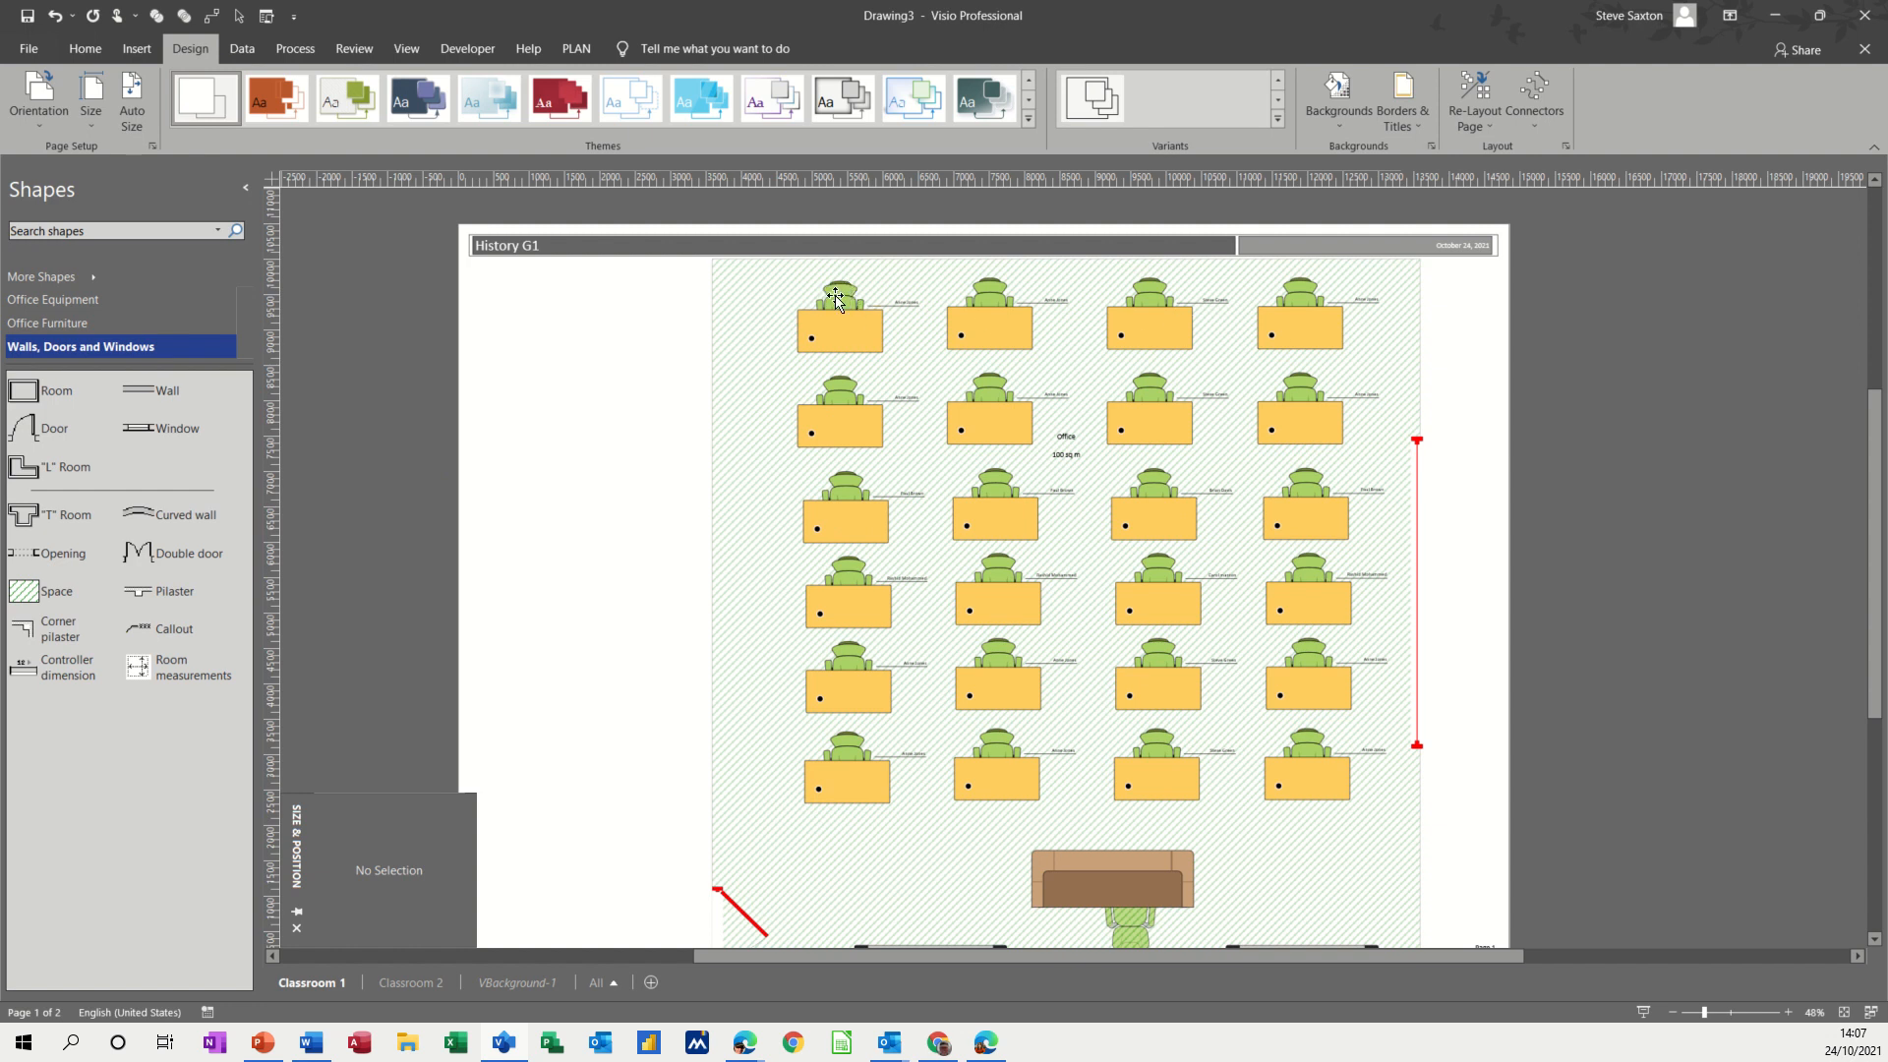
- Select the front-left desk with its chair and zoom in to read the chair name labels
left_click(839, 323)
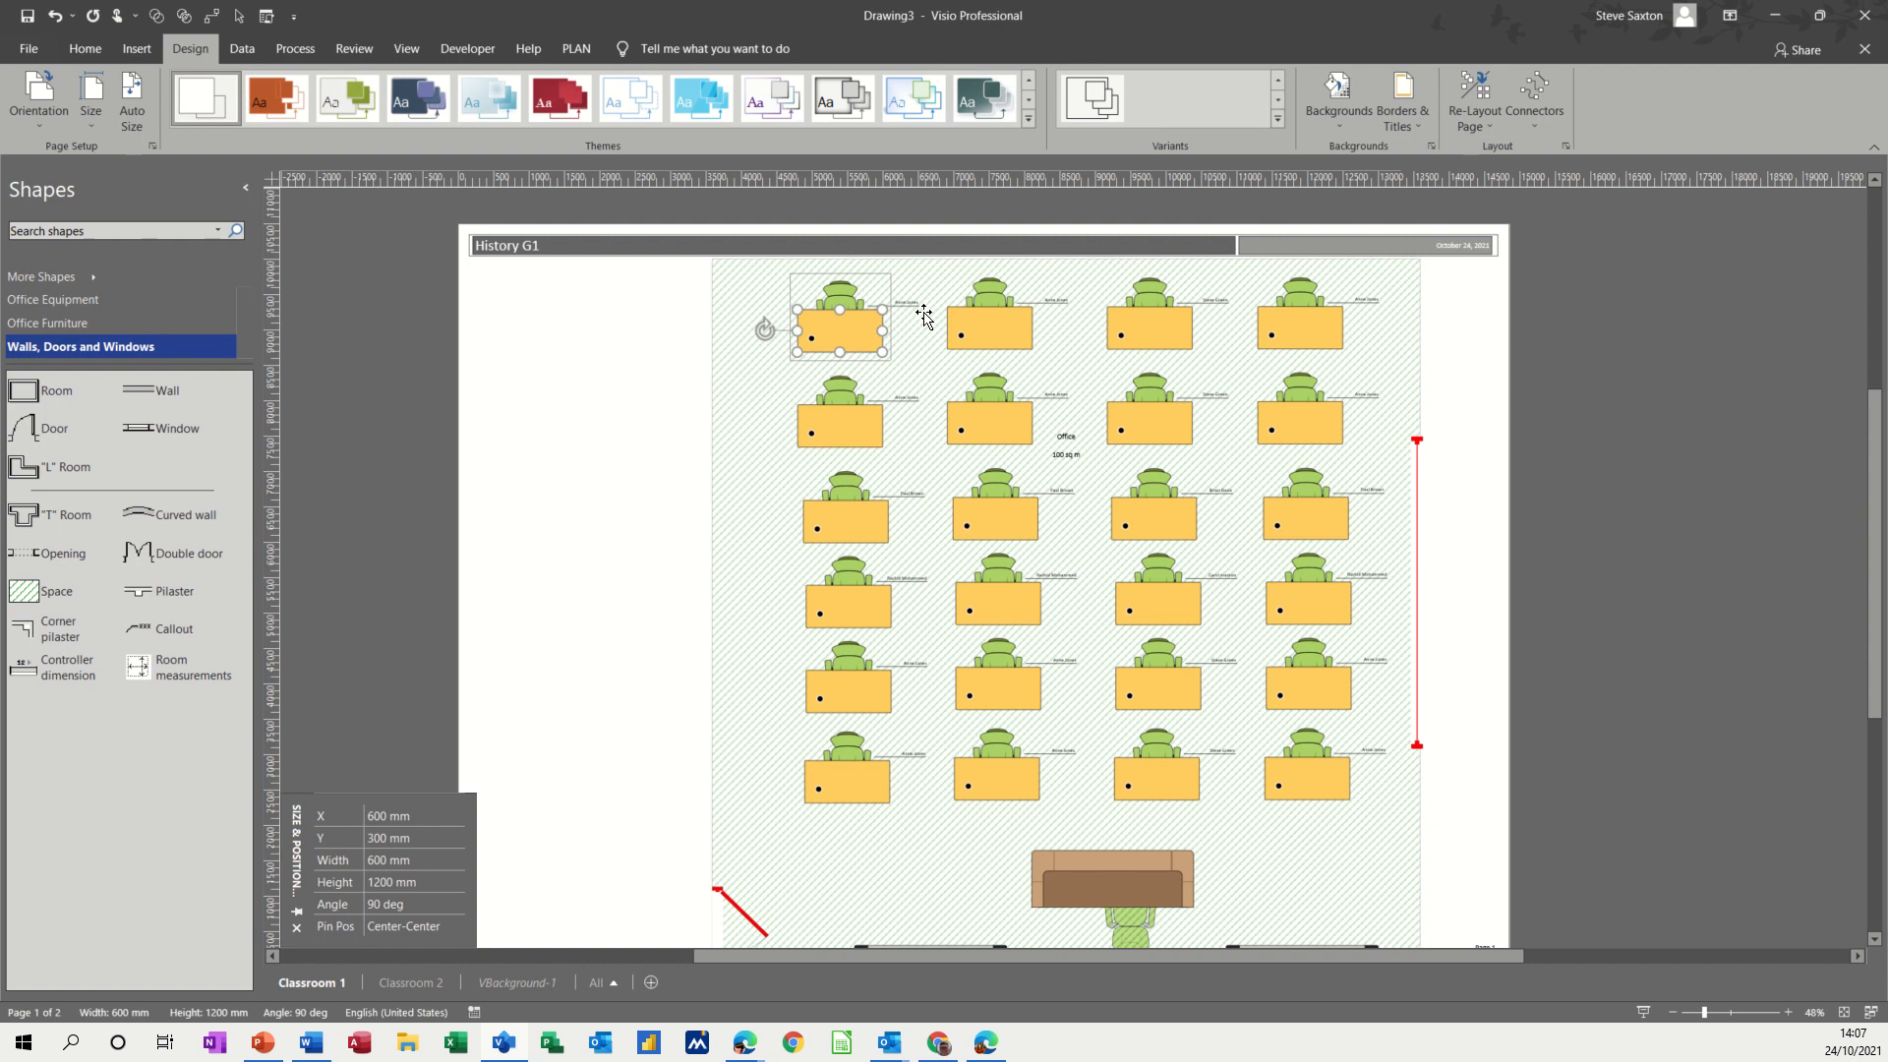
mouse_move(864, 301)
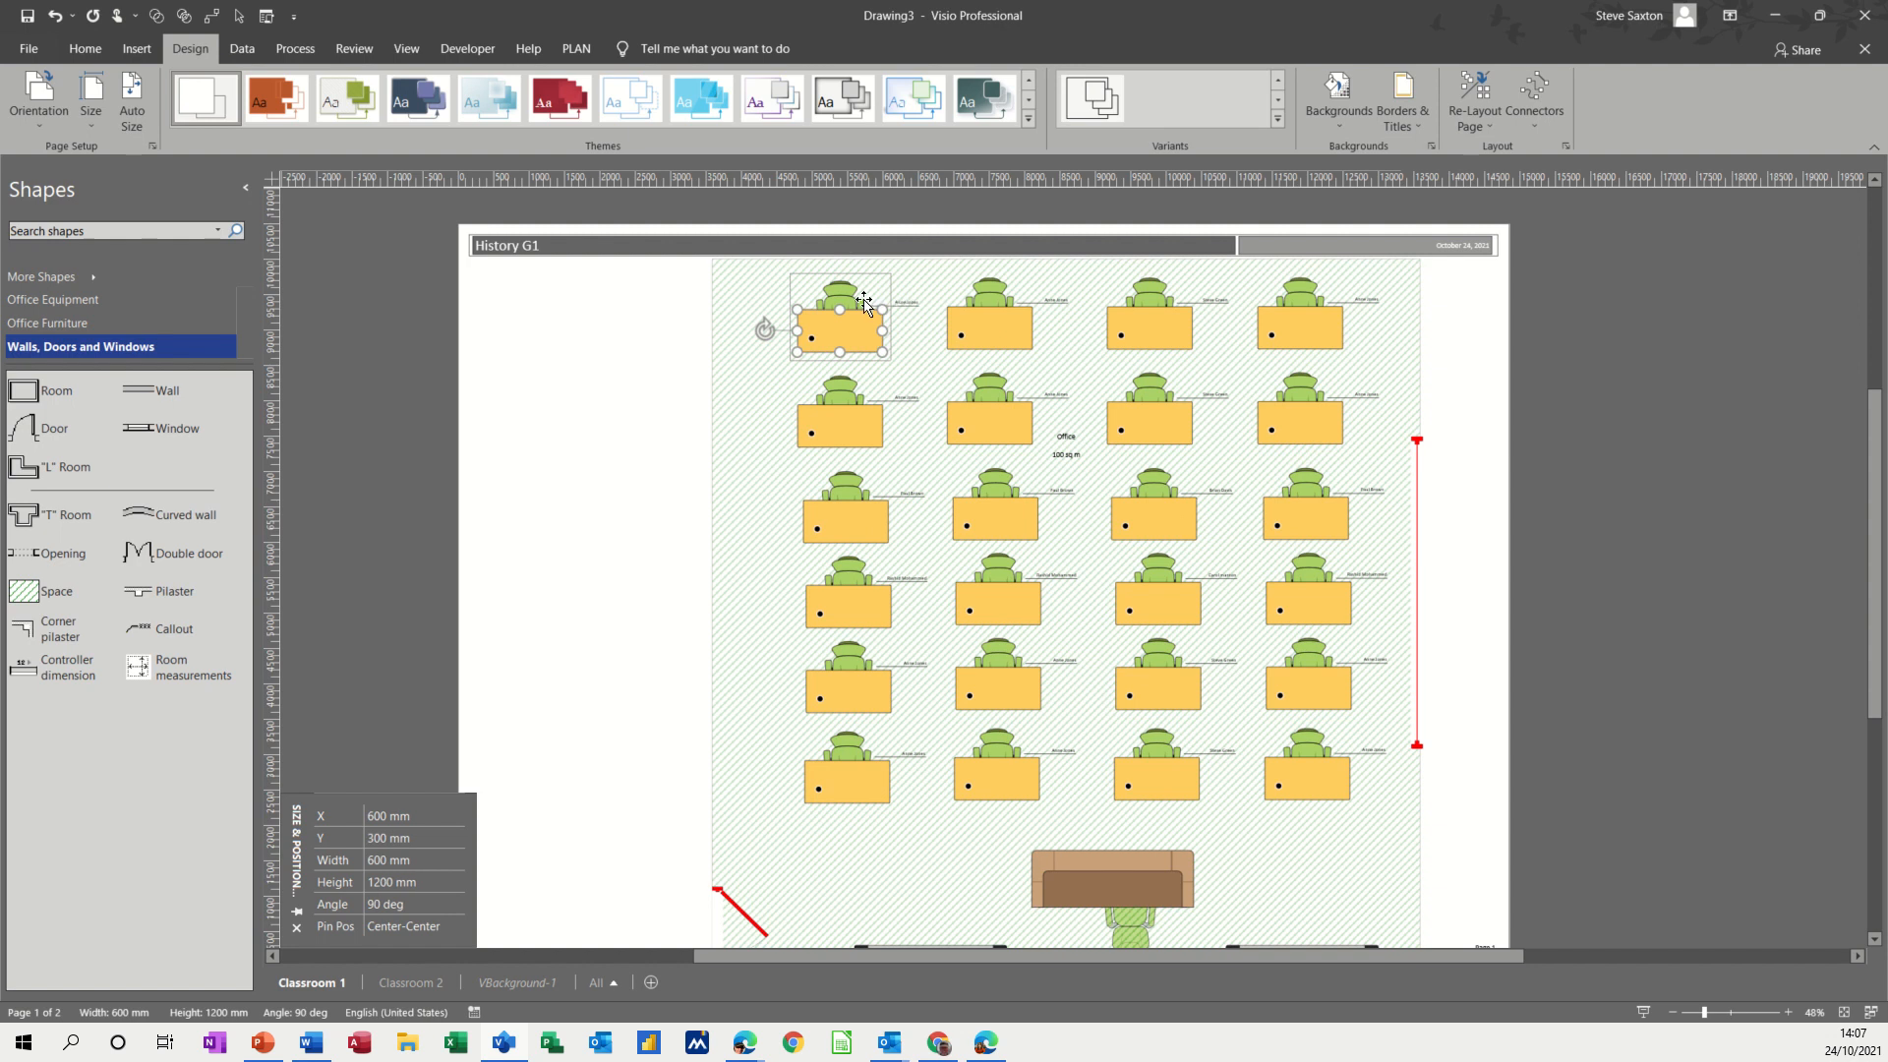
mouse_move(1742, 999)
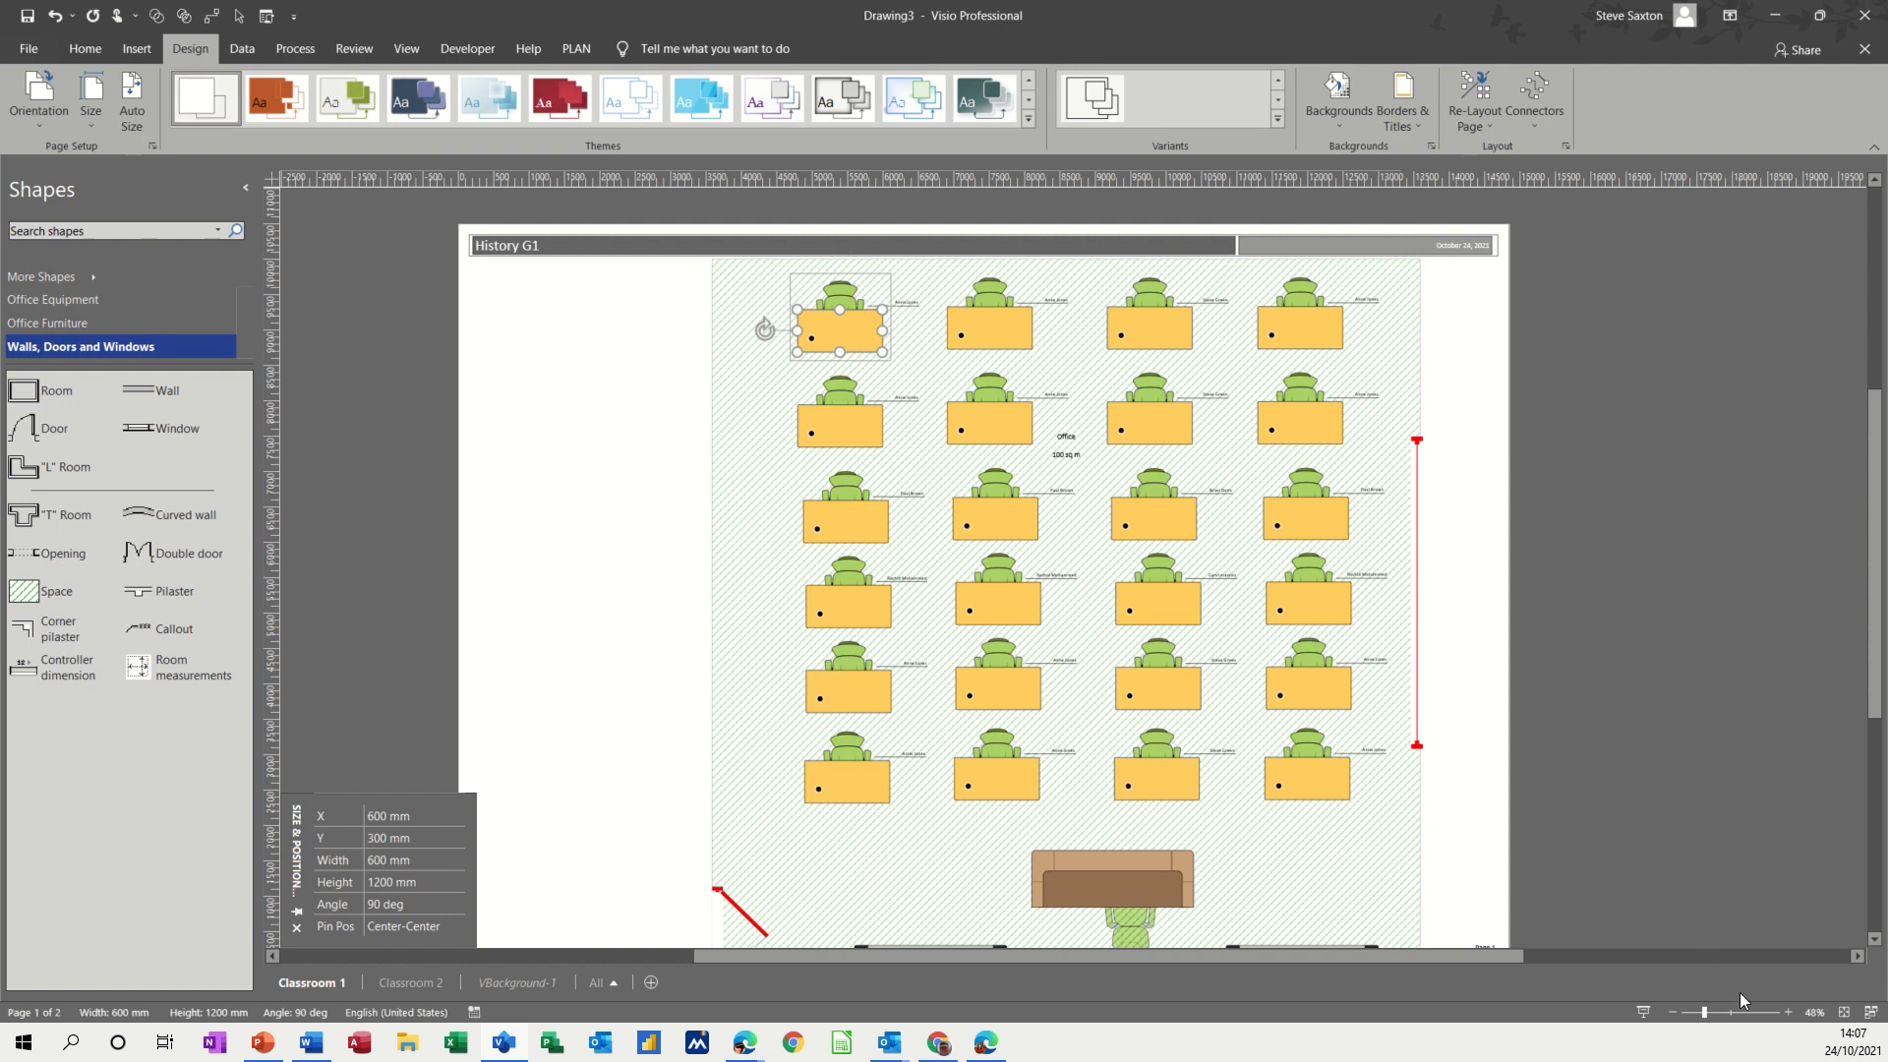
left_click(1789, 1011)
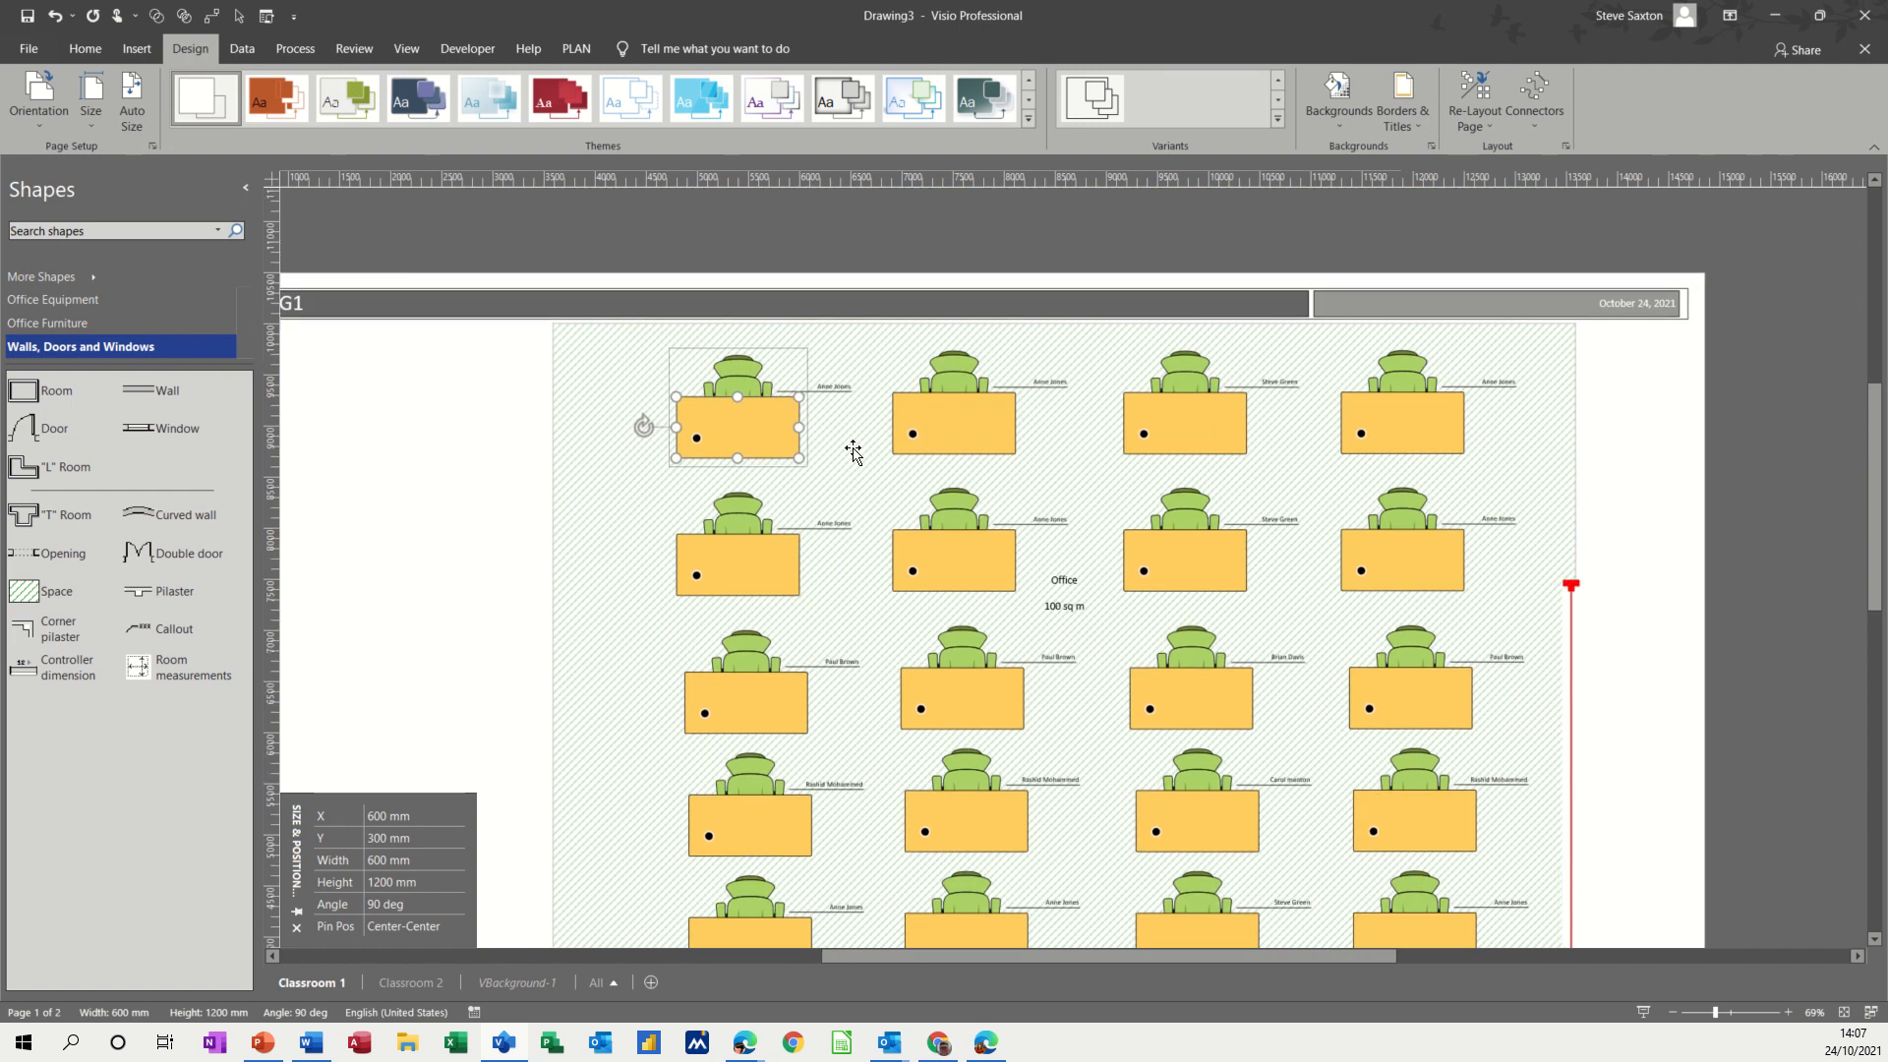
mouse_move(1094, 403)
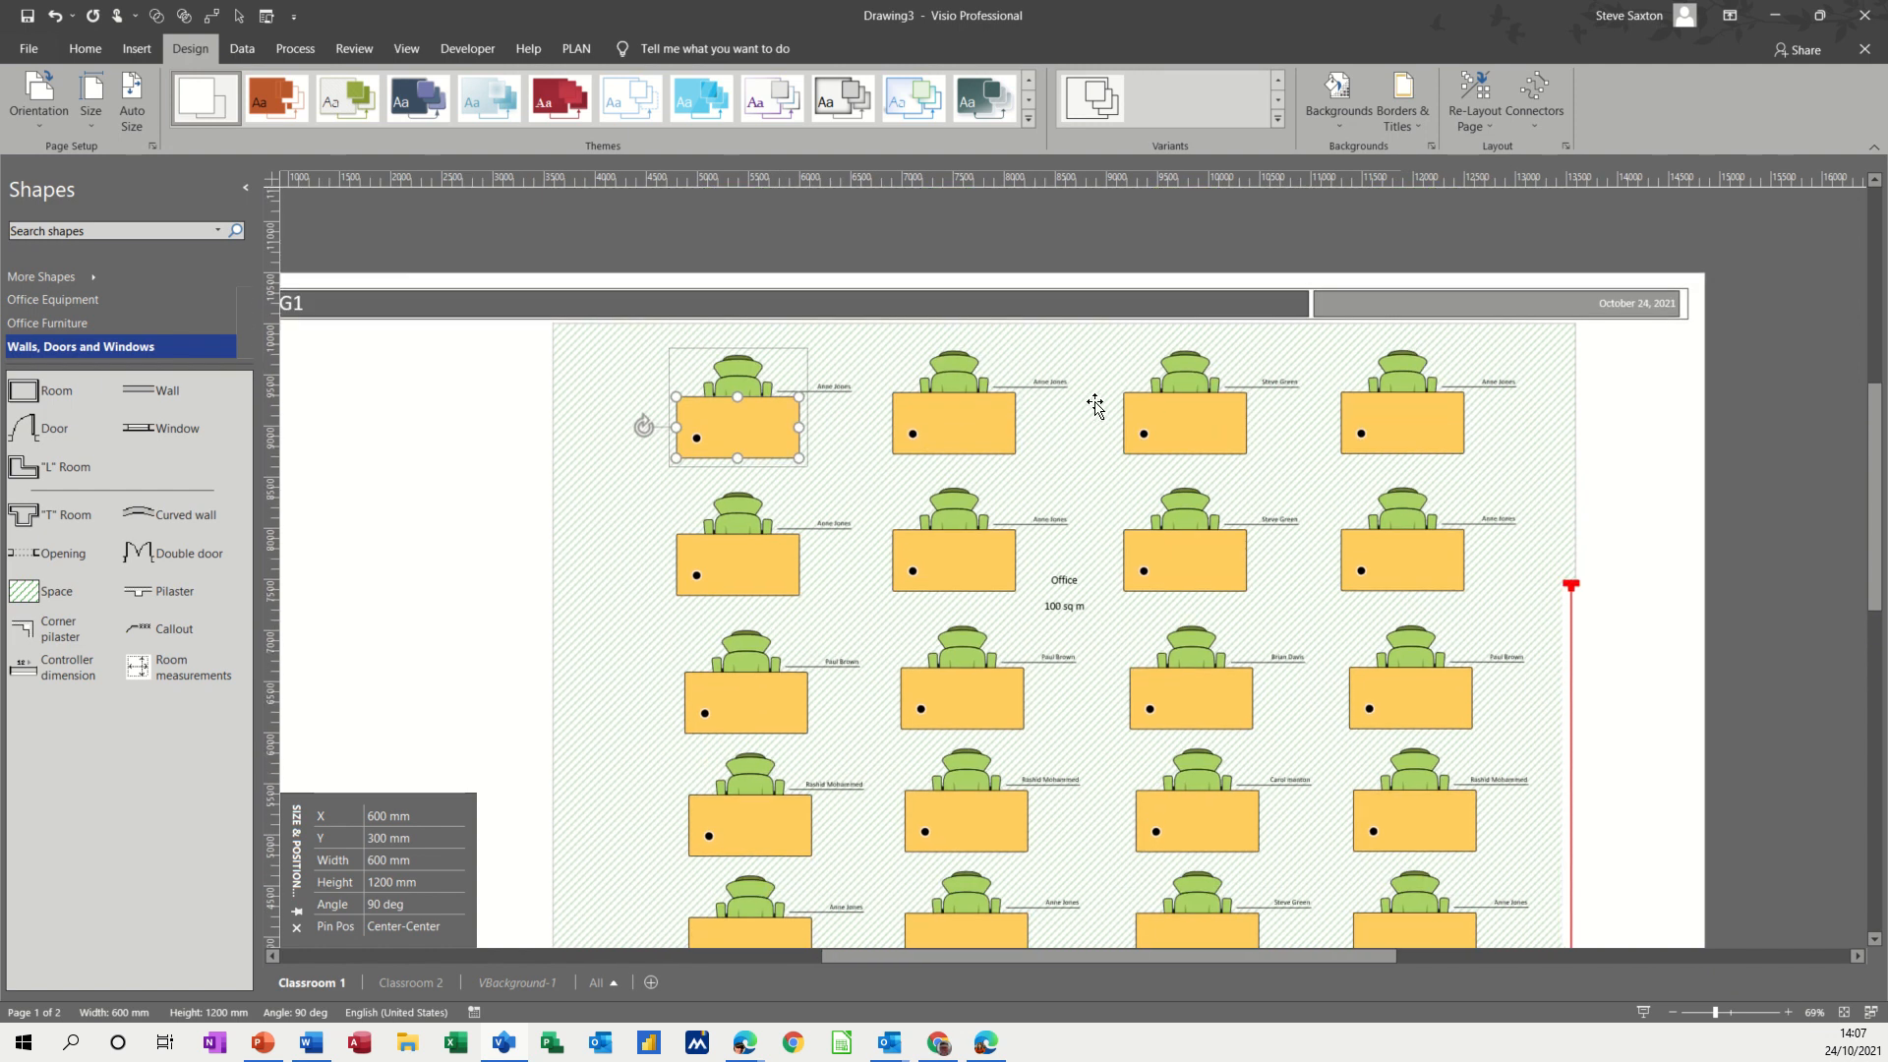
mouse_move(1241, 391)
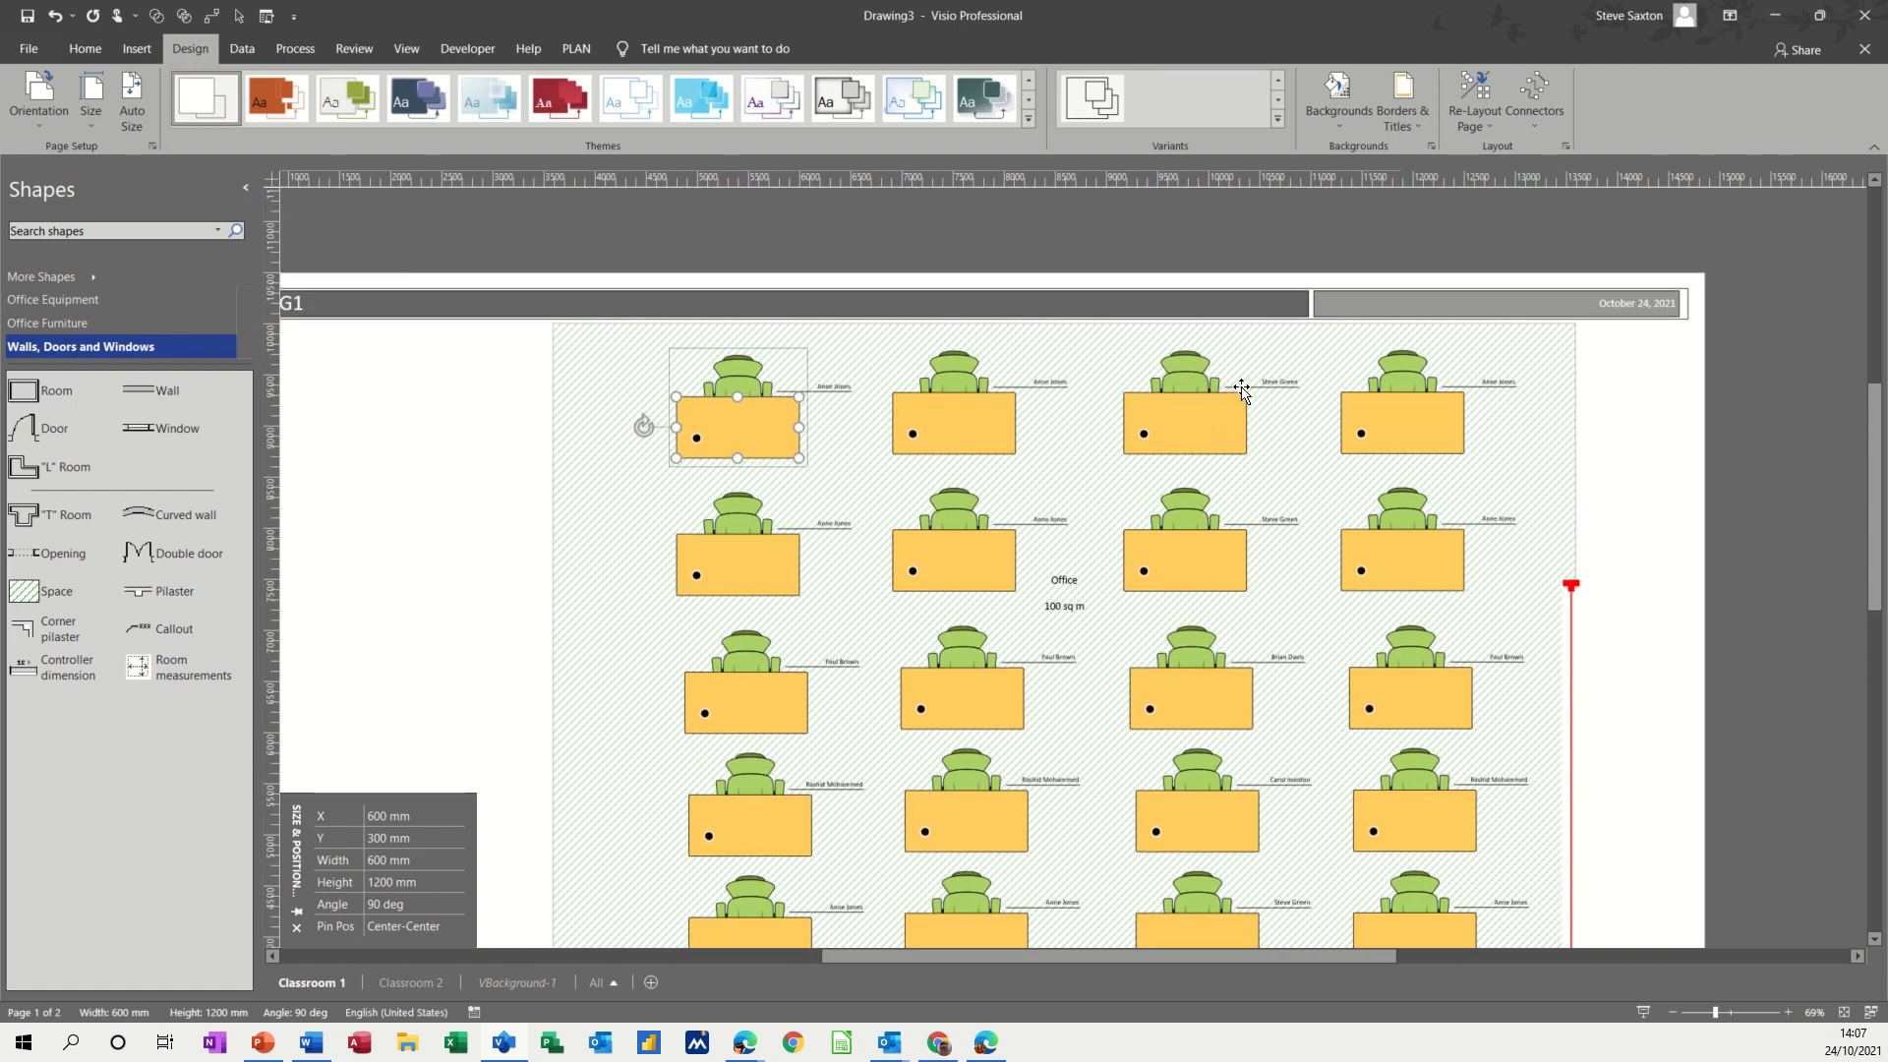
mouse_move(1270, 397)
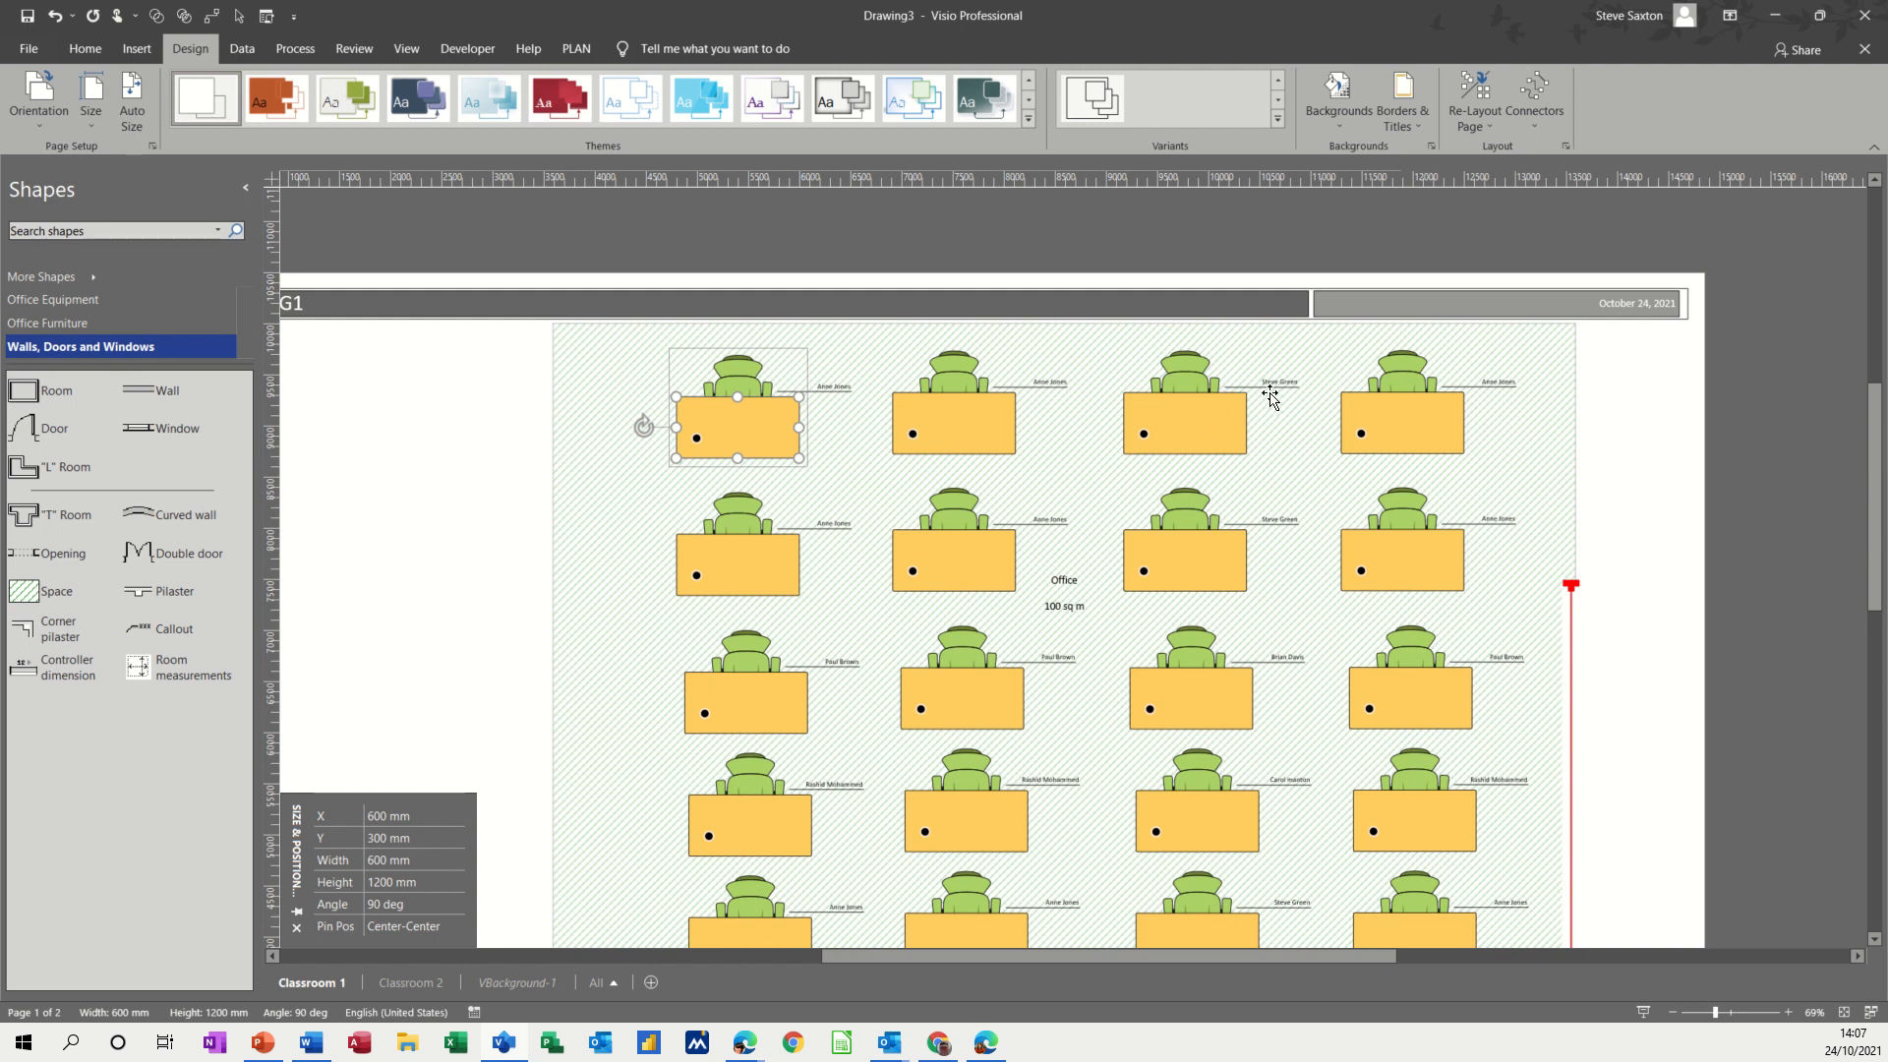
mouse_move(1209, 385)
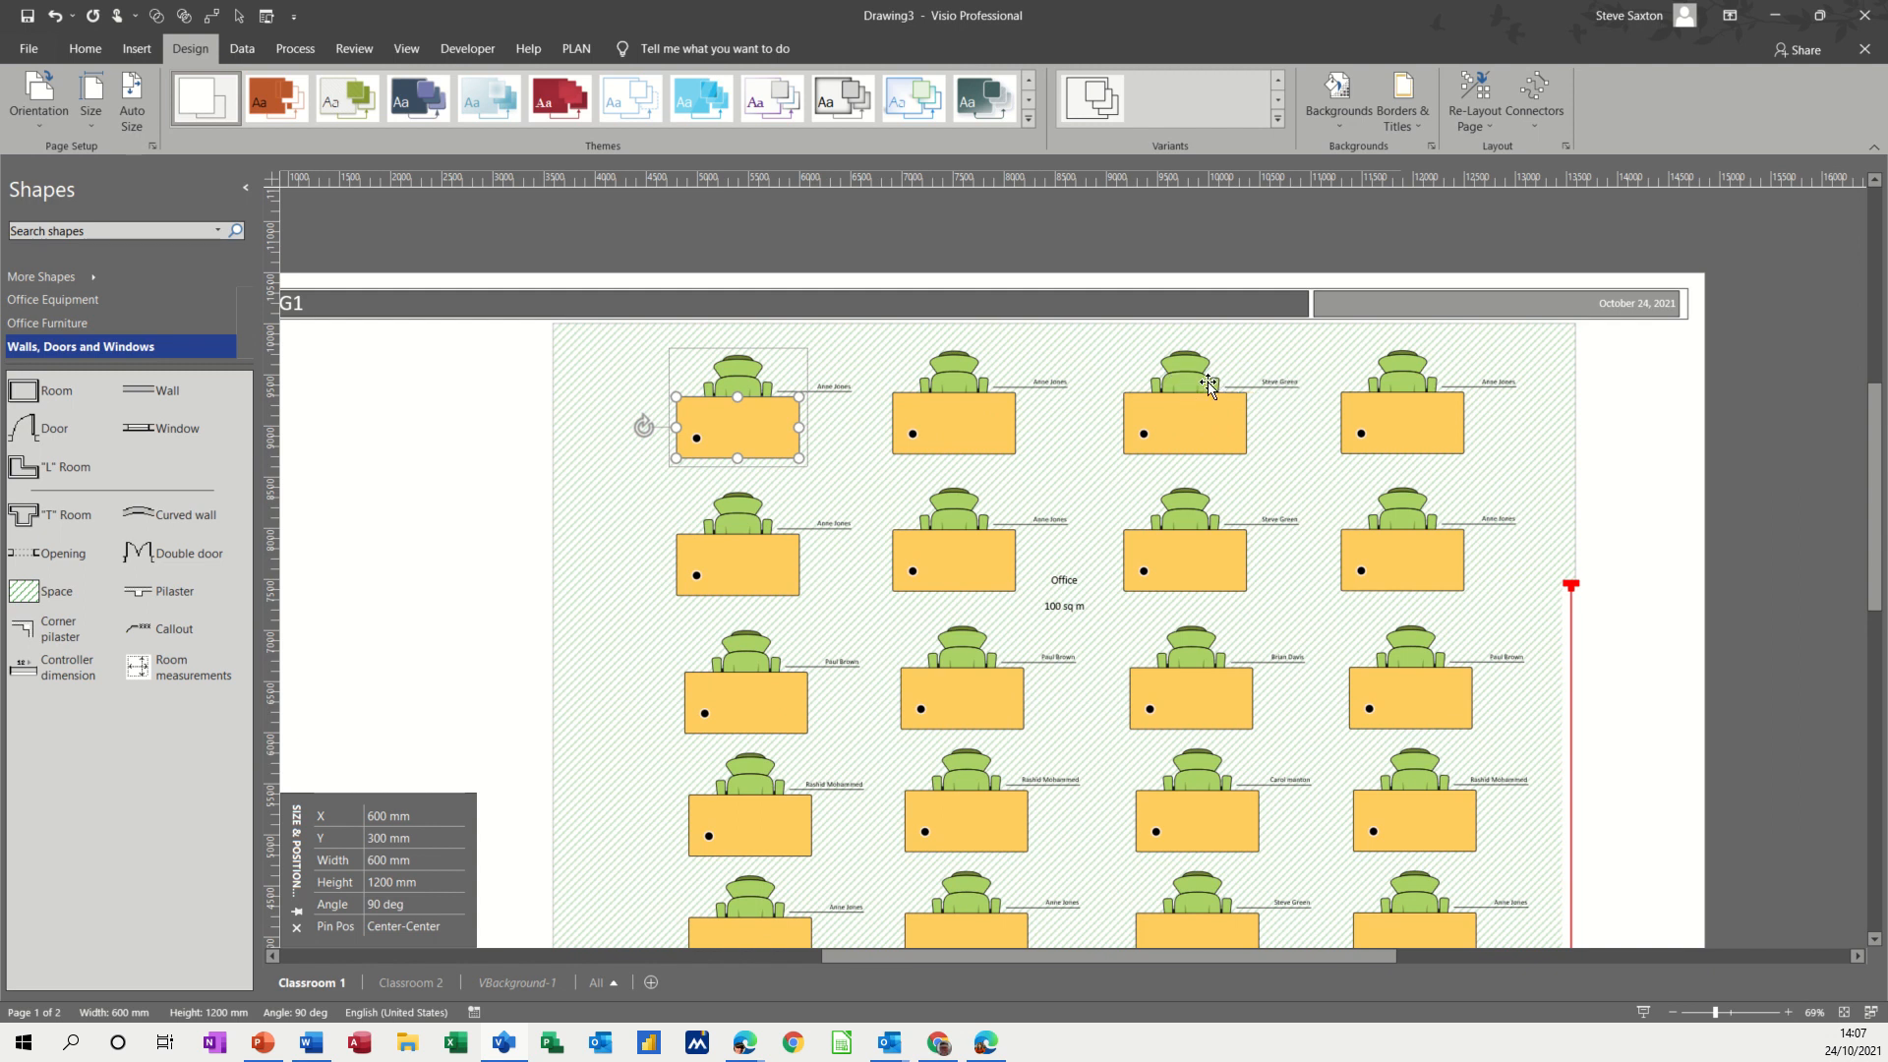
mouse_move(1213, 368)
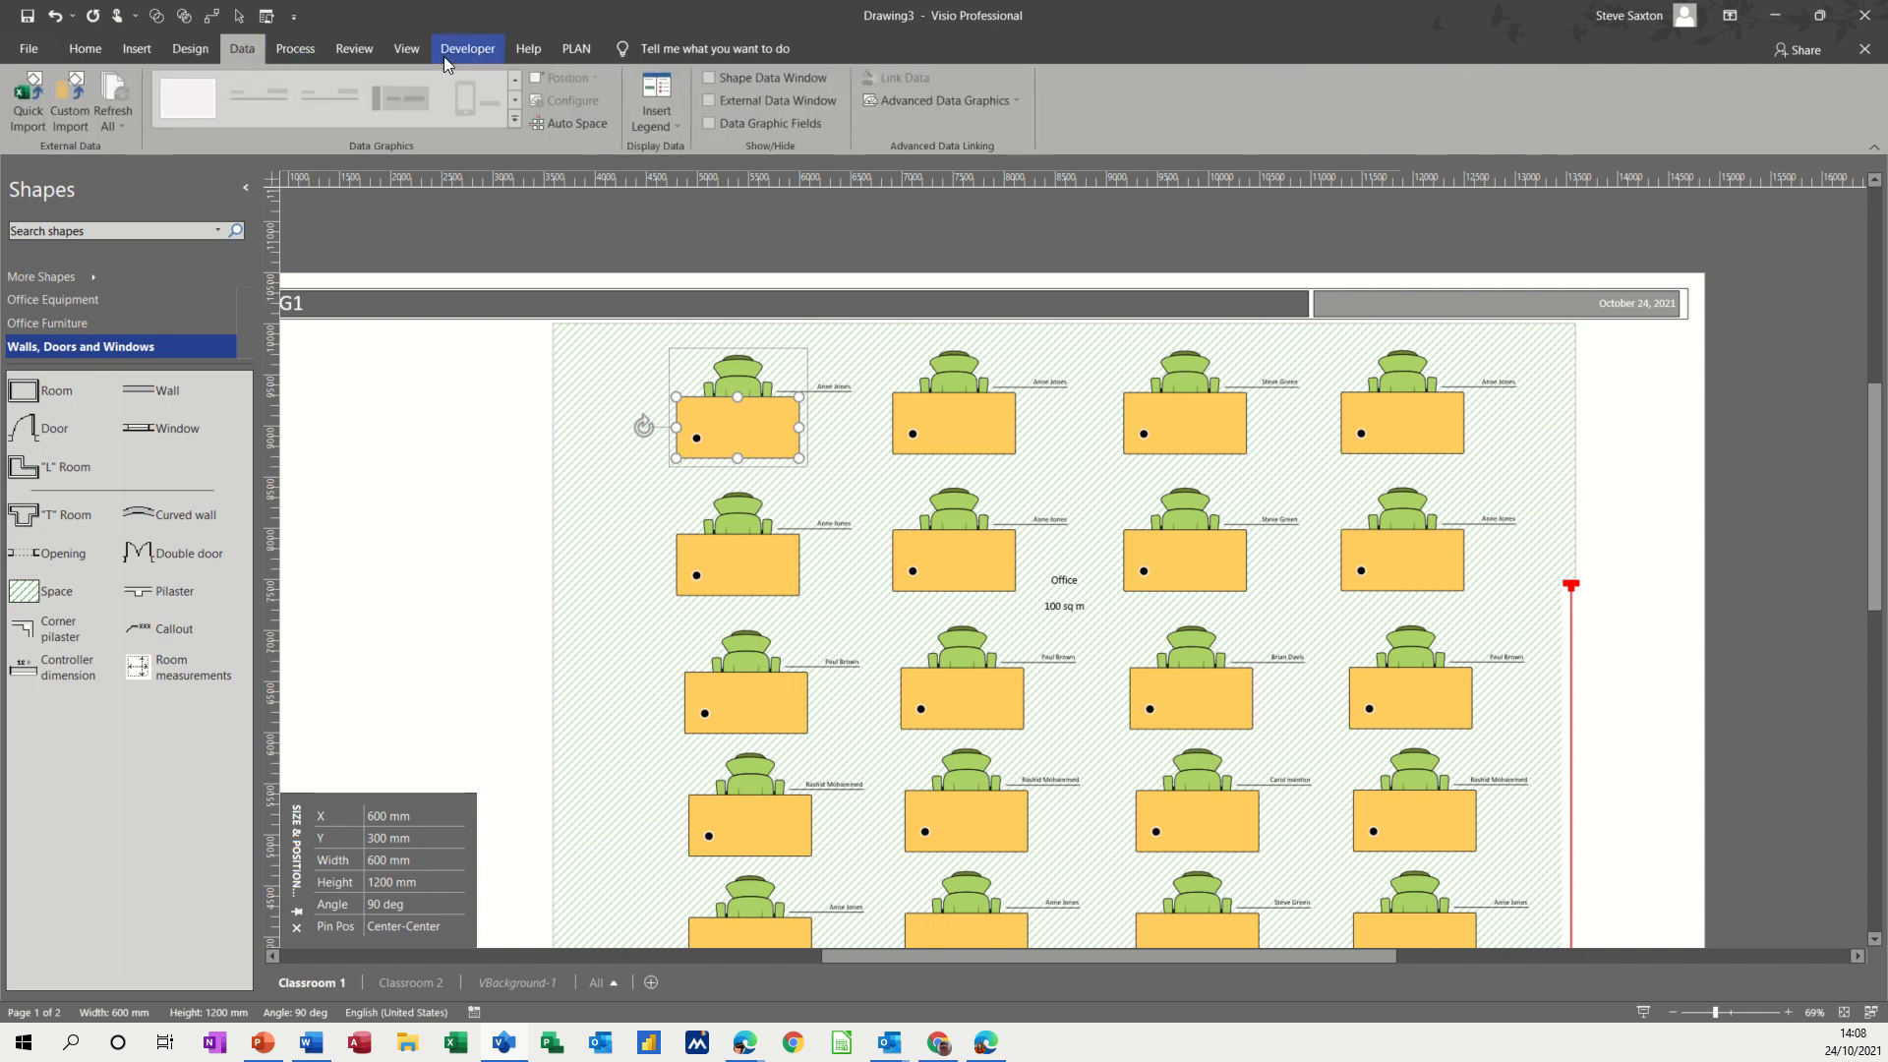
left_click(405, 48)
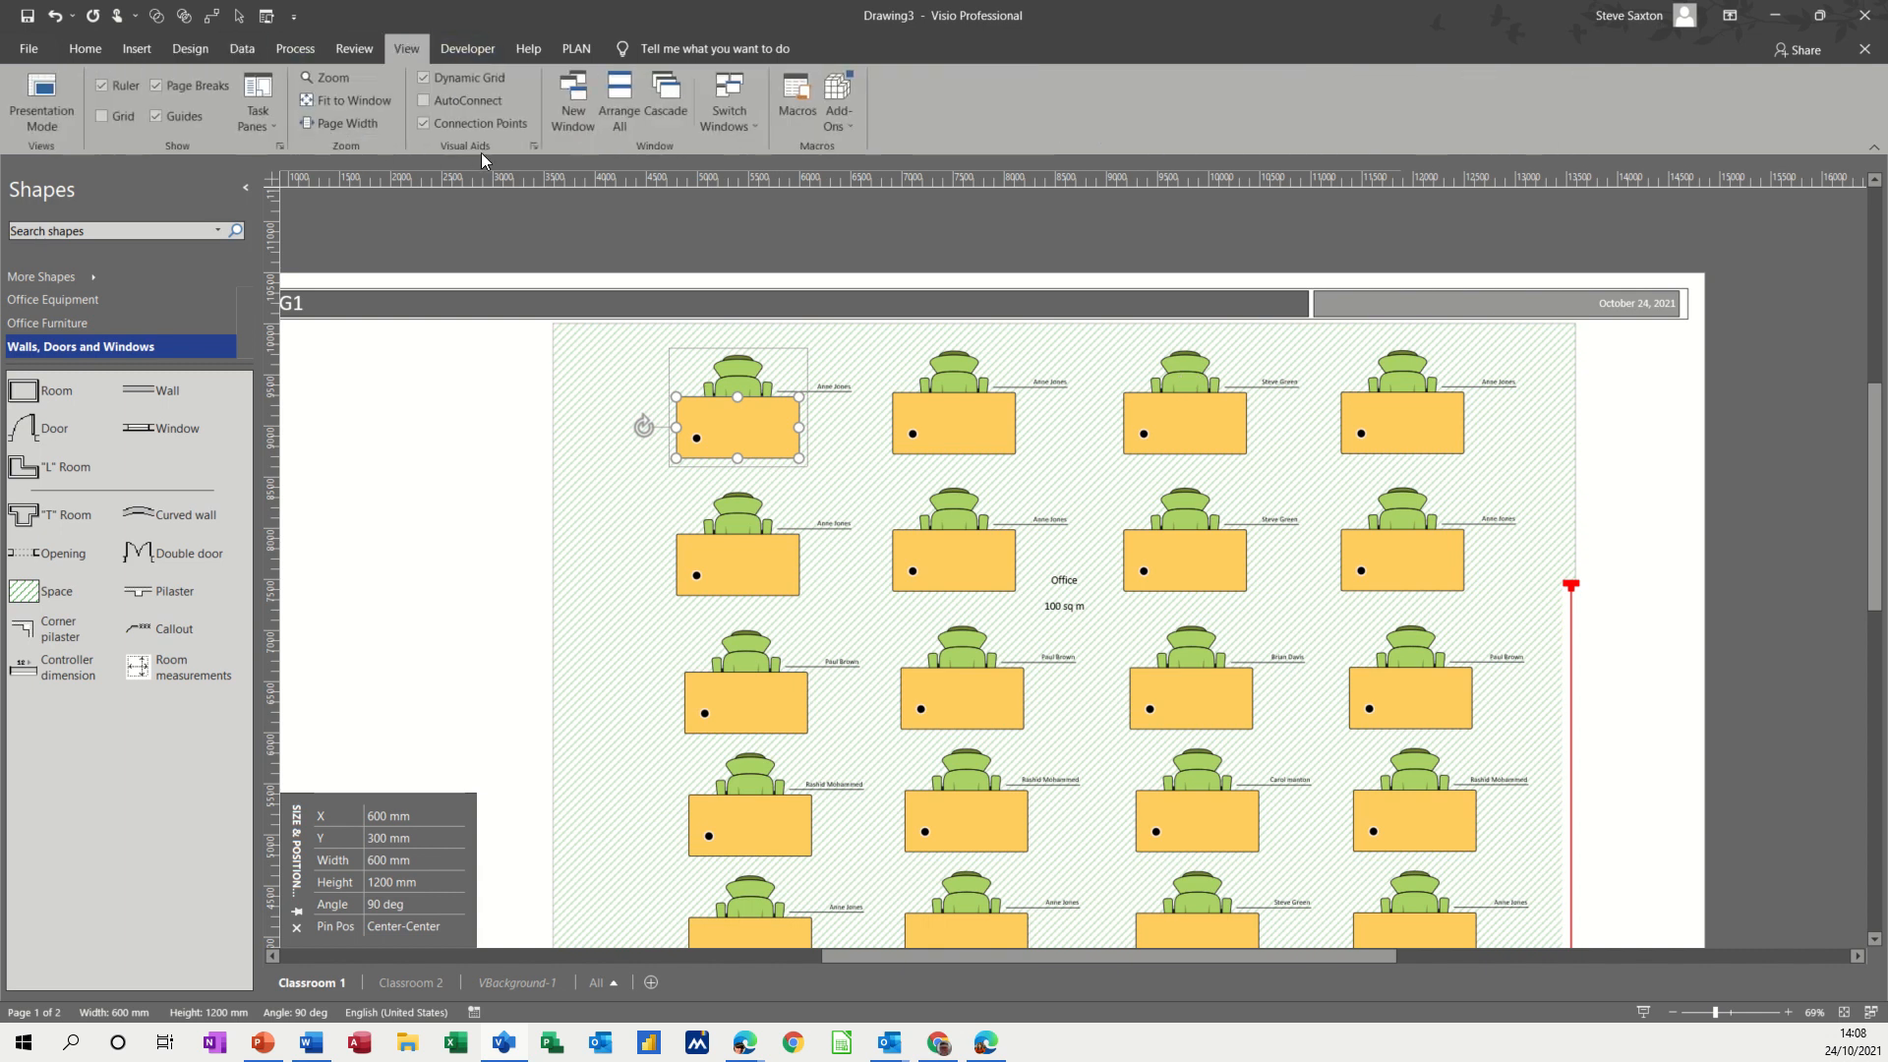
left_click(256, 94)
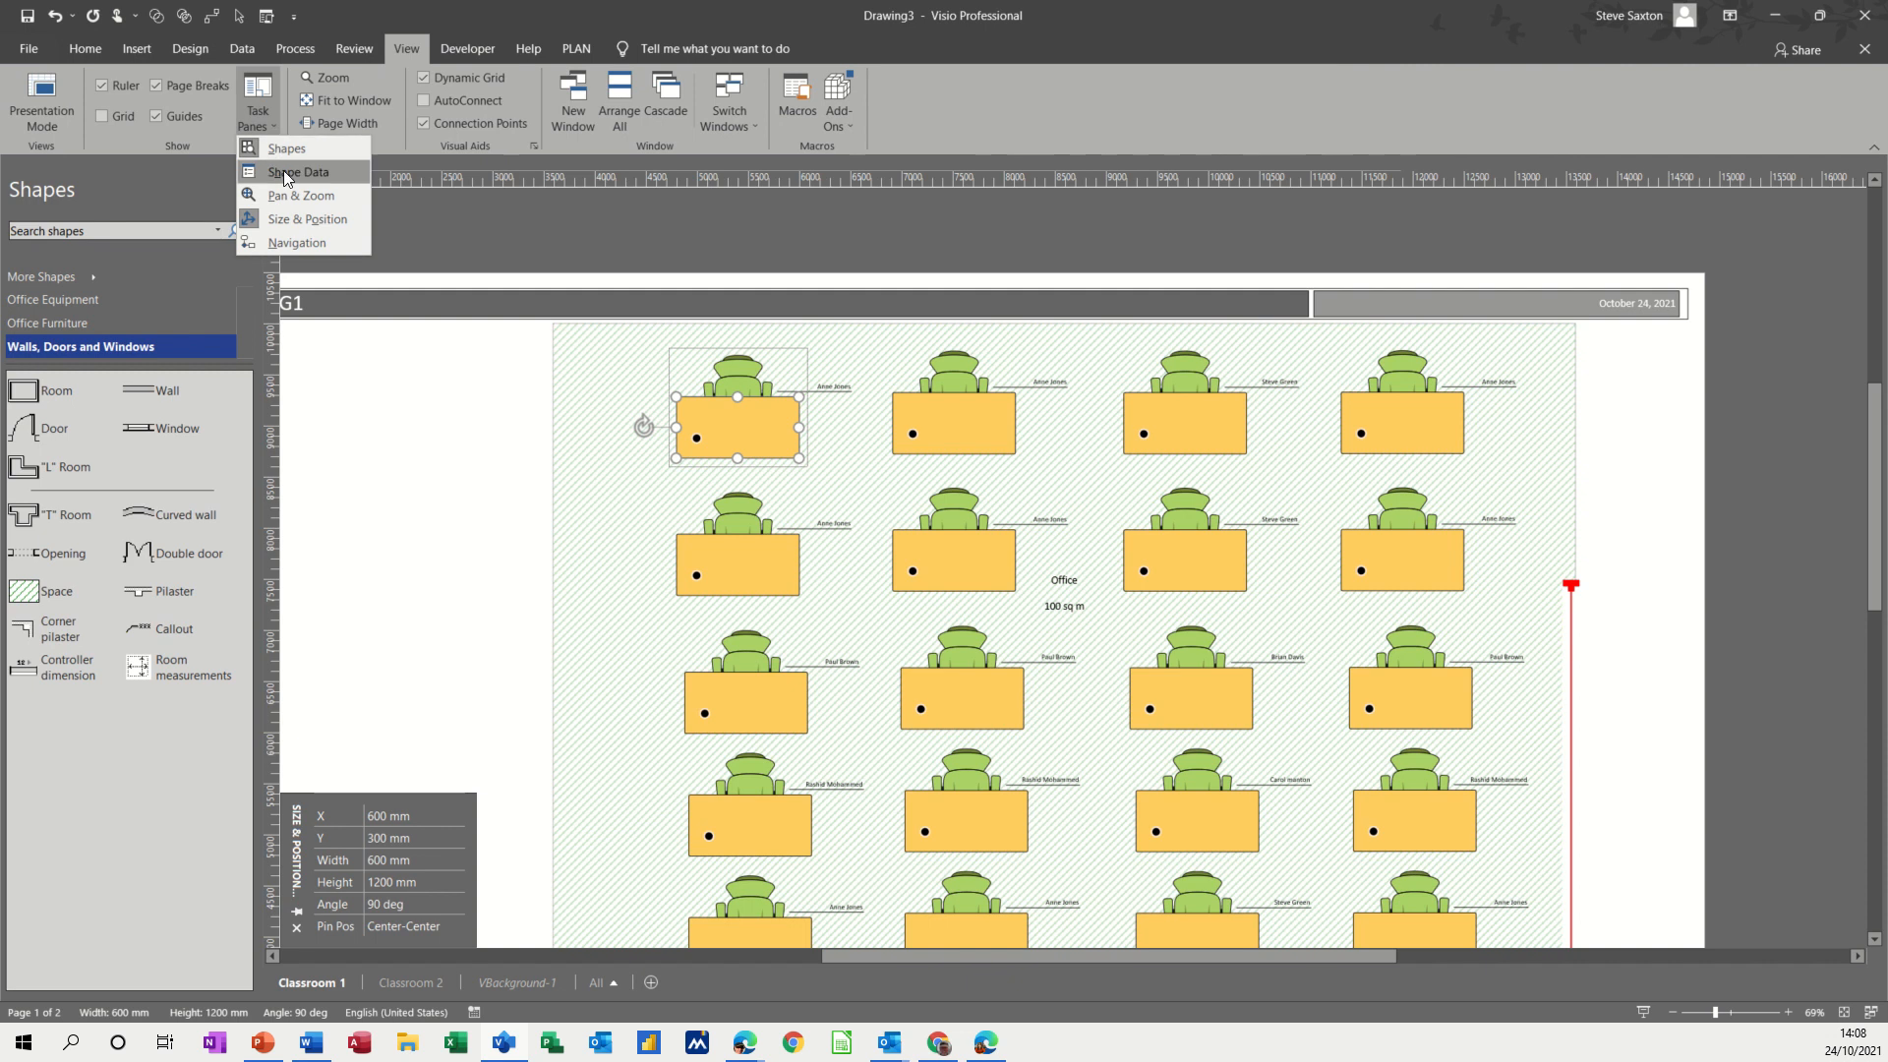
left_click(299, 171)
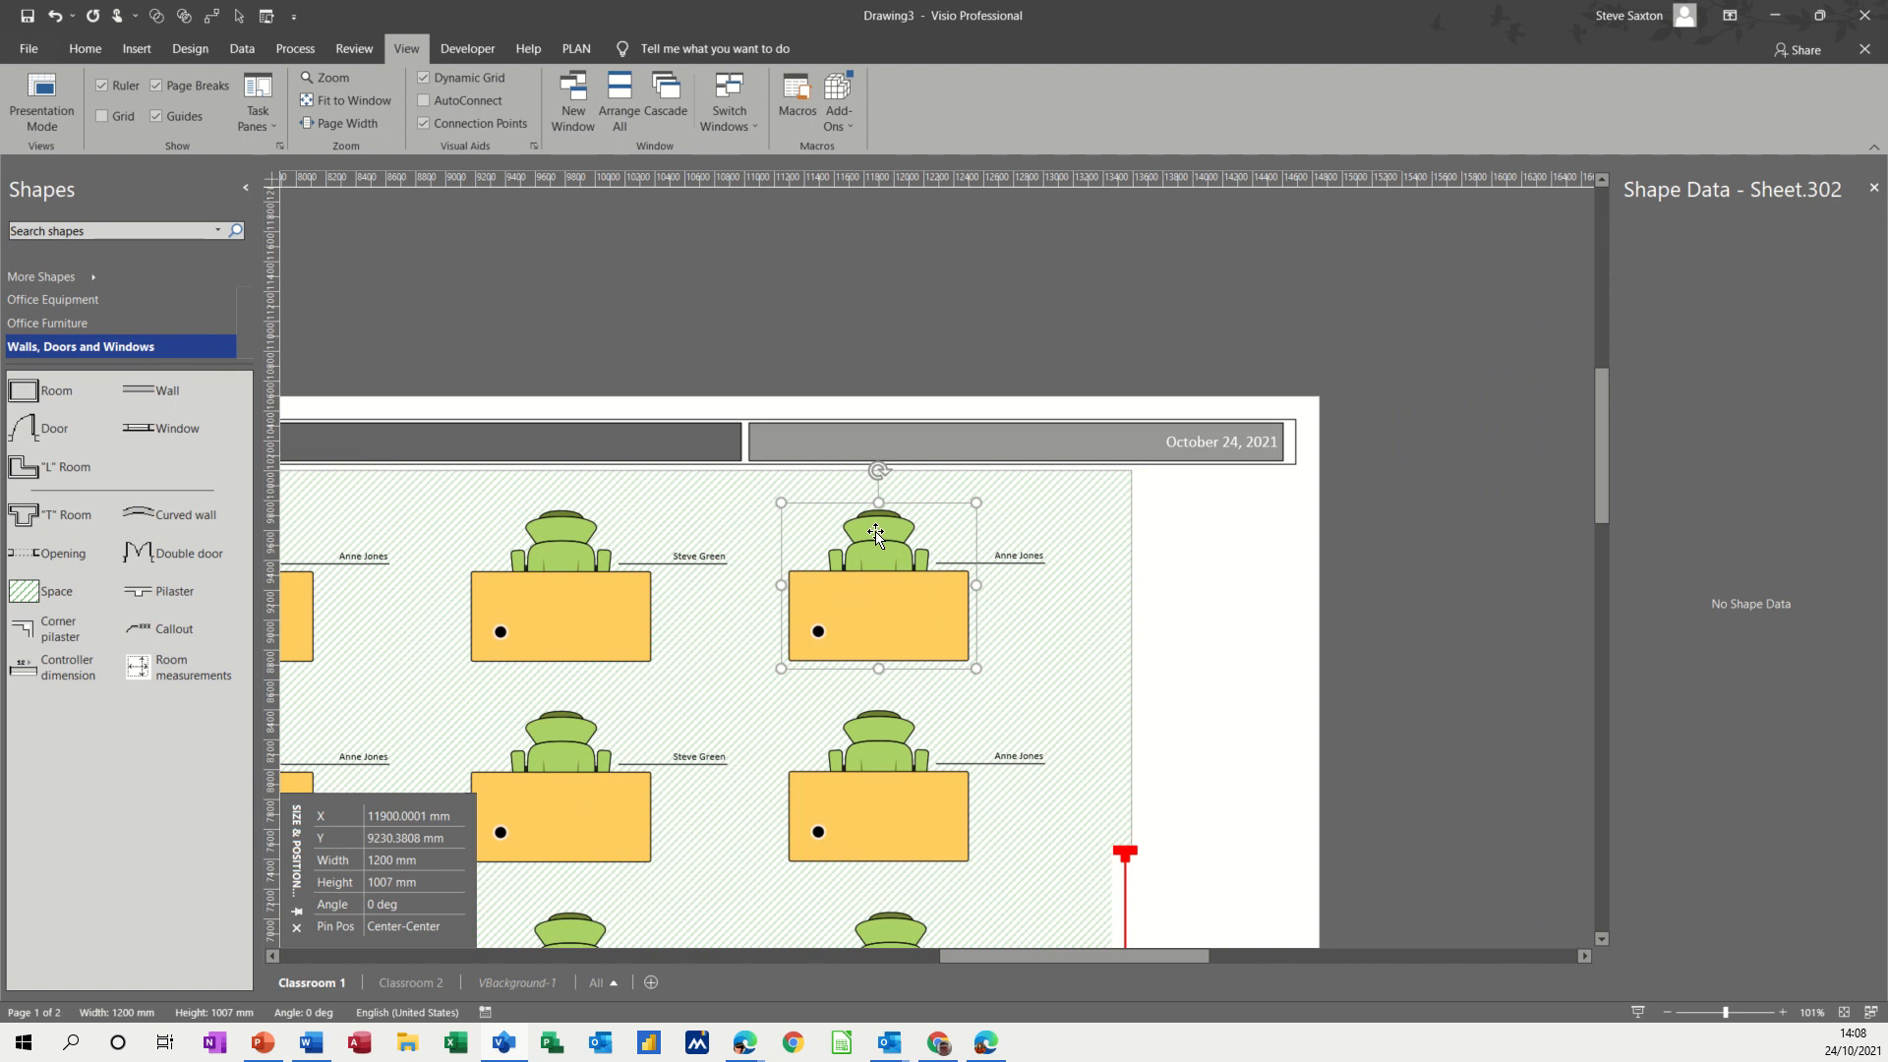
left_click(876, 529)
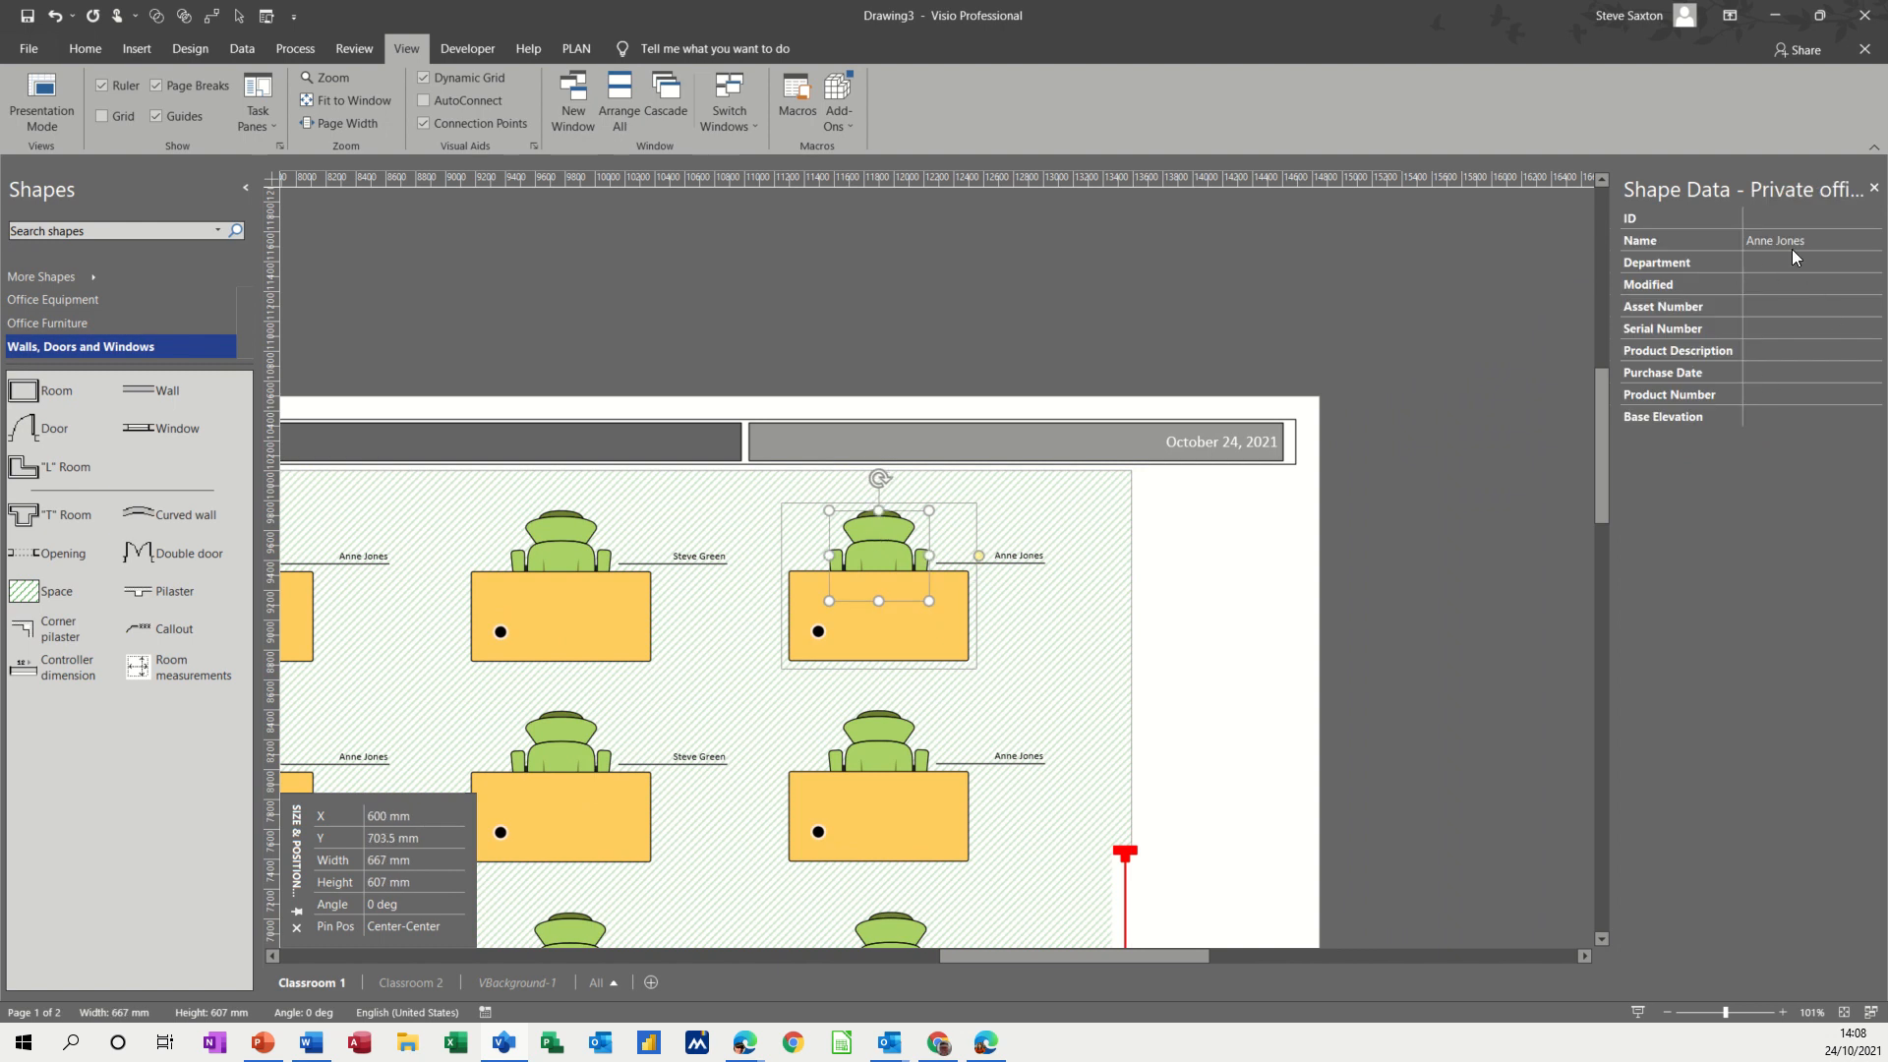
mouse_move(580, 539)
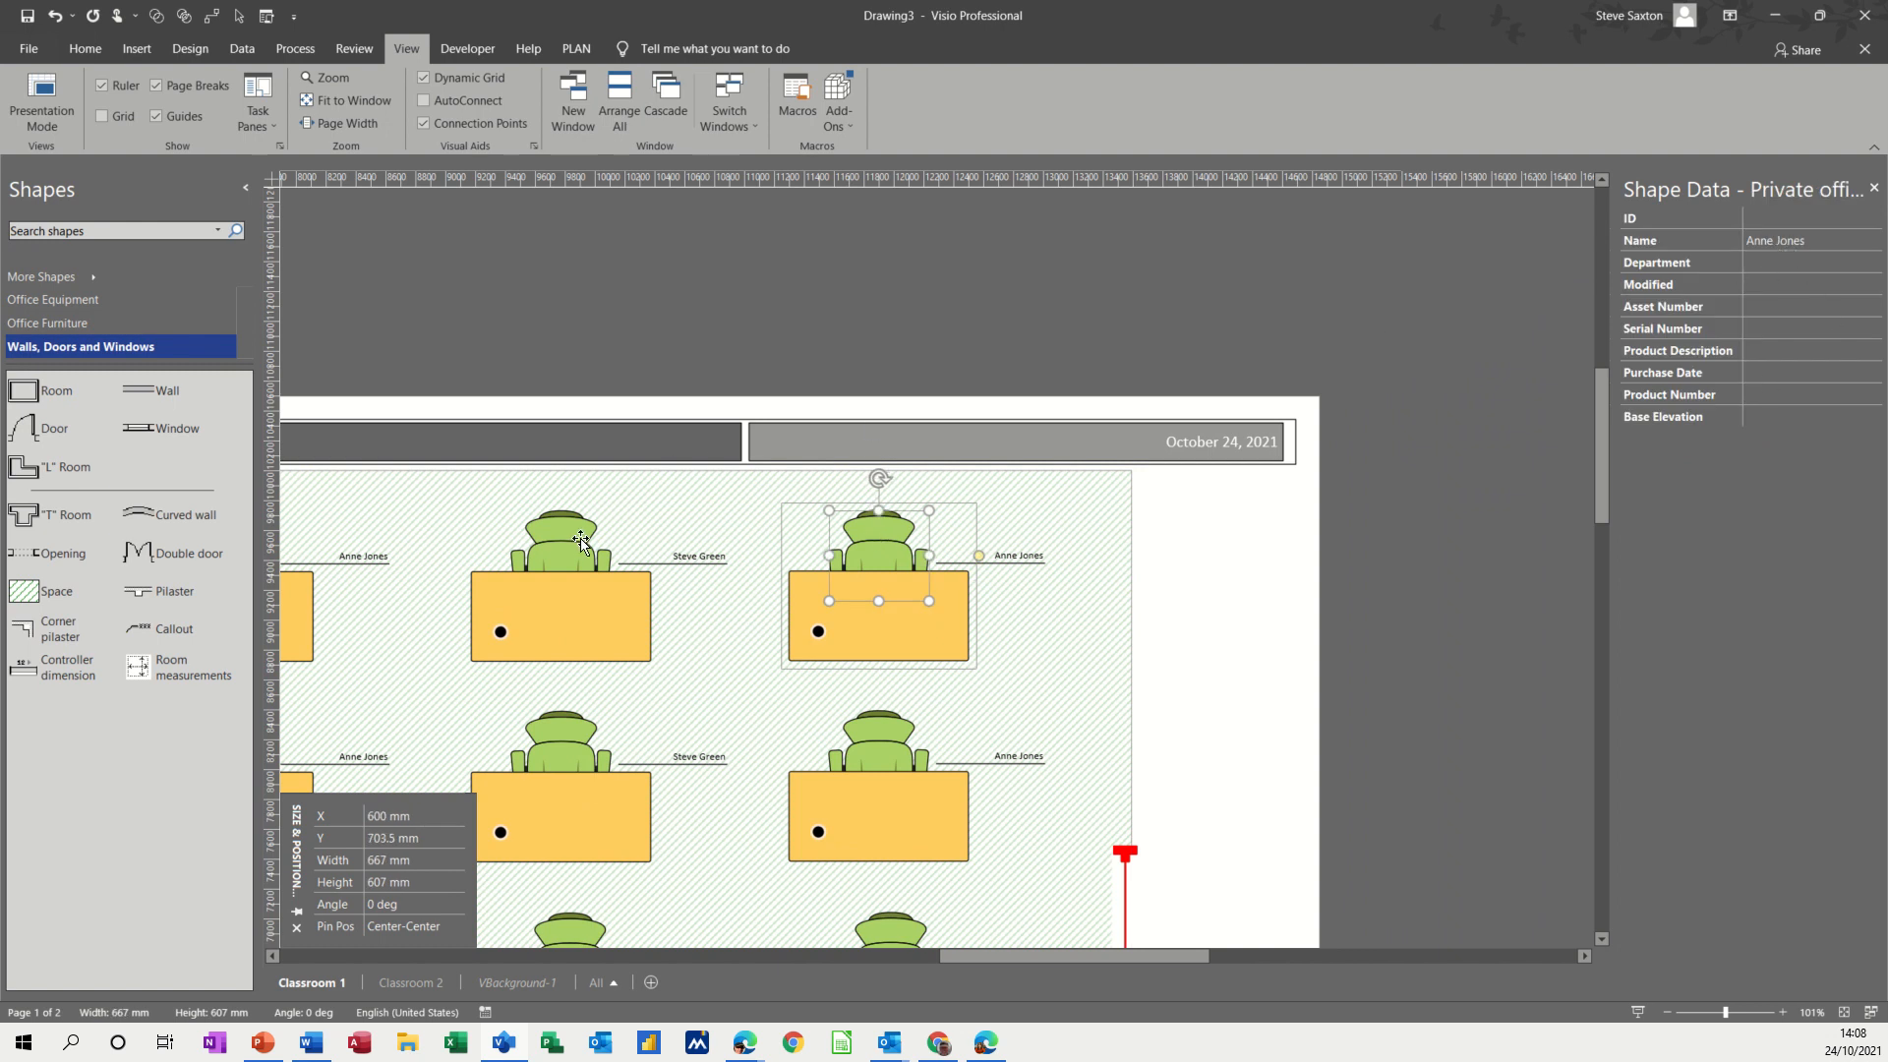
left_click(560, 542)
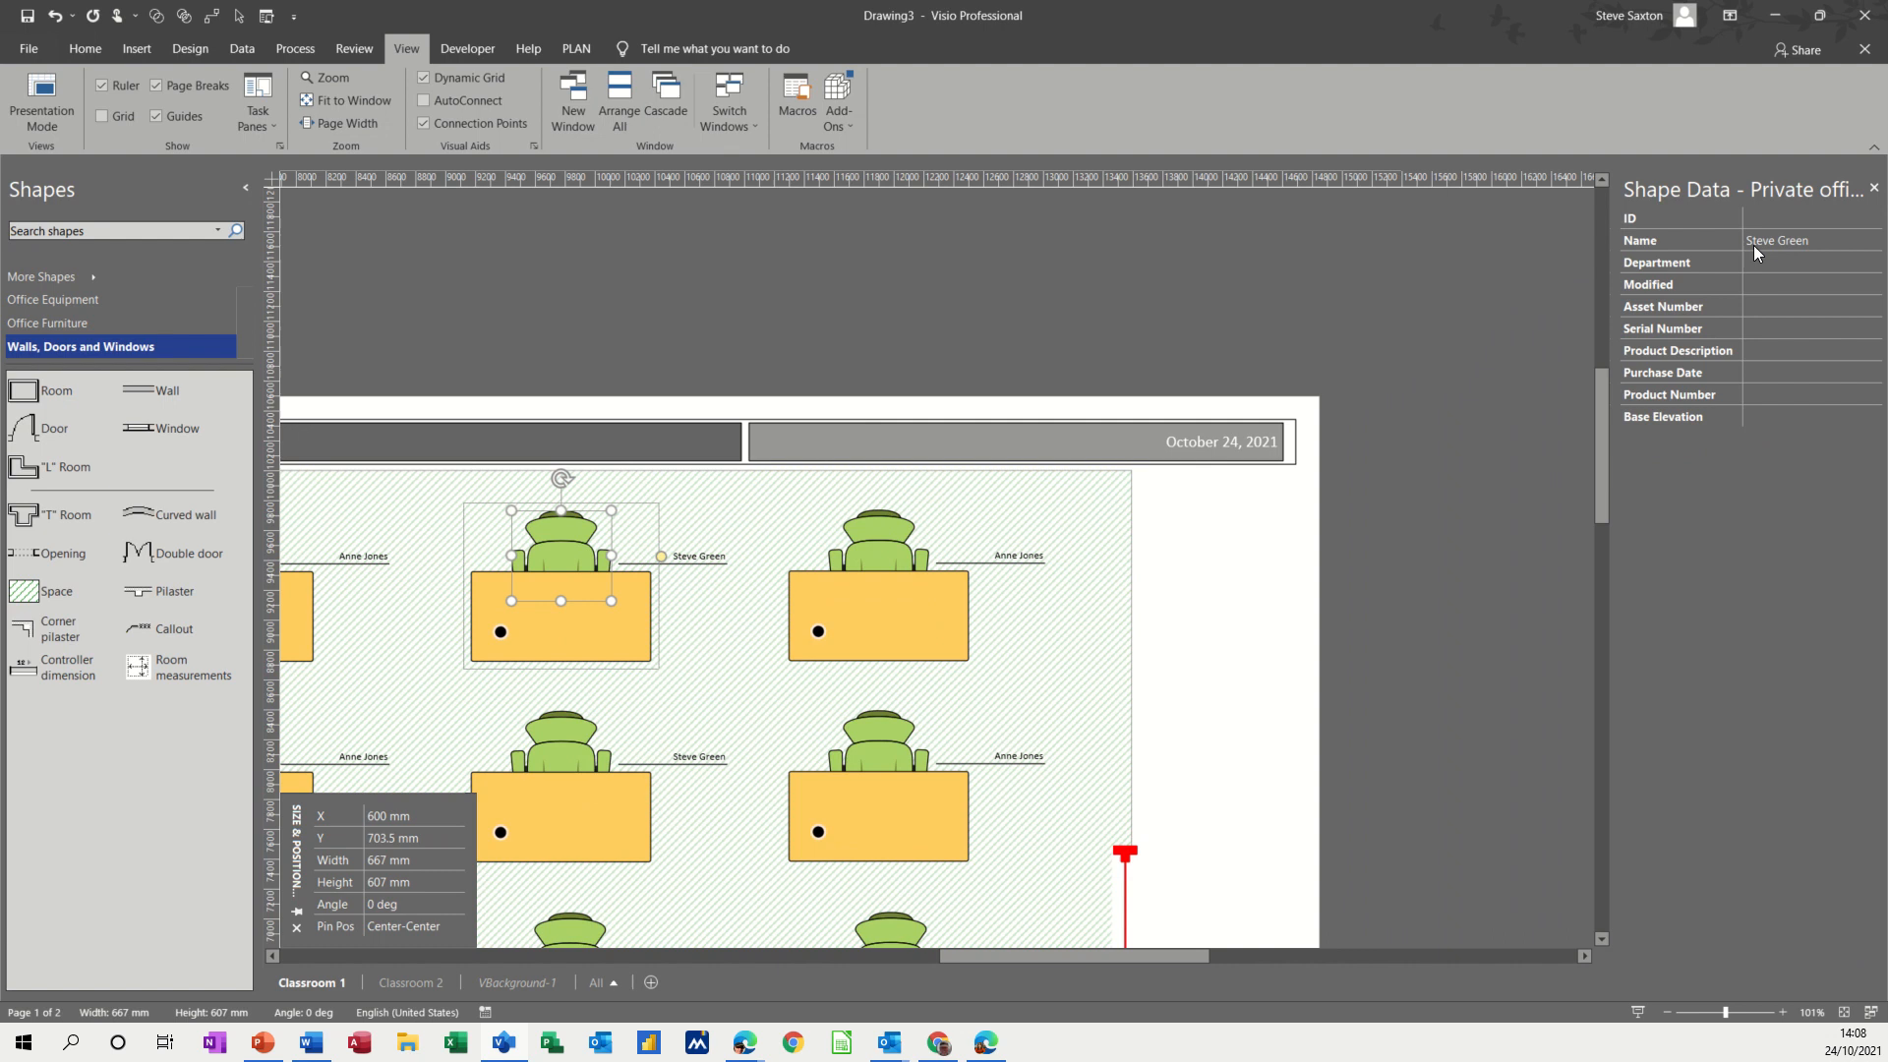
mouse_move(1793, 256)
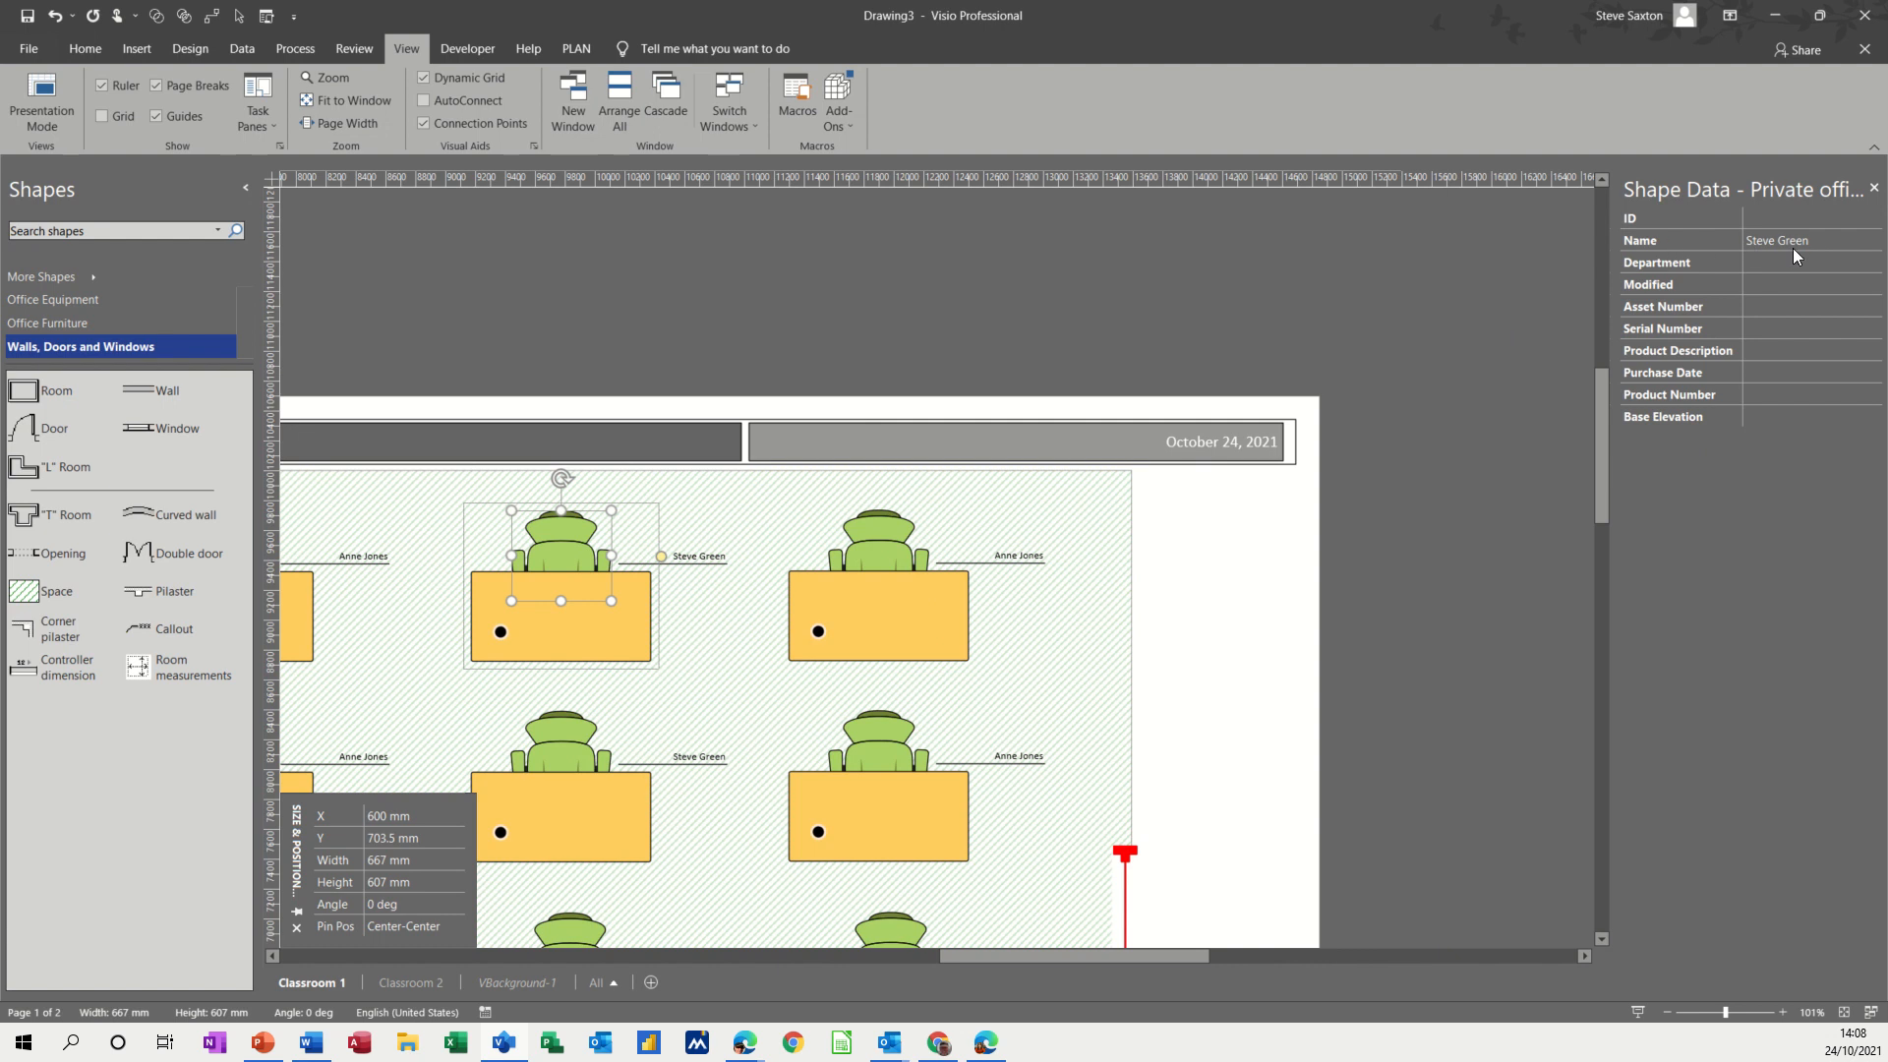
mouse_move(963, 577)
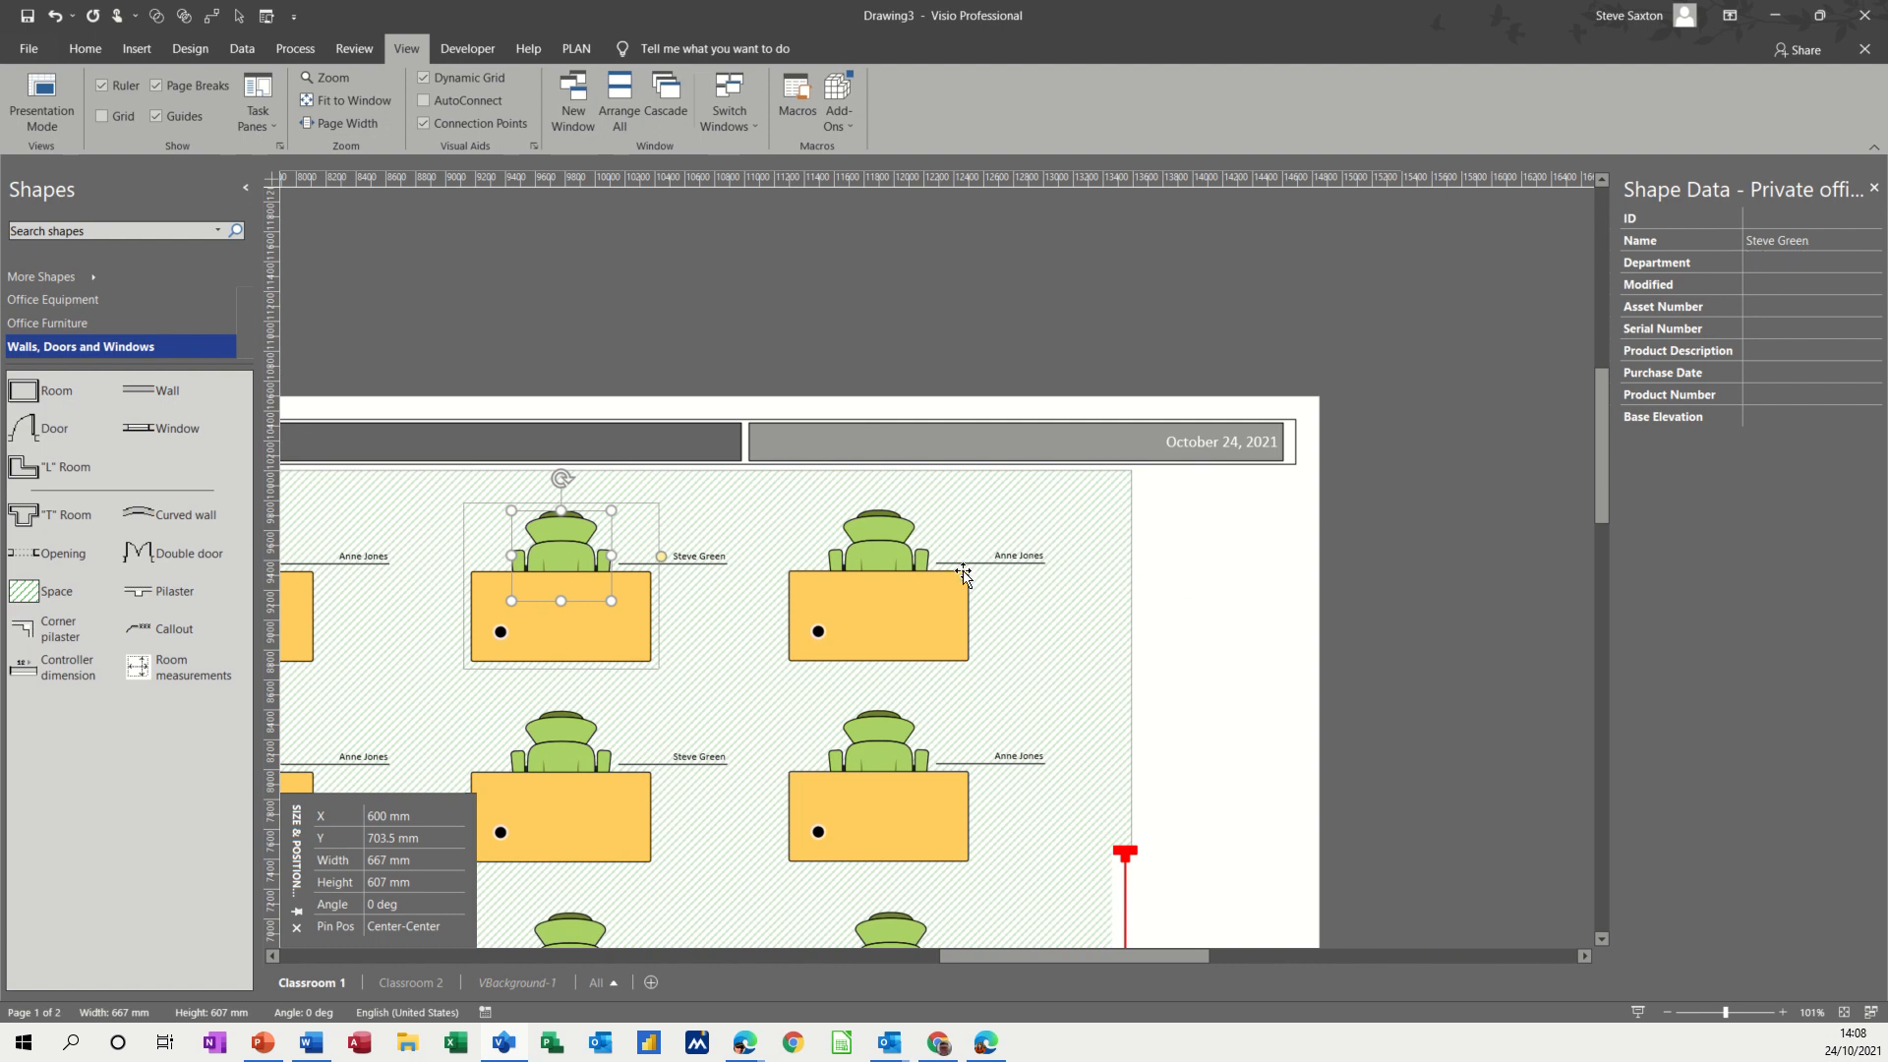
left_click(242, 48)
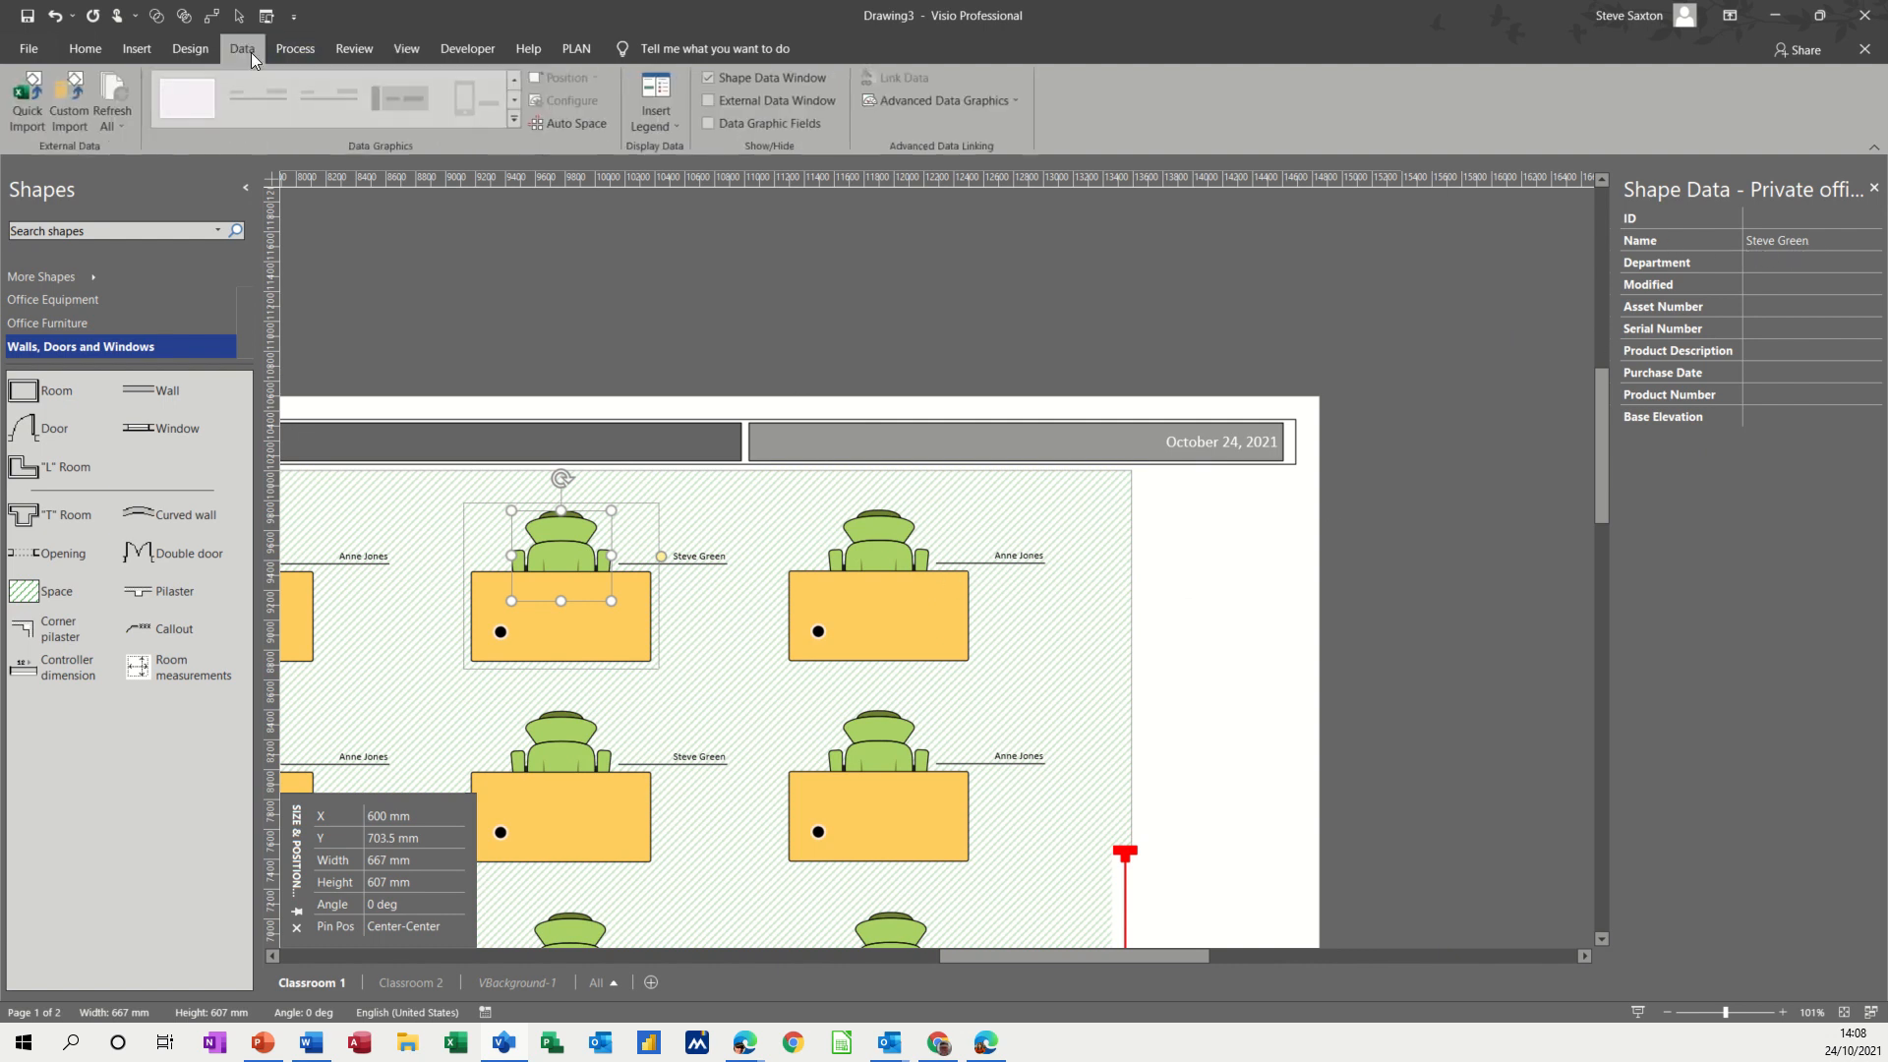
mouse_move(944, 100)
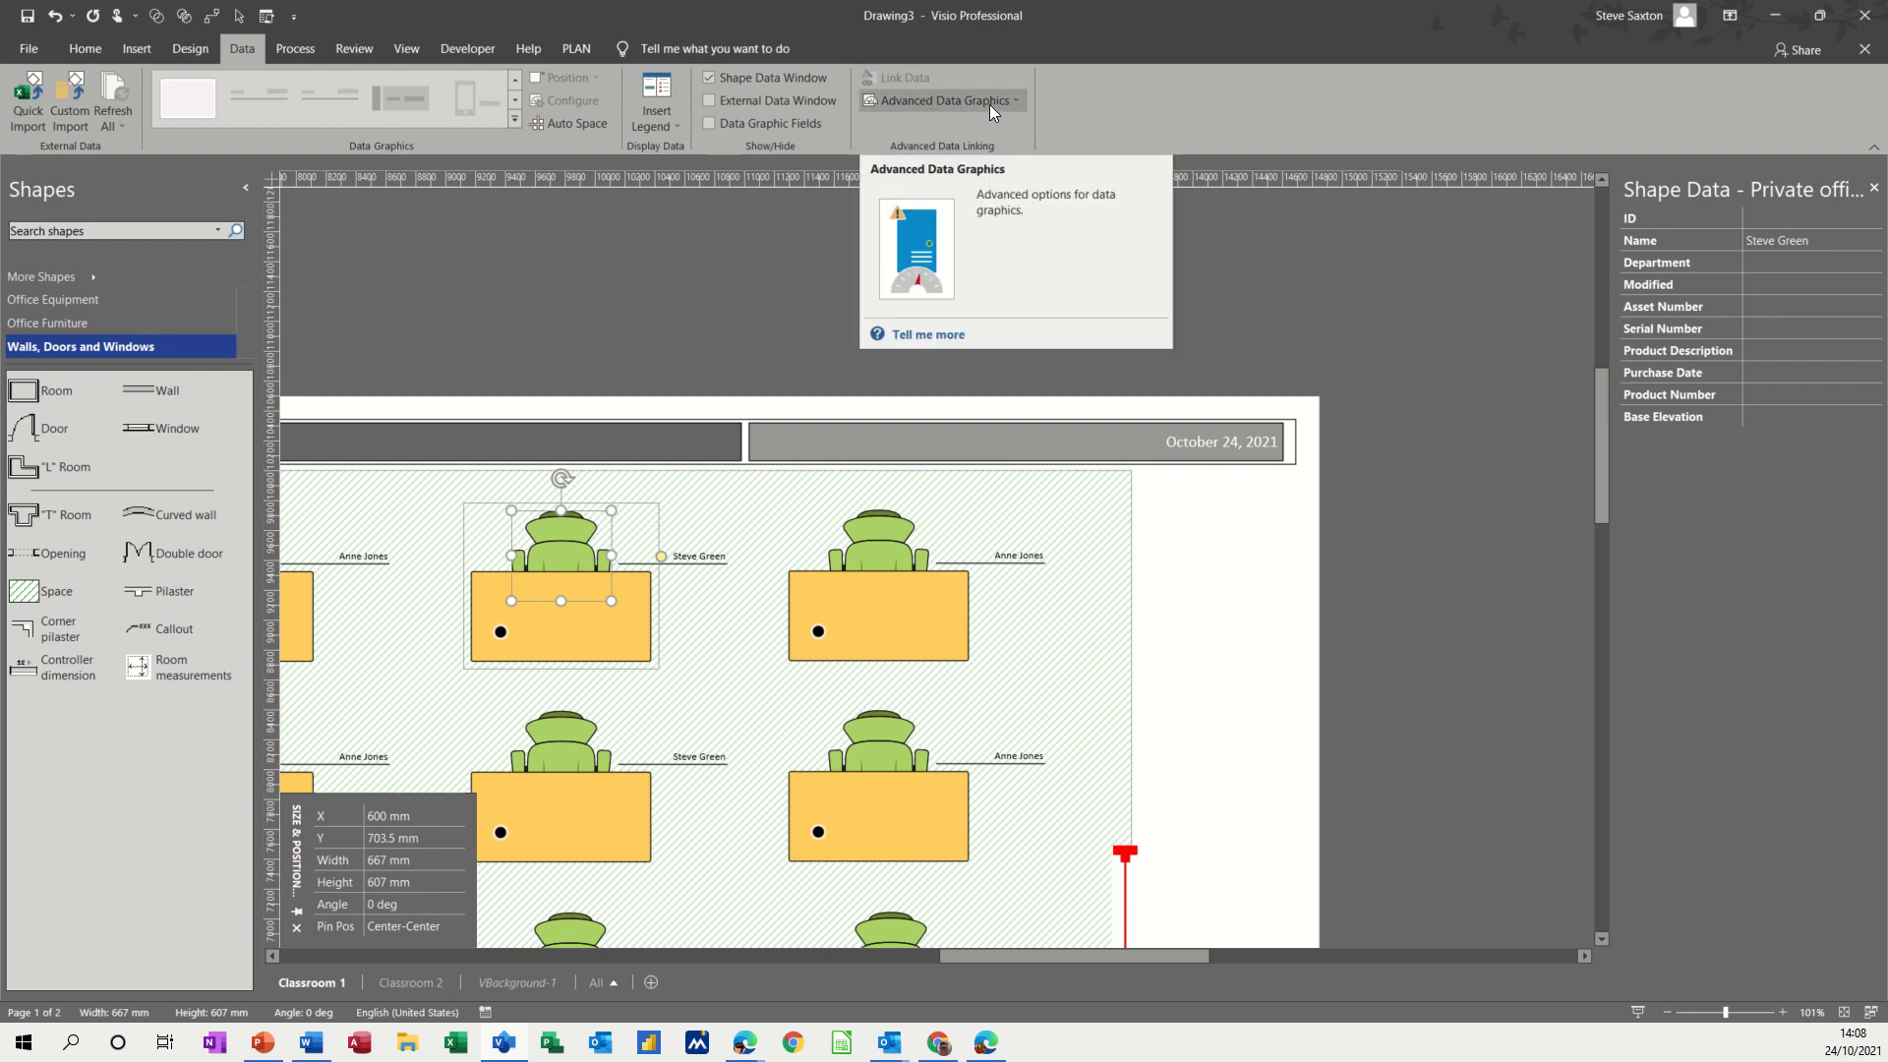
left_click(938, 100)
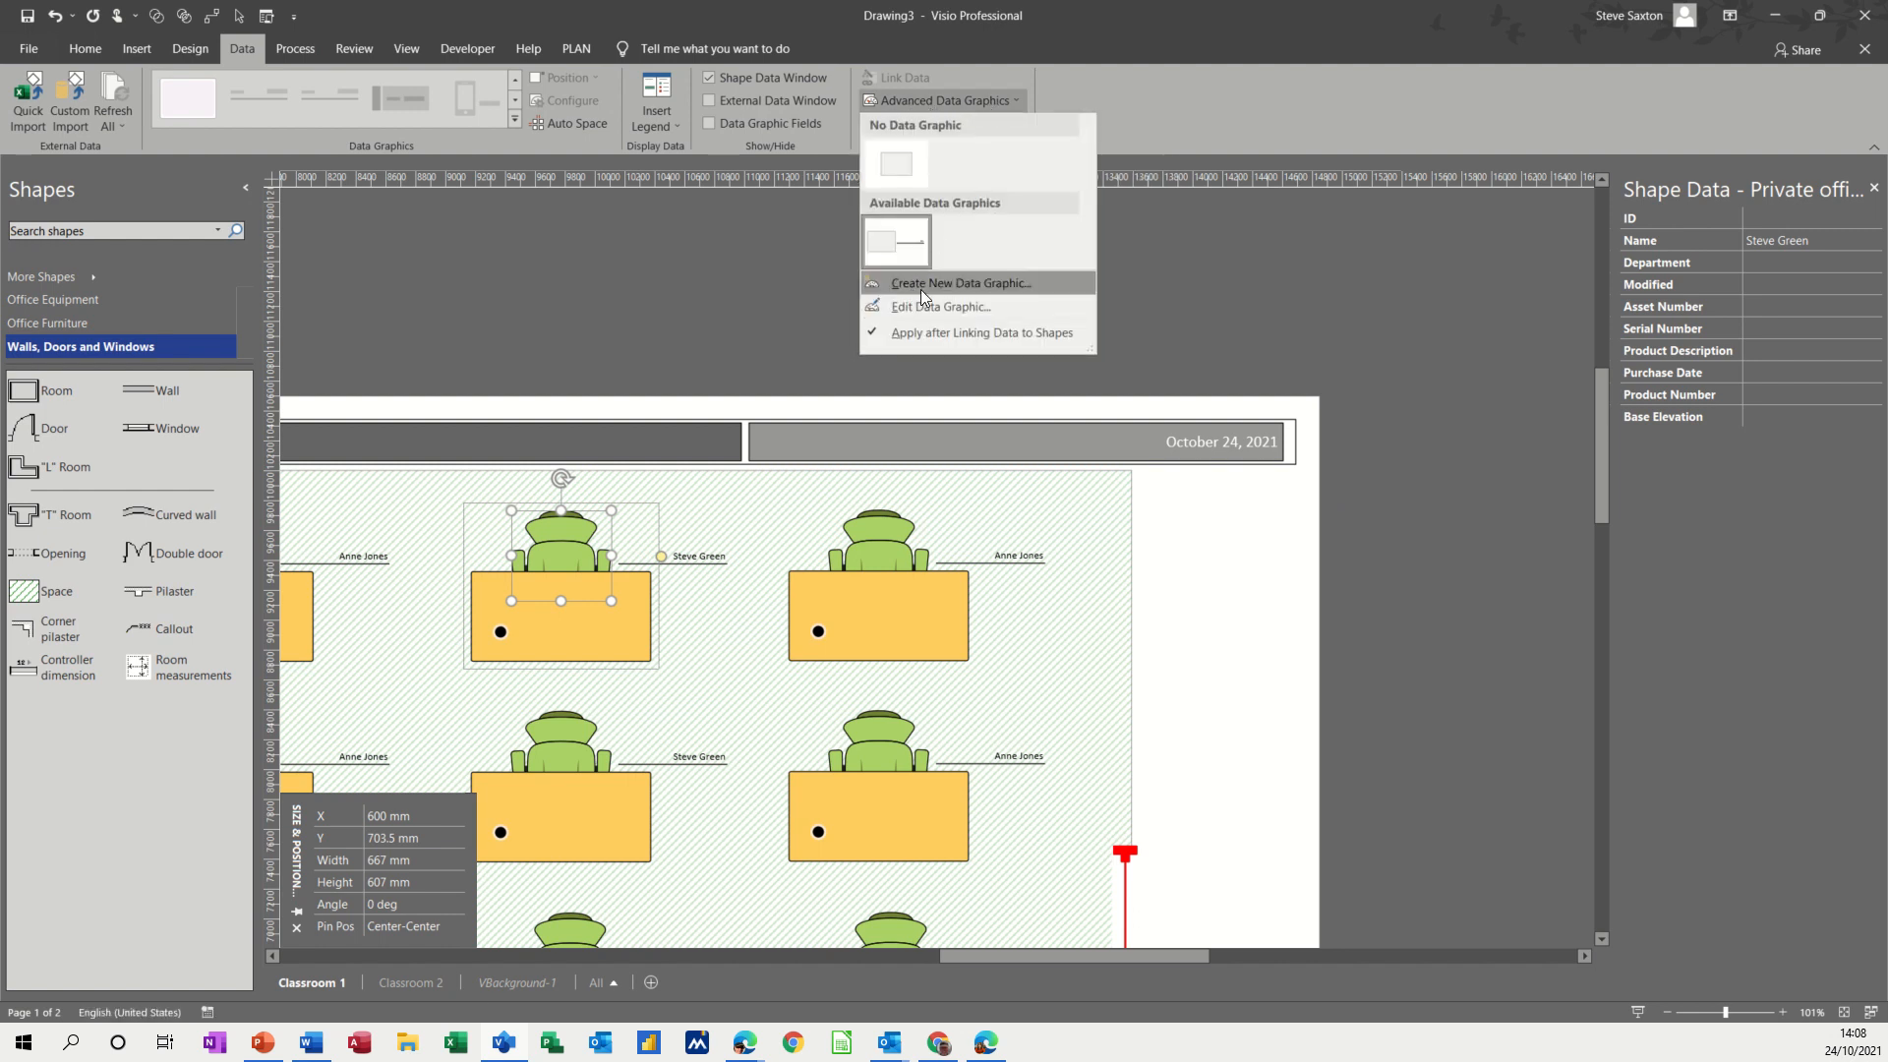
mouse_move(960, 283)
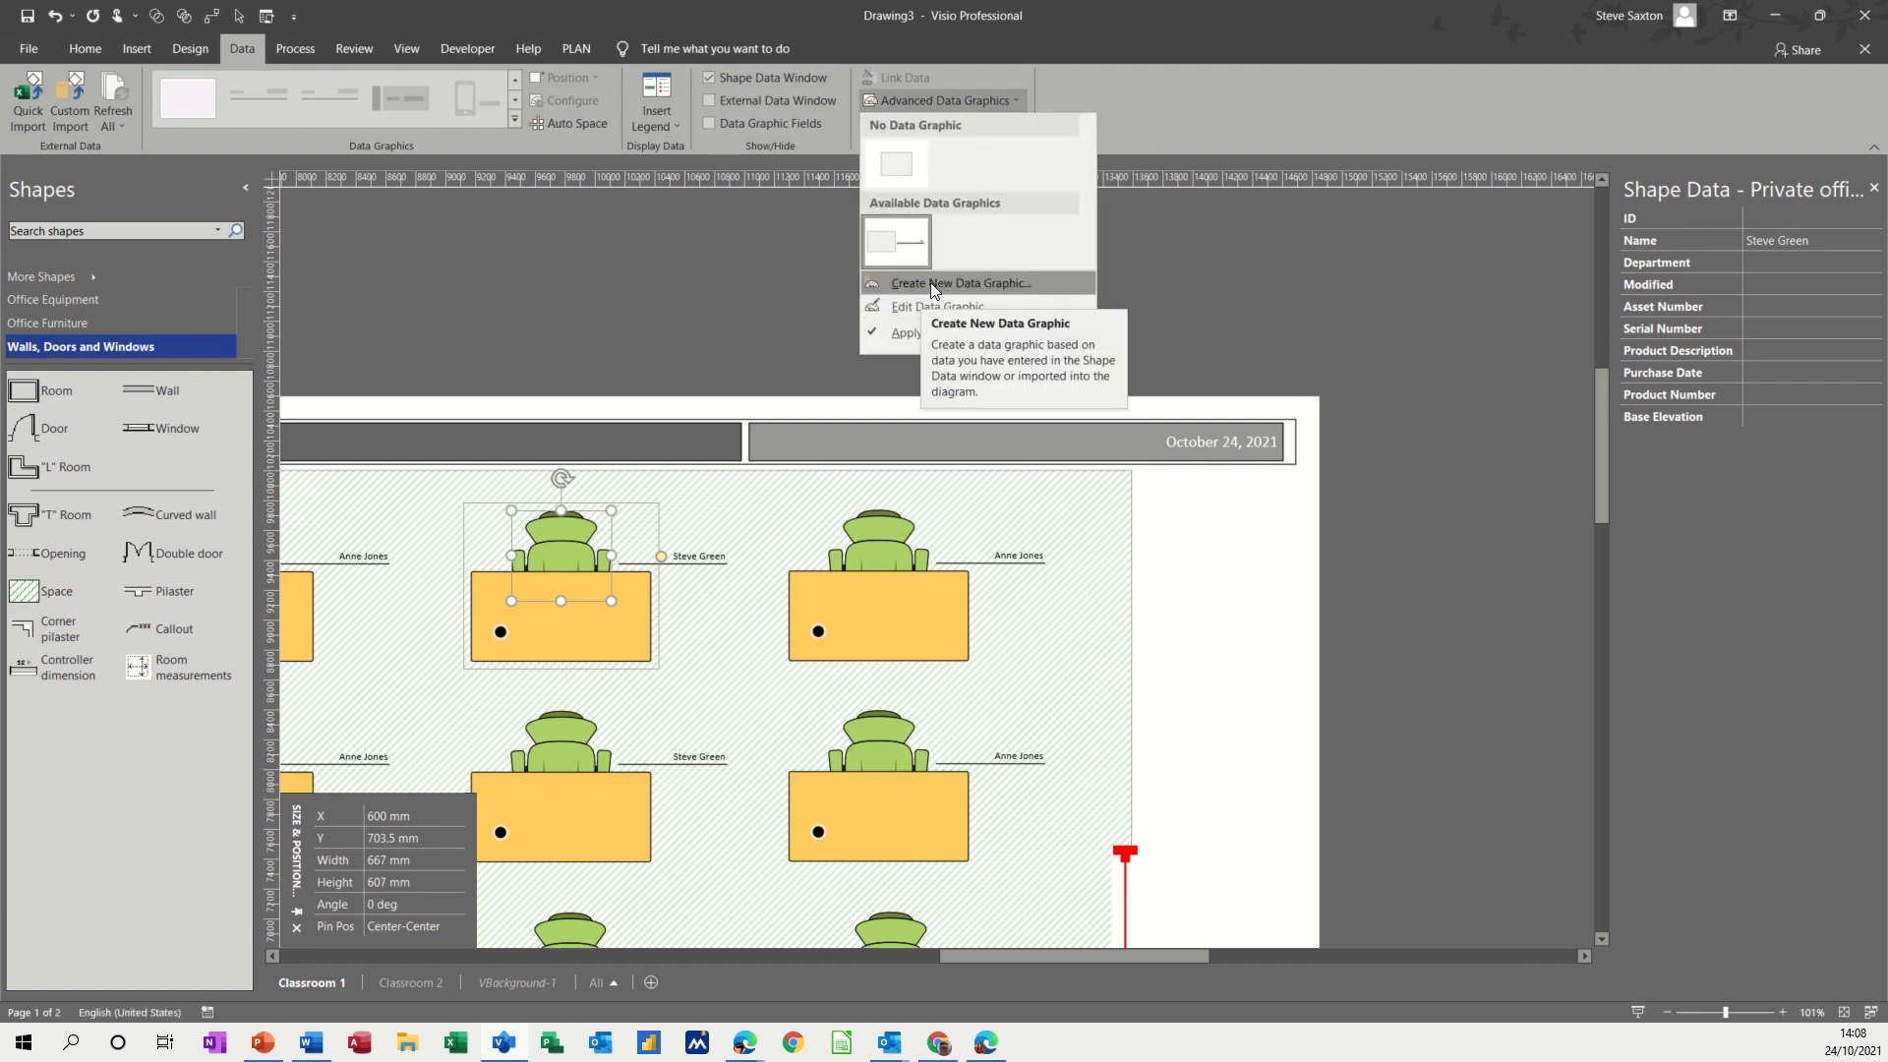
left_click(961, 283)
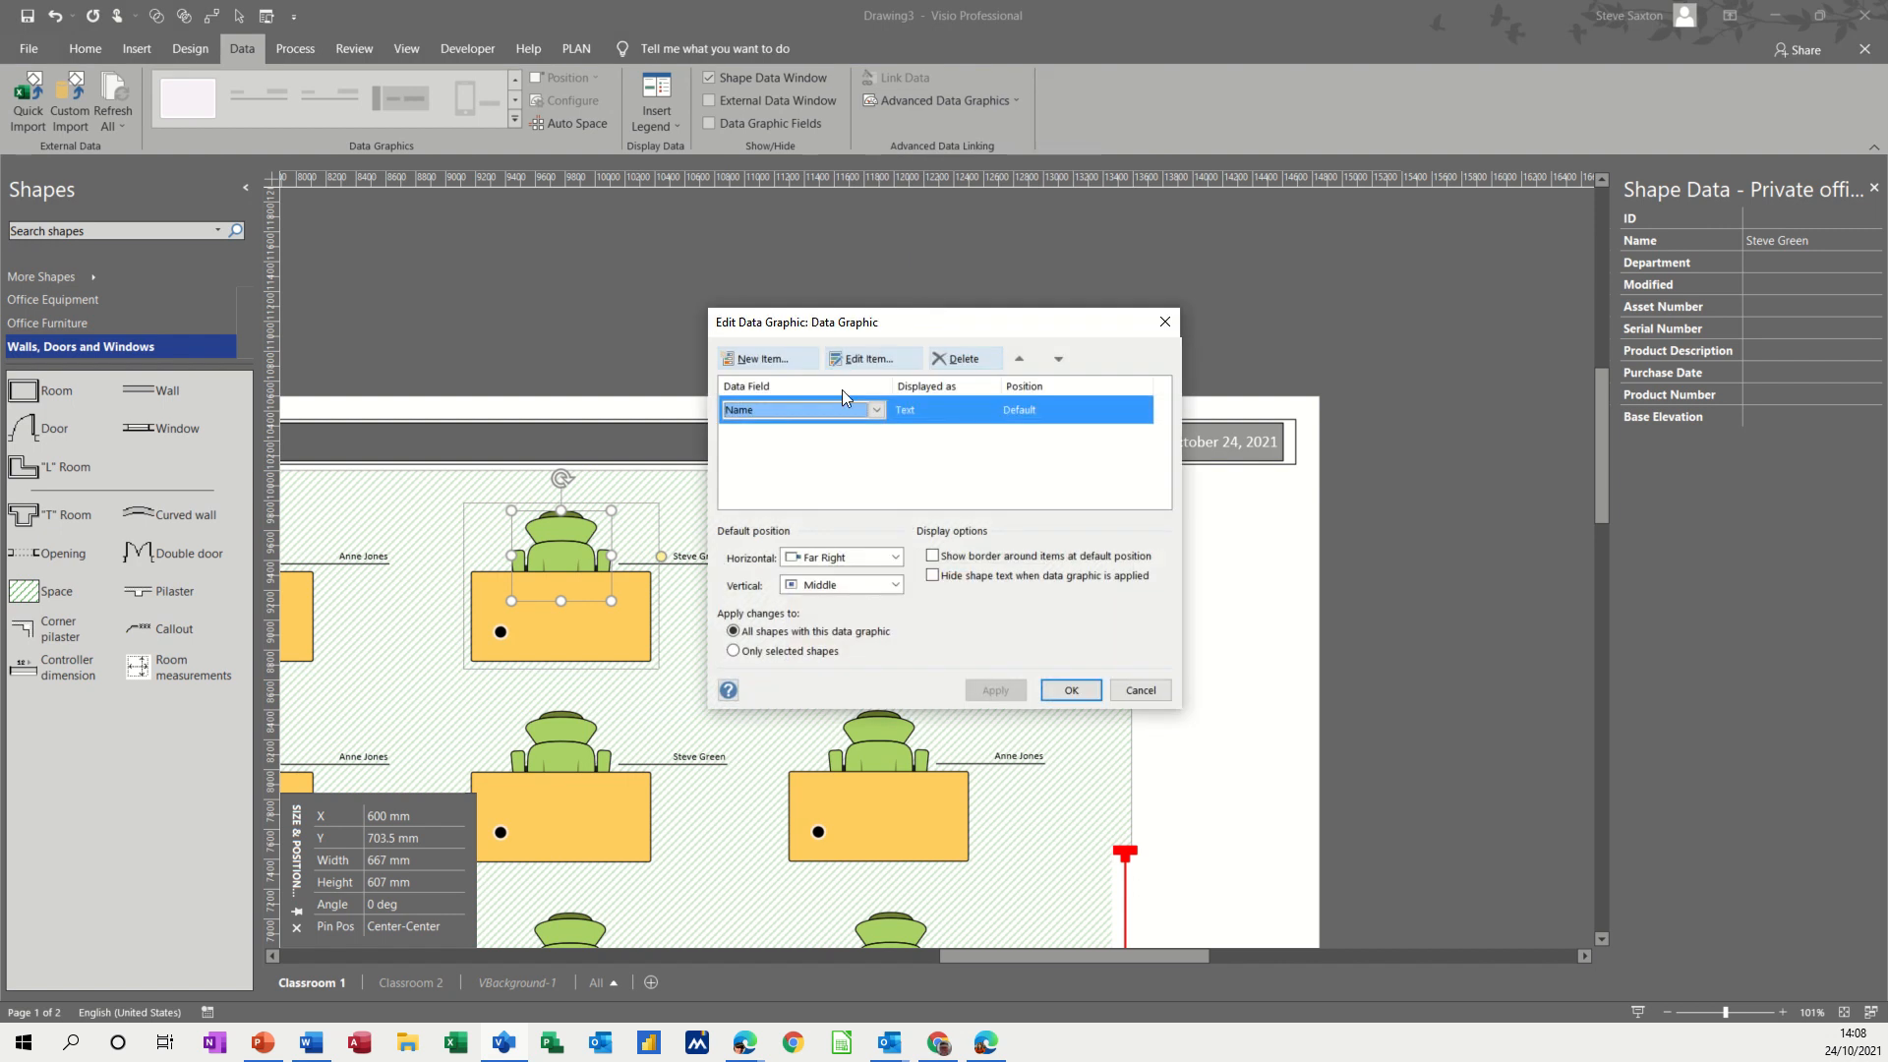
mouse_move(785, 426)
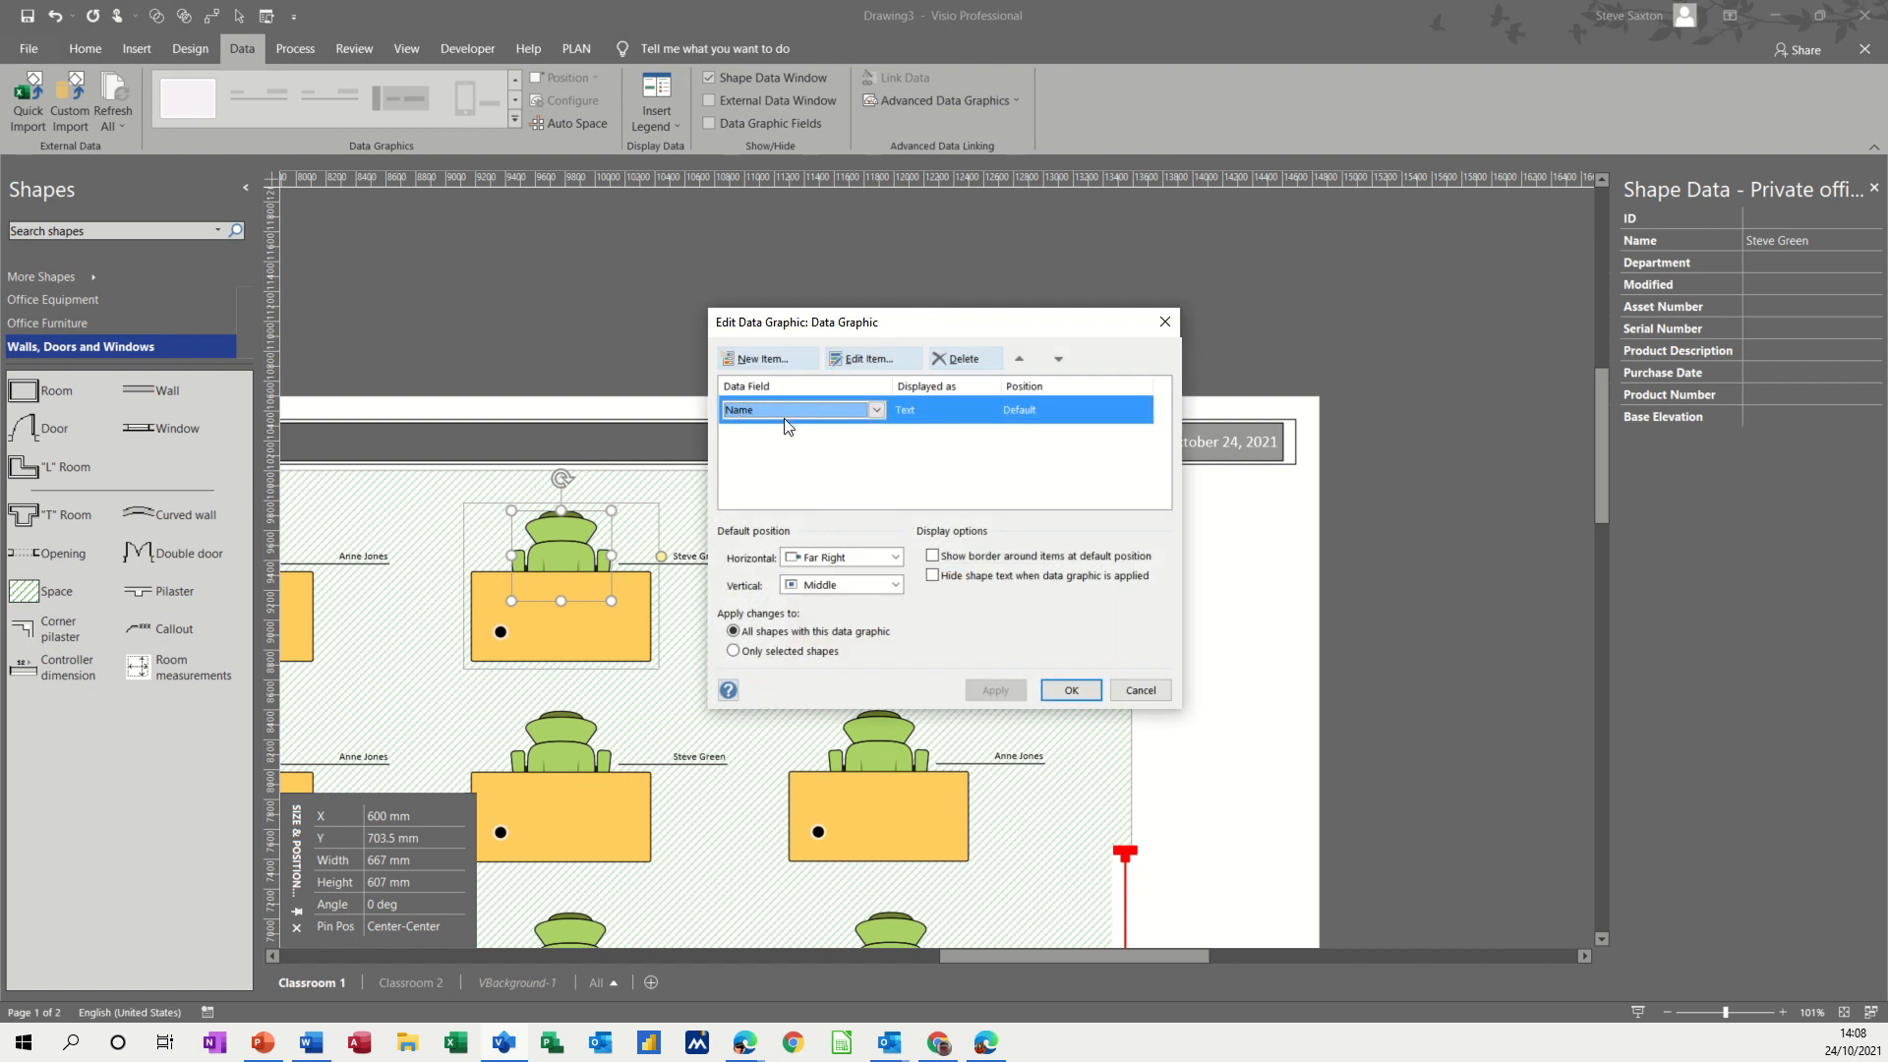
mouse_move(857, 368)
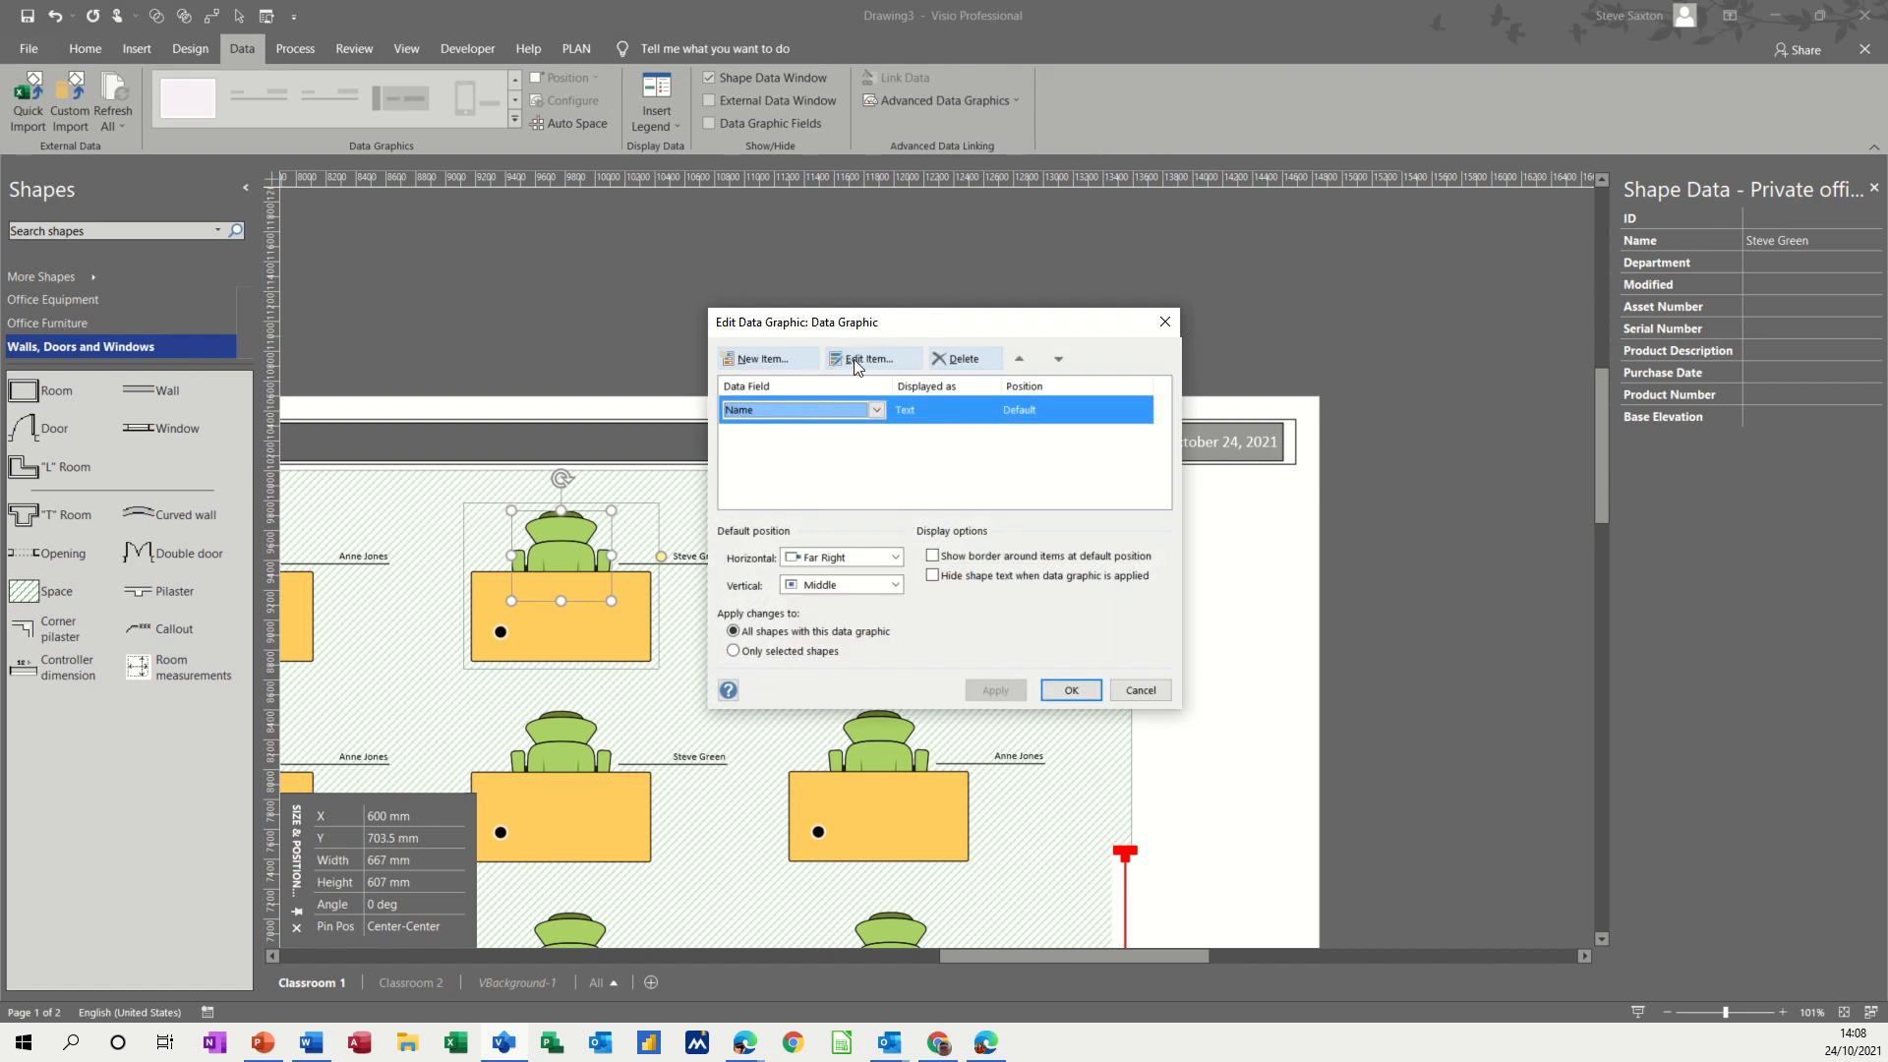
left_click(865, 358)
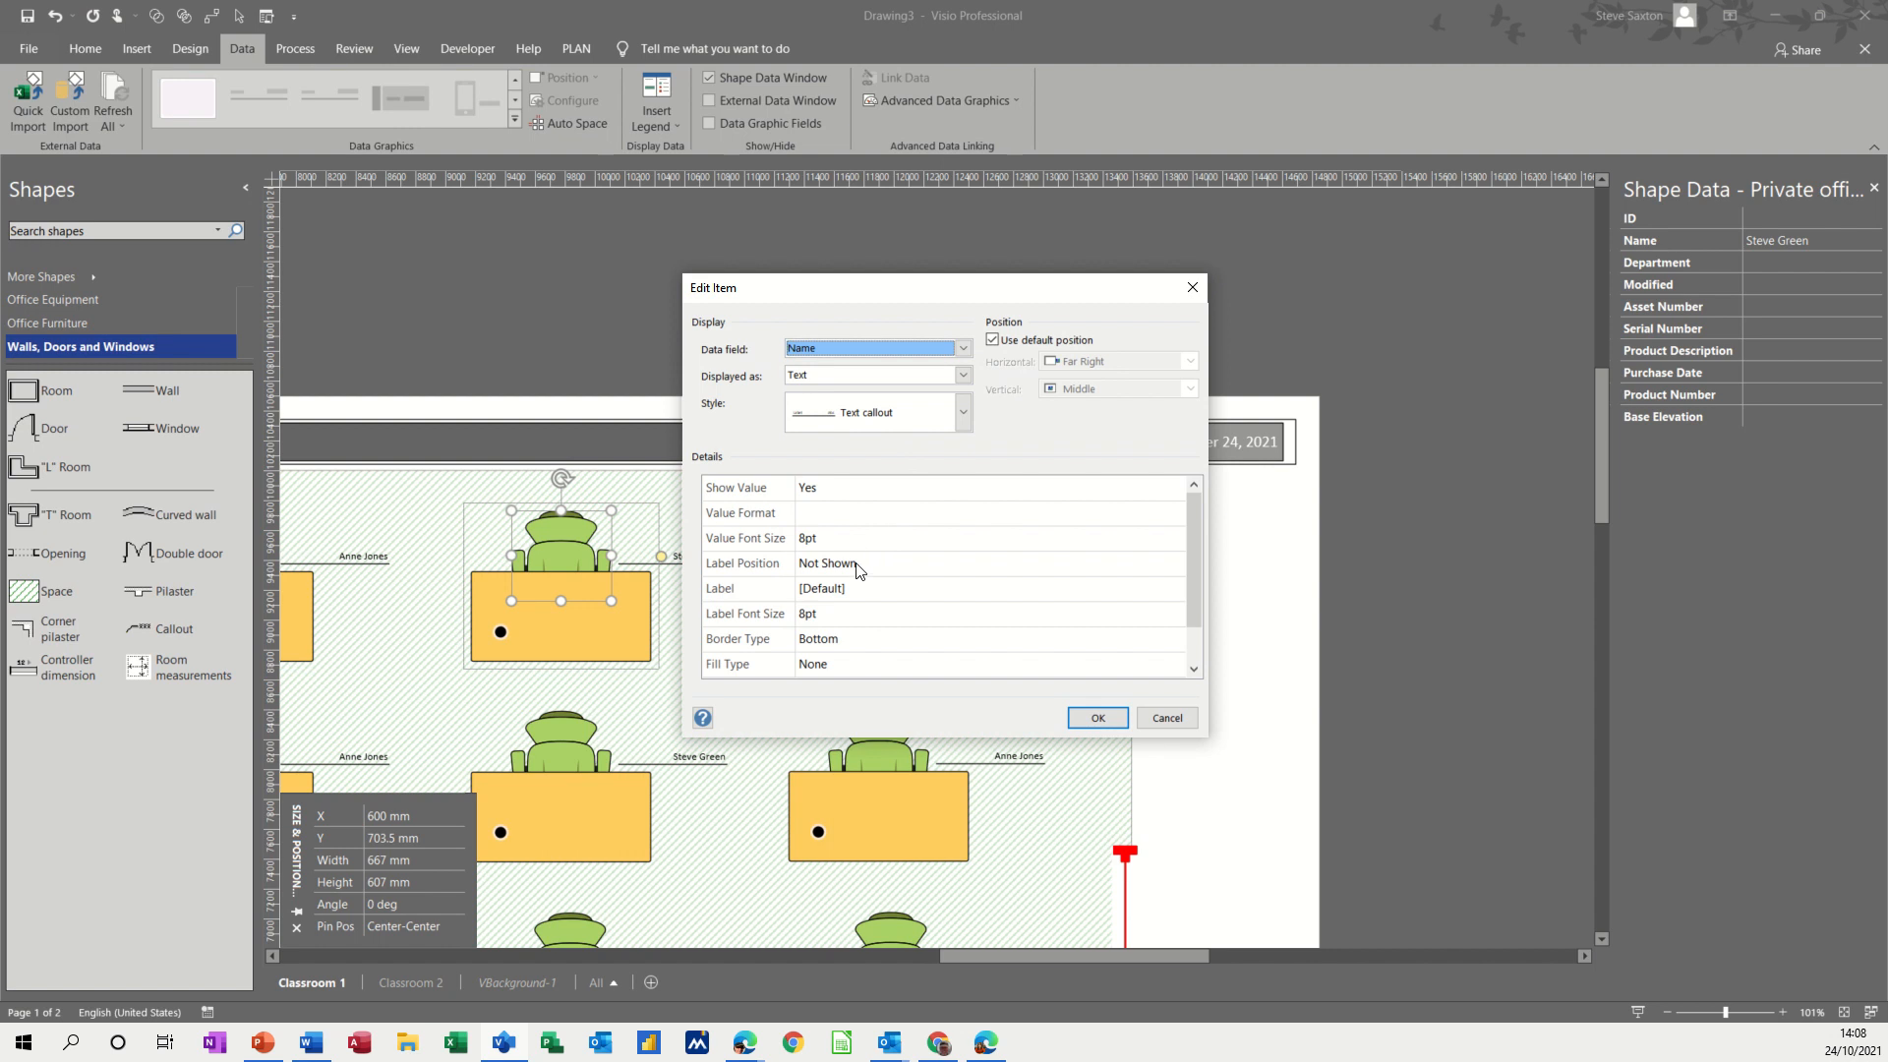
mouse_move(1060, 384)
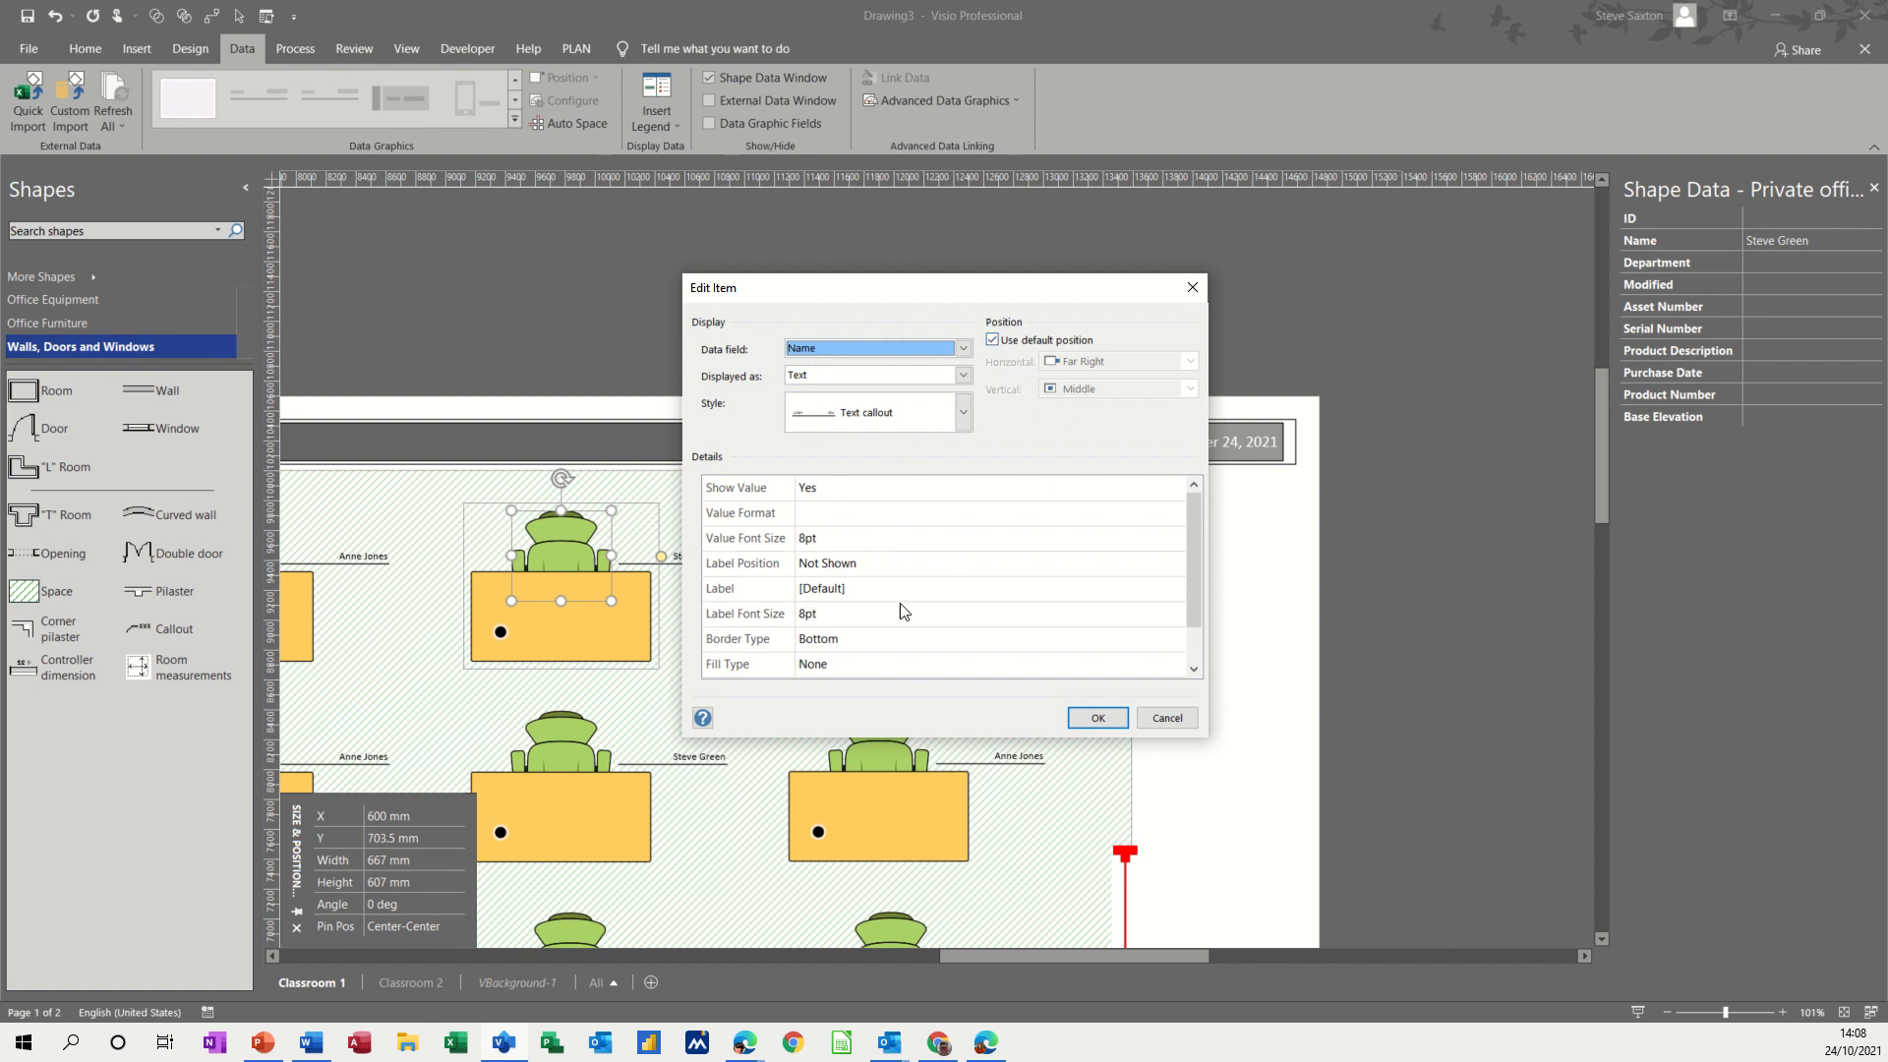
left_click(1095, 718)
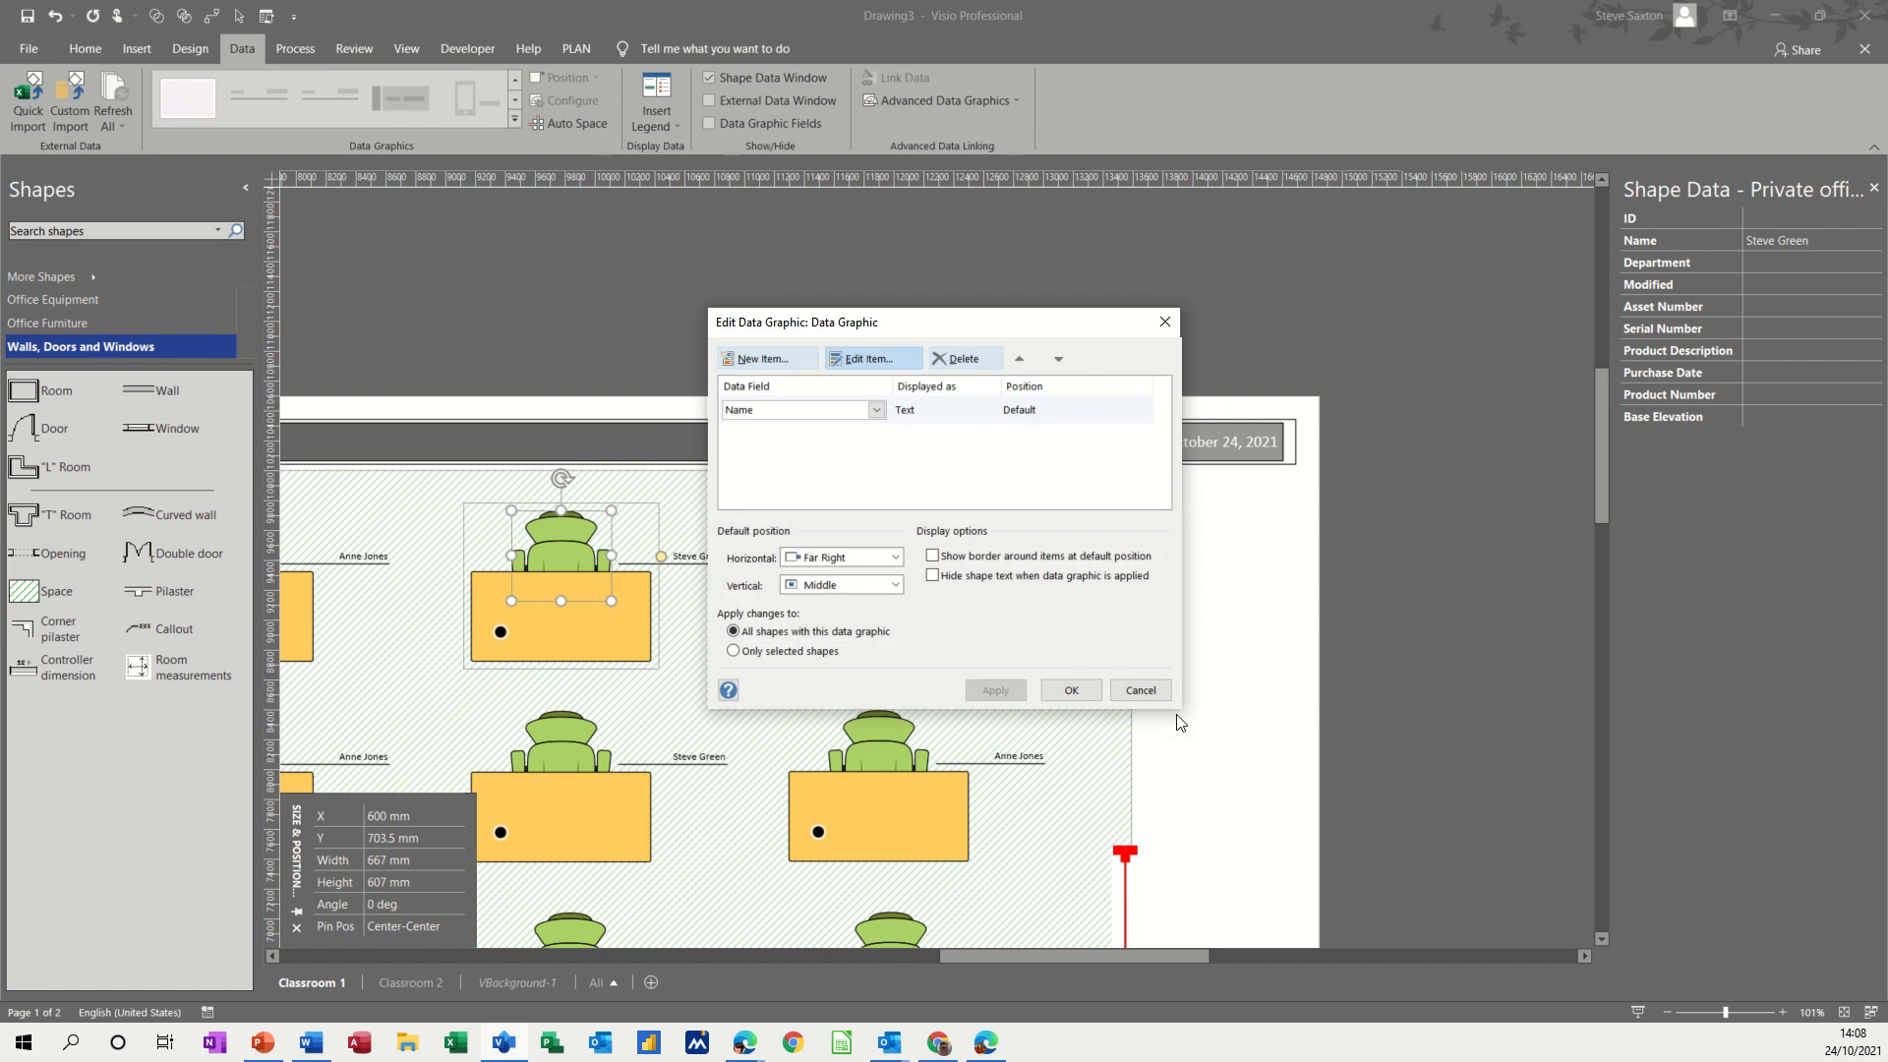
left_click(1138, 690)
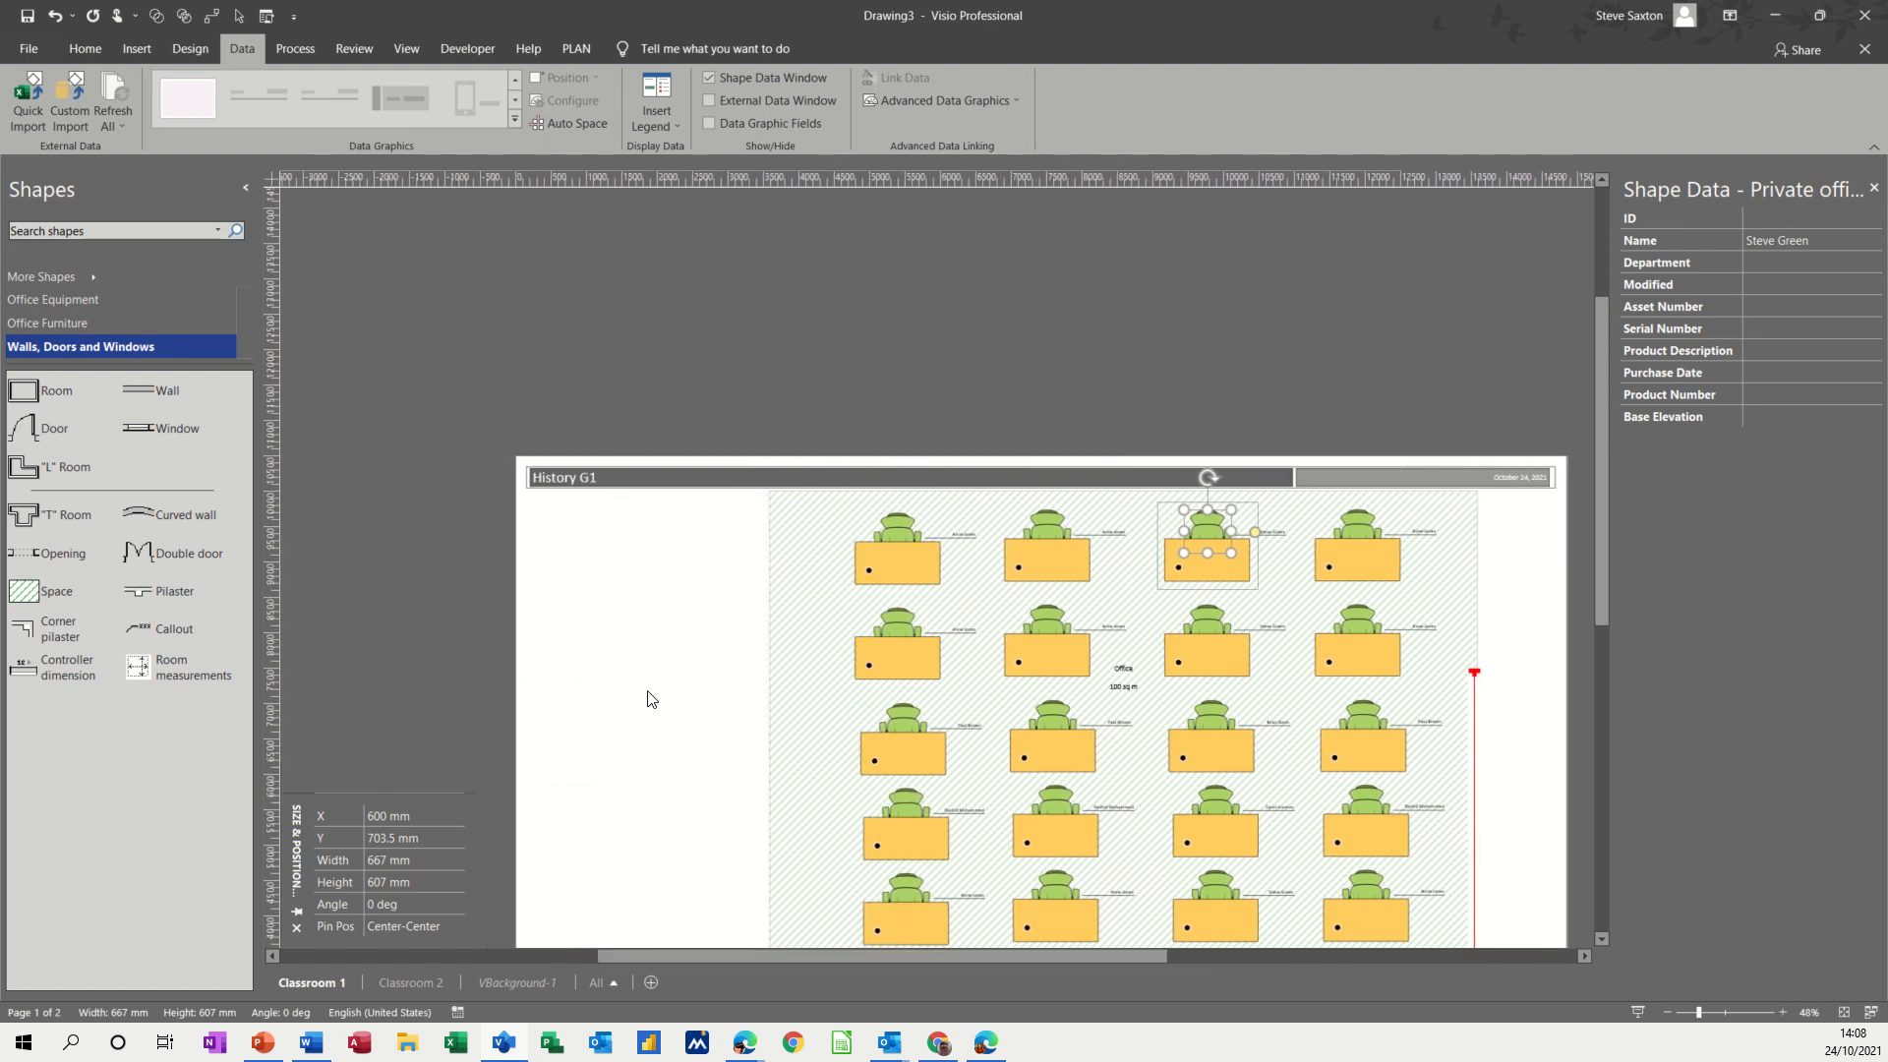
- Switch to the Classroom 2 page and browse the stencils to place an Office Space shape
left_click(409, 983)
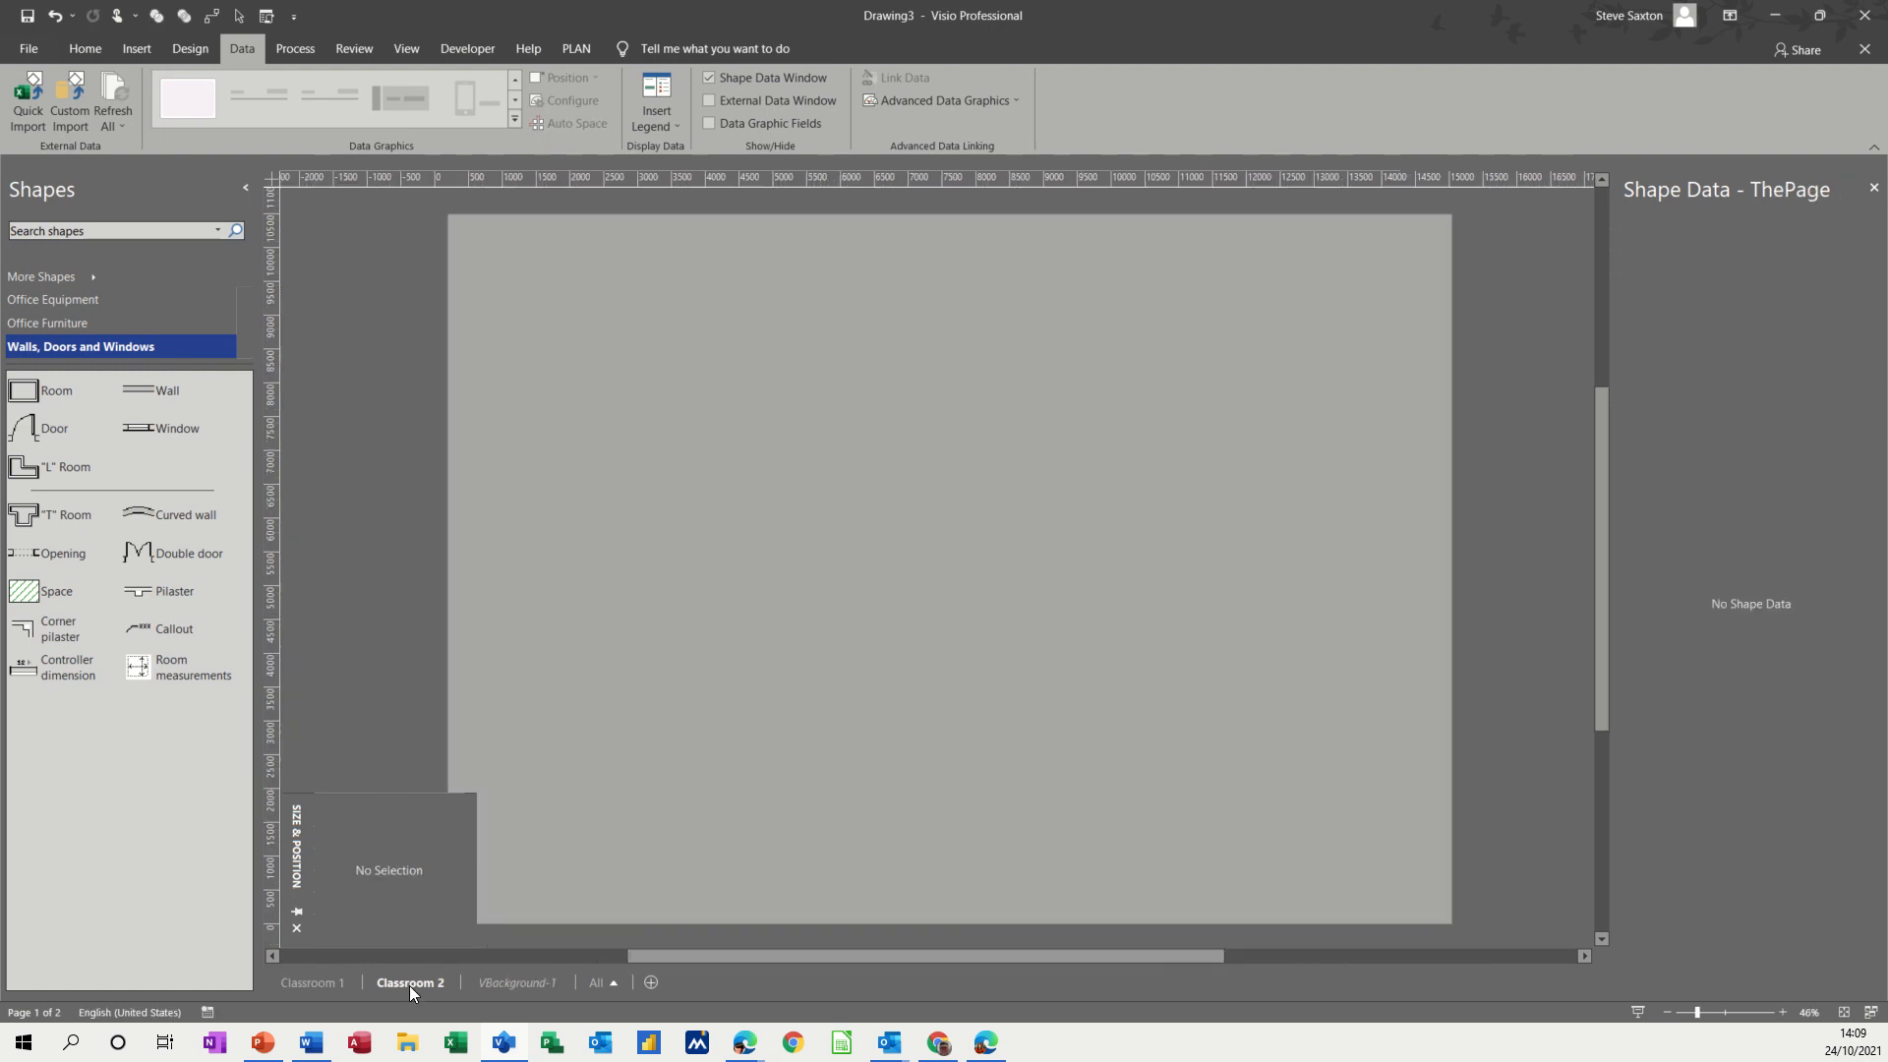
left_click(409, 983)
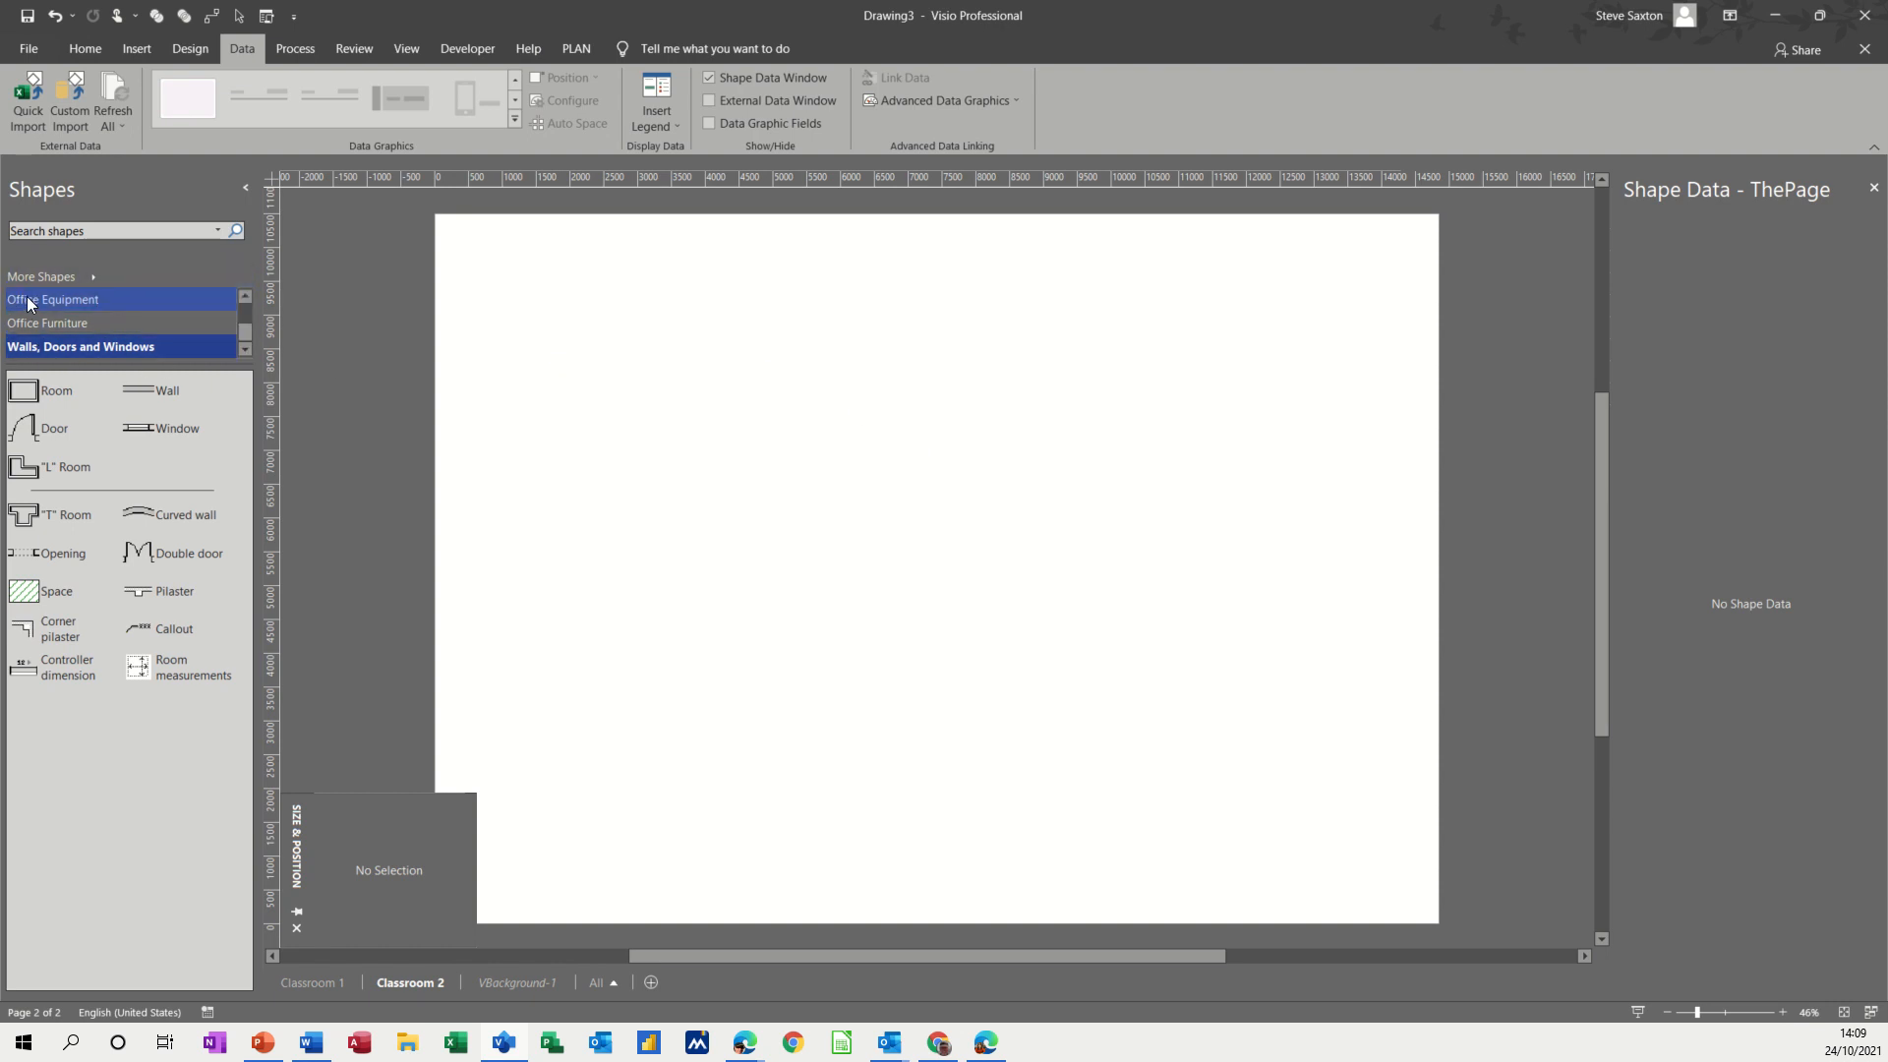
mouse_move(36, 303)
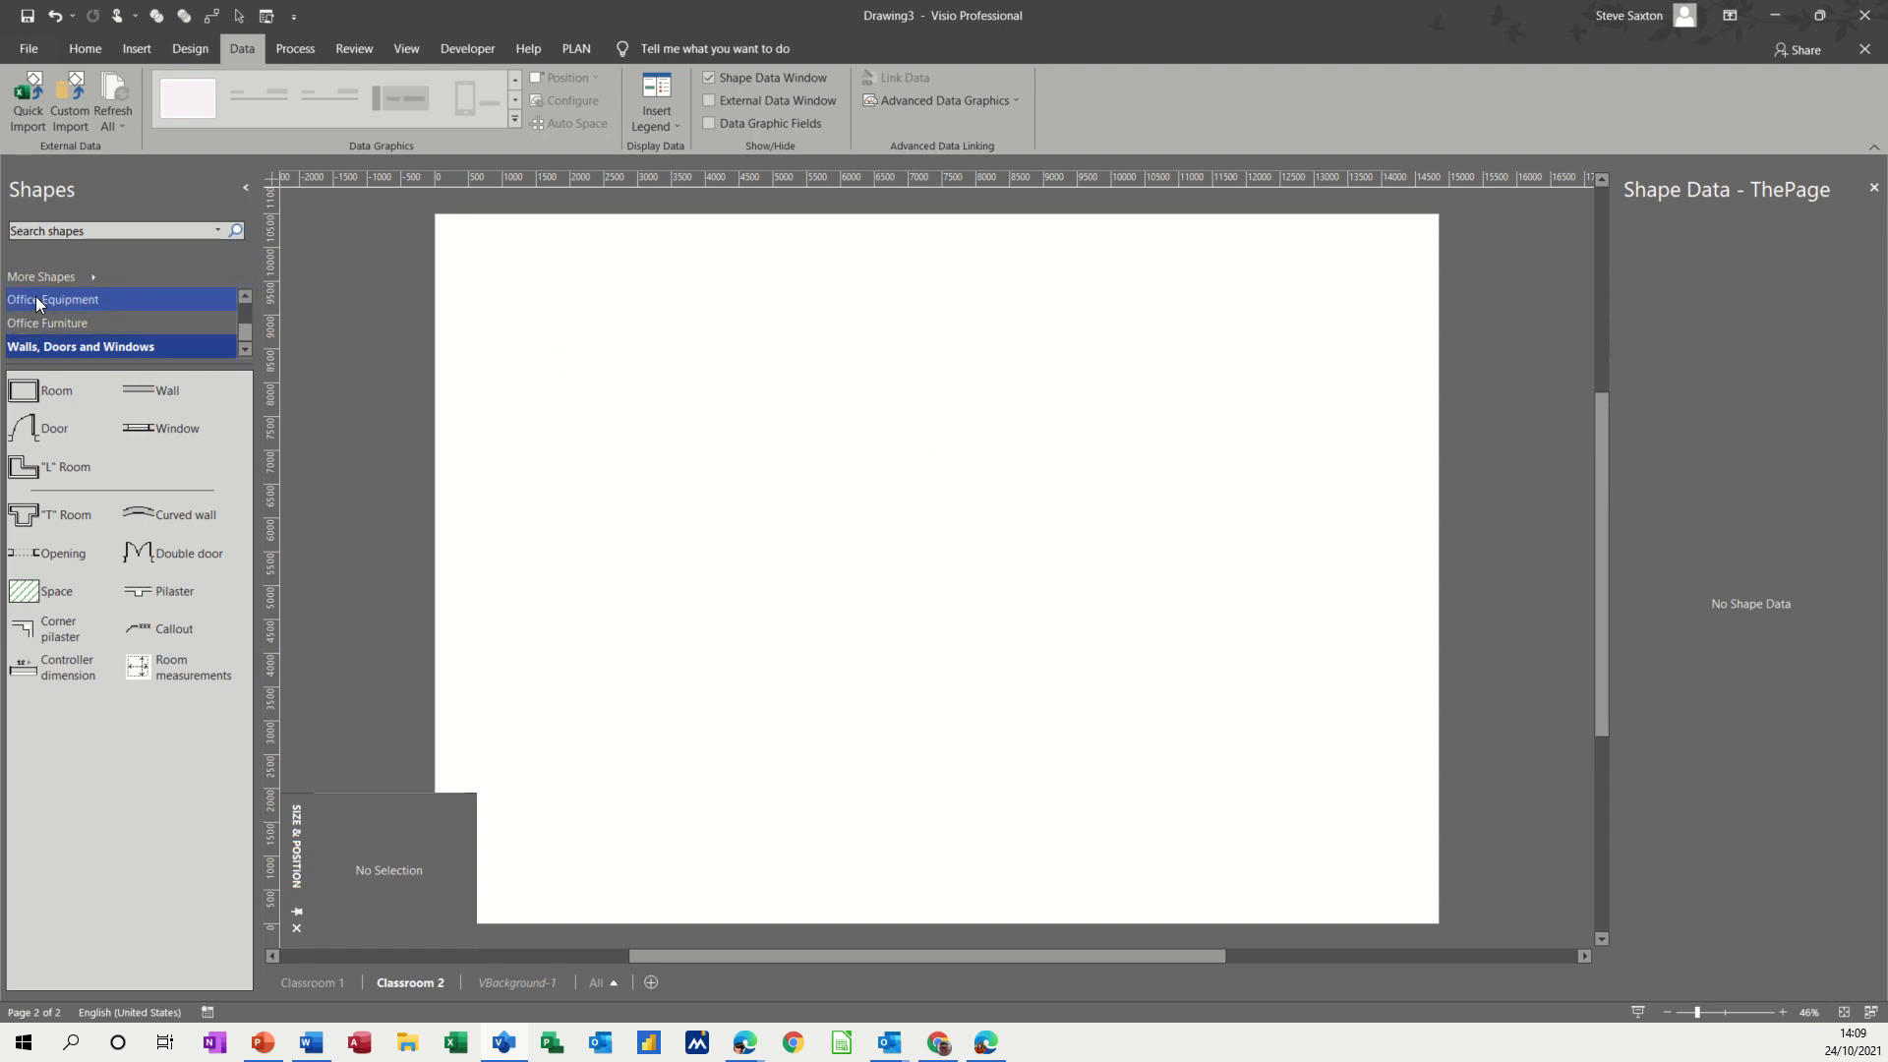
left_click(55, 299)
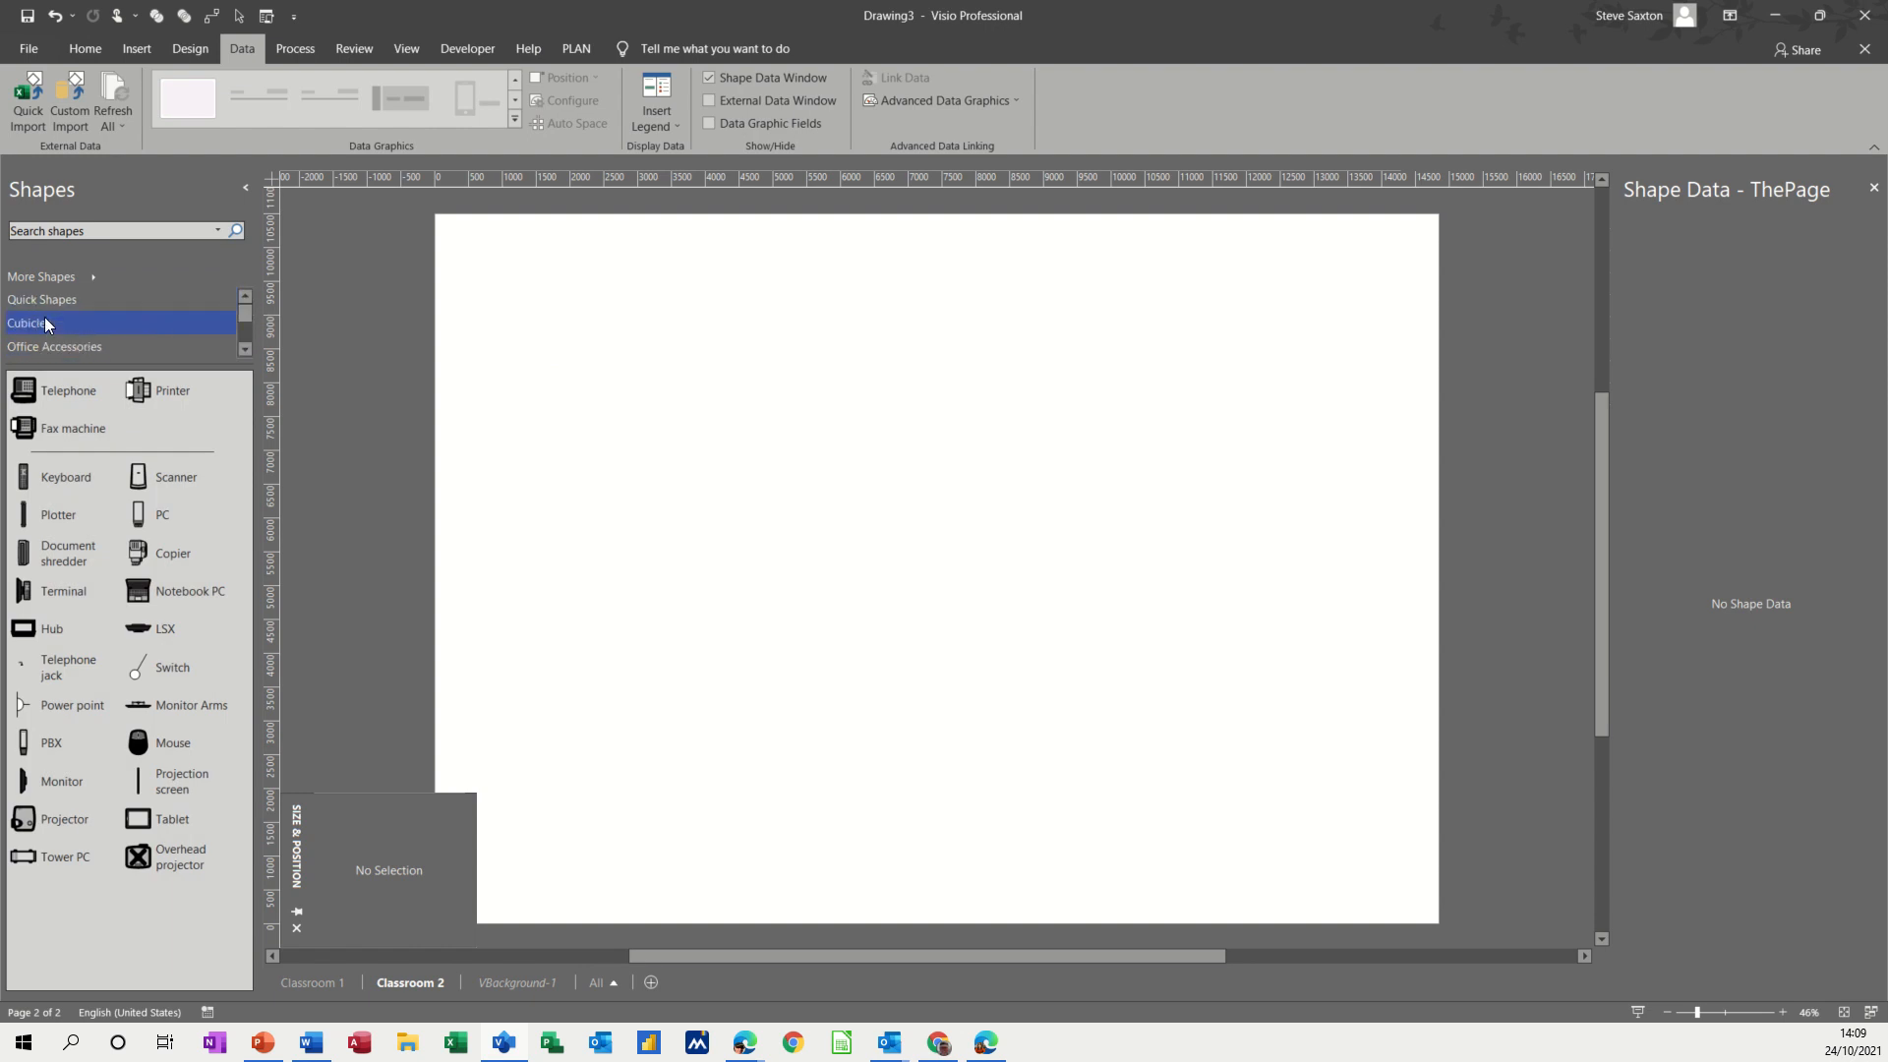
left_click(41, 299)
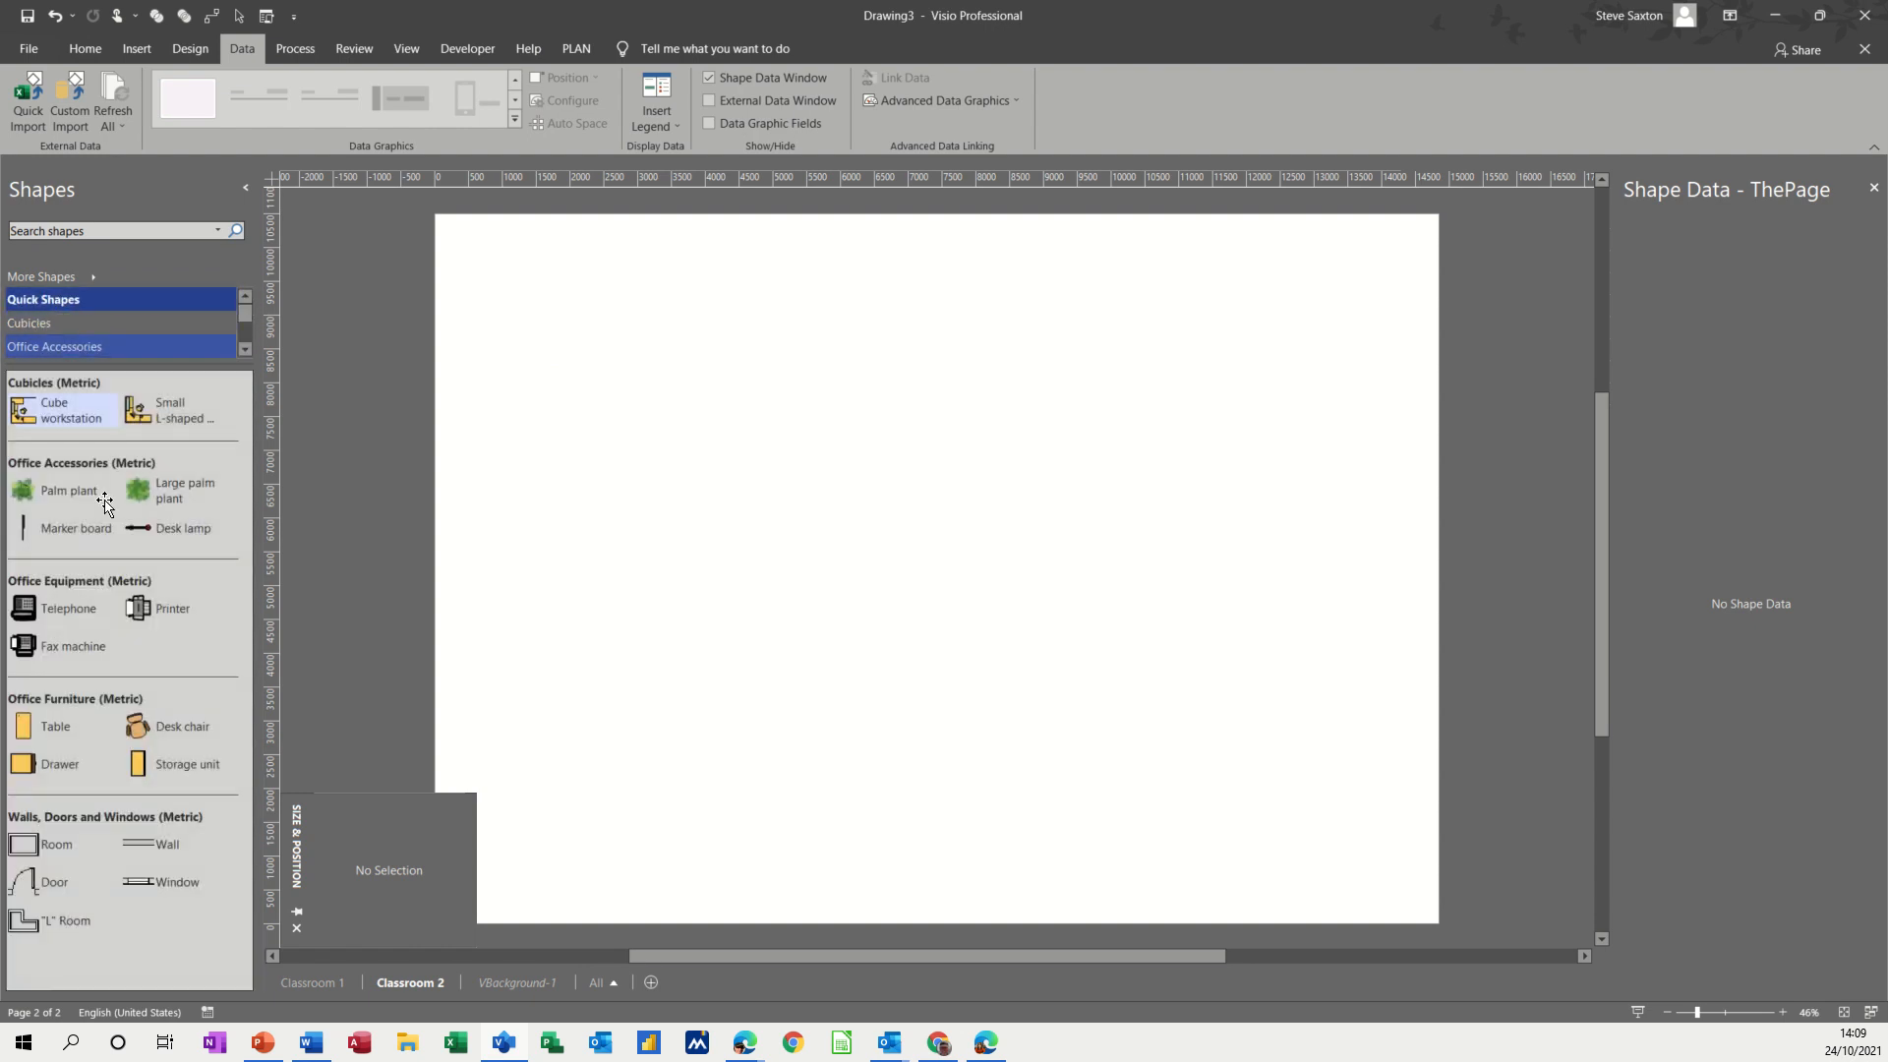
left_click(41, 326)
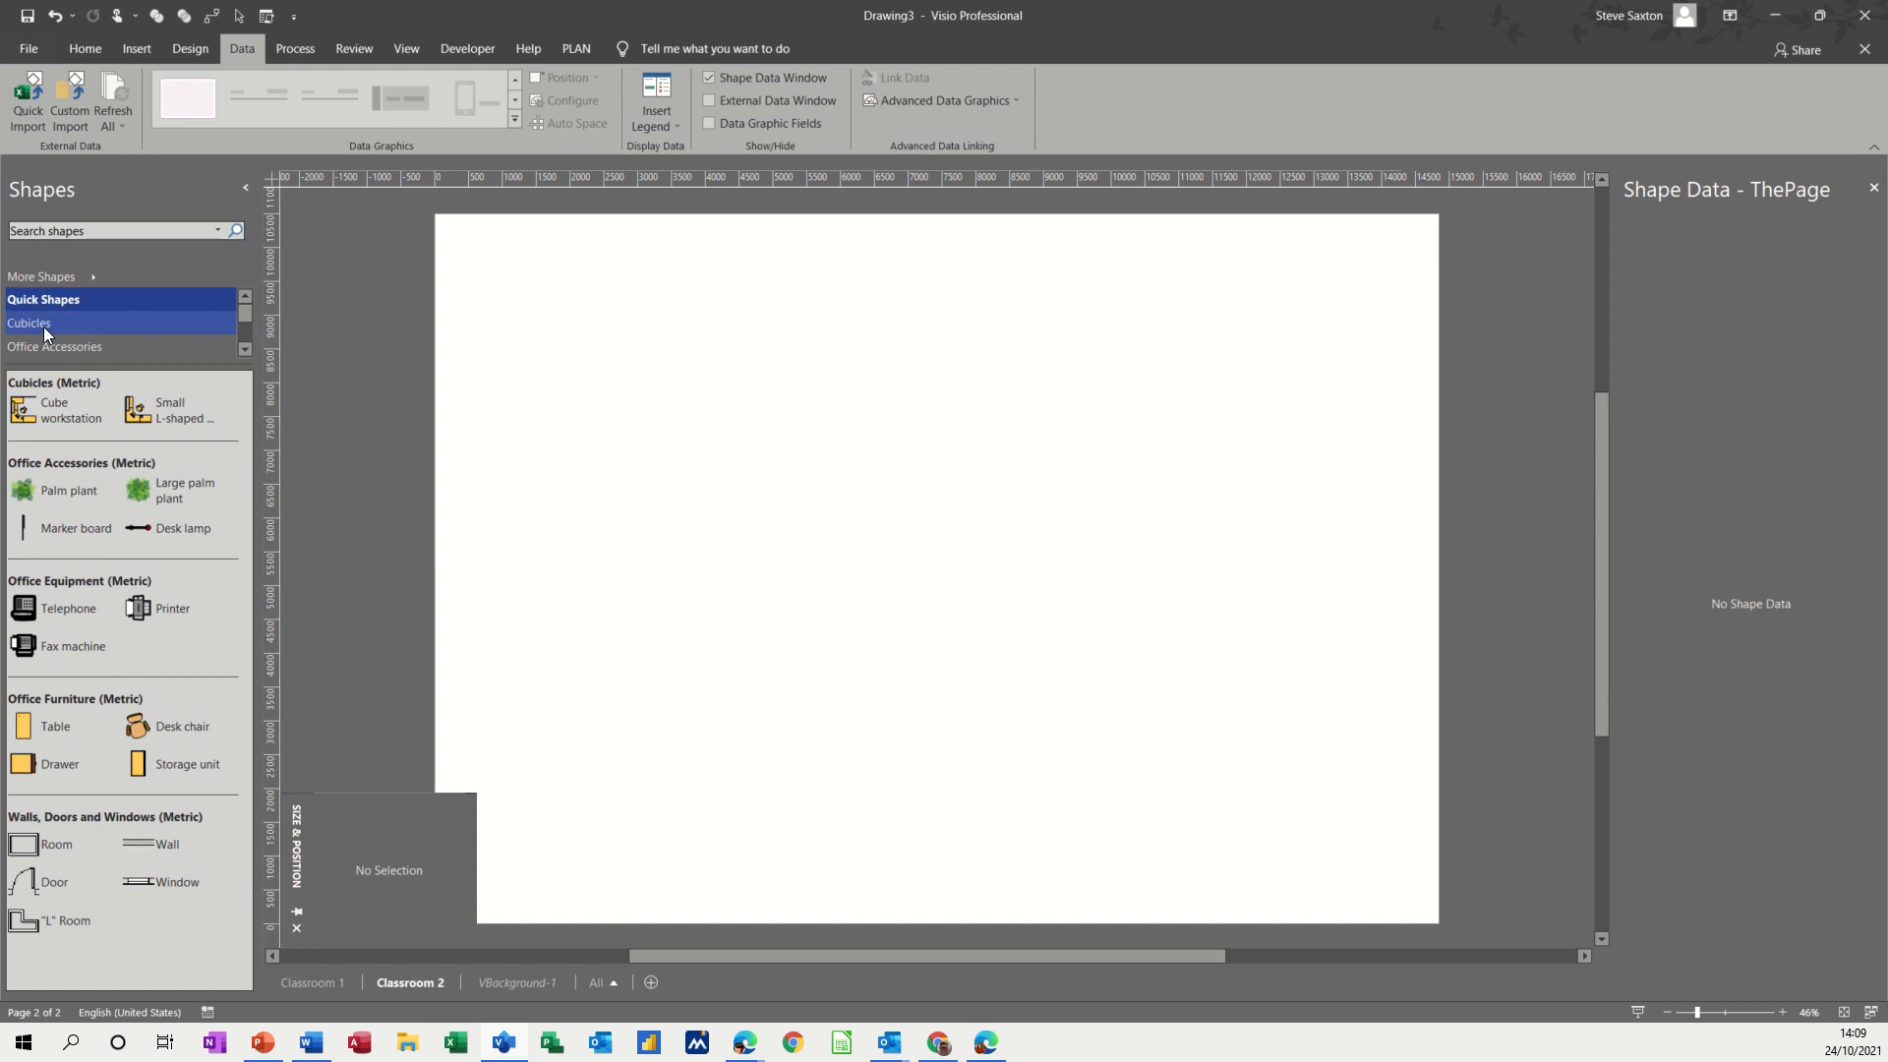
left_click(27, 322)
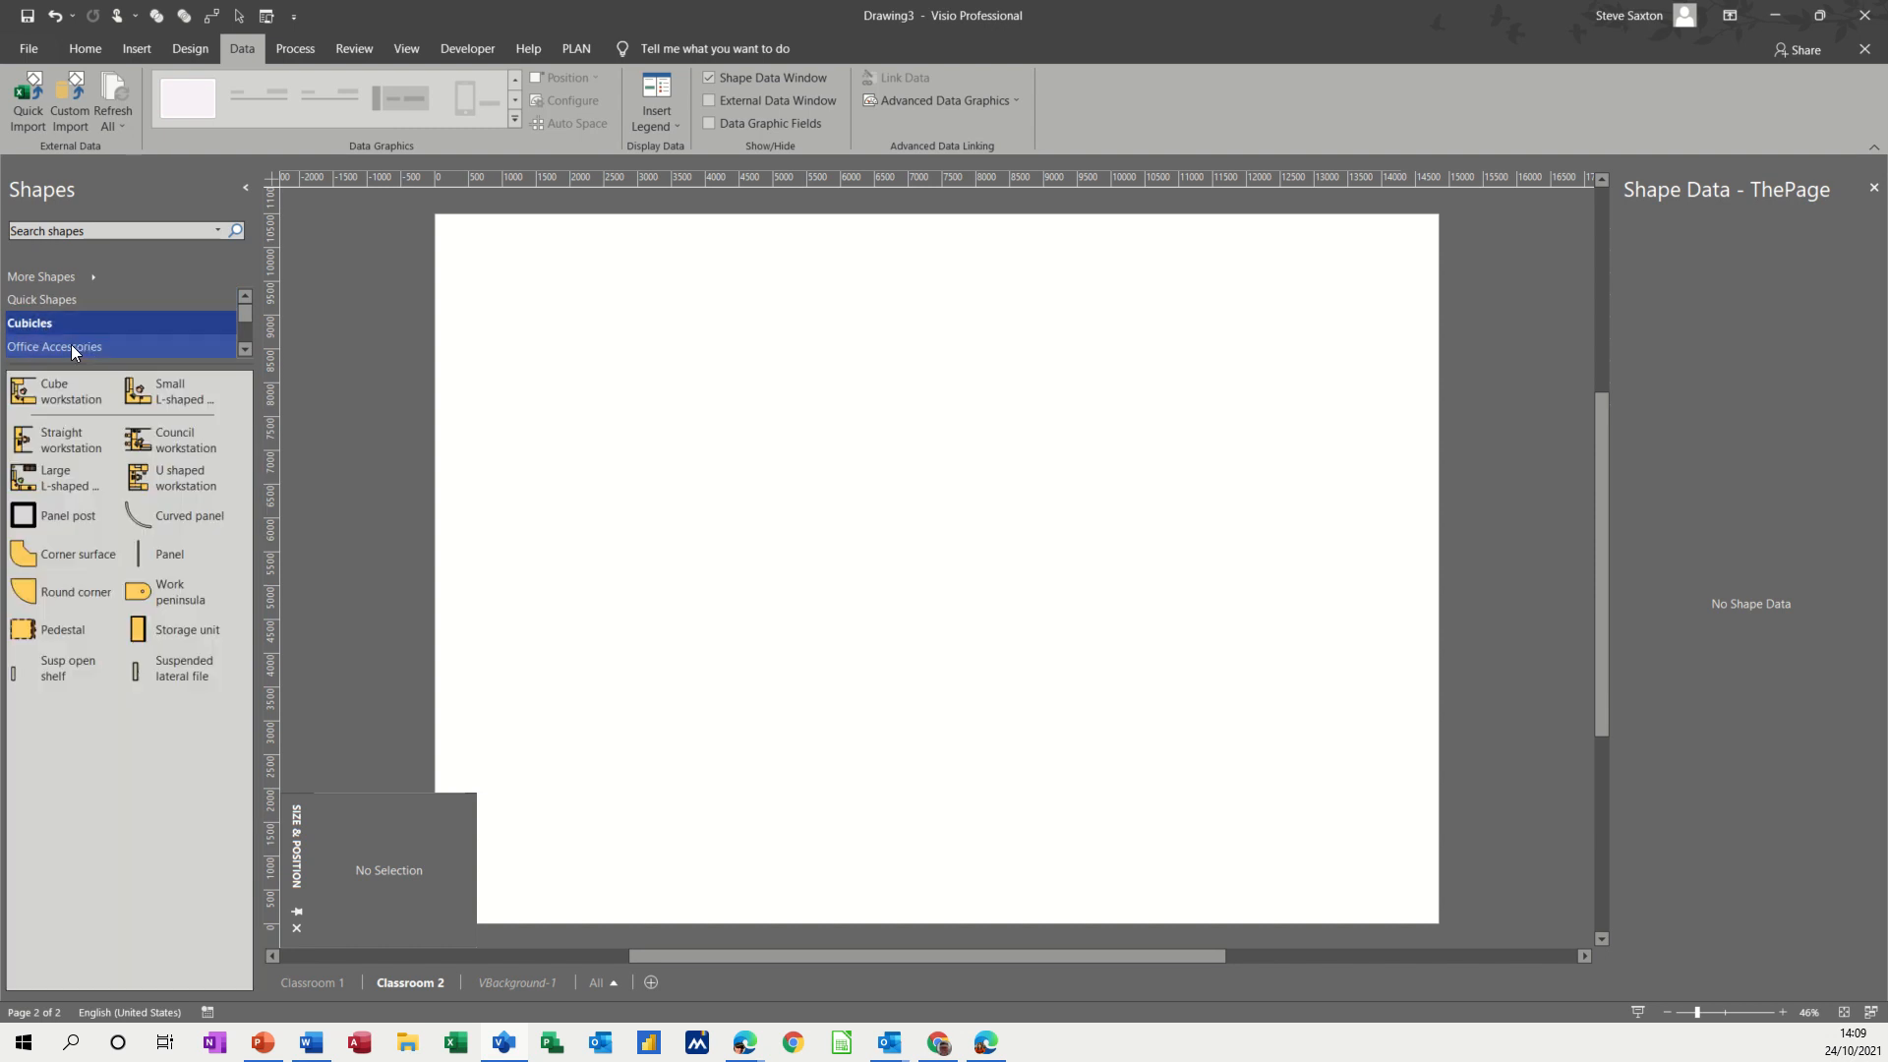
left_click(55, 346)
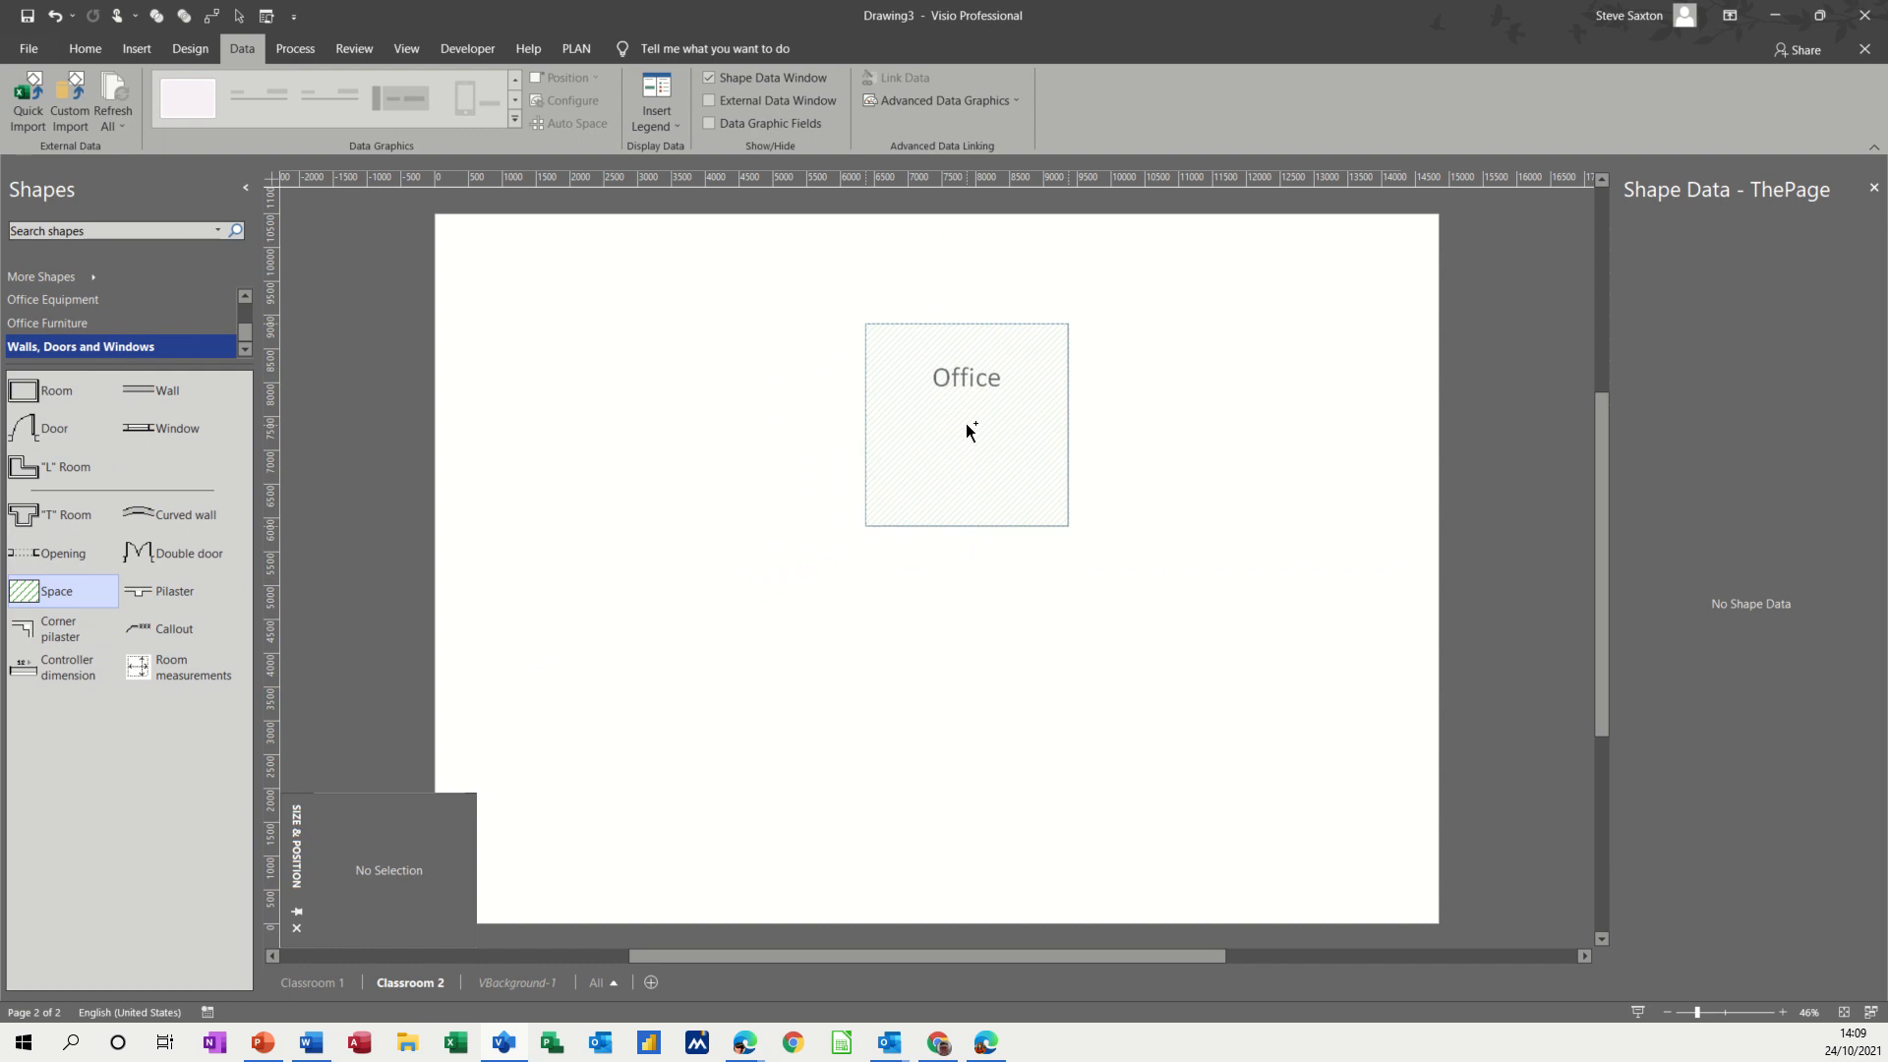
- Resize the Office space to 10 m by 10 m and close the Size & Position window
left_click(963, 425)
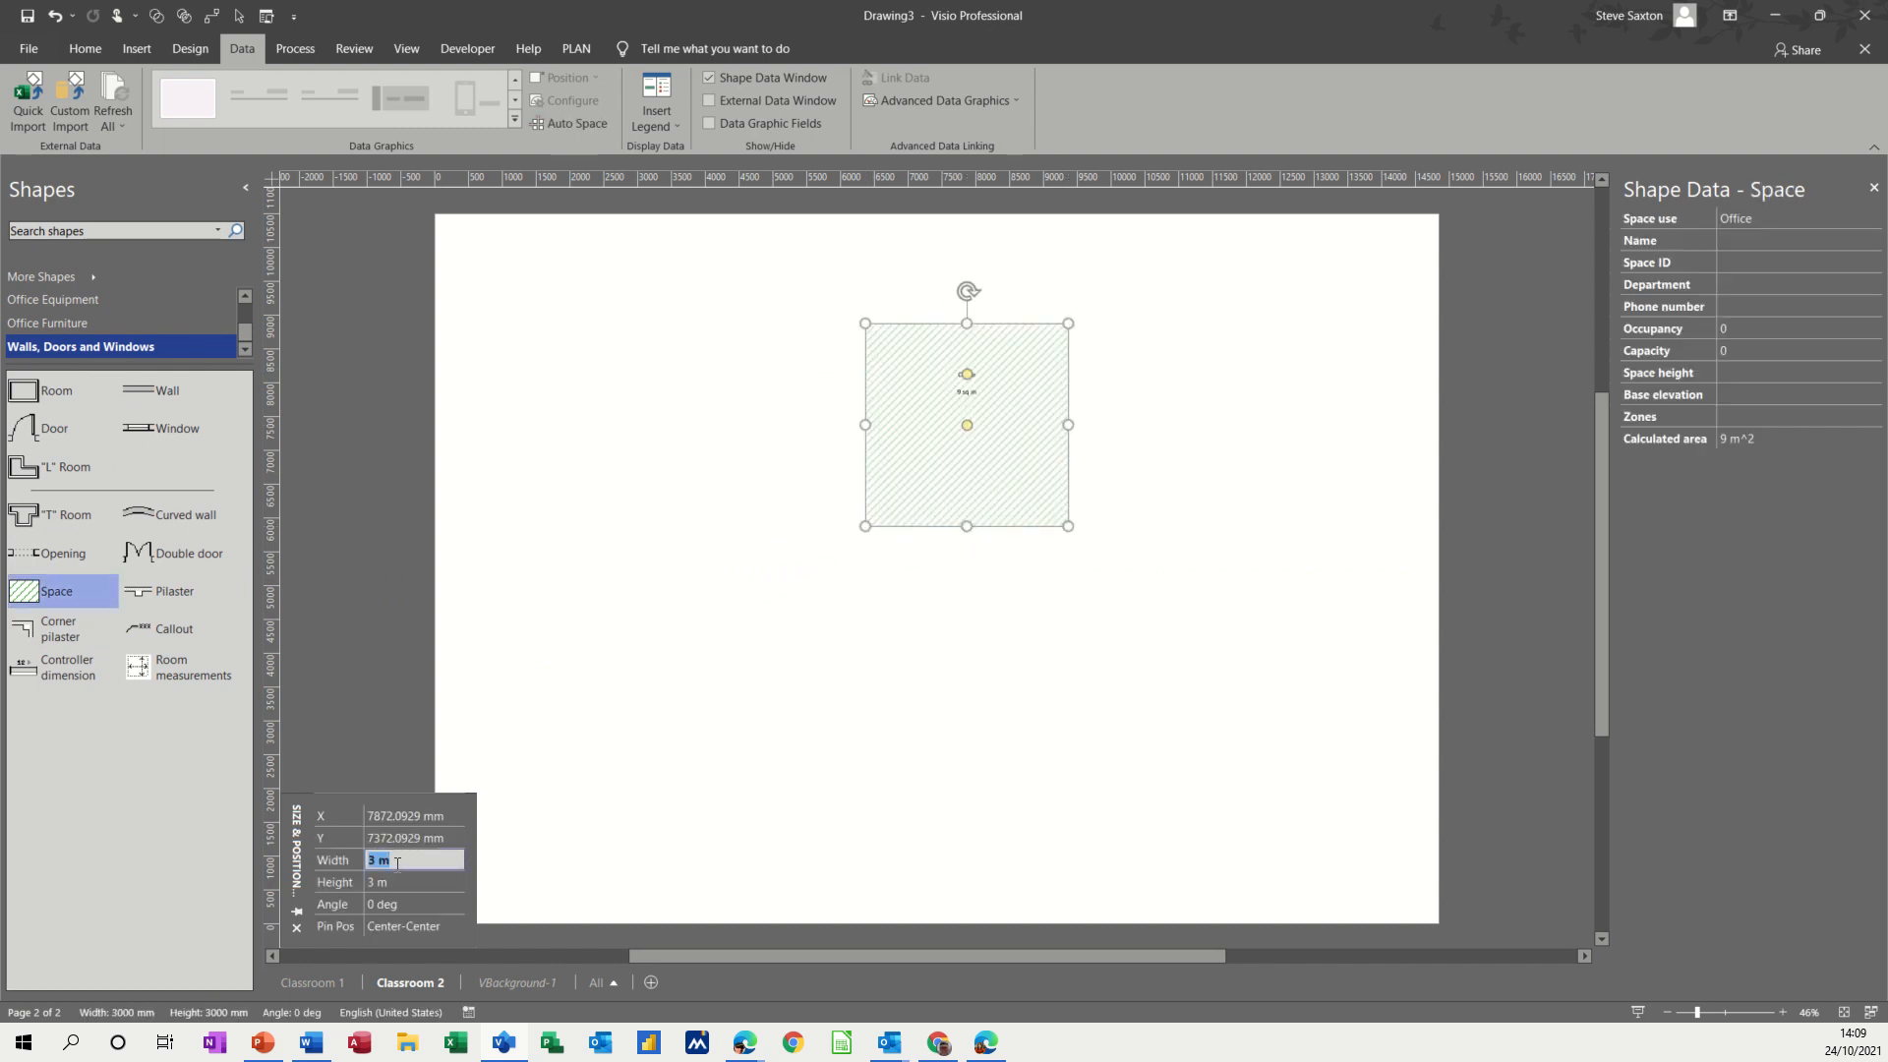
type("10m")
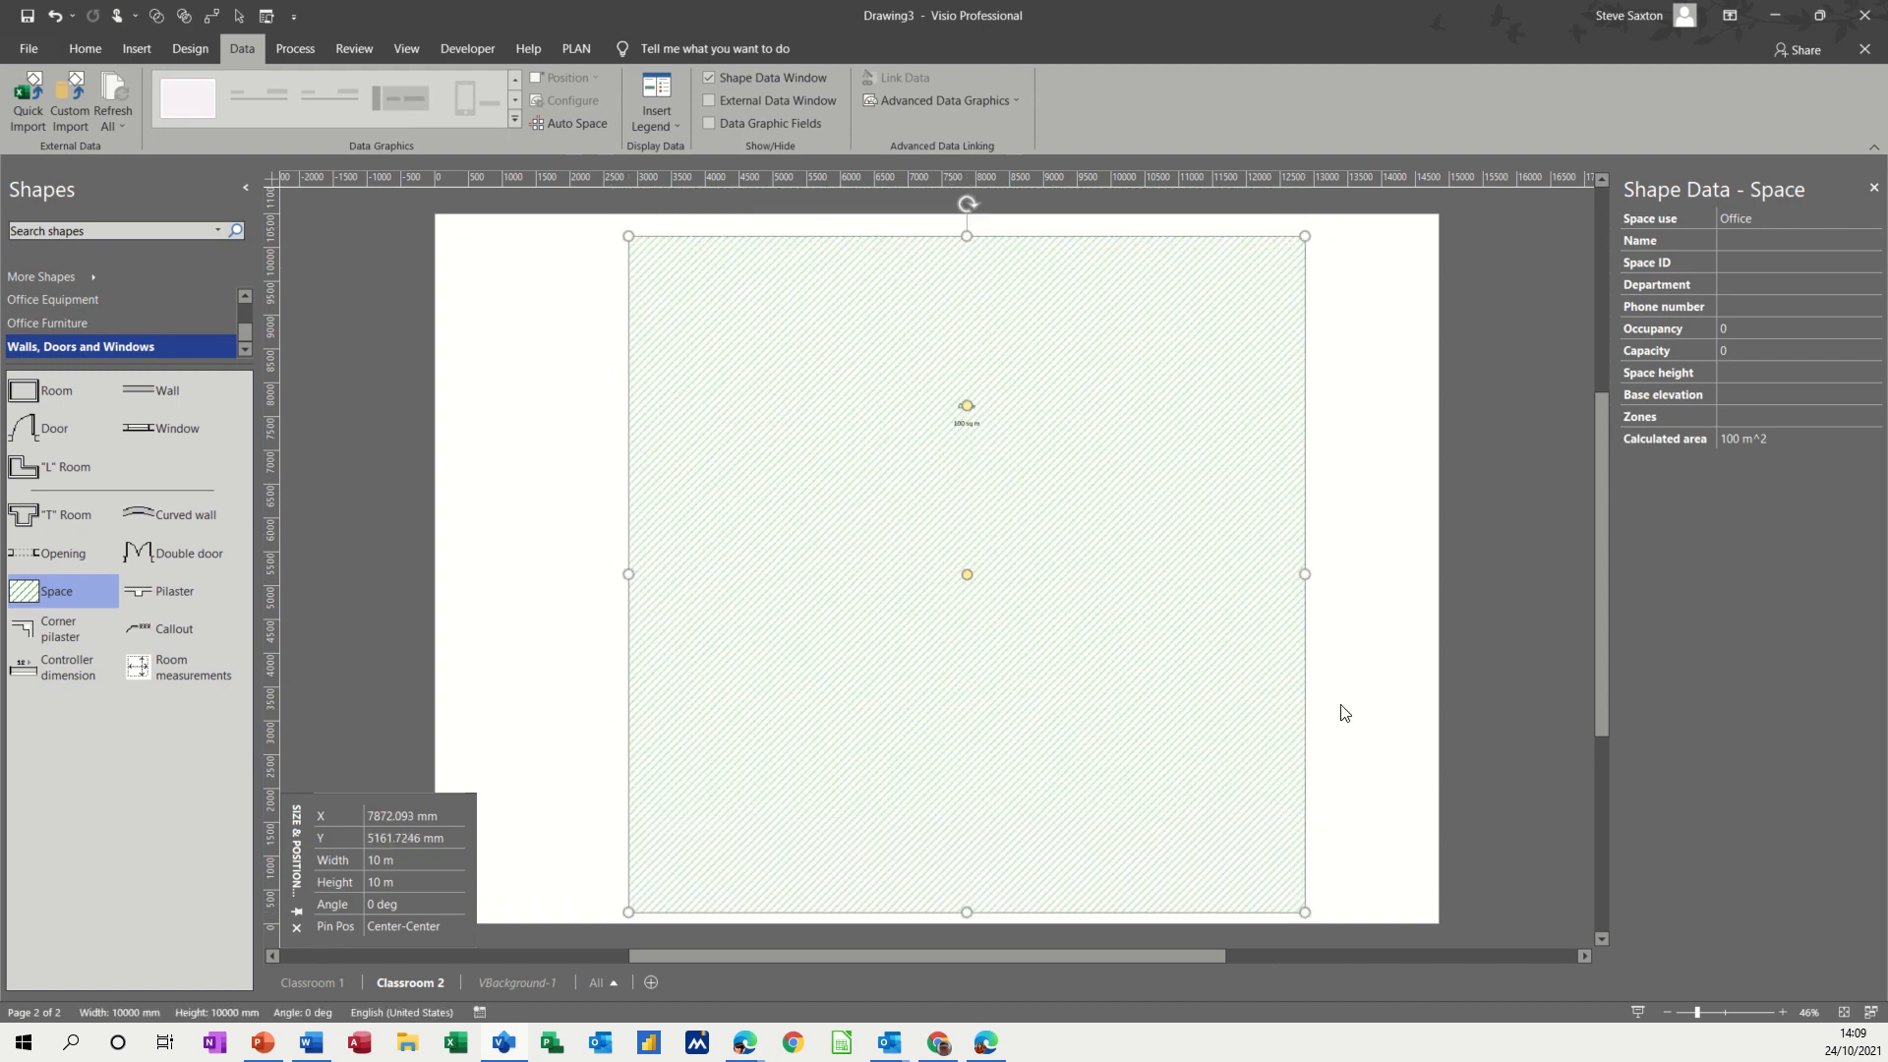
left_click(718, 407)
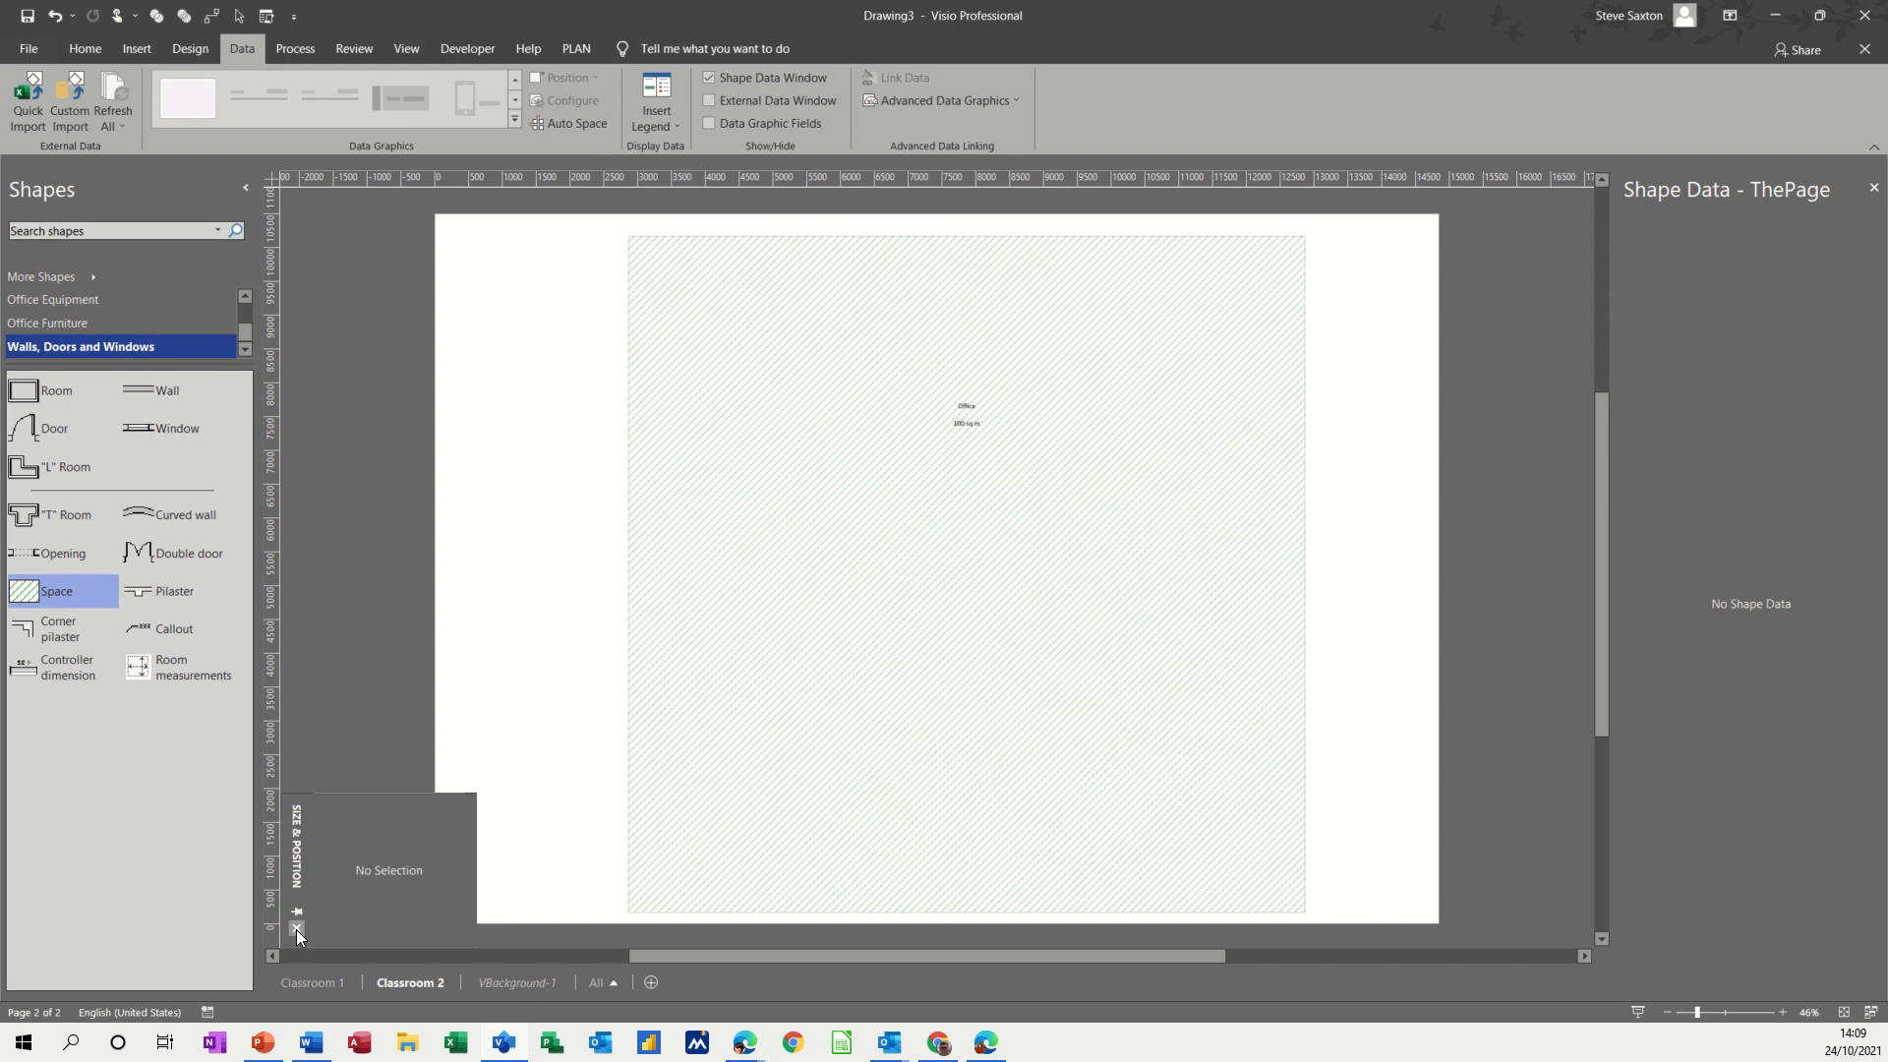
left_click(297, 928)
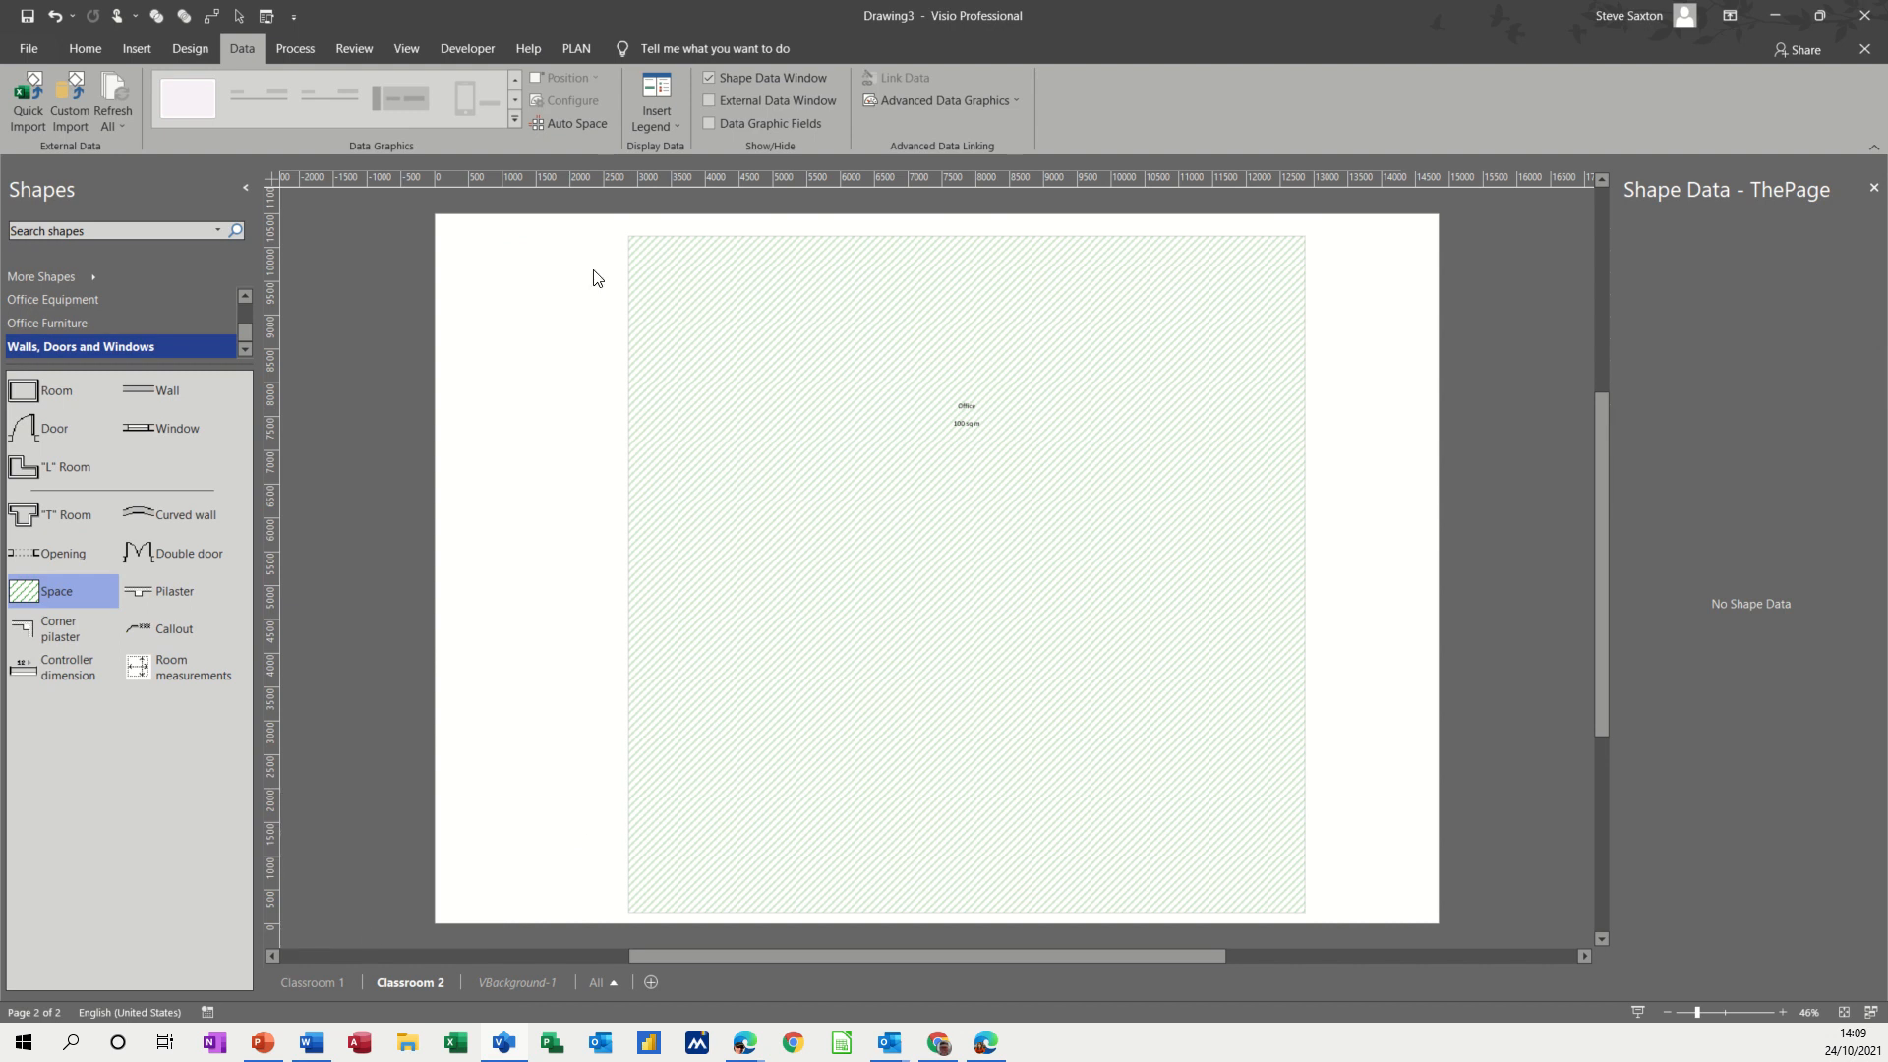
left_click(188, 47)
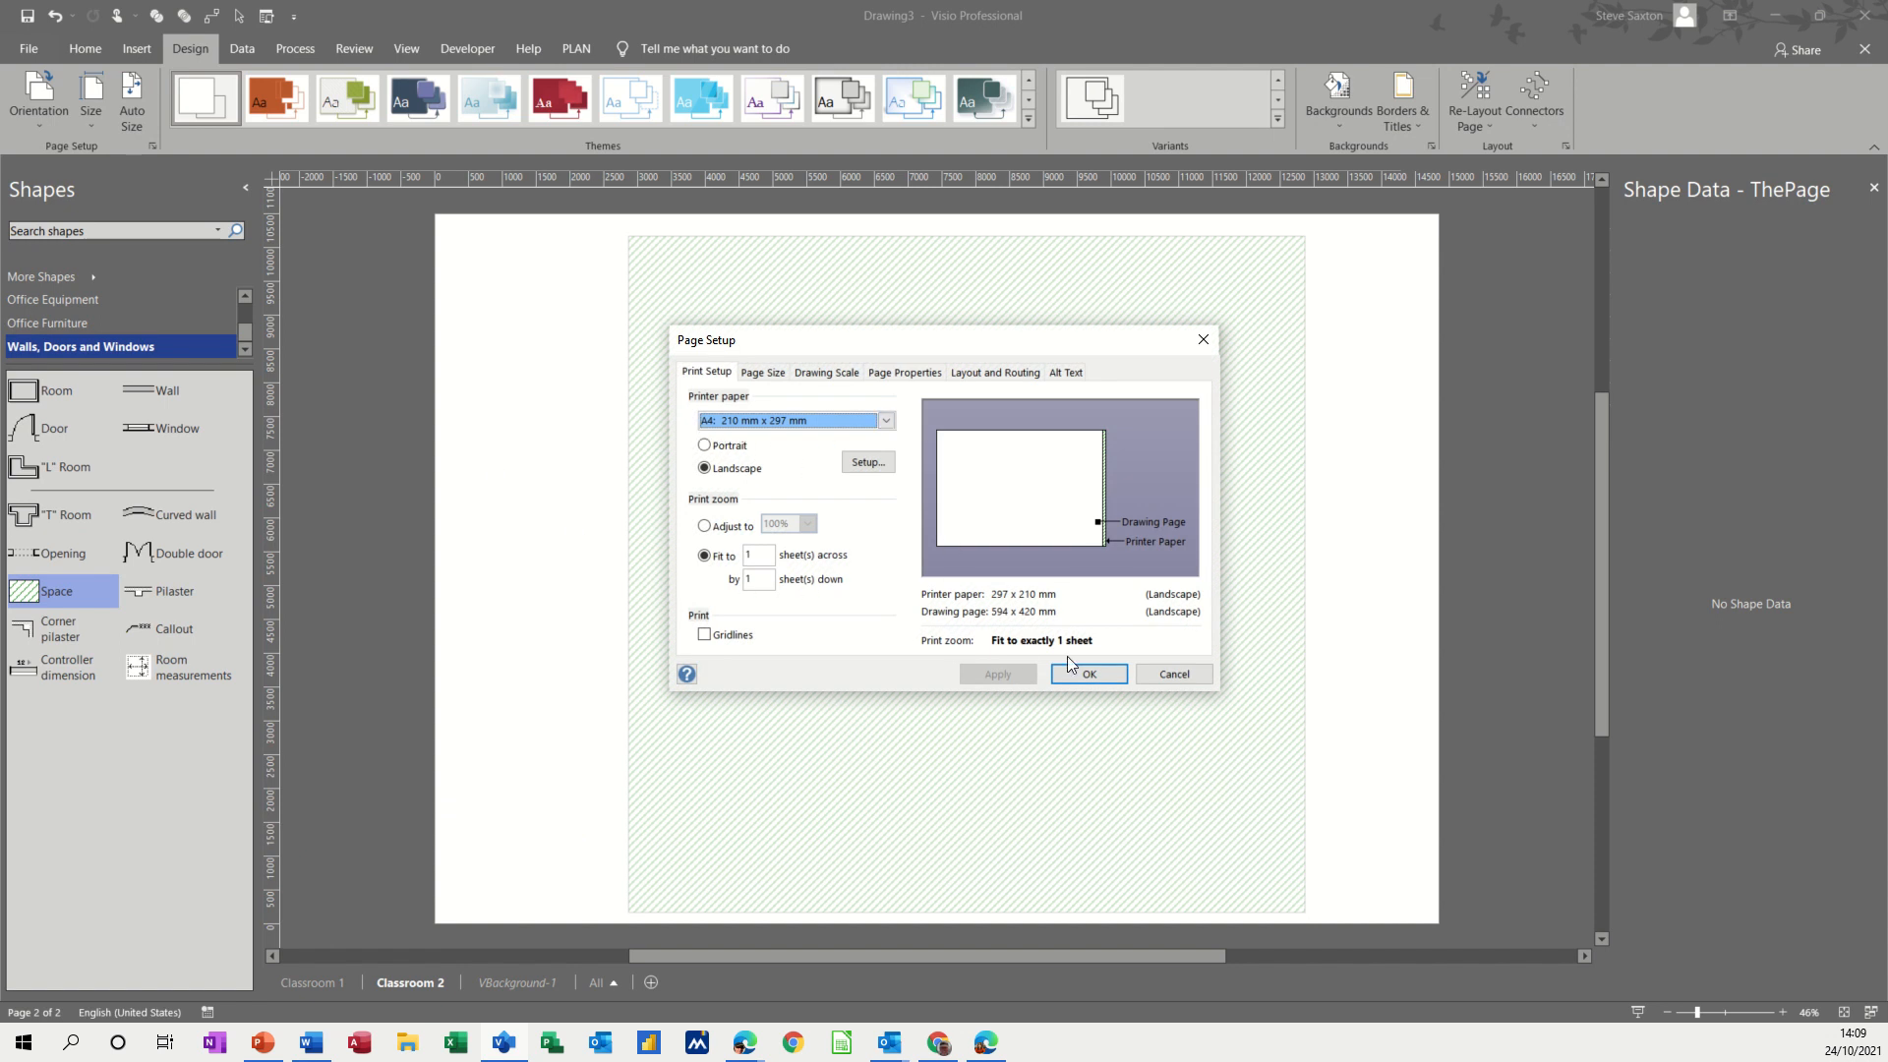
mouse_move(1113, 505)
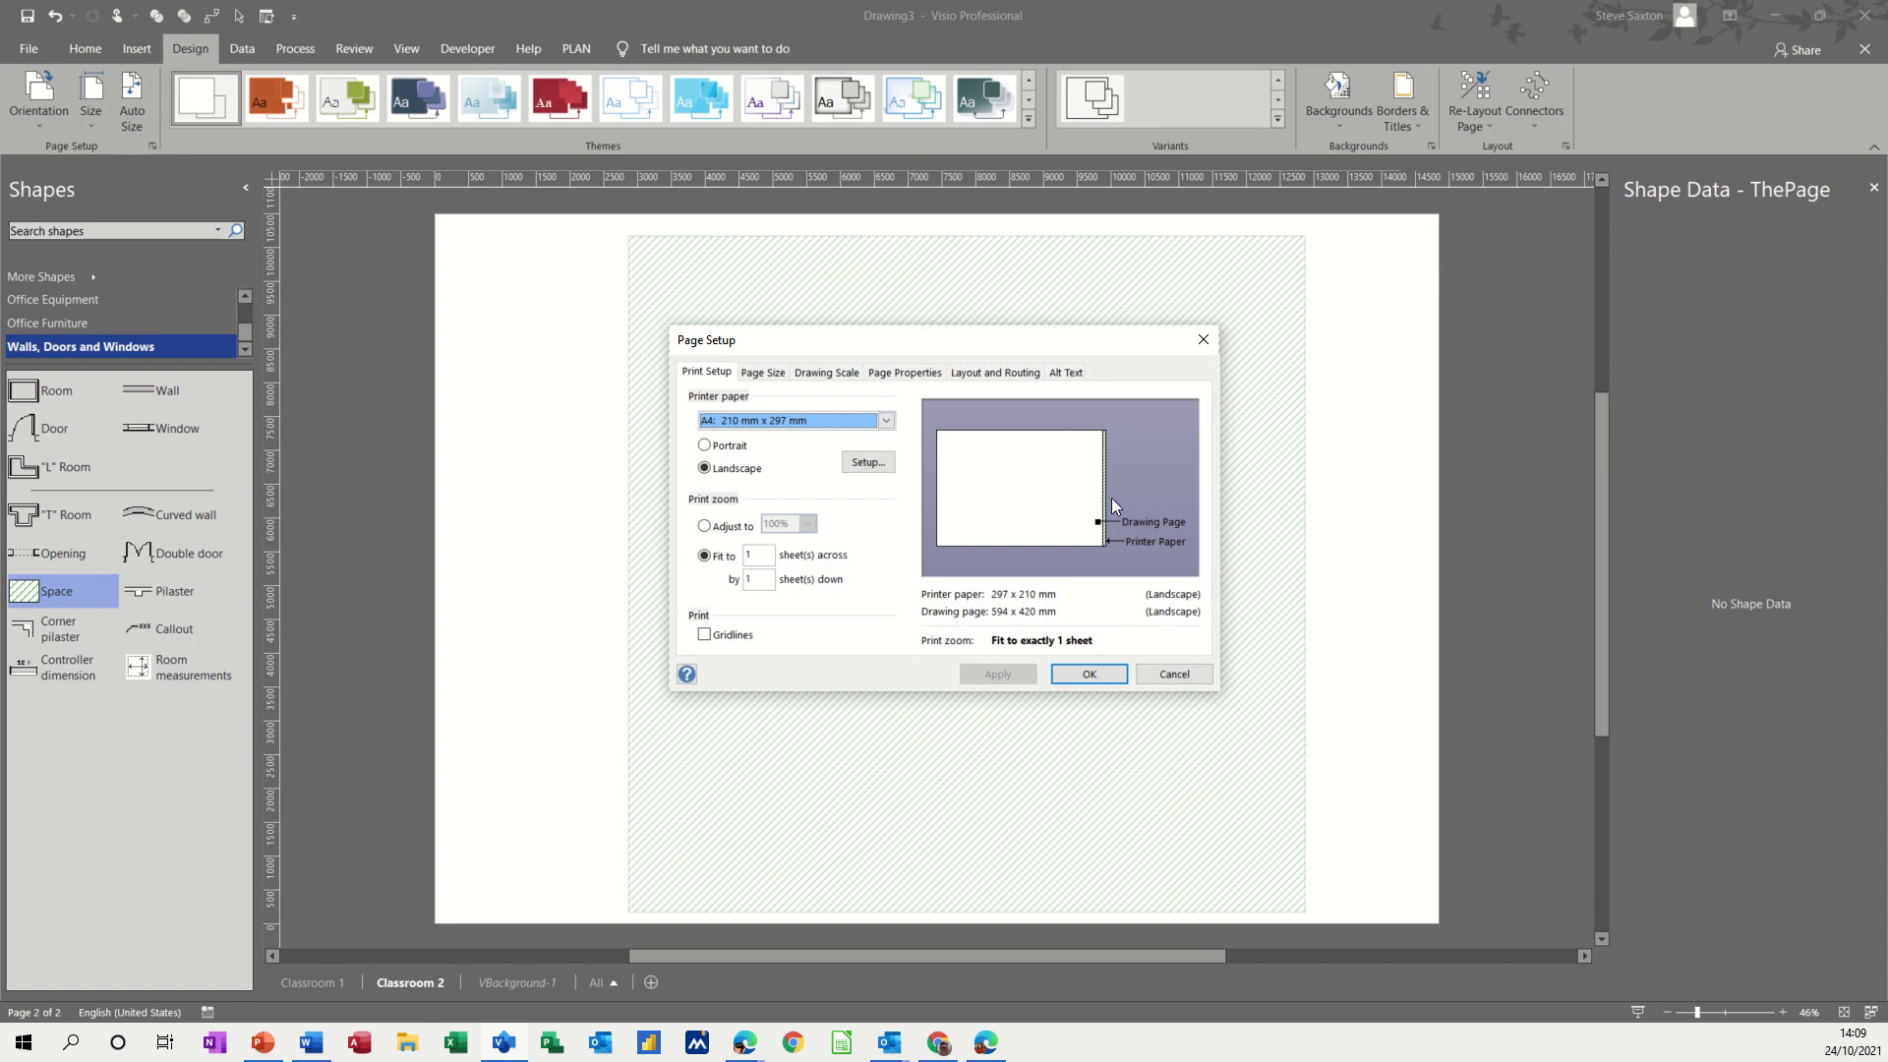
mouse_move(1089, 639)
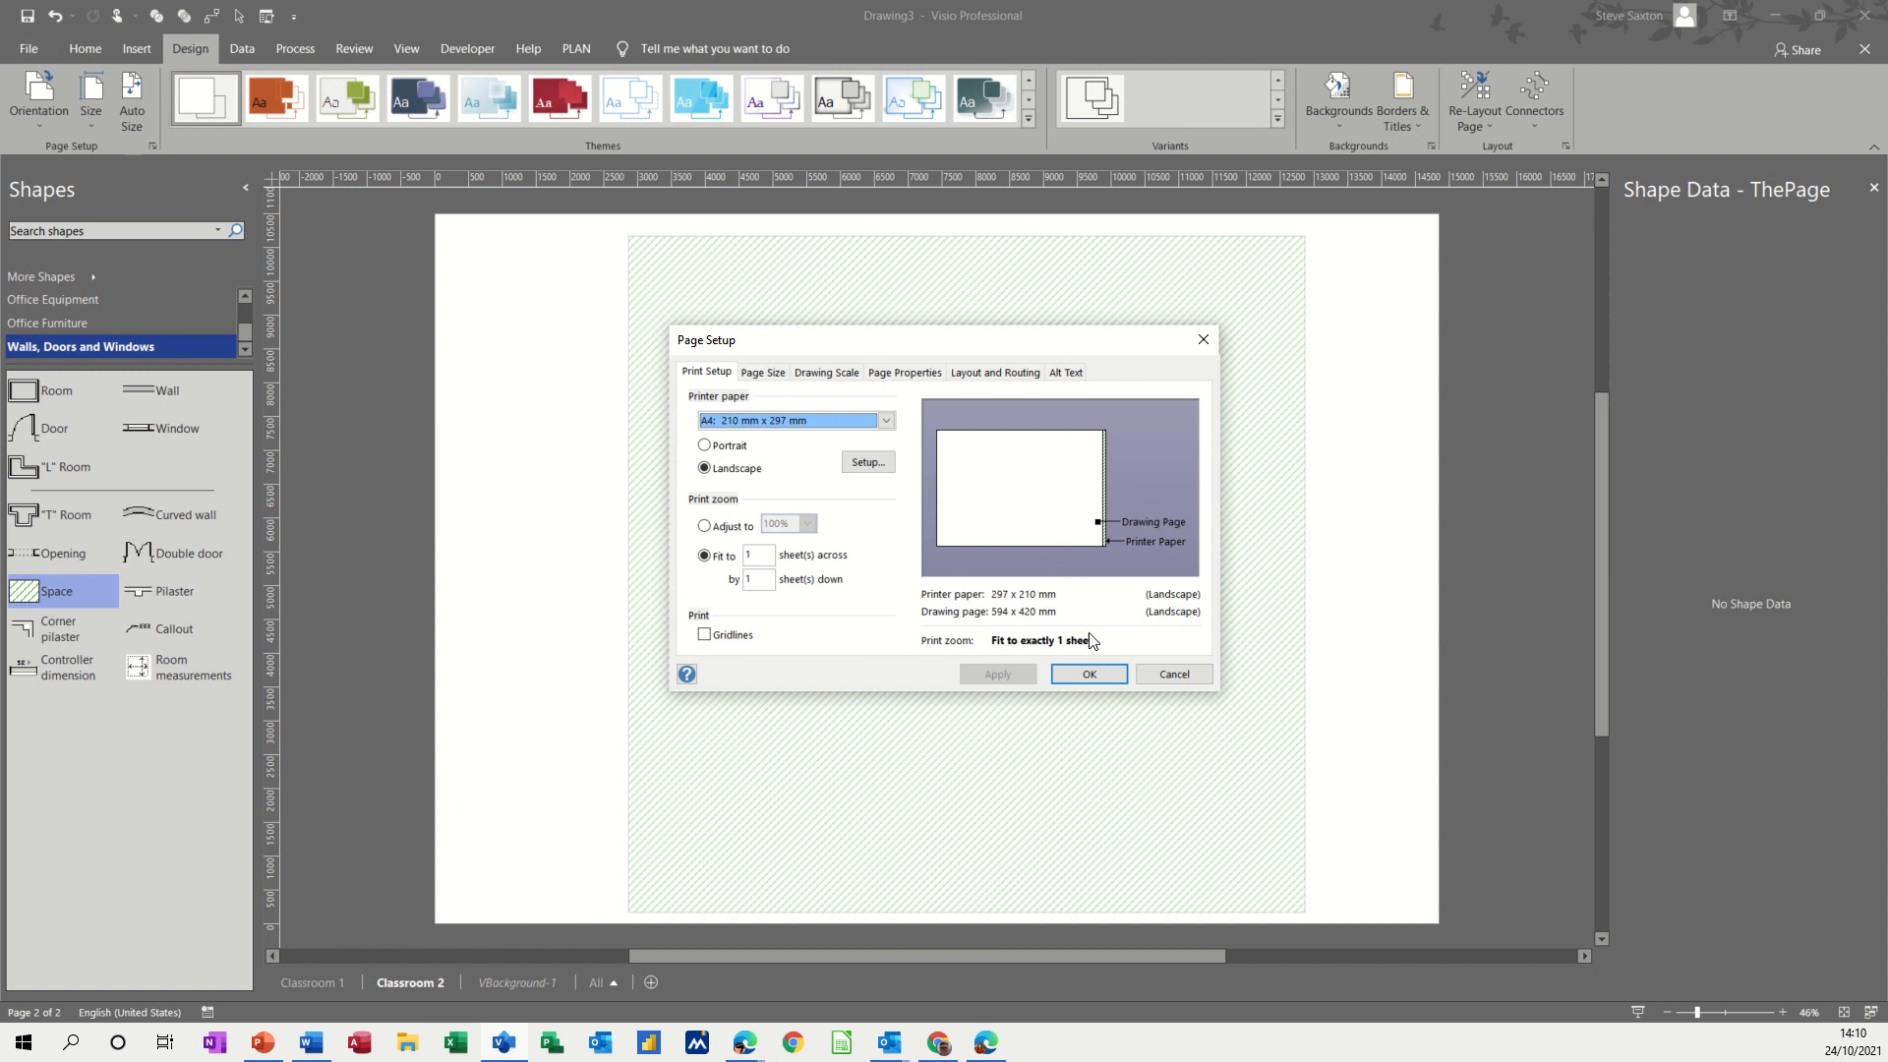
mouse_move(1140, 696)
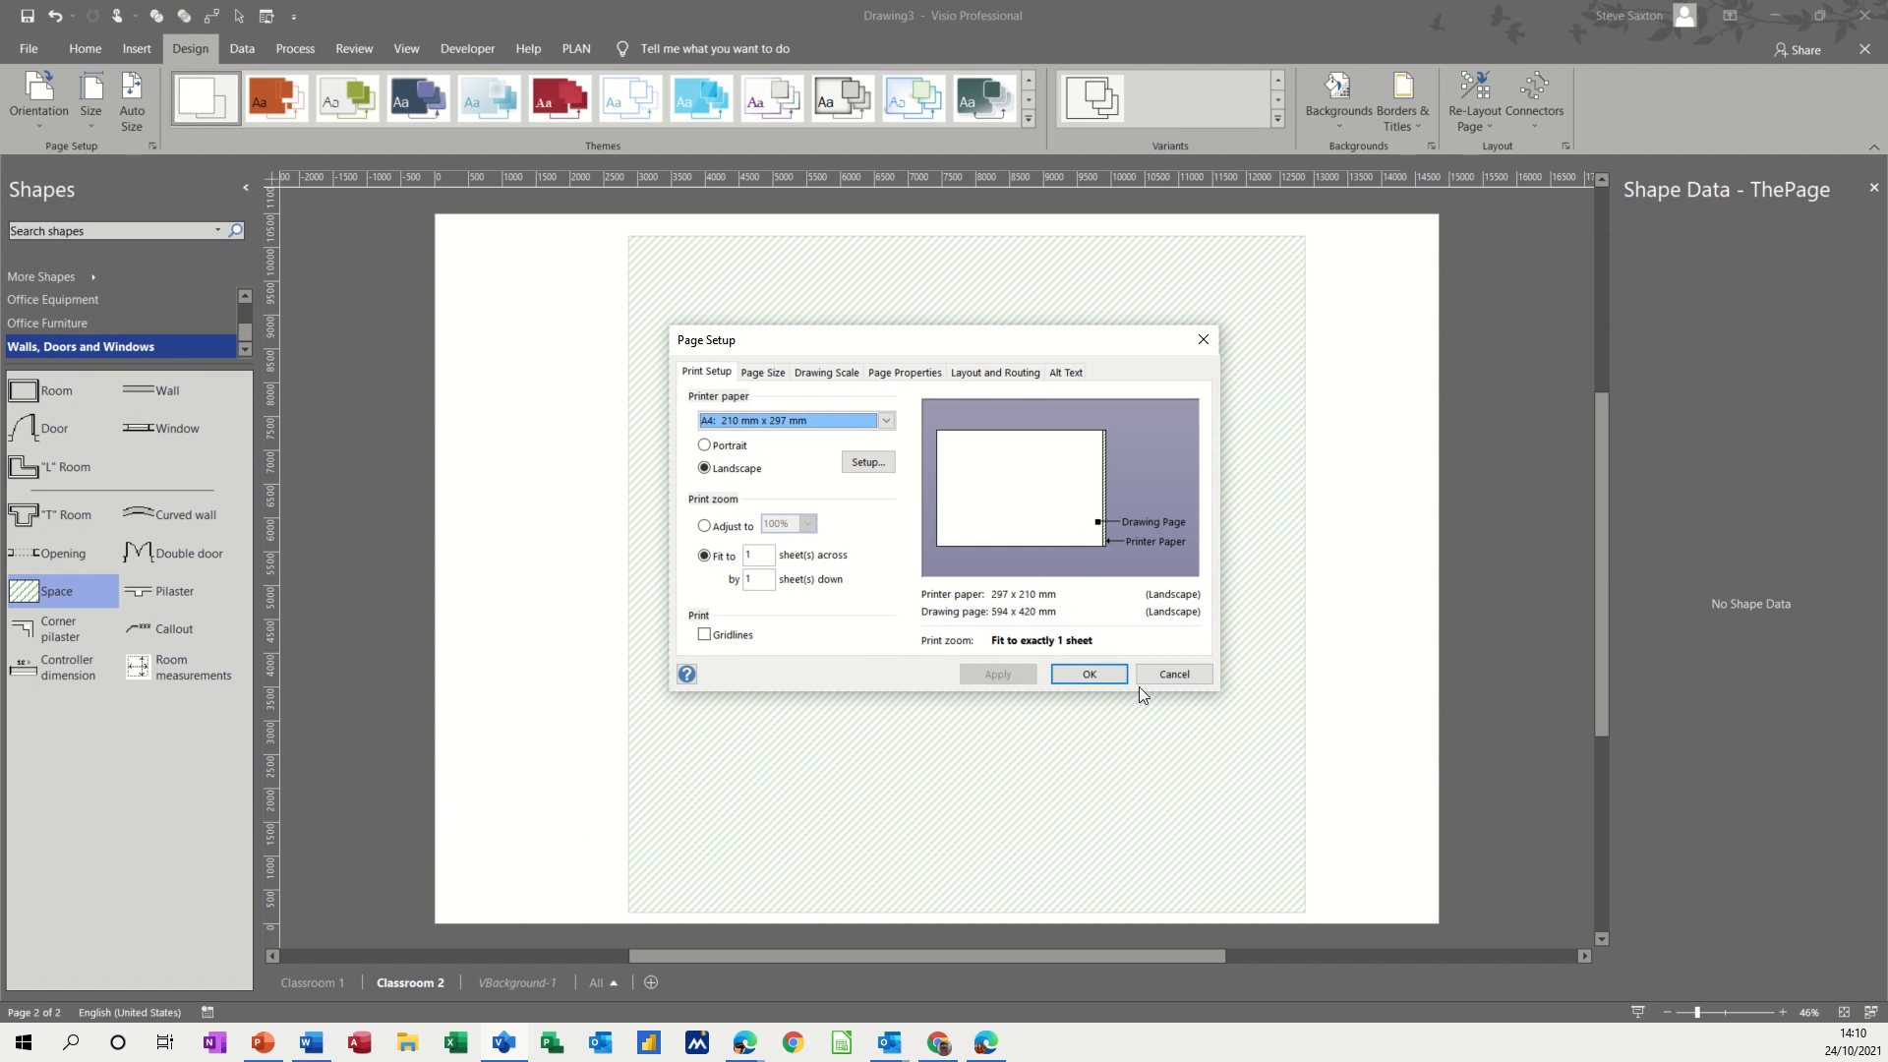
left_click(1085, 673)
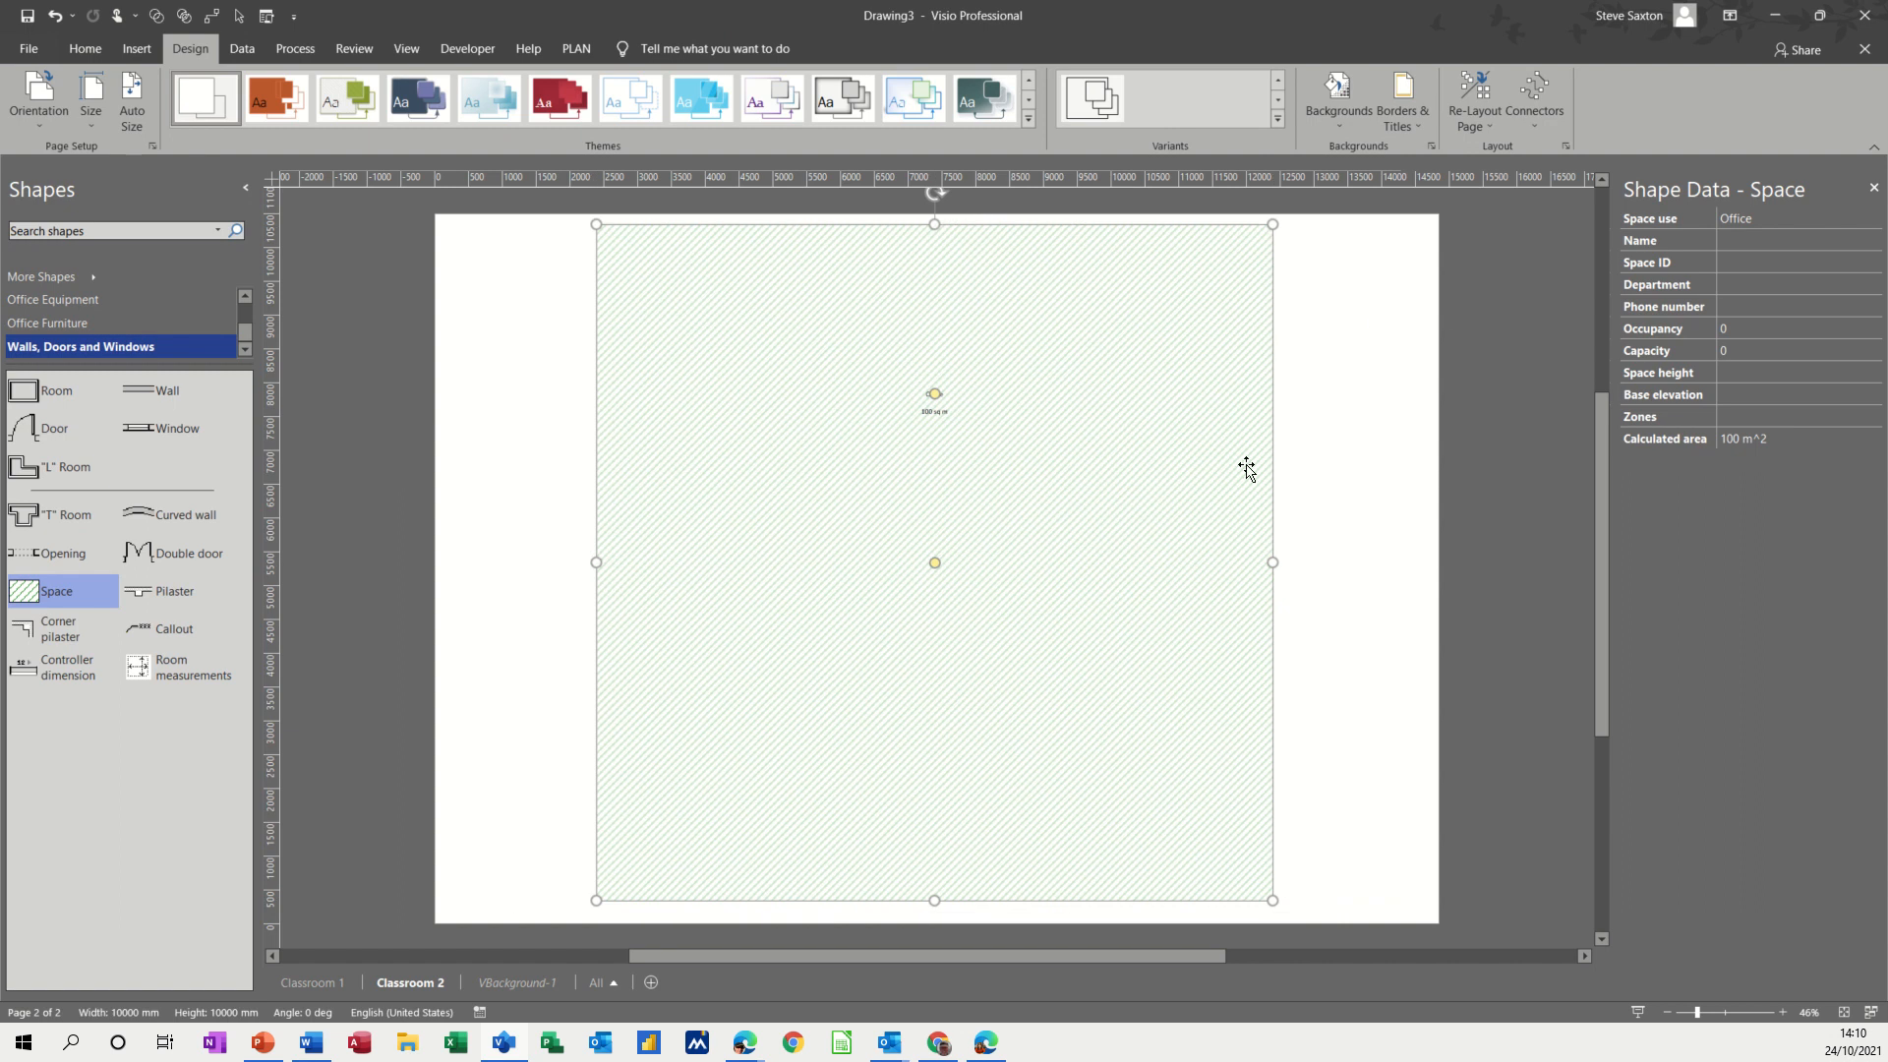
mouse_move(366, 393)
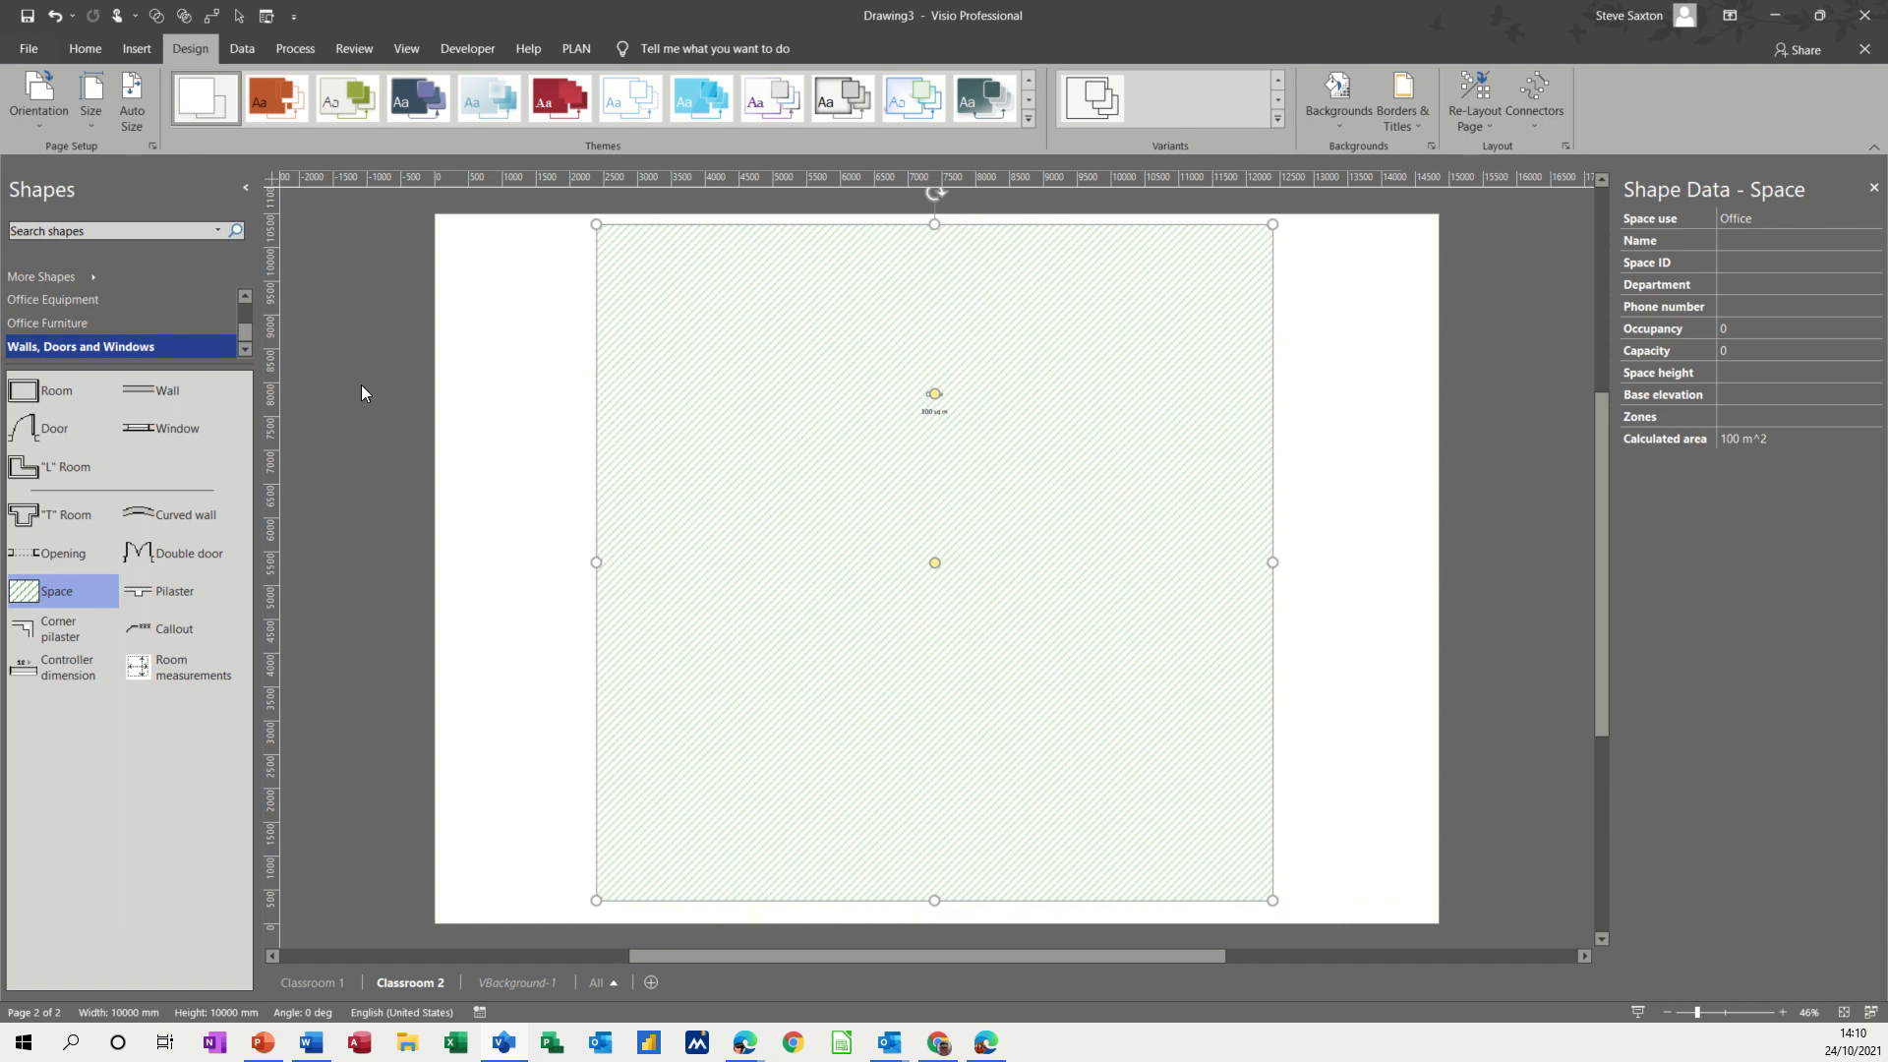
mouse_move(507, 542)
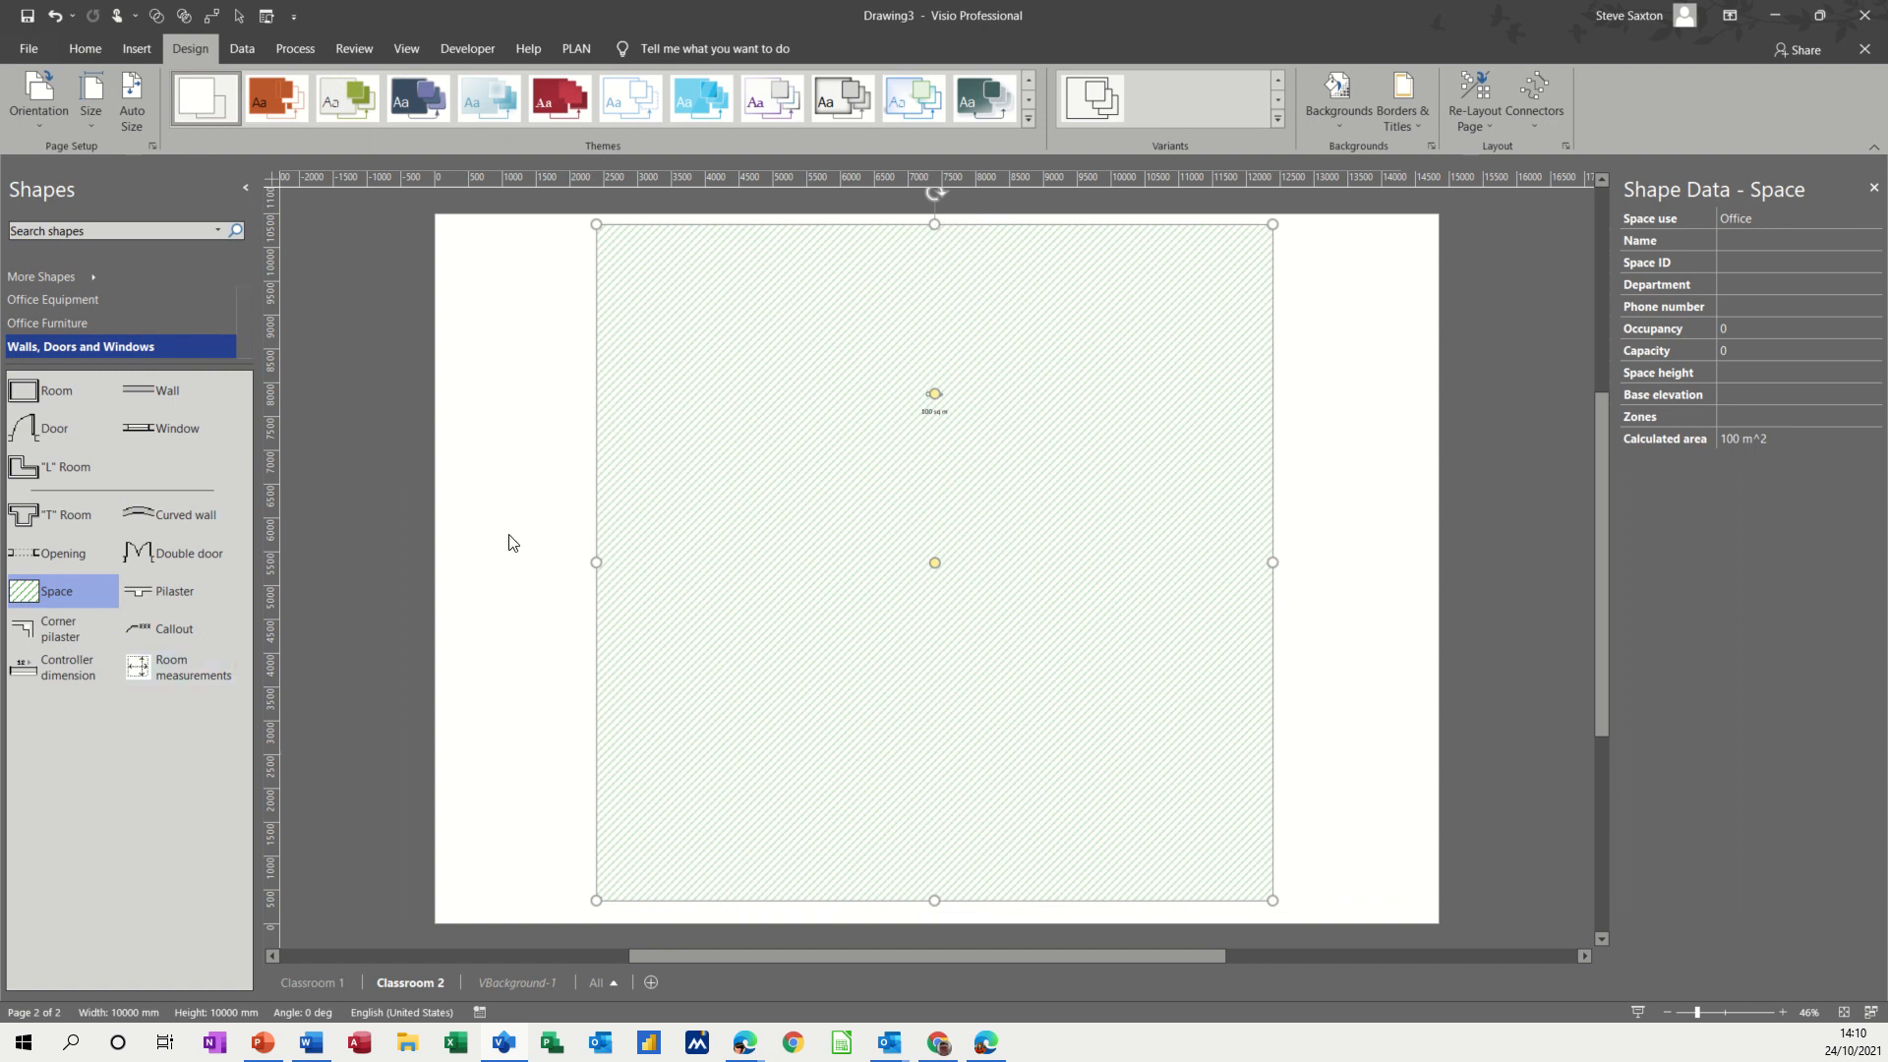
- Show the Office Furniture stencil and drop a Table into the Office space
left_click(61, 330)
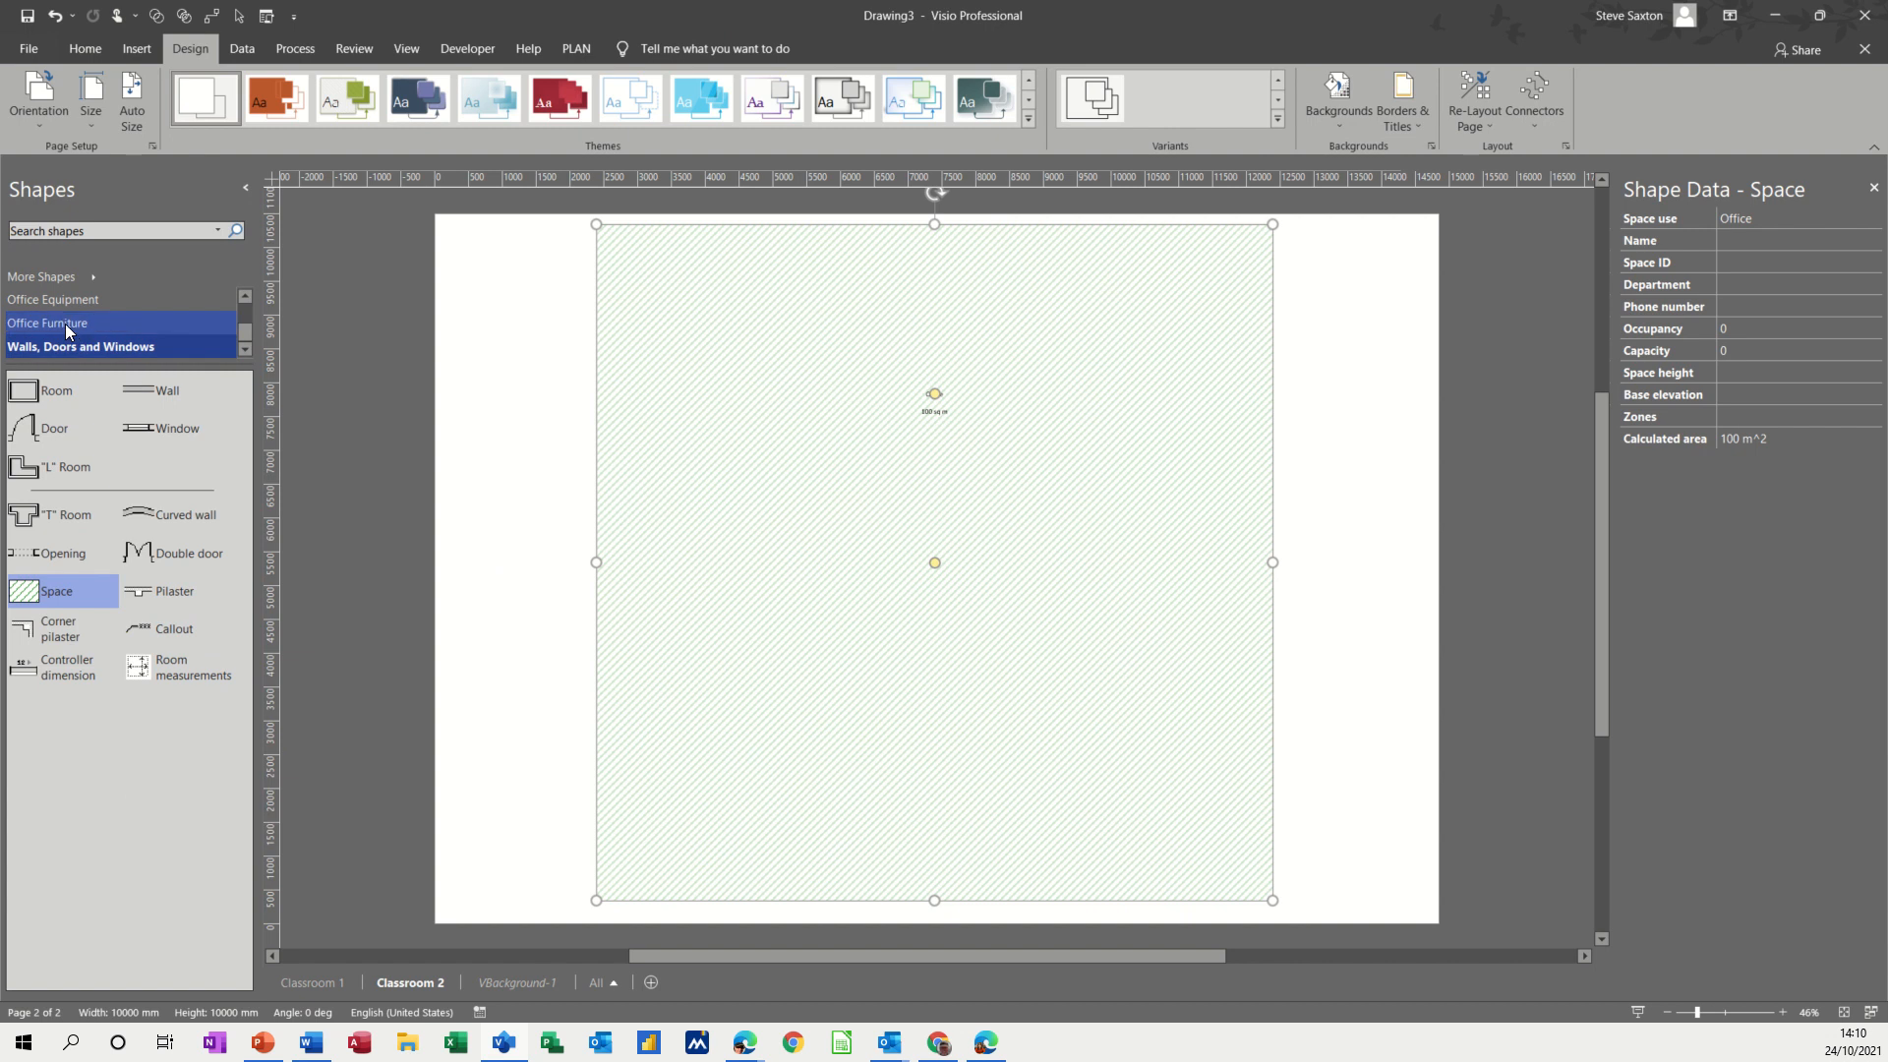
left_click(51, 323)
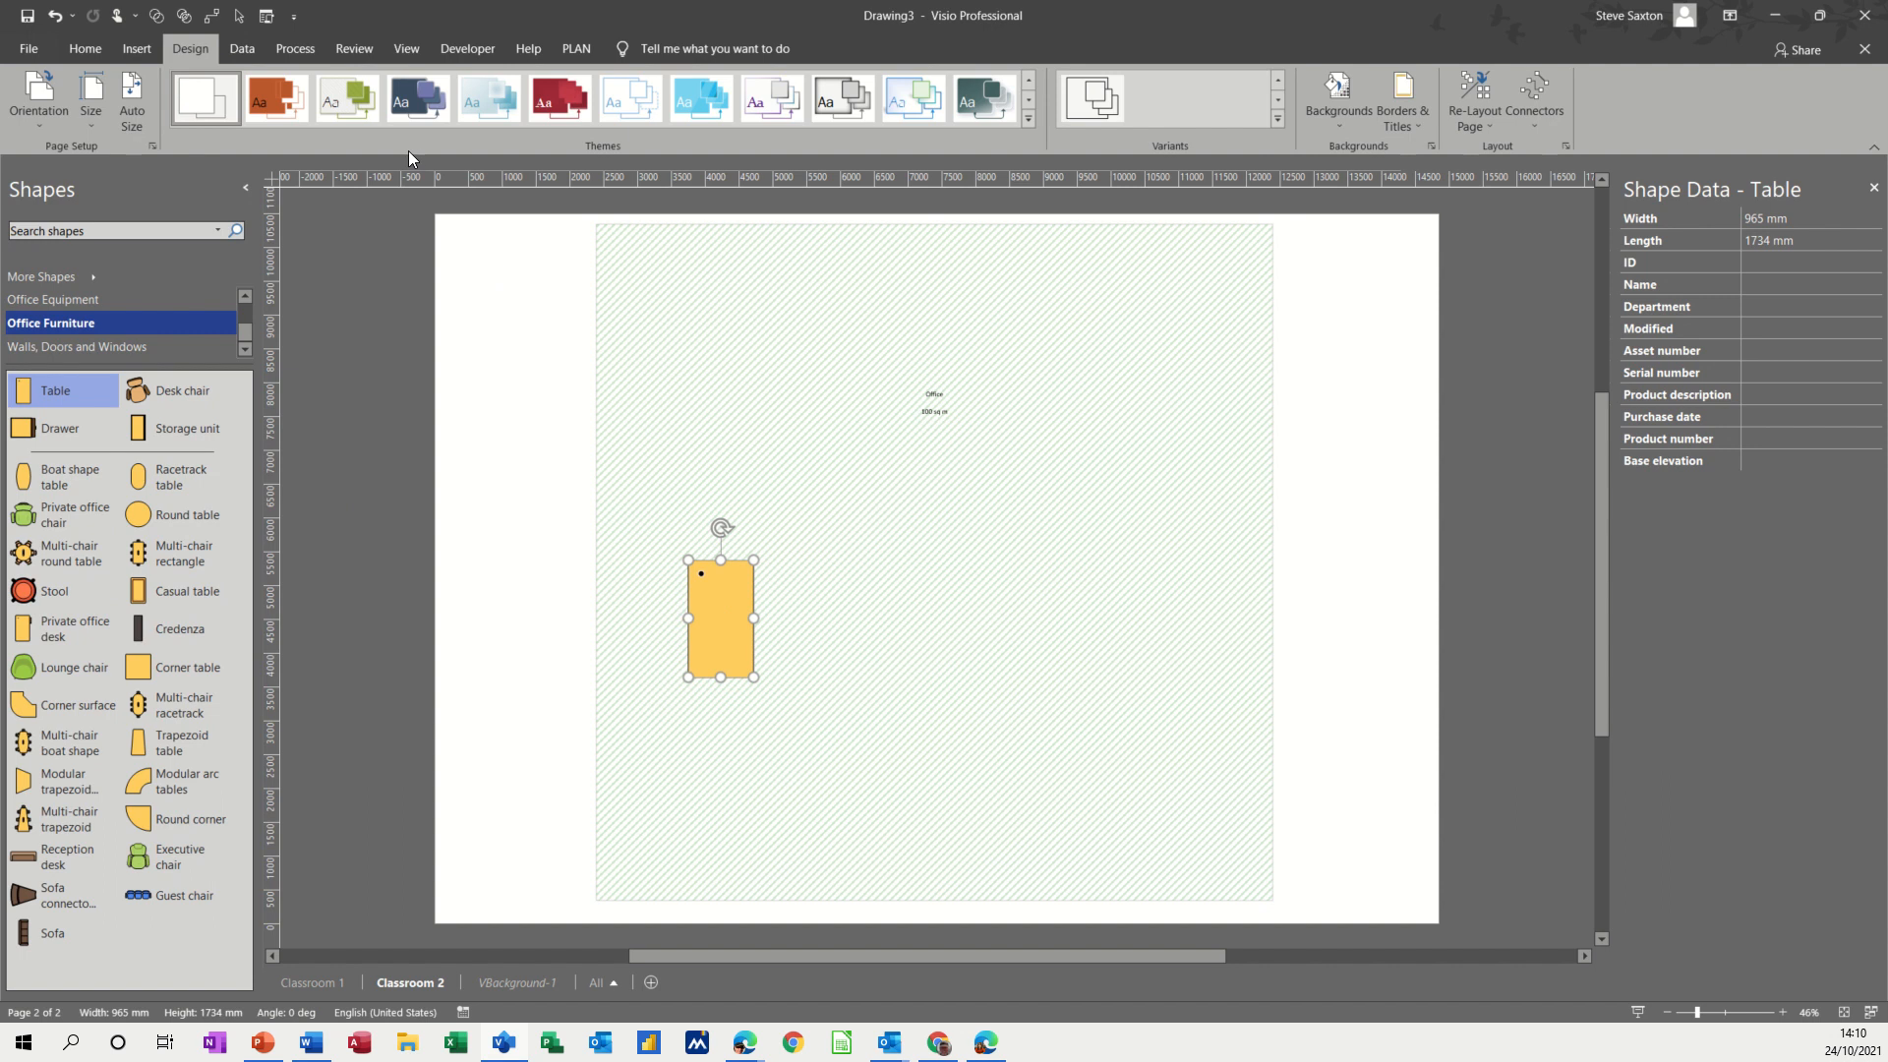
- Resize the table to 120 cm wide by 60 cm high via the Size & Position pane
left_click(405, 47)
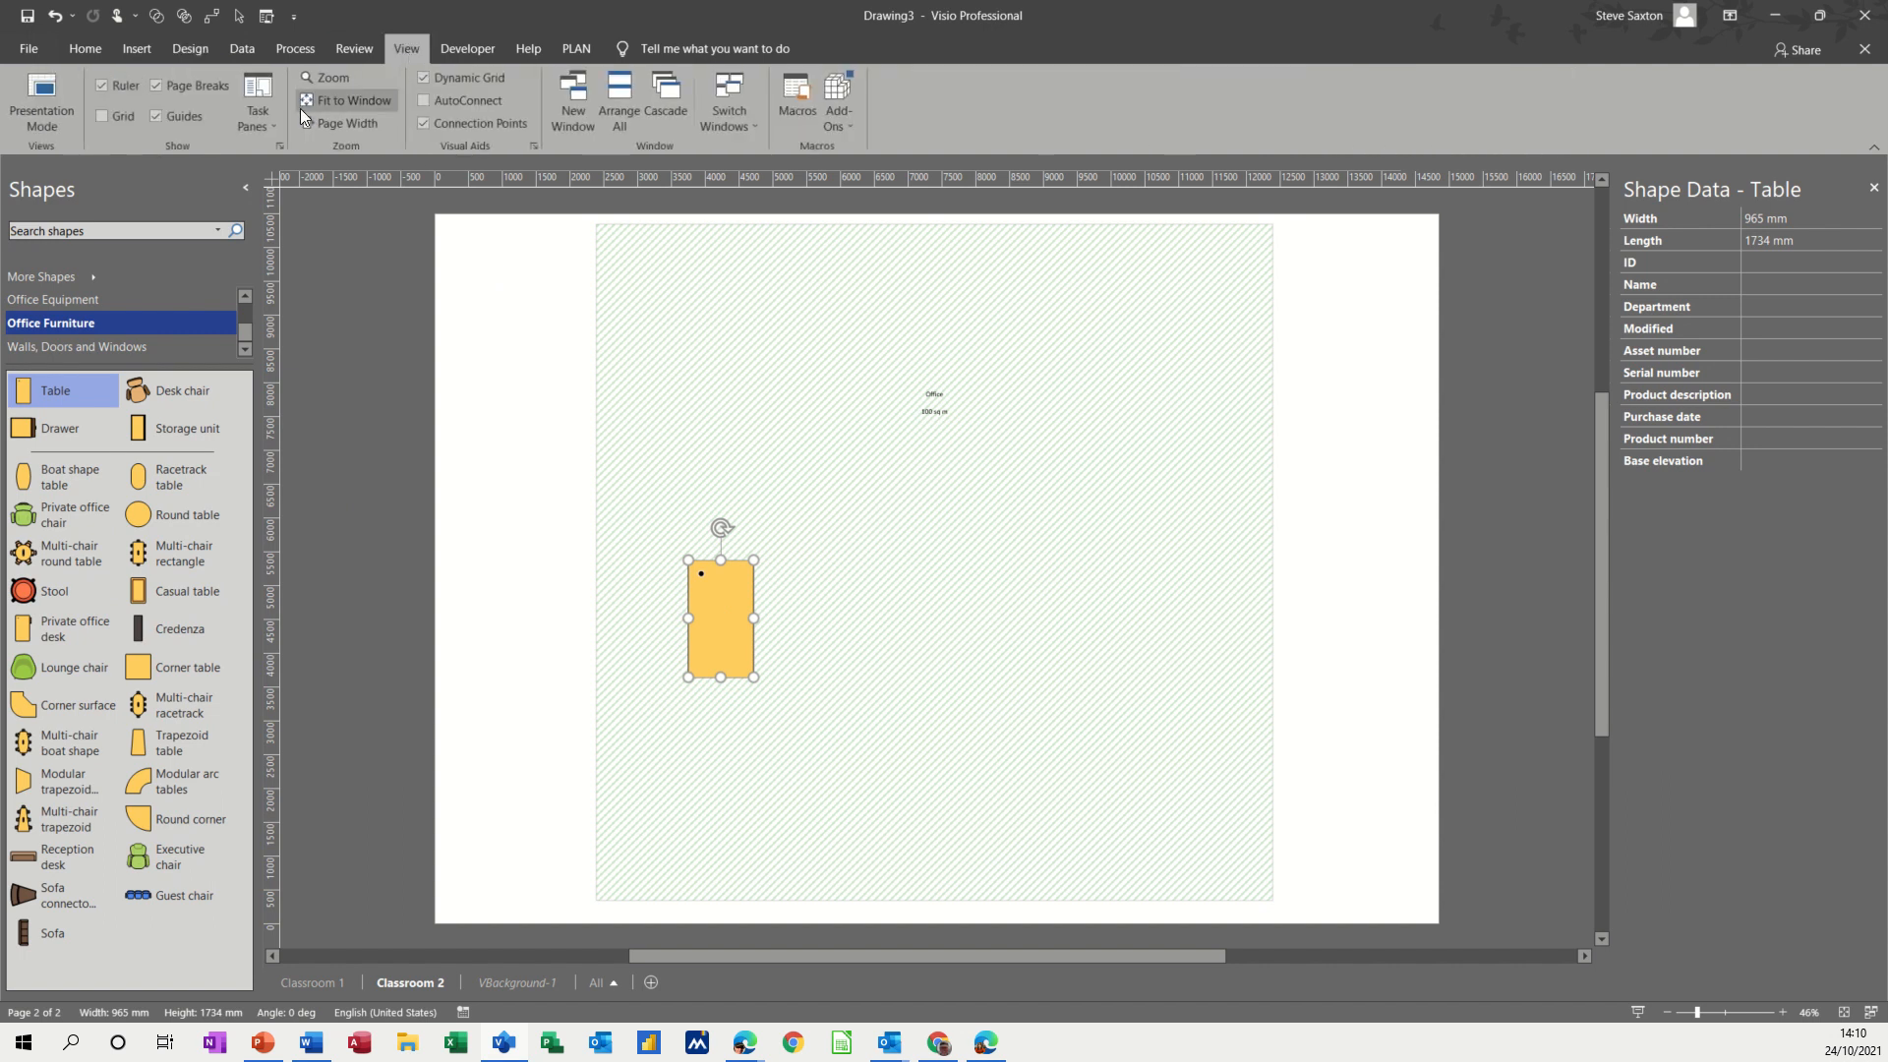
left_click(255, 97)
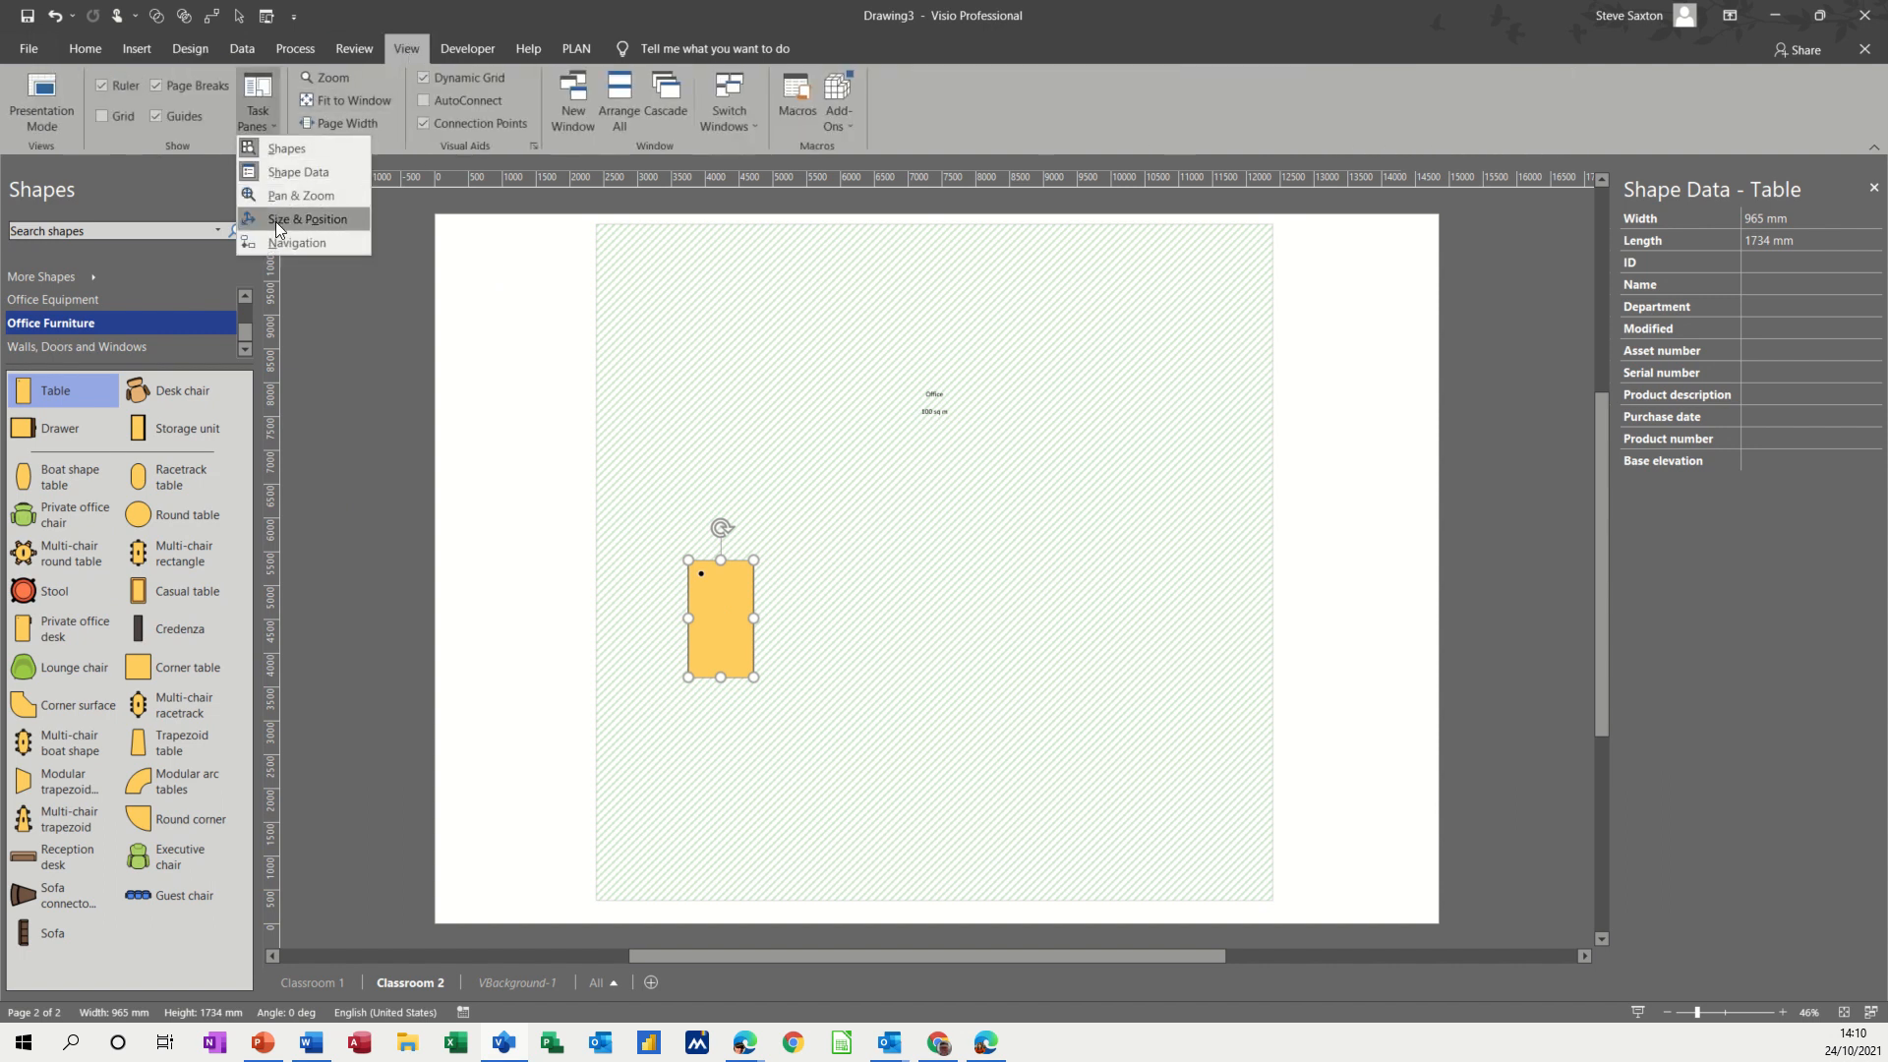
left_click(306, 218)
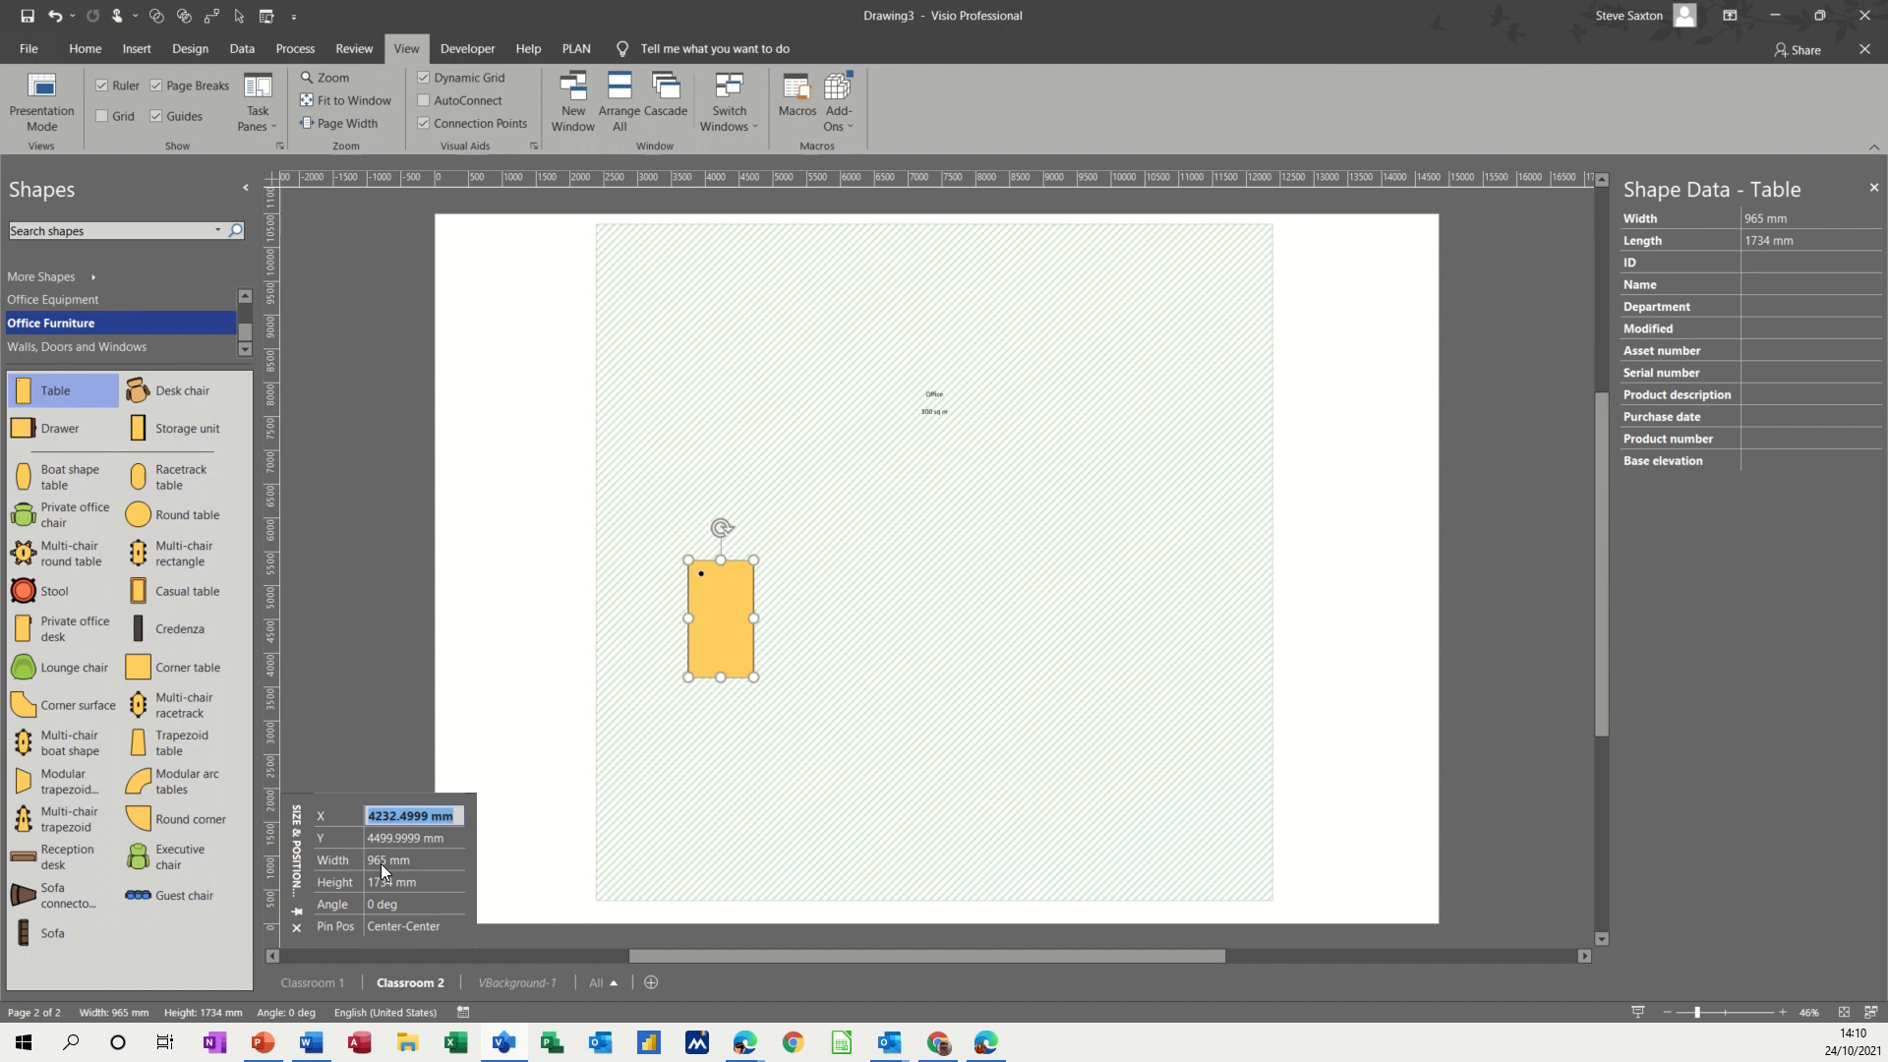
left_click(413, 859)
type("120")
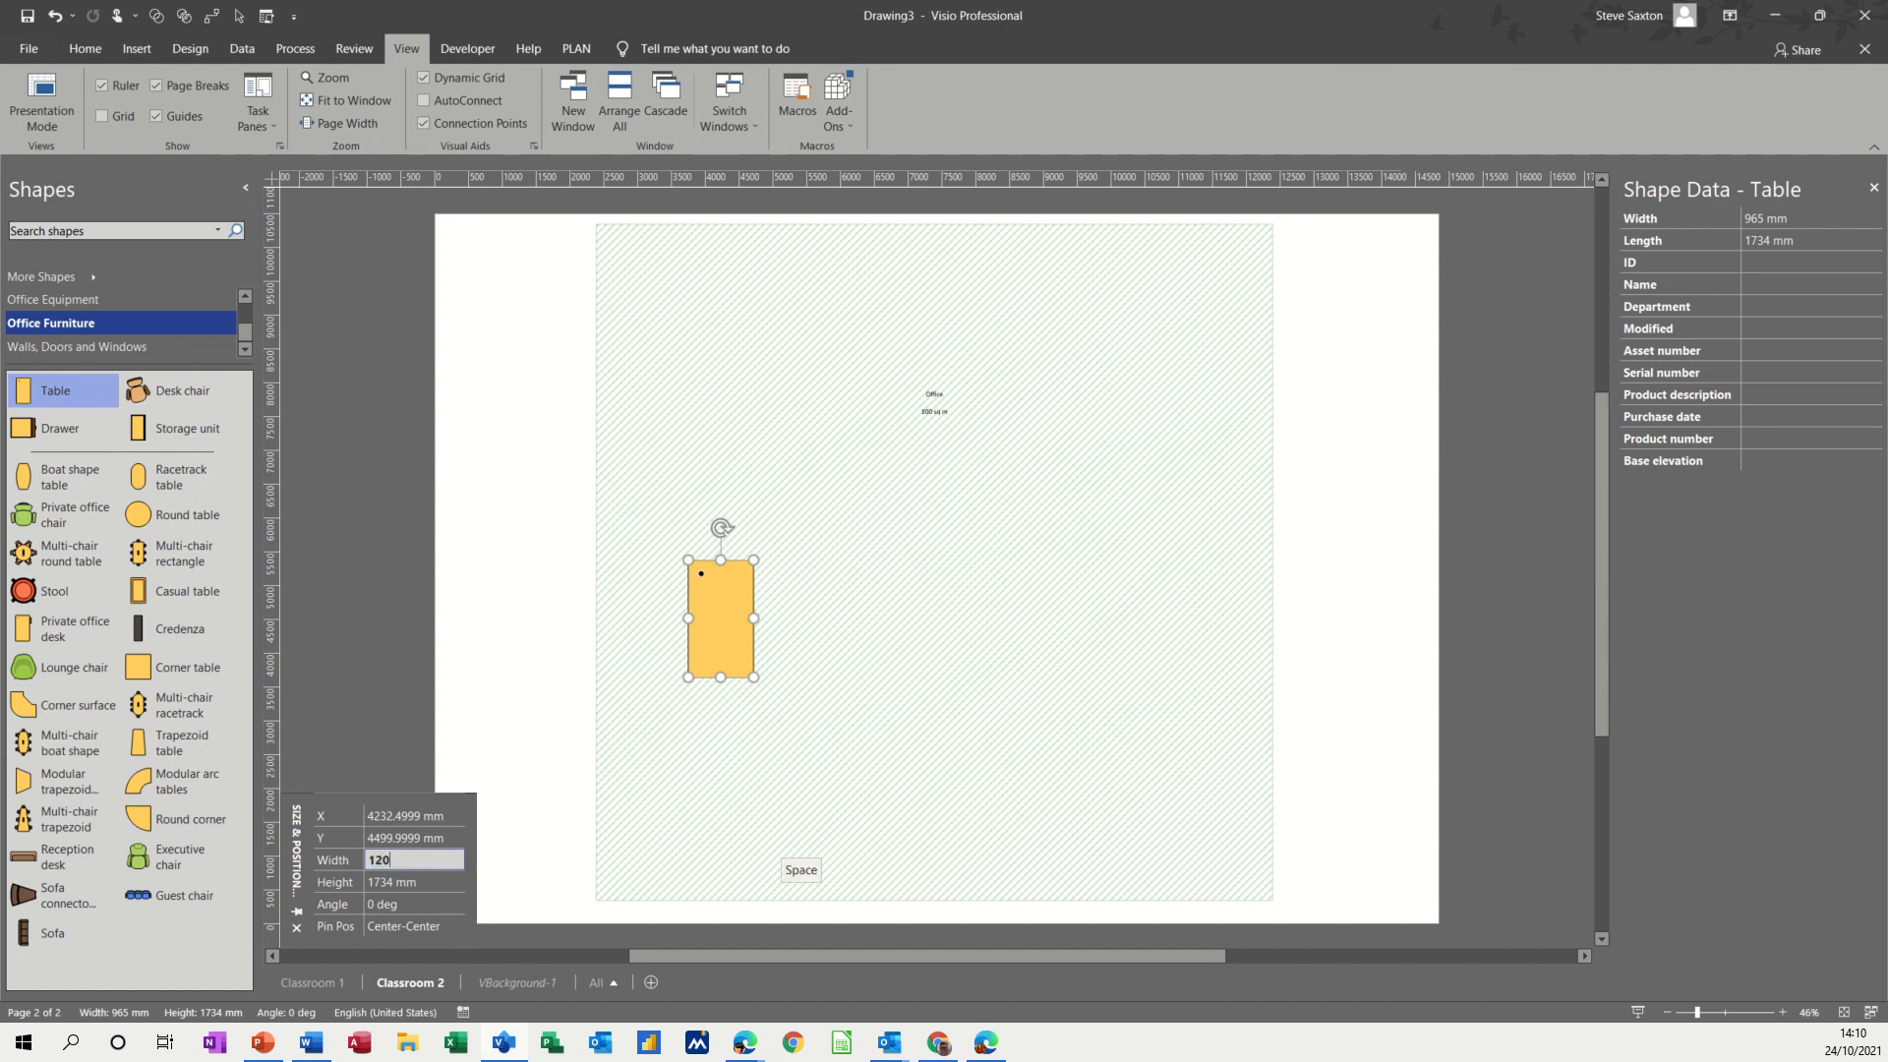
type("cm")
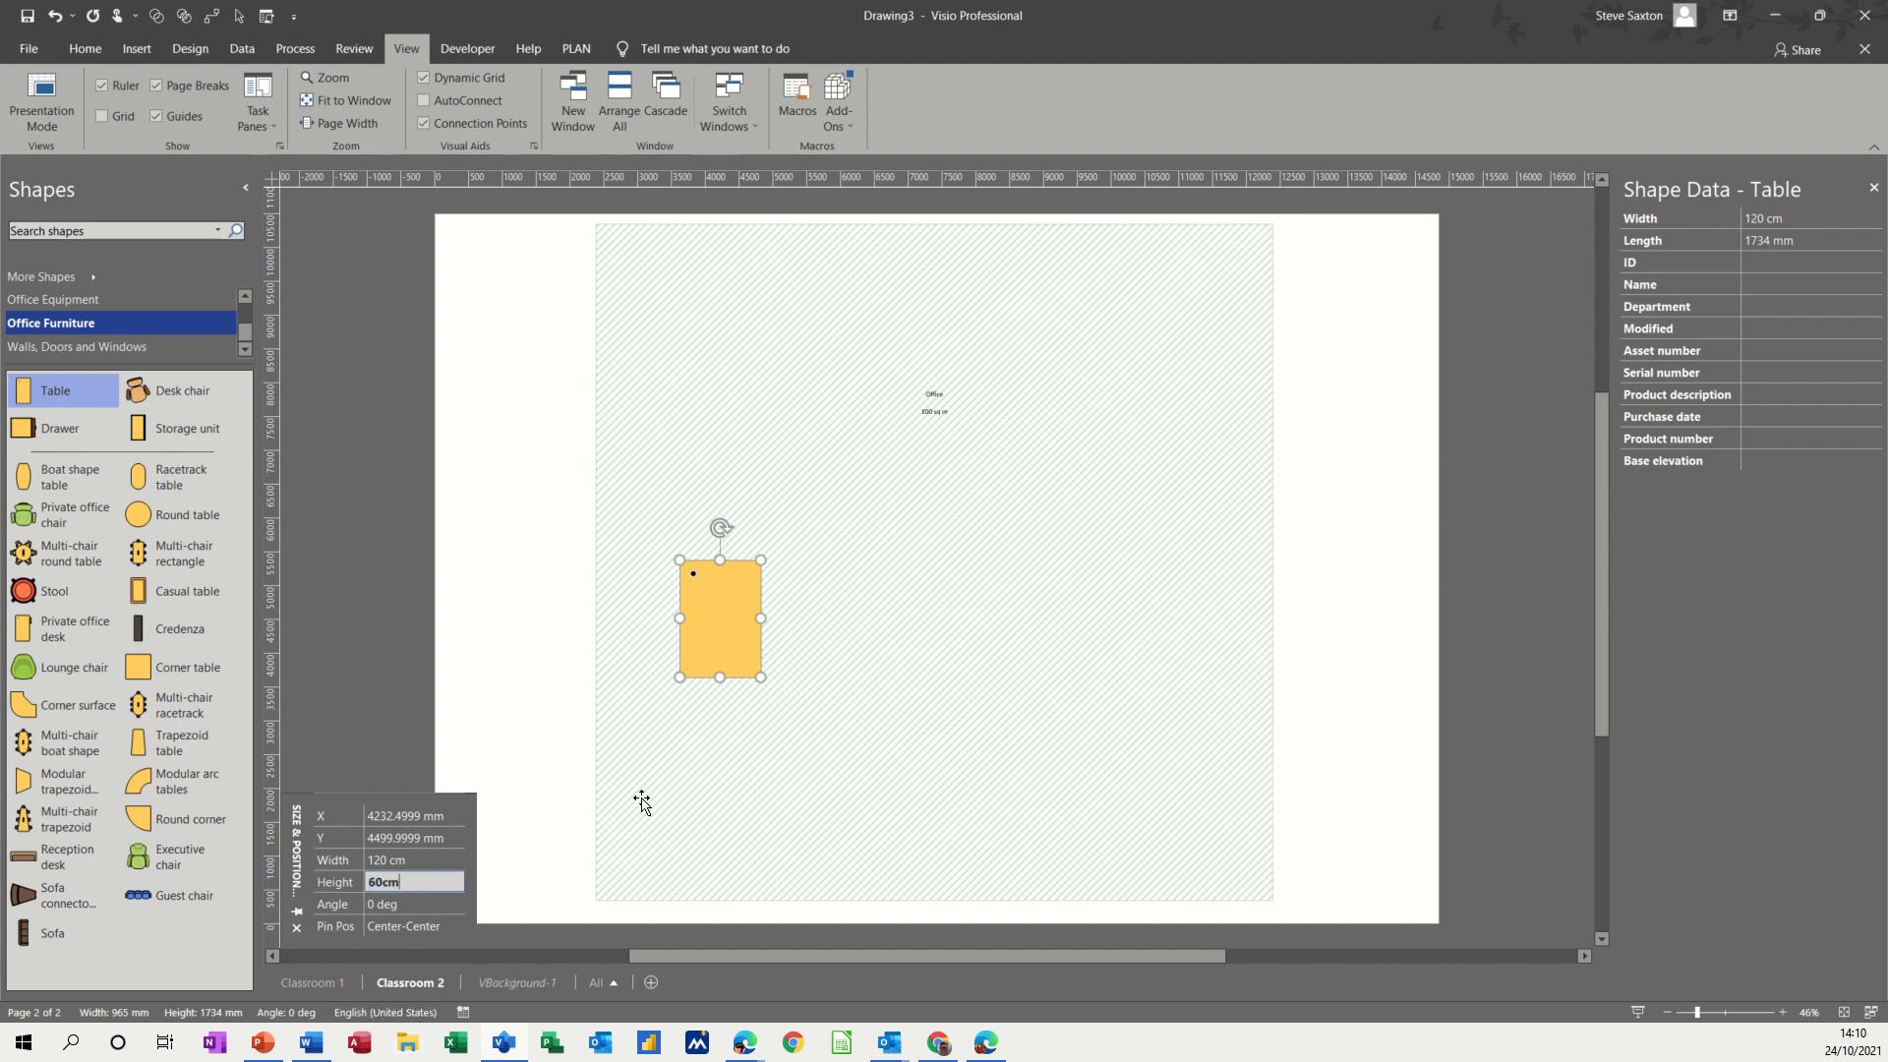
key("Return")
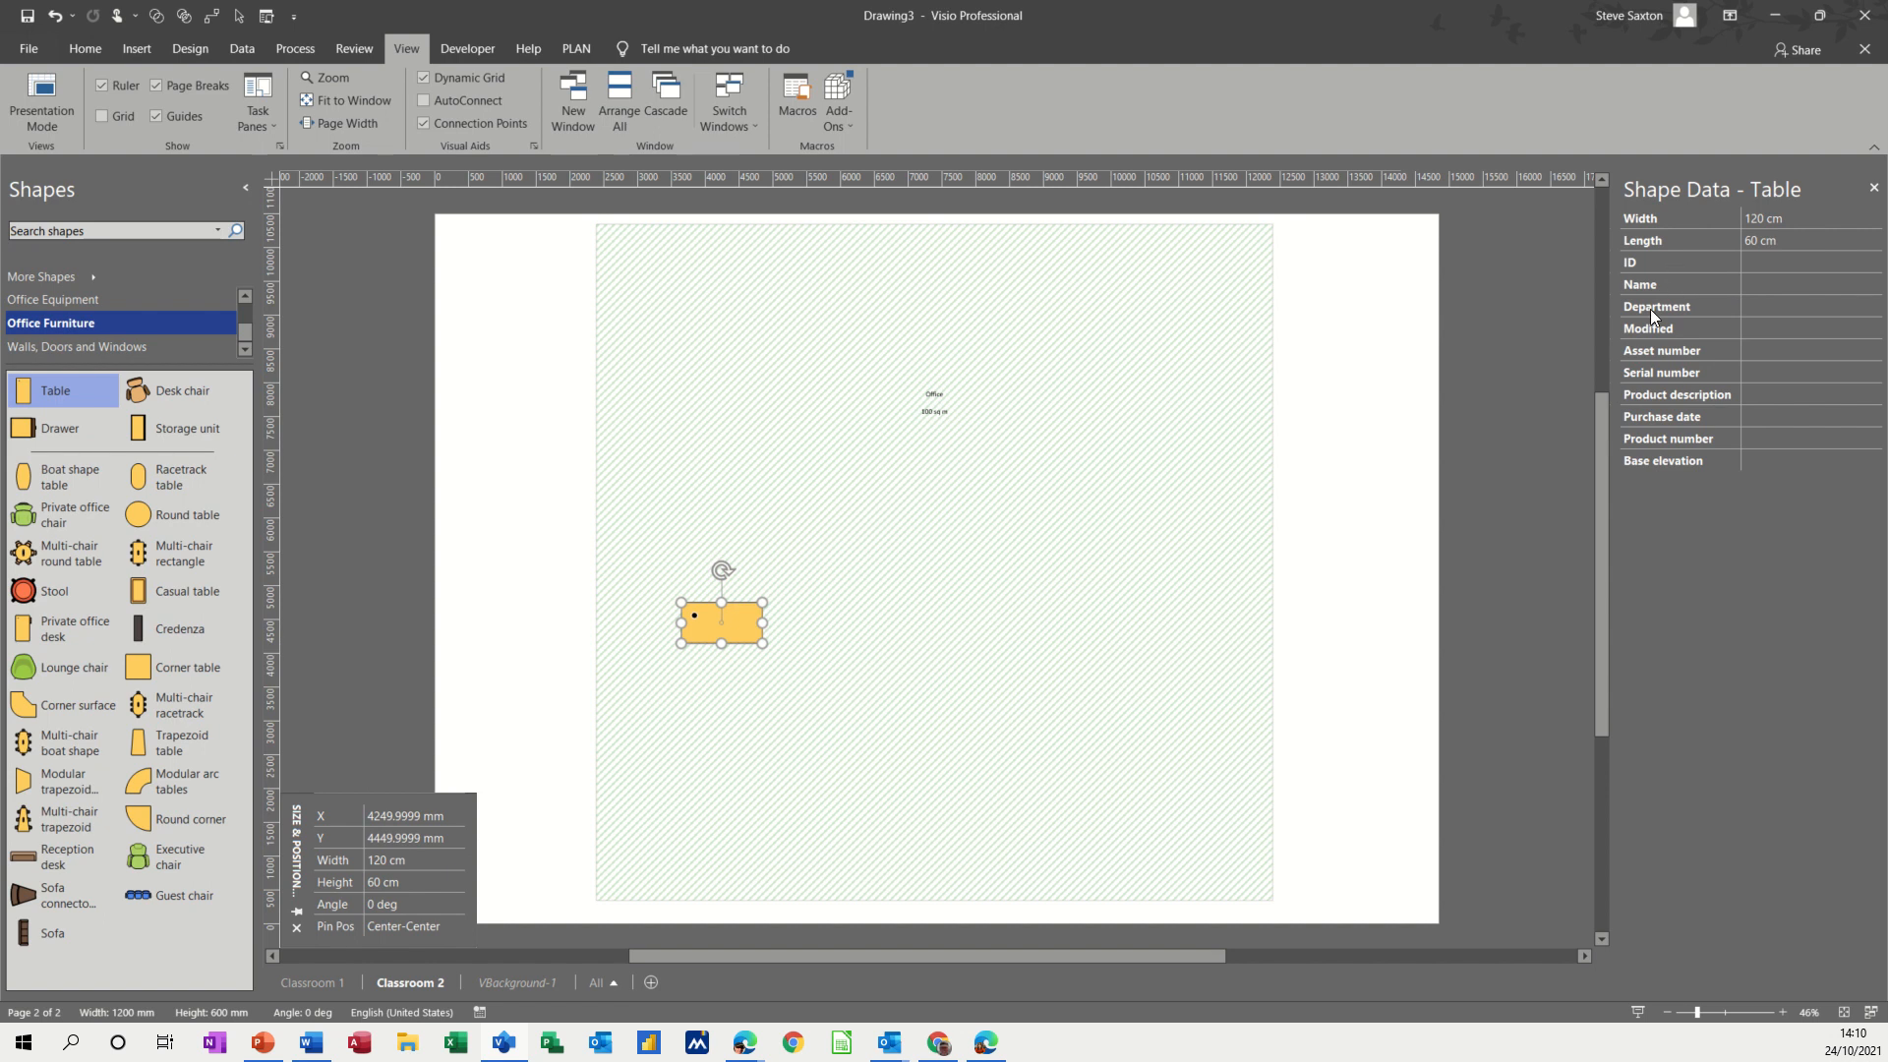
mouse_move(1640, 448)
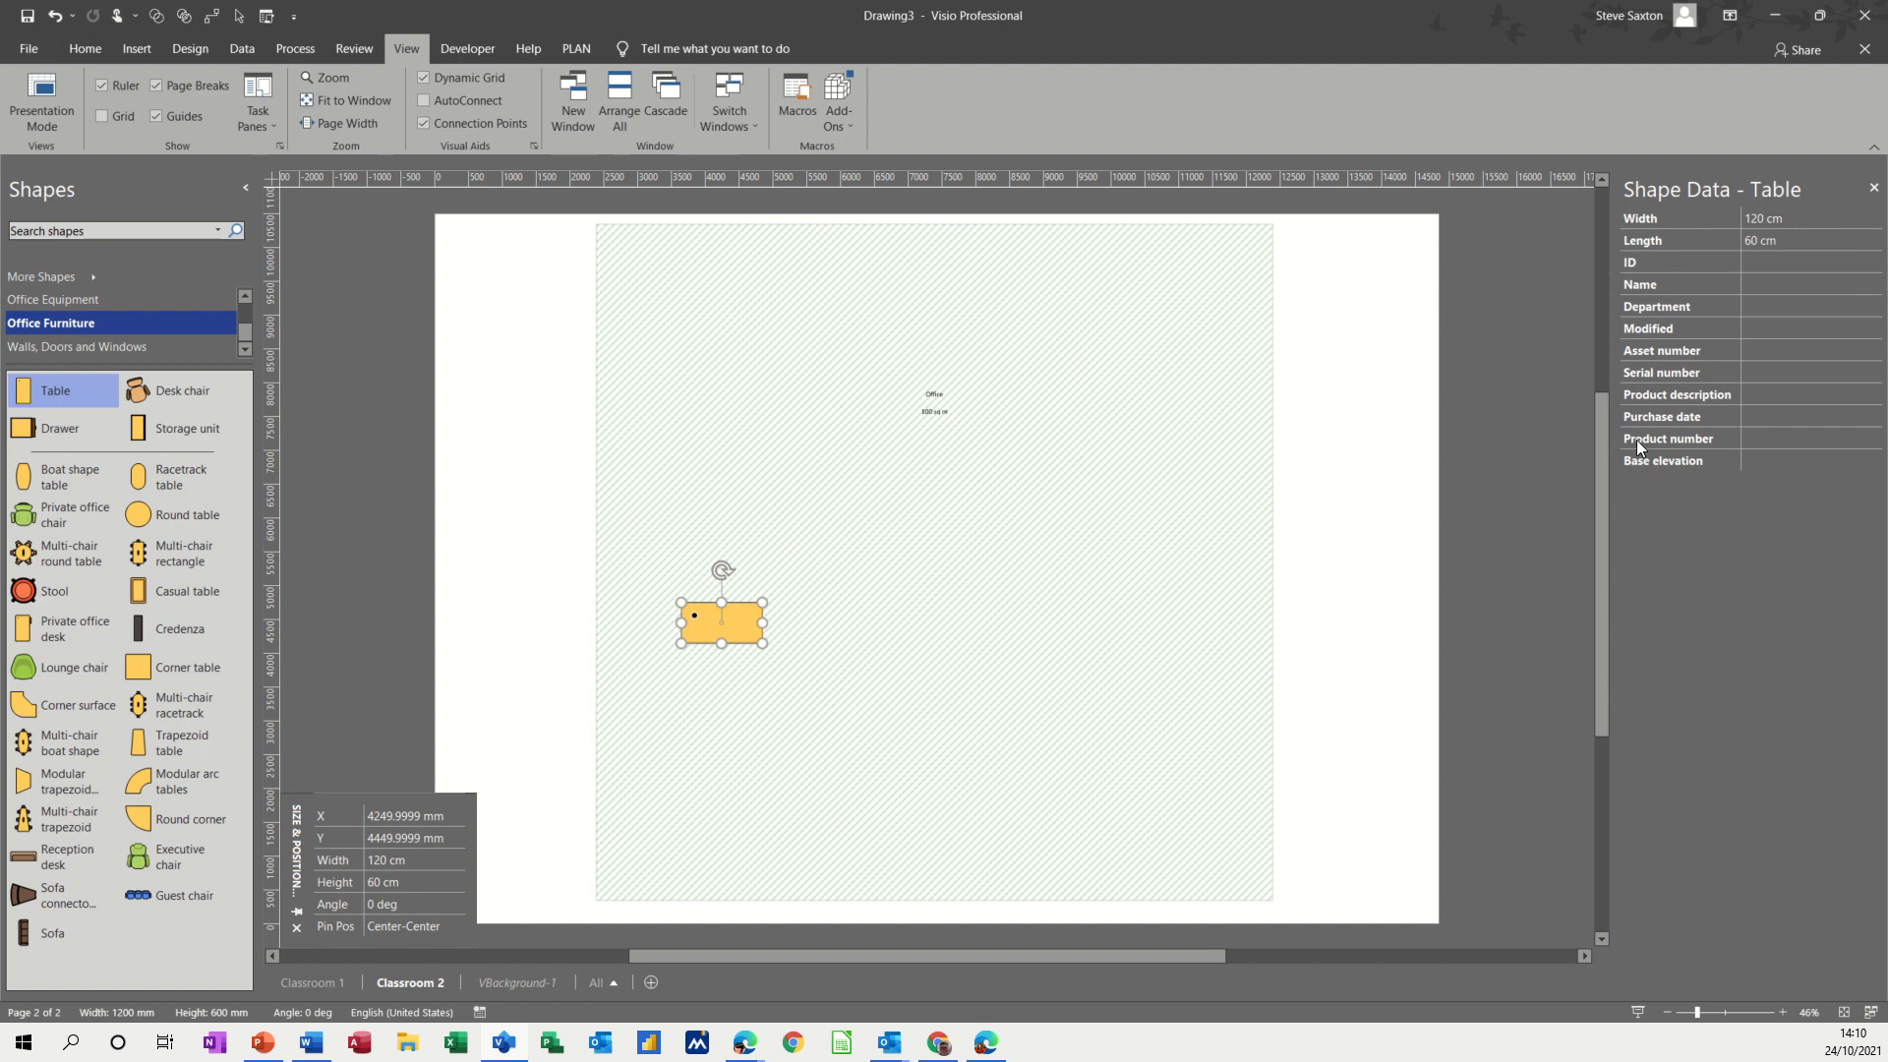
- Define the table's Width data as a Variable List of sizes with value 120 cm
right_click(721, 619)
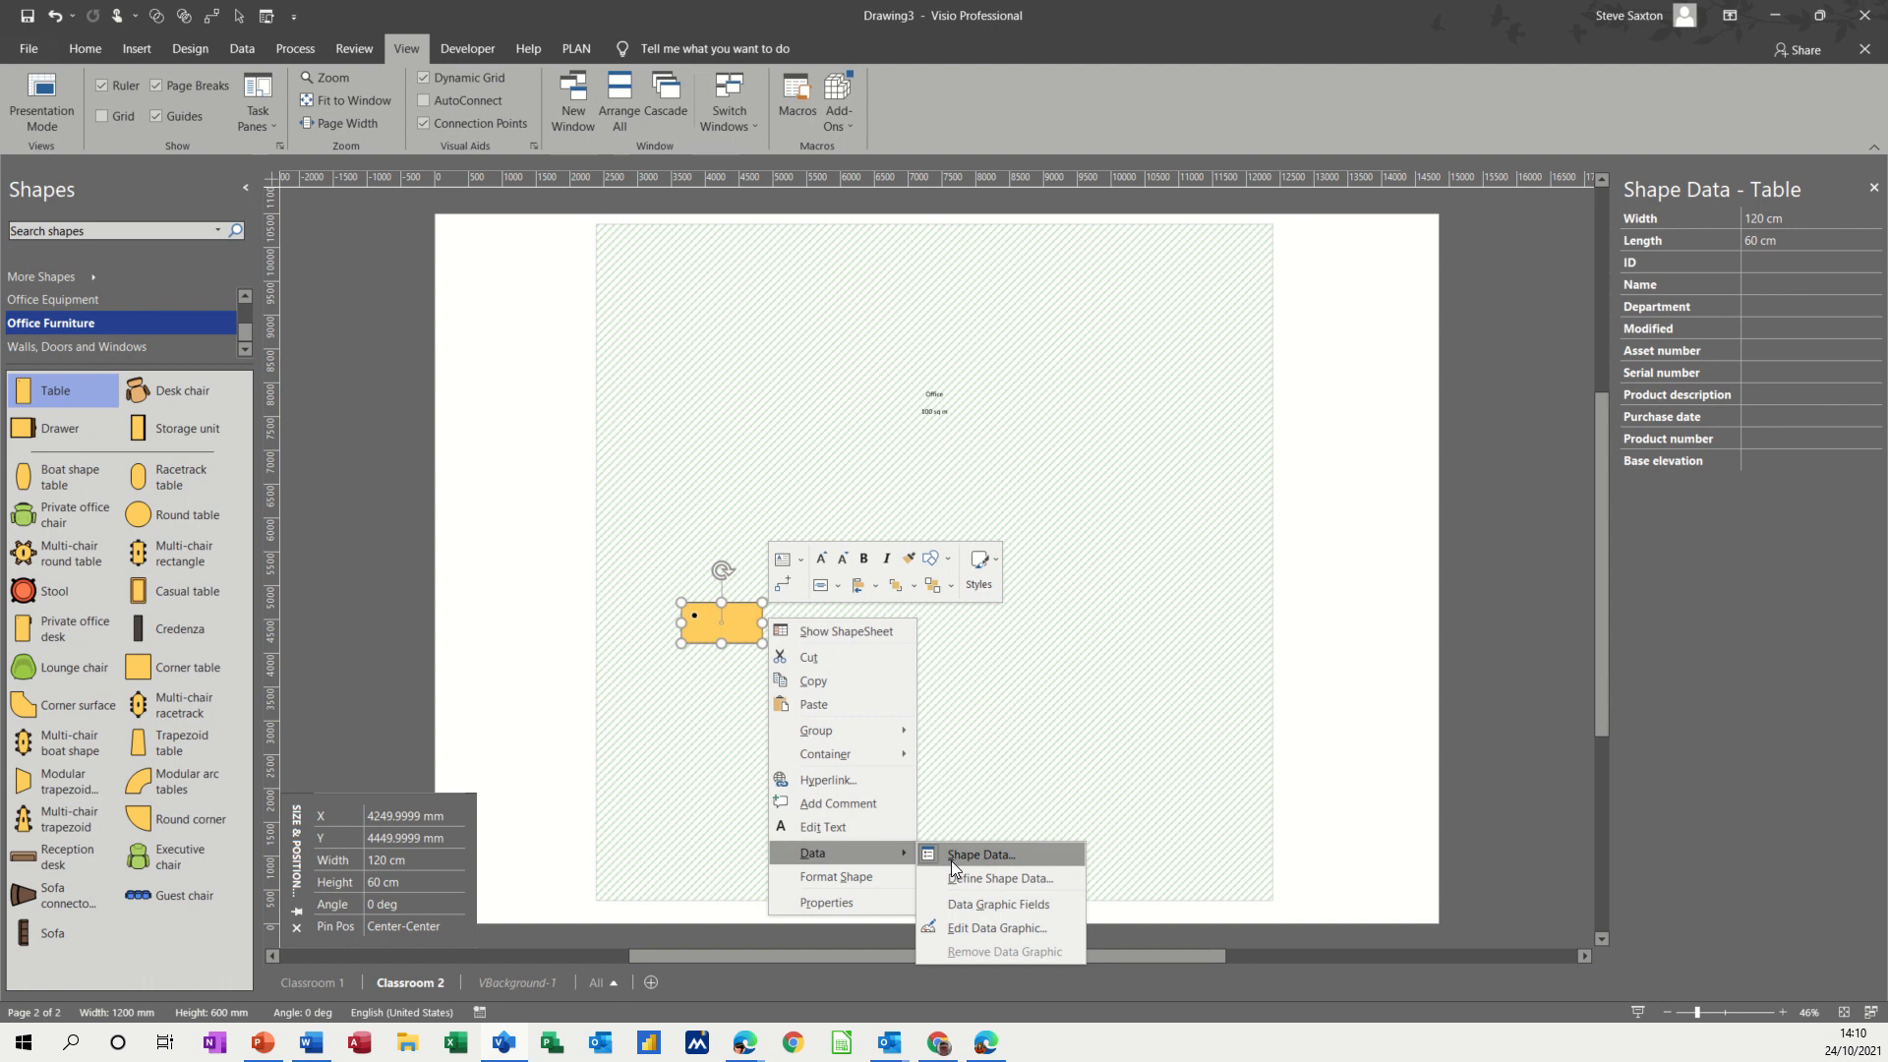
mouse_move(995, 877)
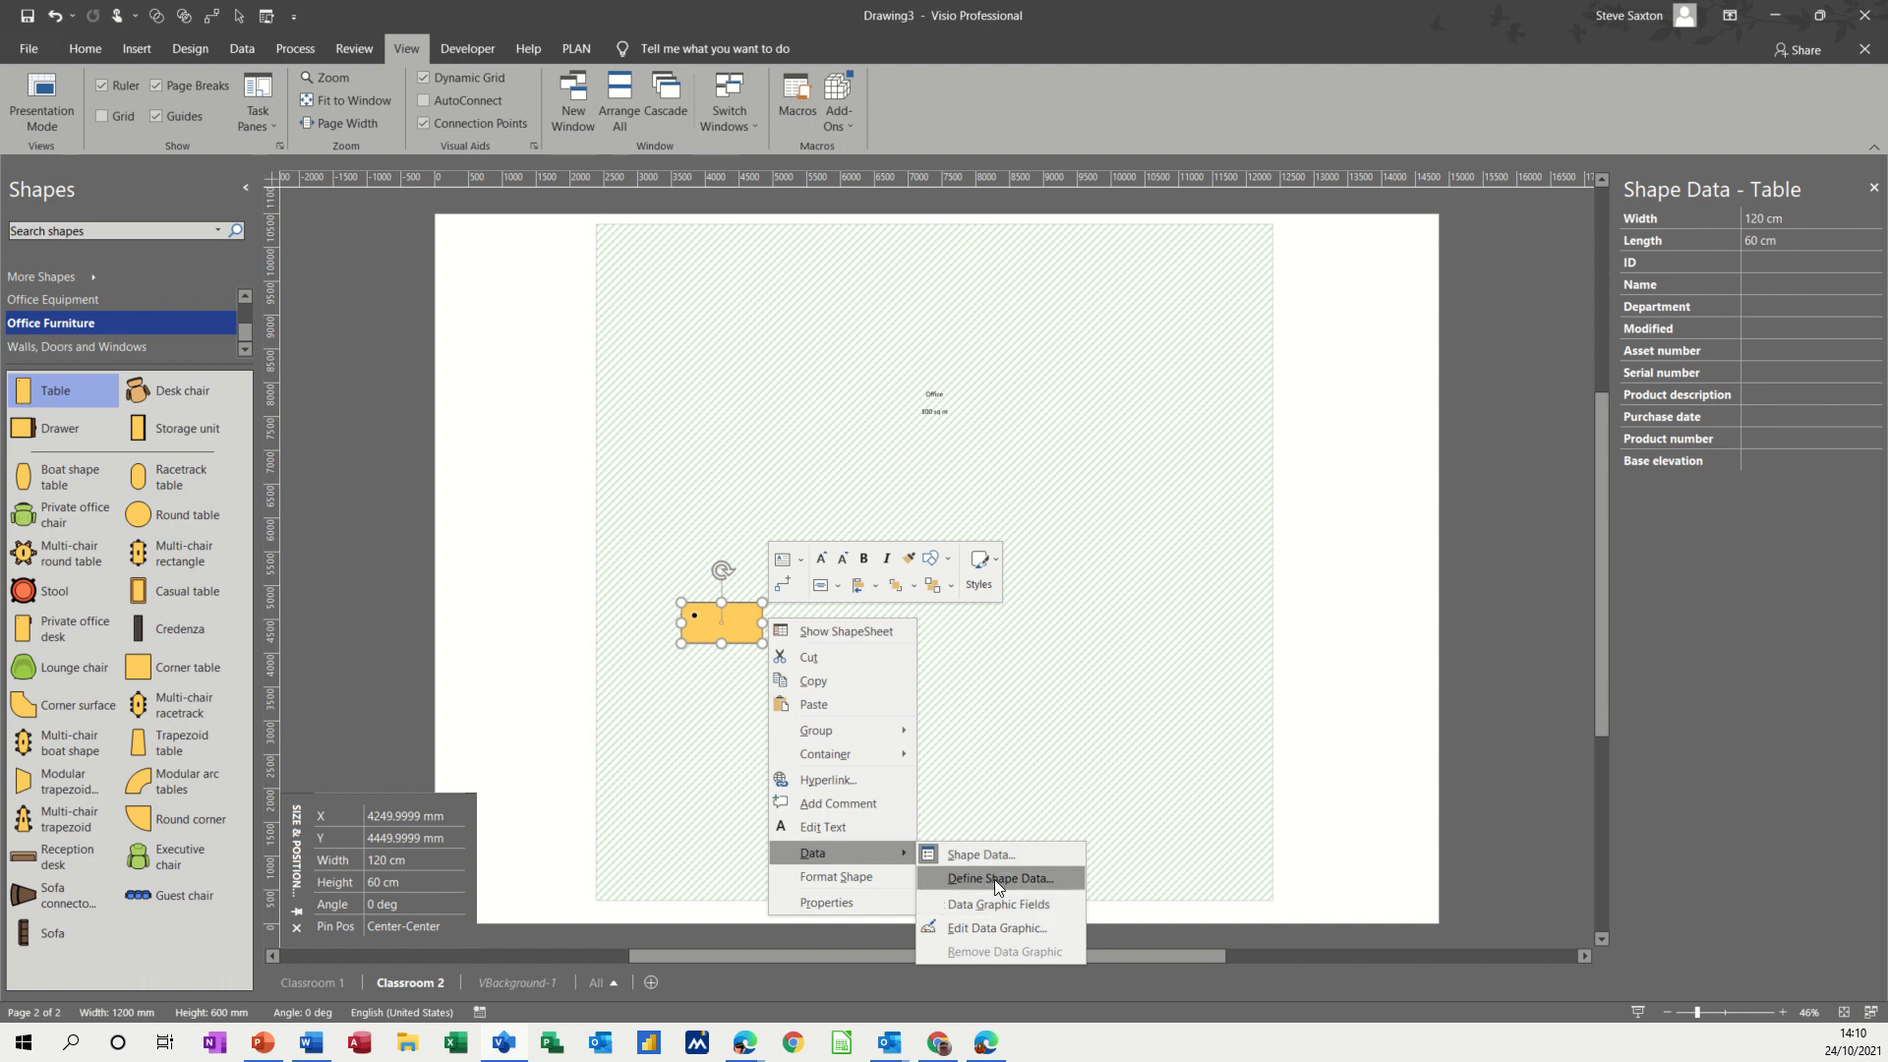
left_click(995, 877)
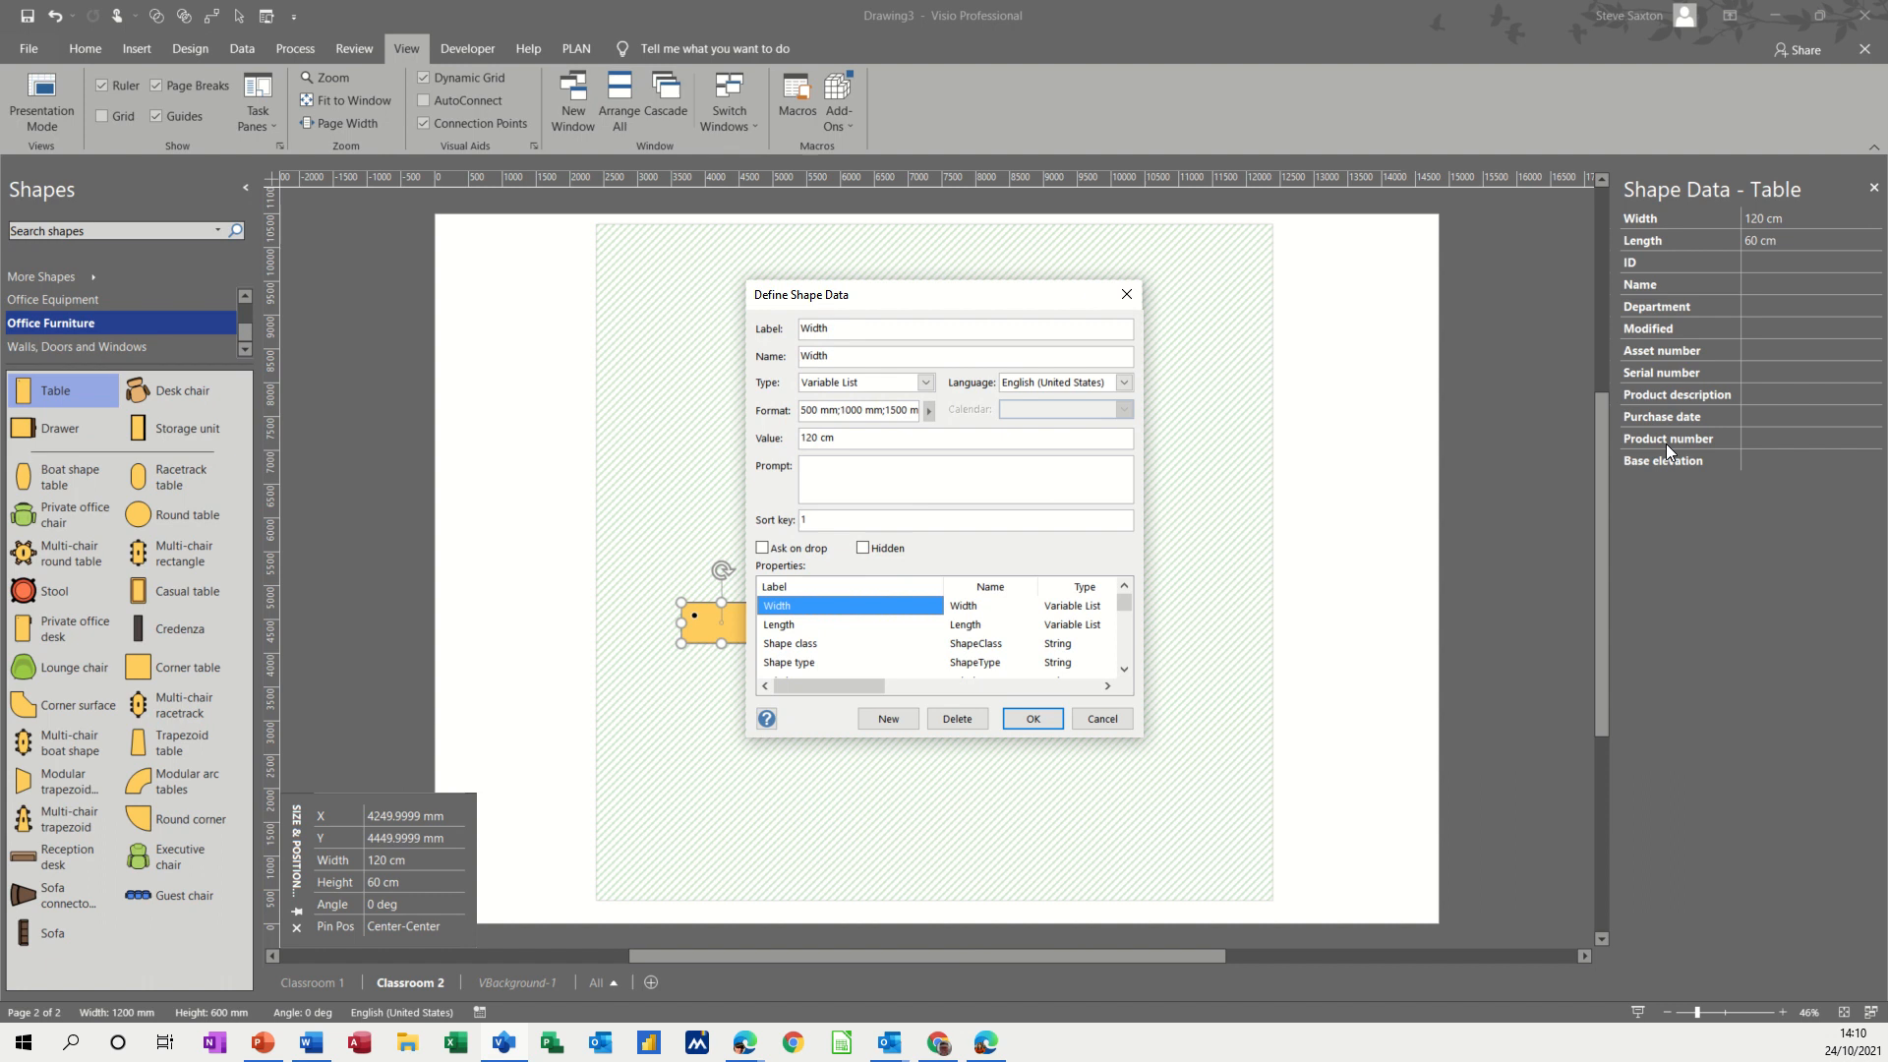
mouse_move(1675, 321)
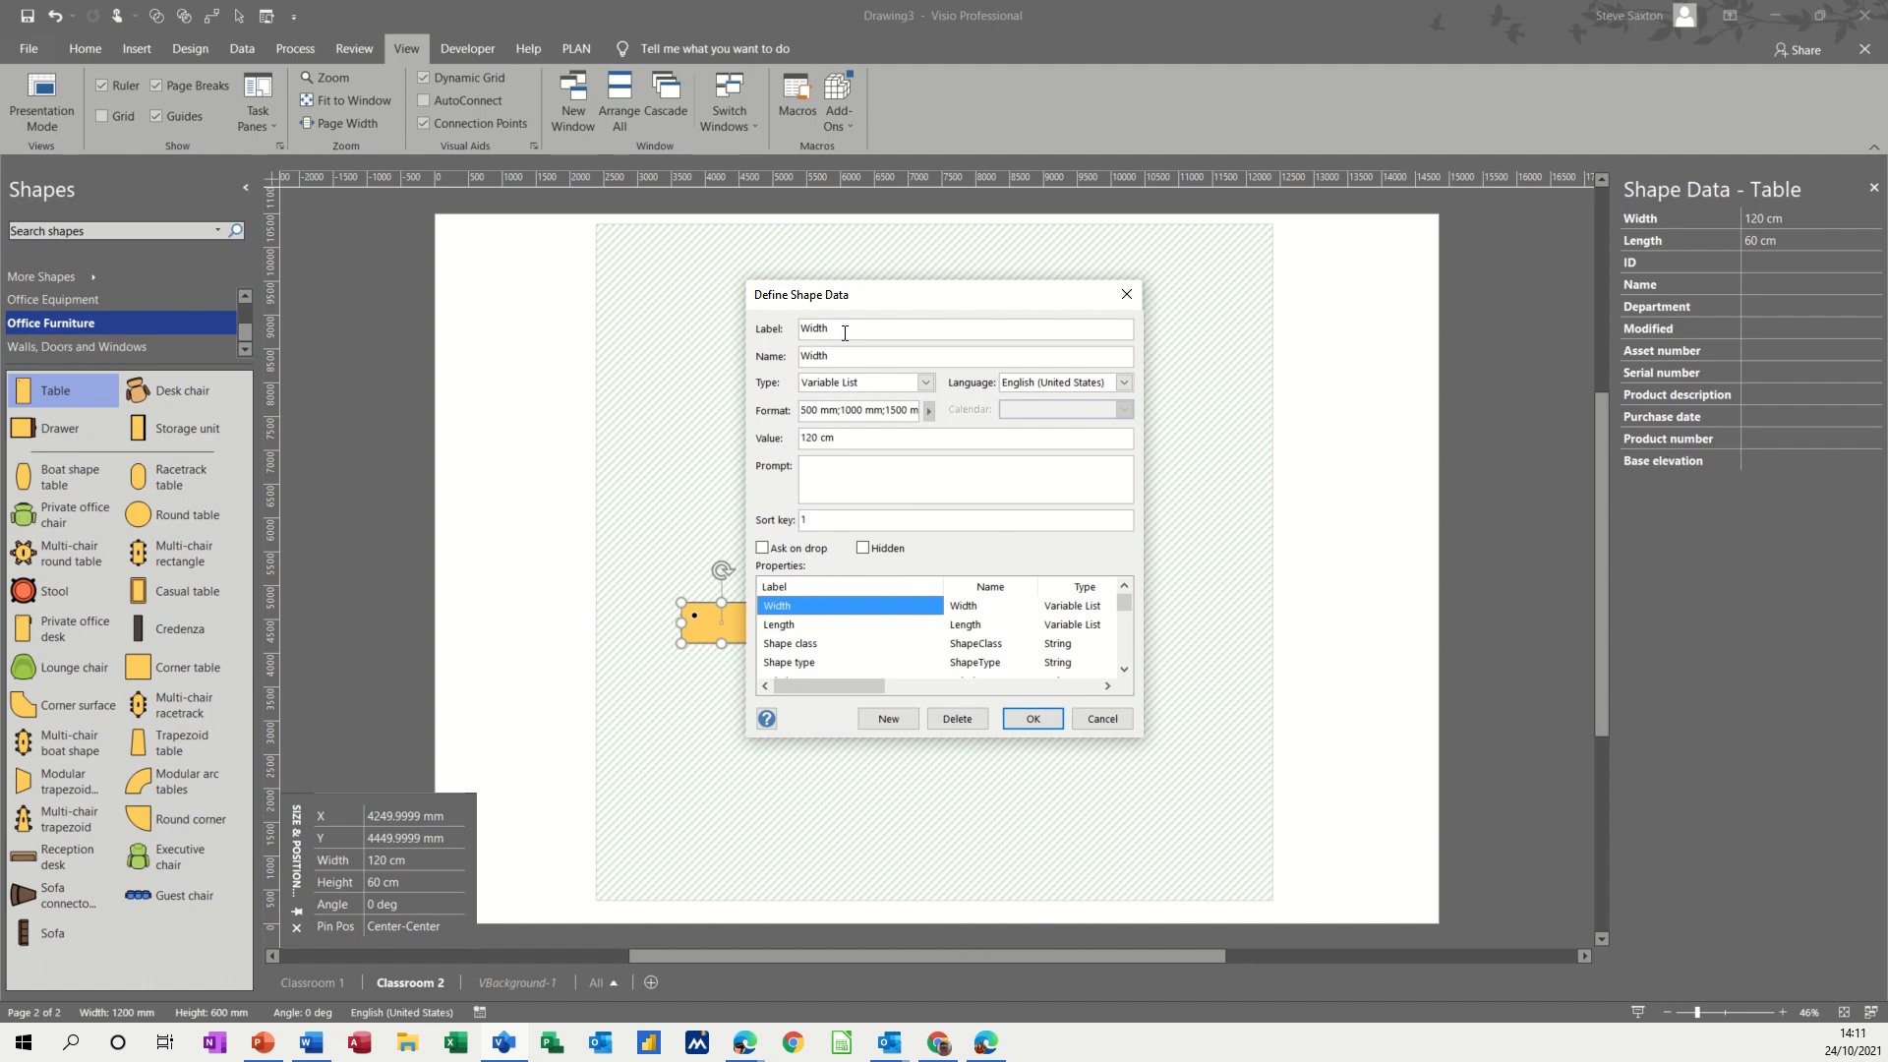
mouse_move(1661, 314)
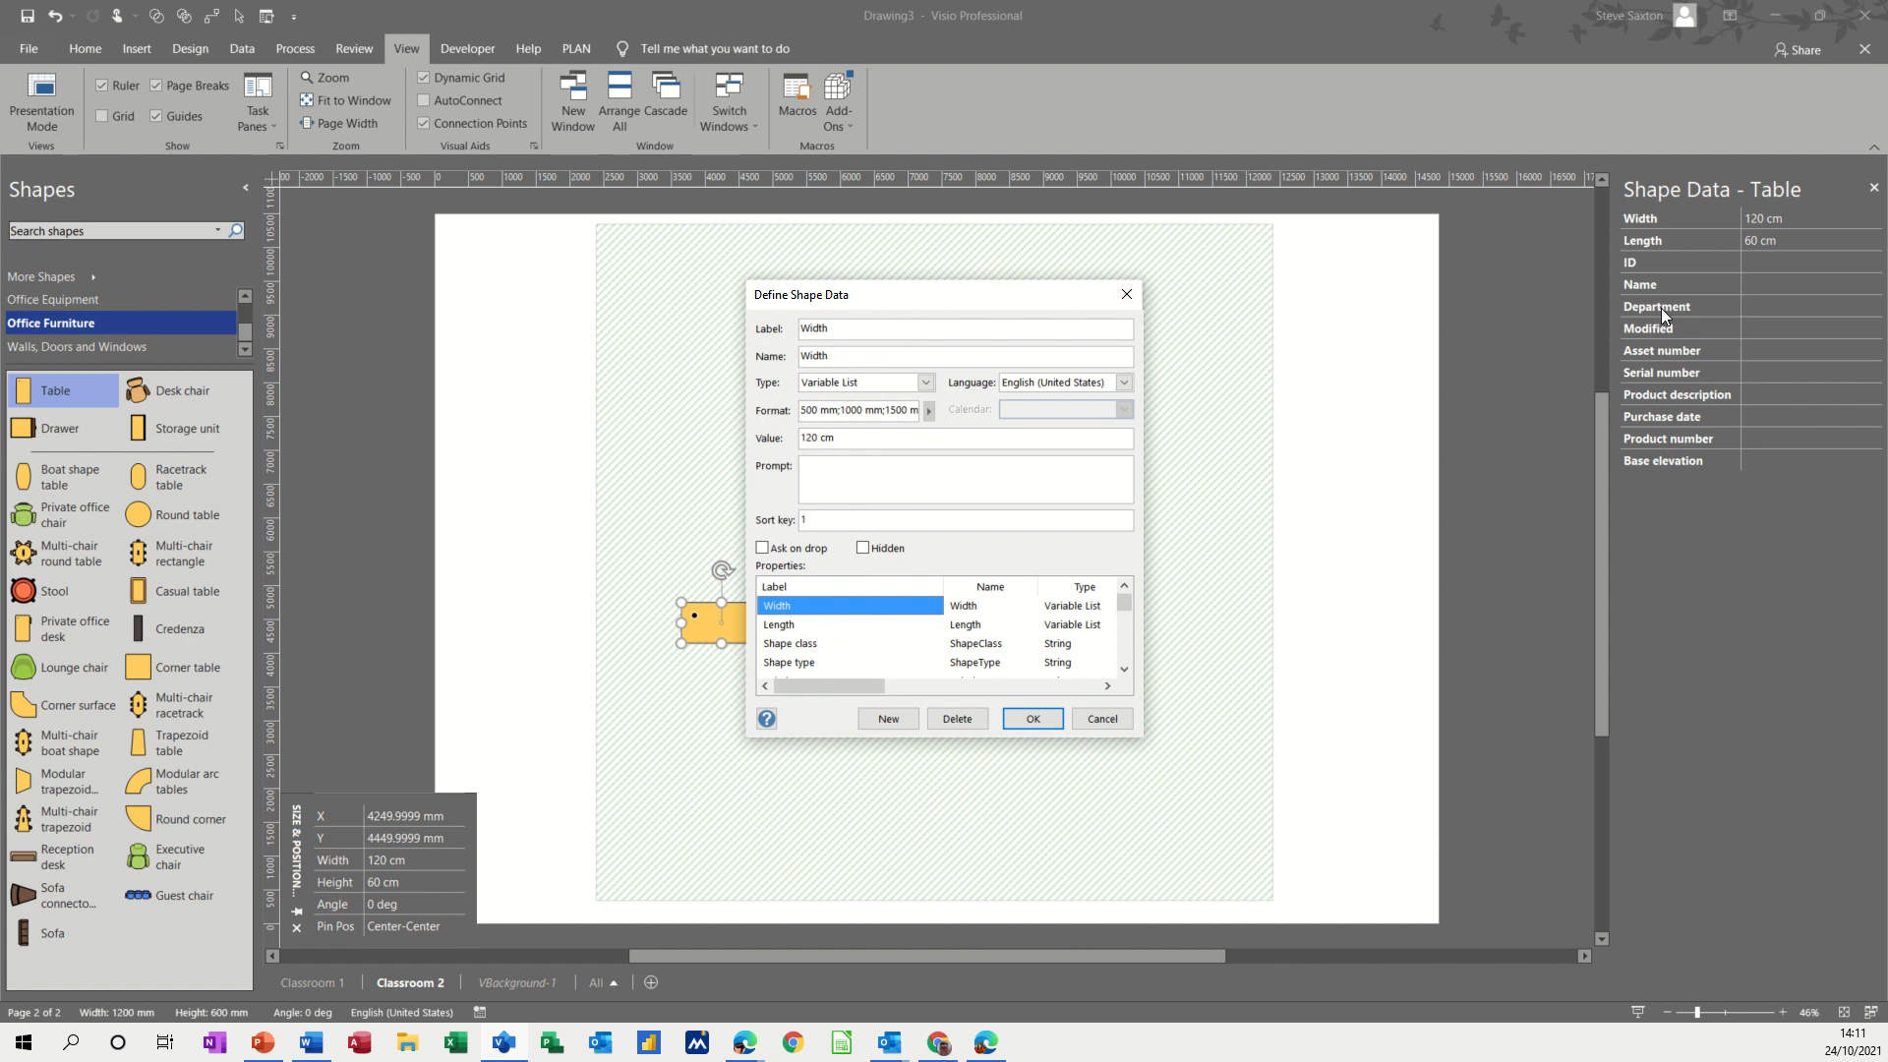
mouse_move(1750, 283)
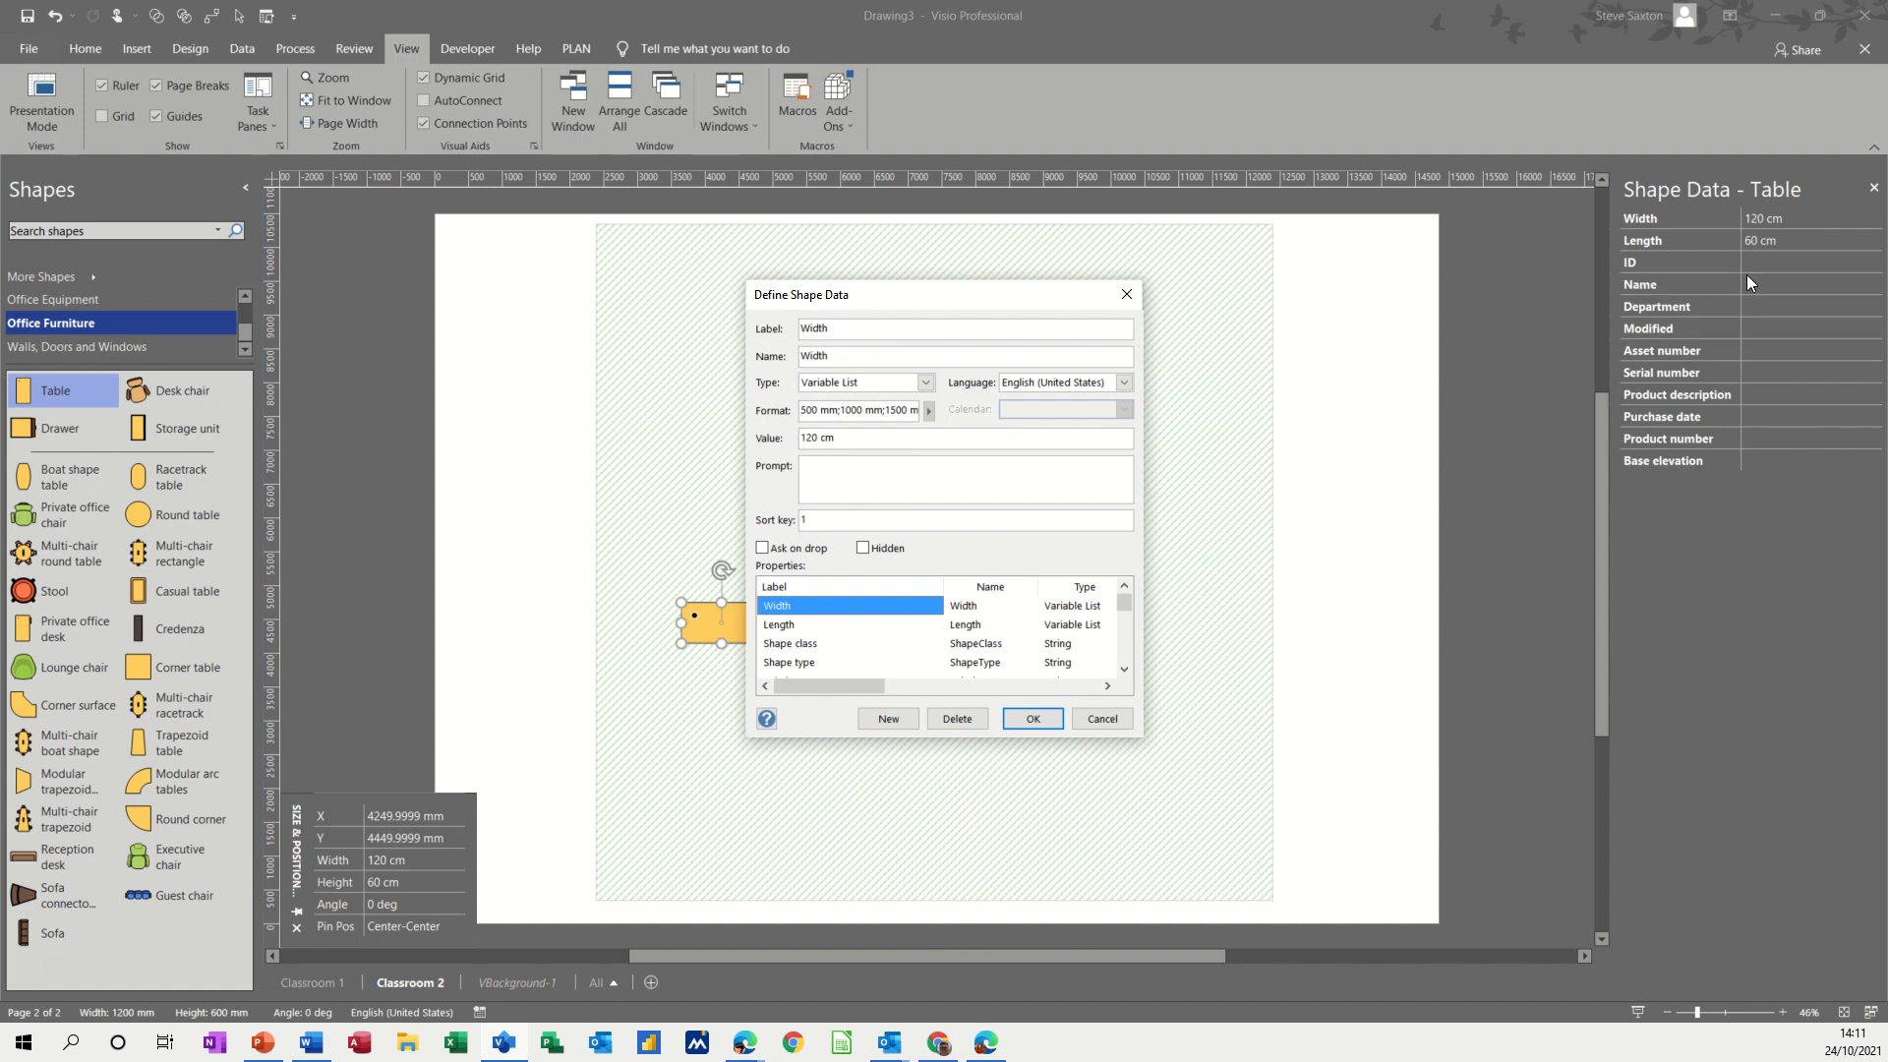
left_click(1028, 718)
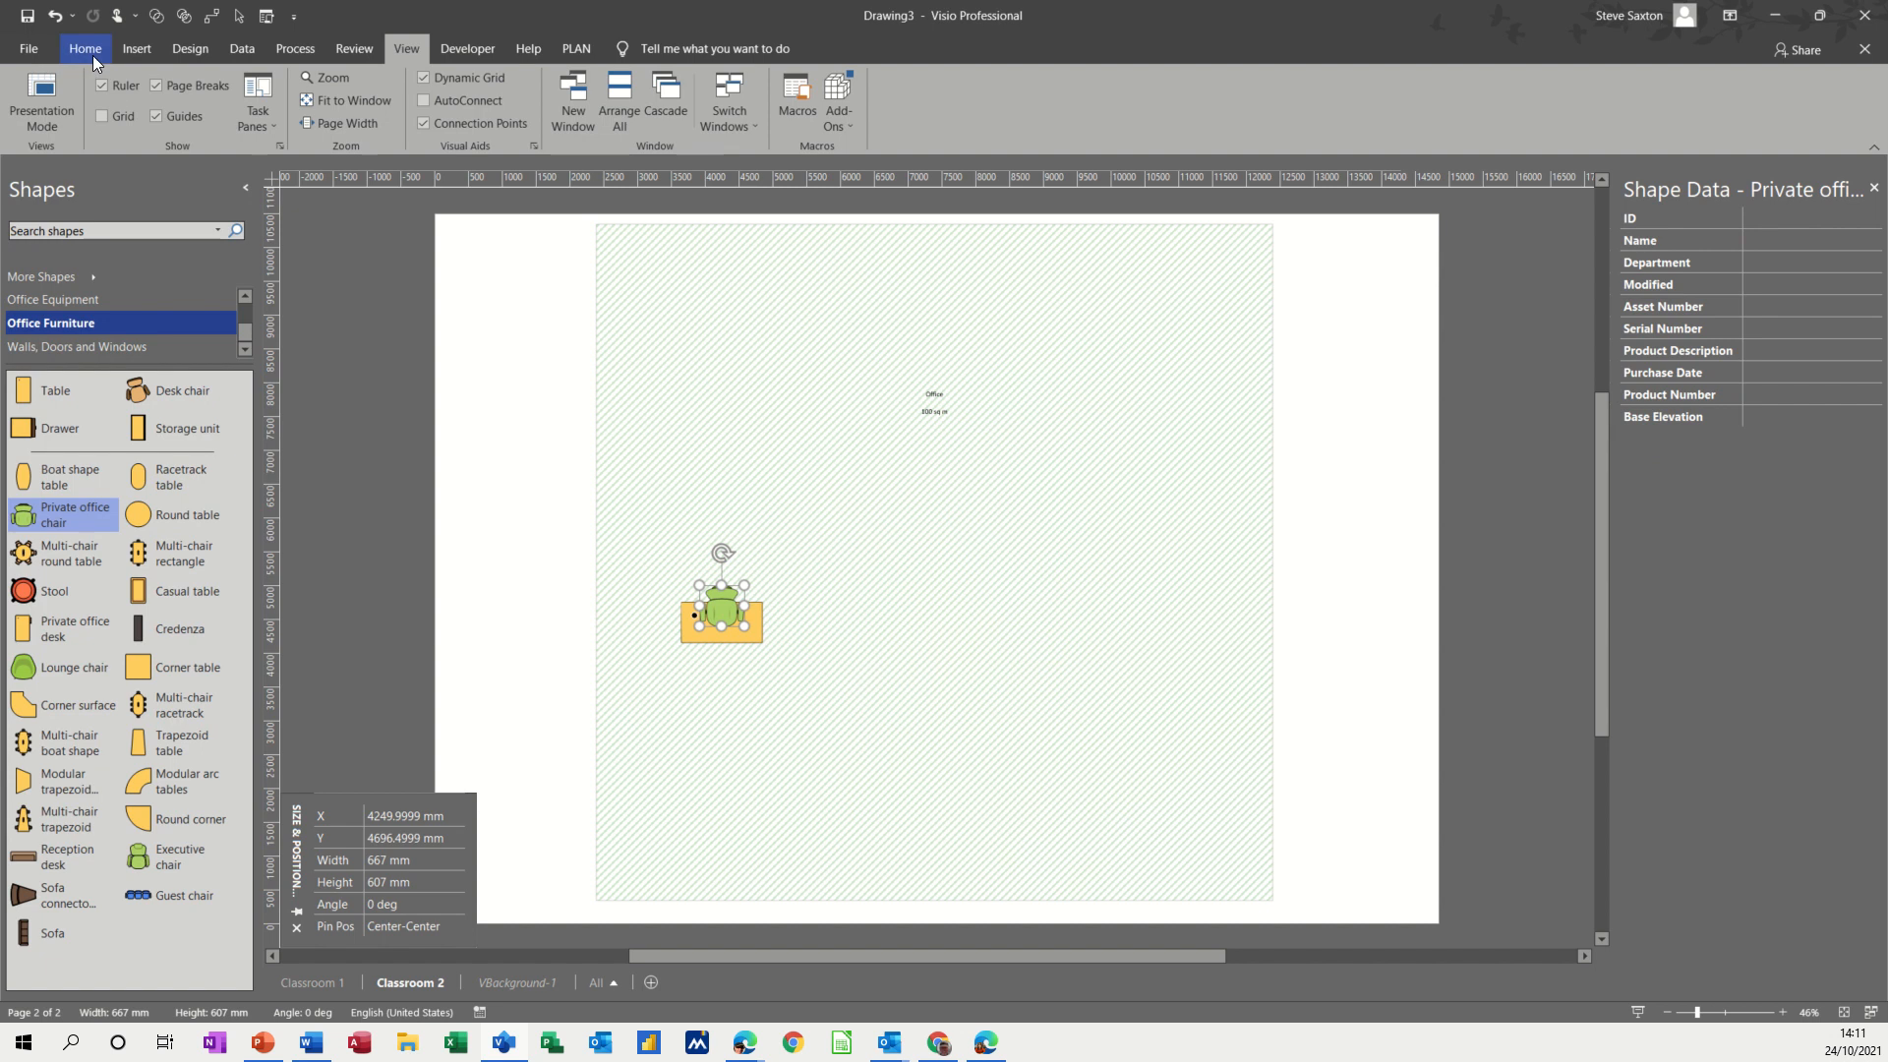
- Group the private office chair and the table into one 120 cm by 85 cm desk unit
left_click(84, 48)
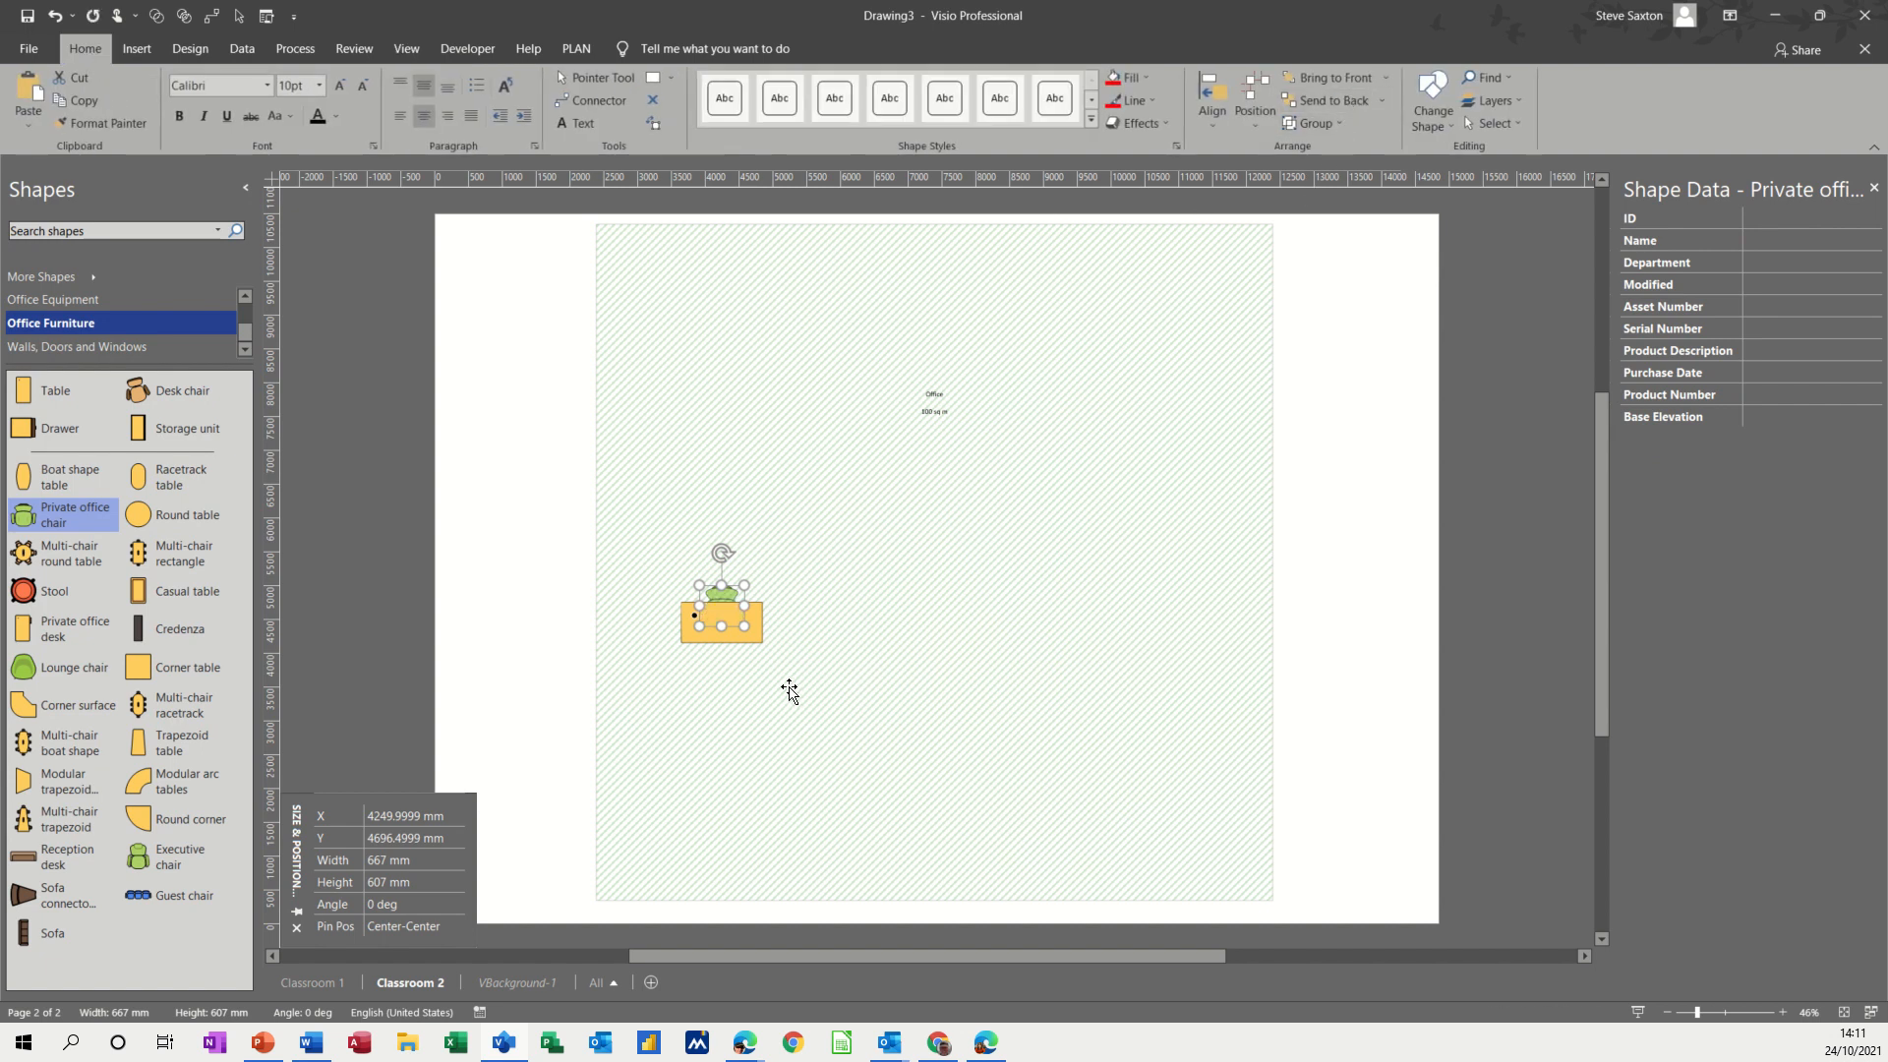
mouse_move(668, 578)
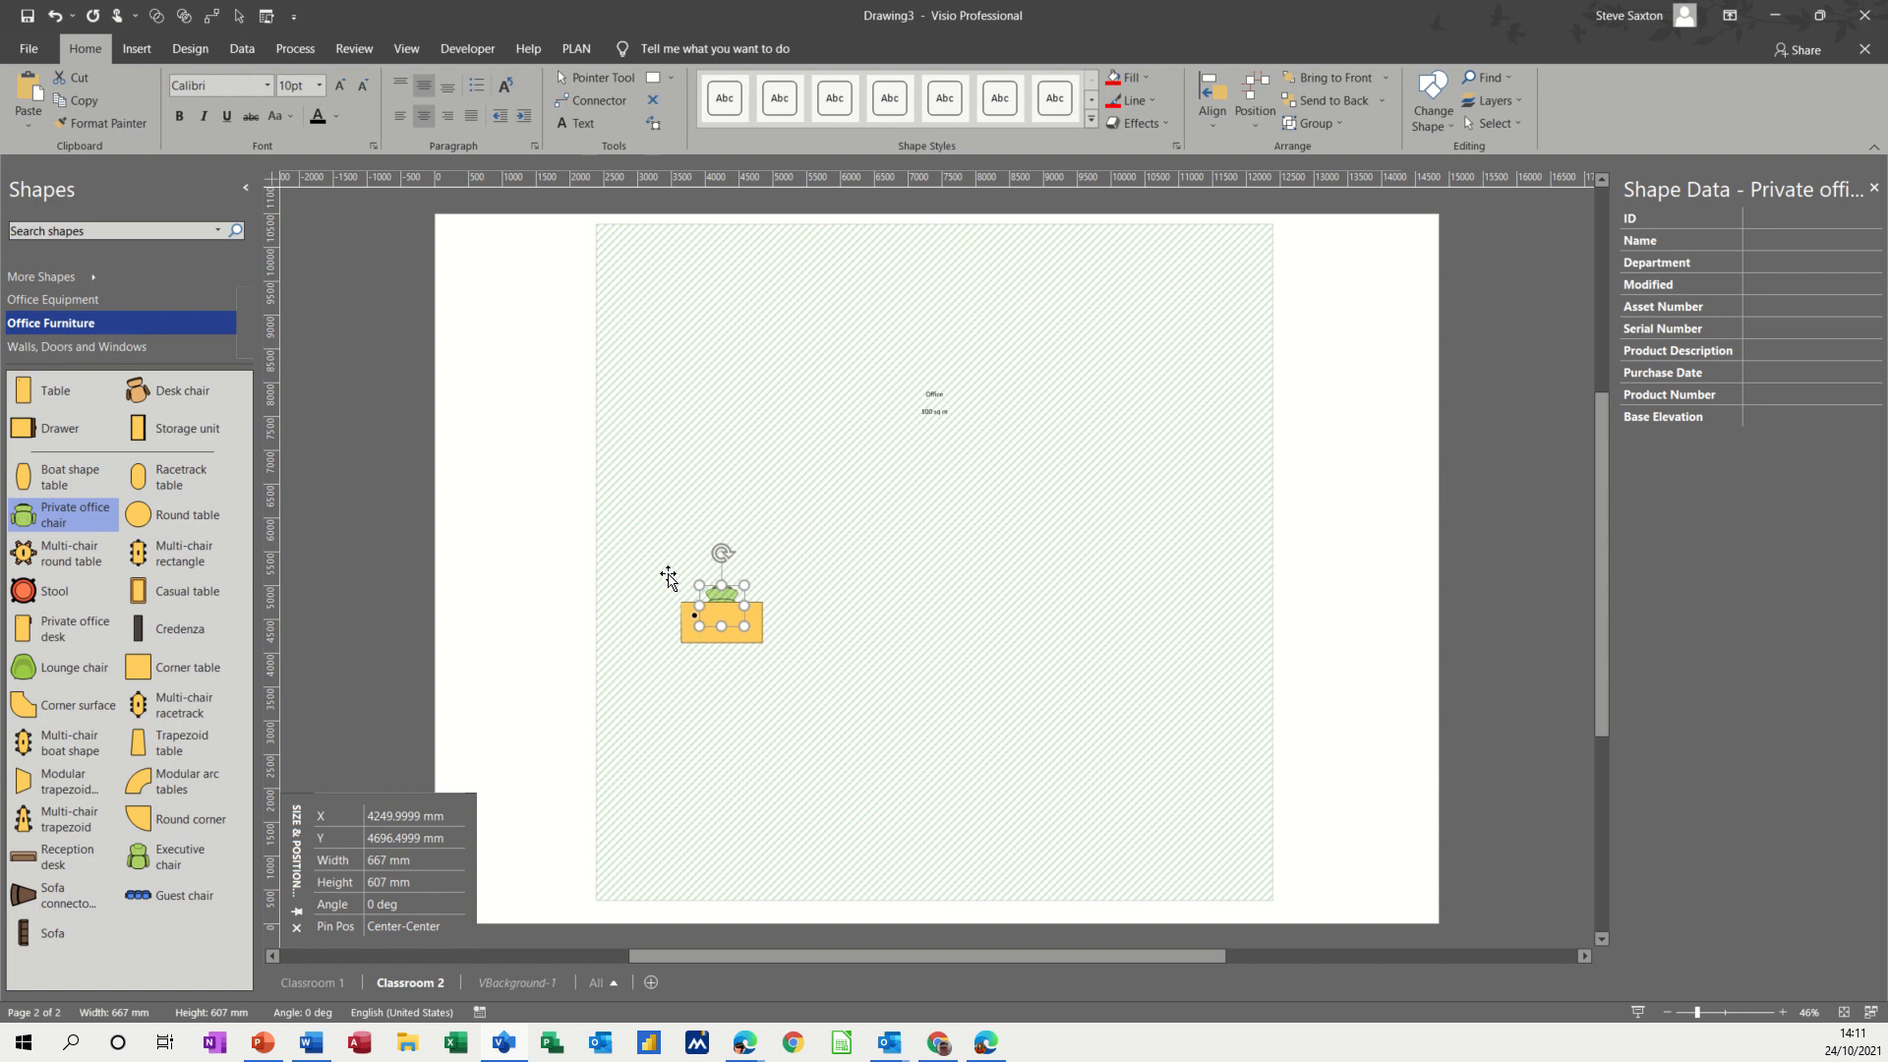
mouse_move(698, 645)
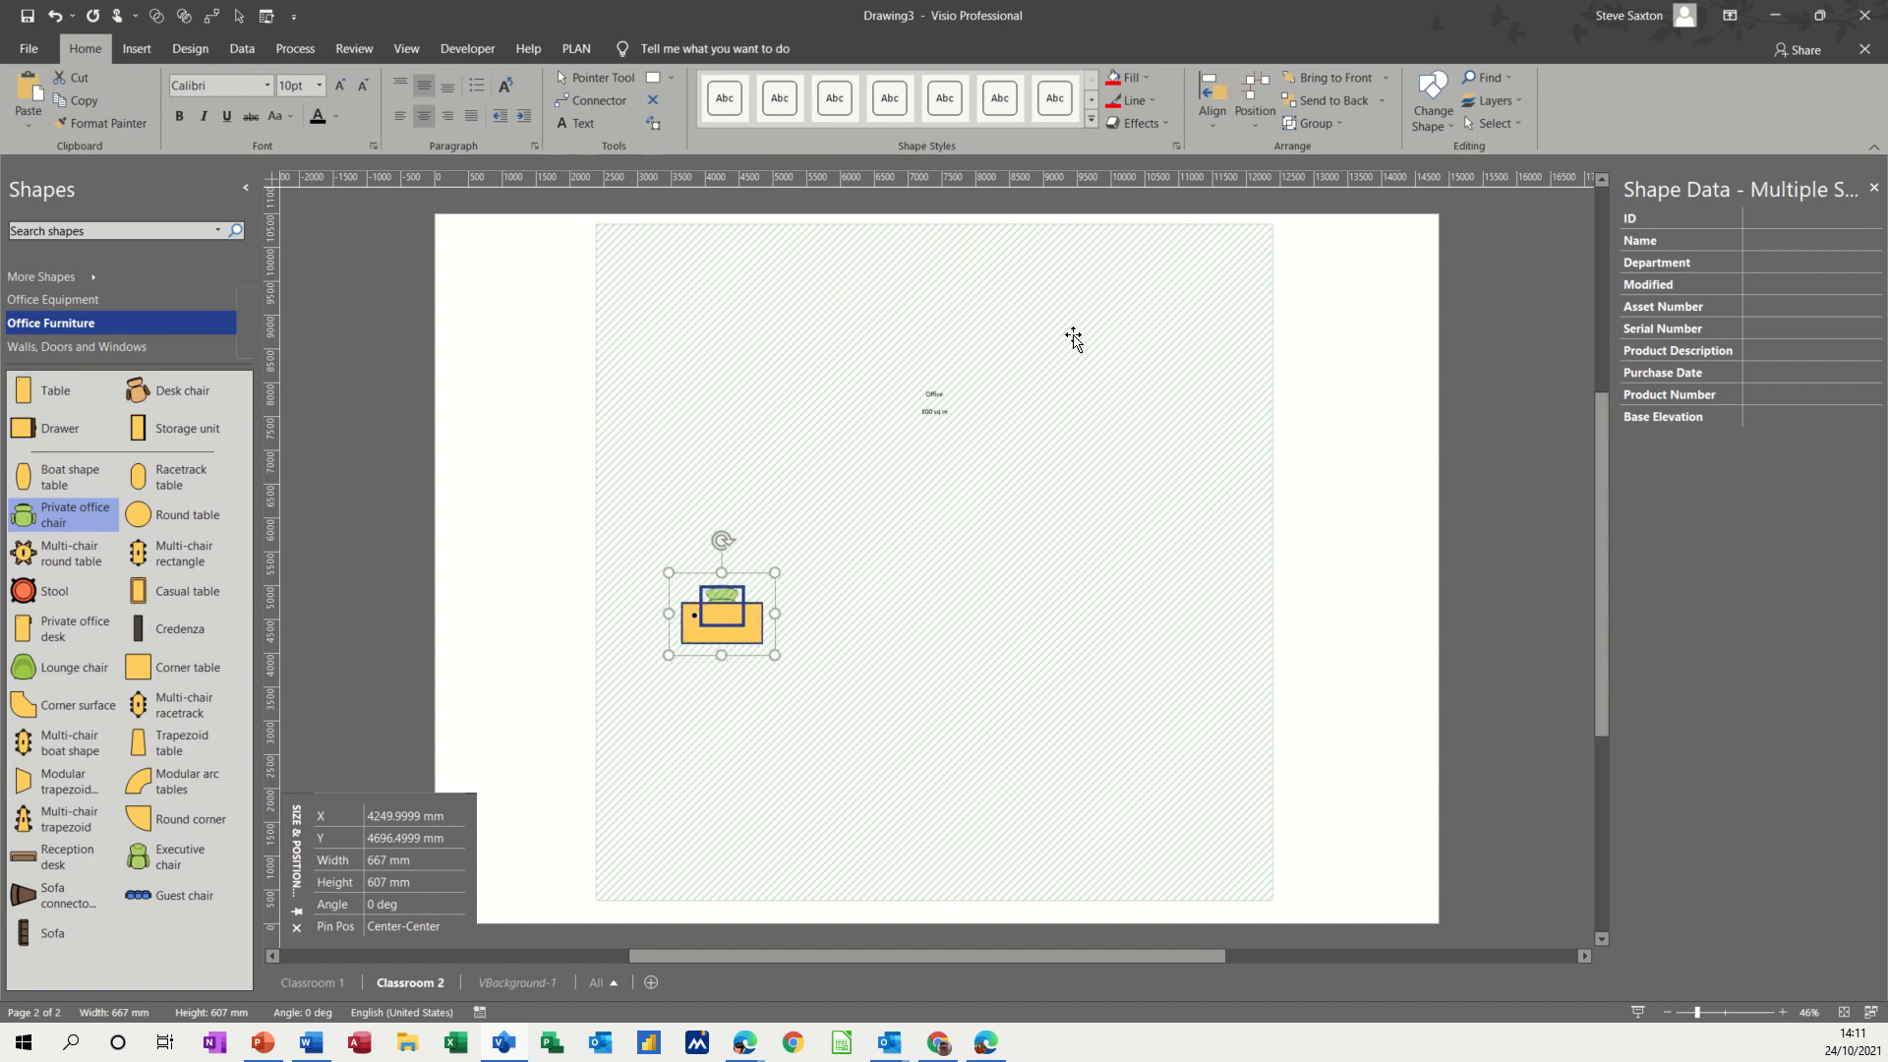
left_click(1311, 122)
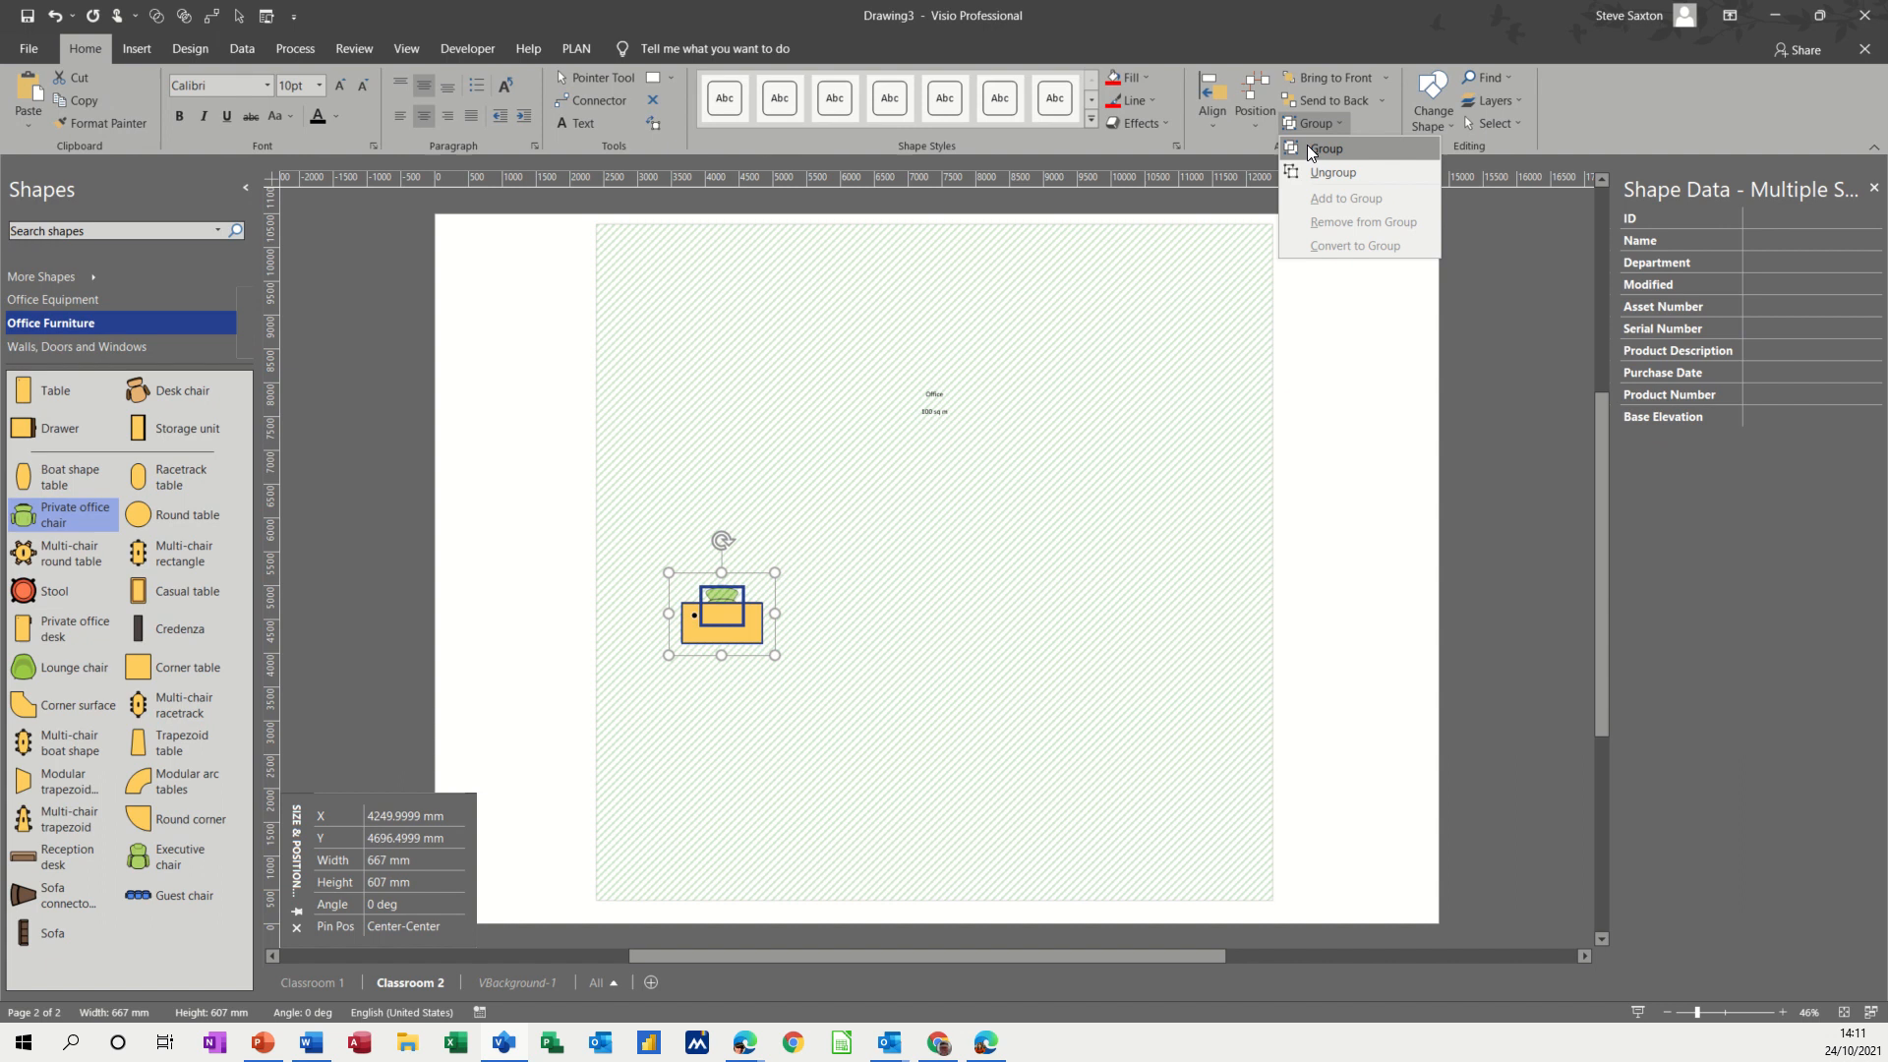
left_click(1325, 147)
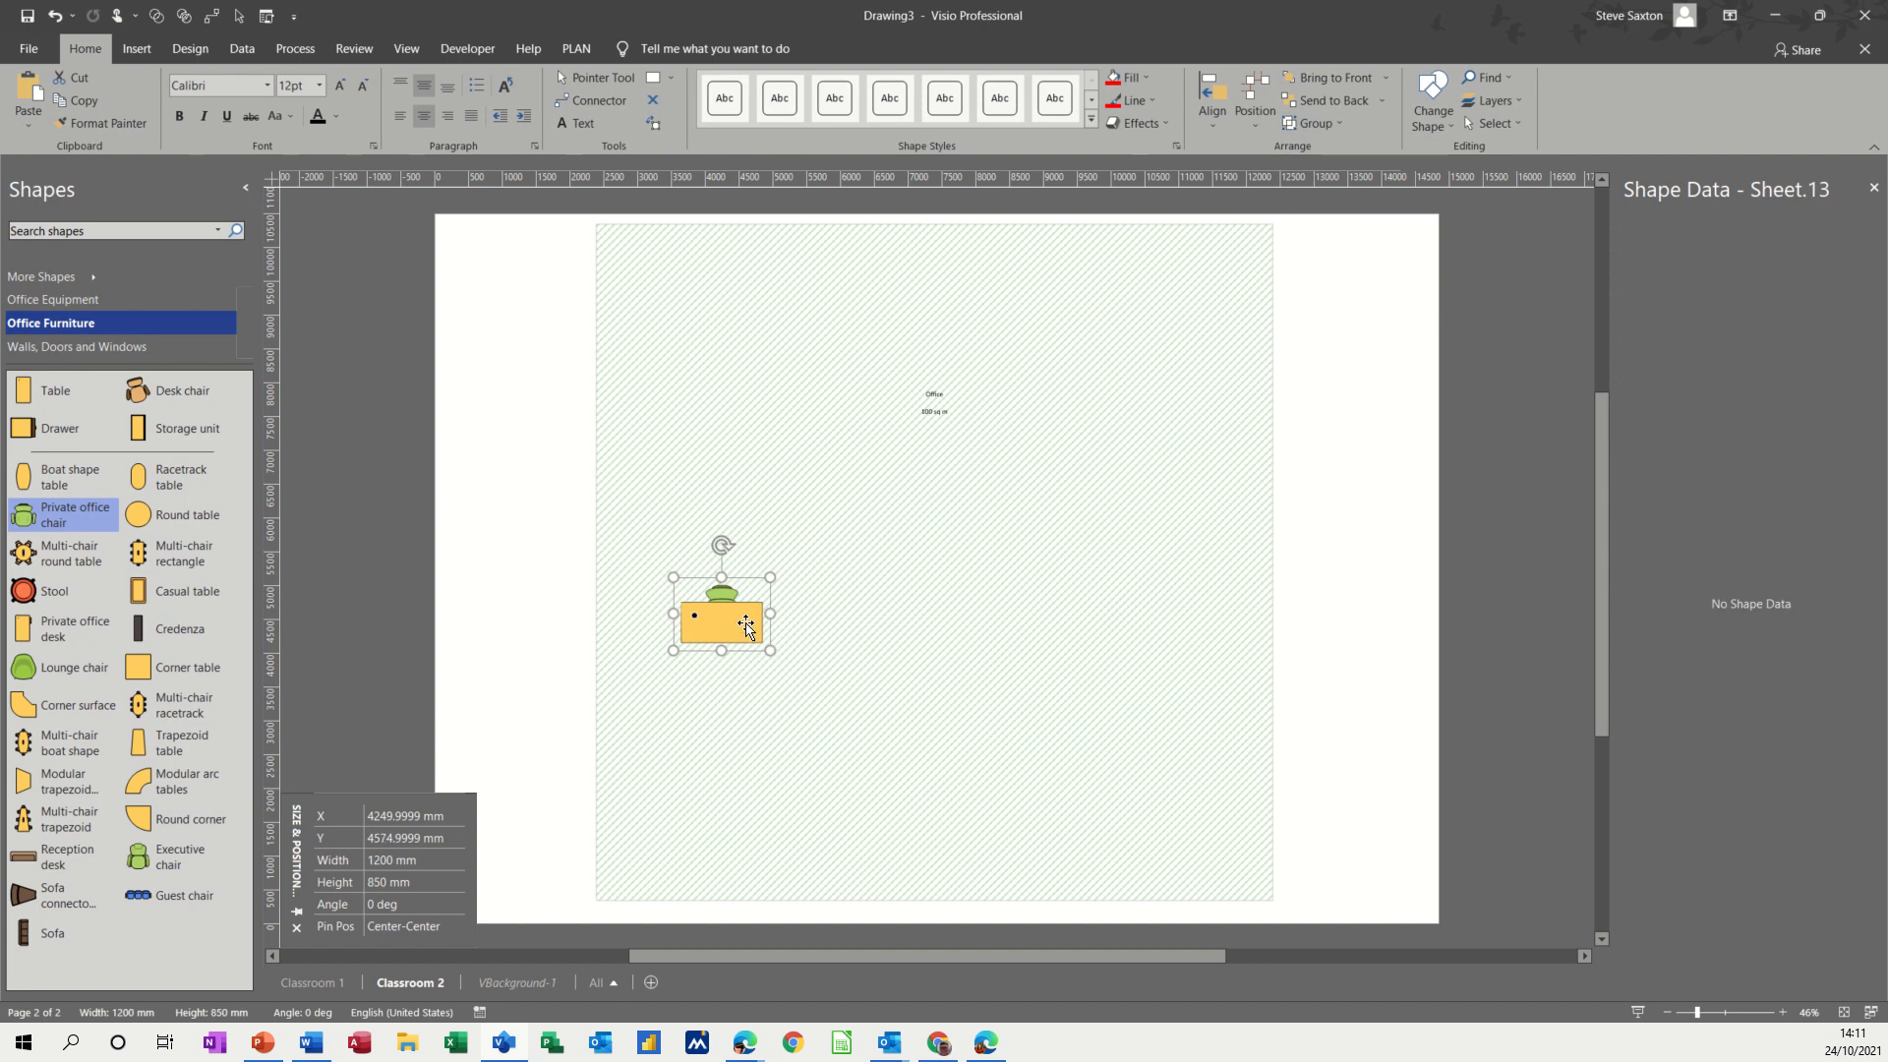
mouse_move(754, 623)
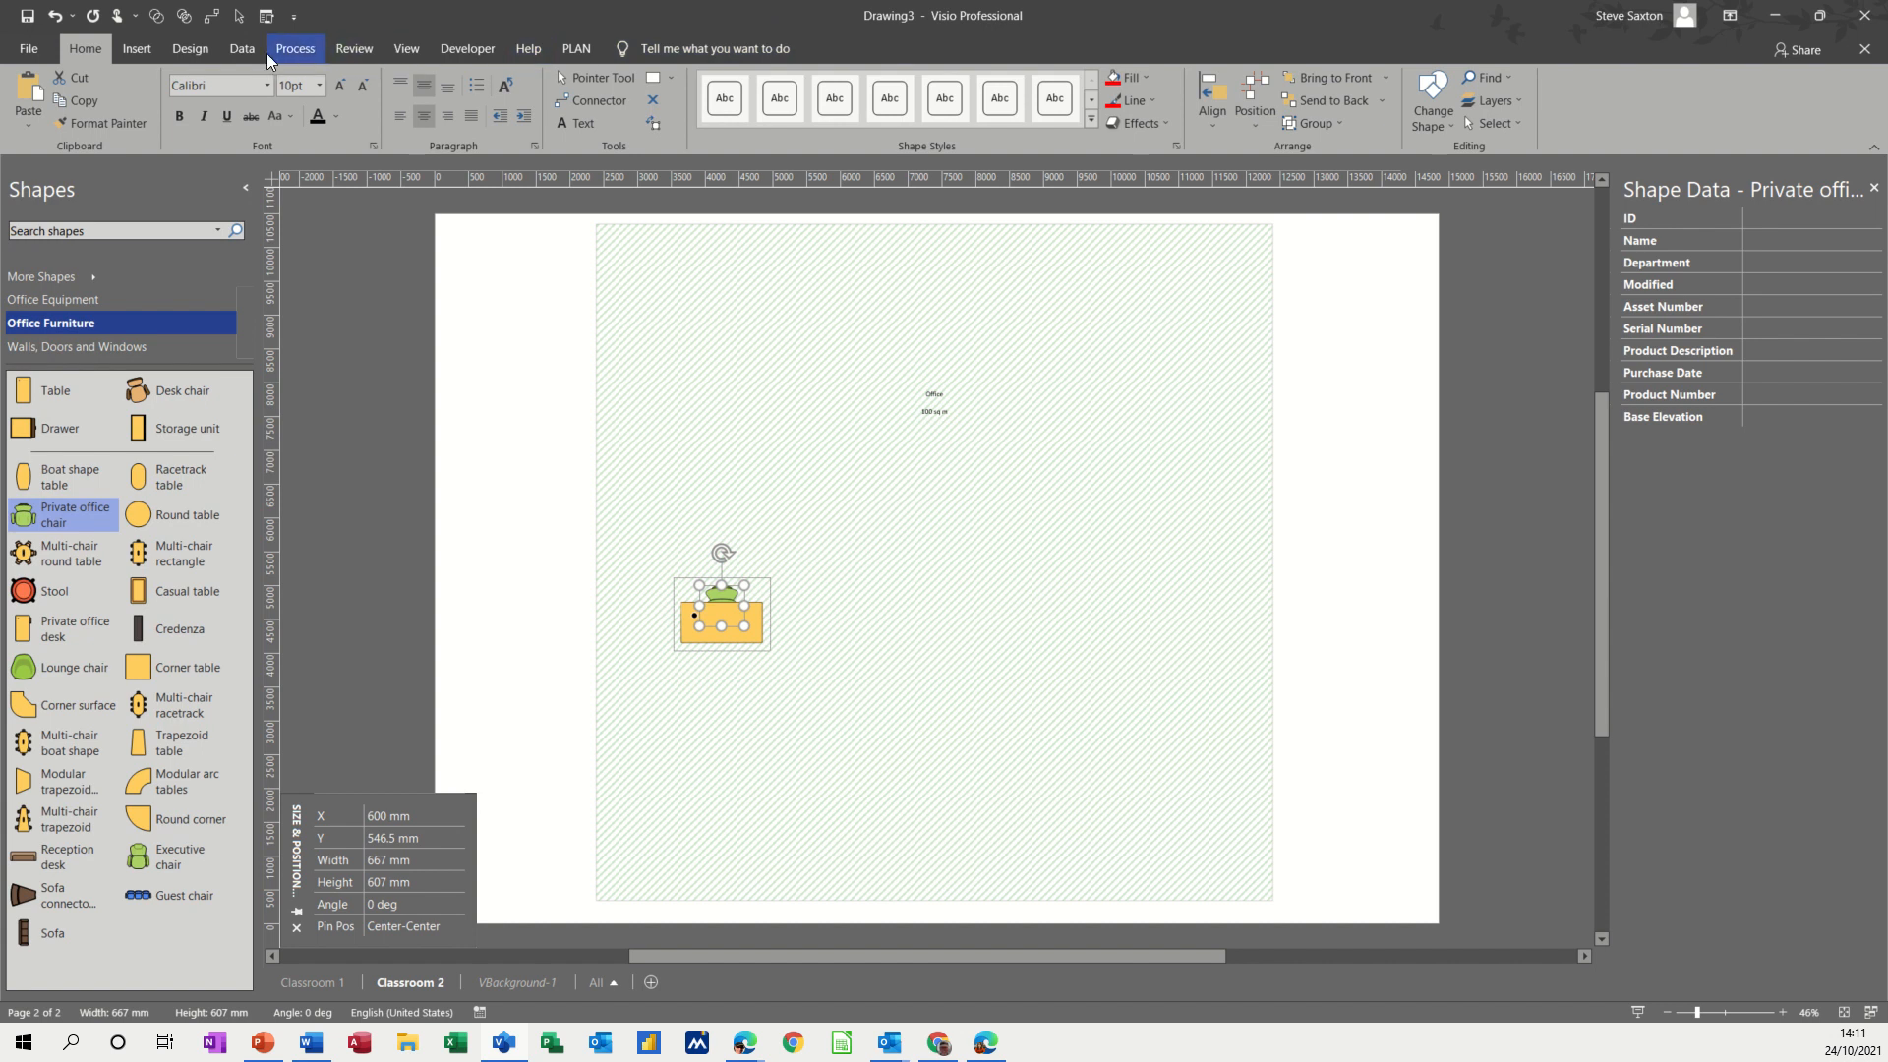
- Create a new data graphic item showing the Name field displayed as Text
left_click(242, 47)
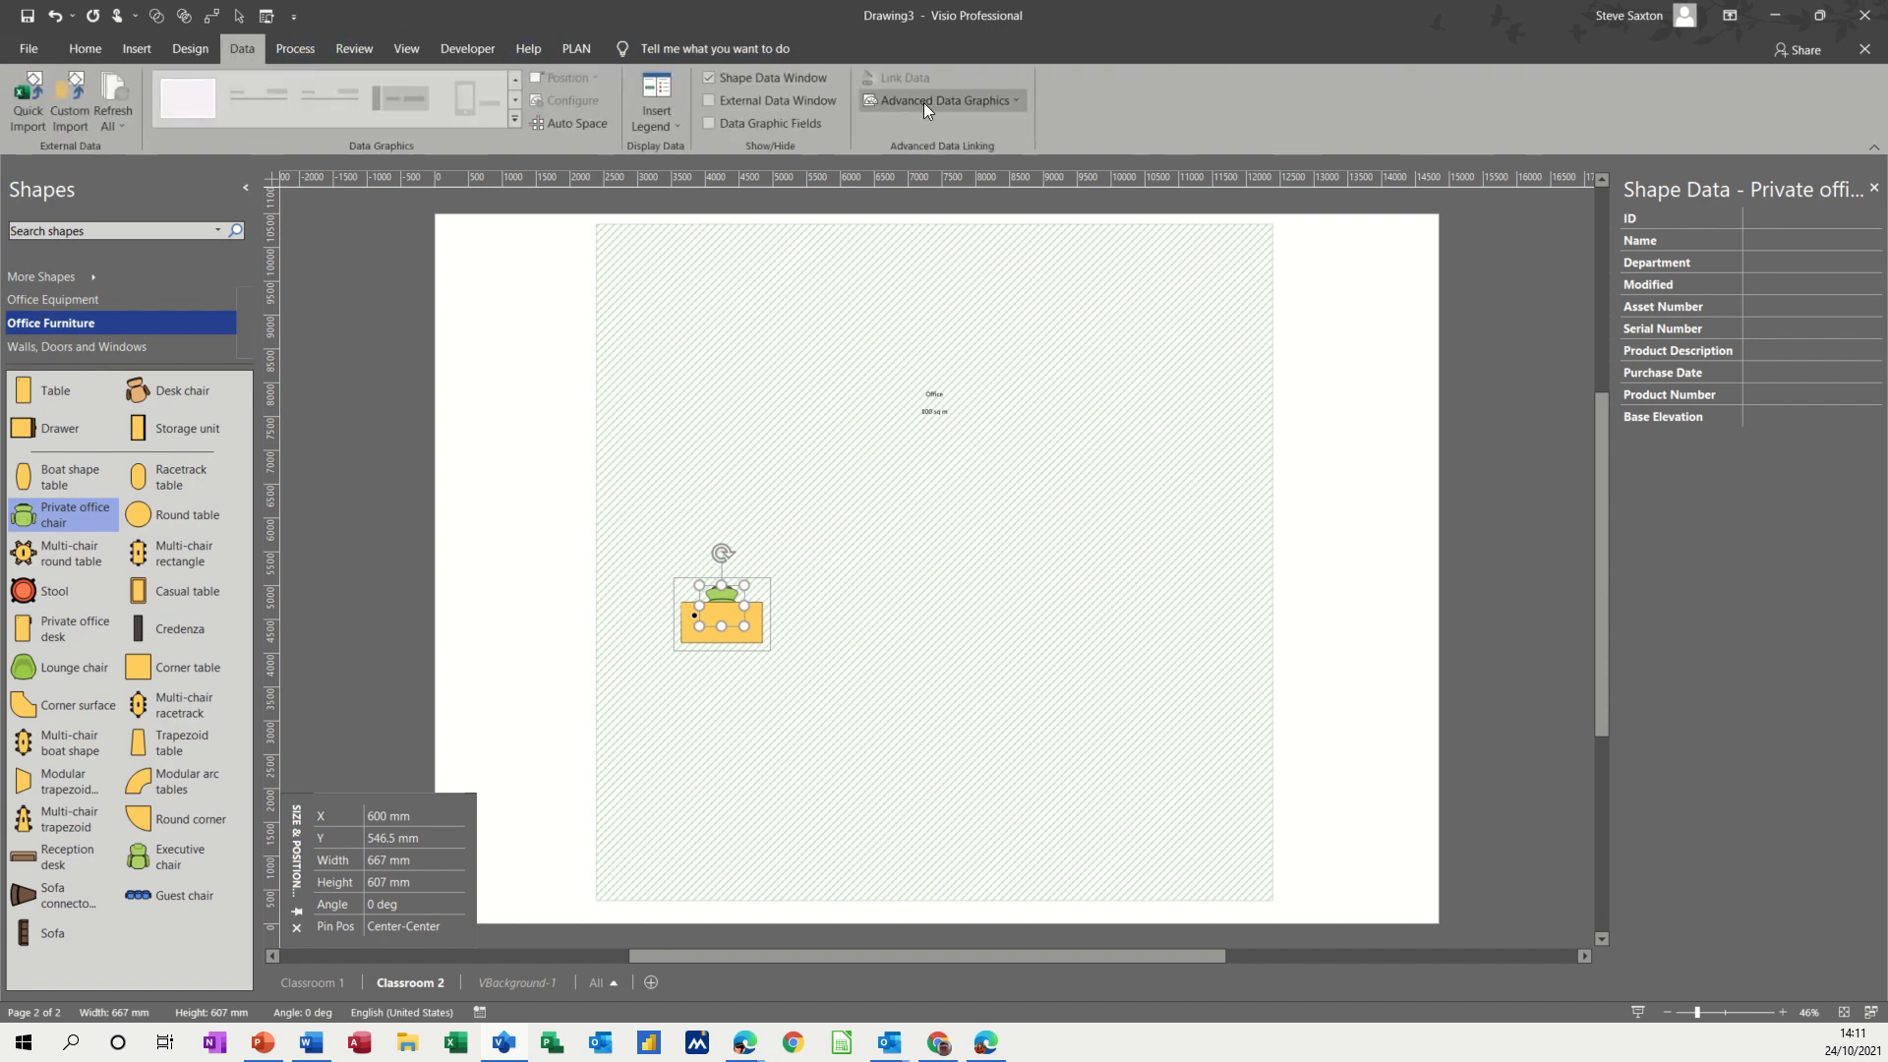
left_click(941, 100)
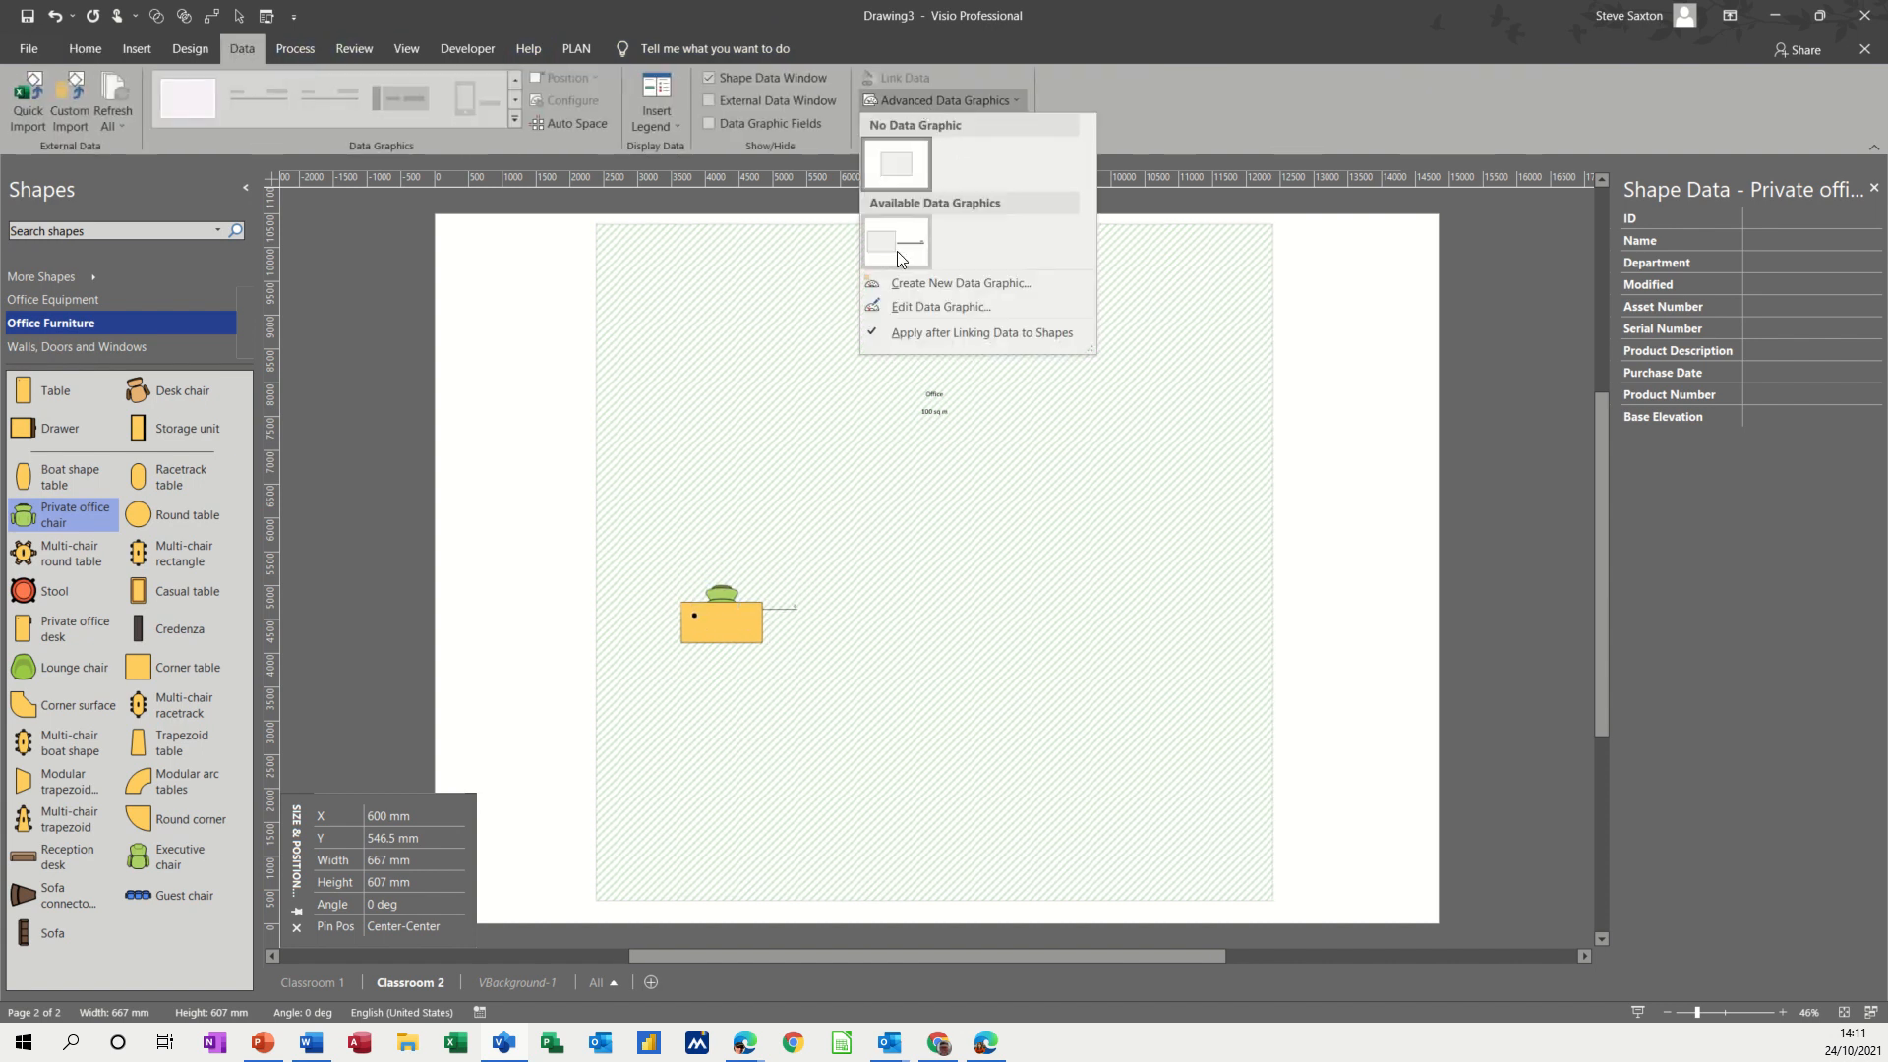
mouse_move(914, 248)
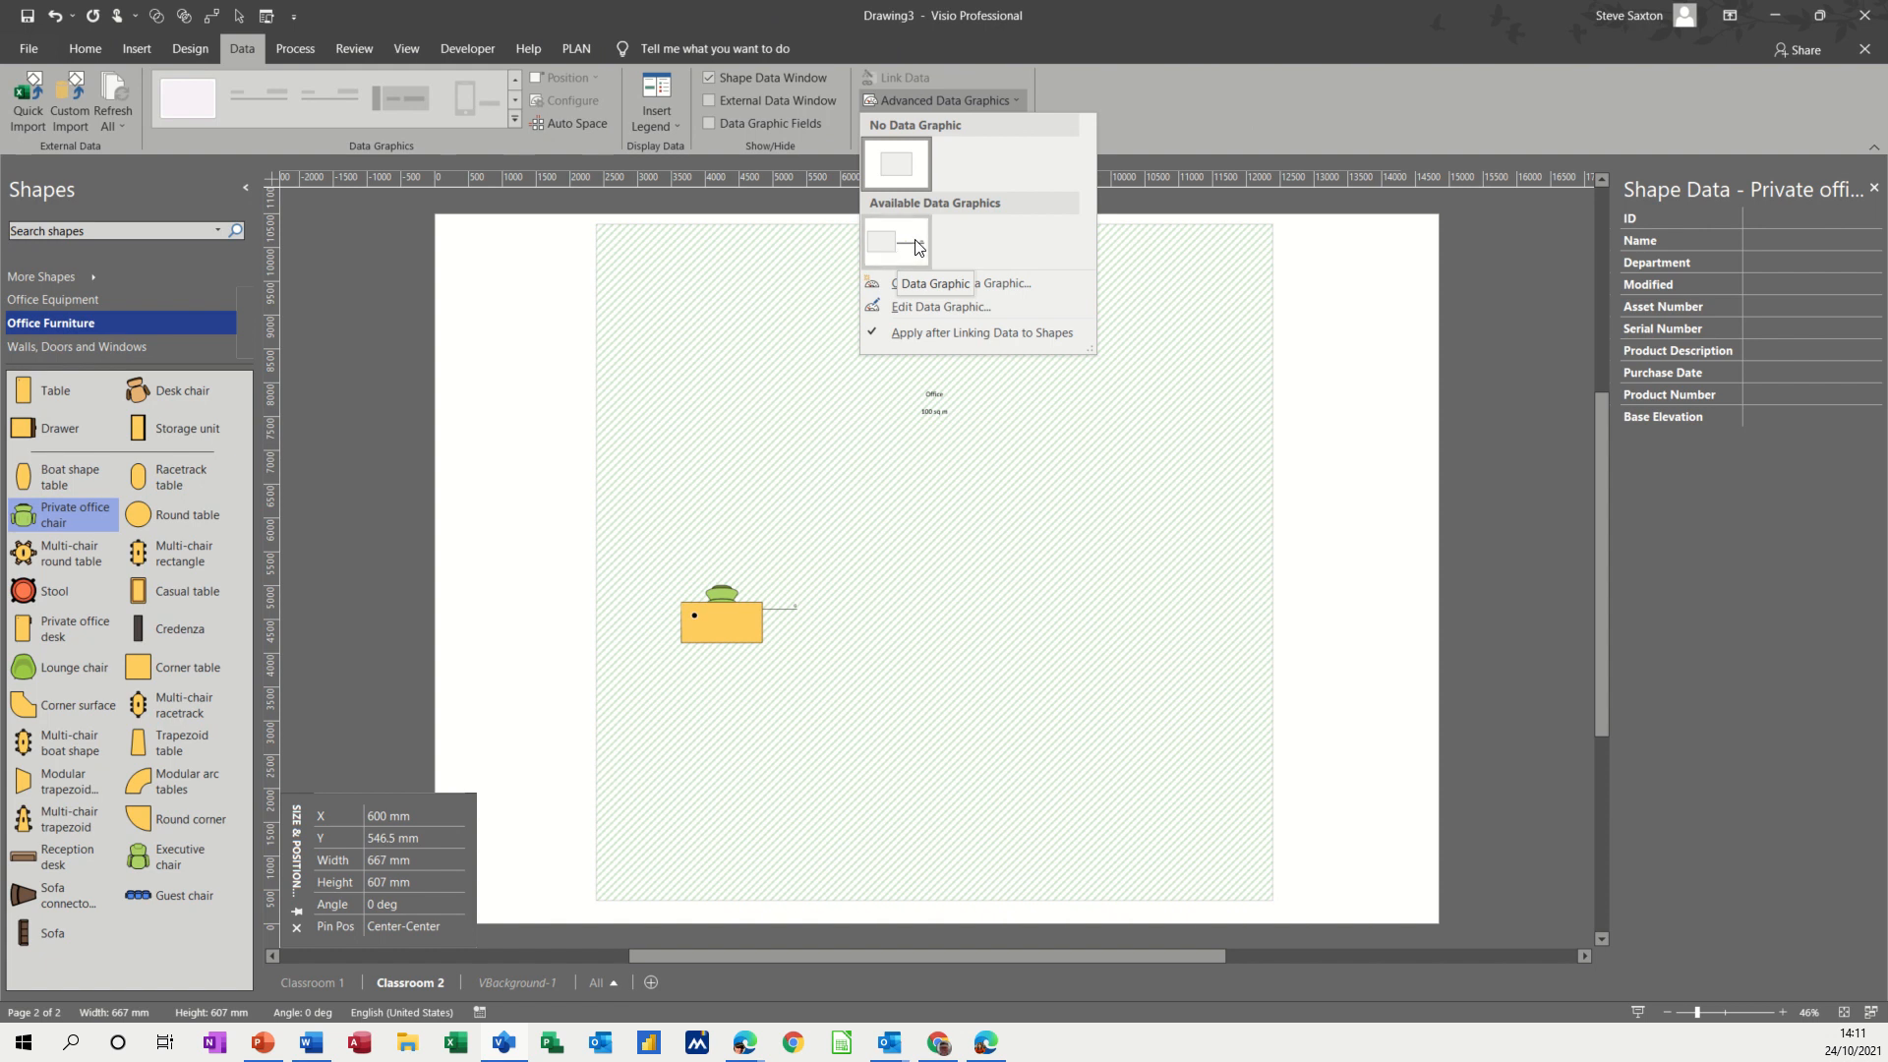
mouse_move(926, 253)
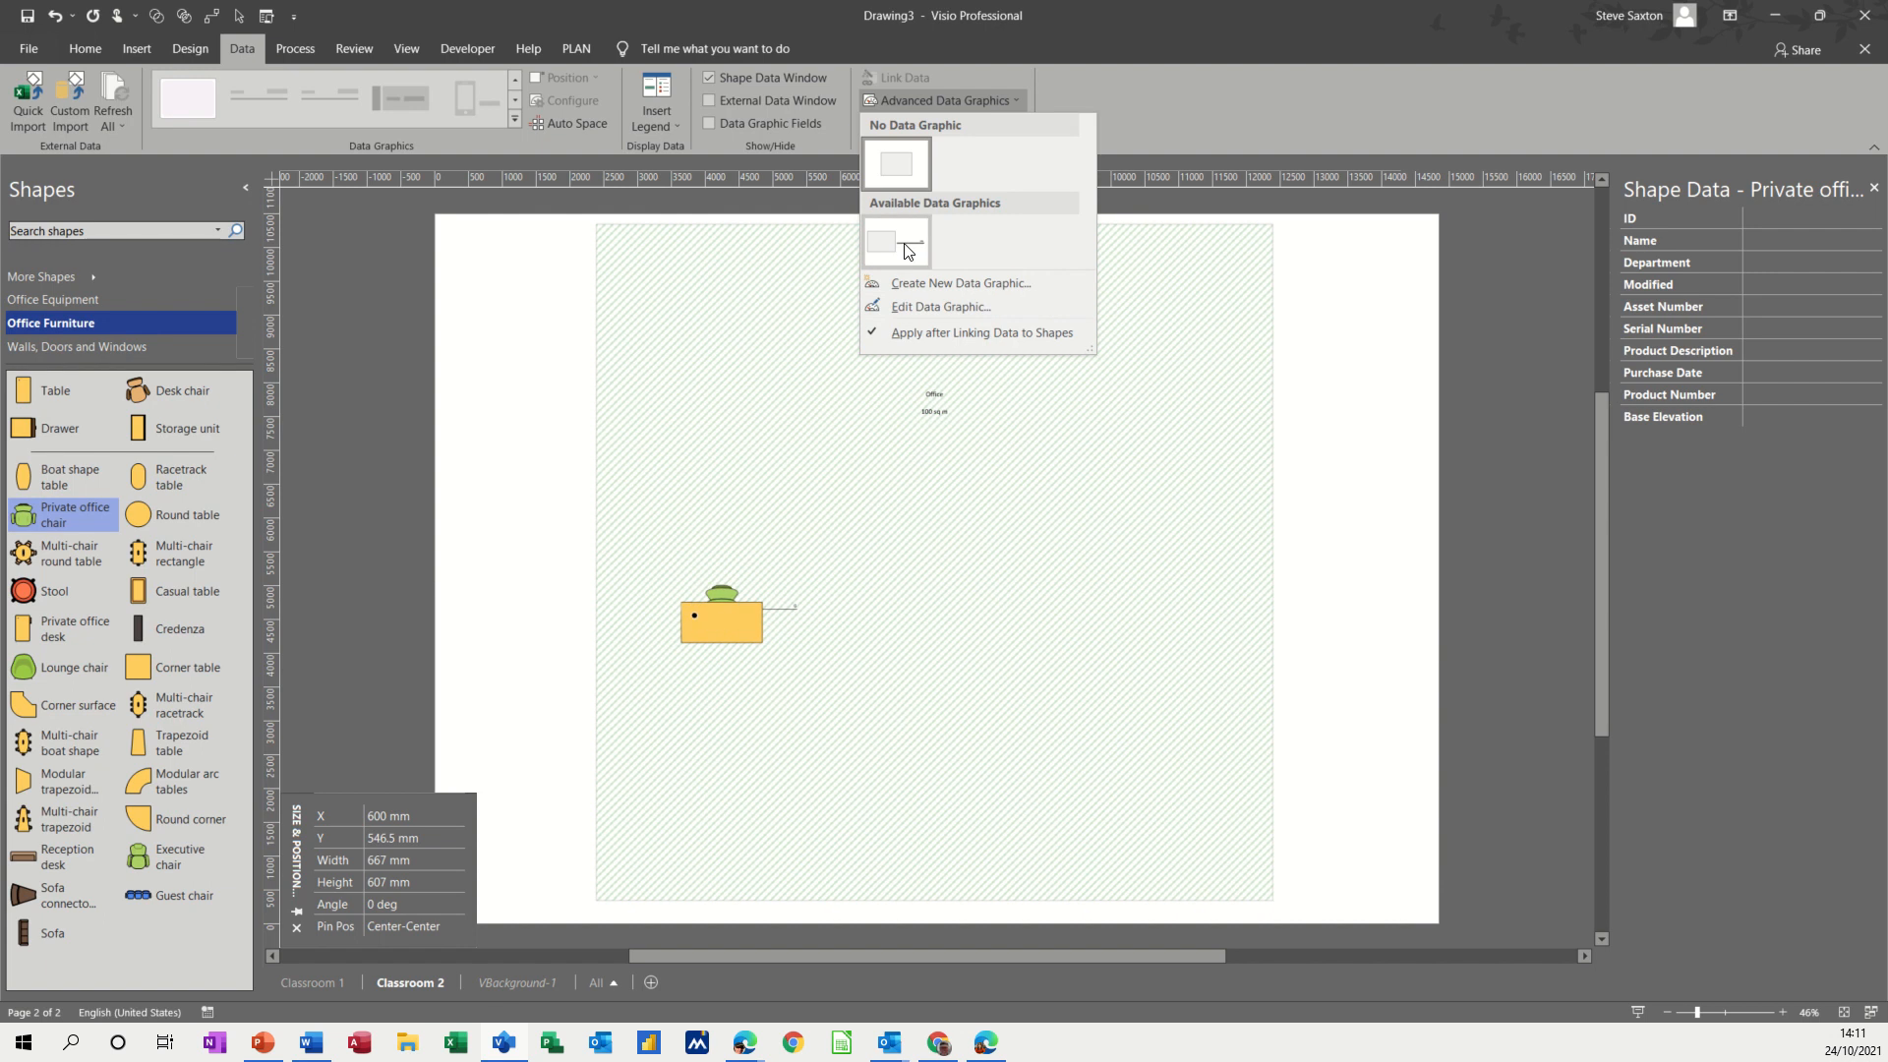
left_click(895, 240)
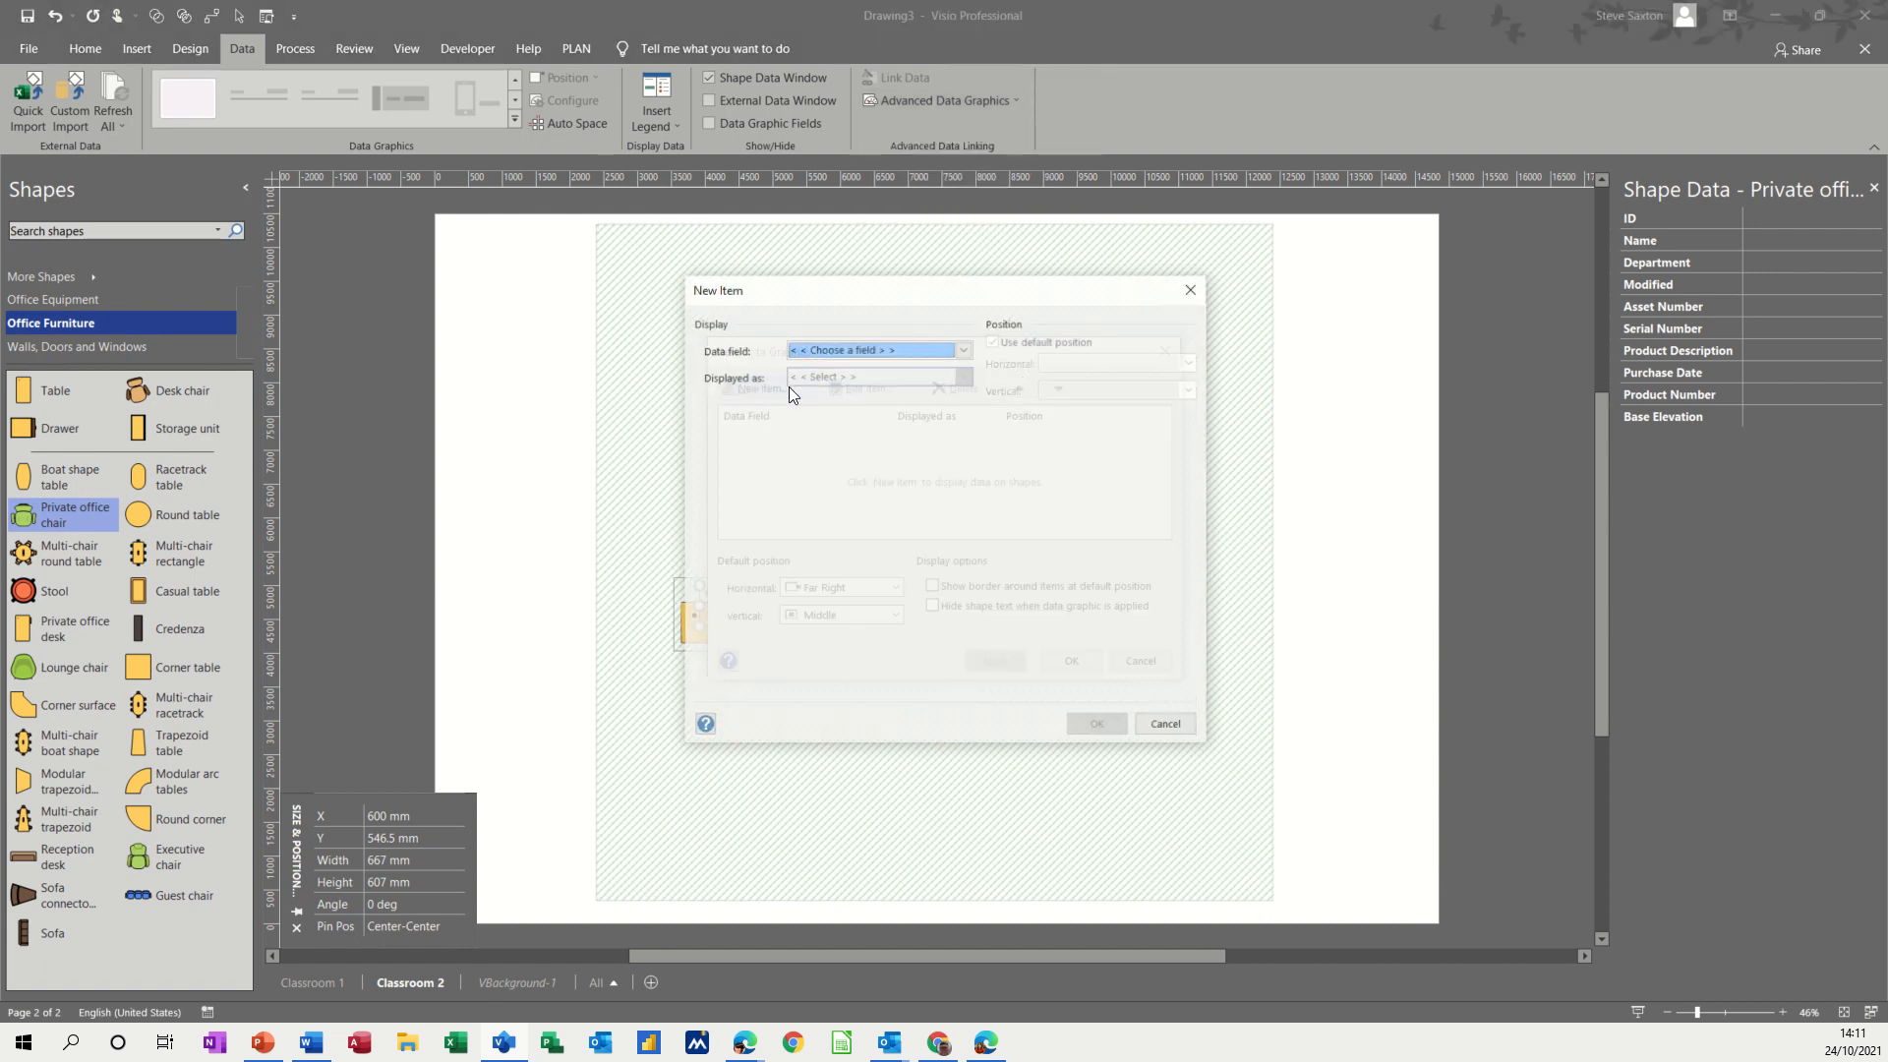
left_click(962, 348)
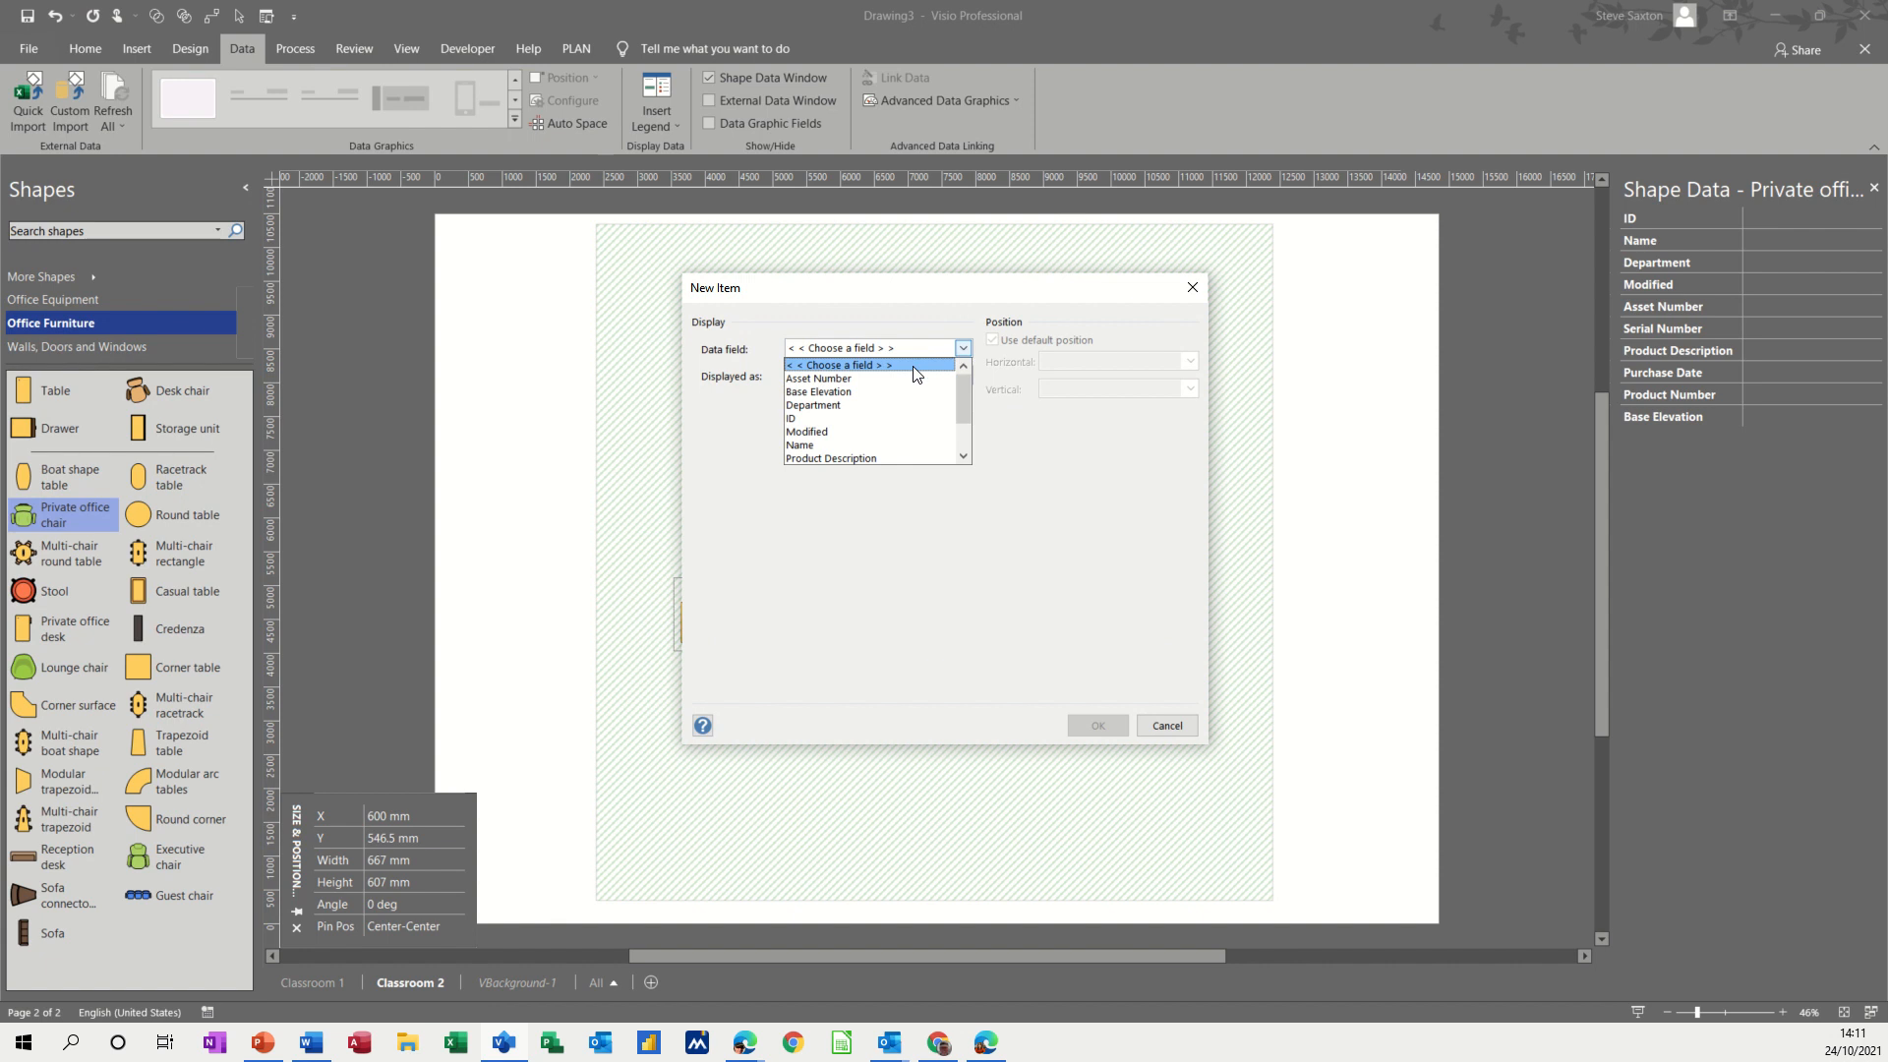
left_click(800, 444)
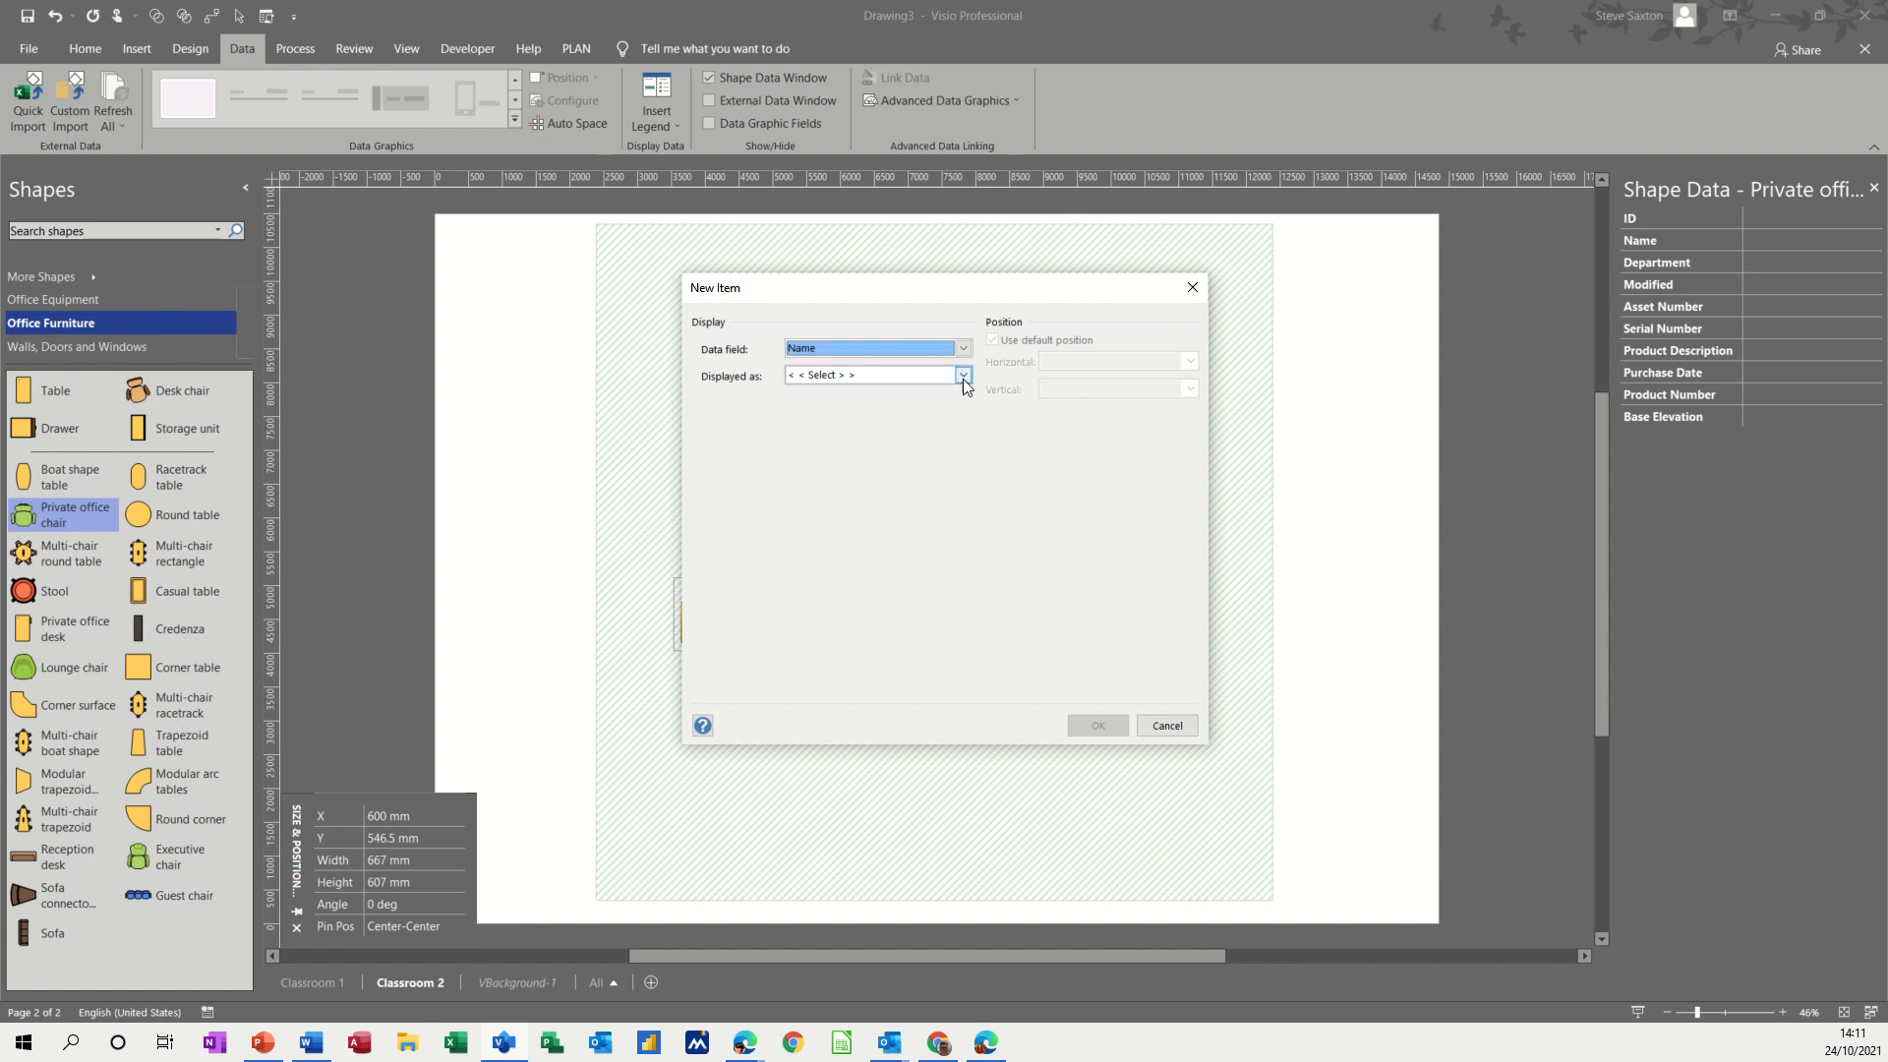
left_click(961, 375)
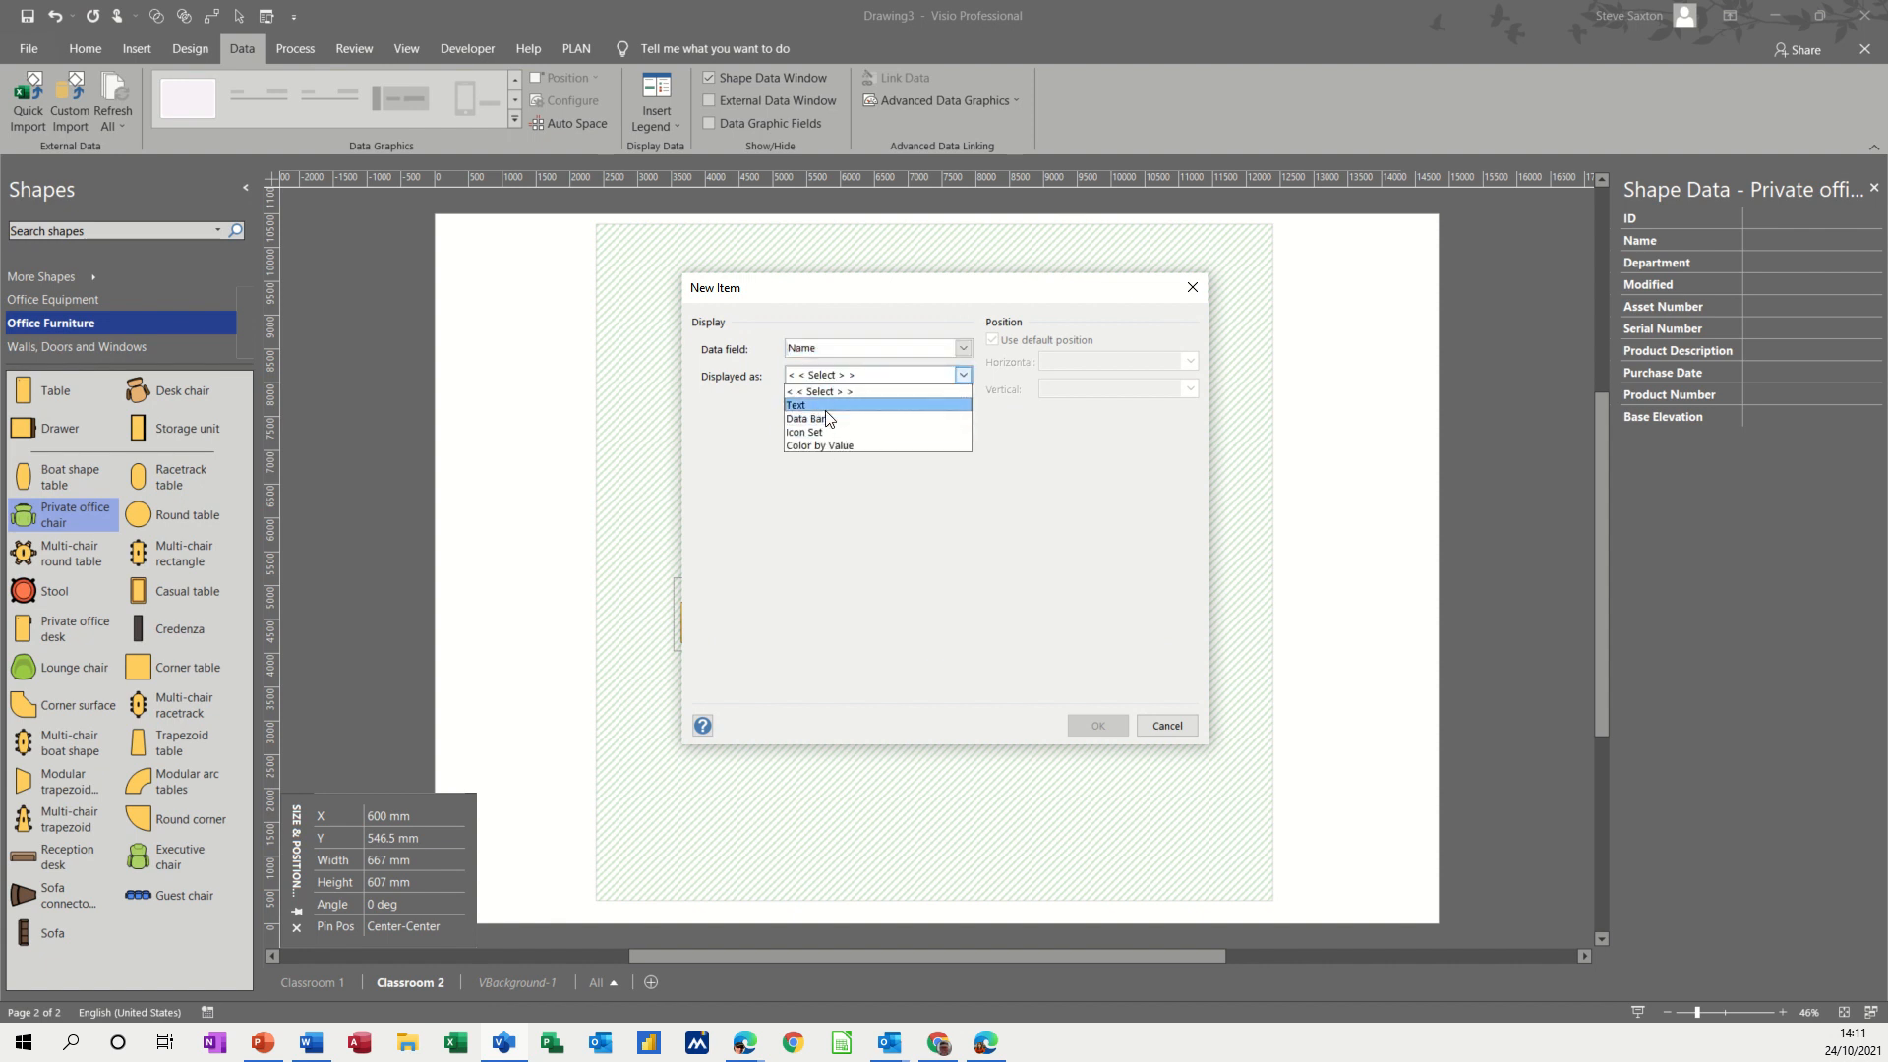
left_click(794, 405)
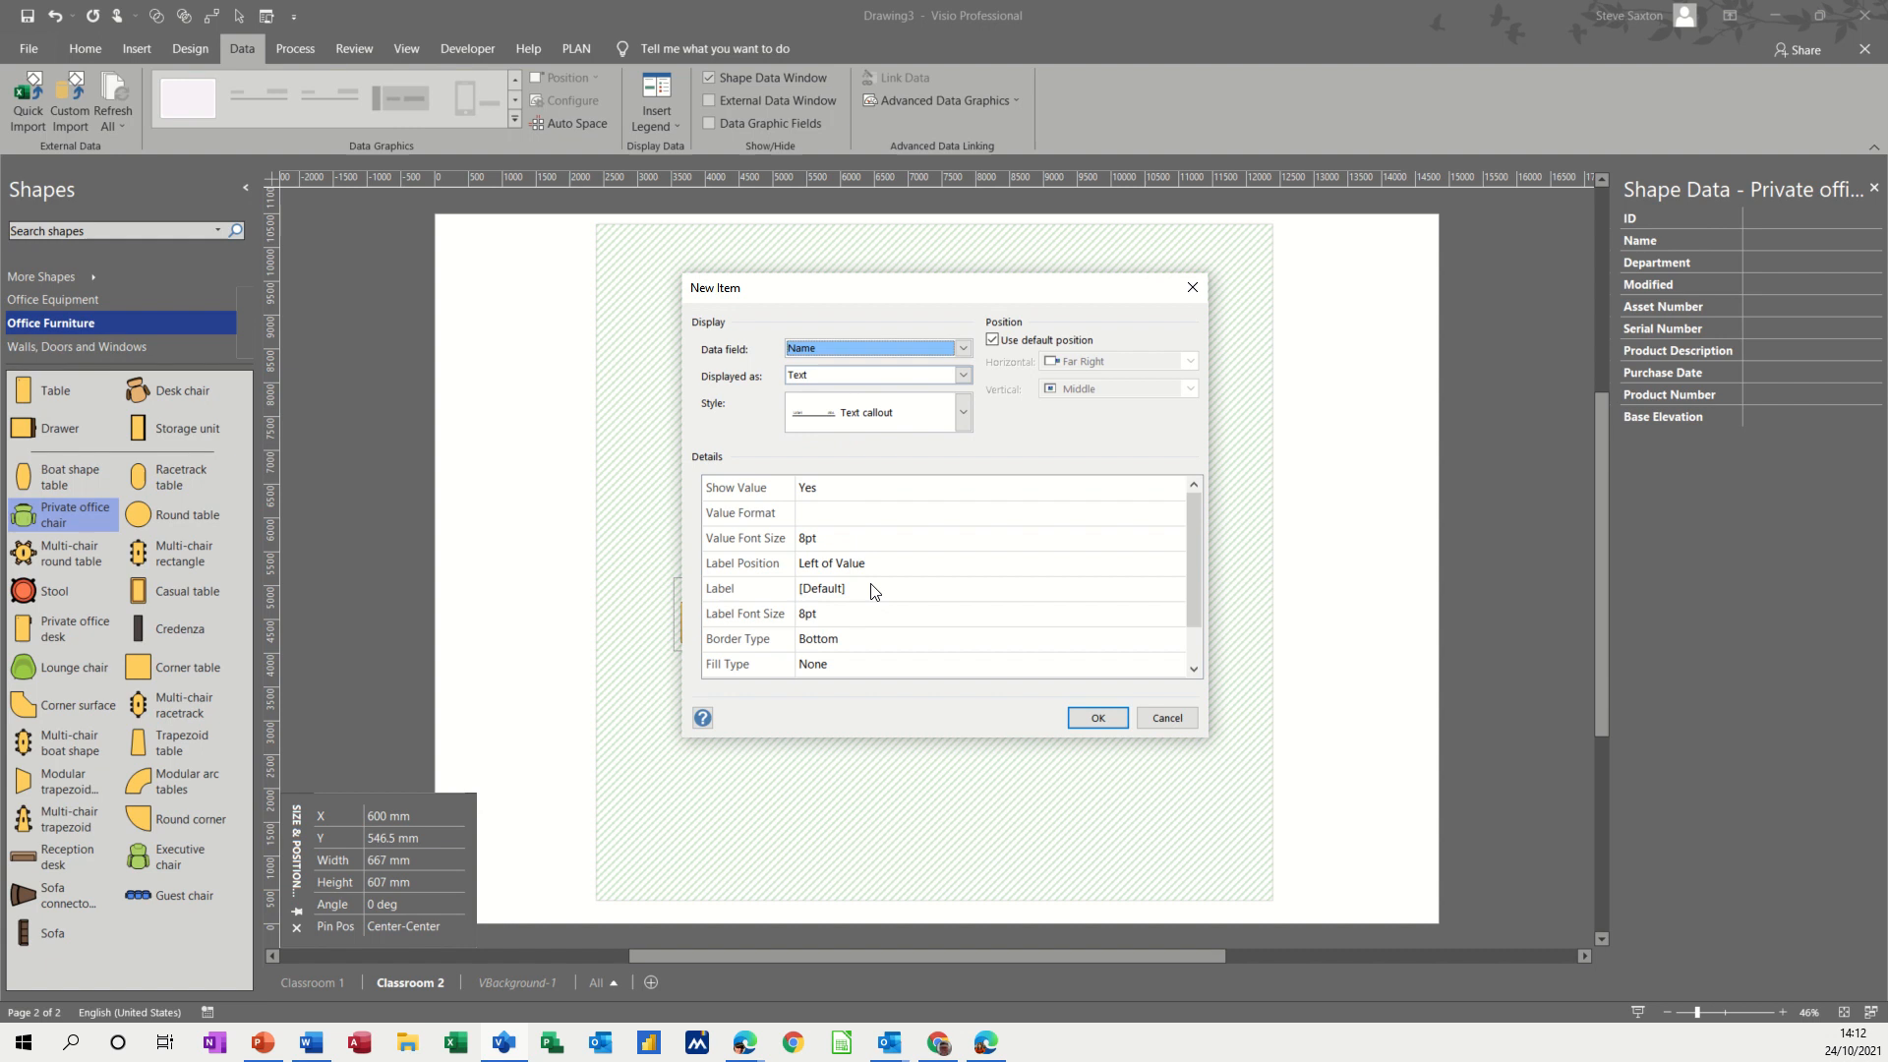
- Set the label position to Not Shown and apply the data graphic to the desk
left_click(975, 562)
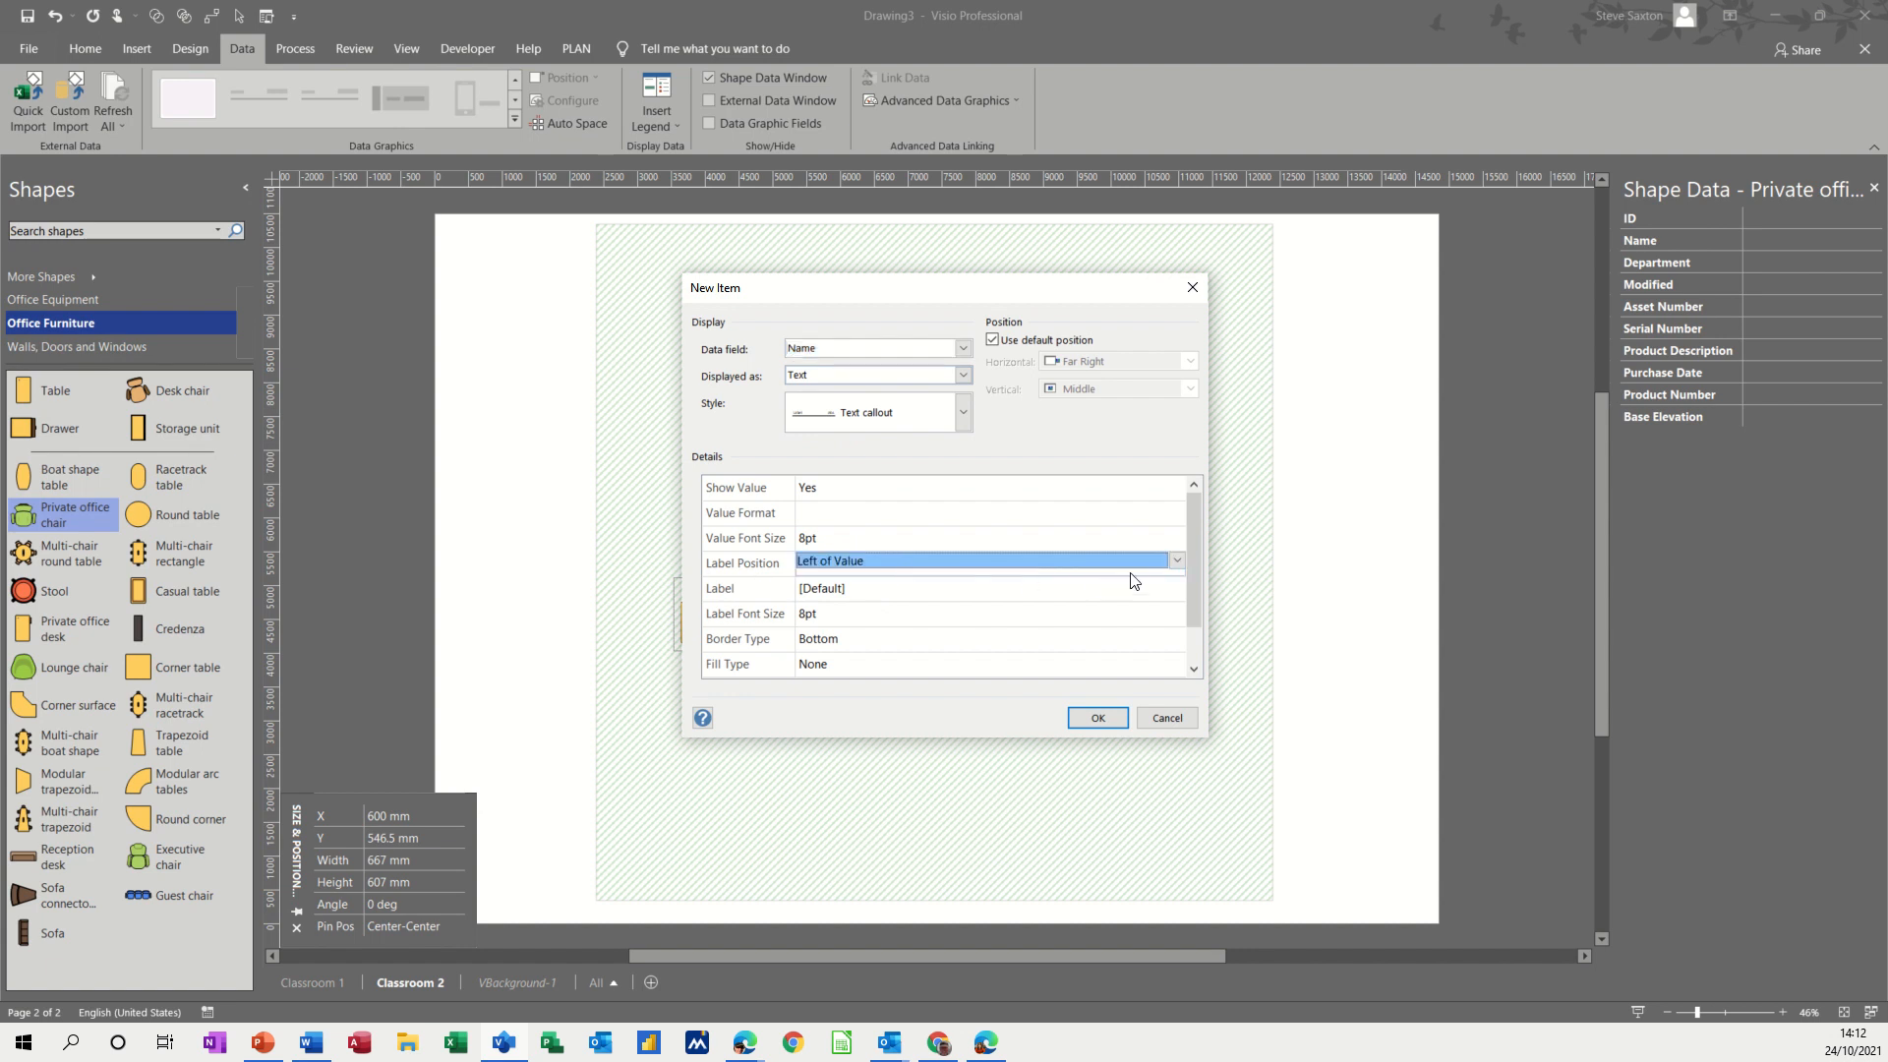
left_click(1175, 561)
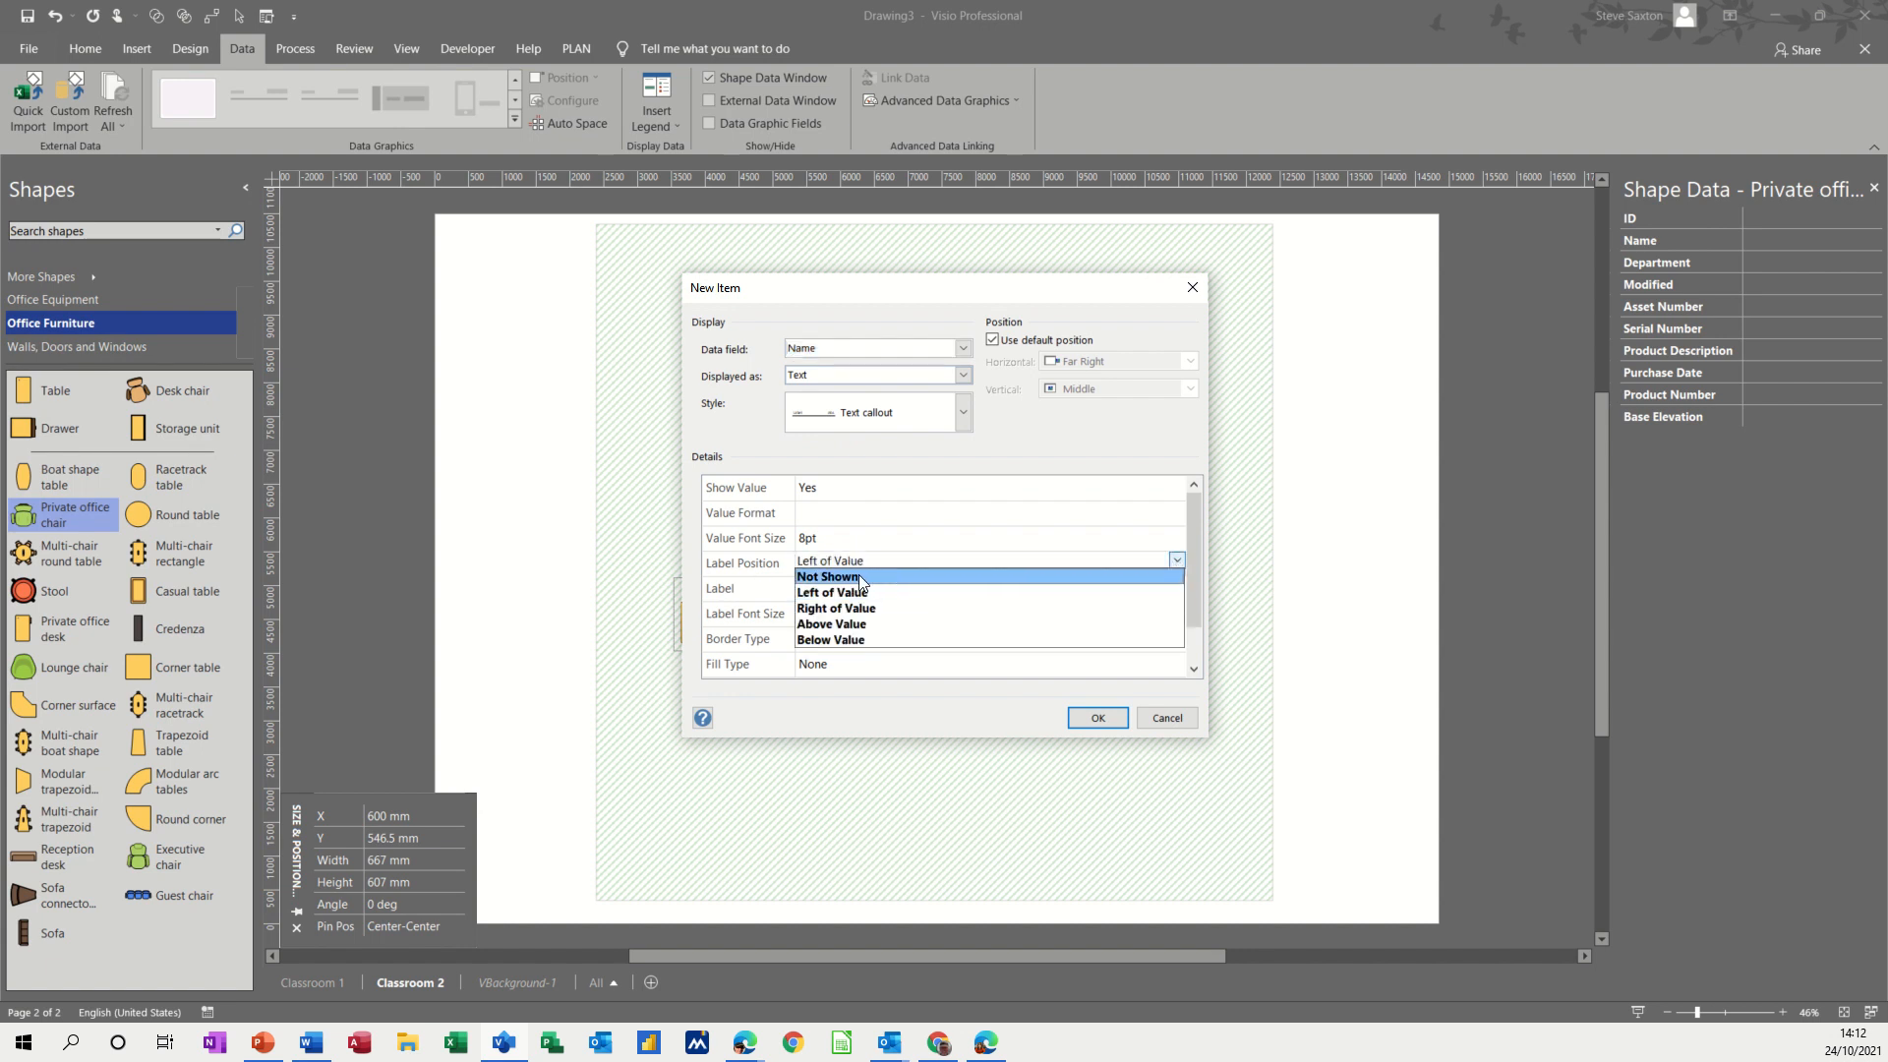
left_click(825, 576)
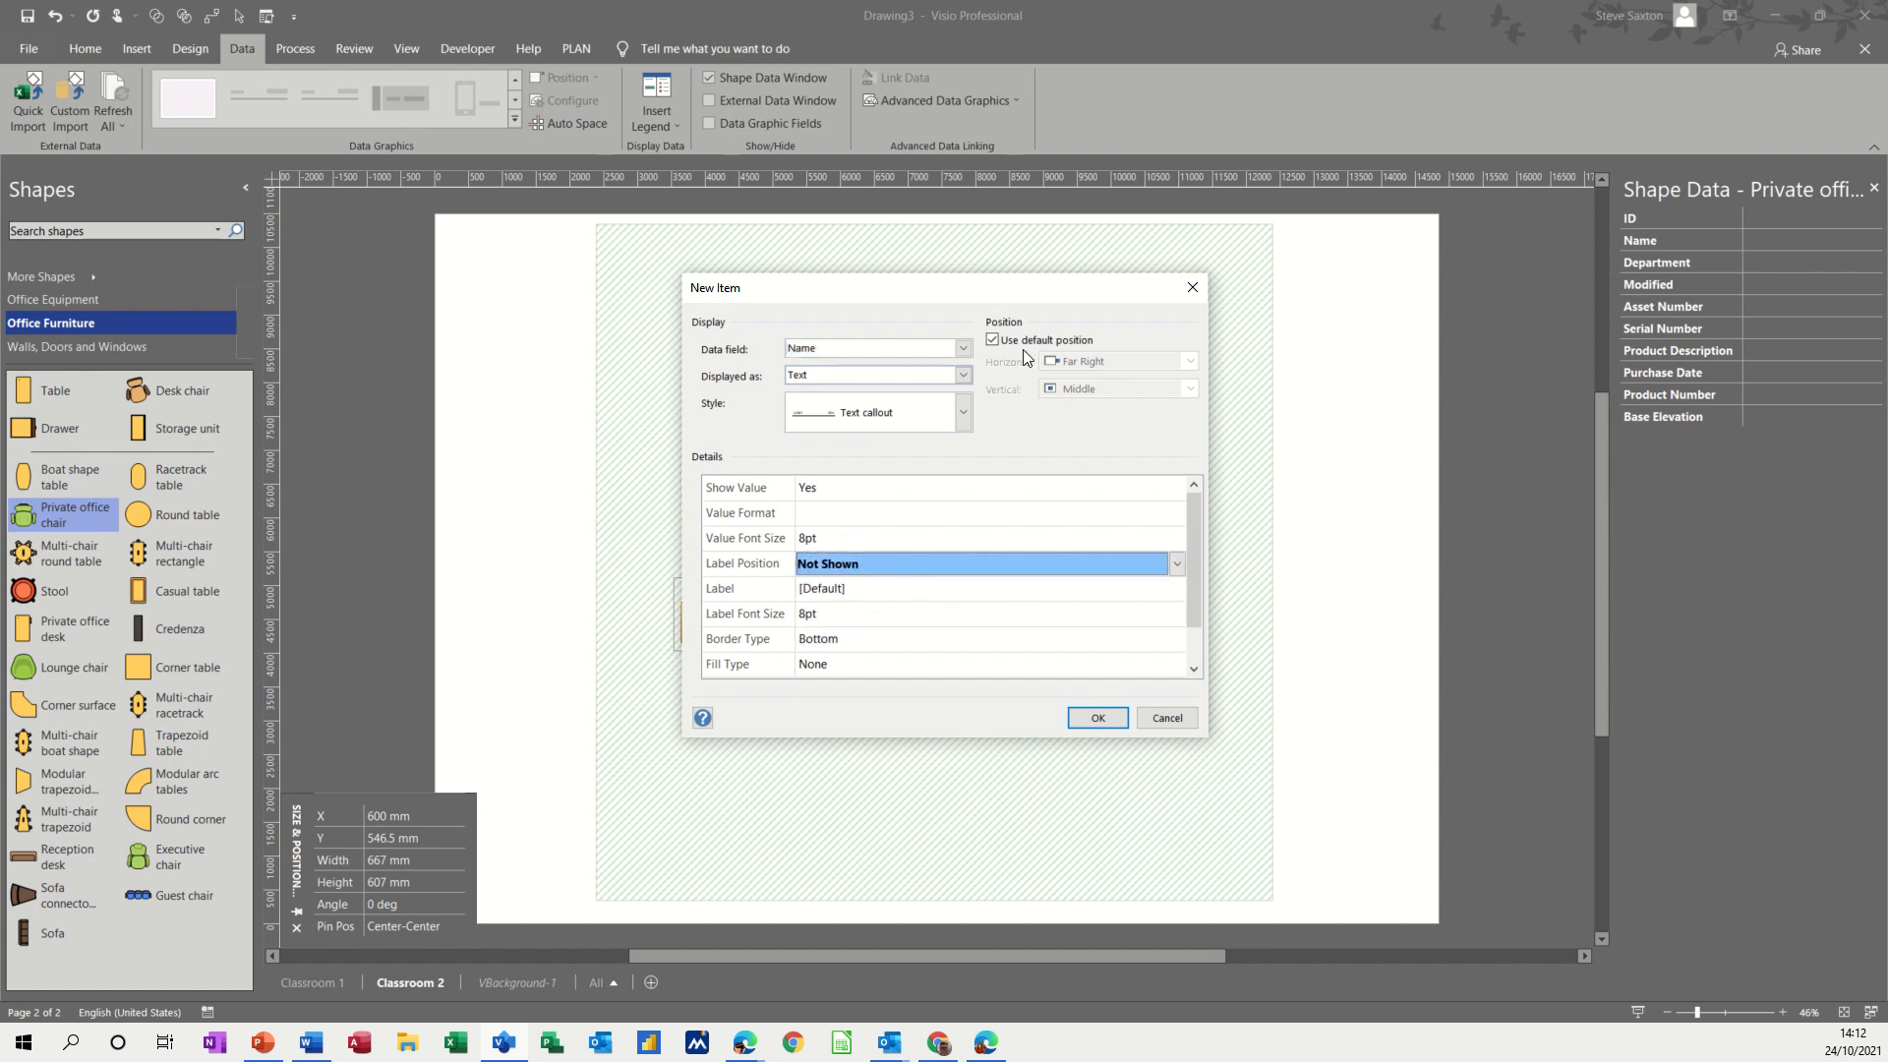
mouse_move(1079, 647)
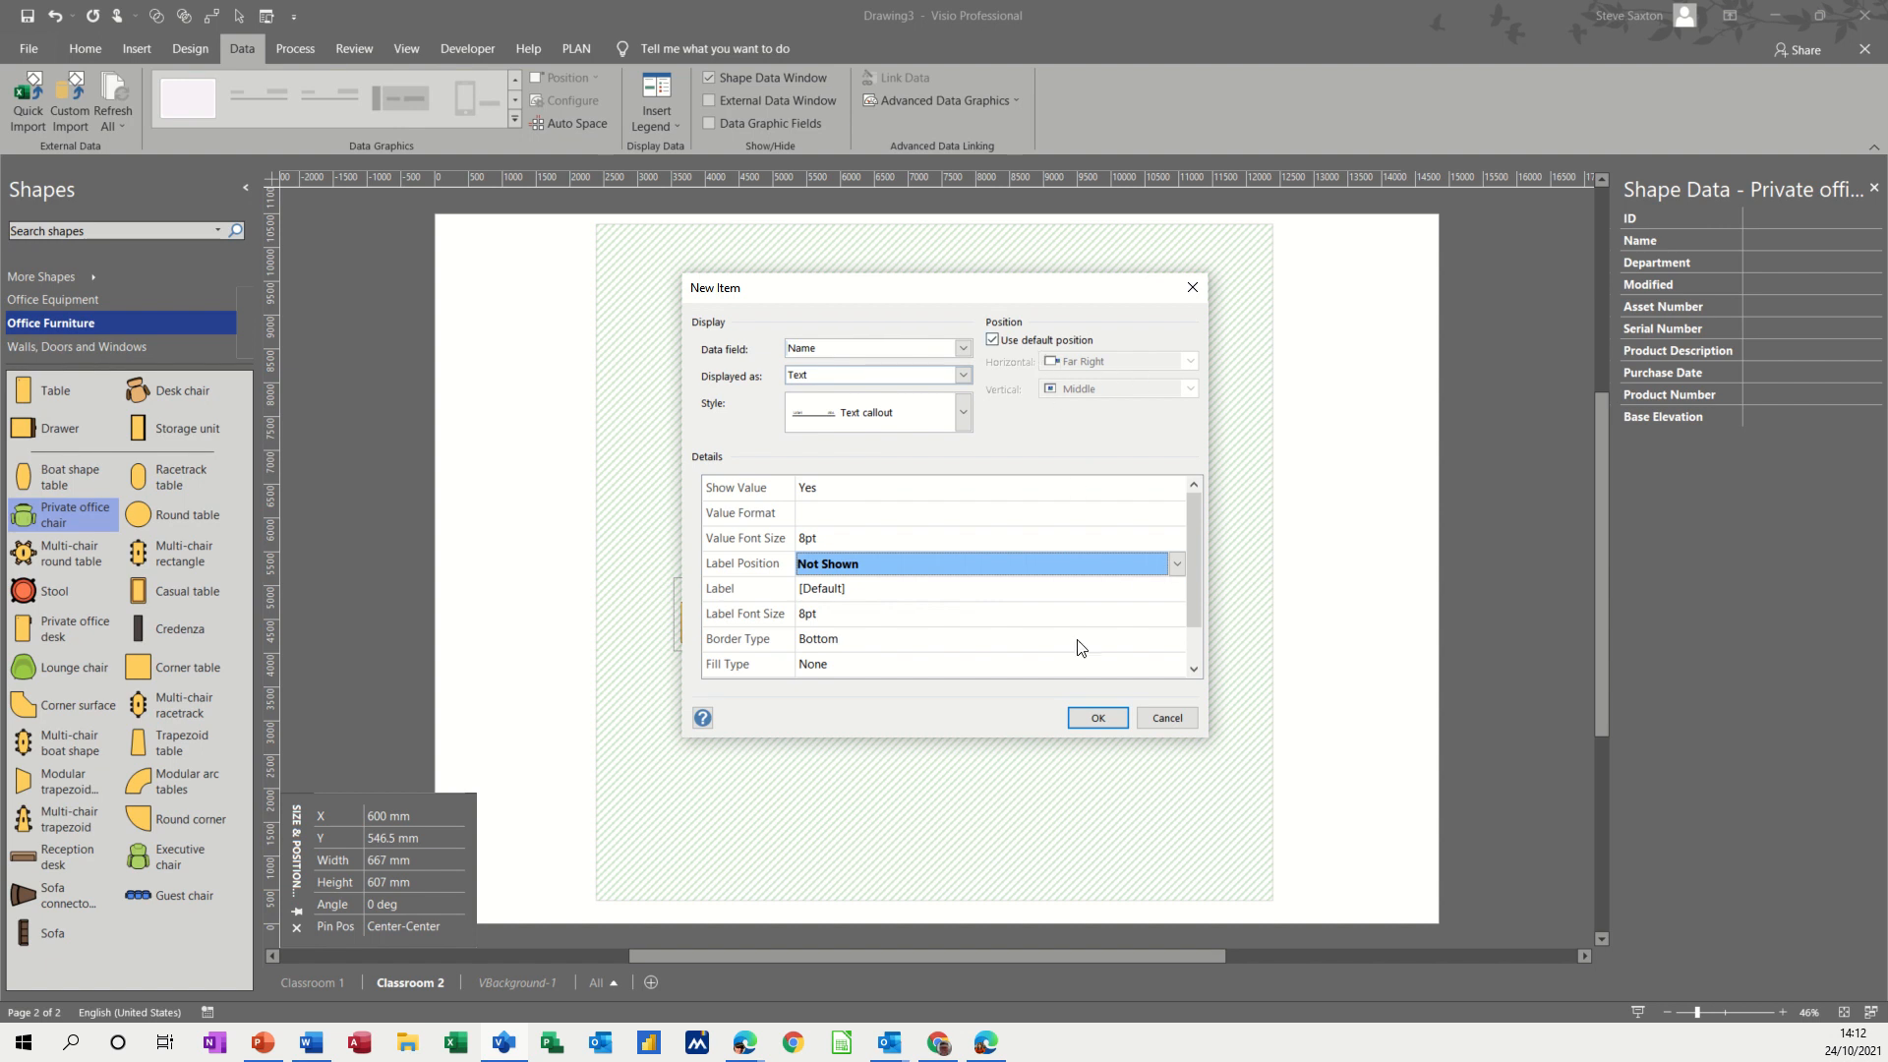
left_click(1096, 716)
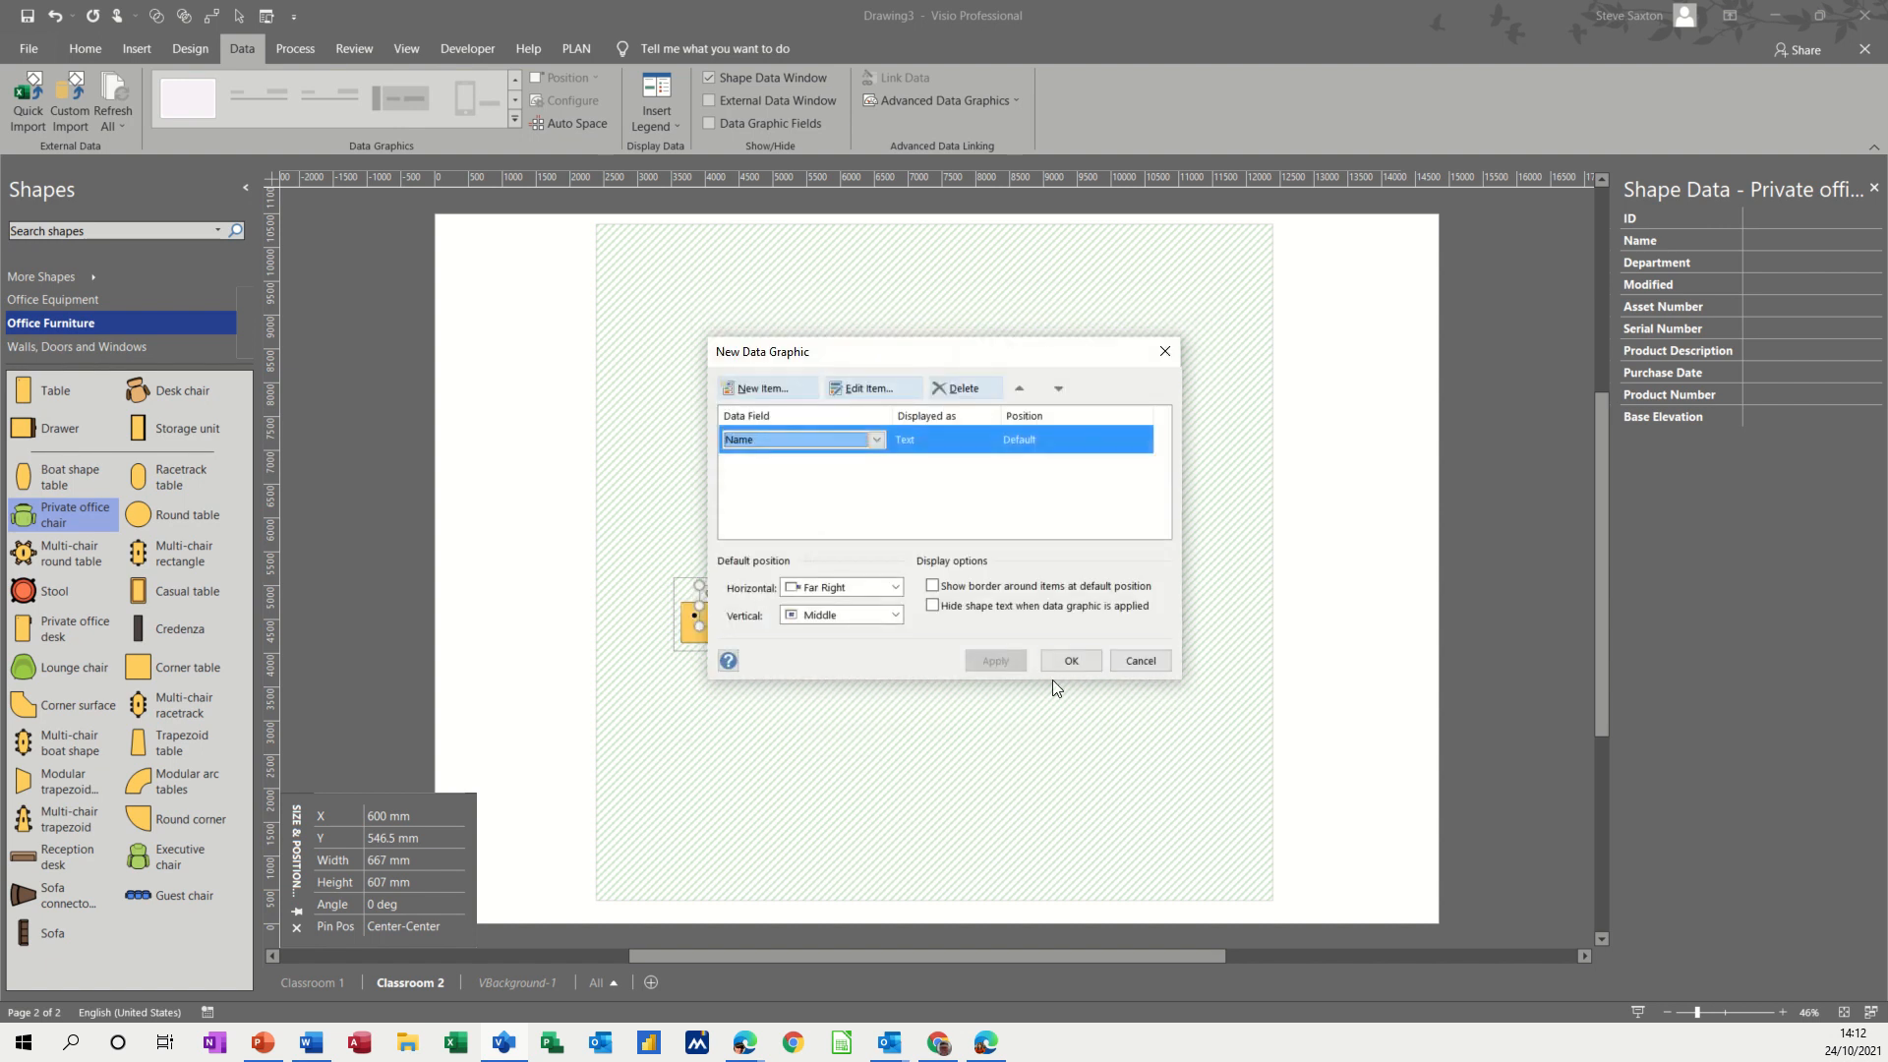
left_click(1070, 661)
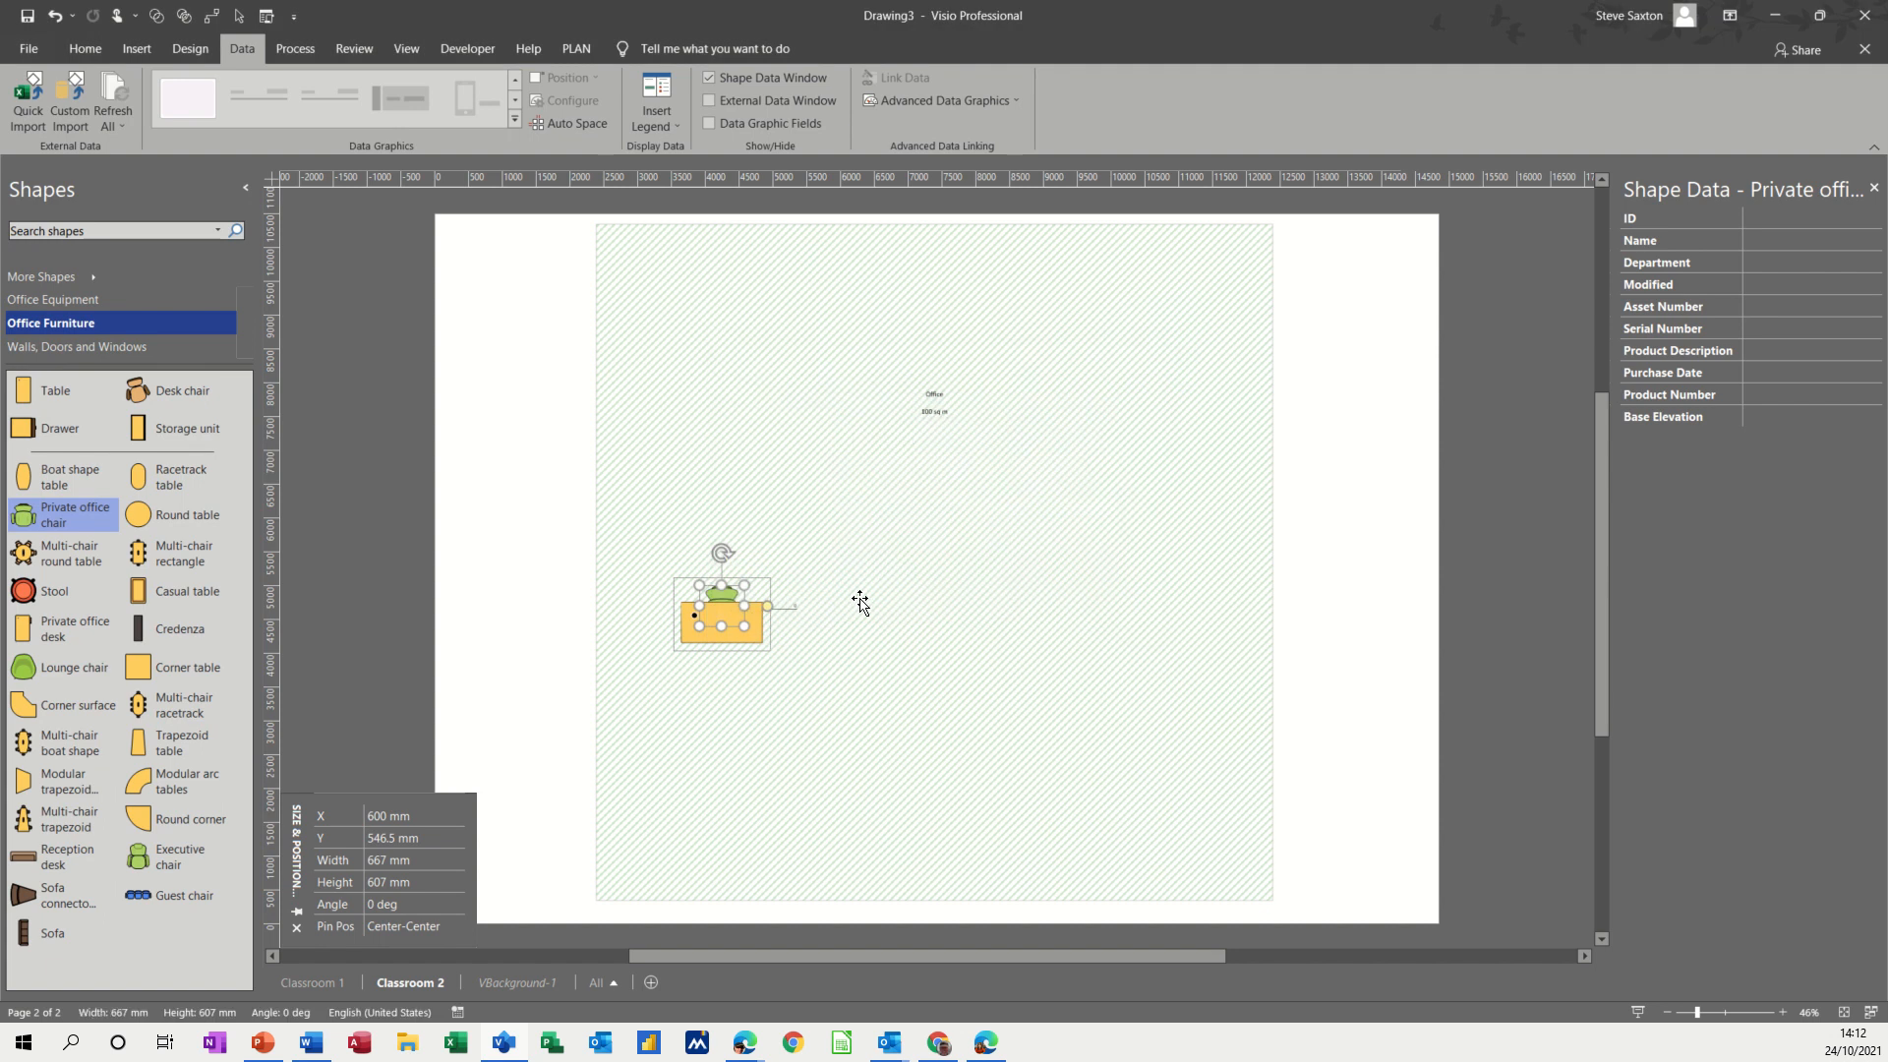
mouse_move(1708, 967)
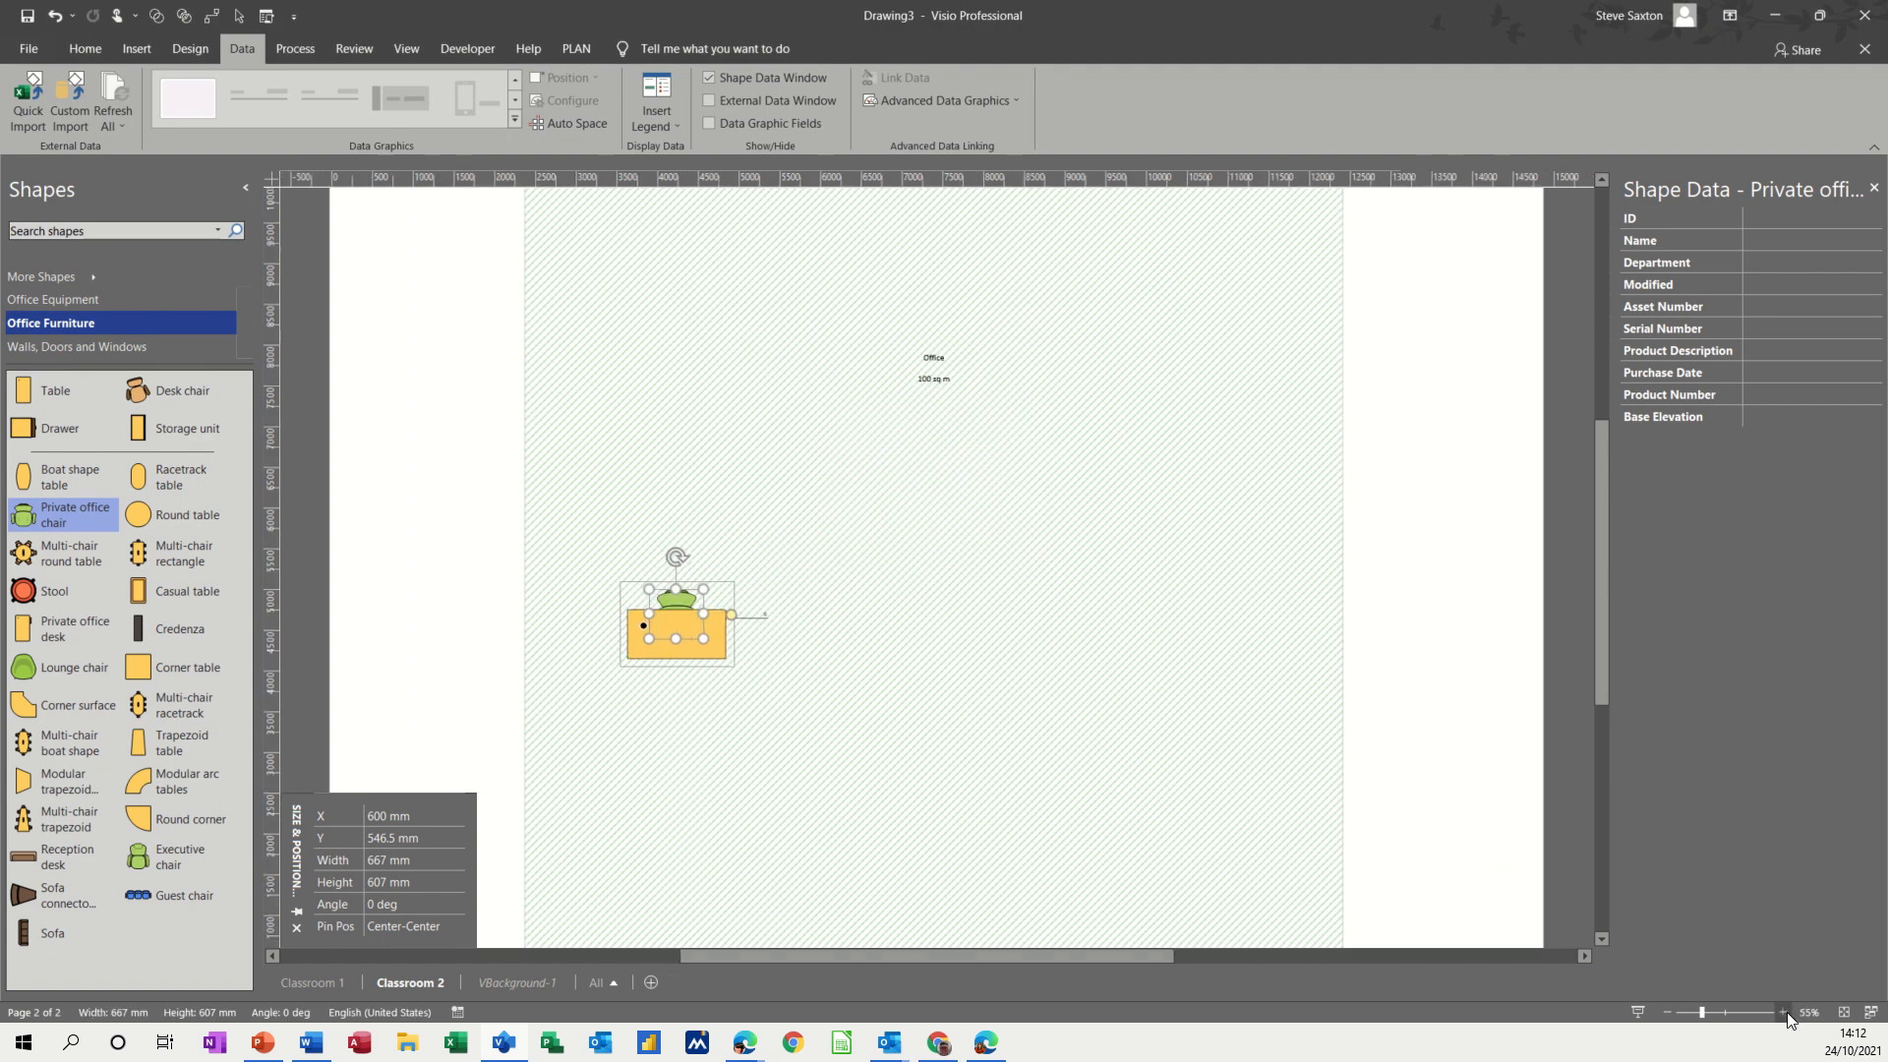
left_click(1784, 1011)
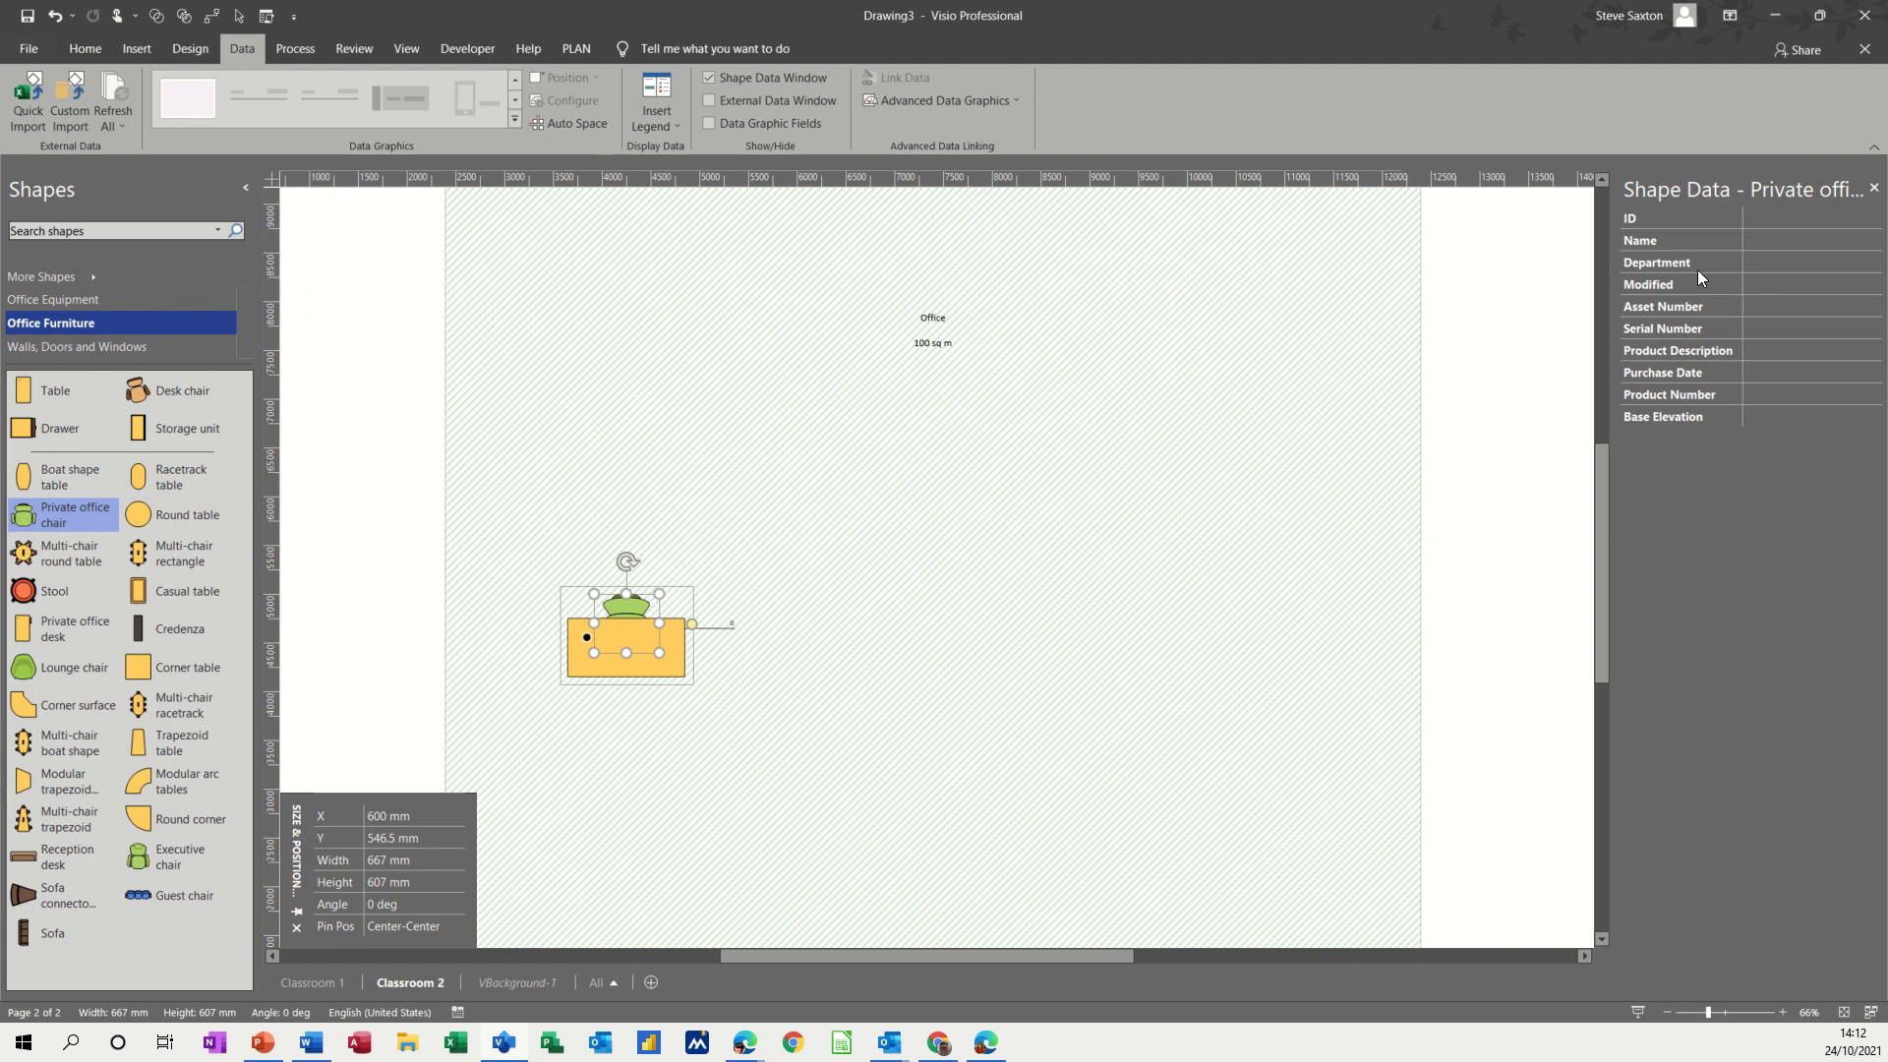
left_click(1811, 240)
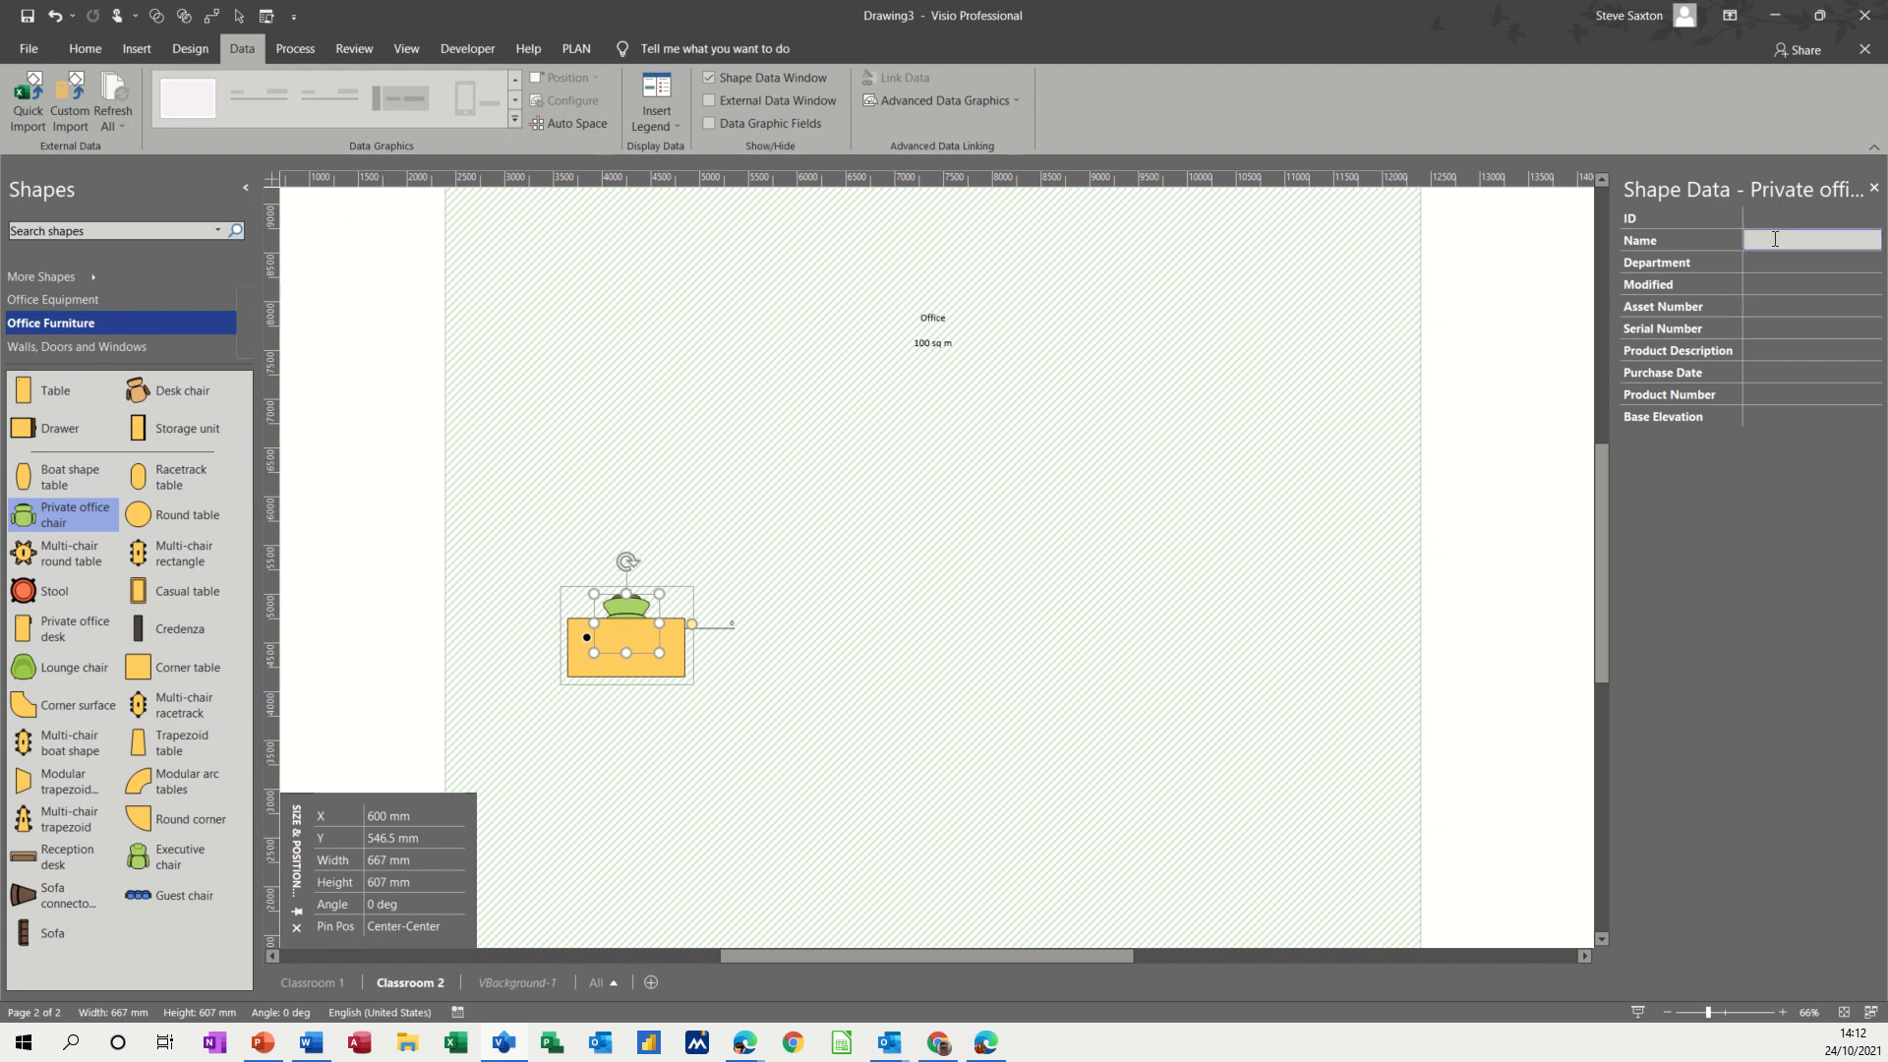
type("St")
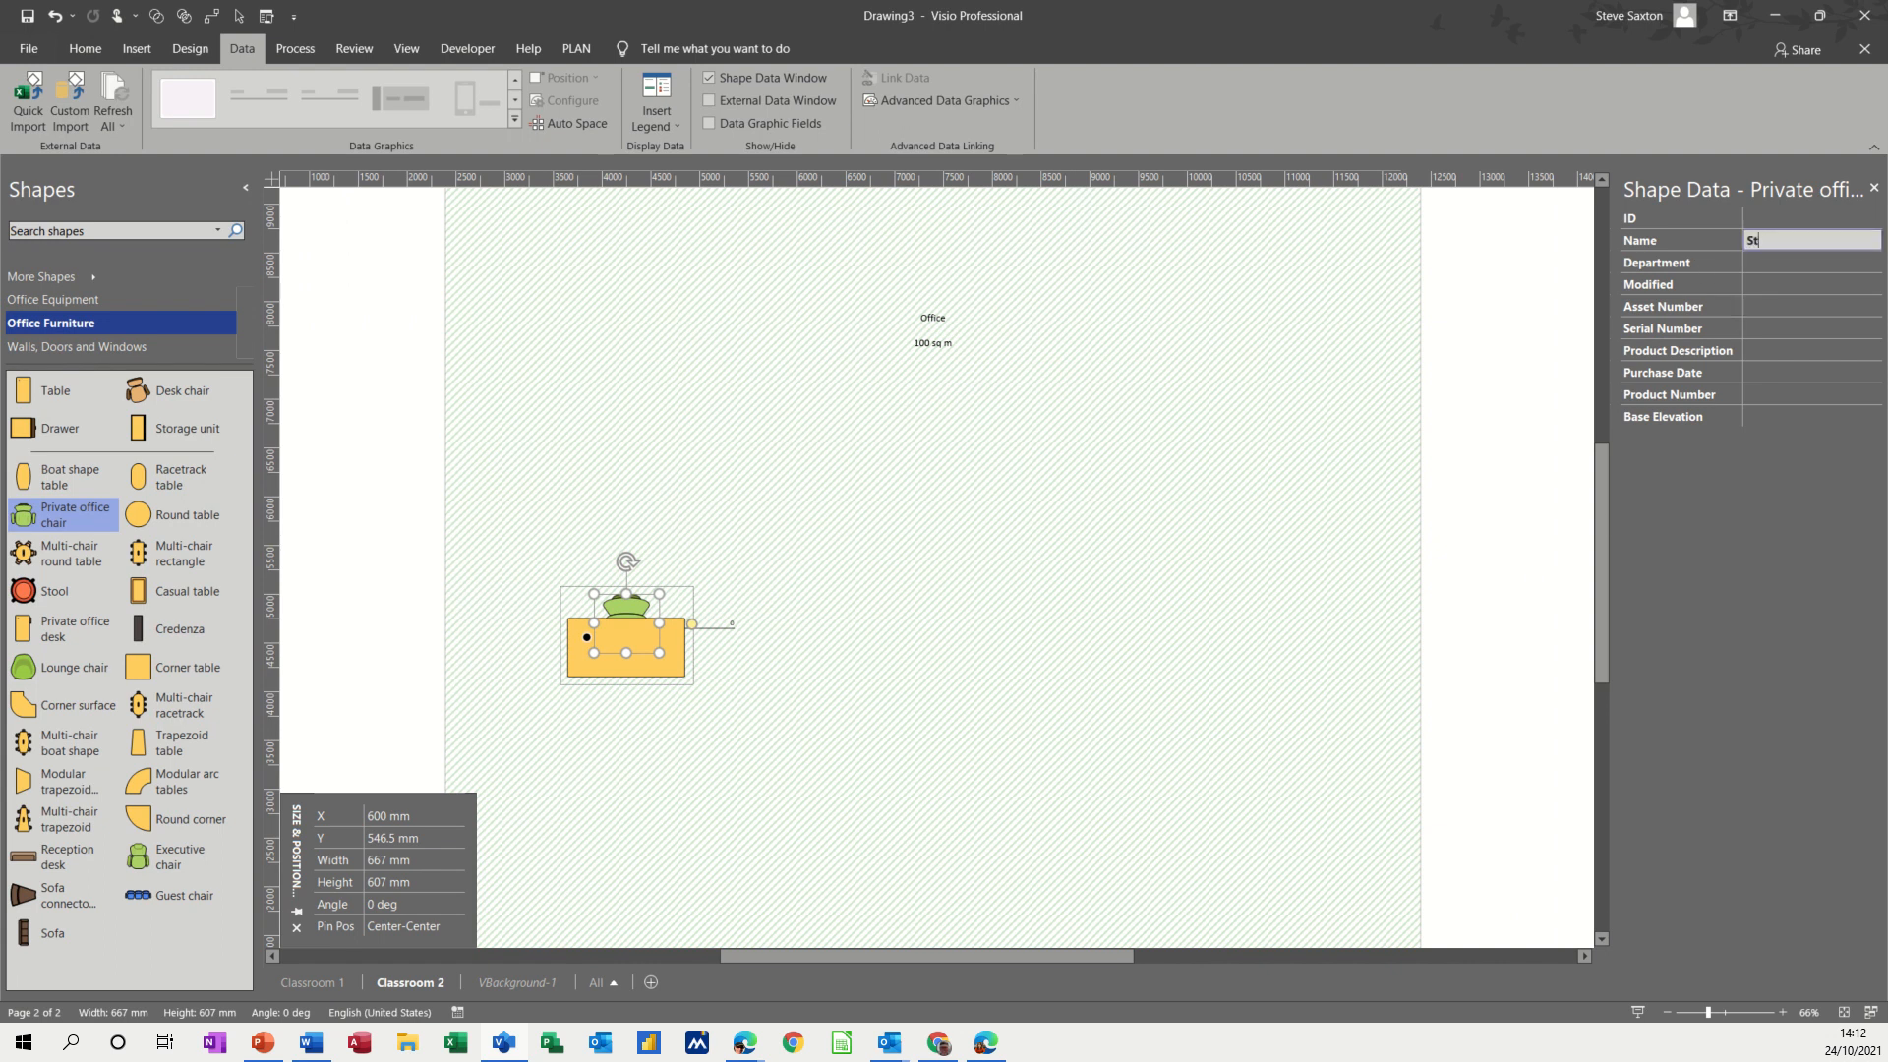
type("eve S")
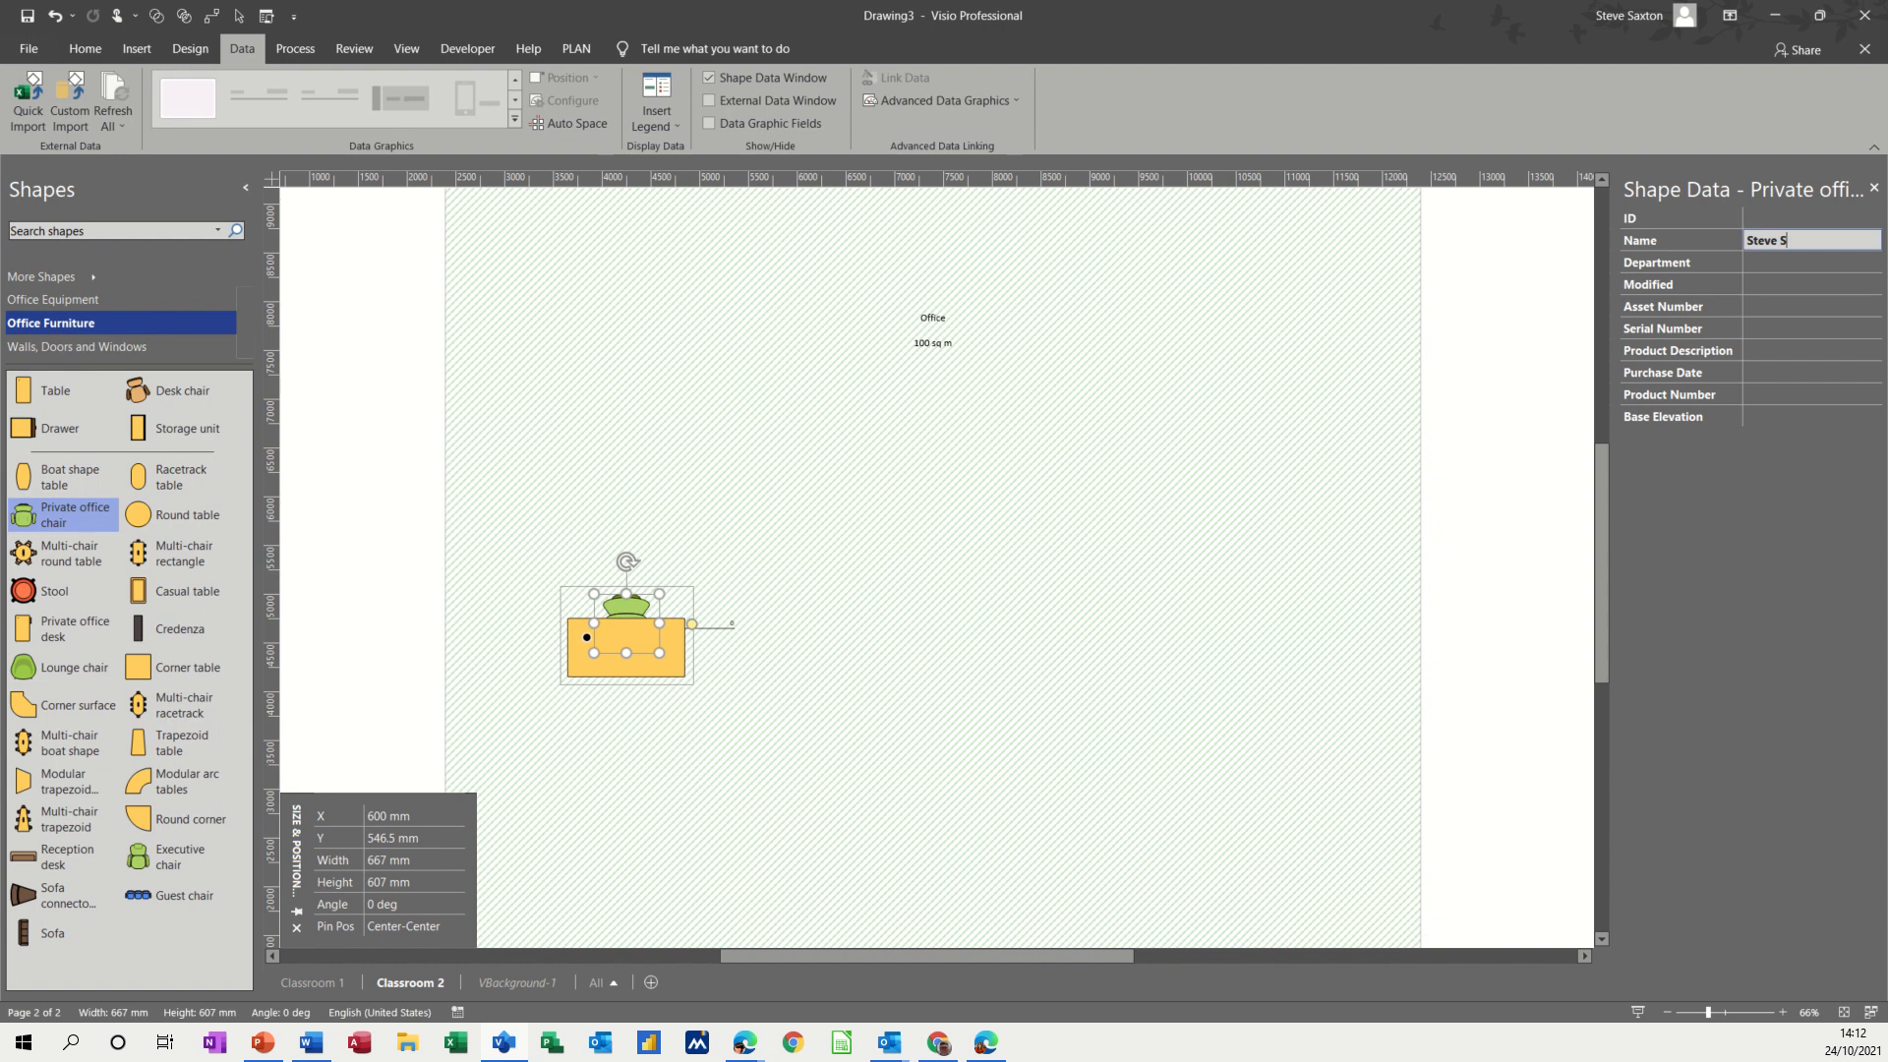
type("axton")
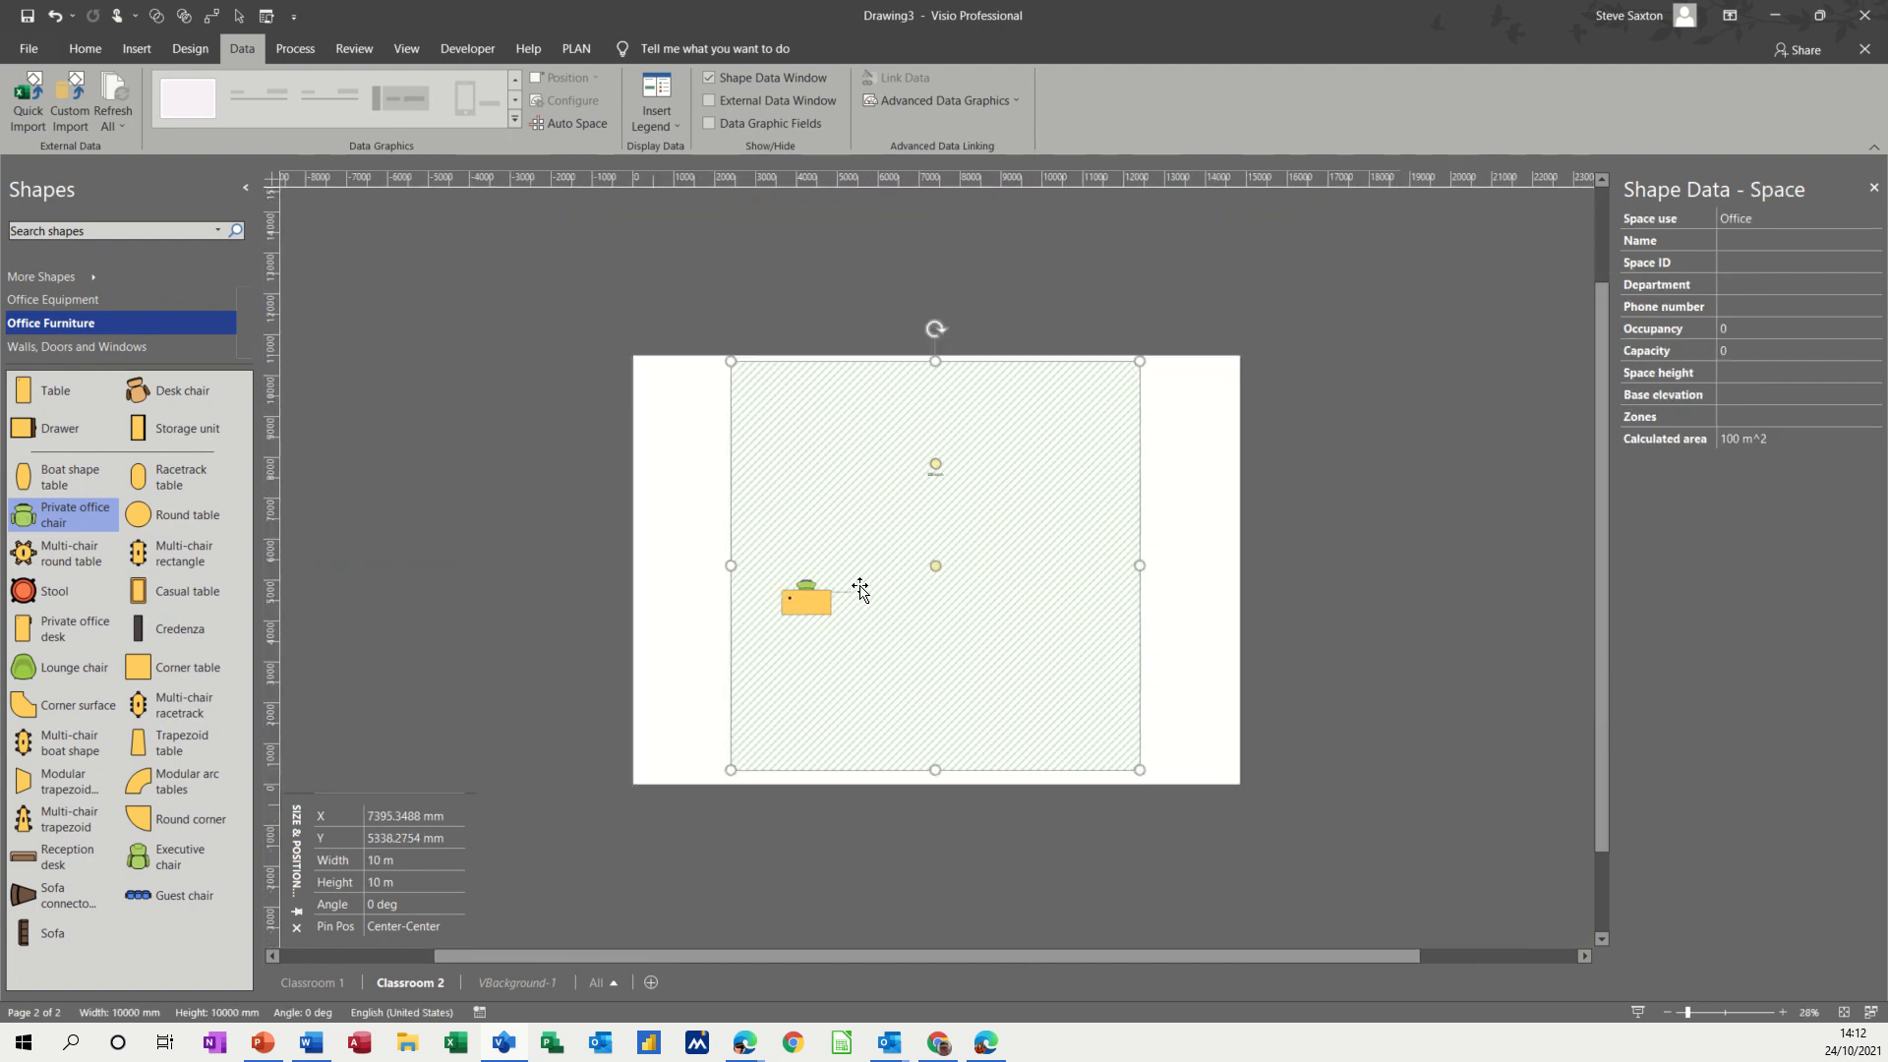
- Duplicate the desk-and-chair row into a grid of five rows of four desks
left_click(806, 600)
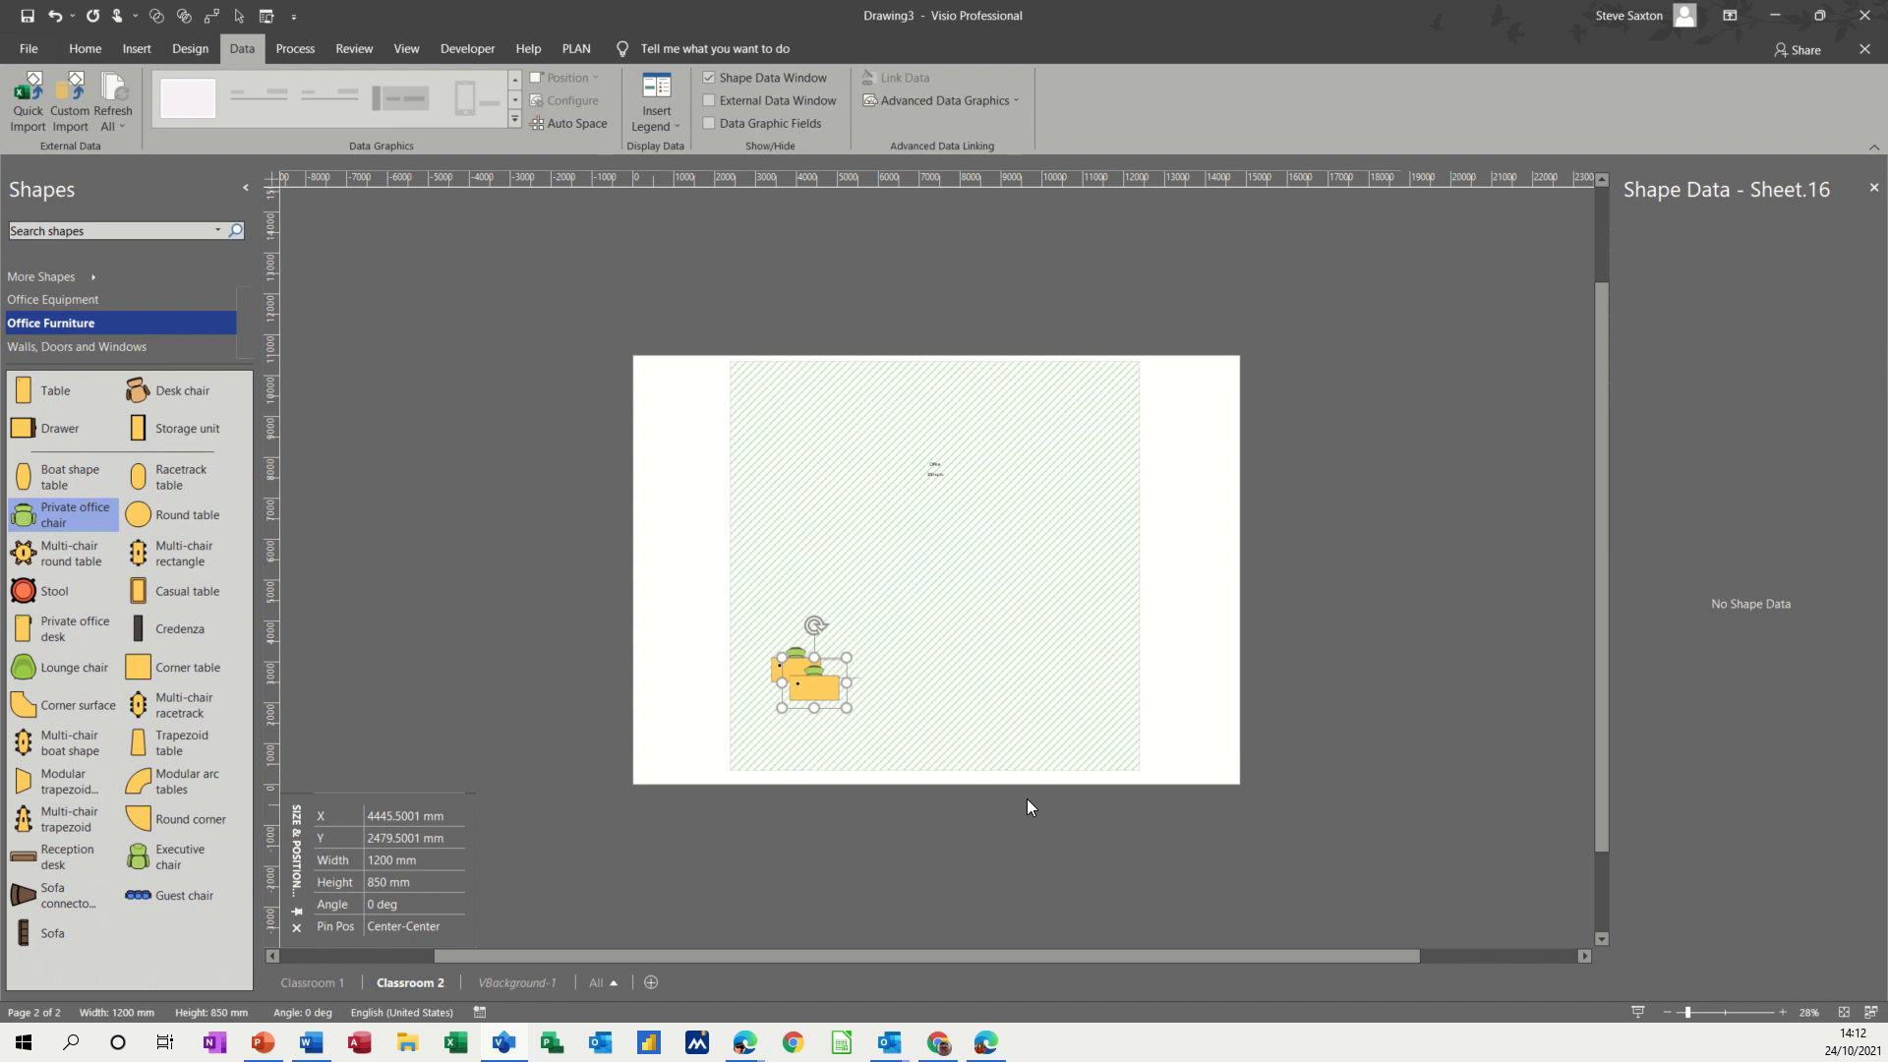
mouse_move(947, 770)
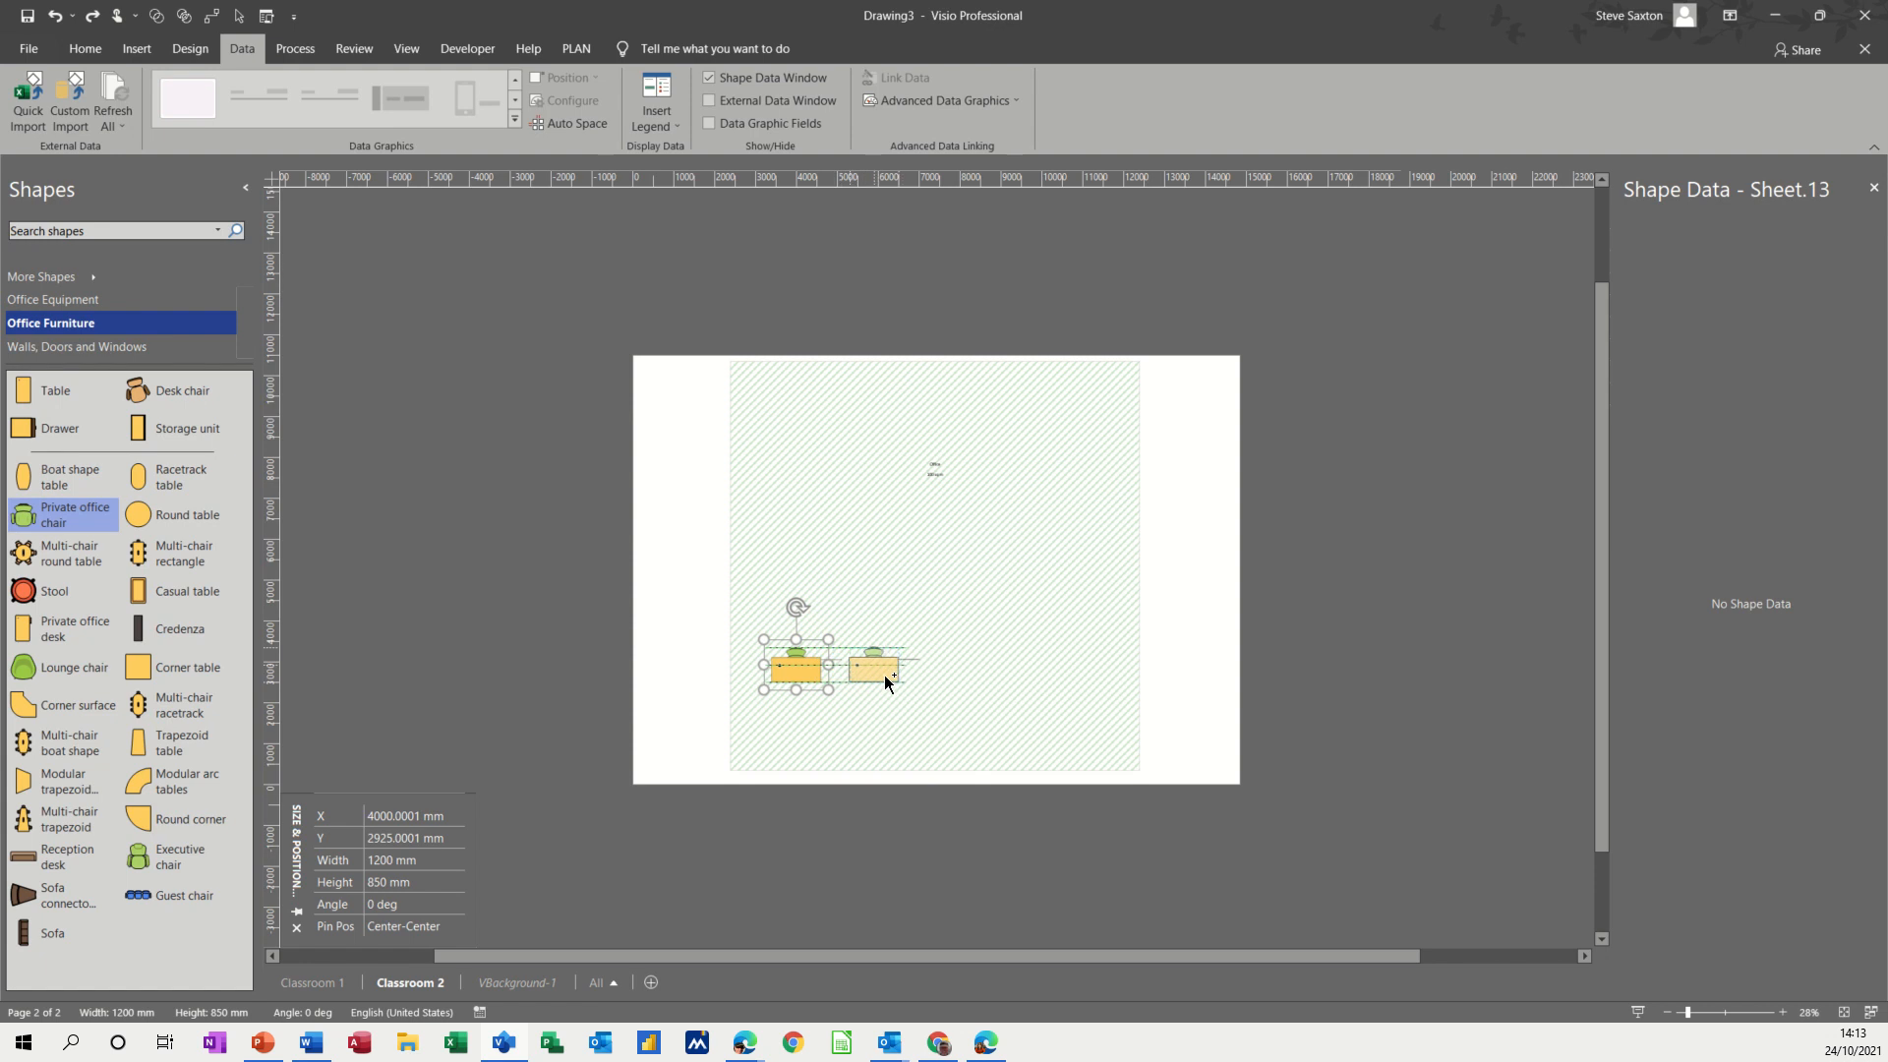
left_click(873, 668)
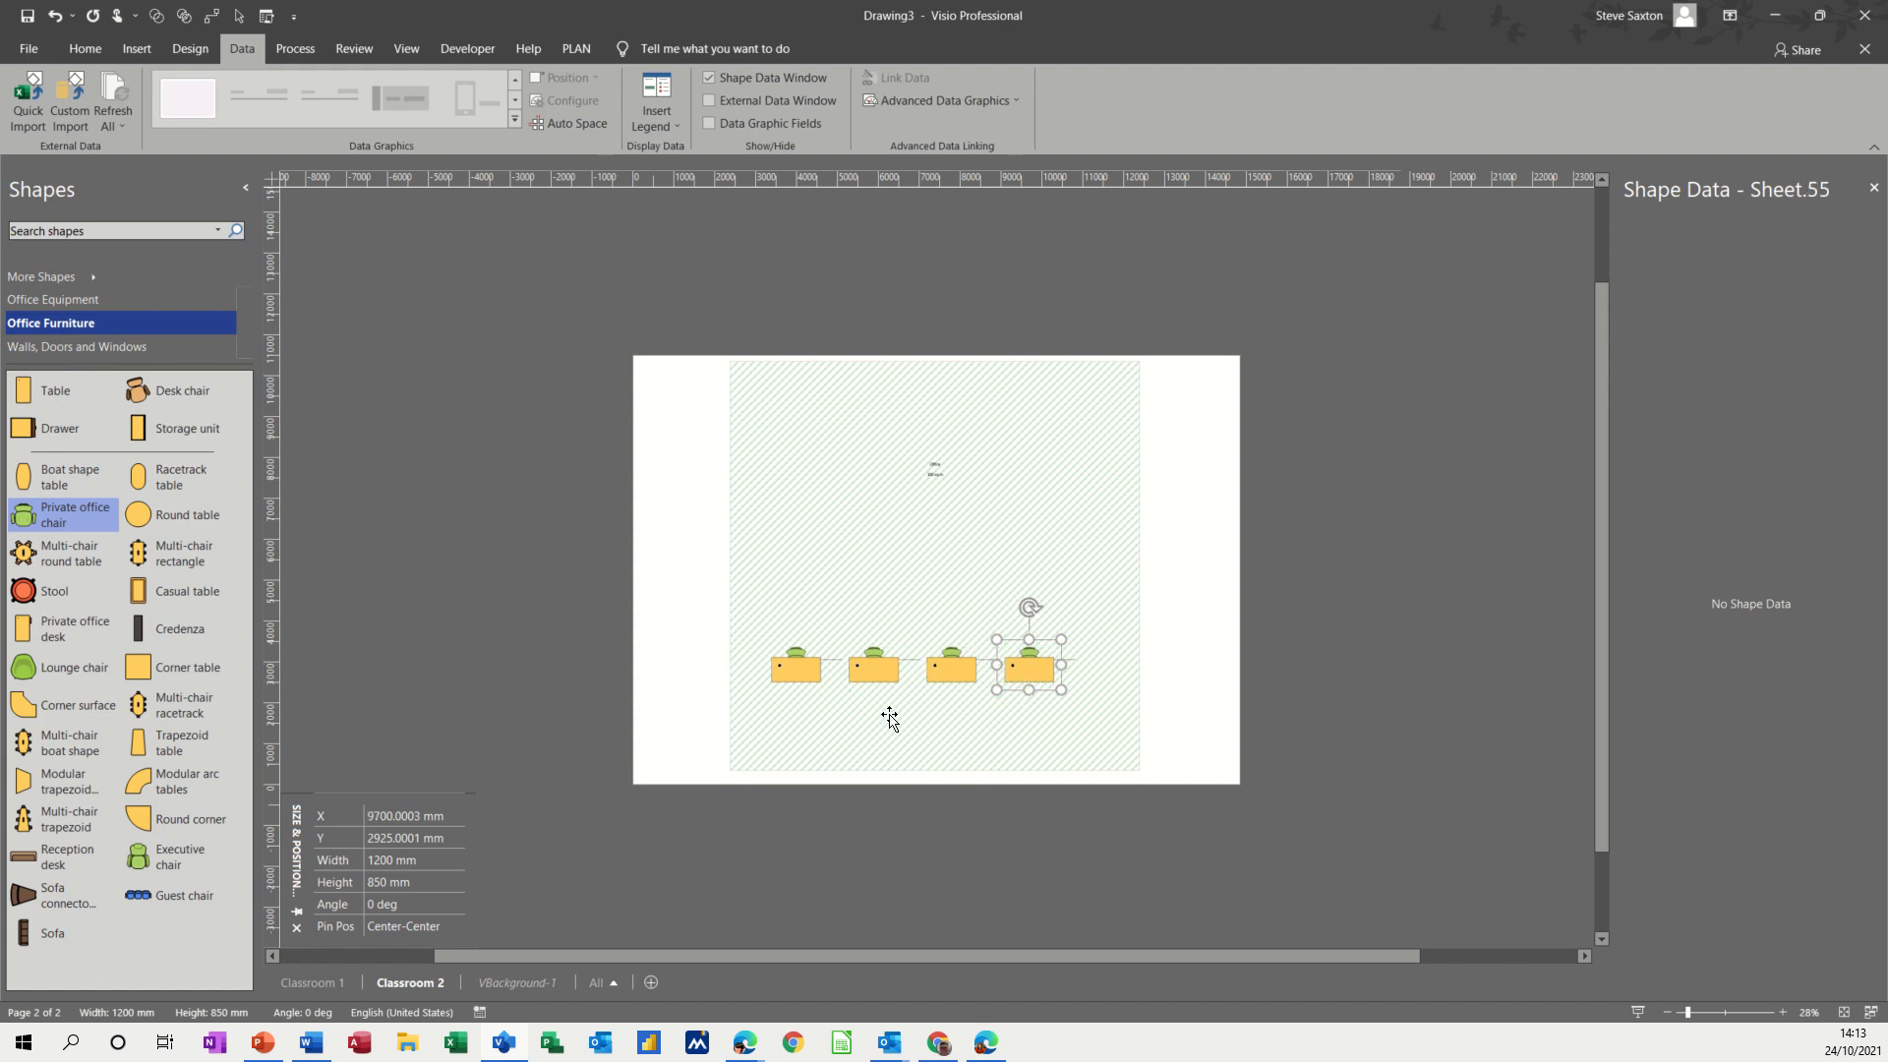
left_click(795, 667)
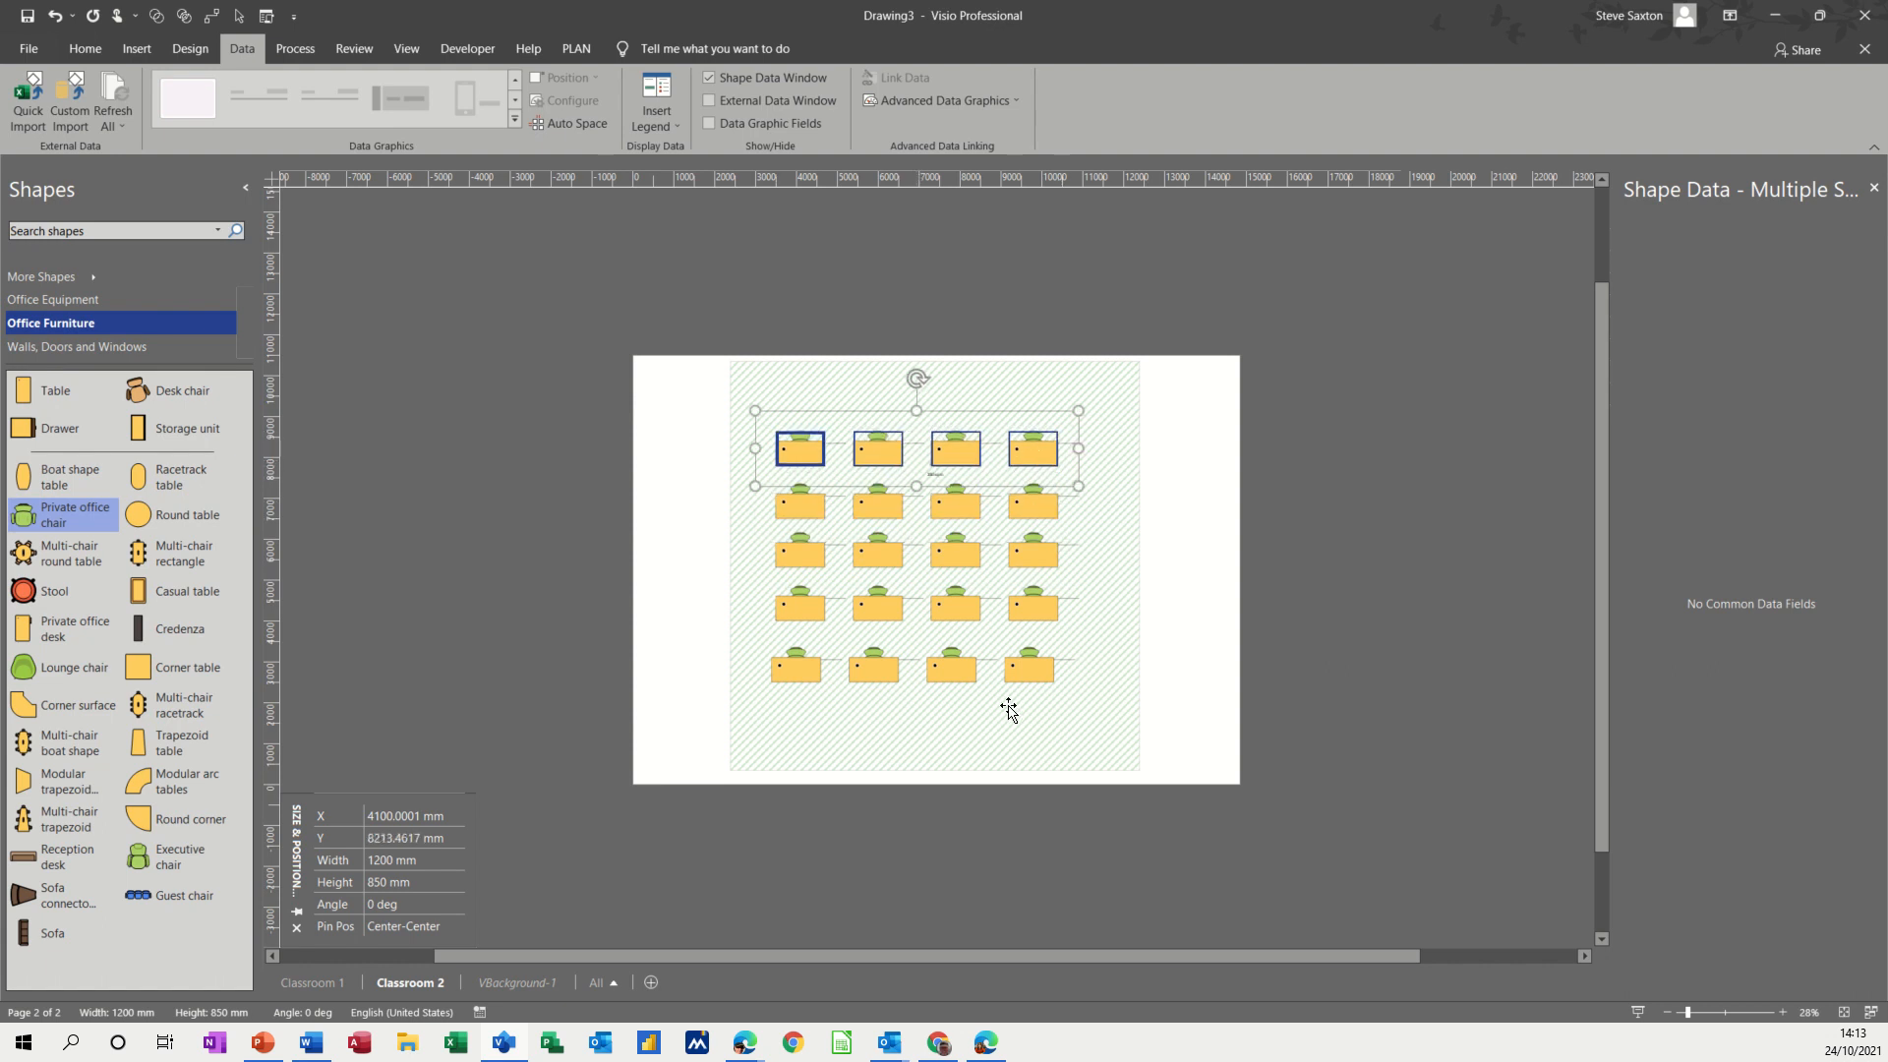
left_click(800, 669)
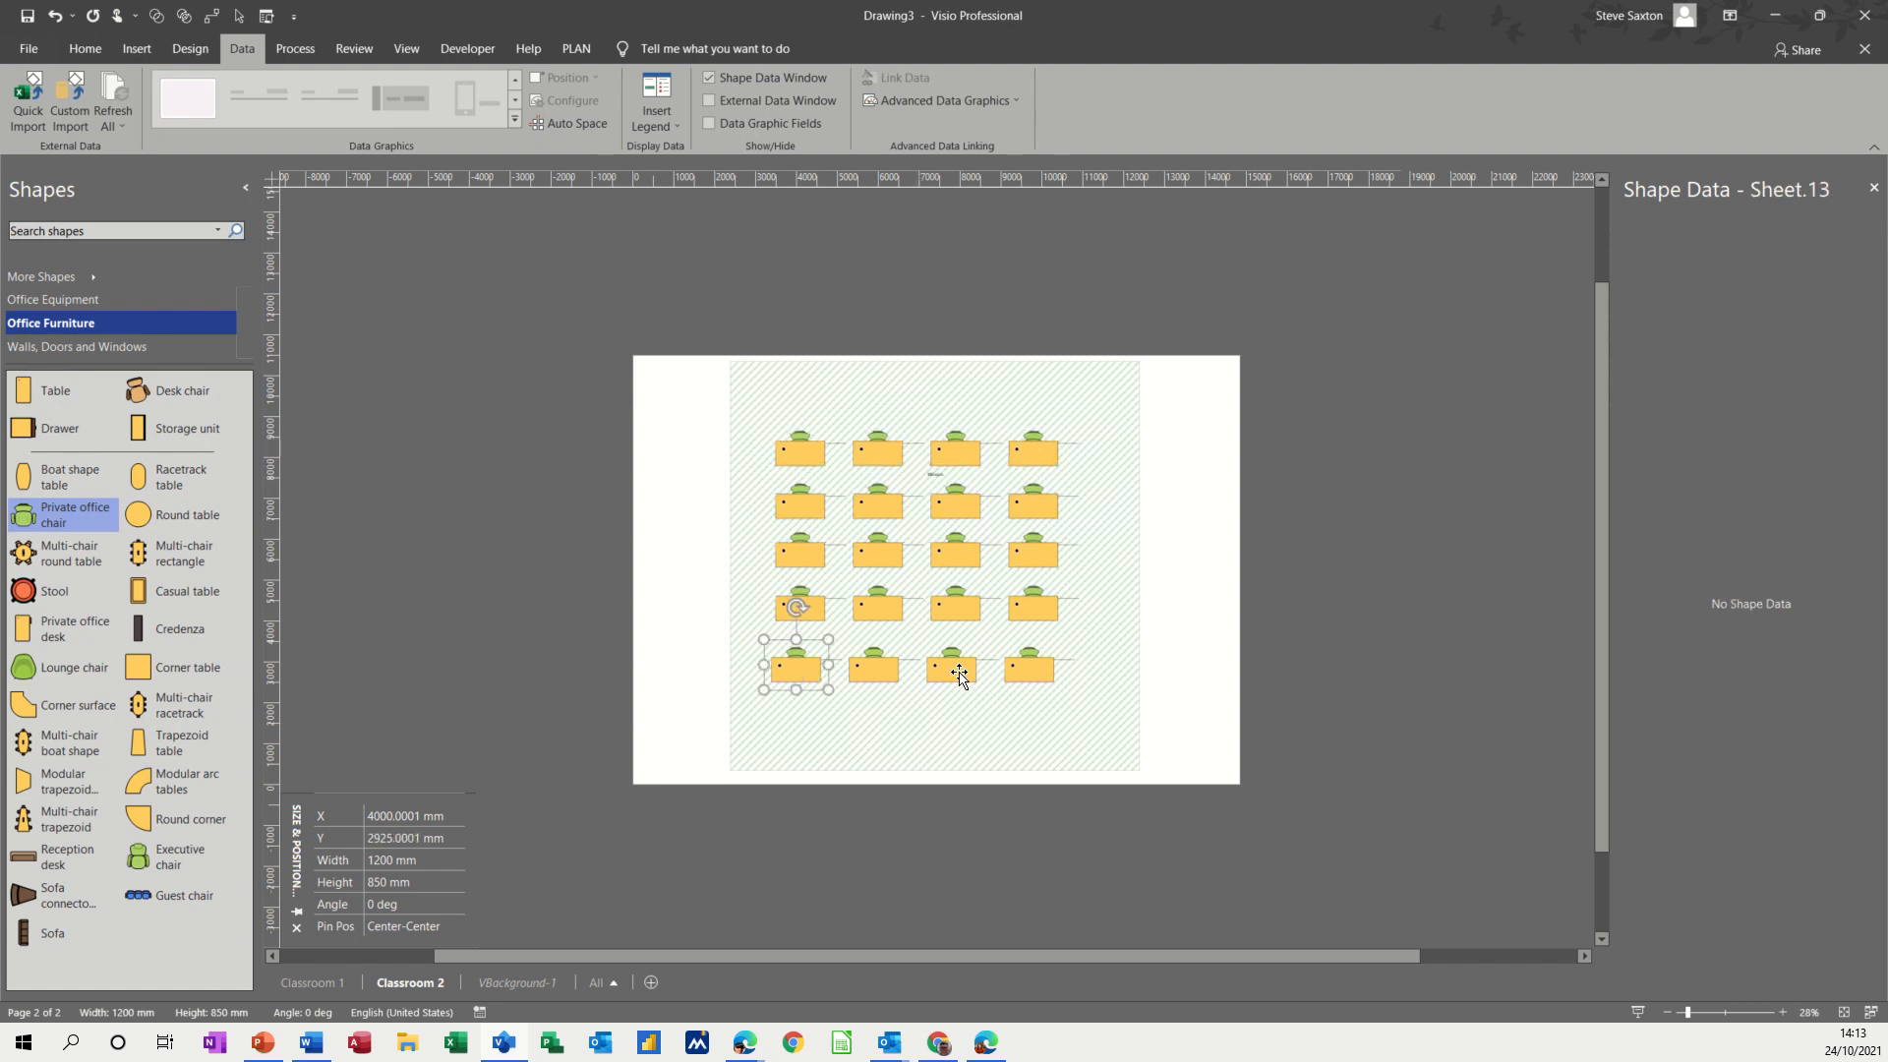
left_click(797, 661)
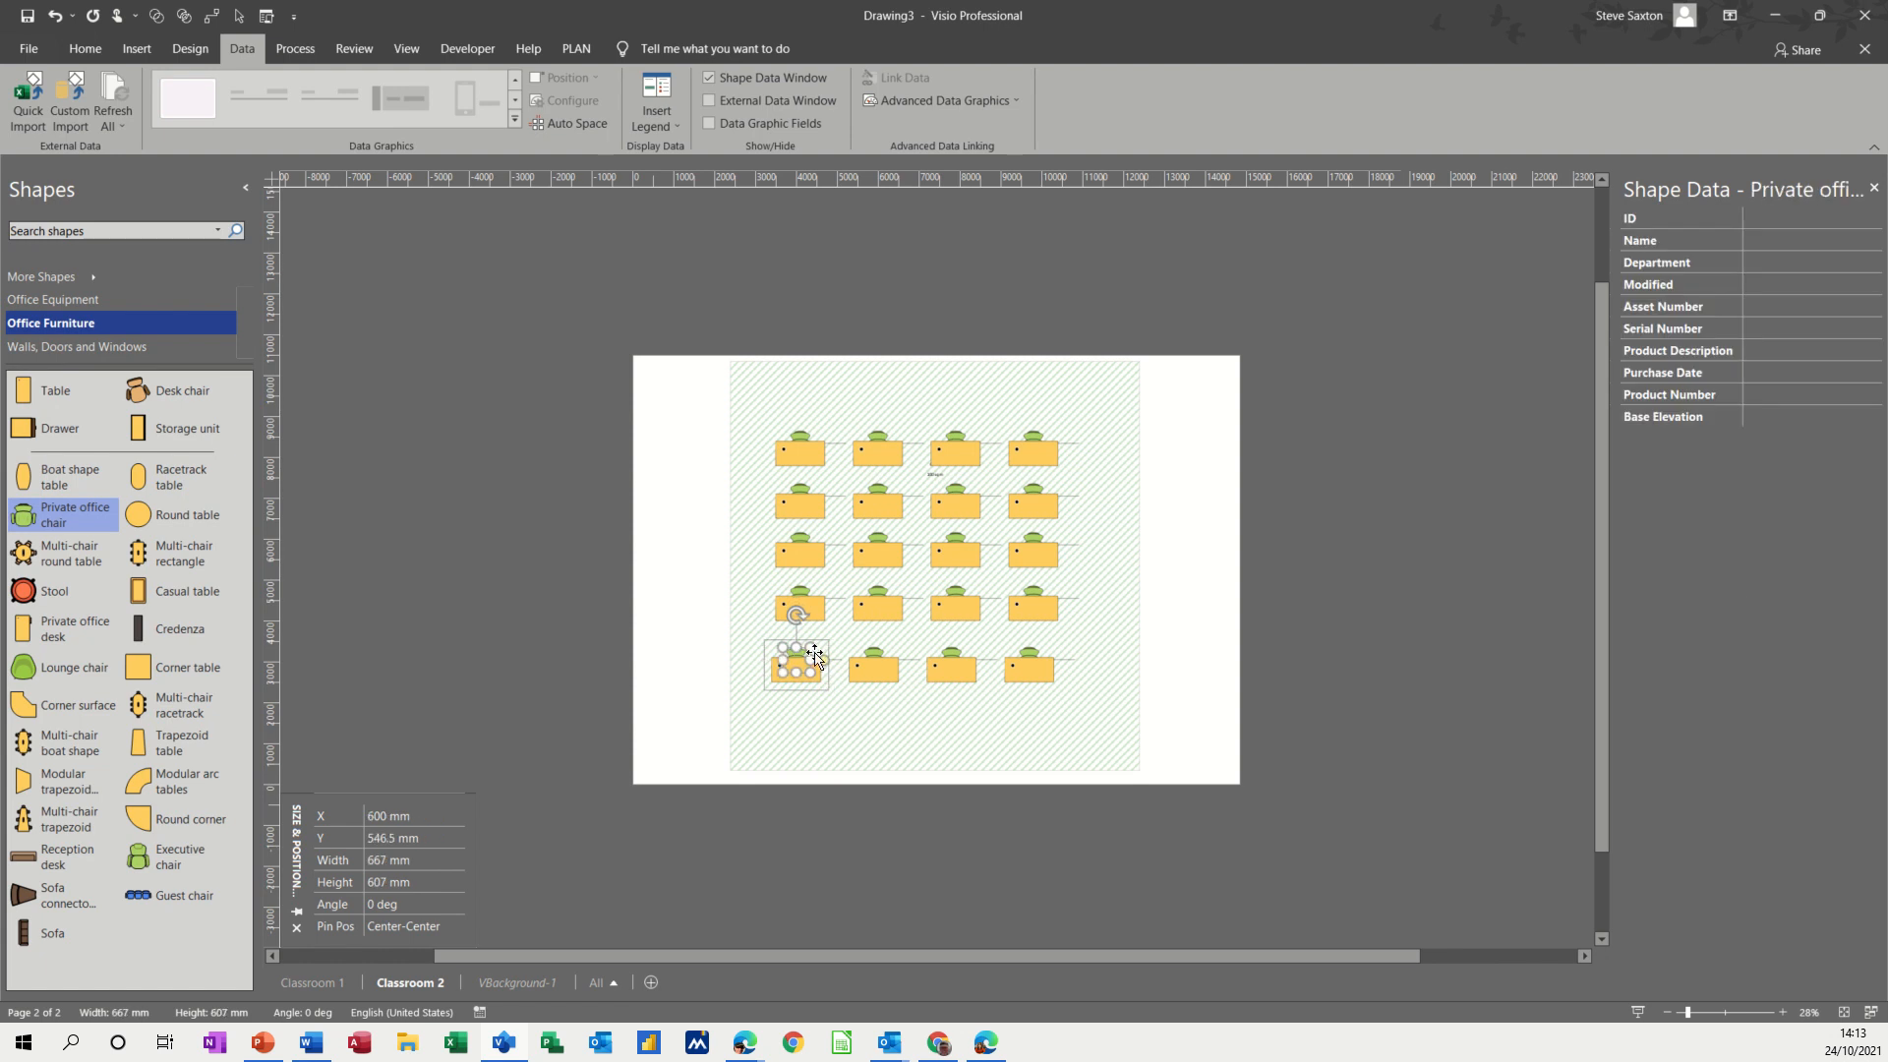
mouse_move(901, 696)
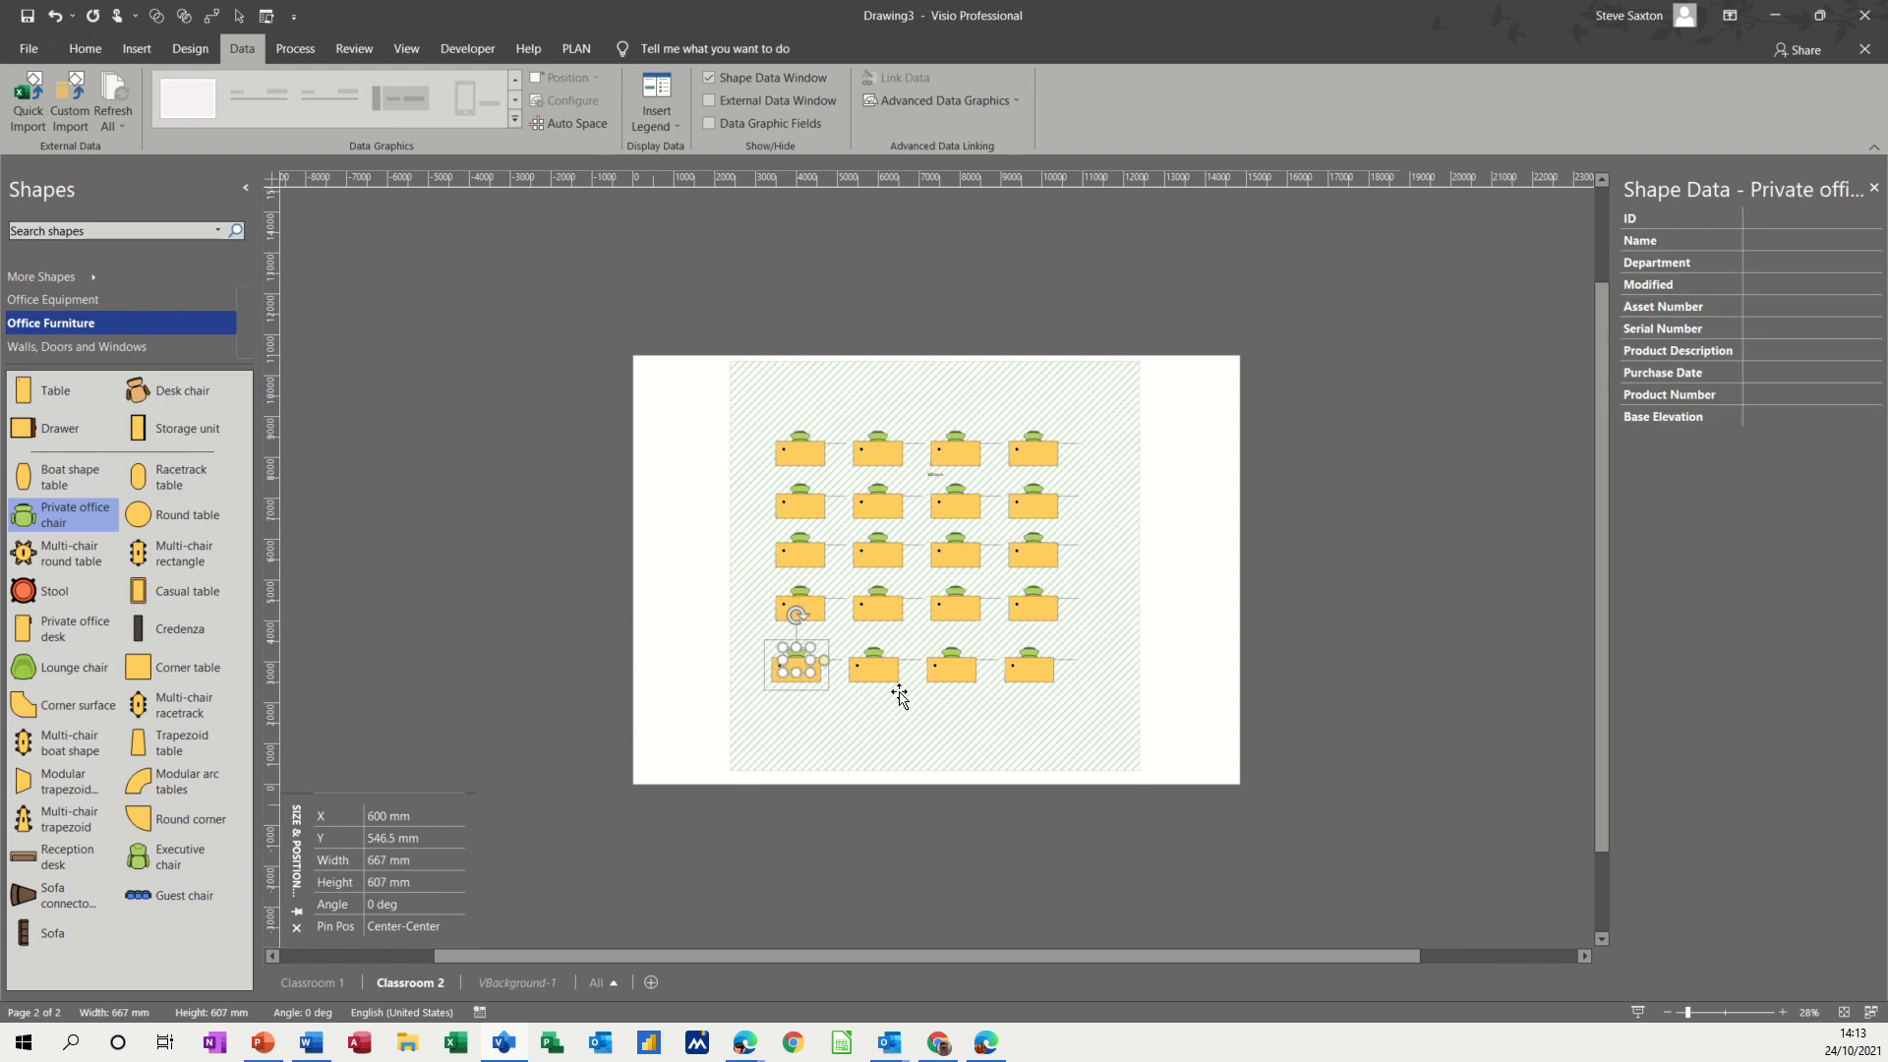
mouse_move(881, 657)
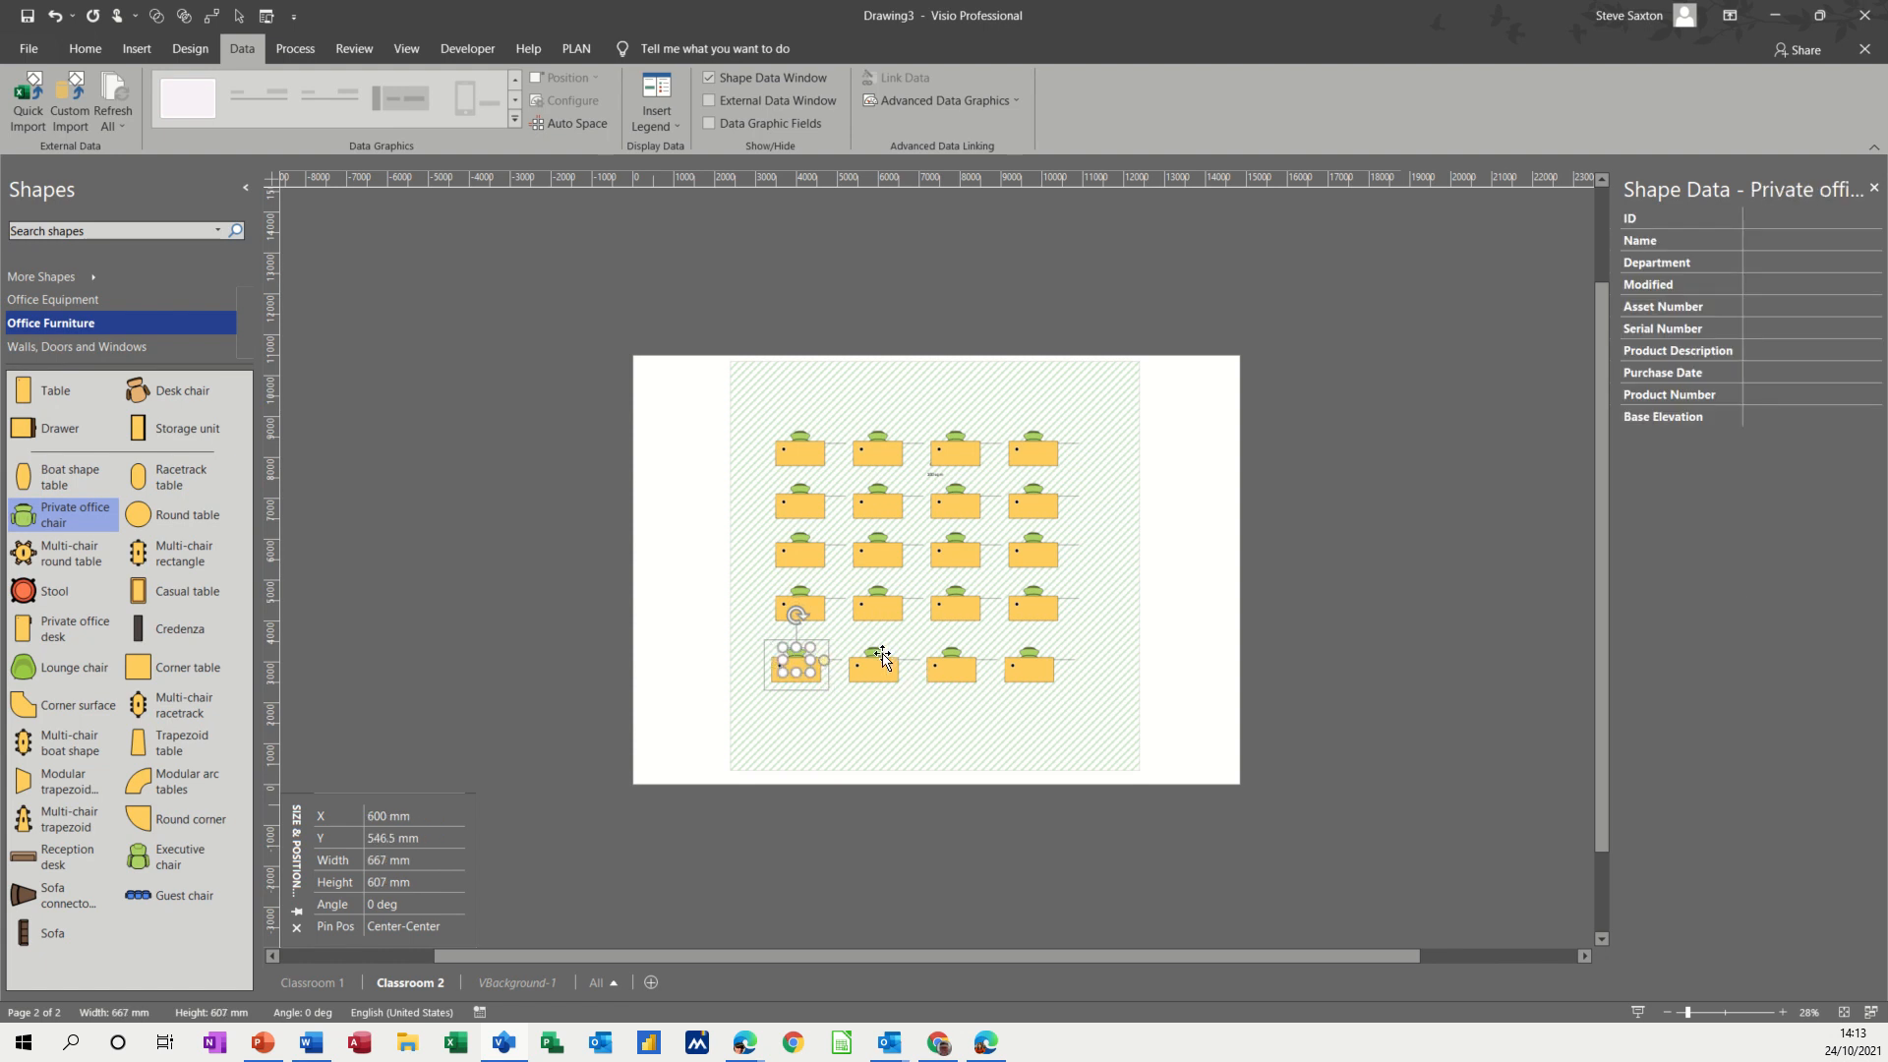
left_click(1805, 240)
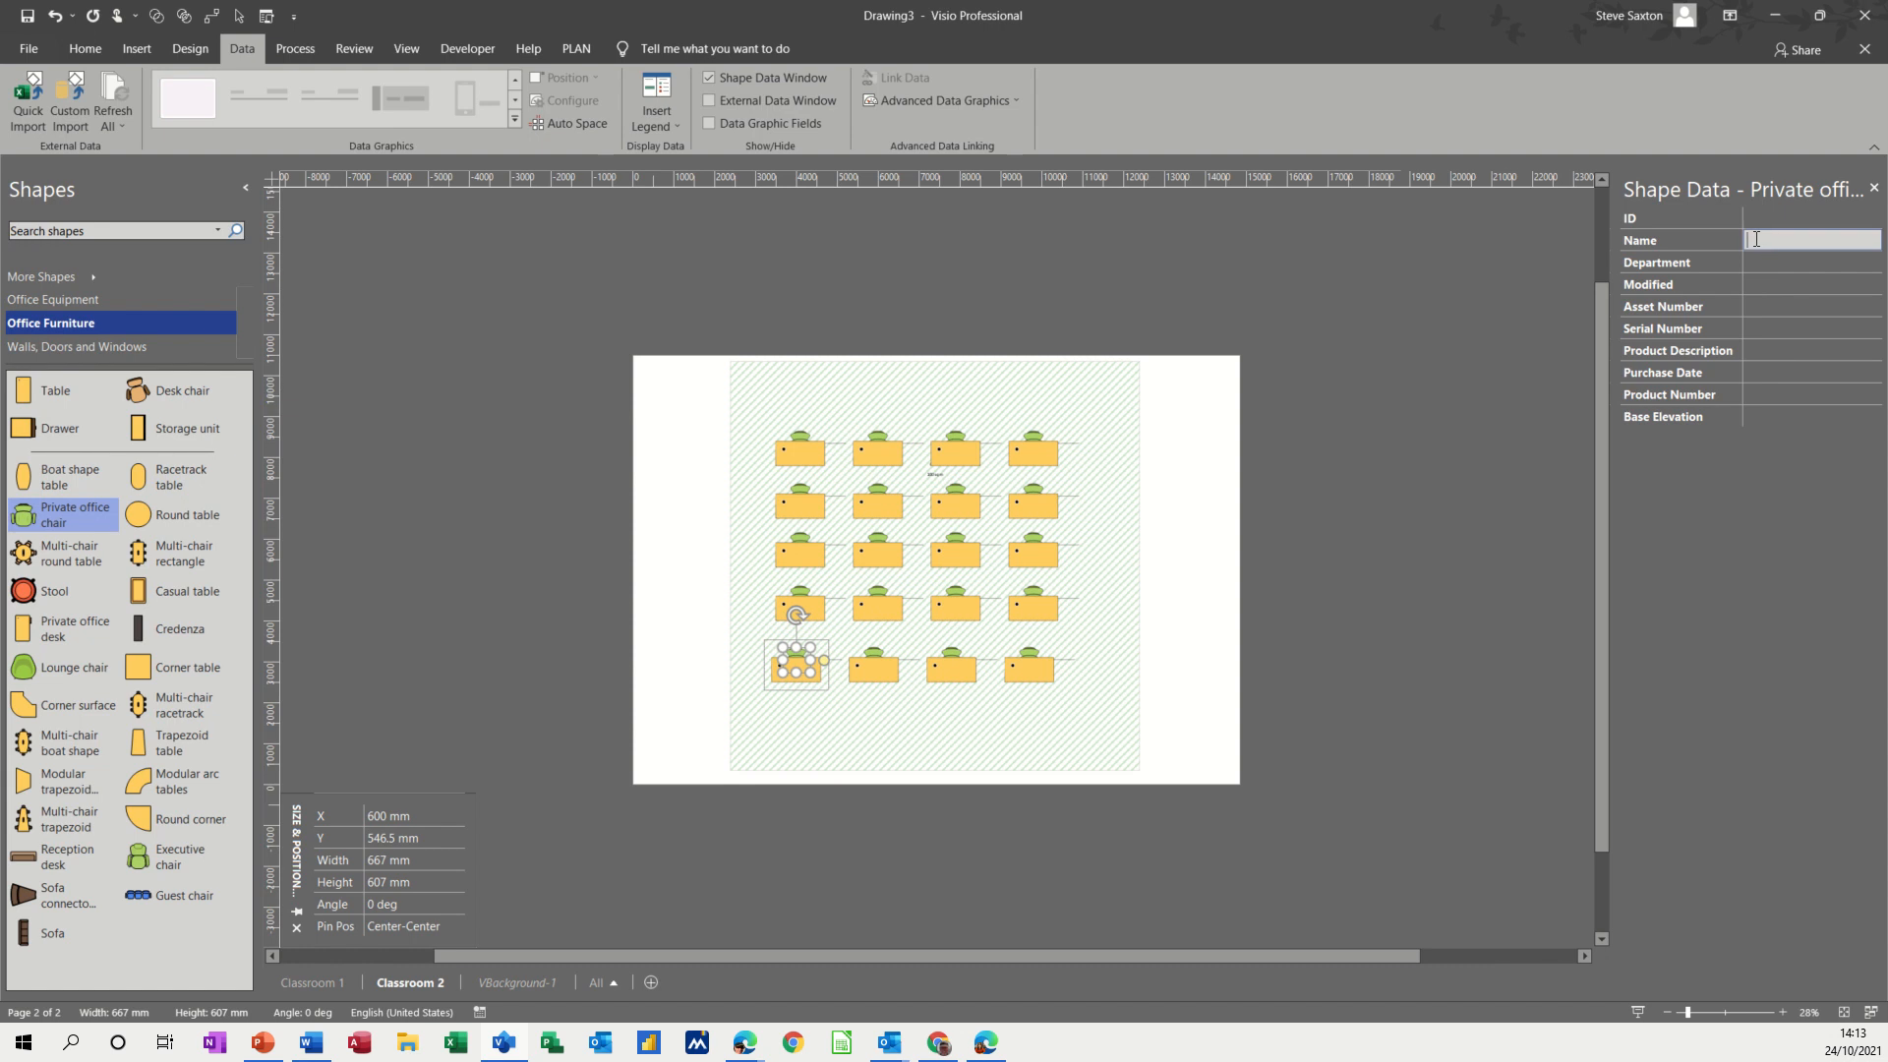
type("Steve Saxton")
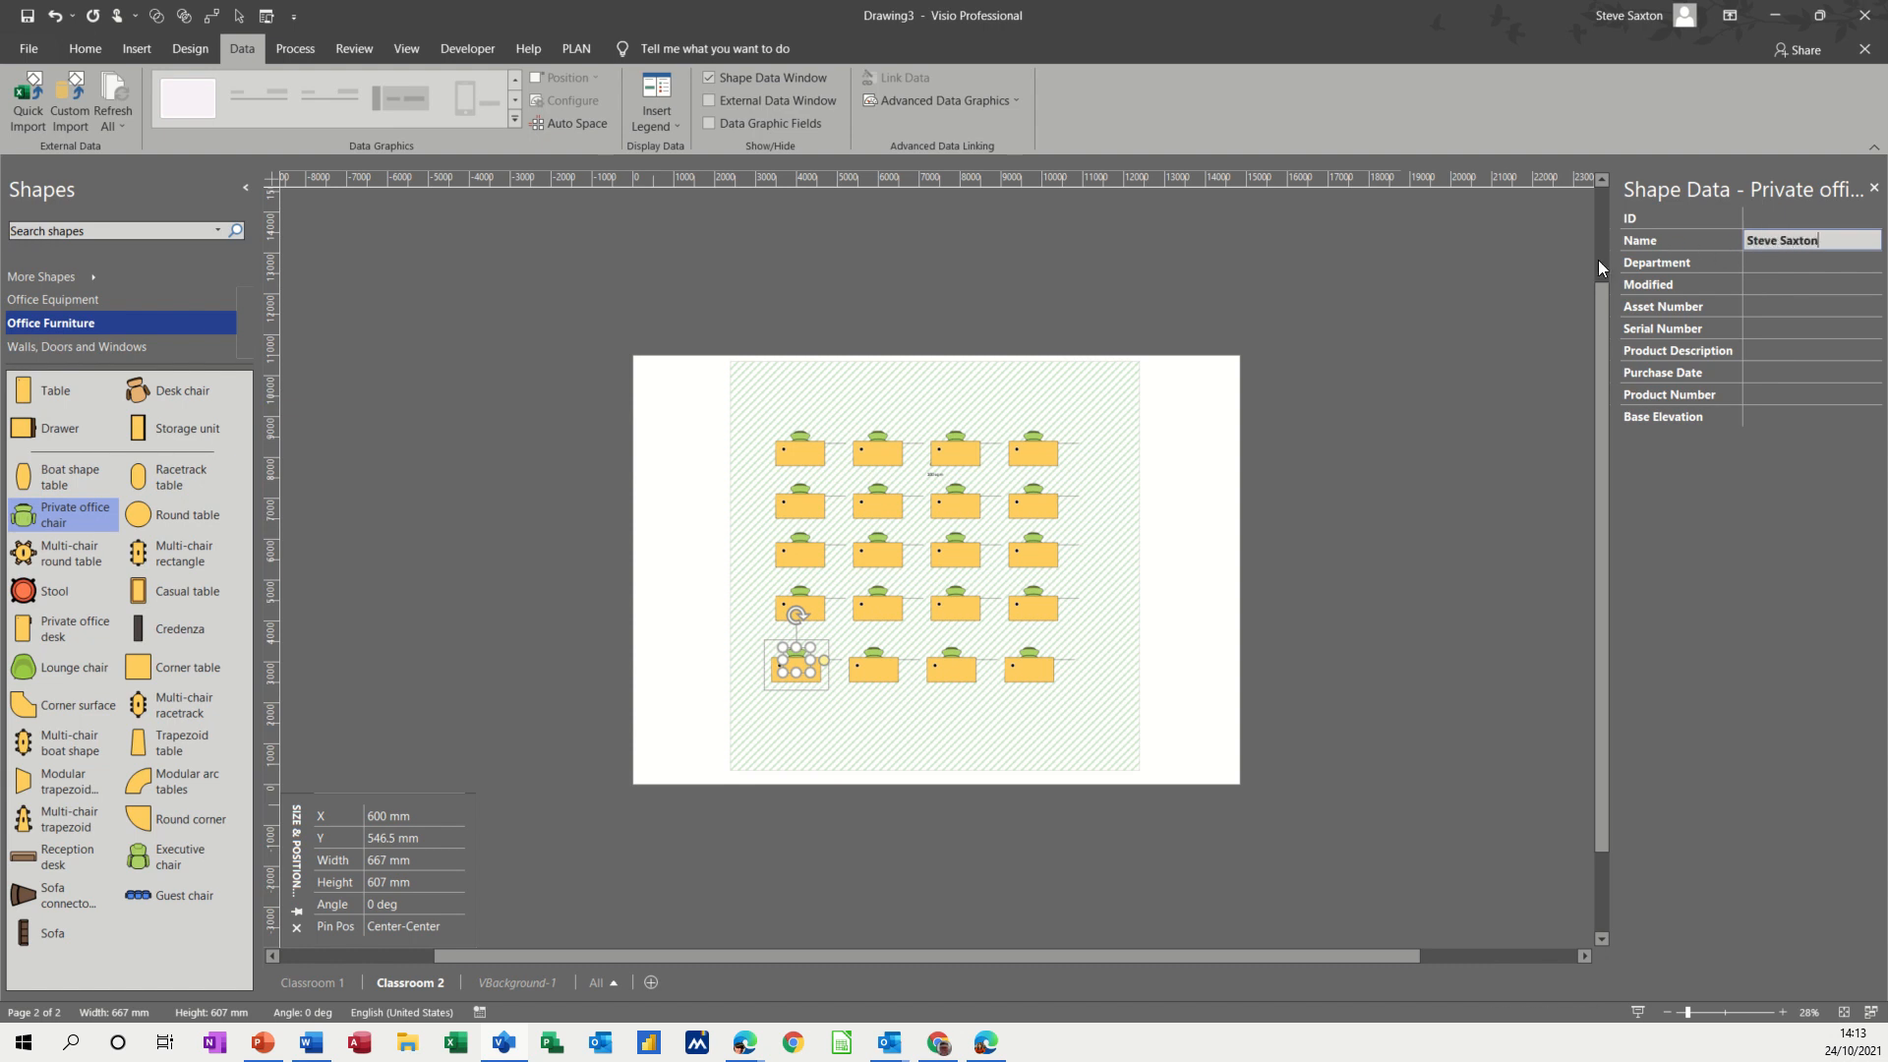
left_click(875, 666)
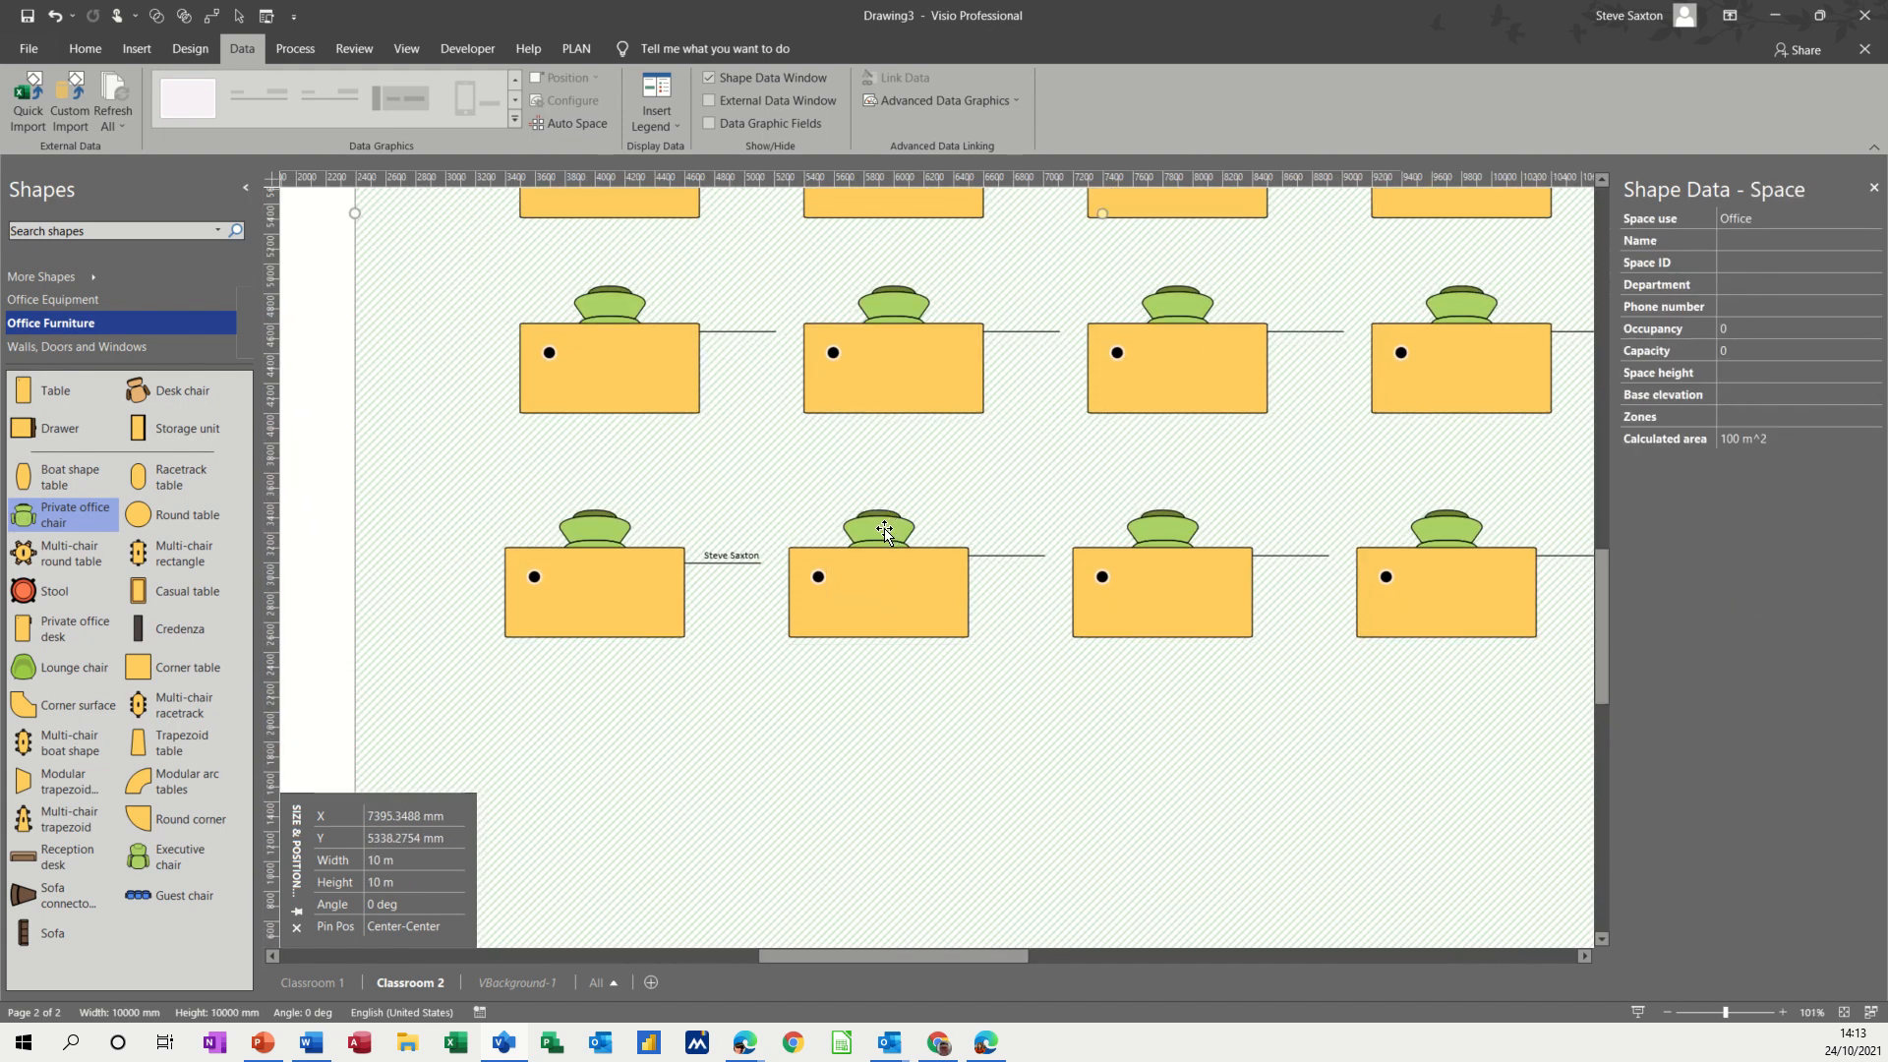
left_click(881, 566)
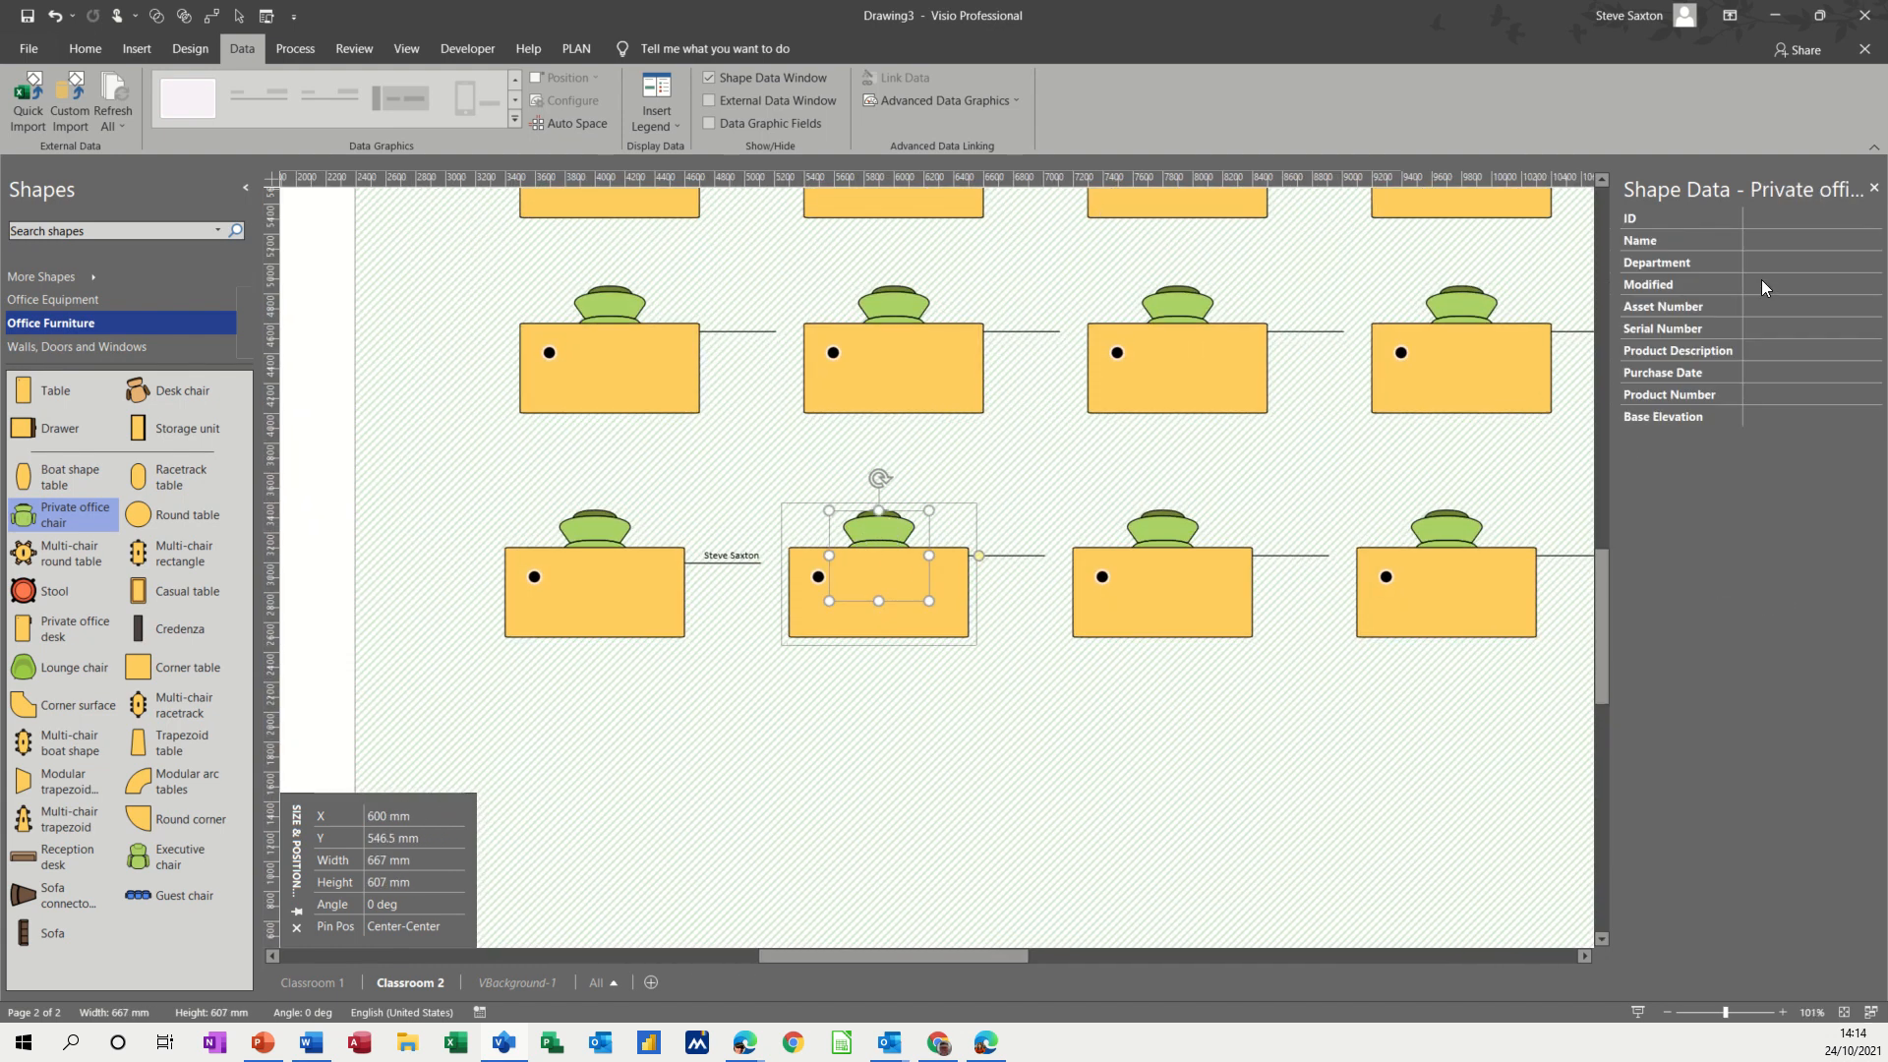
left_click(1805, 240)
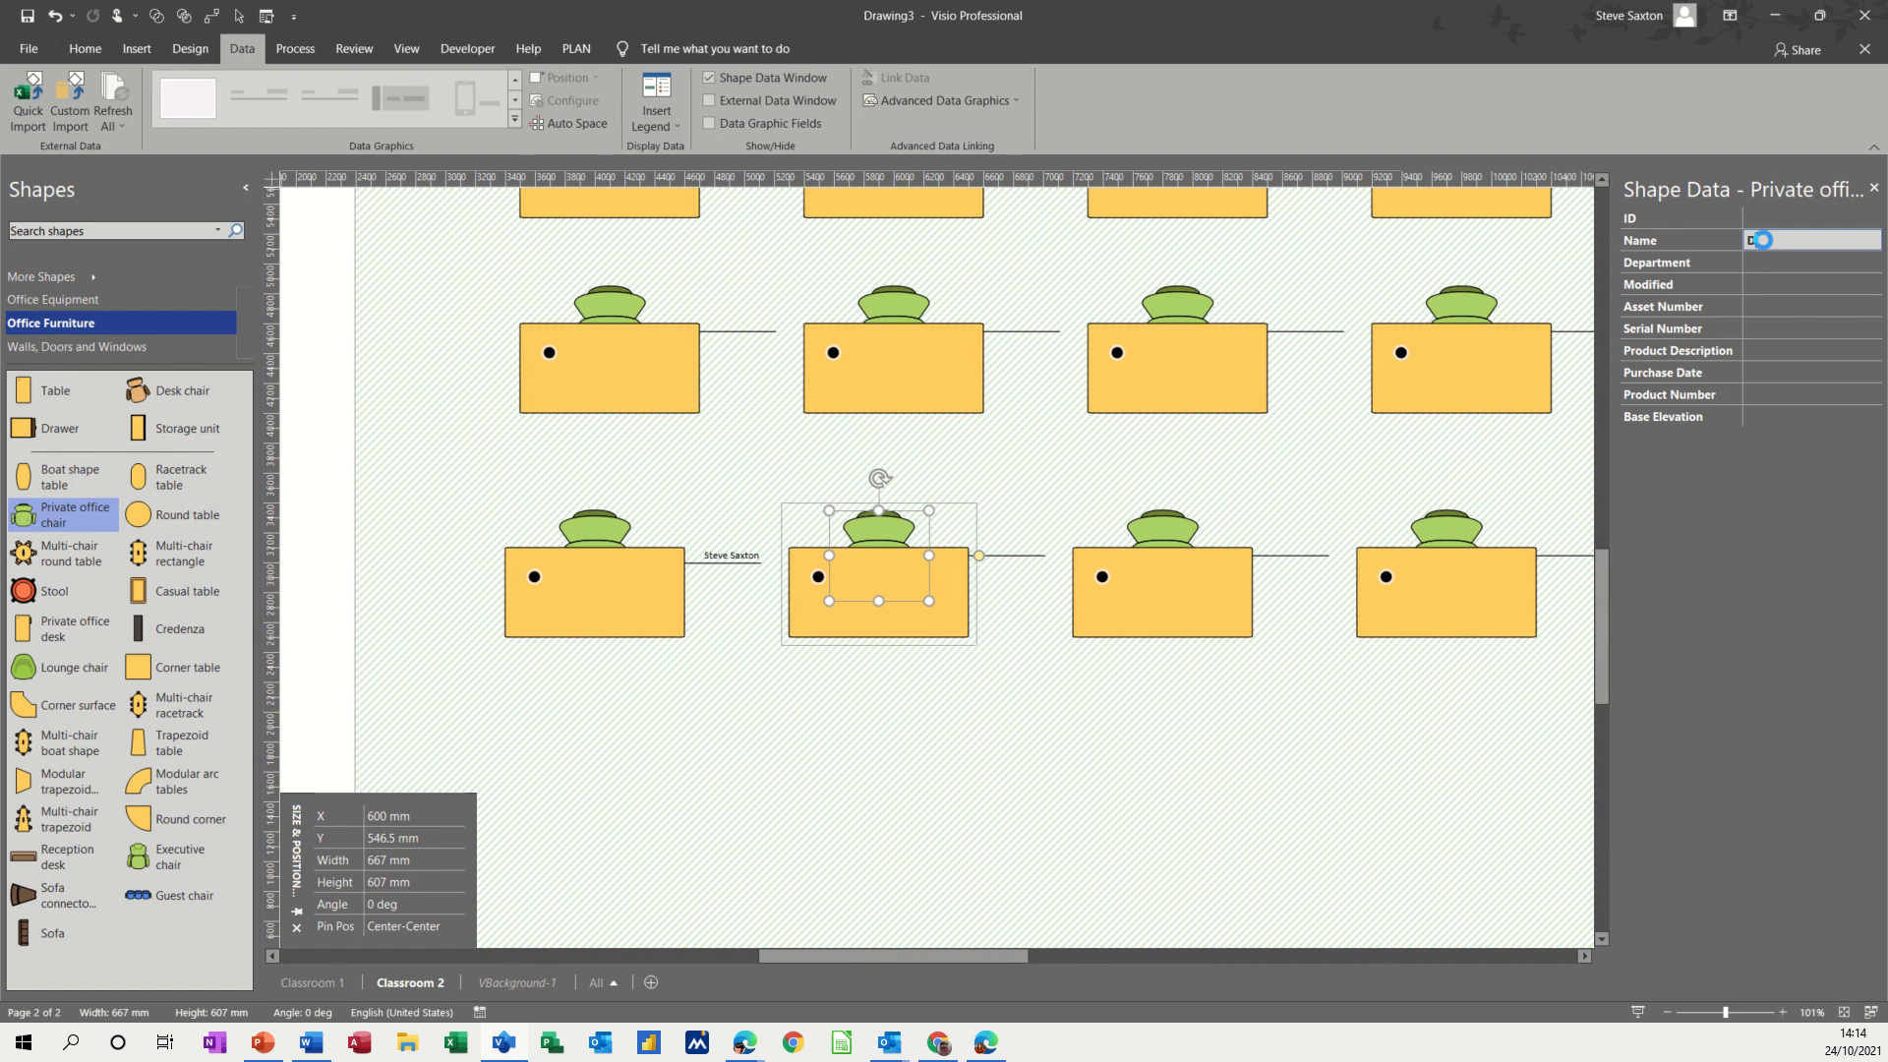
type("Dave Jones")
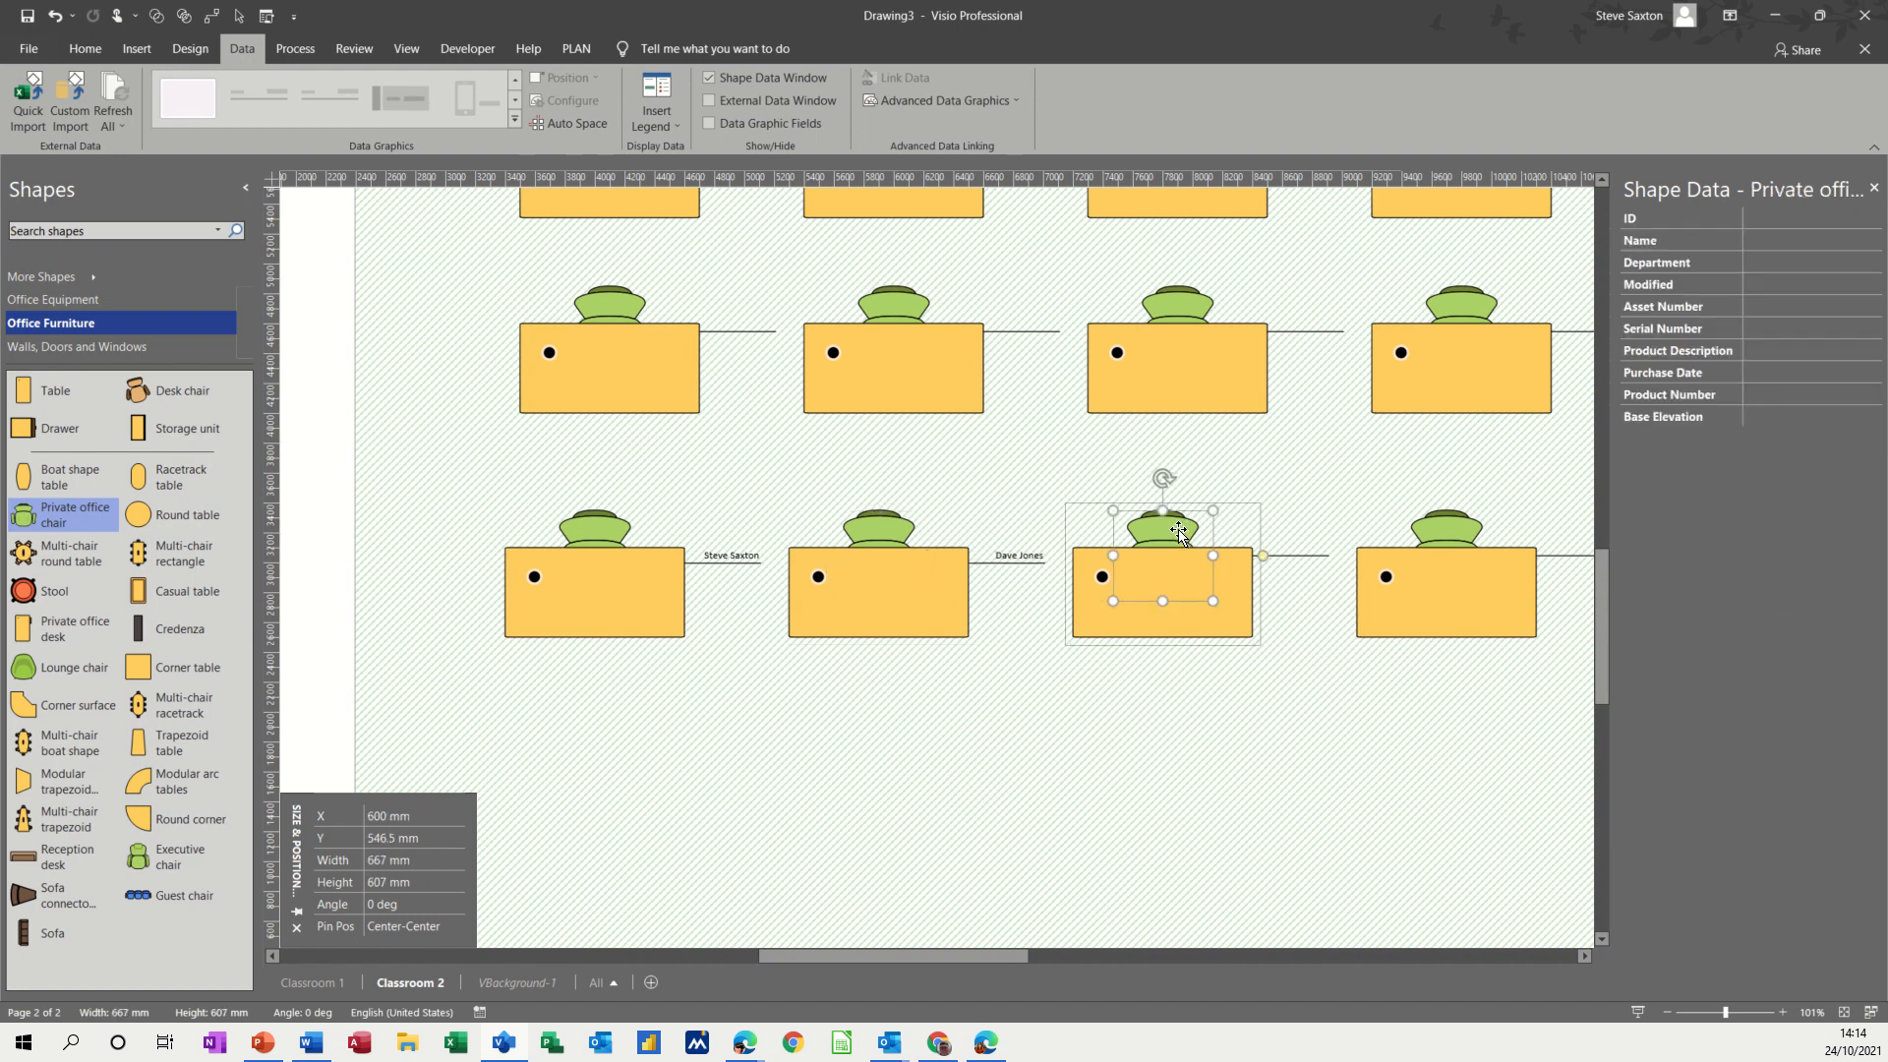
left_click(1805, 240)
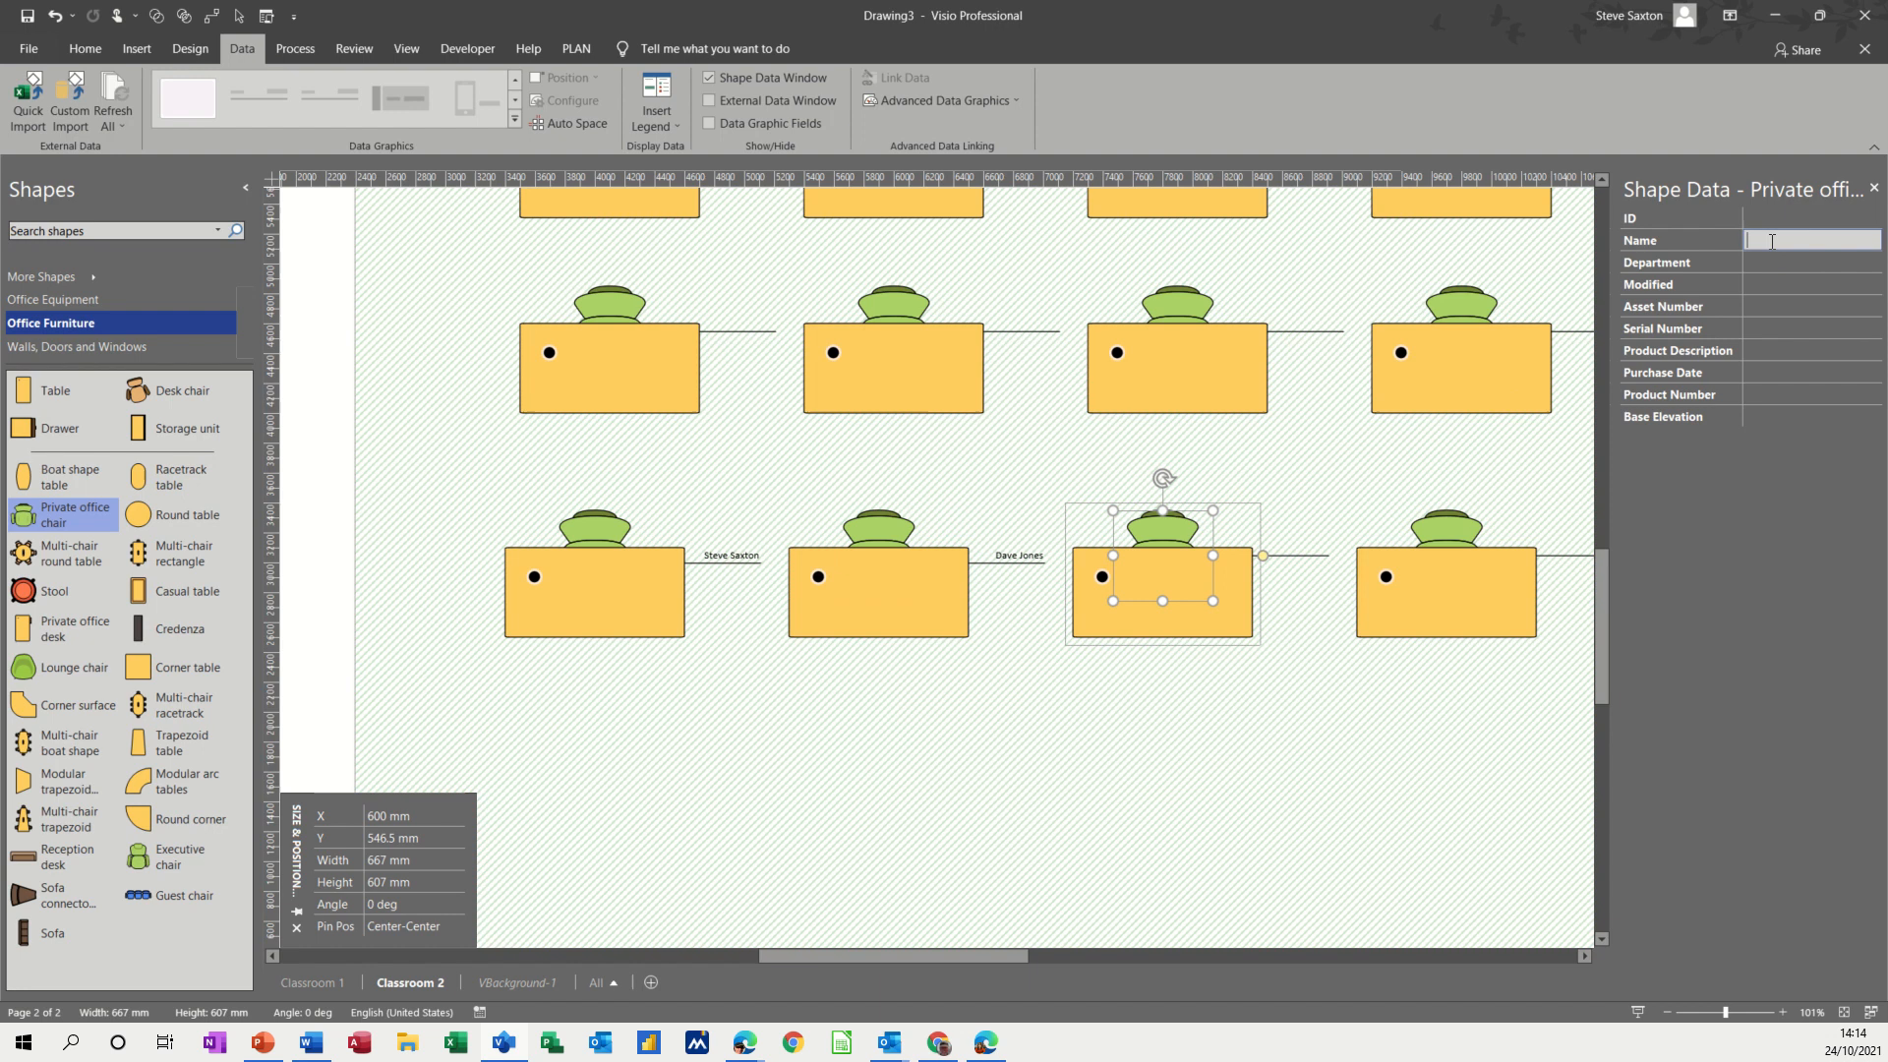
type("Paul S")
left_click(1811, 240)
type("R")
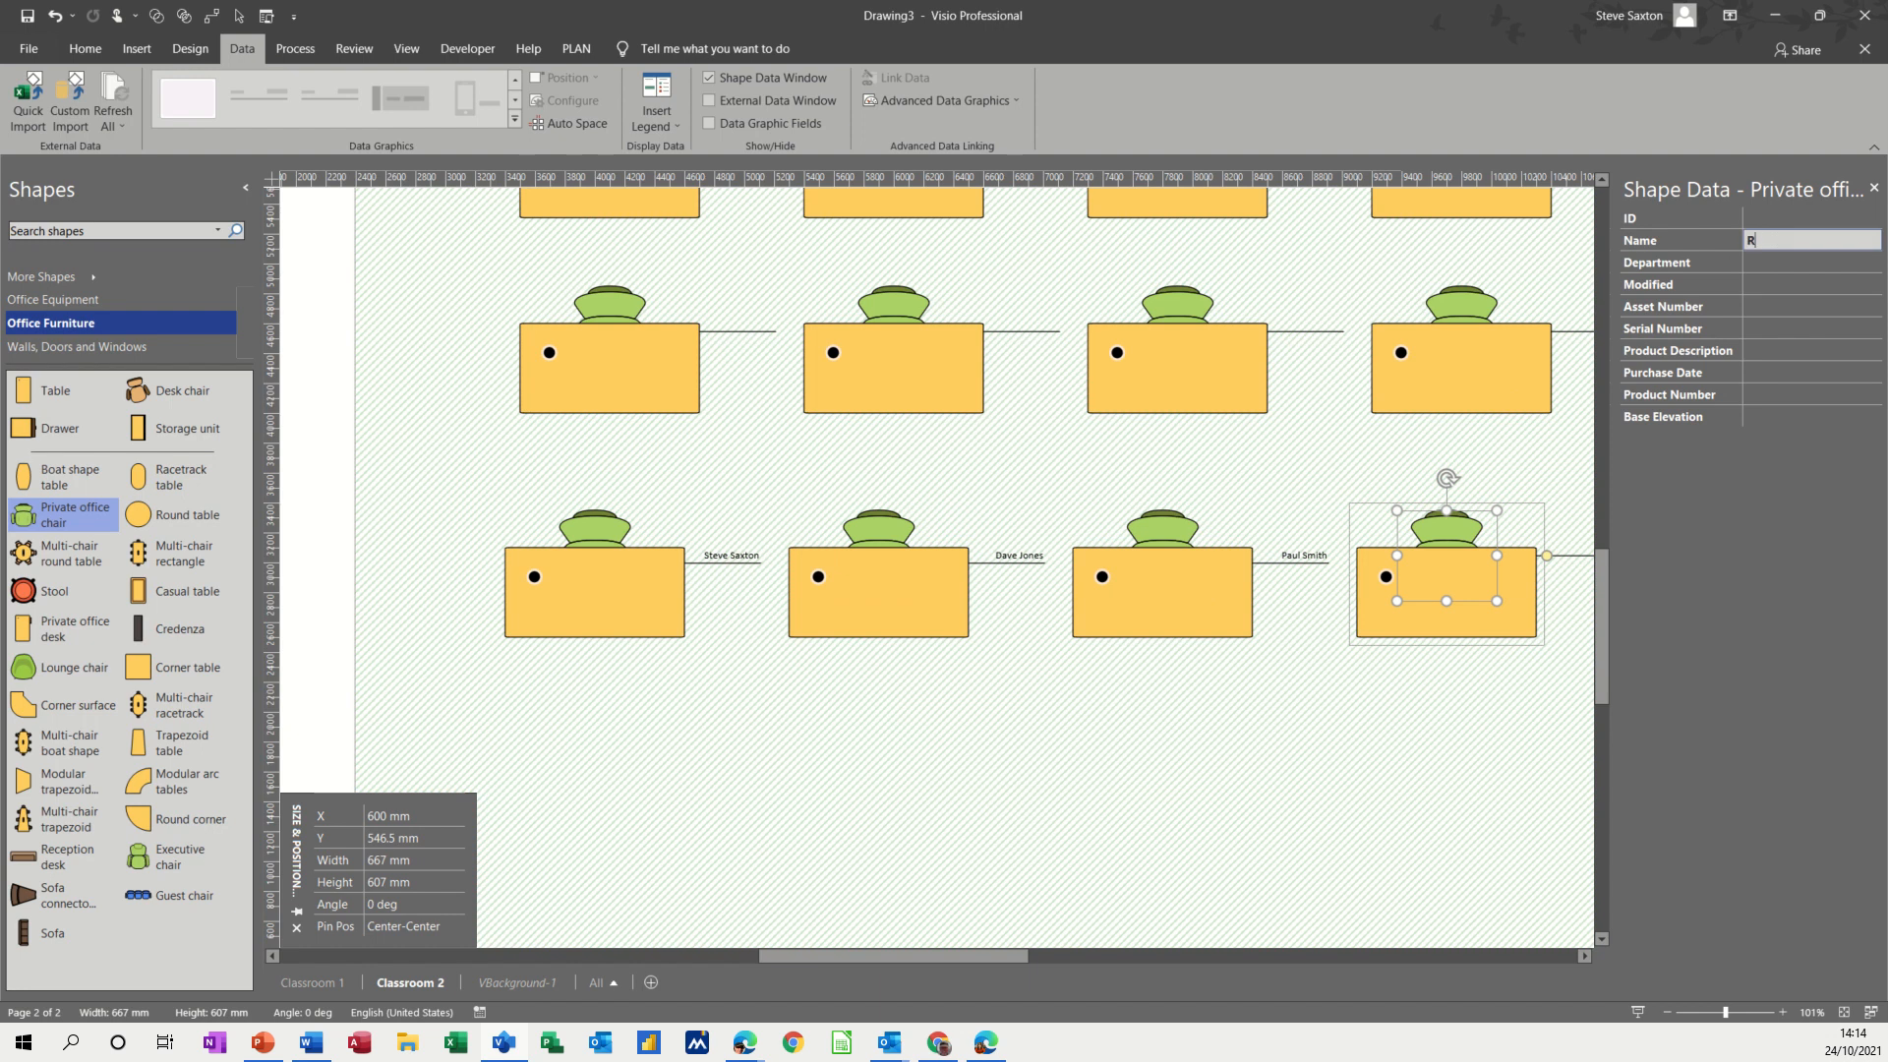
type("ashid Moha")
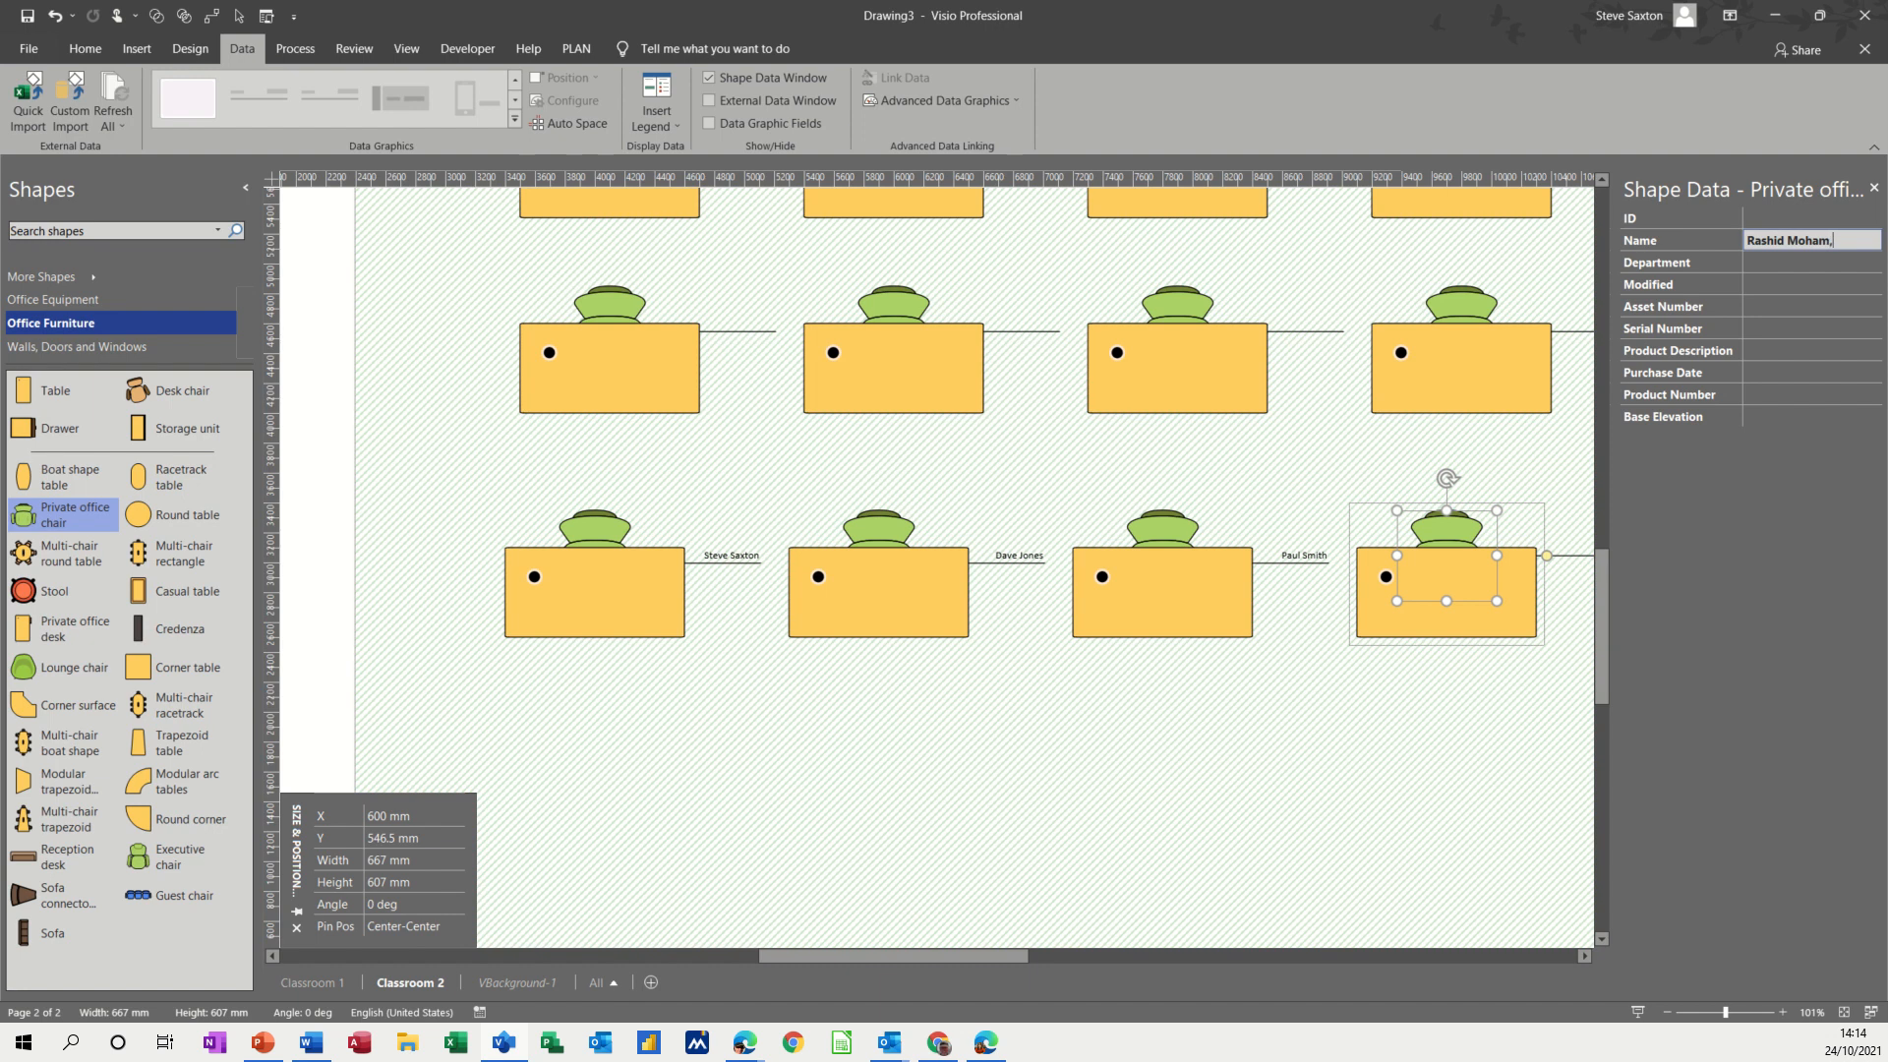
type("med")
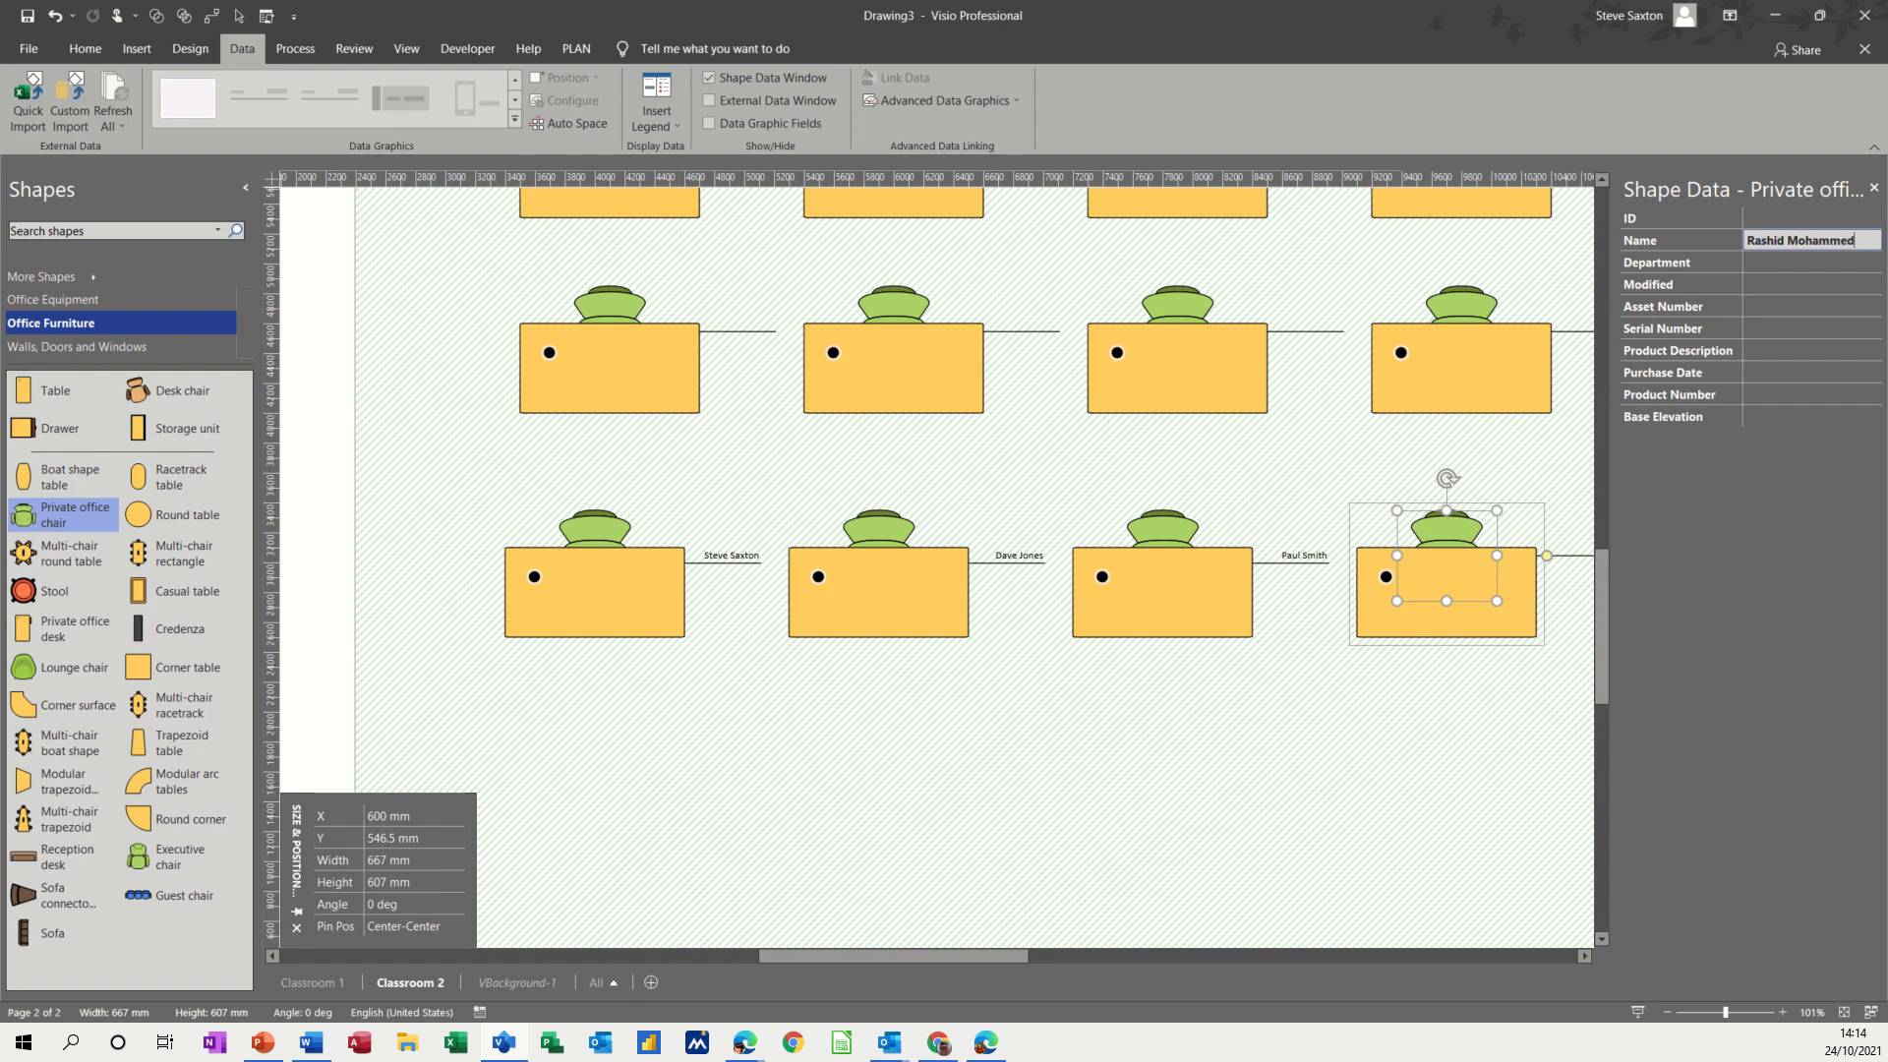
left_click(1809, 261)
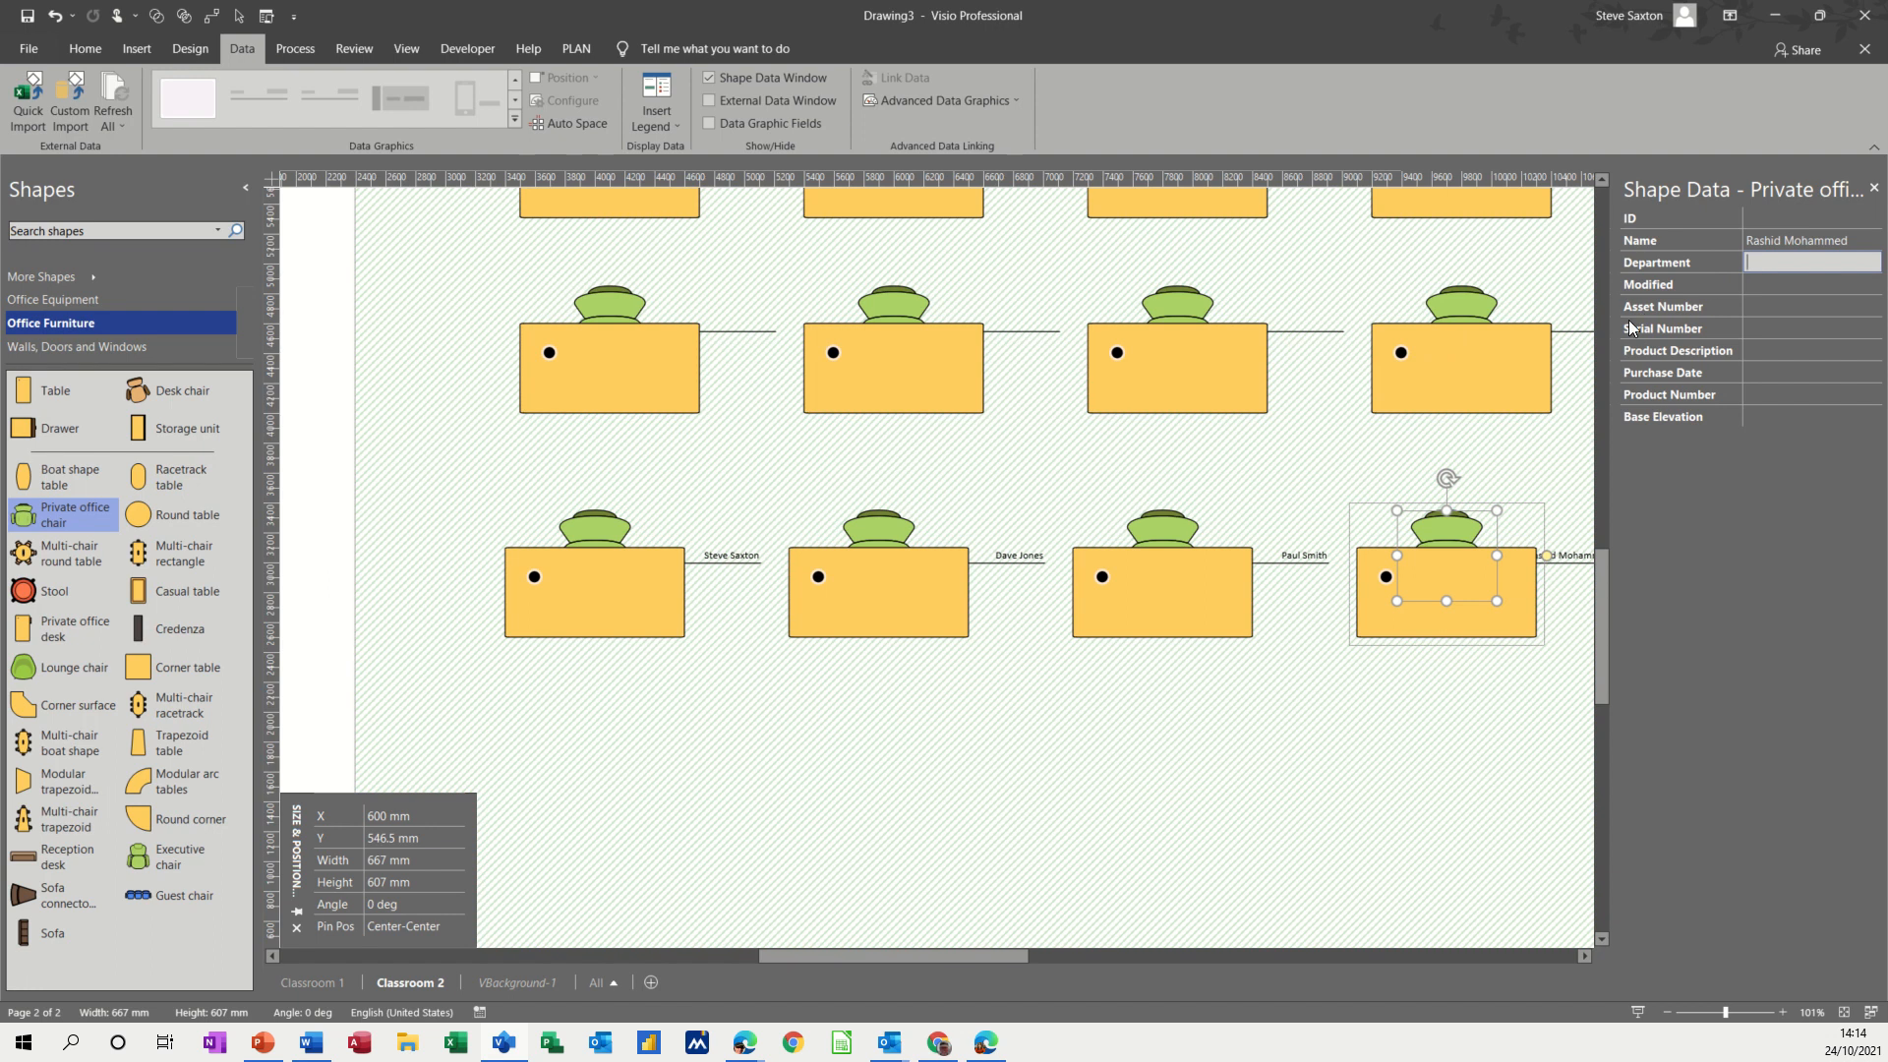
mouse_move(1669, 326)
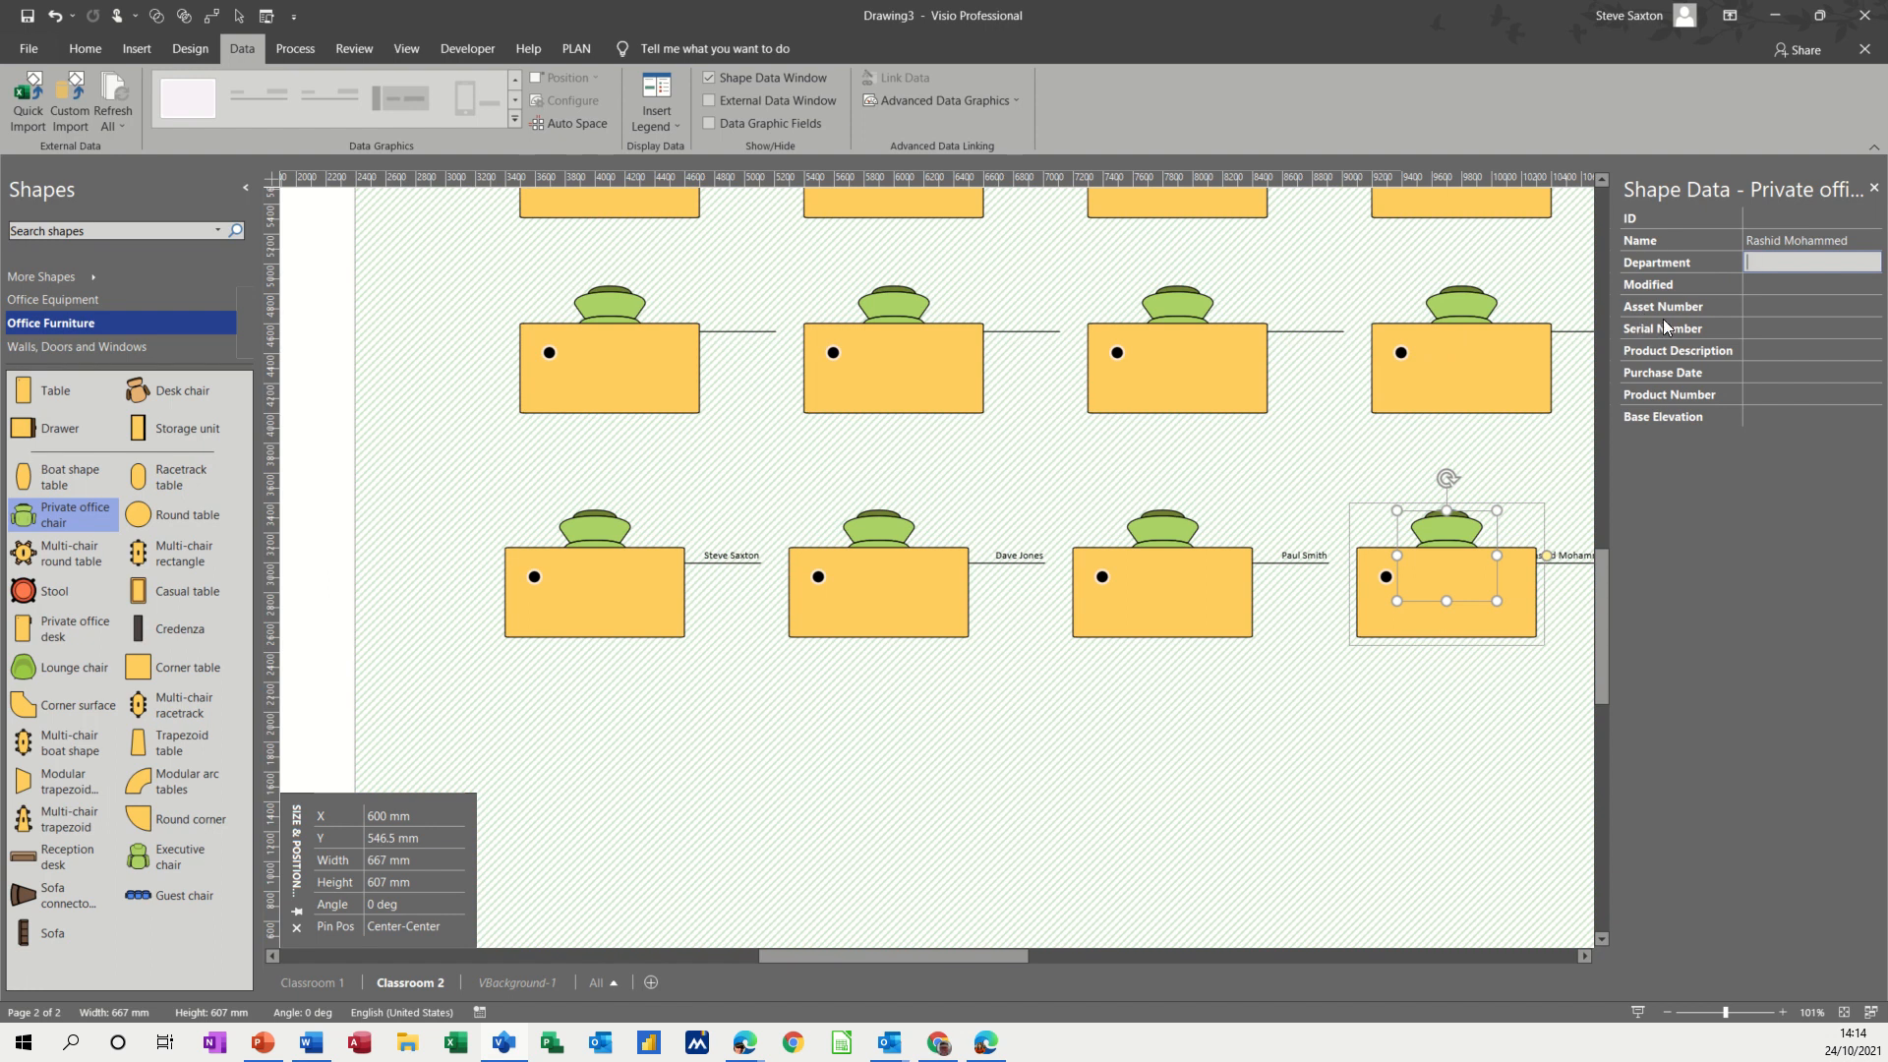
mouse_move(1626, 288)
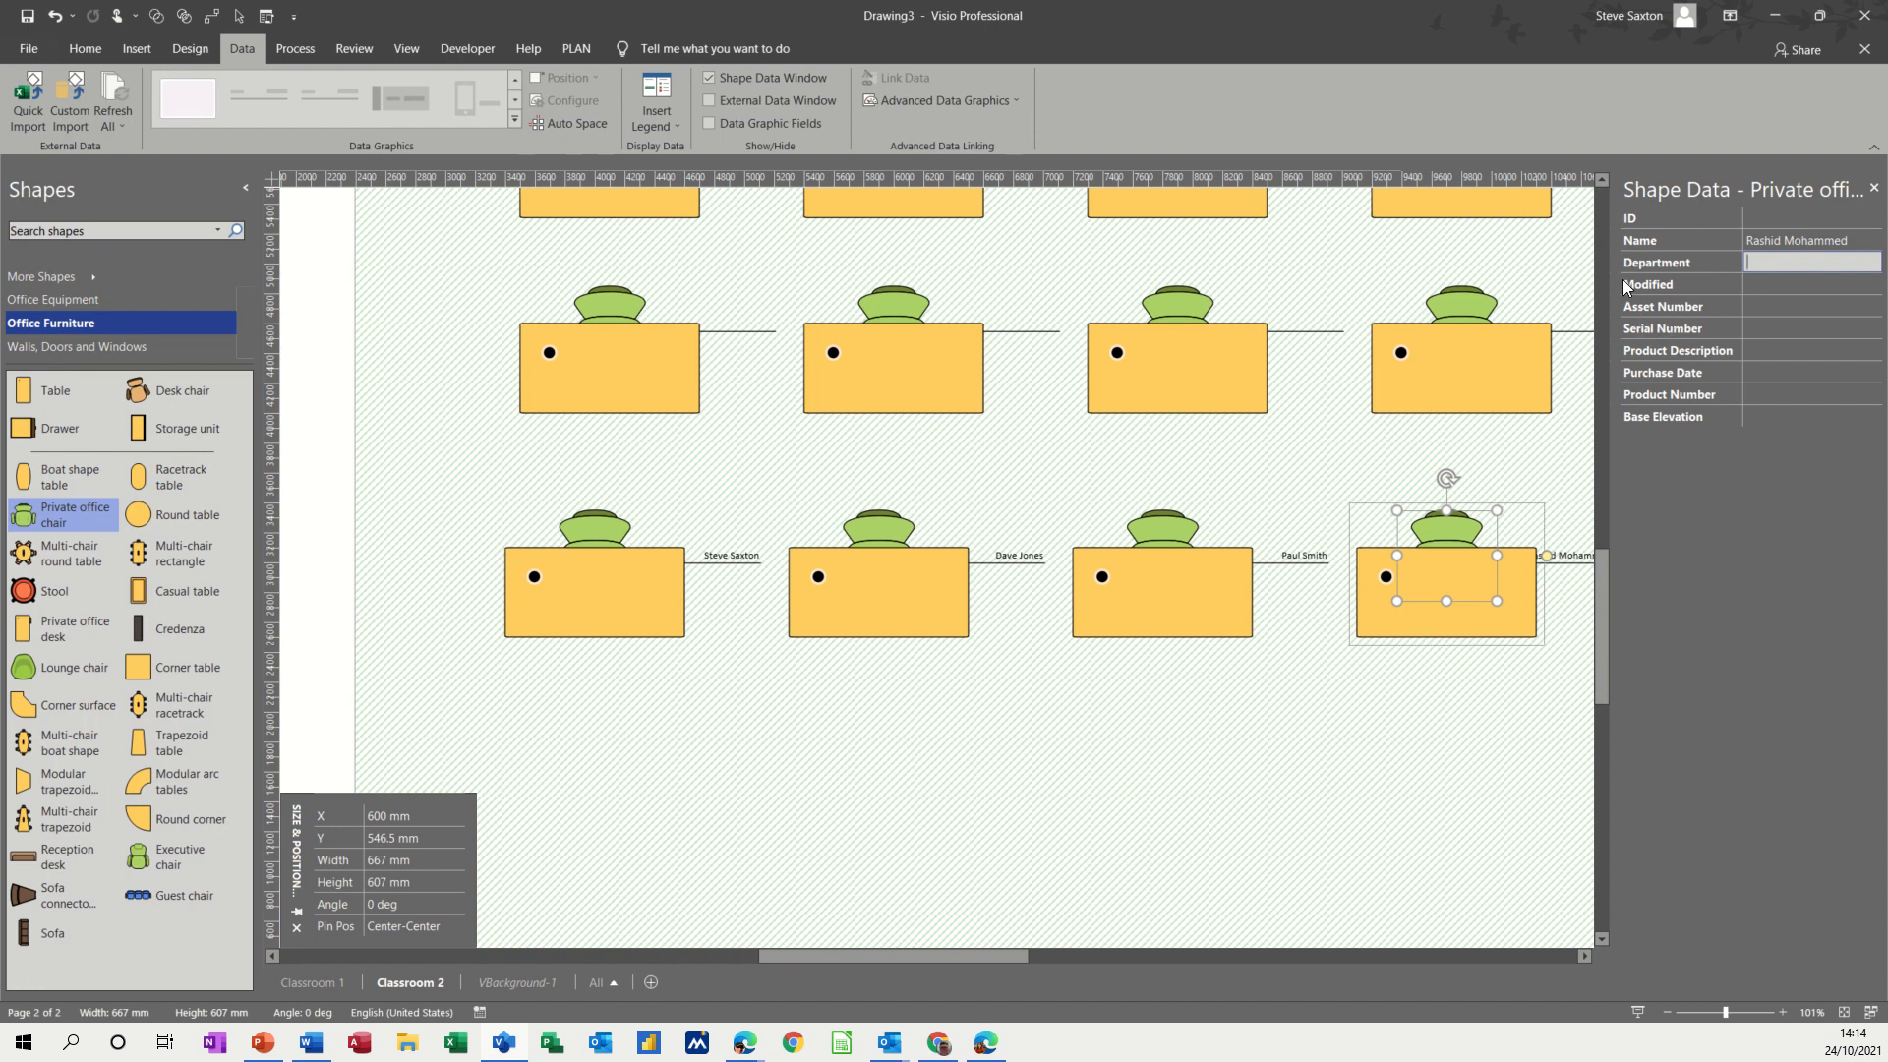
left_click(928, 698)
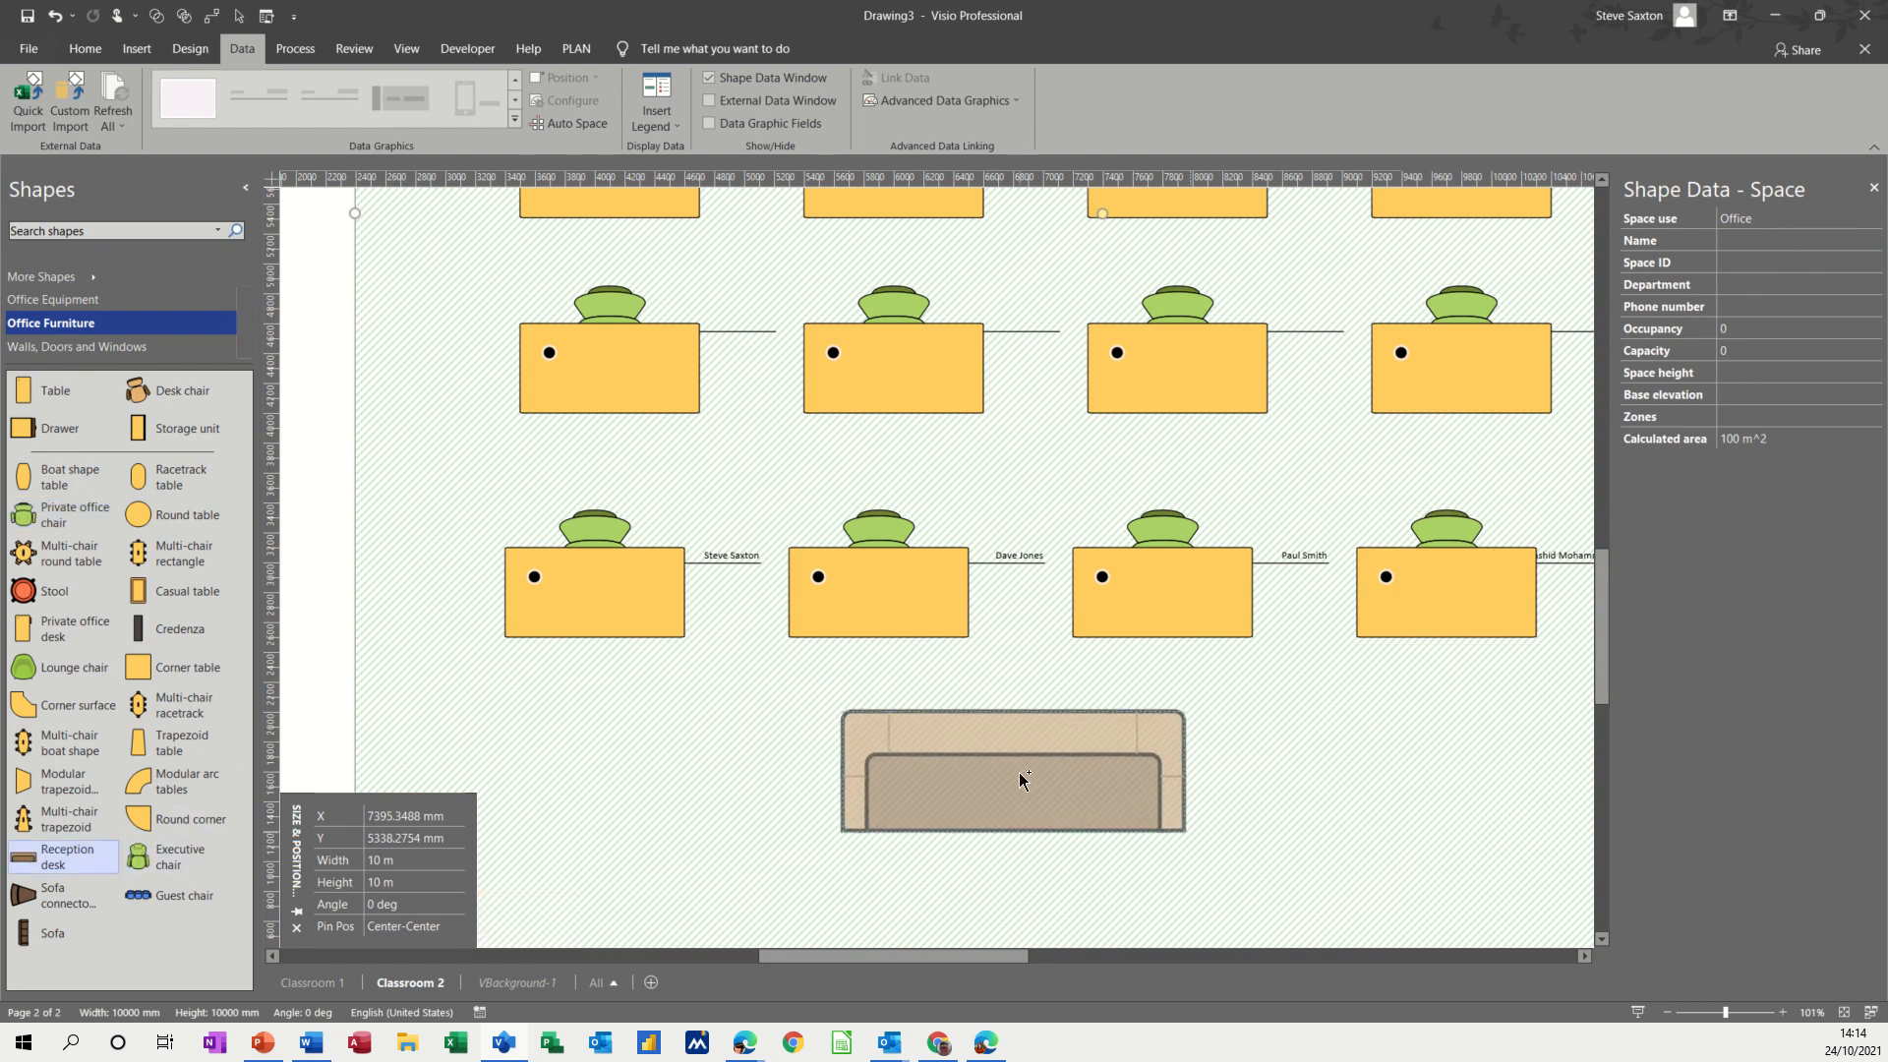
- Add a lounge chair at the teacher's reception desk, rotated 180° and sent to back
left_click(1010, 771)
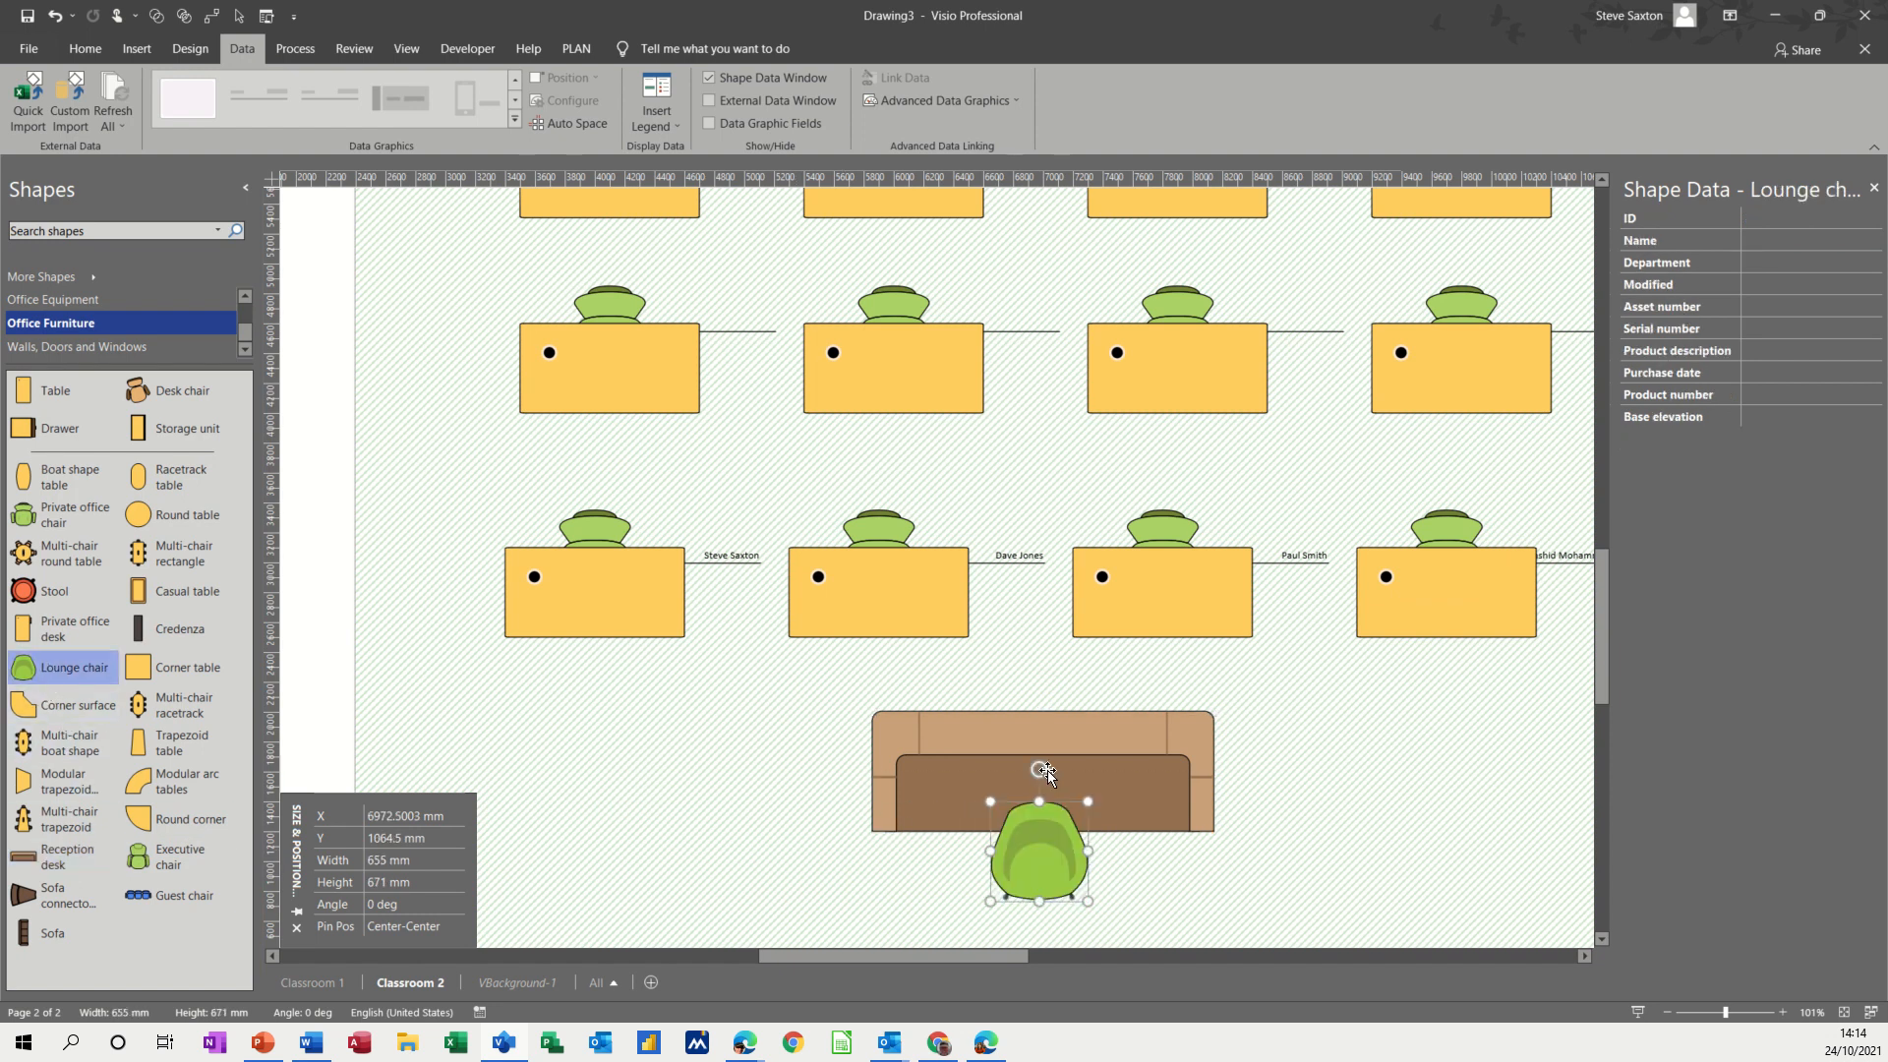
left_click(1042, 771)
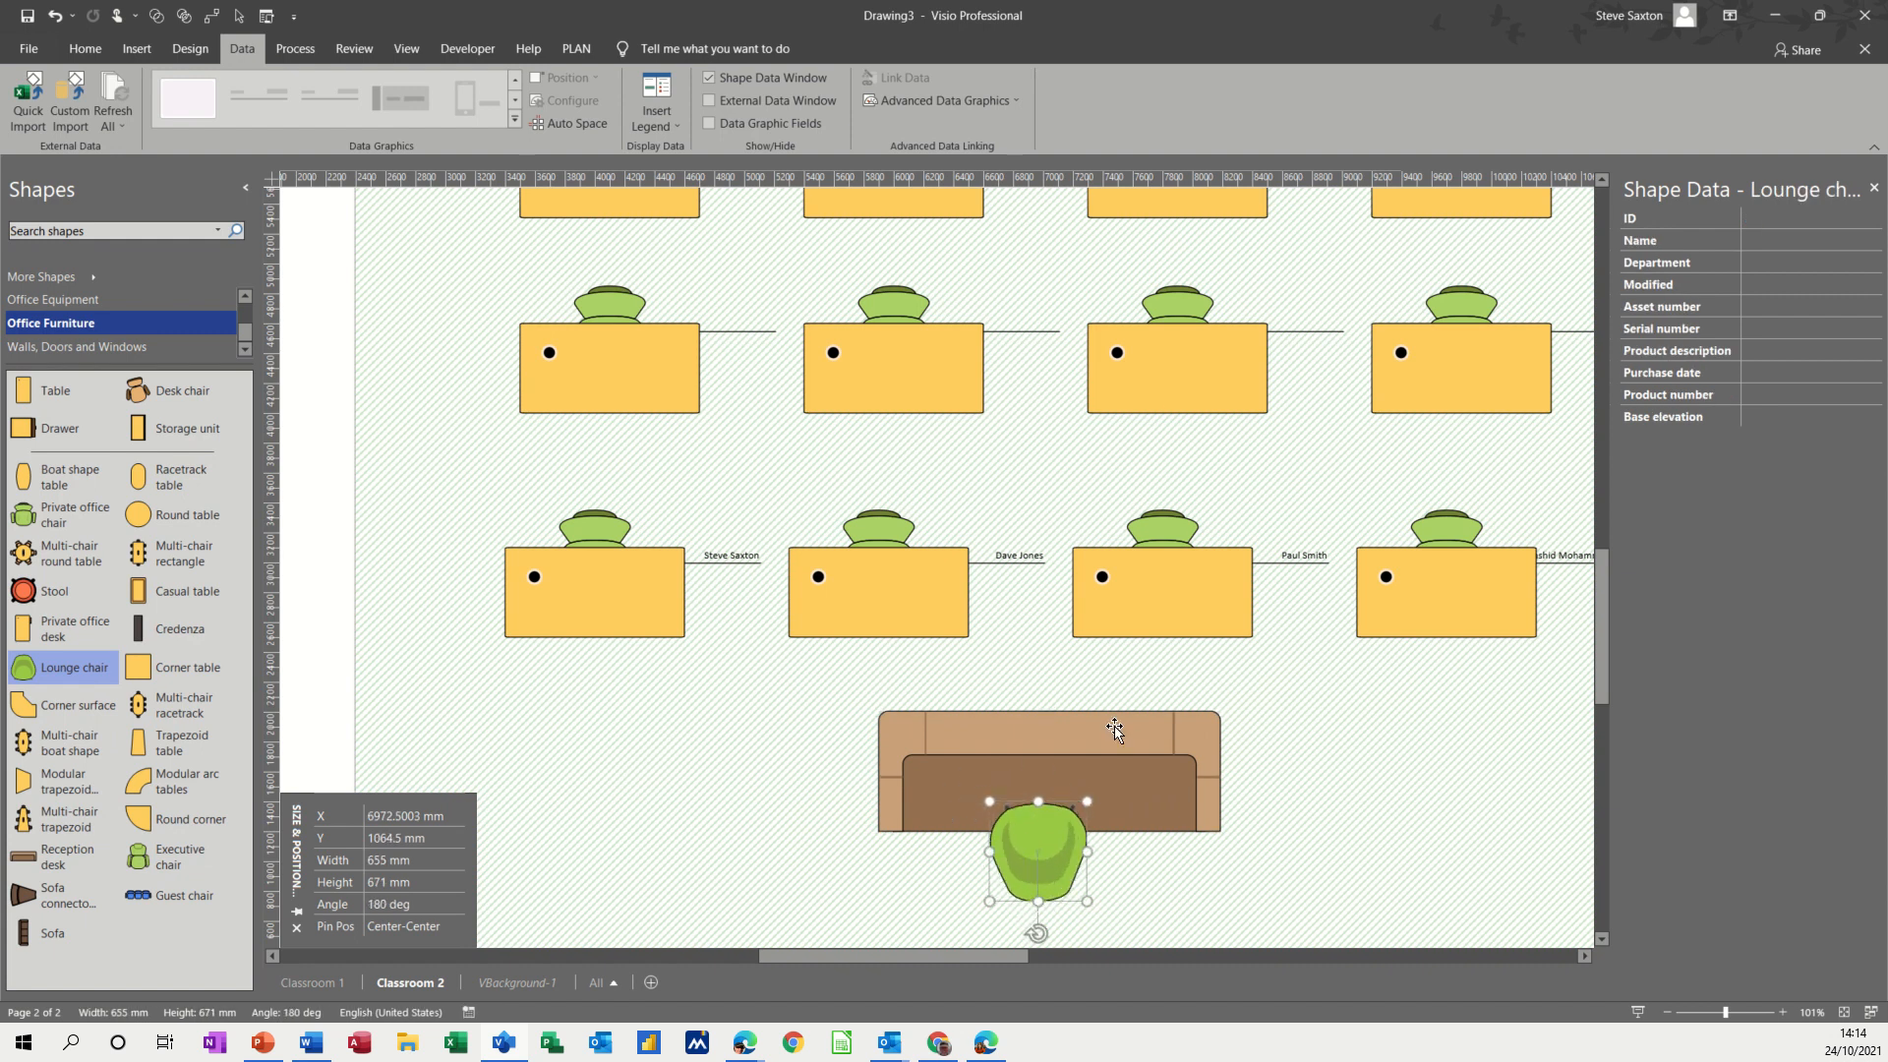
left_click(84, 47)
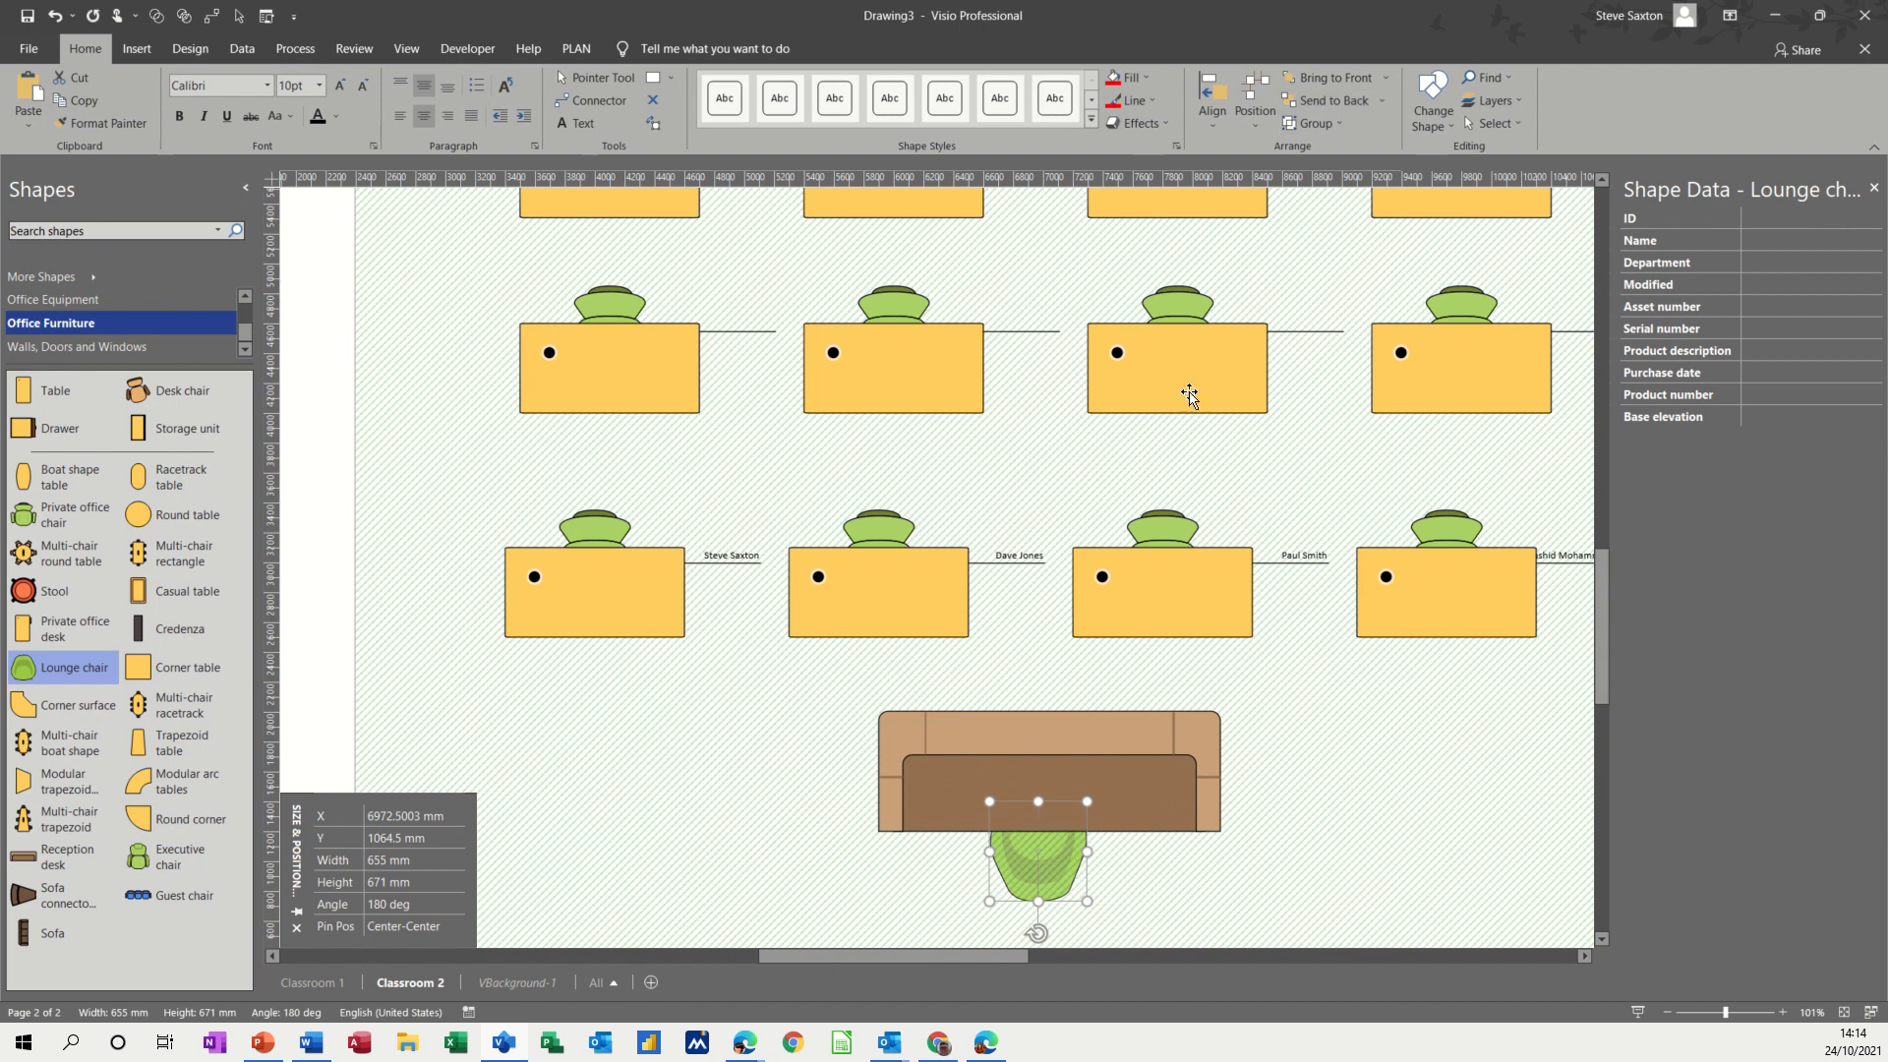
mouse_move(1060, 855)
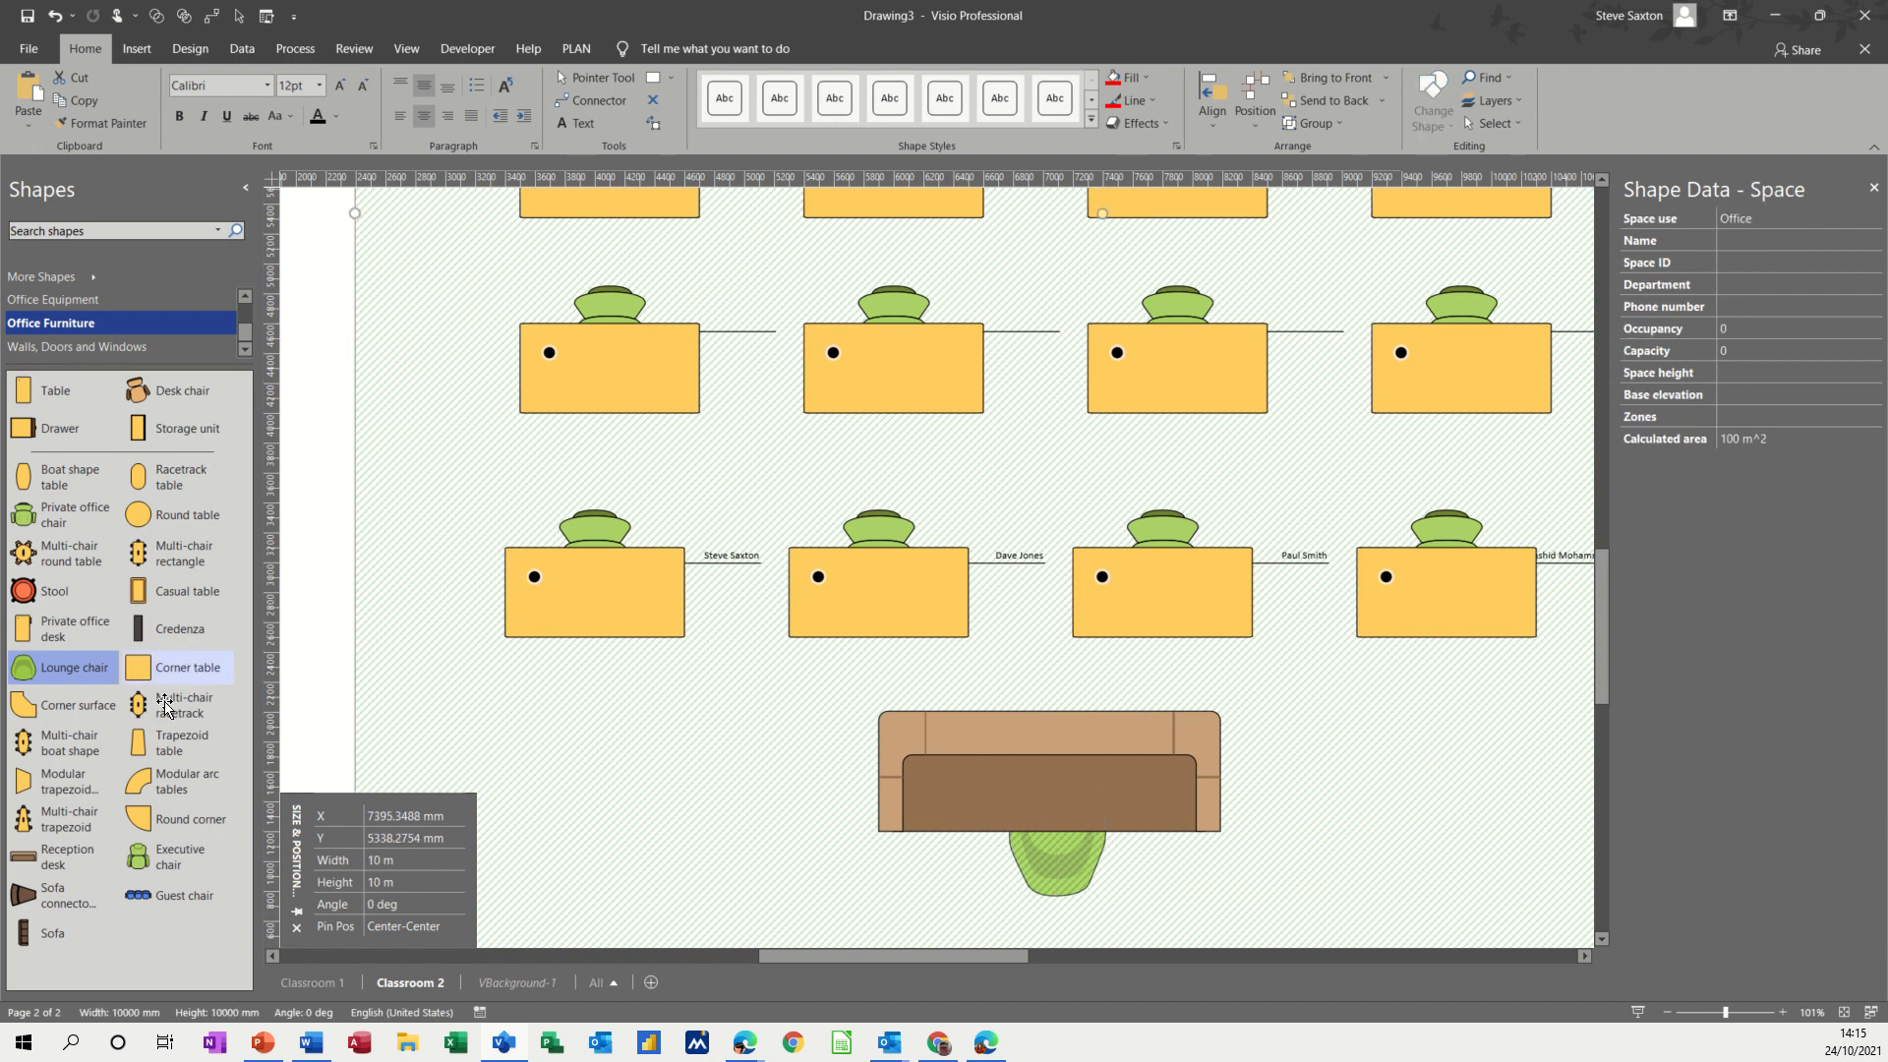
- Place two projection screens from Office Equipment along the front edge of the room
left_click(55, 299)
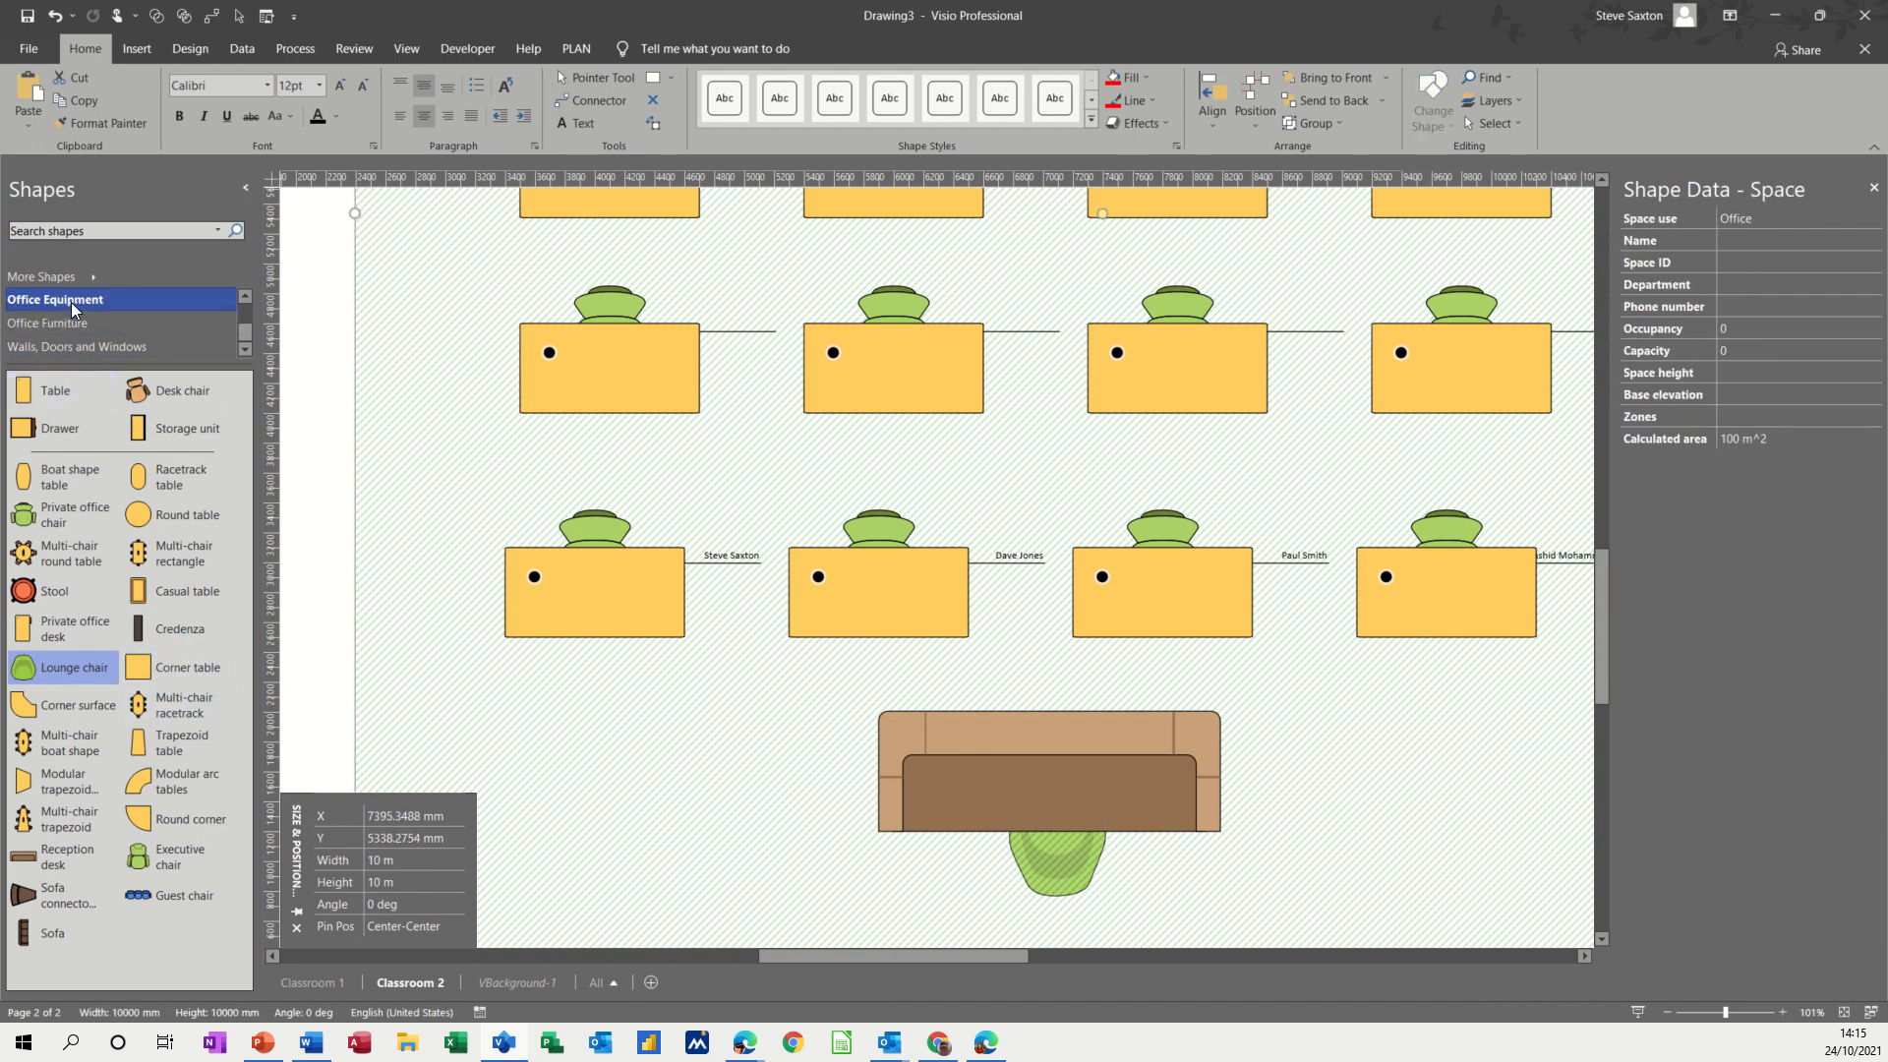
left_click(55, 299)
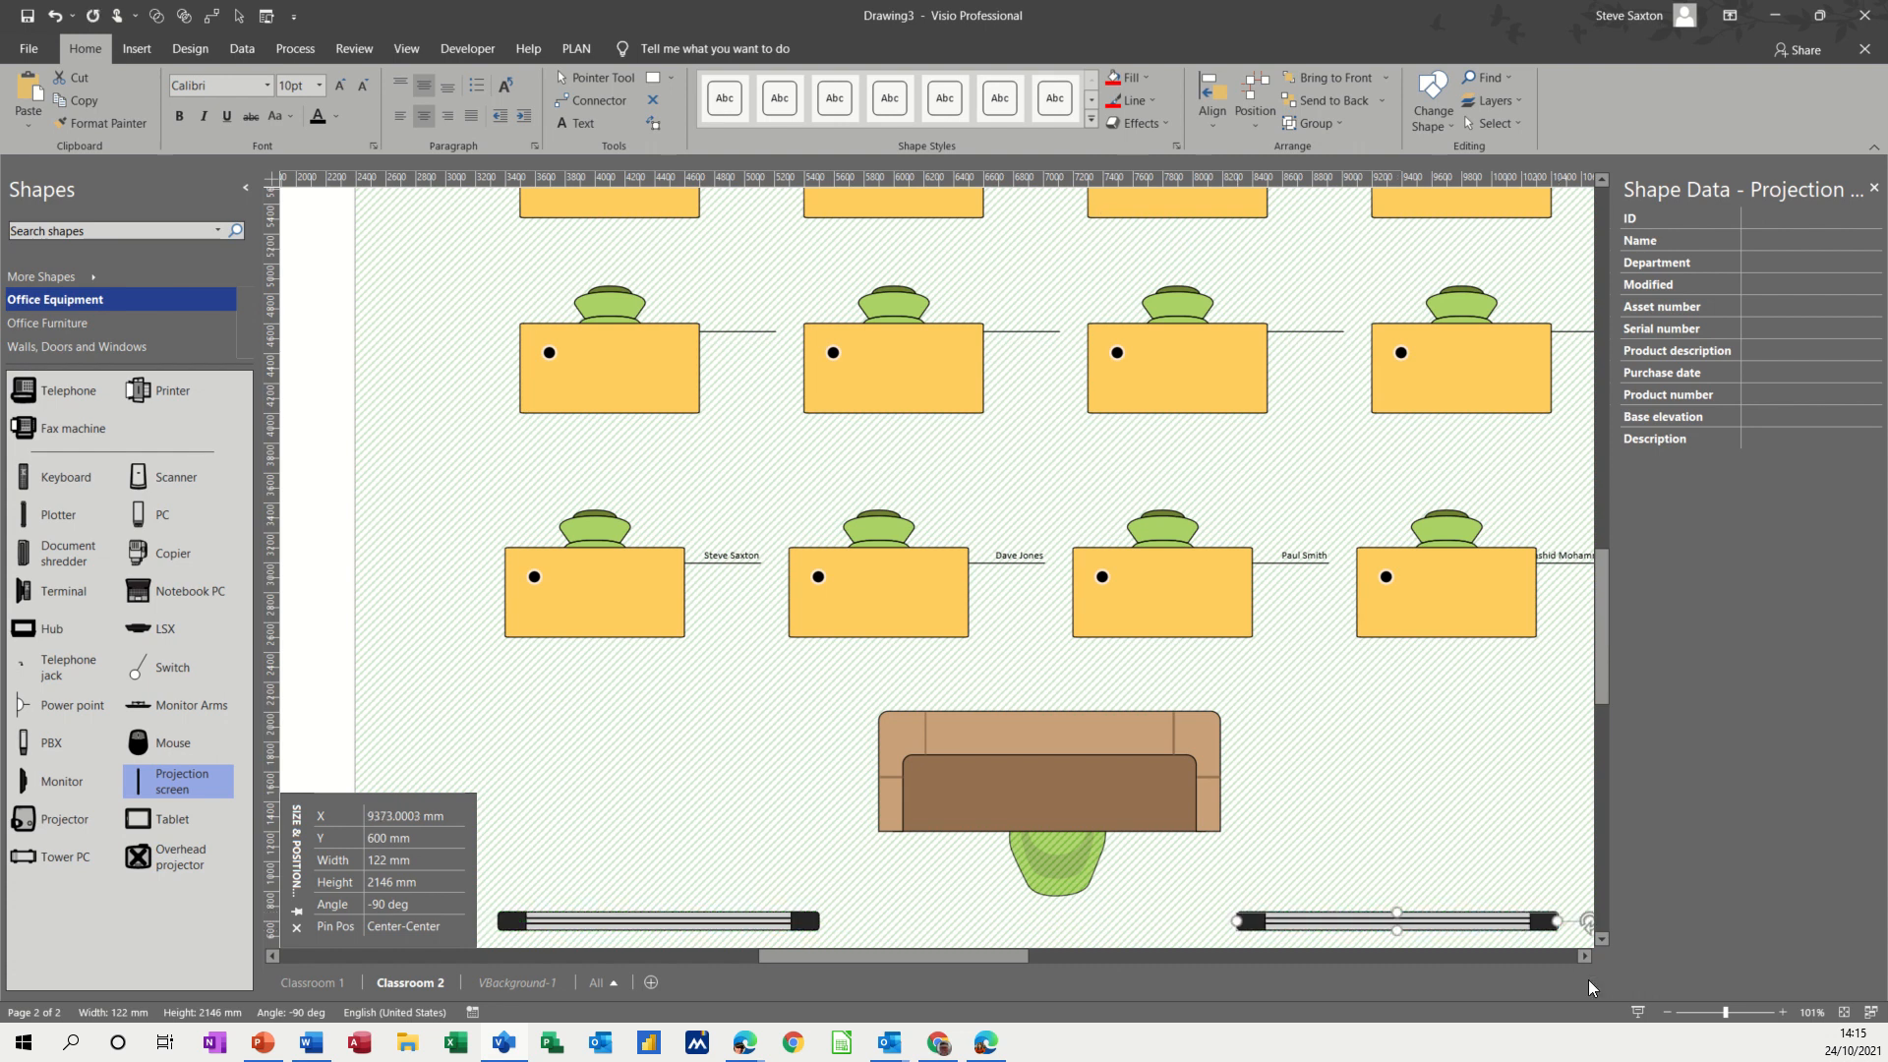
left_click(1665, 1010)
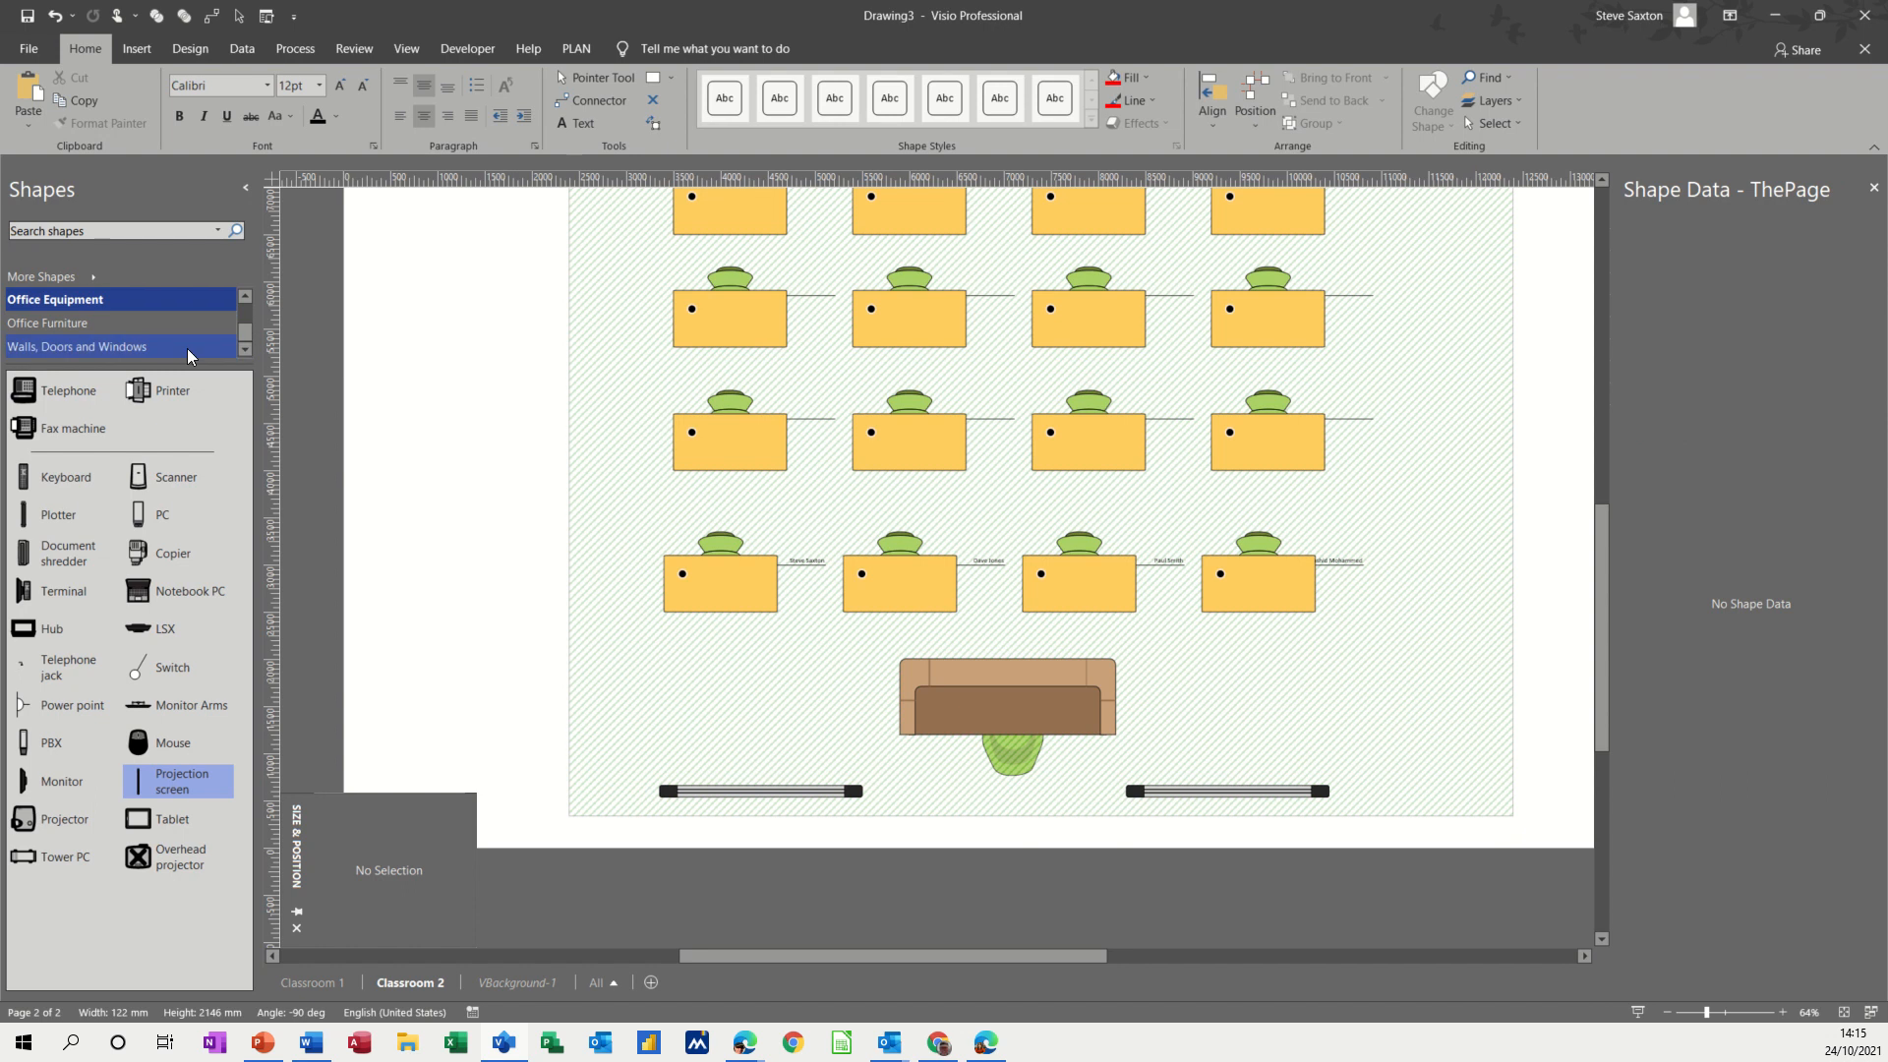
- Place a red-outlined door on the left wall and a window on the right wall
left_click(77, 346)
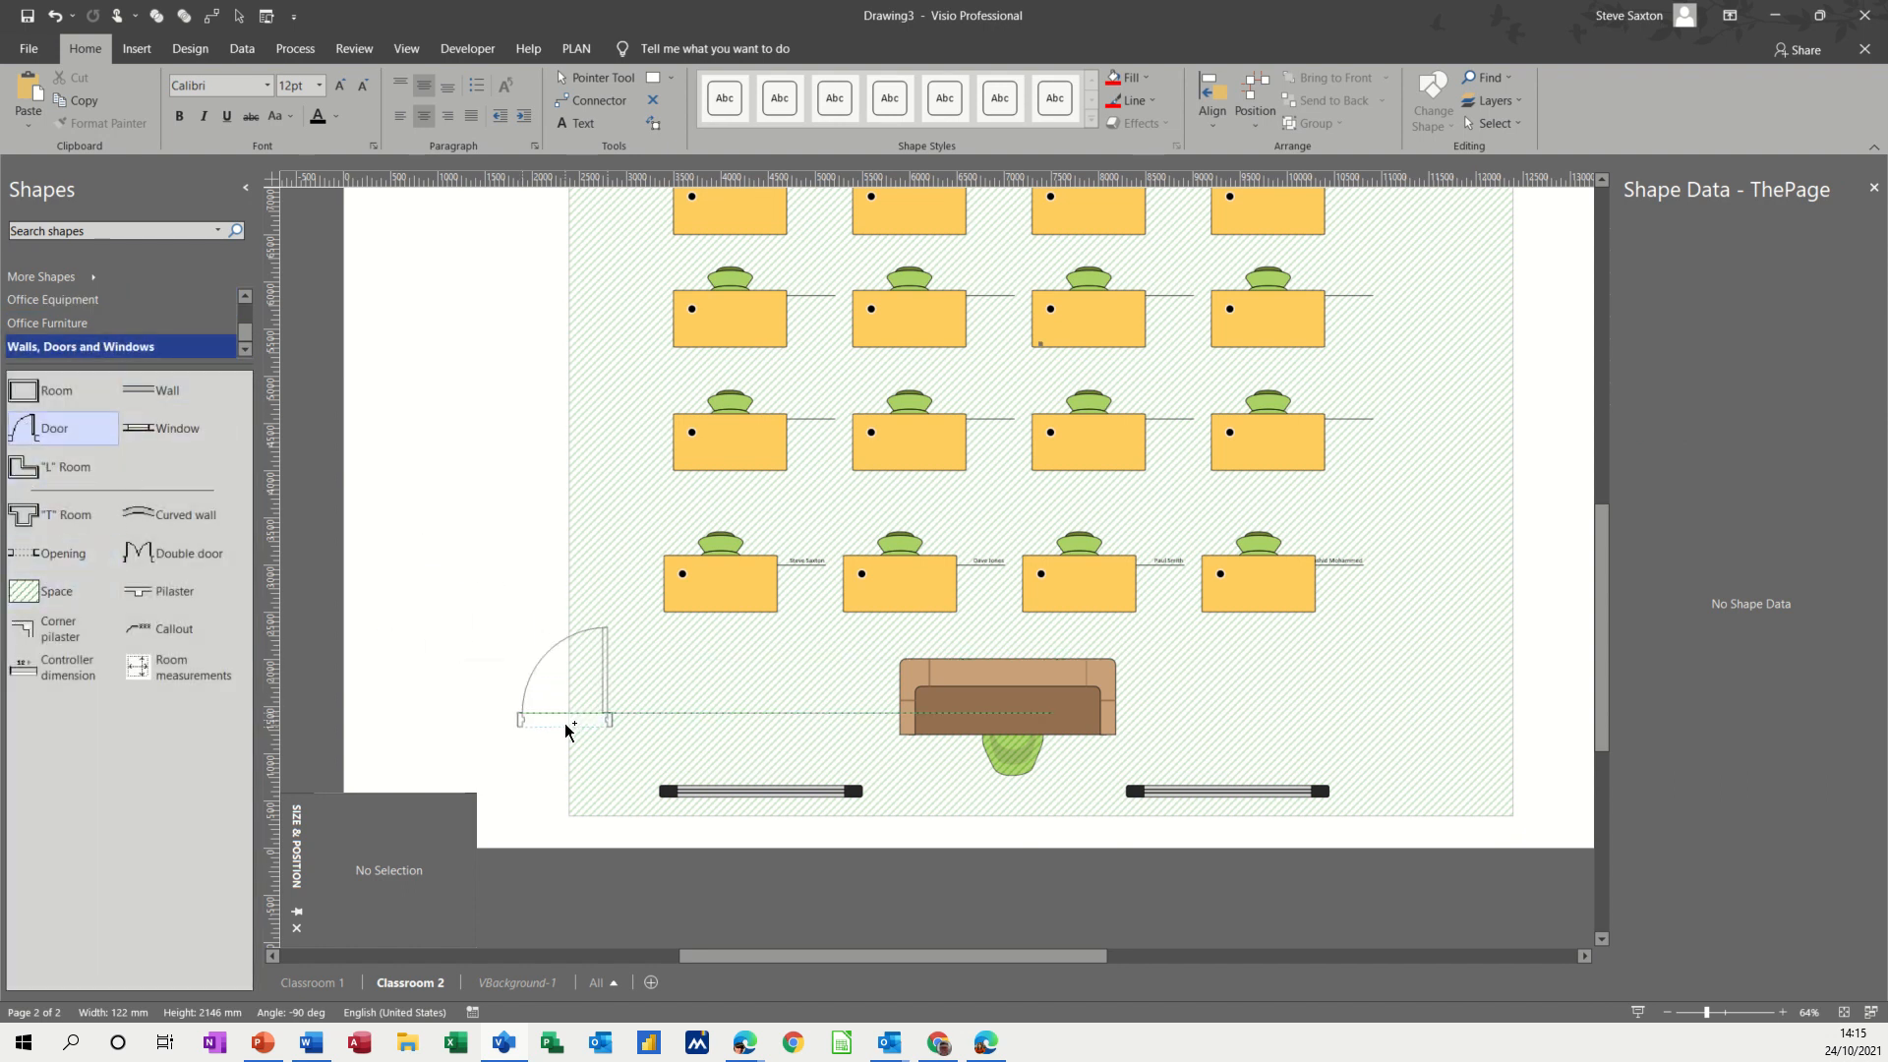
left_click(566, 680)
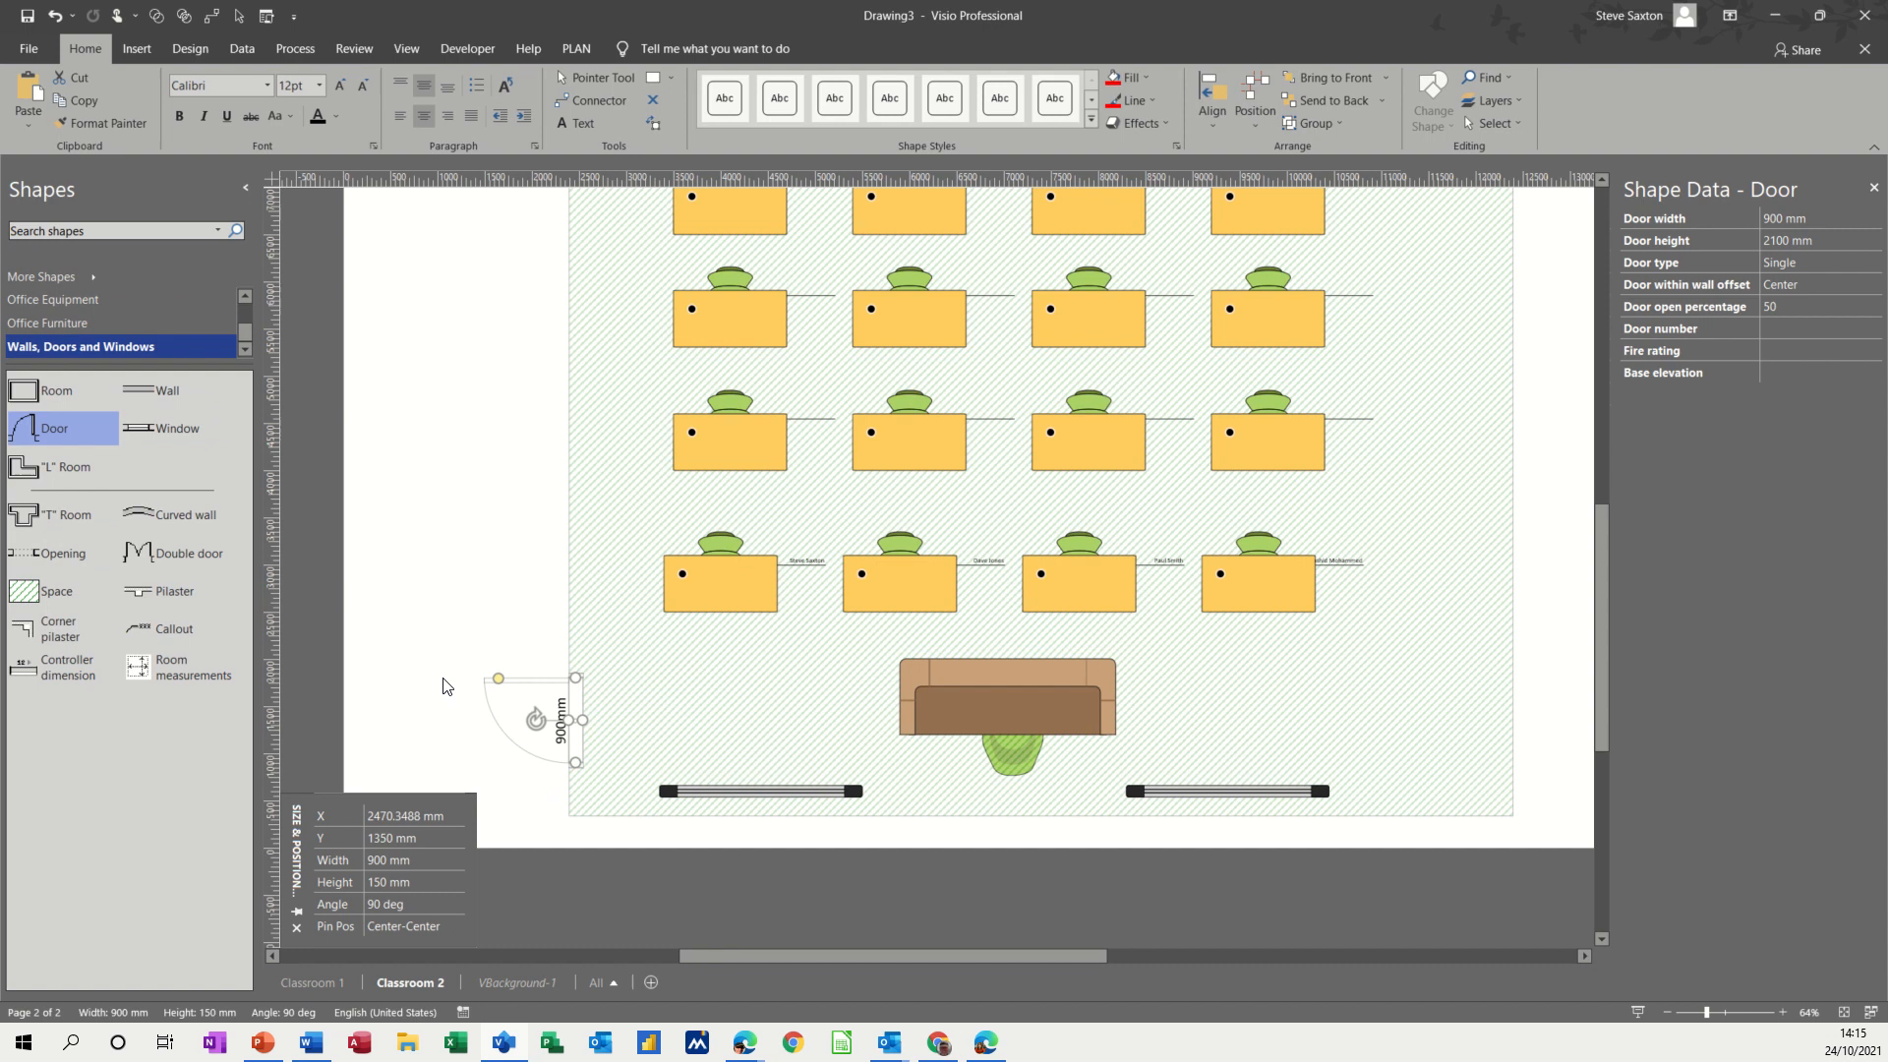
mouse_move(498, 678)
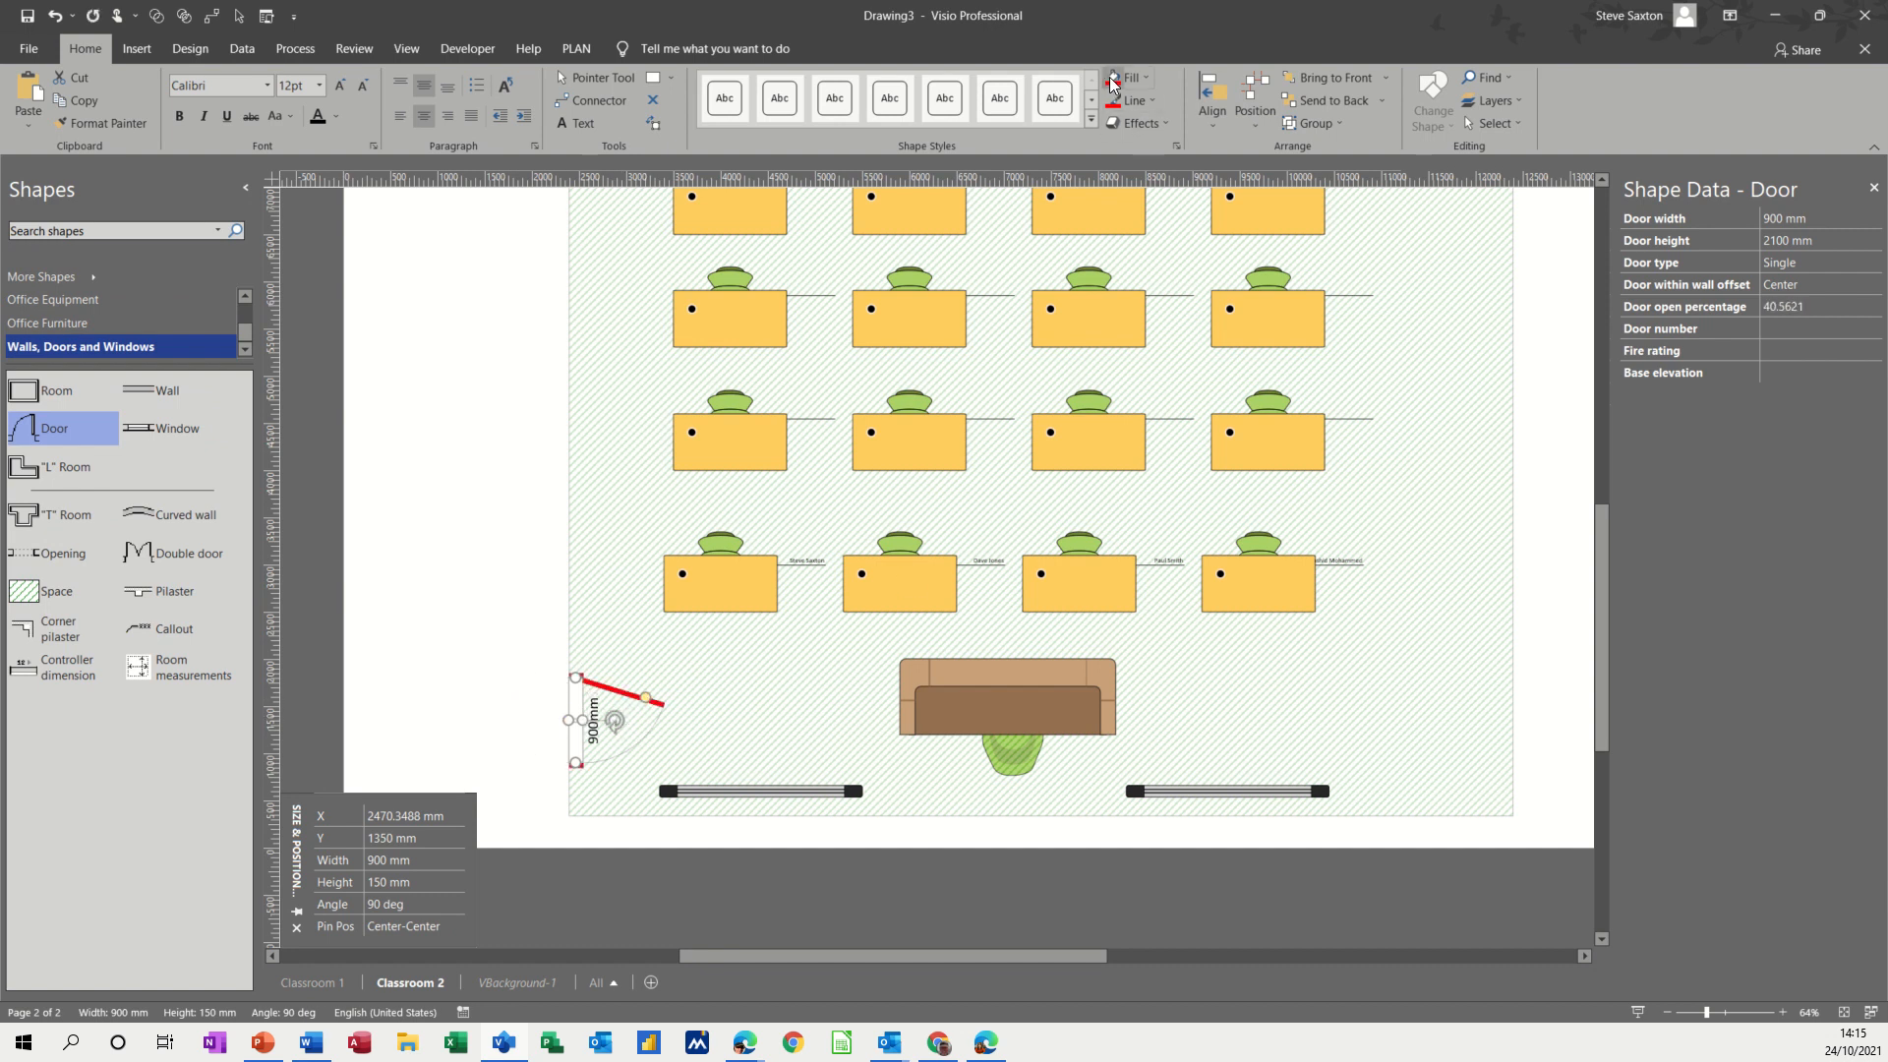
left_click(523, 700)
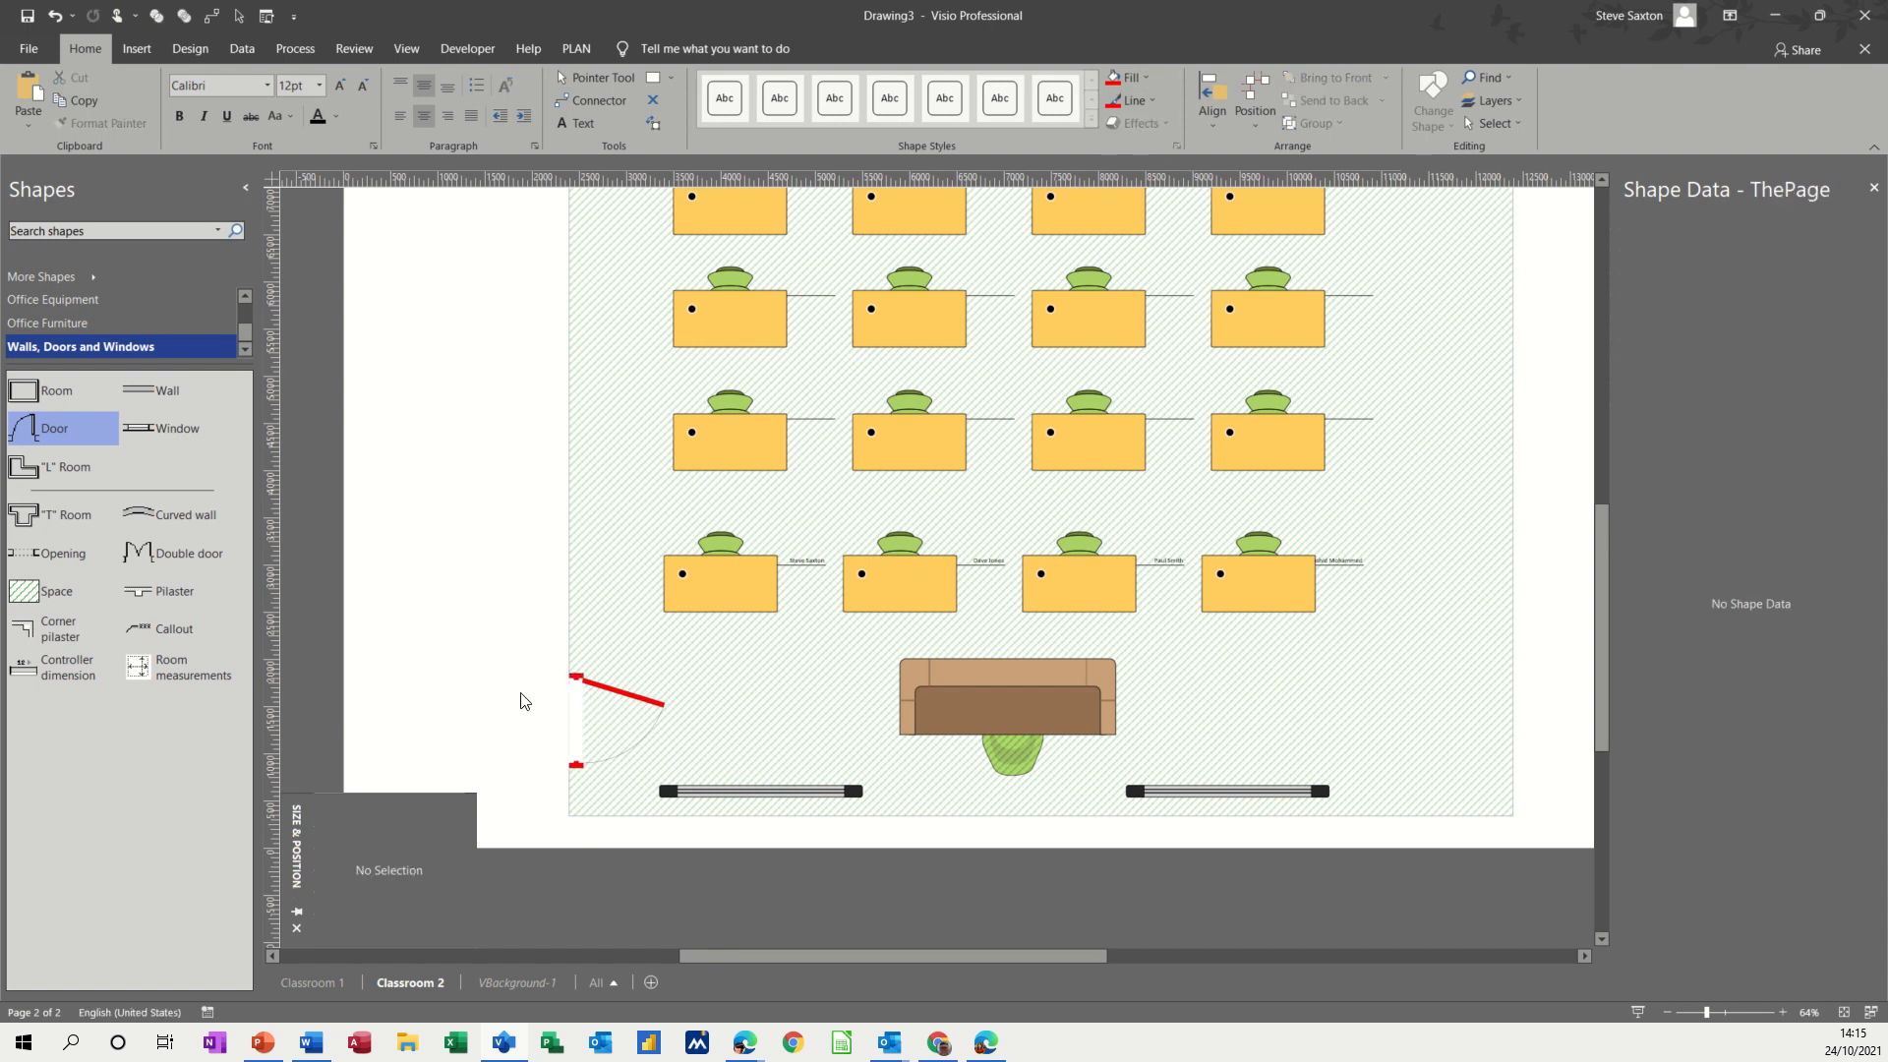
mouse_move(747, 792)
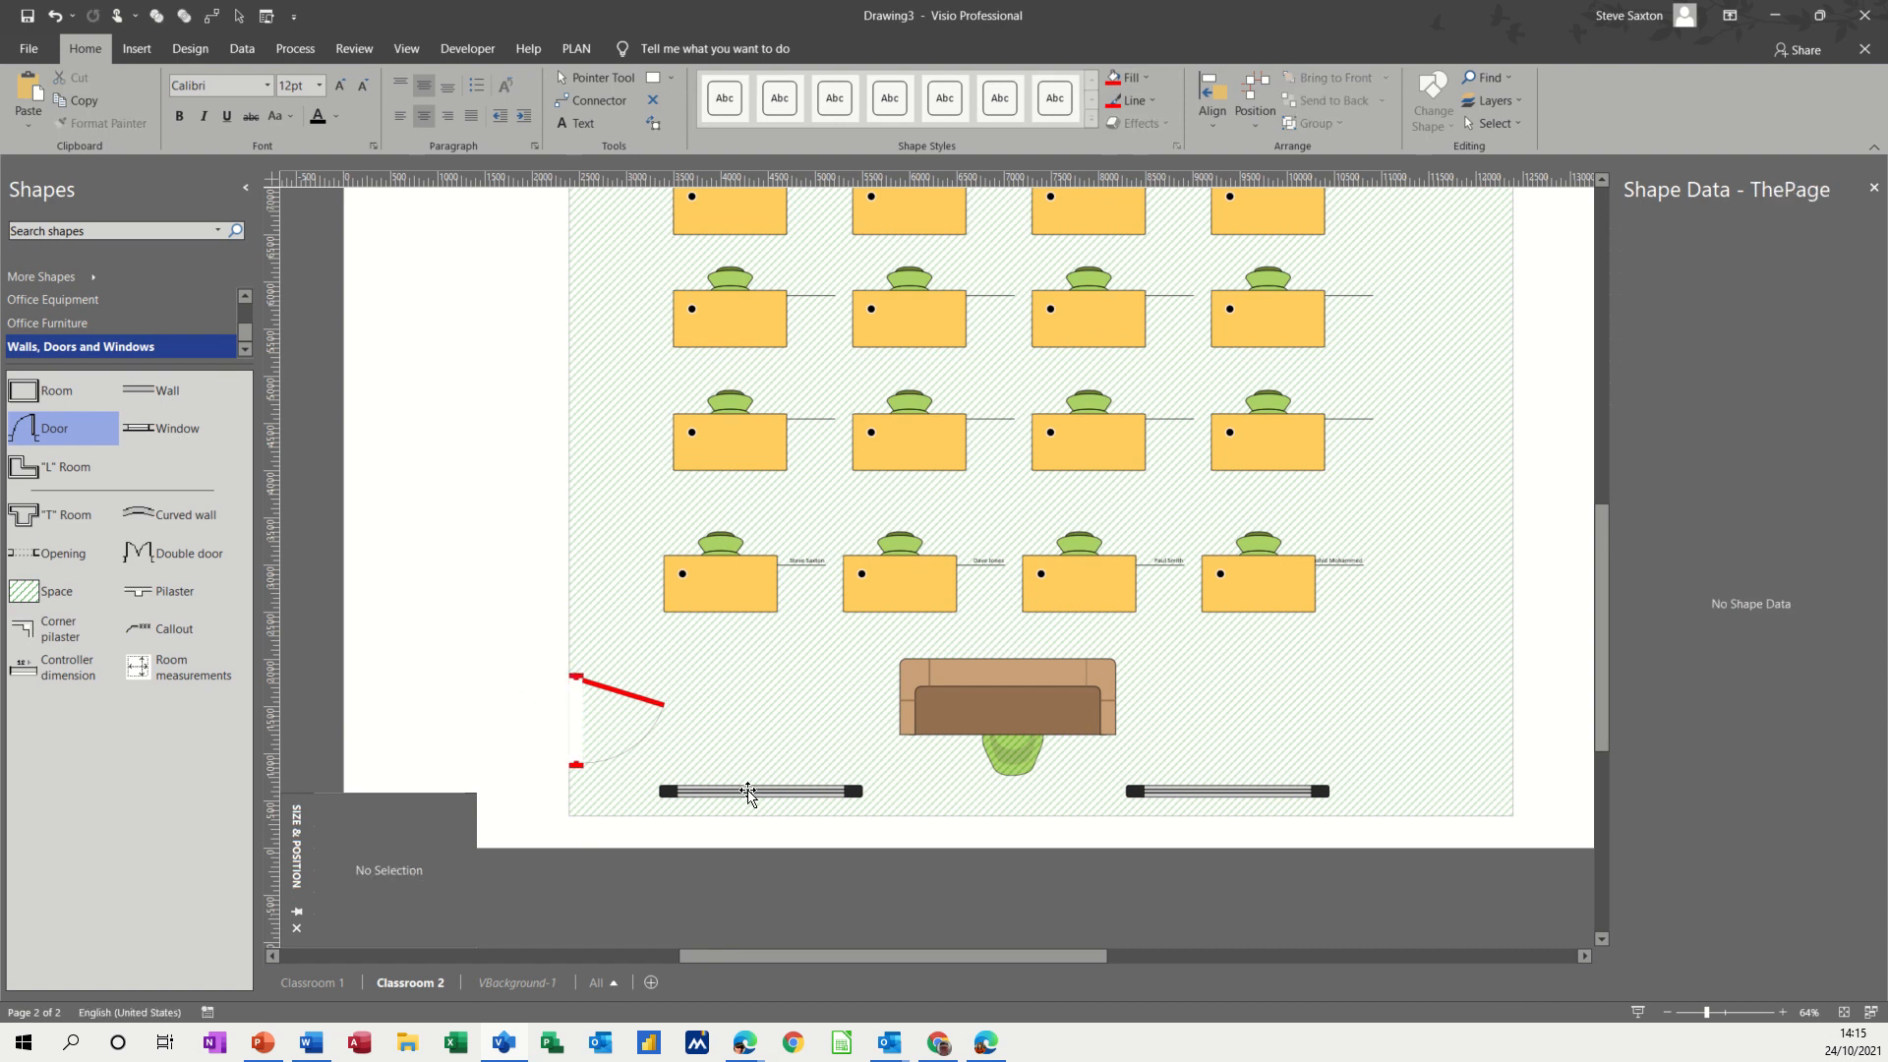
mouse_move(747, 790)
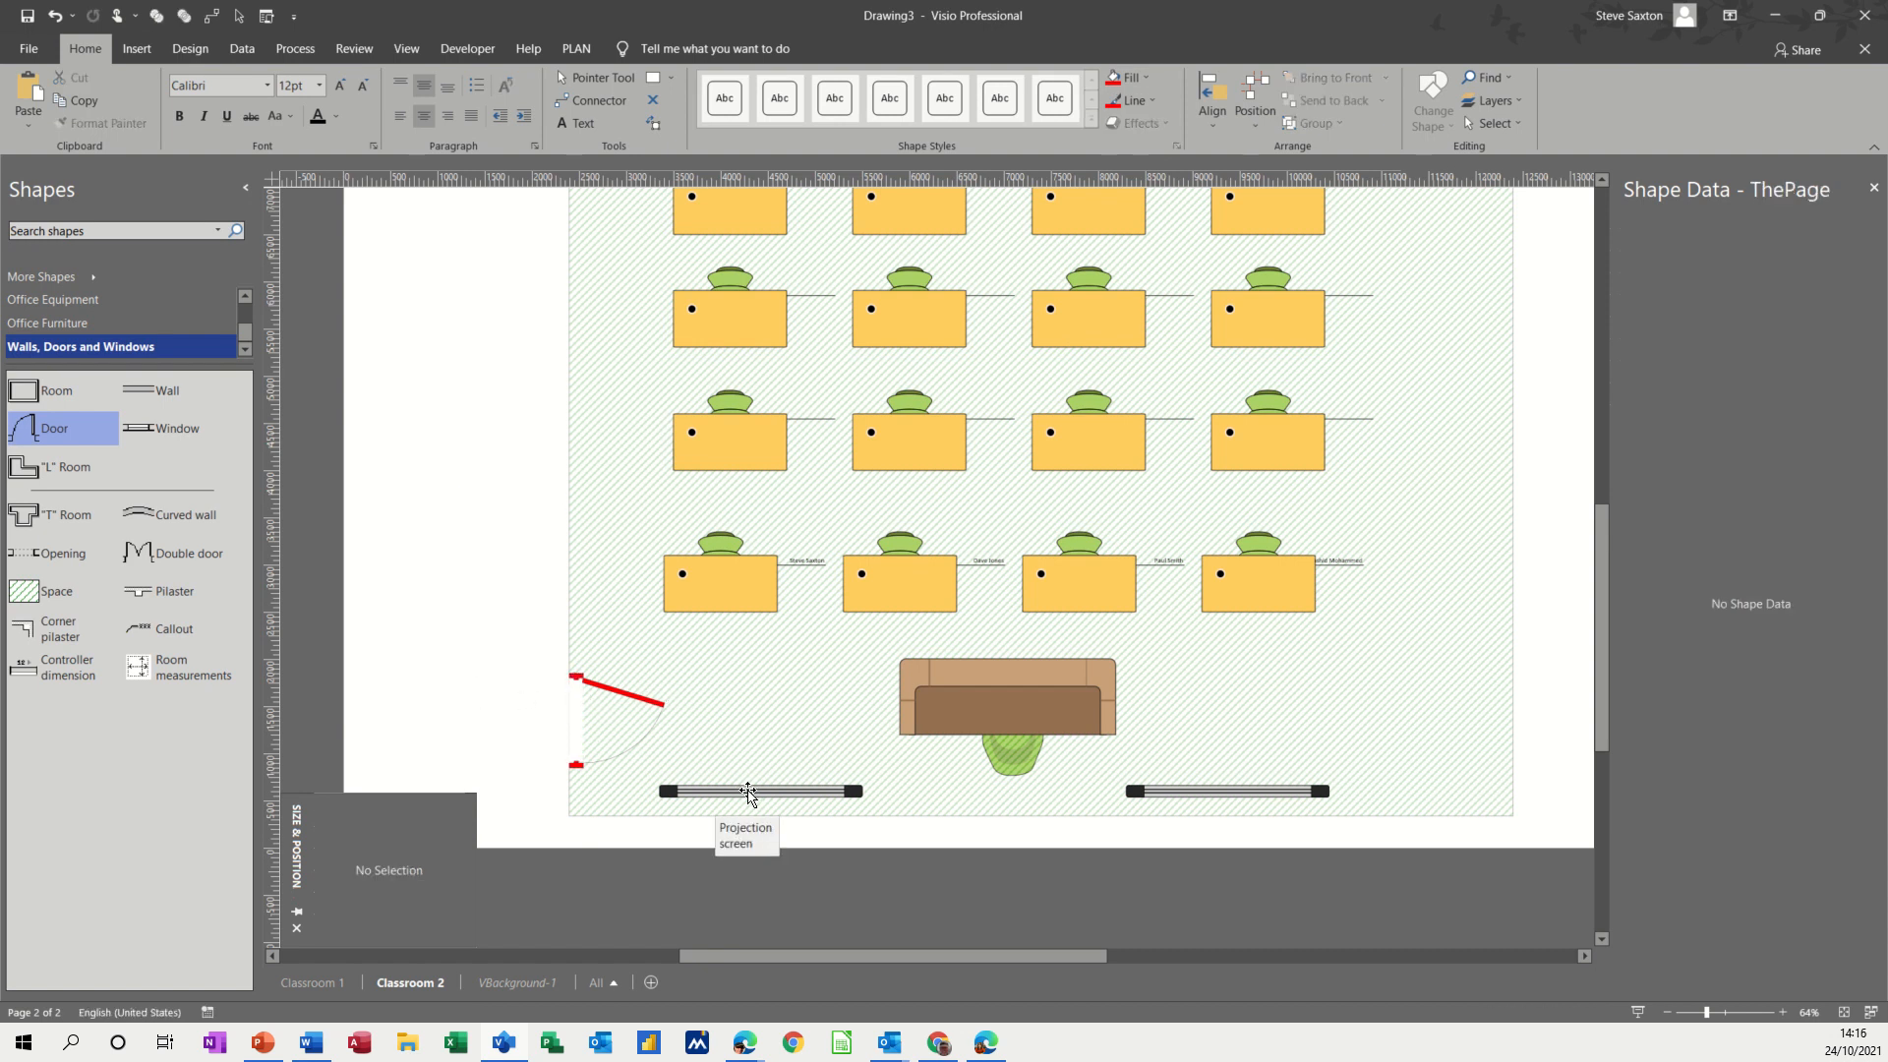
left_click(759, 790)
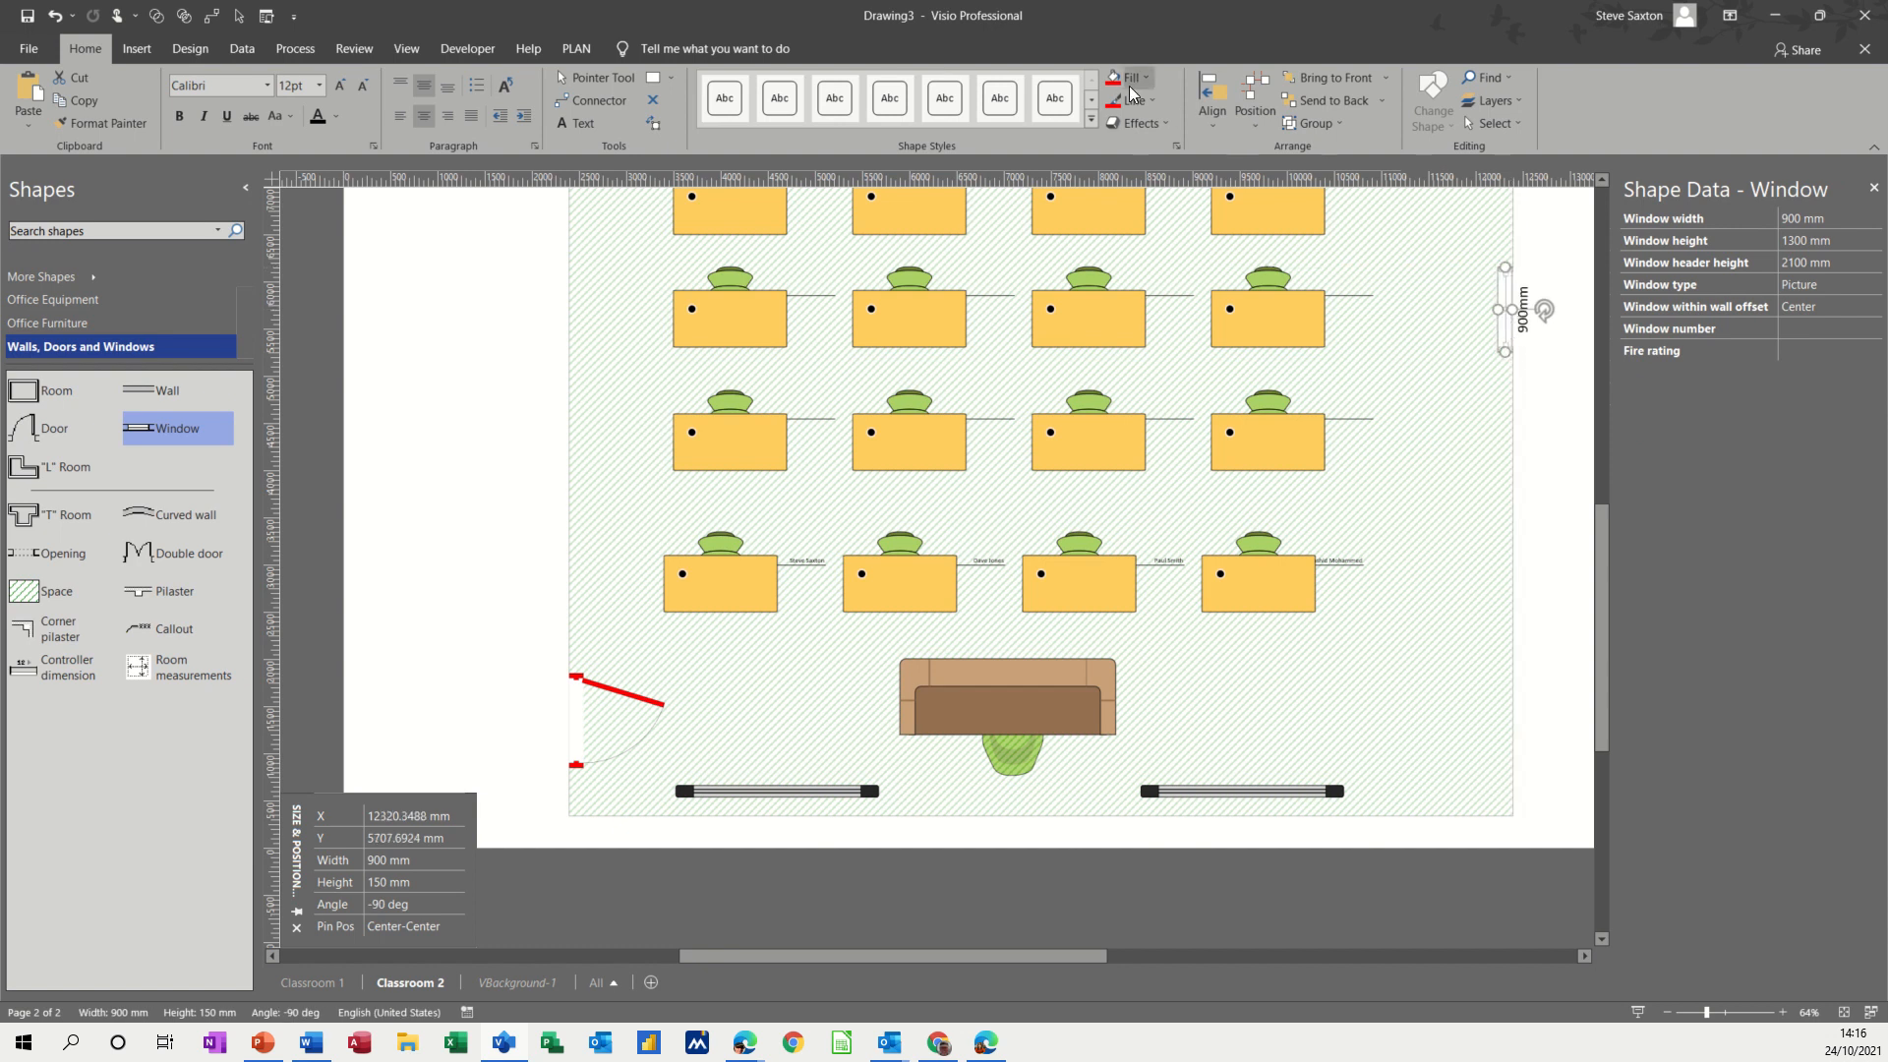
mouse_move(1133, 100)
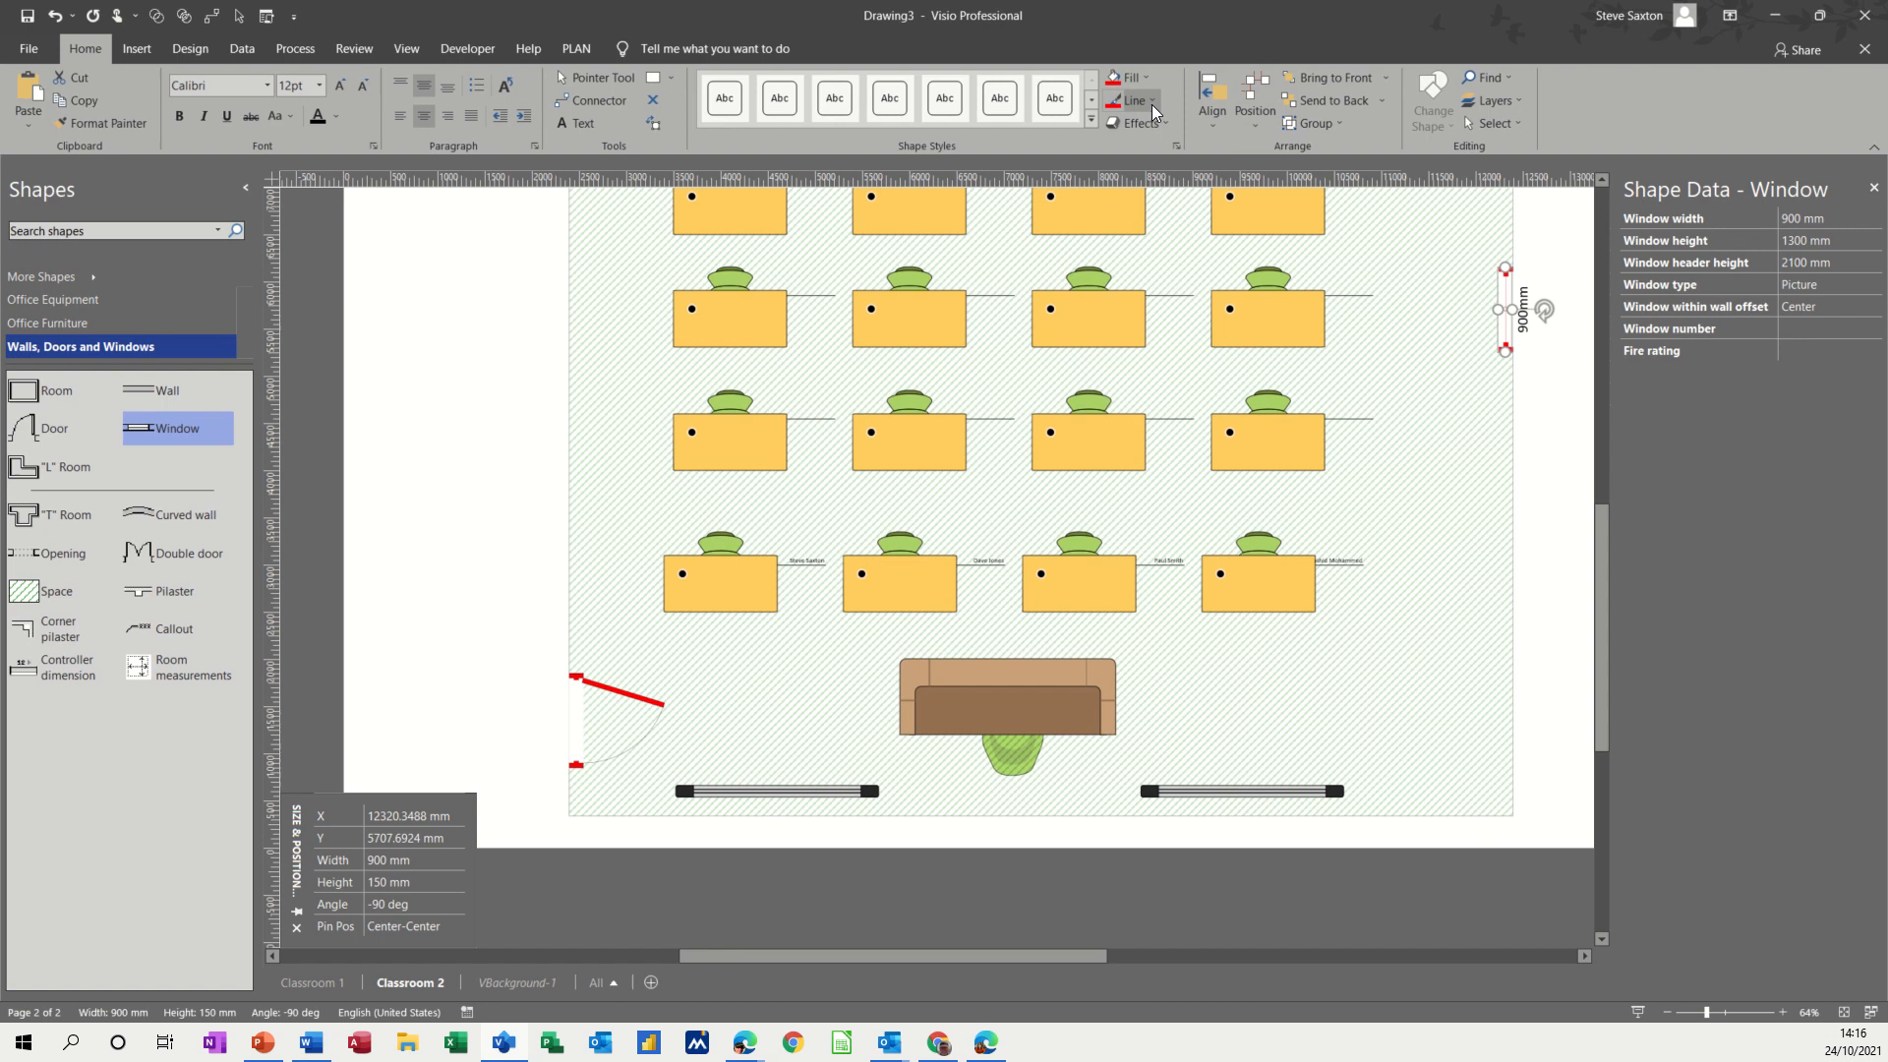
- Give the right-wall window a red outline and a width of 1500 mm
left_click(1152, 100)
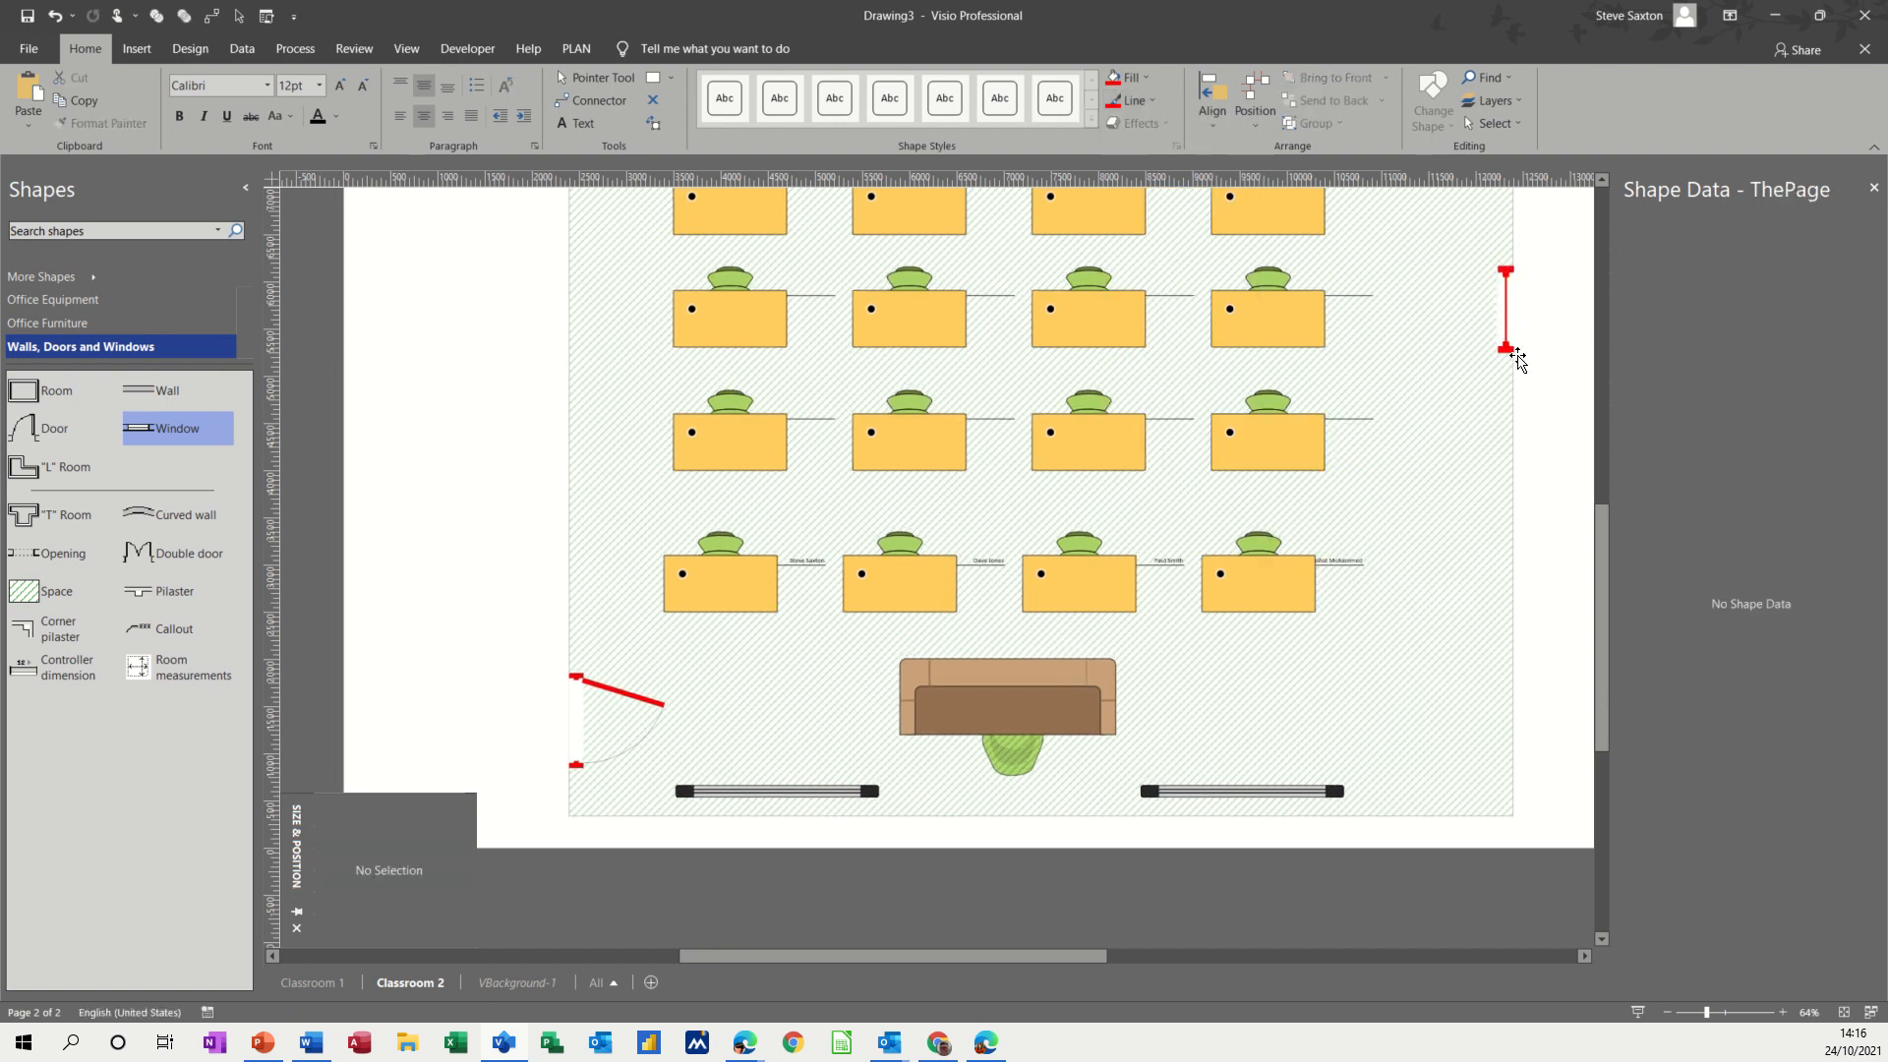
left_click(1505, 307)
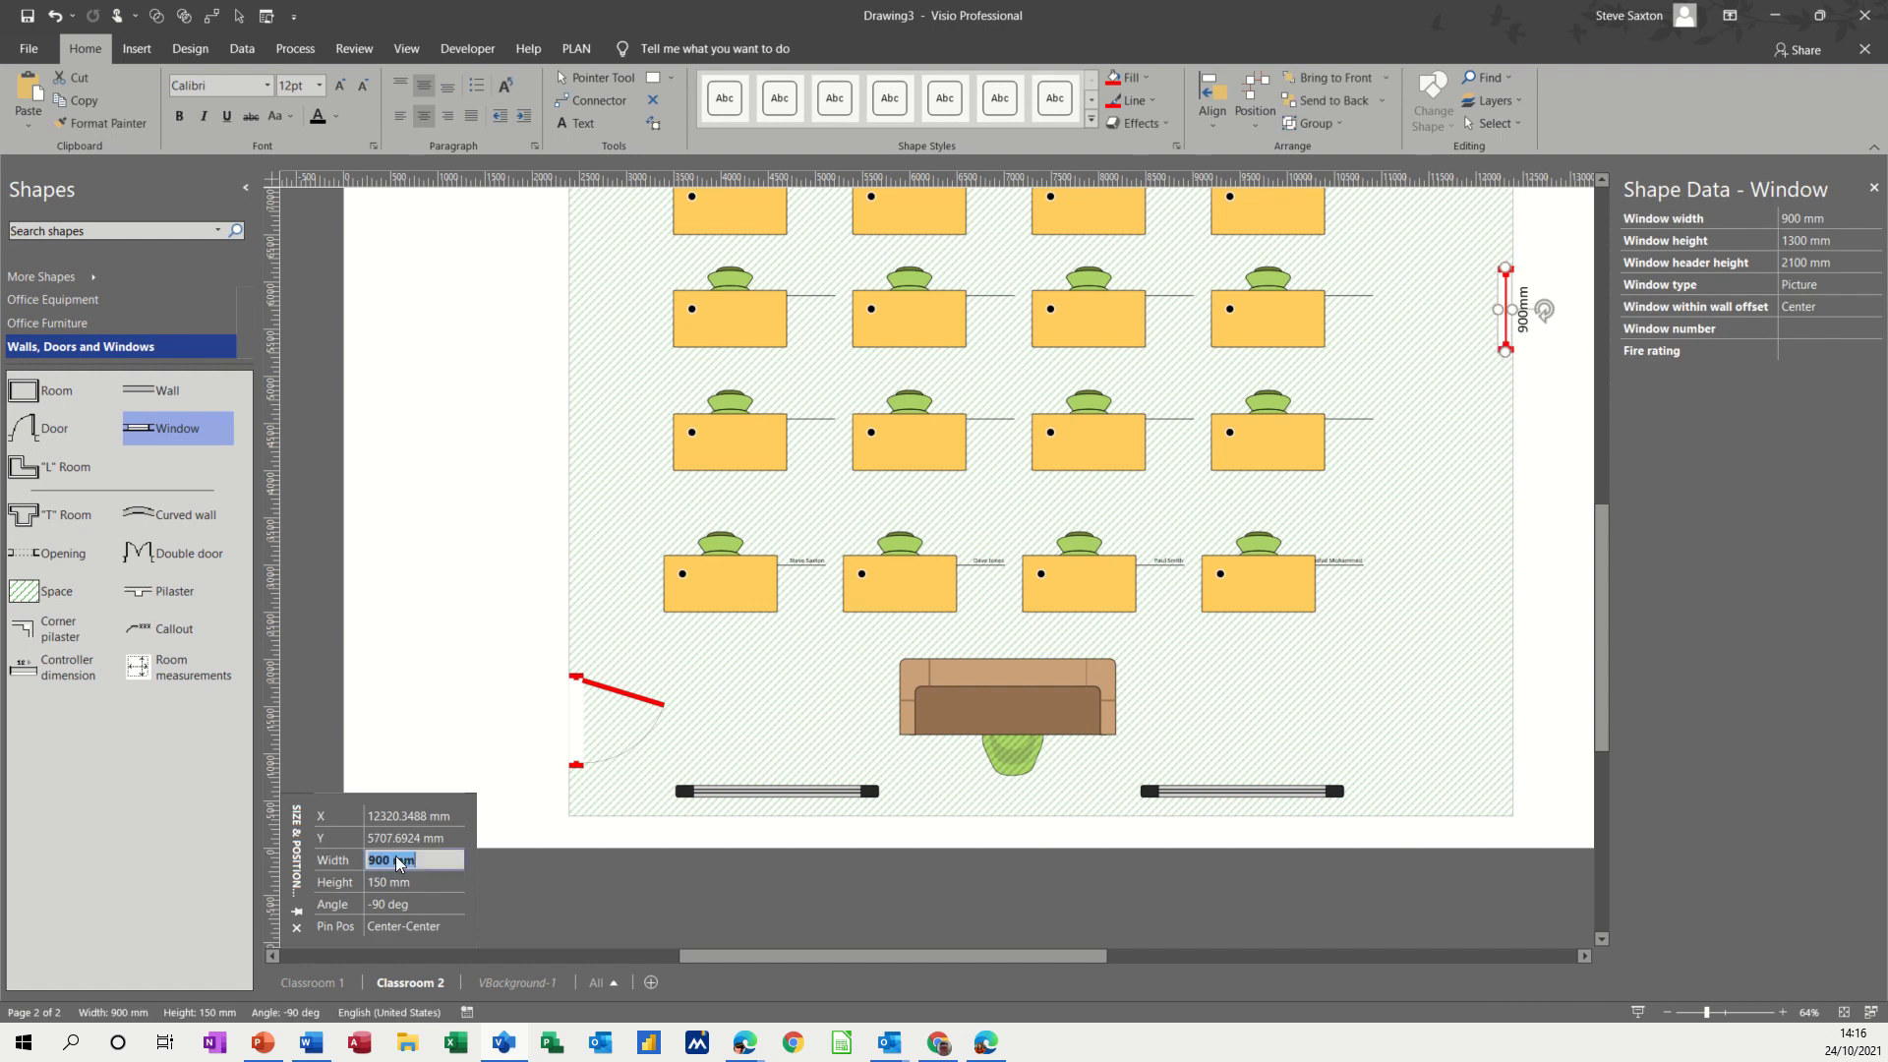
type("1500")
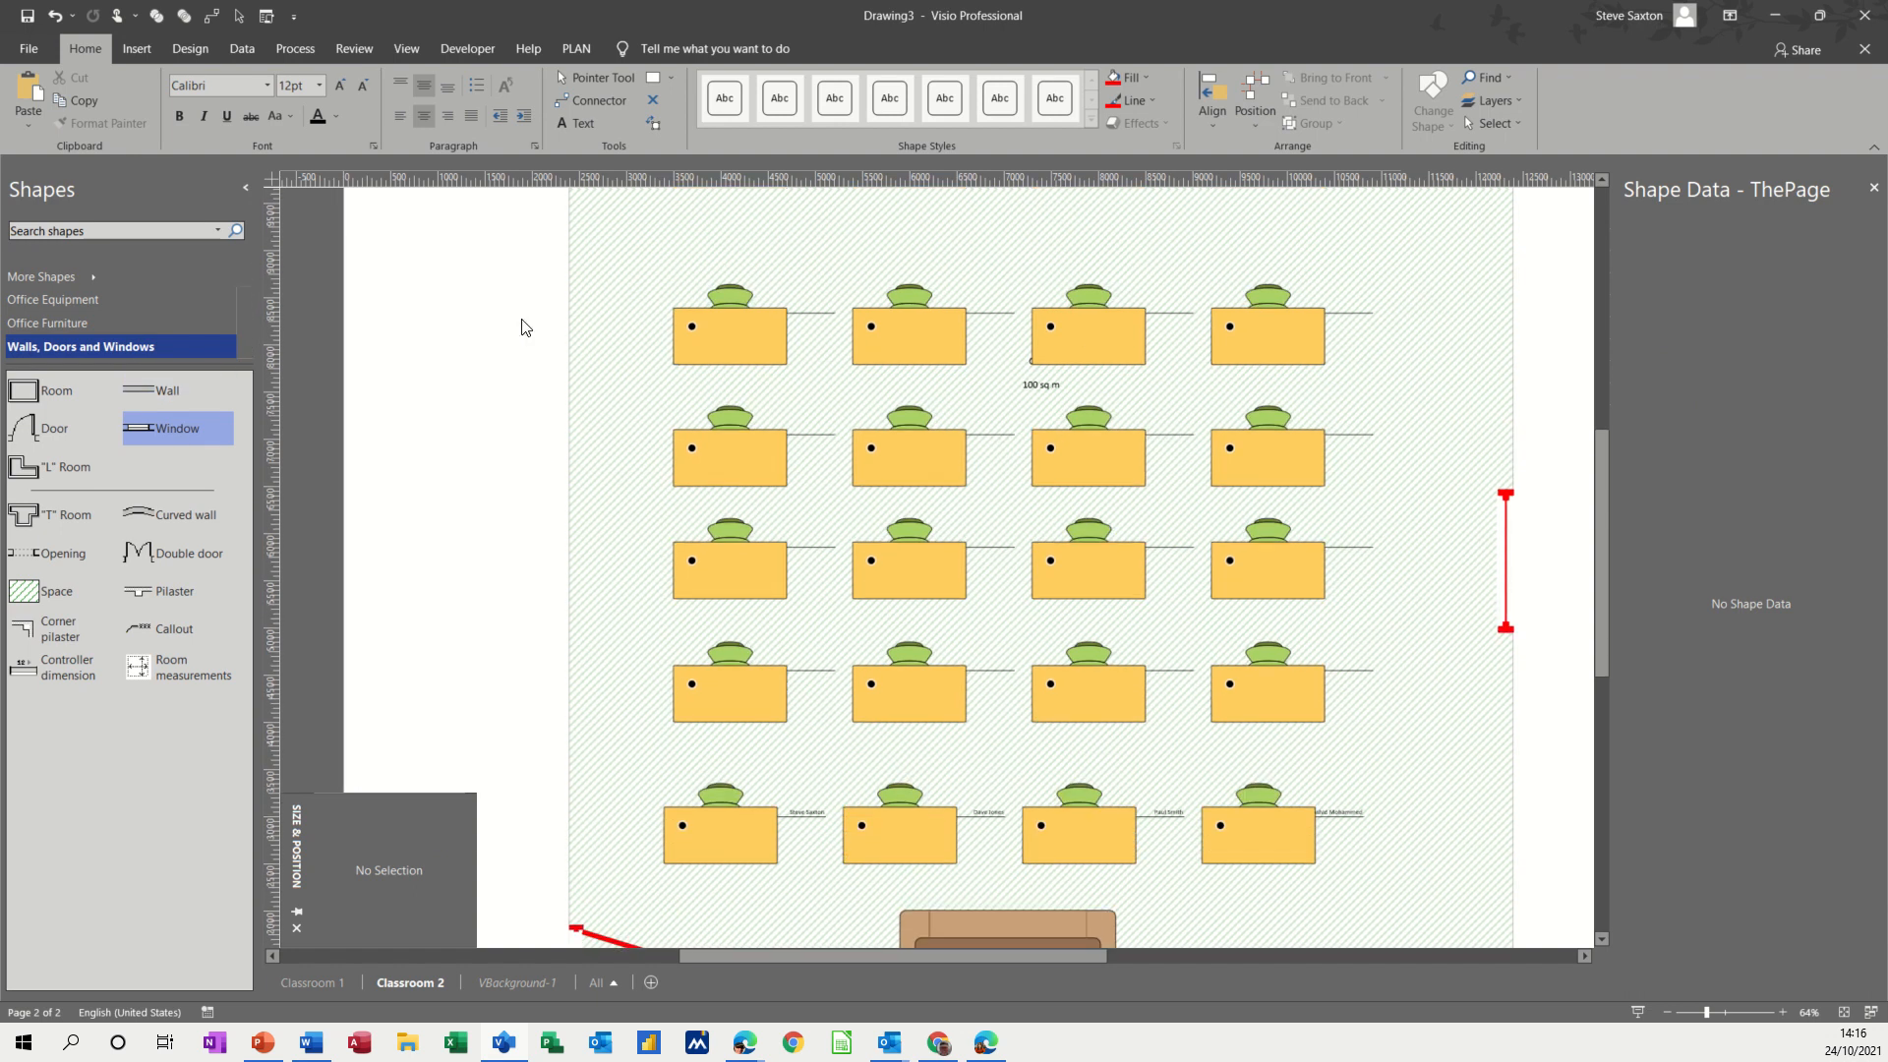
- Review the existing pages, then add a titled background page VBackground-2 to Classroom 2
scroll("up", 3)
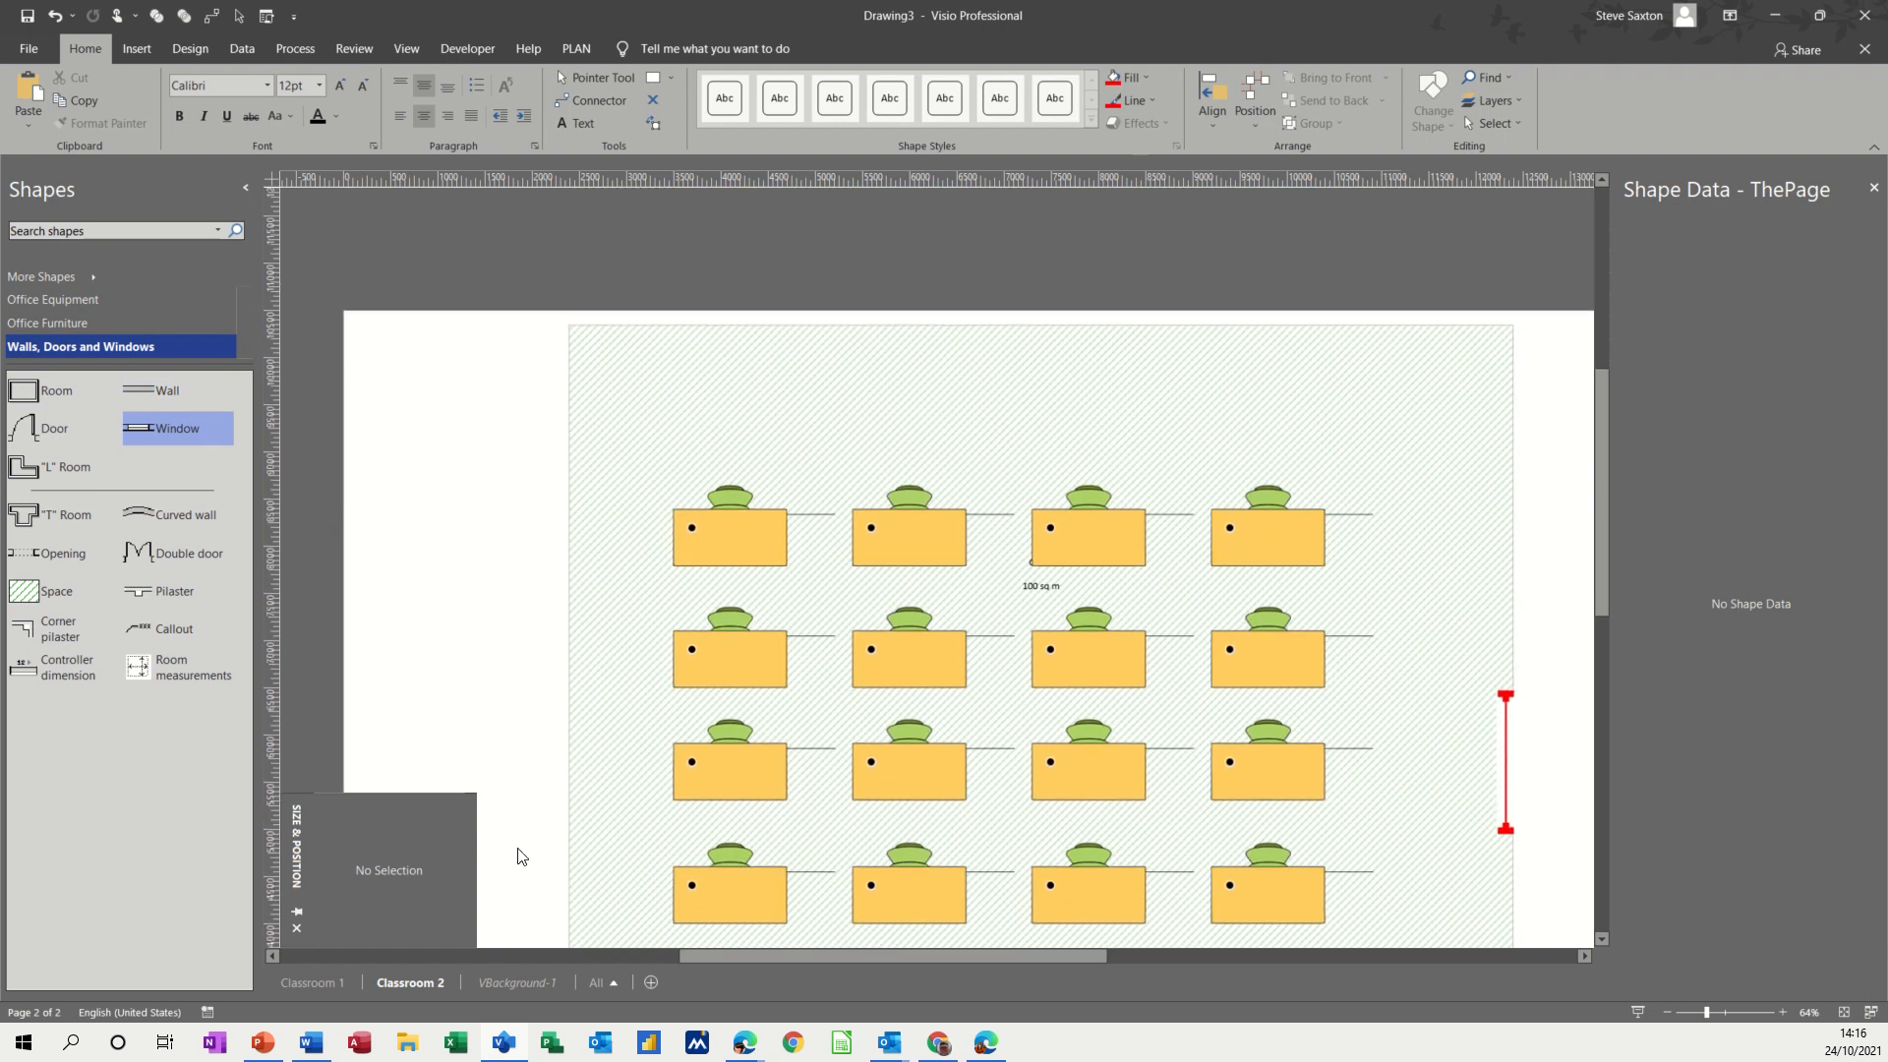
left_click(517, 982)
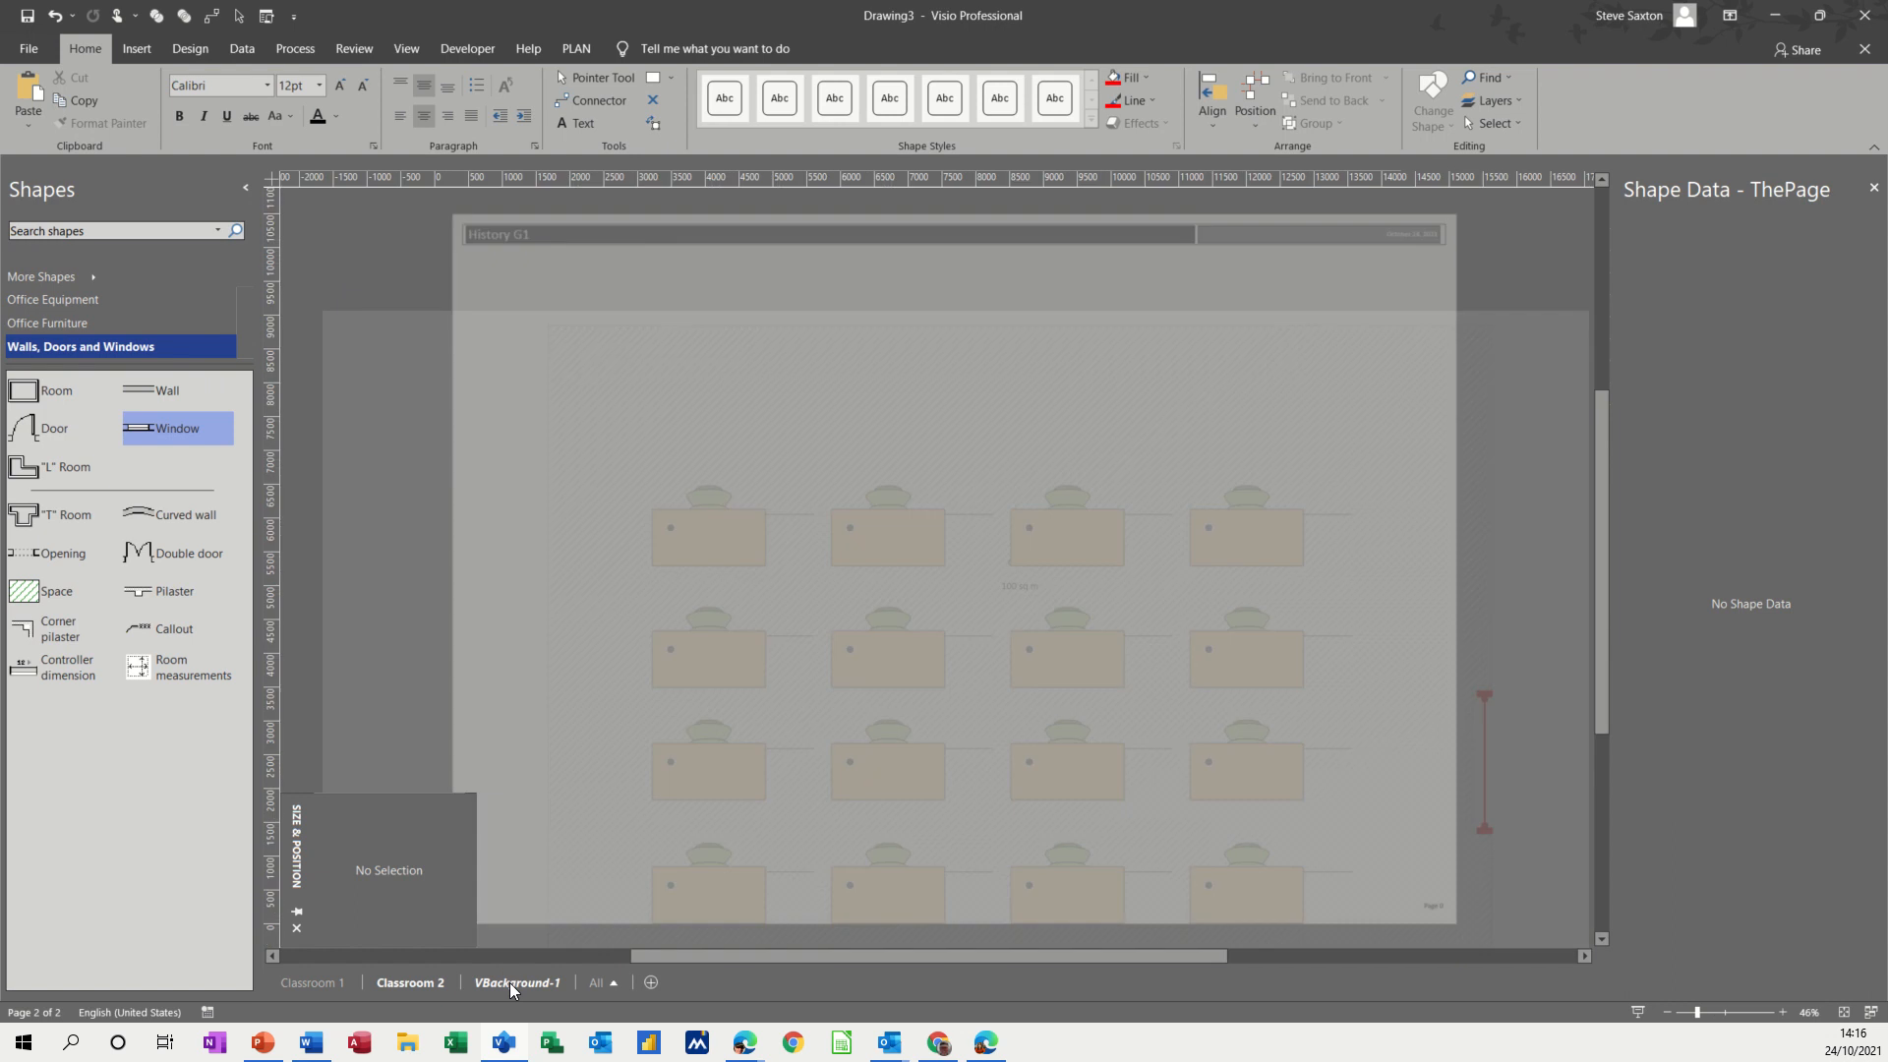
left_click(517, 981)
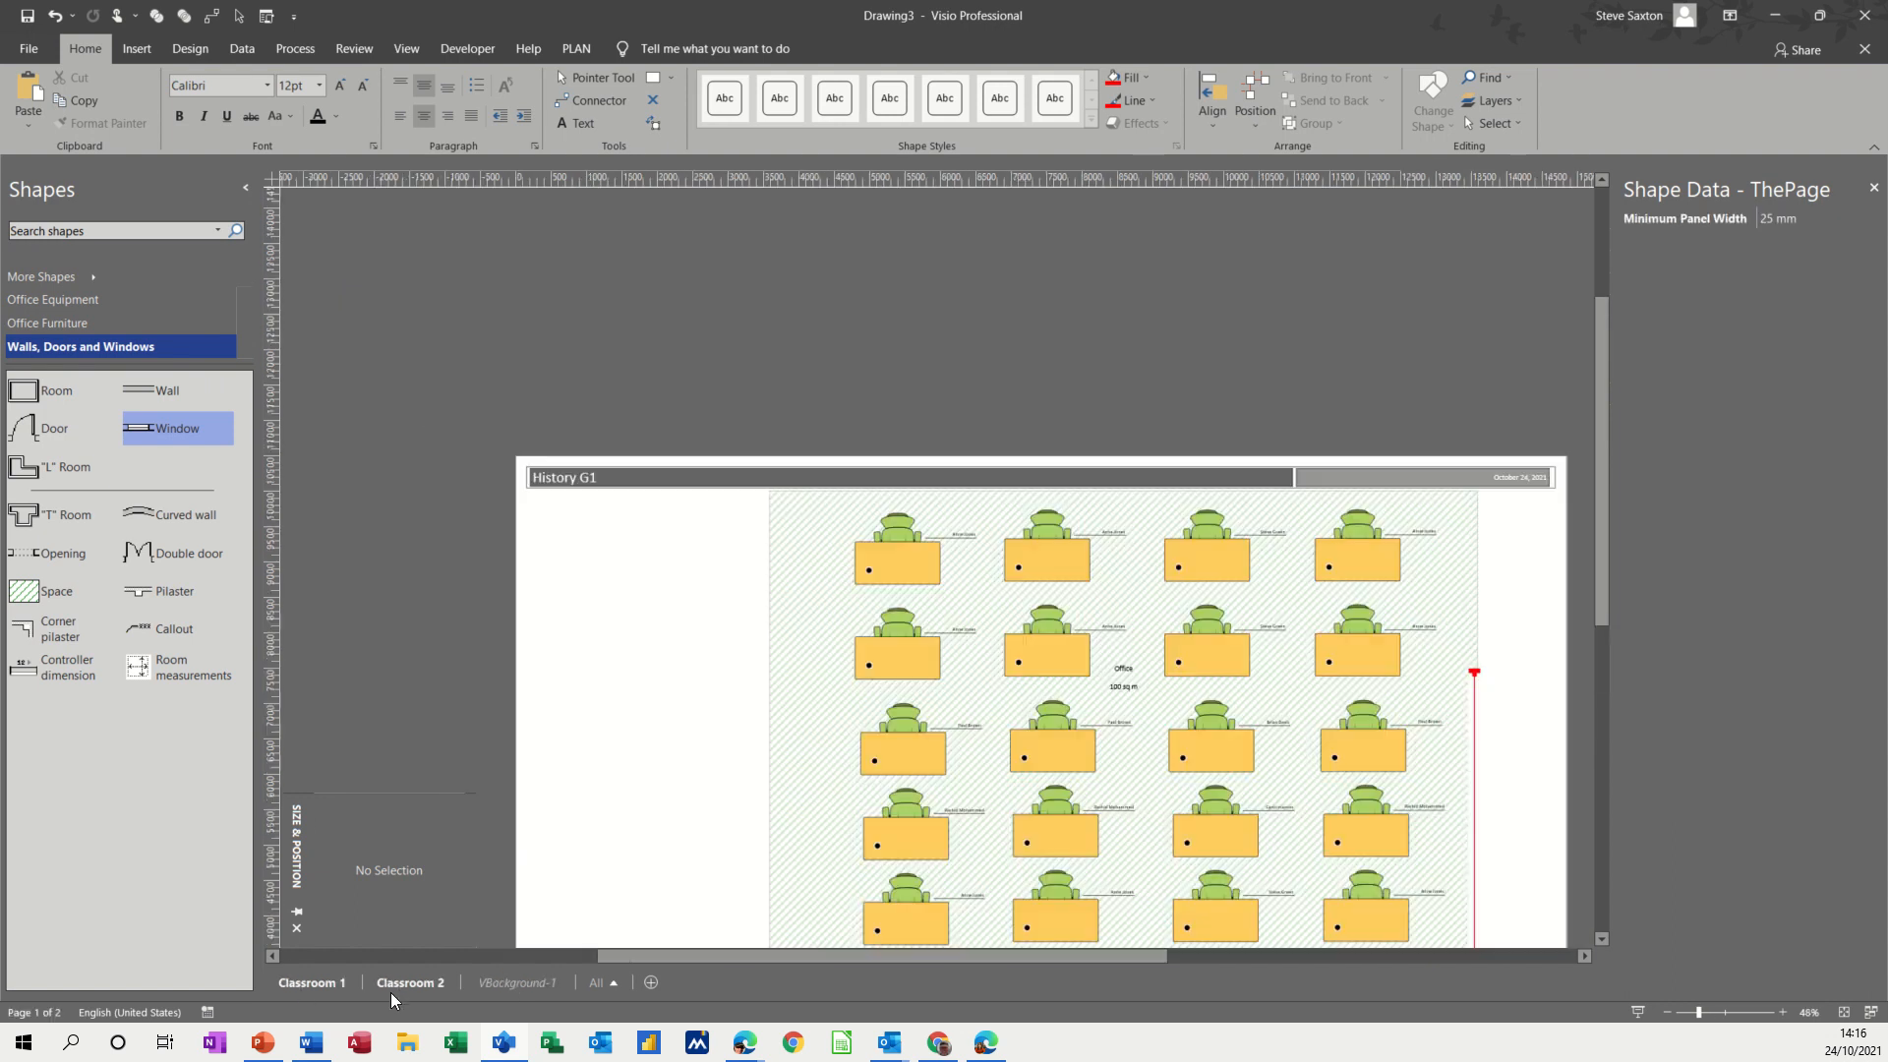
left_click(409, 981)
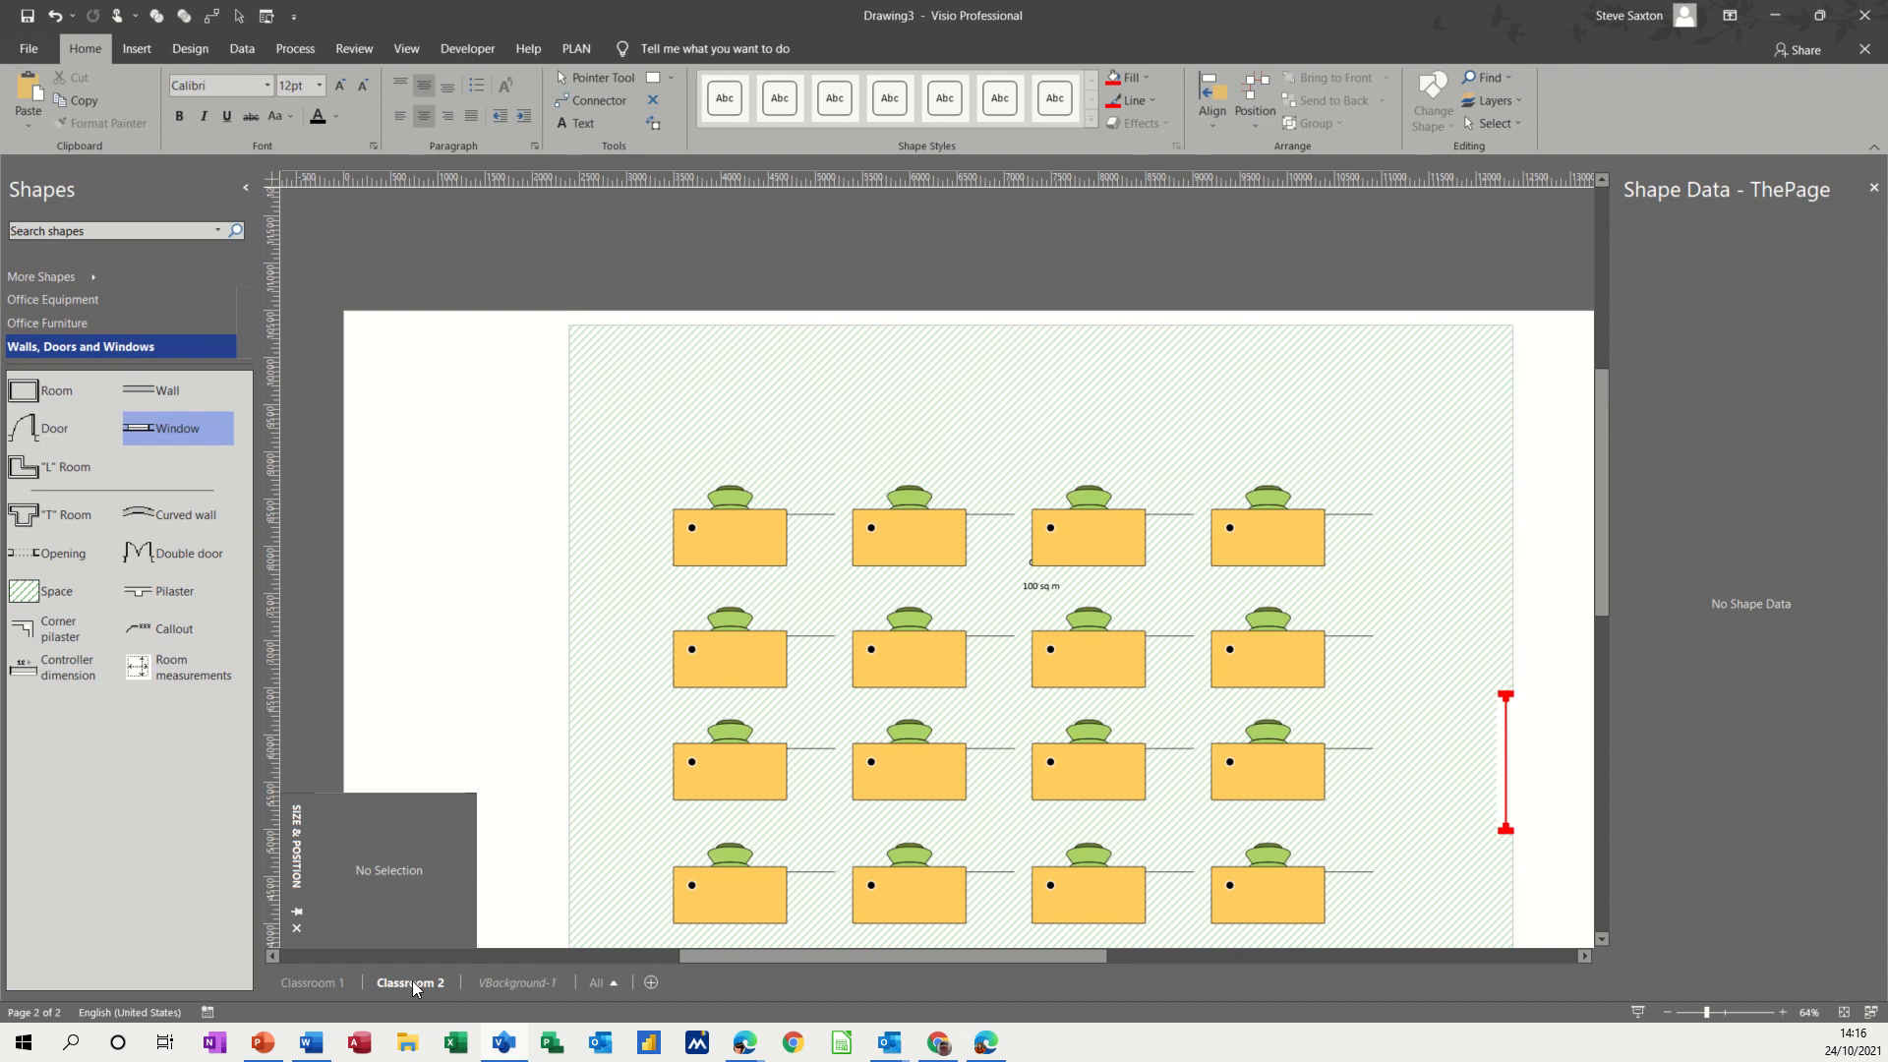
mouse_move(486, 48)
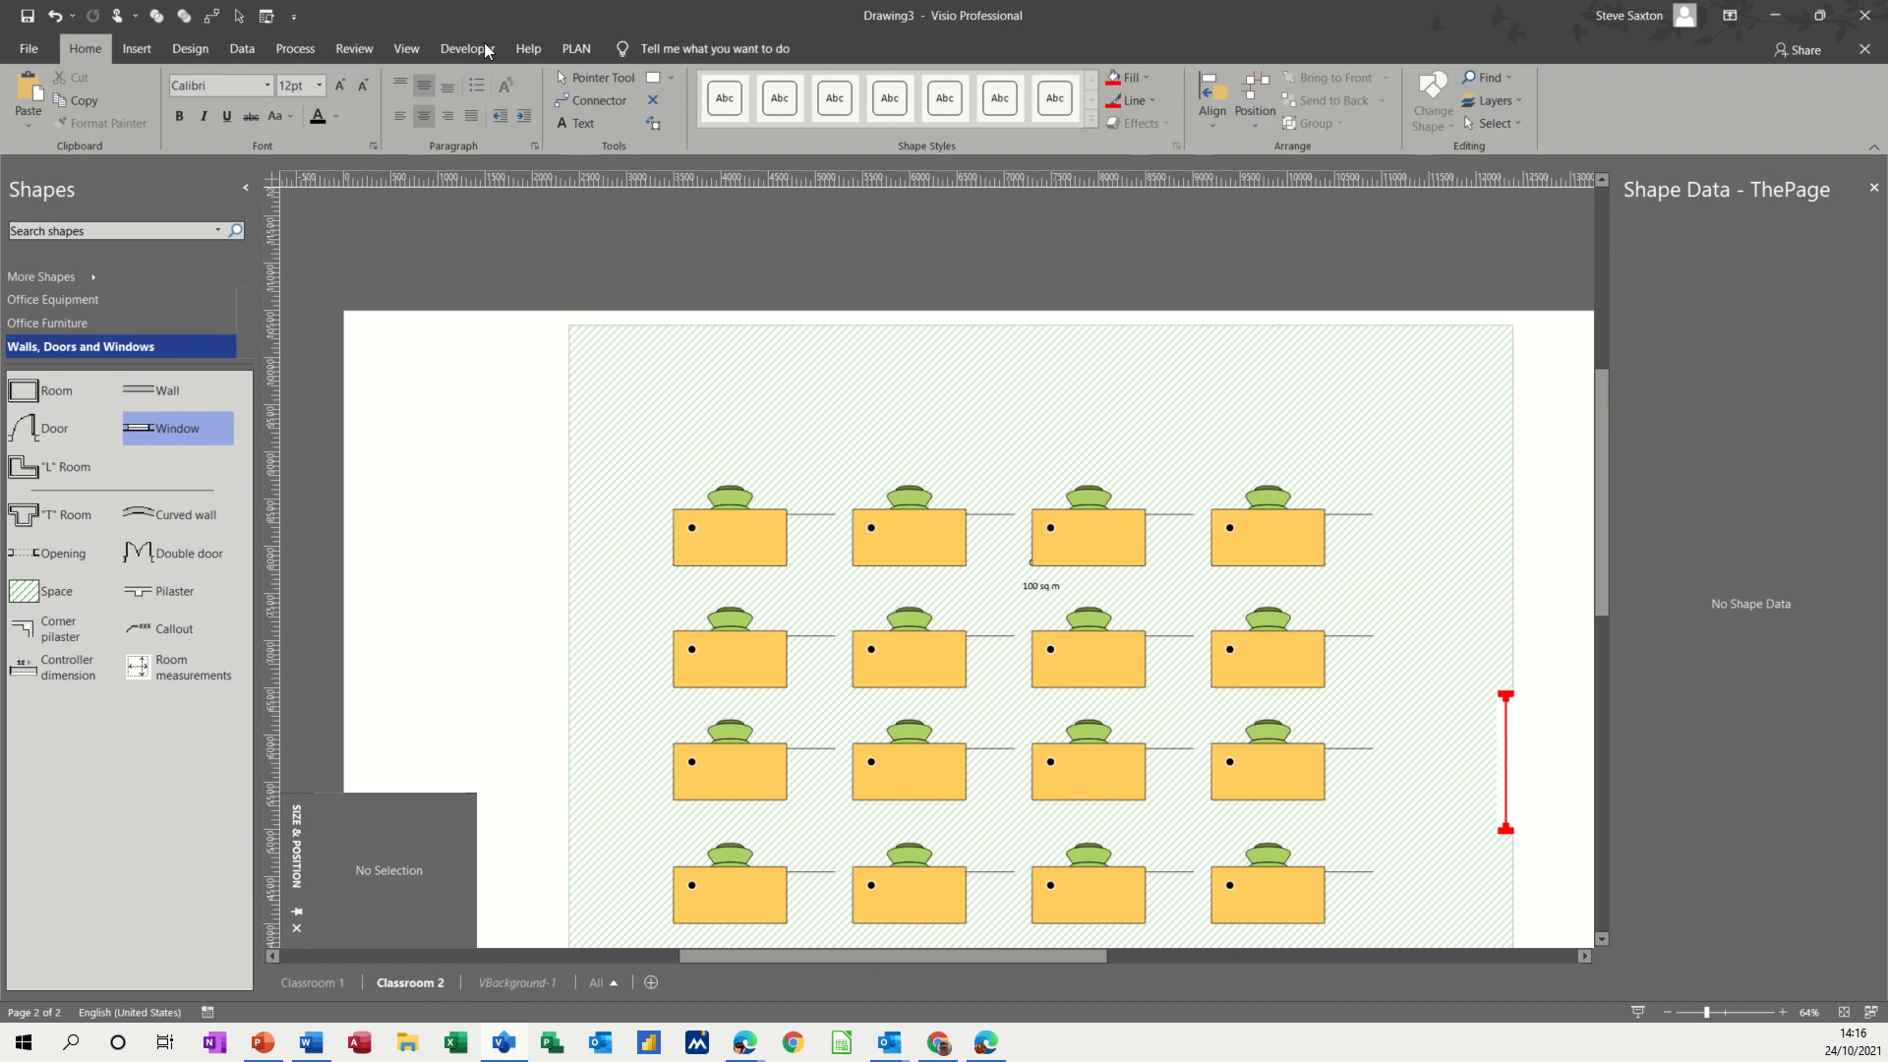
left_click(189, 47)
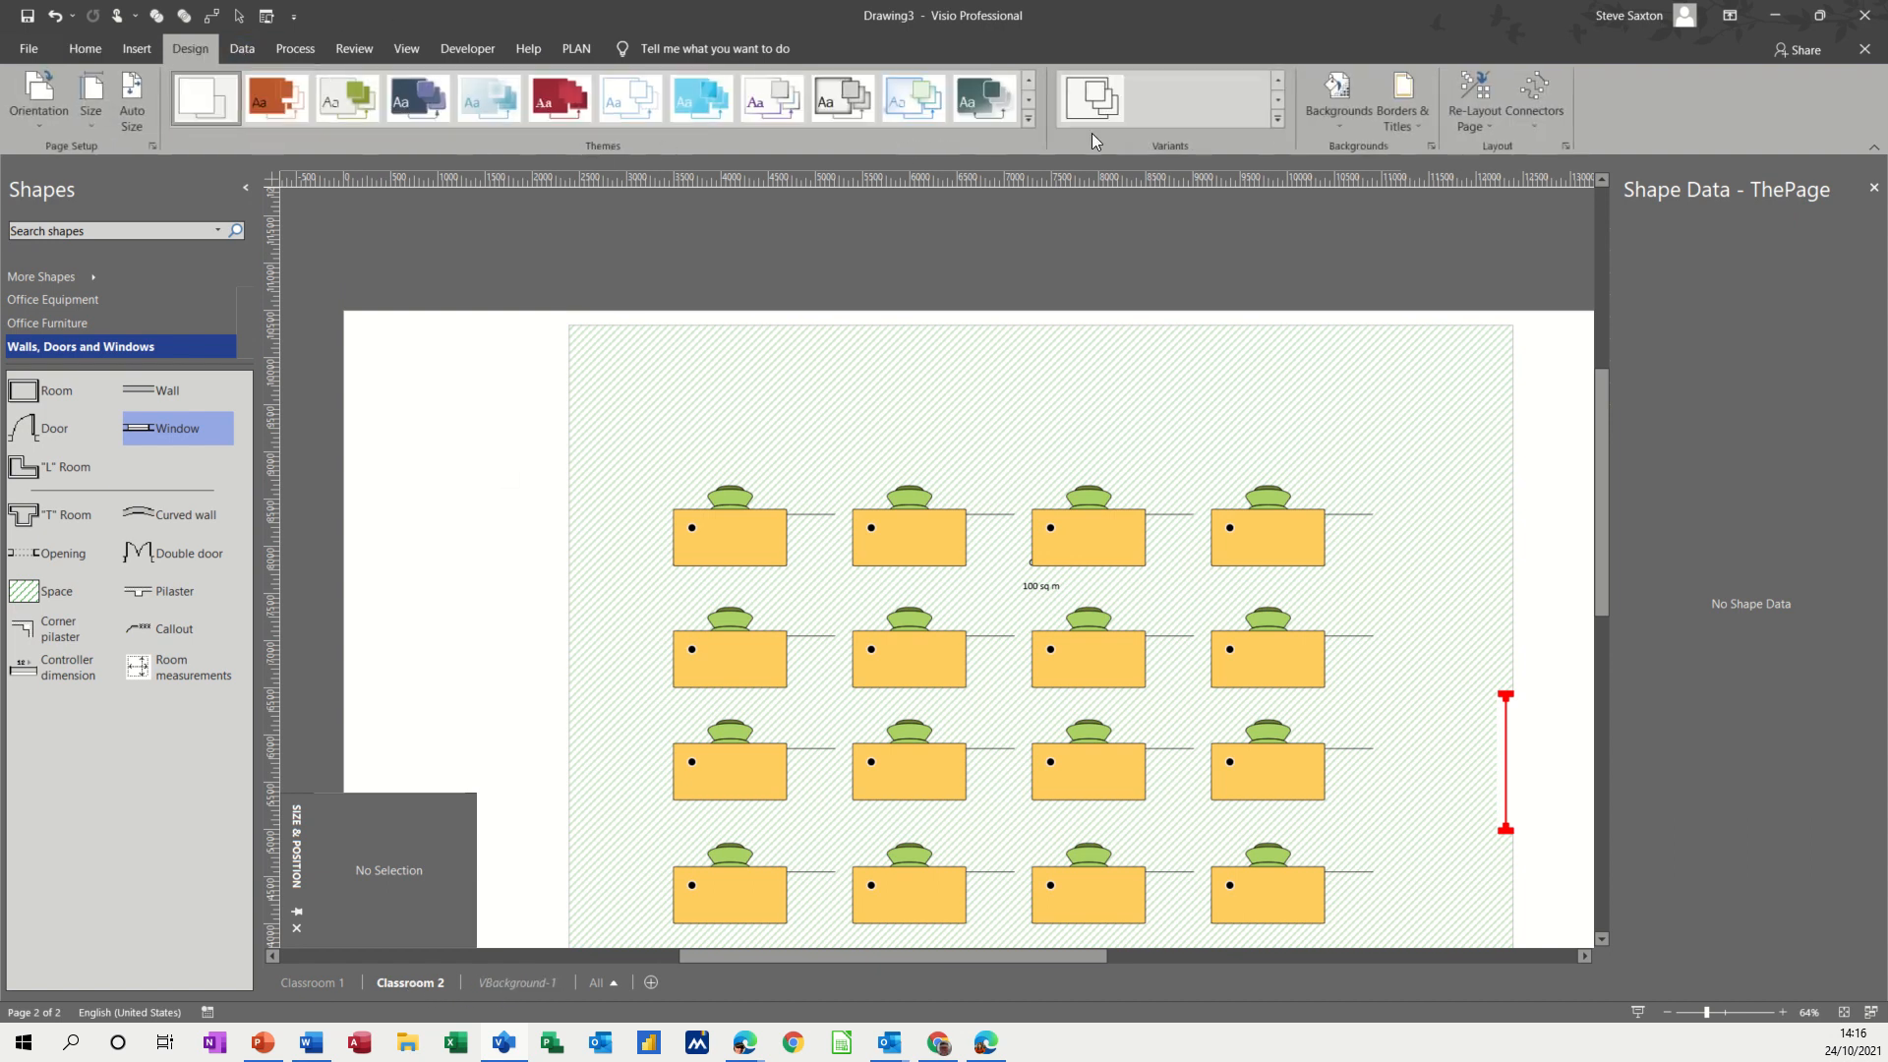
left_click(1400, 100)
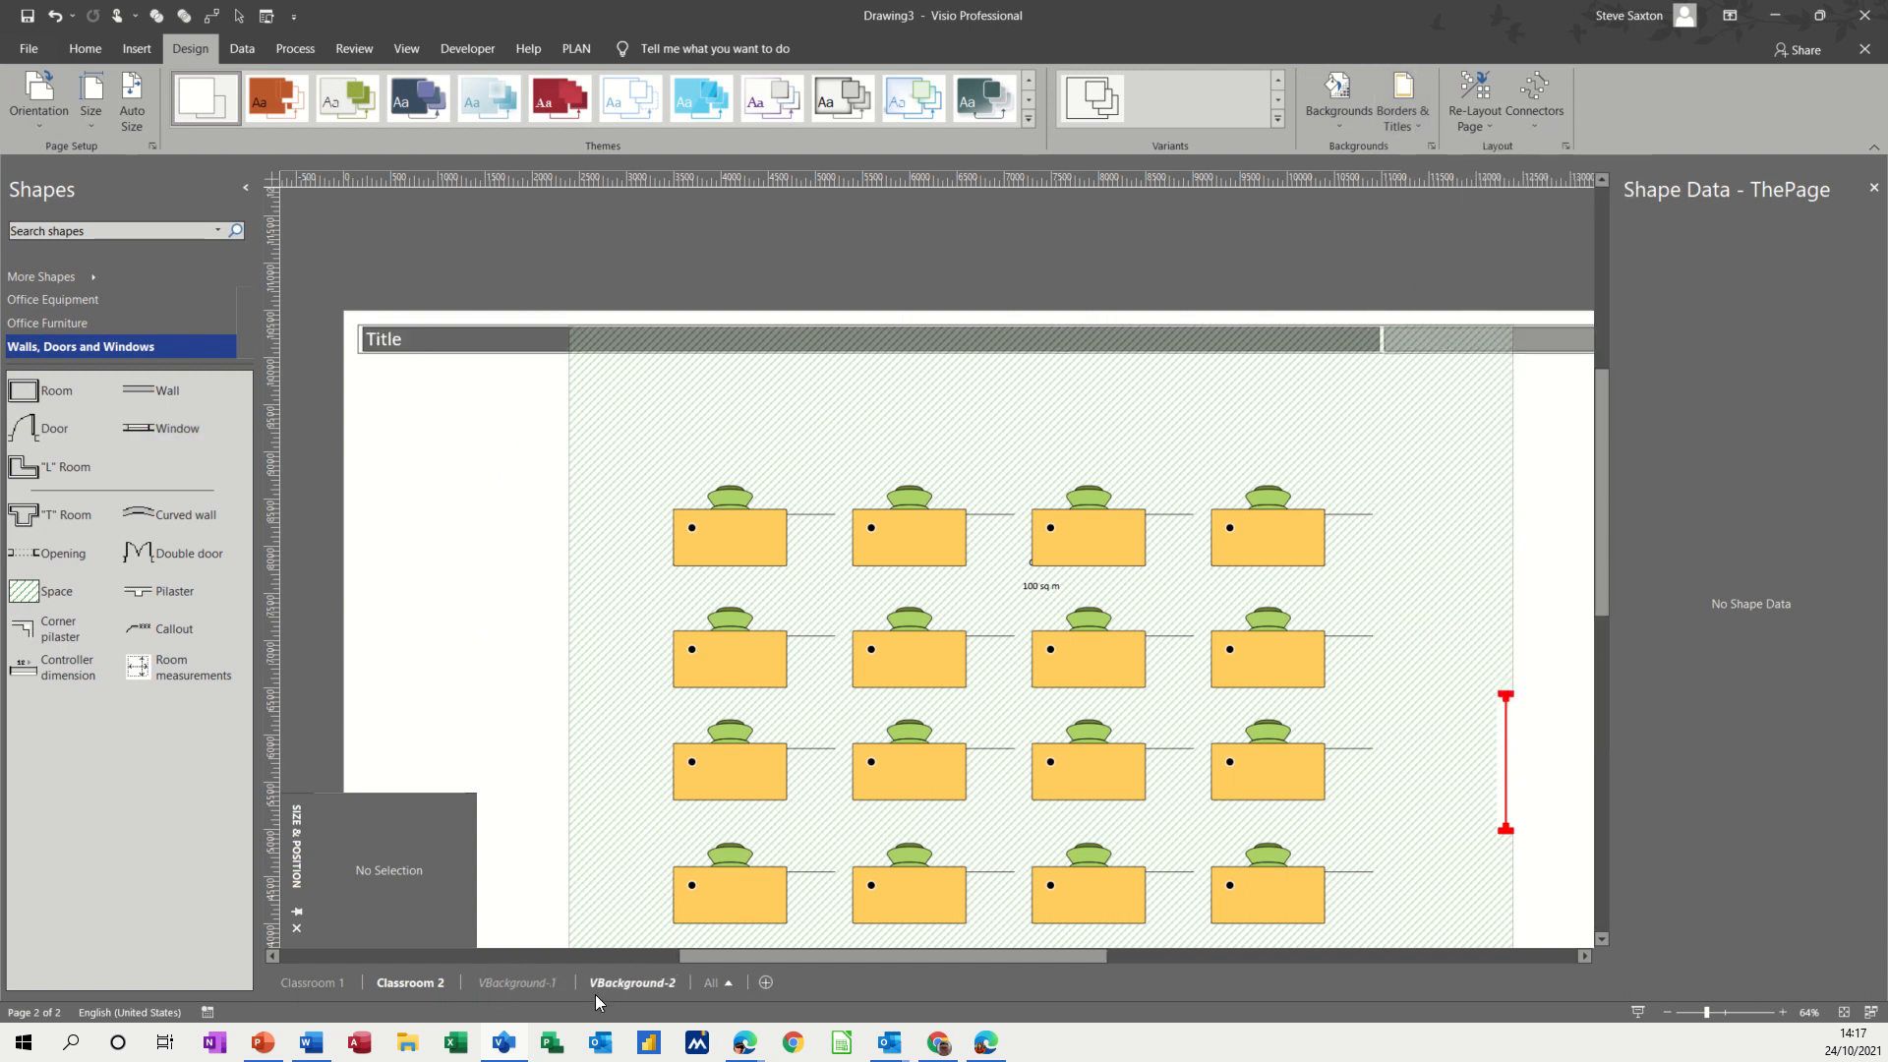
- Retitle VBackground-2 to History G2 and compare it with History G1 on Classroom 1
left_click(632, 981)
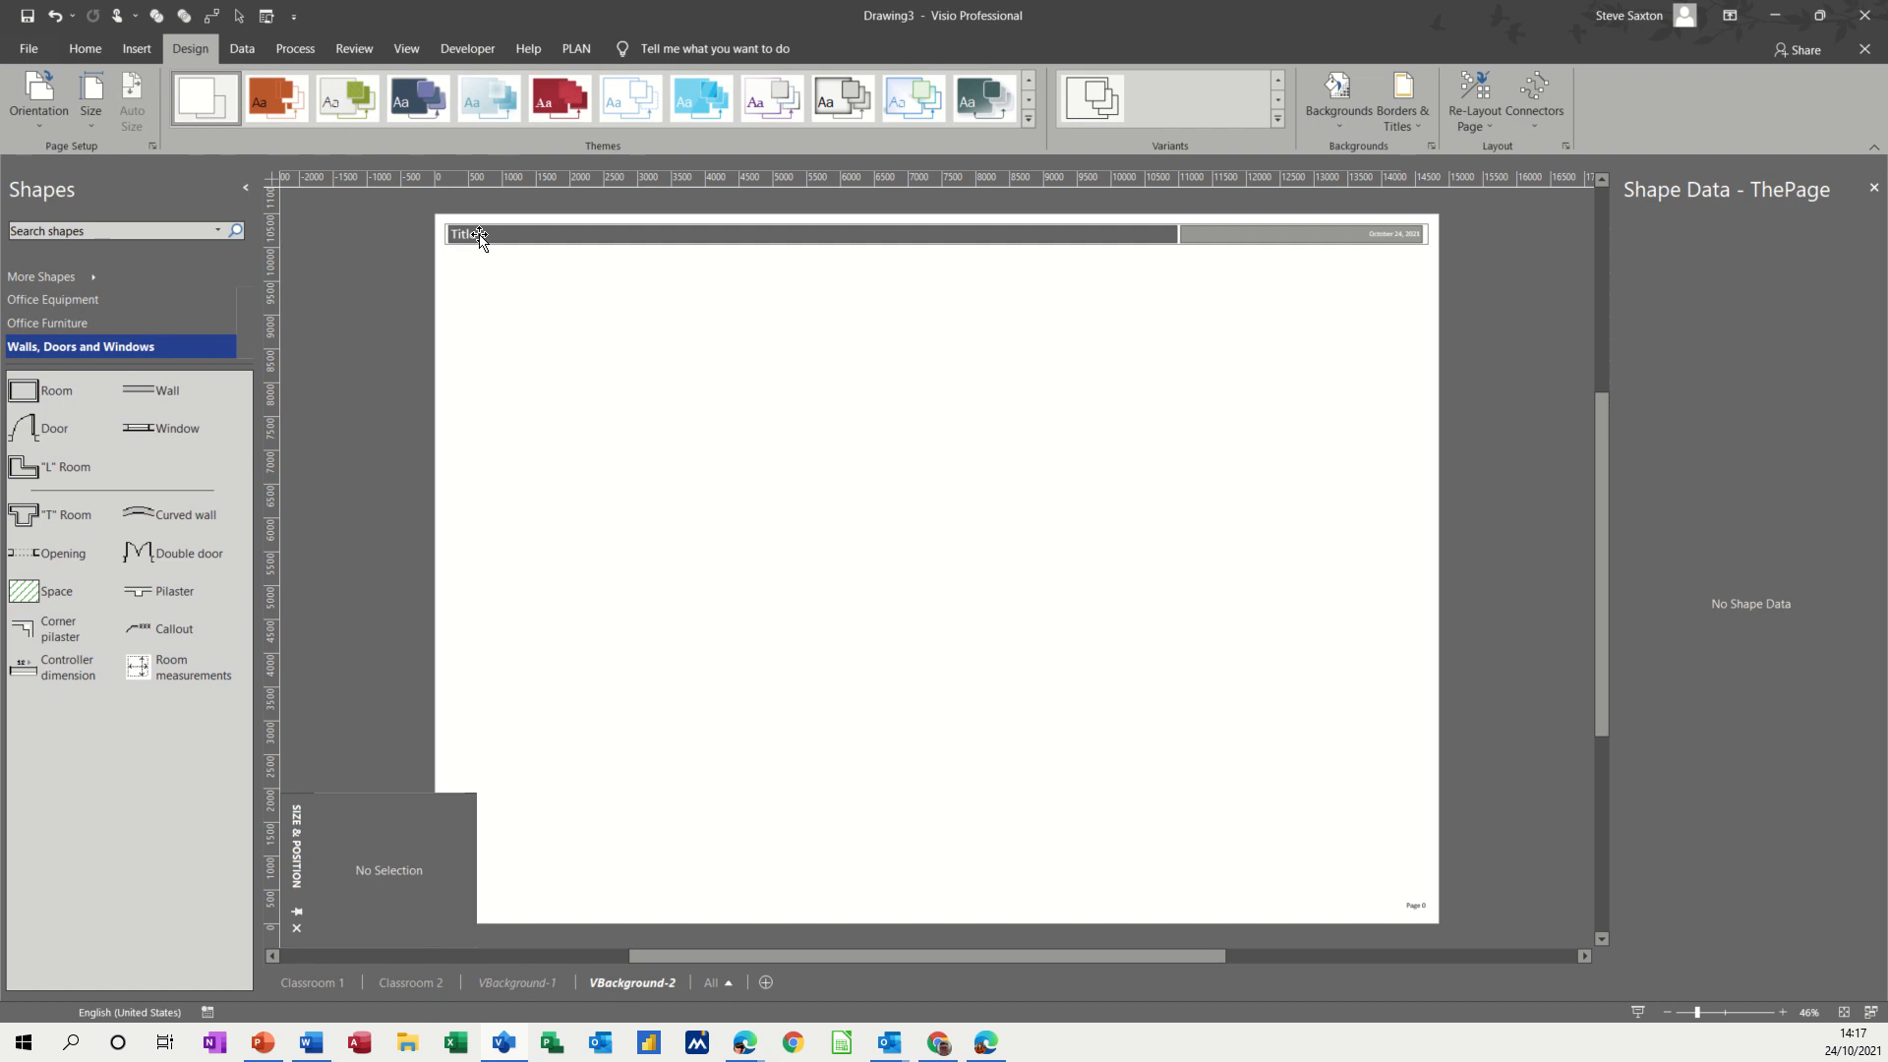
left_click(464, 234)
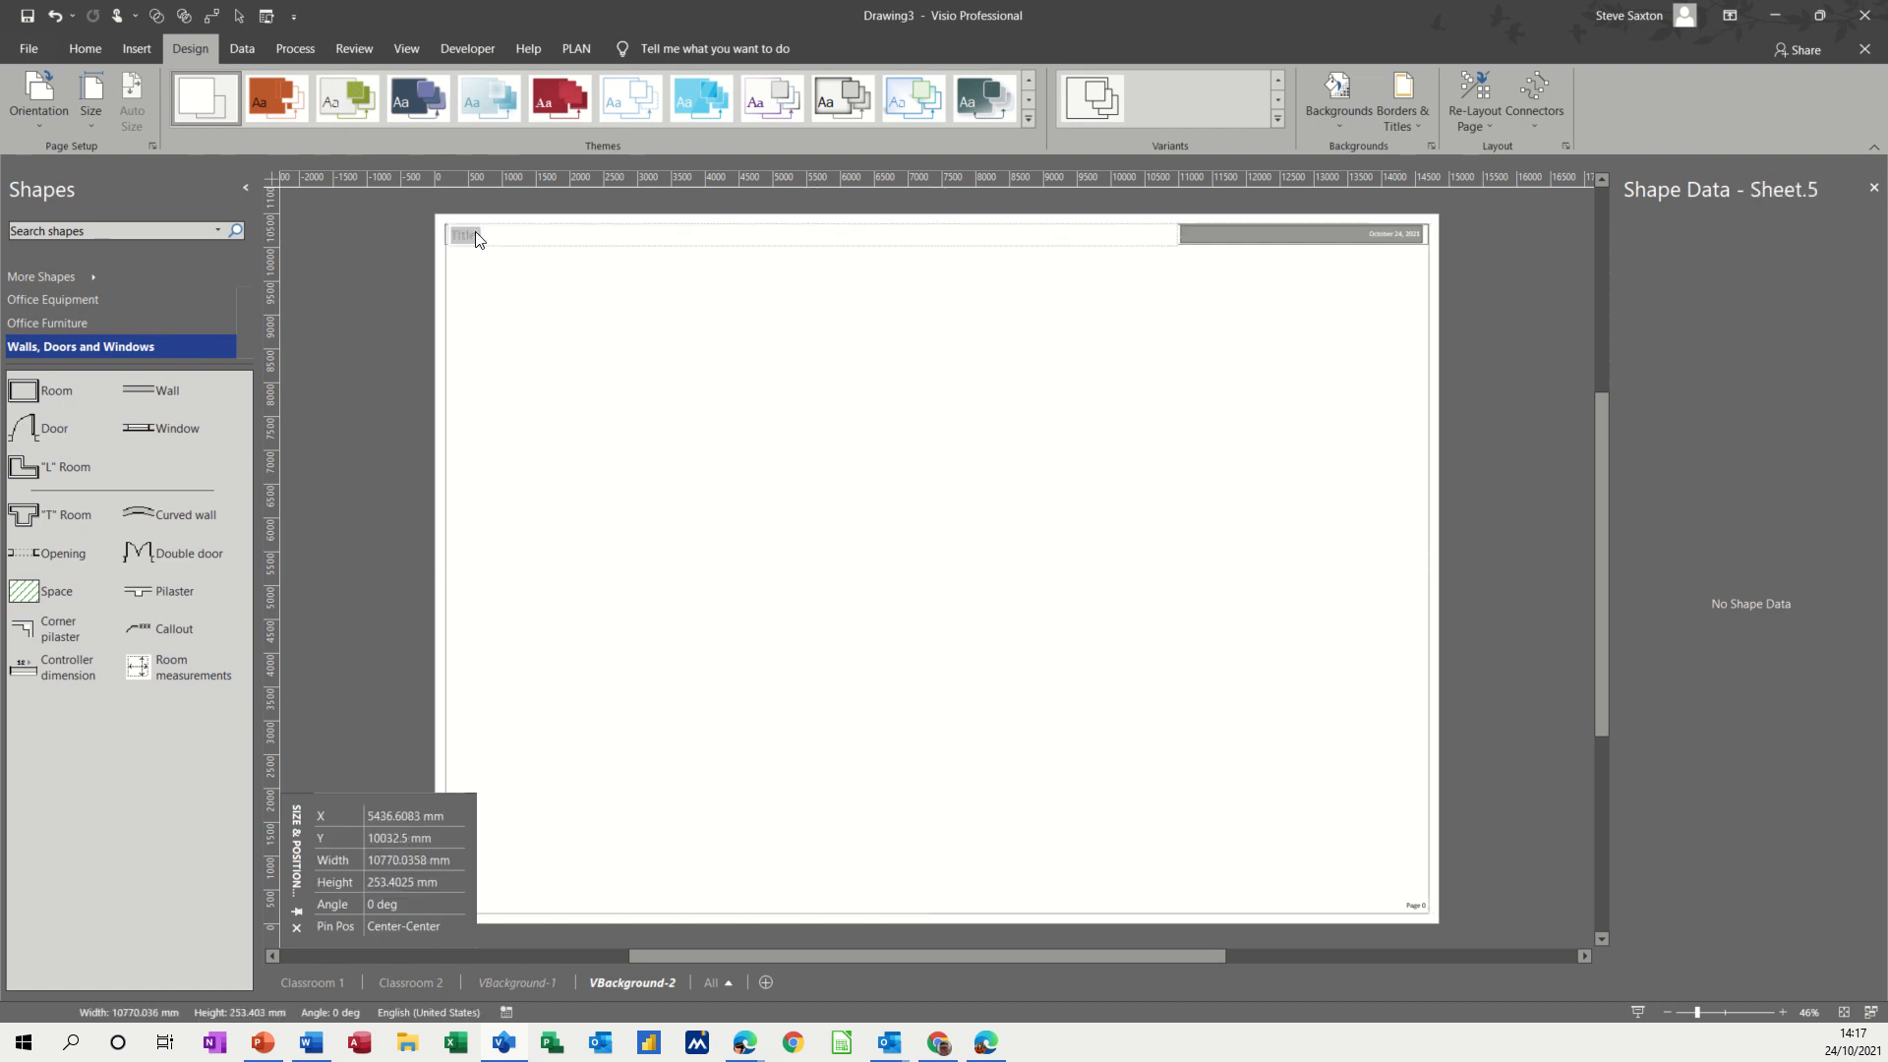
type("History G")
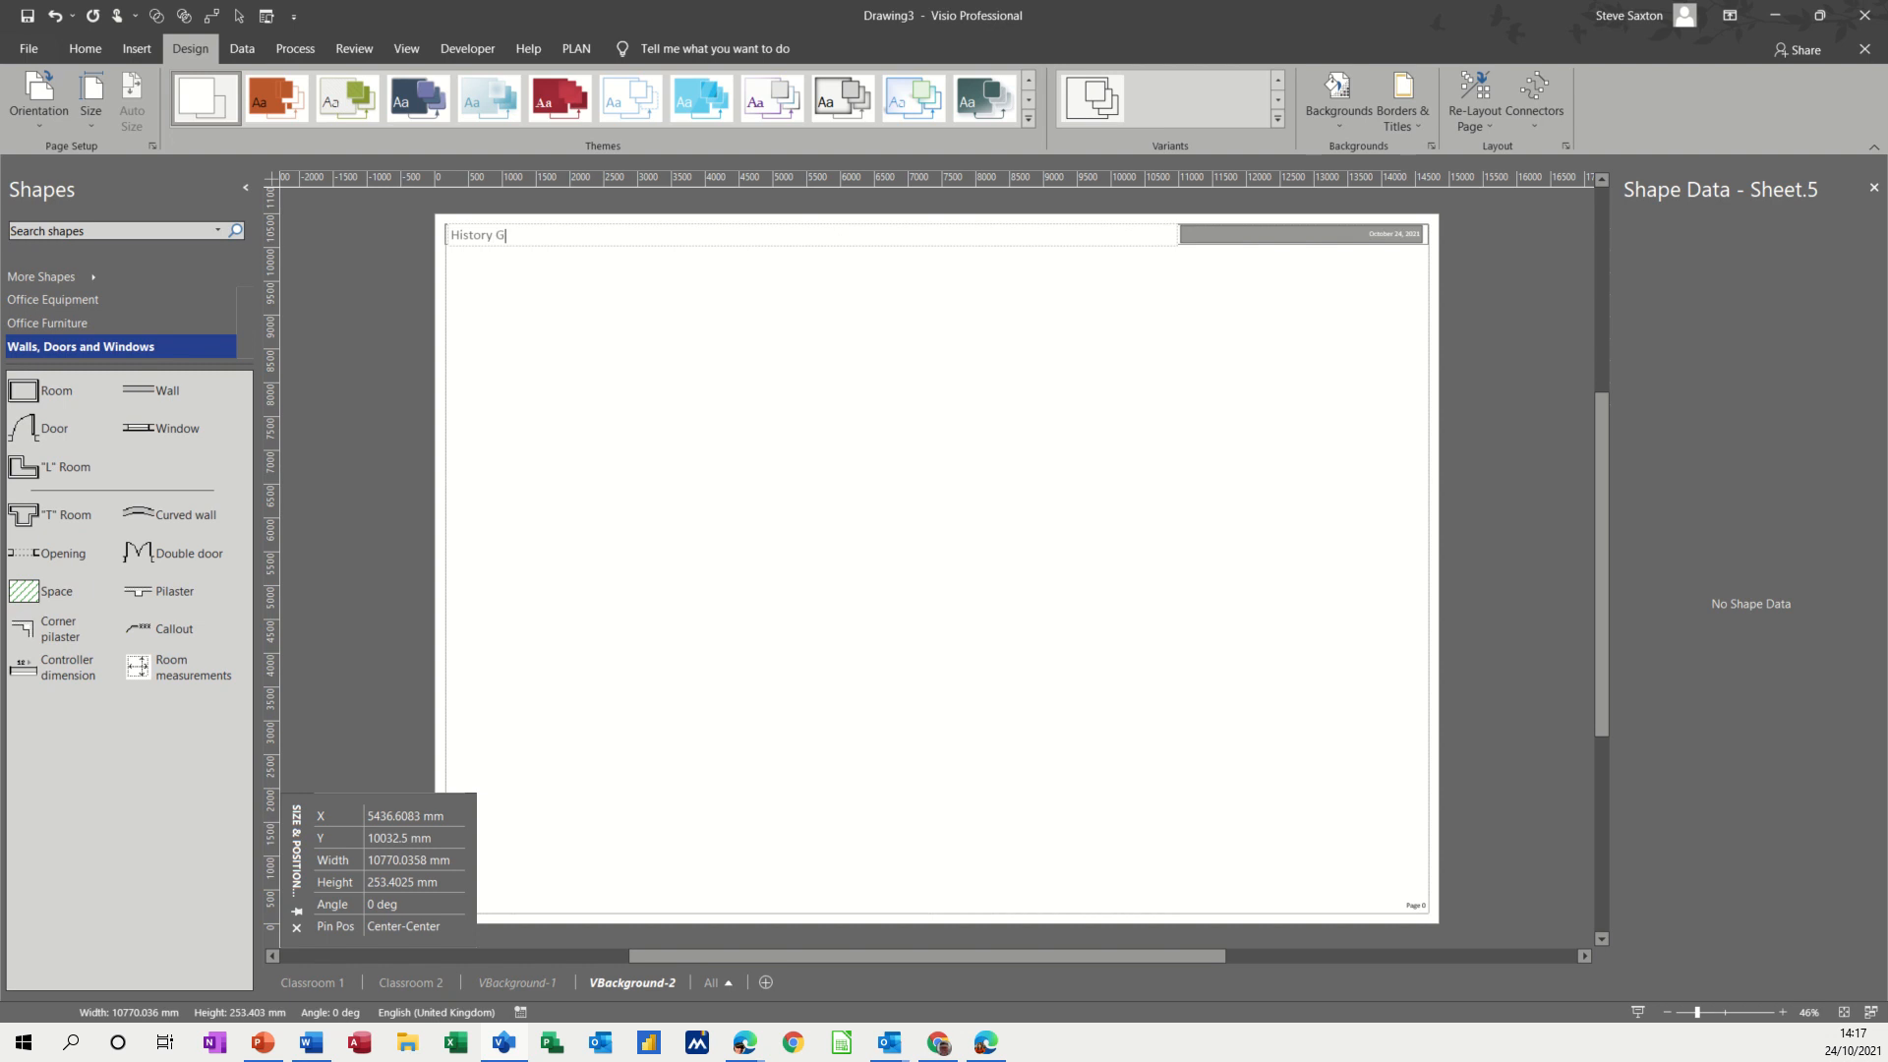
type("2")
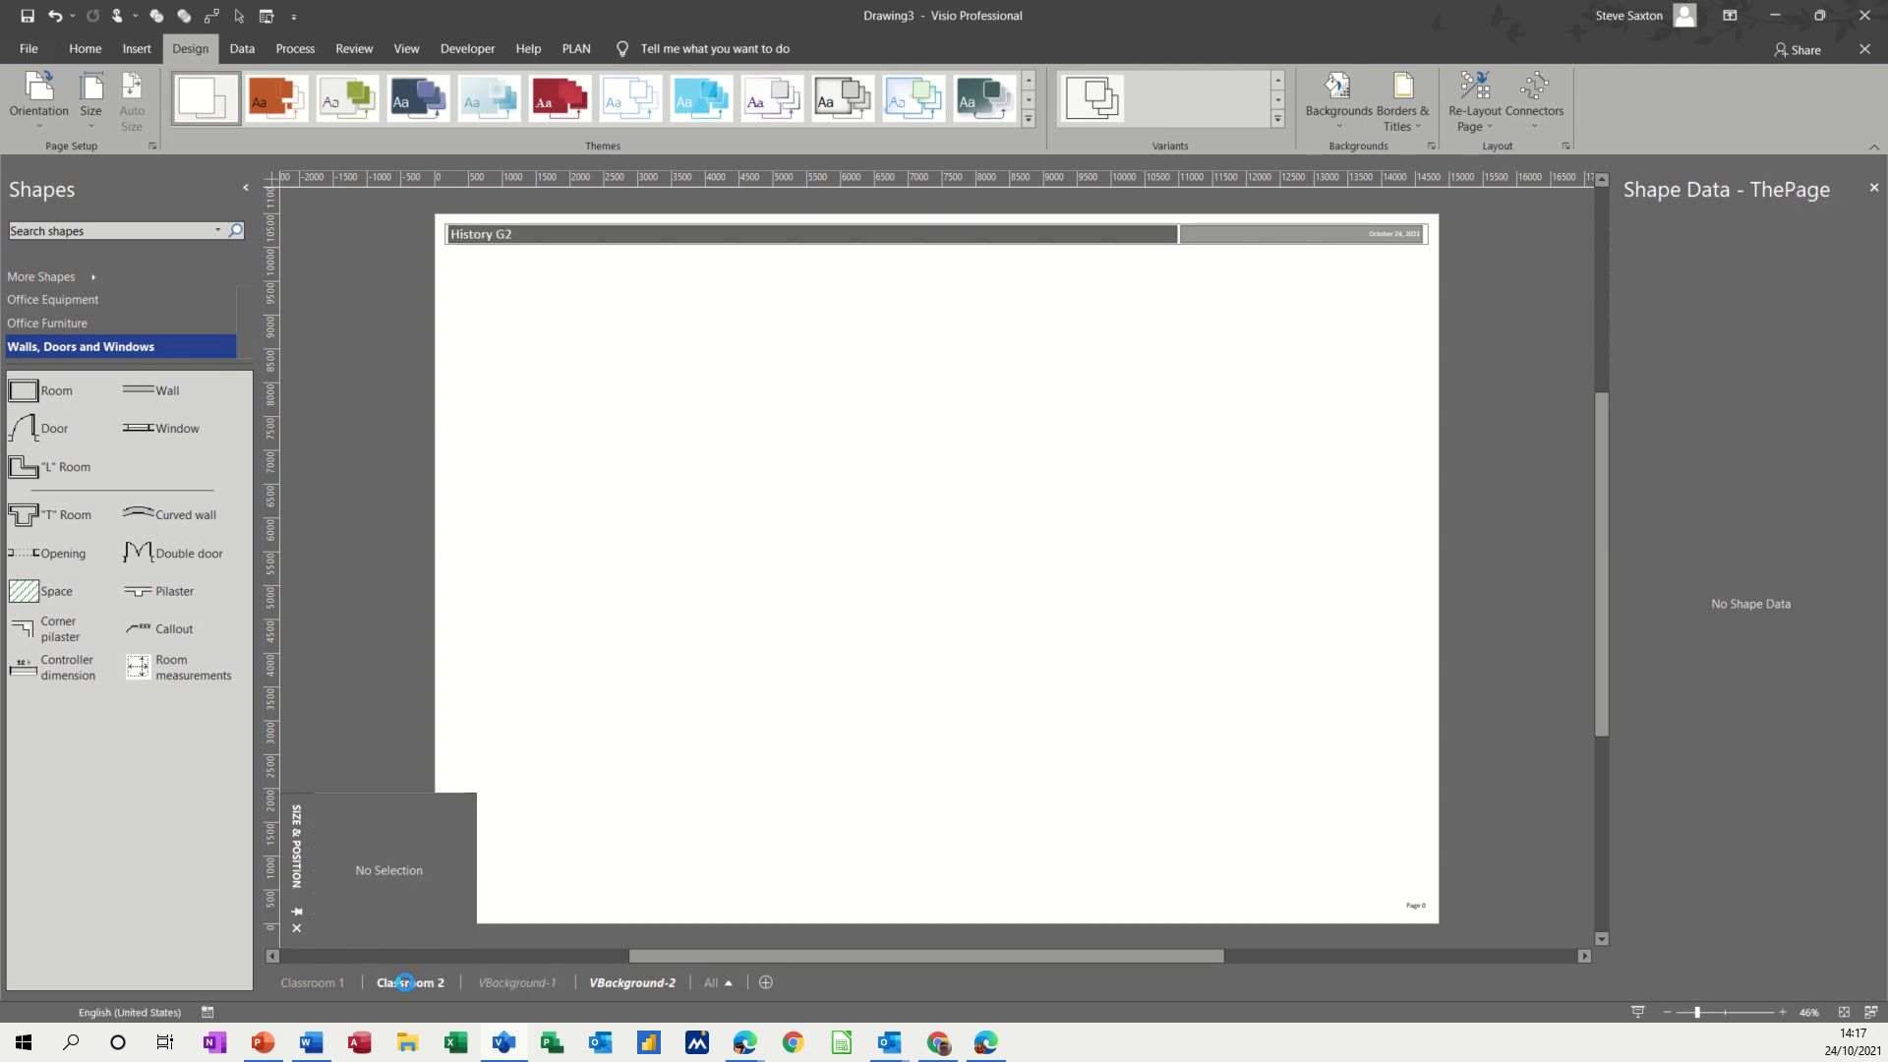
left_click(312, 982)
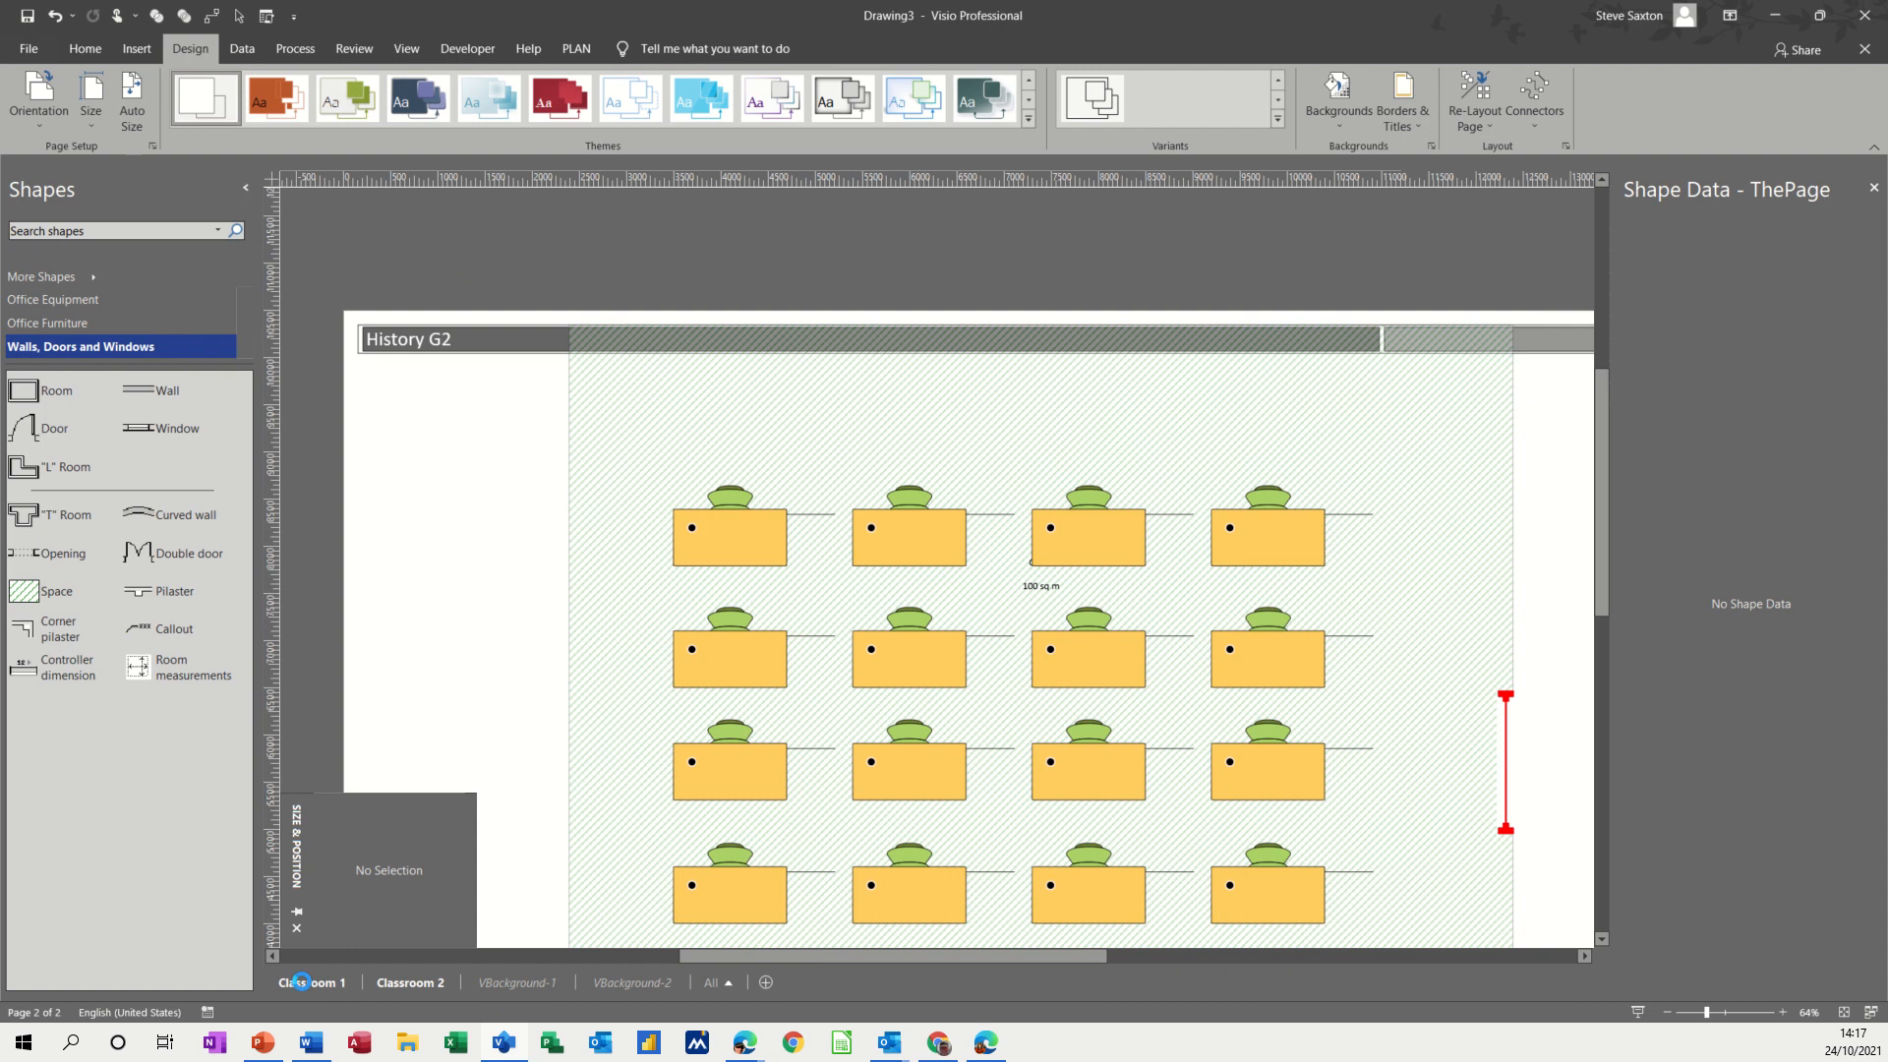
left_click(310, 981)
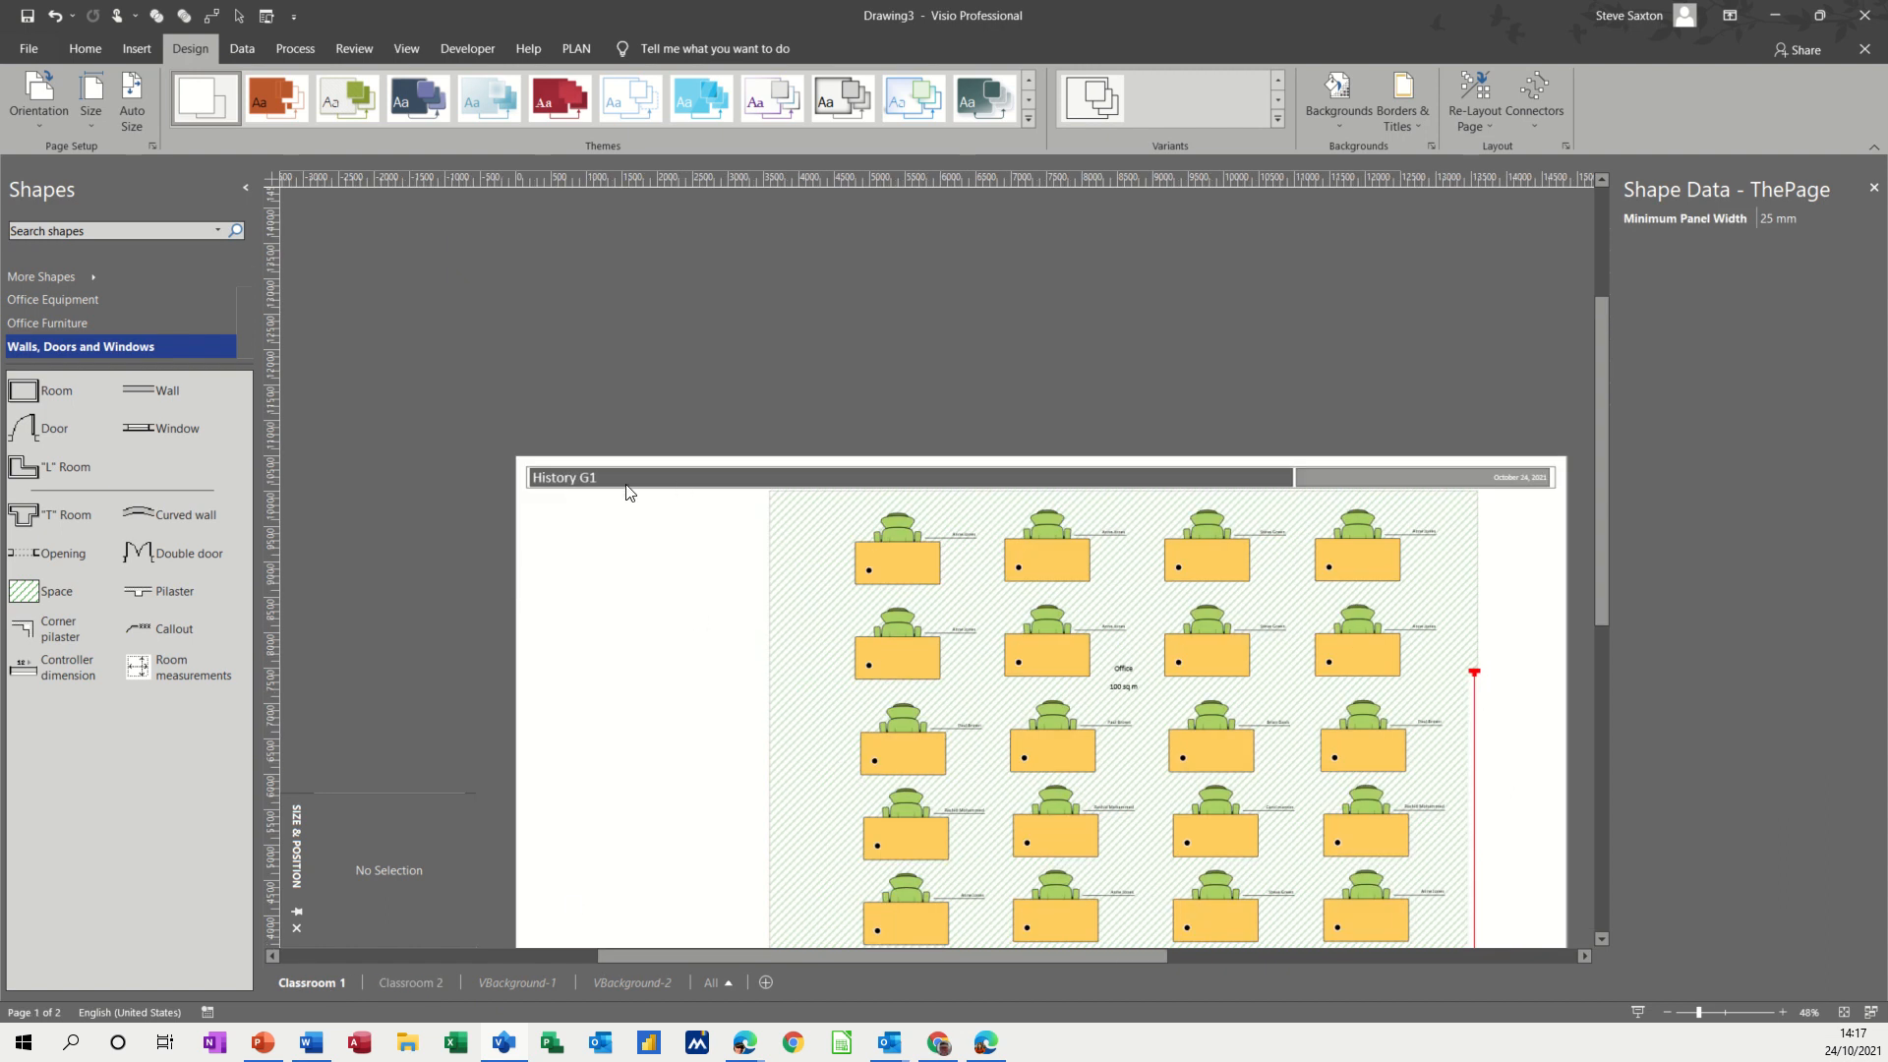
left_click(409, 981)
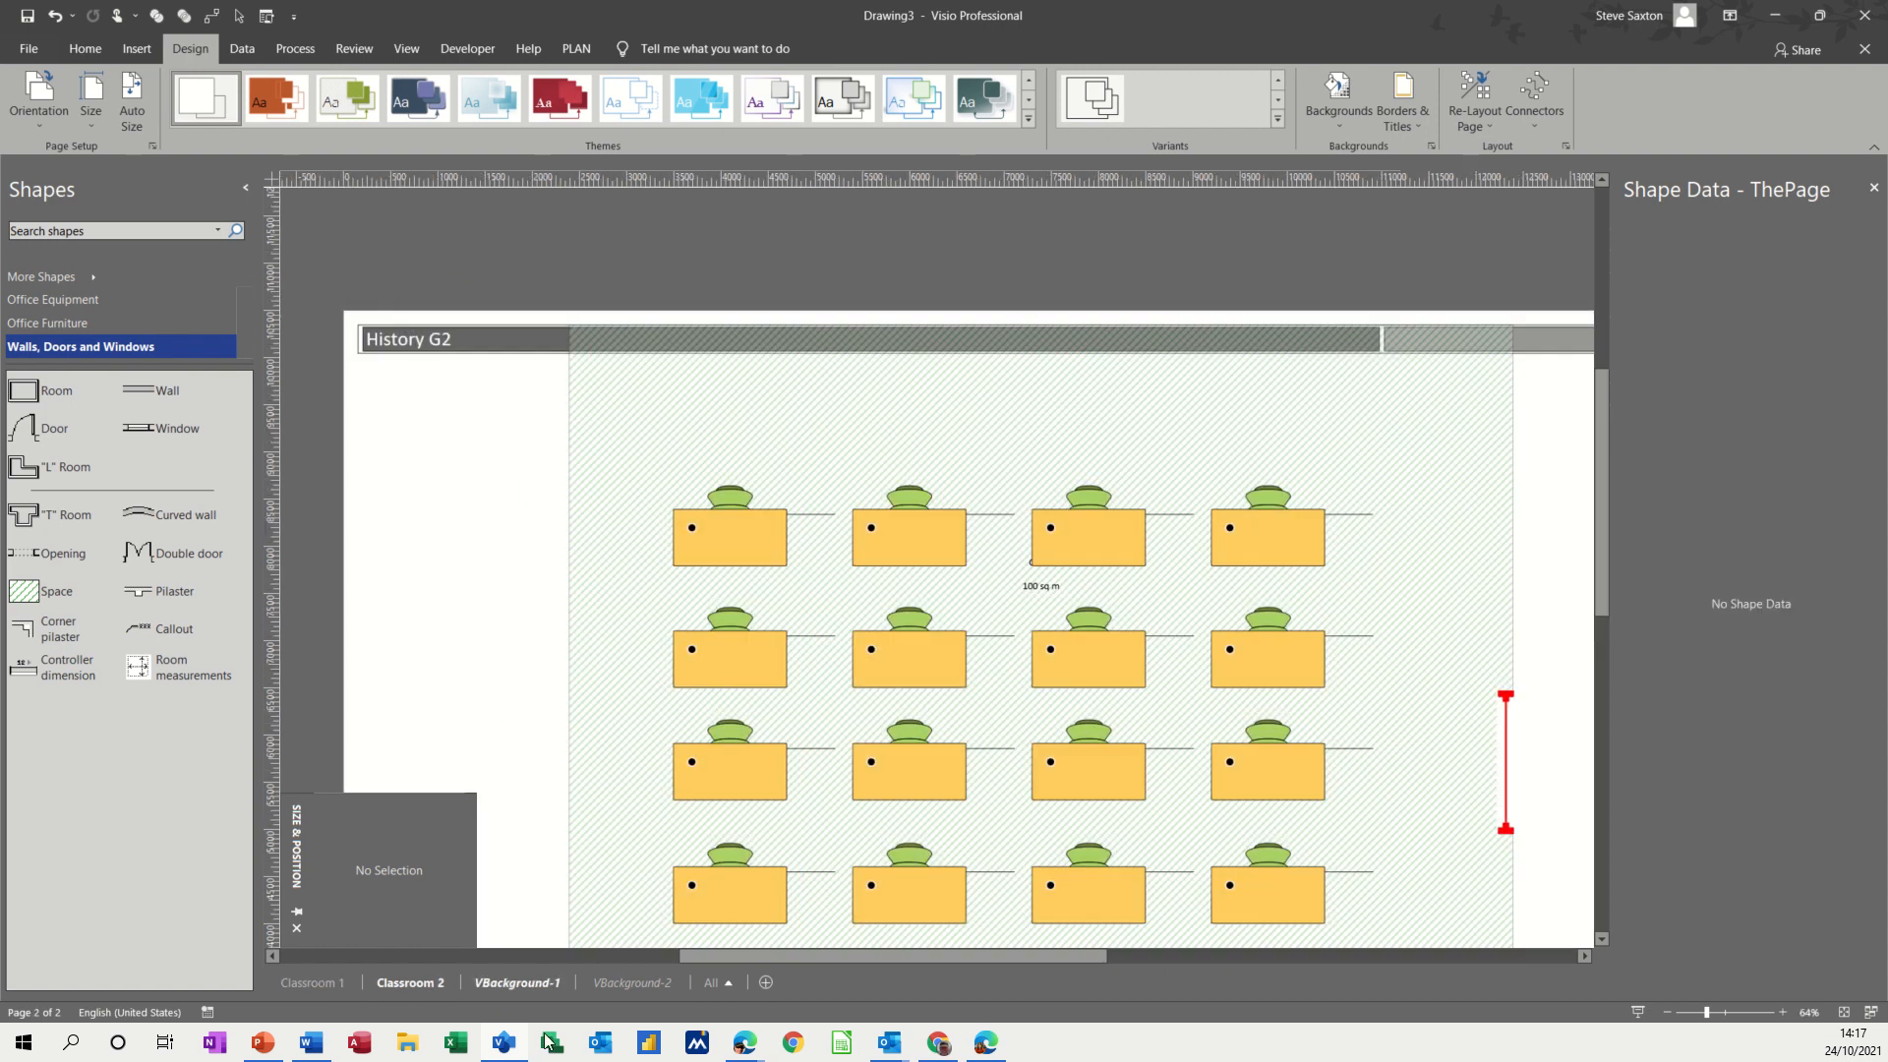
left_click(631, 981)
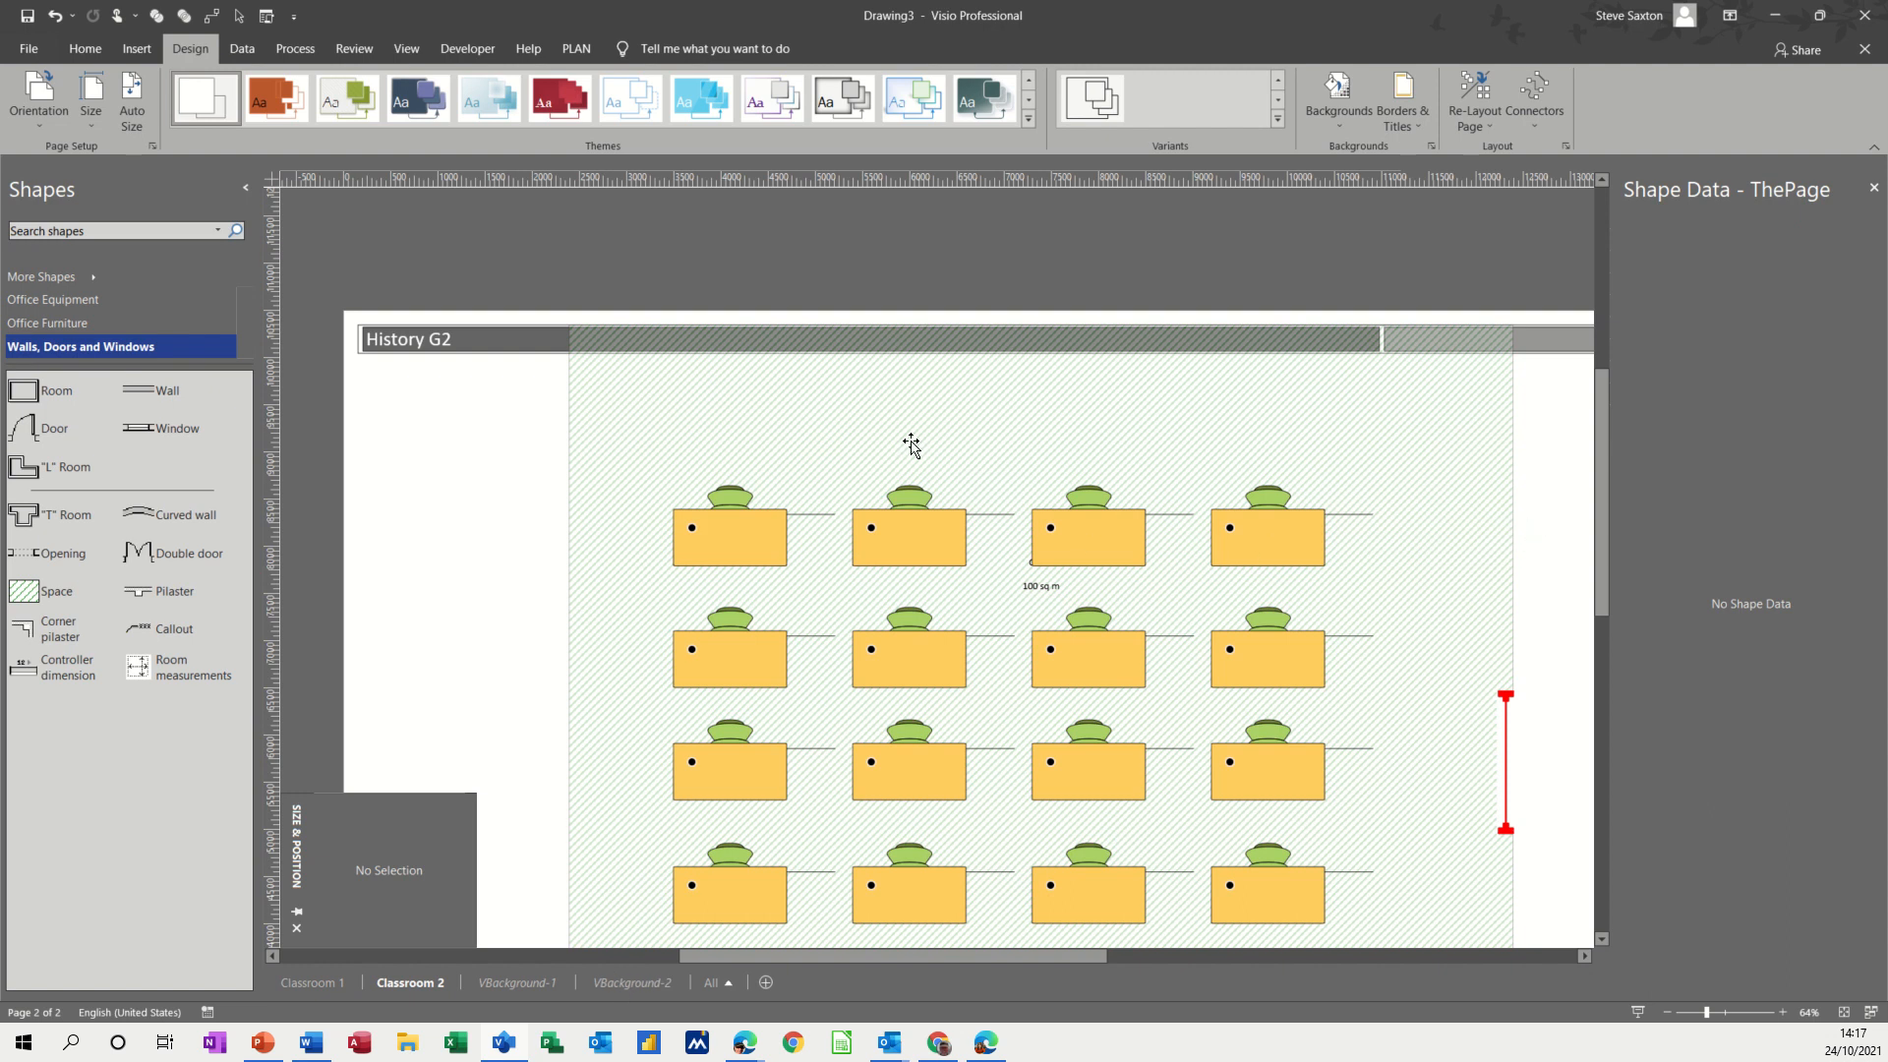
mouse_move(1586, 932)
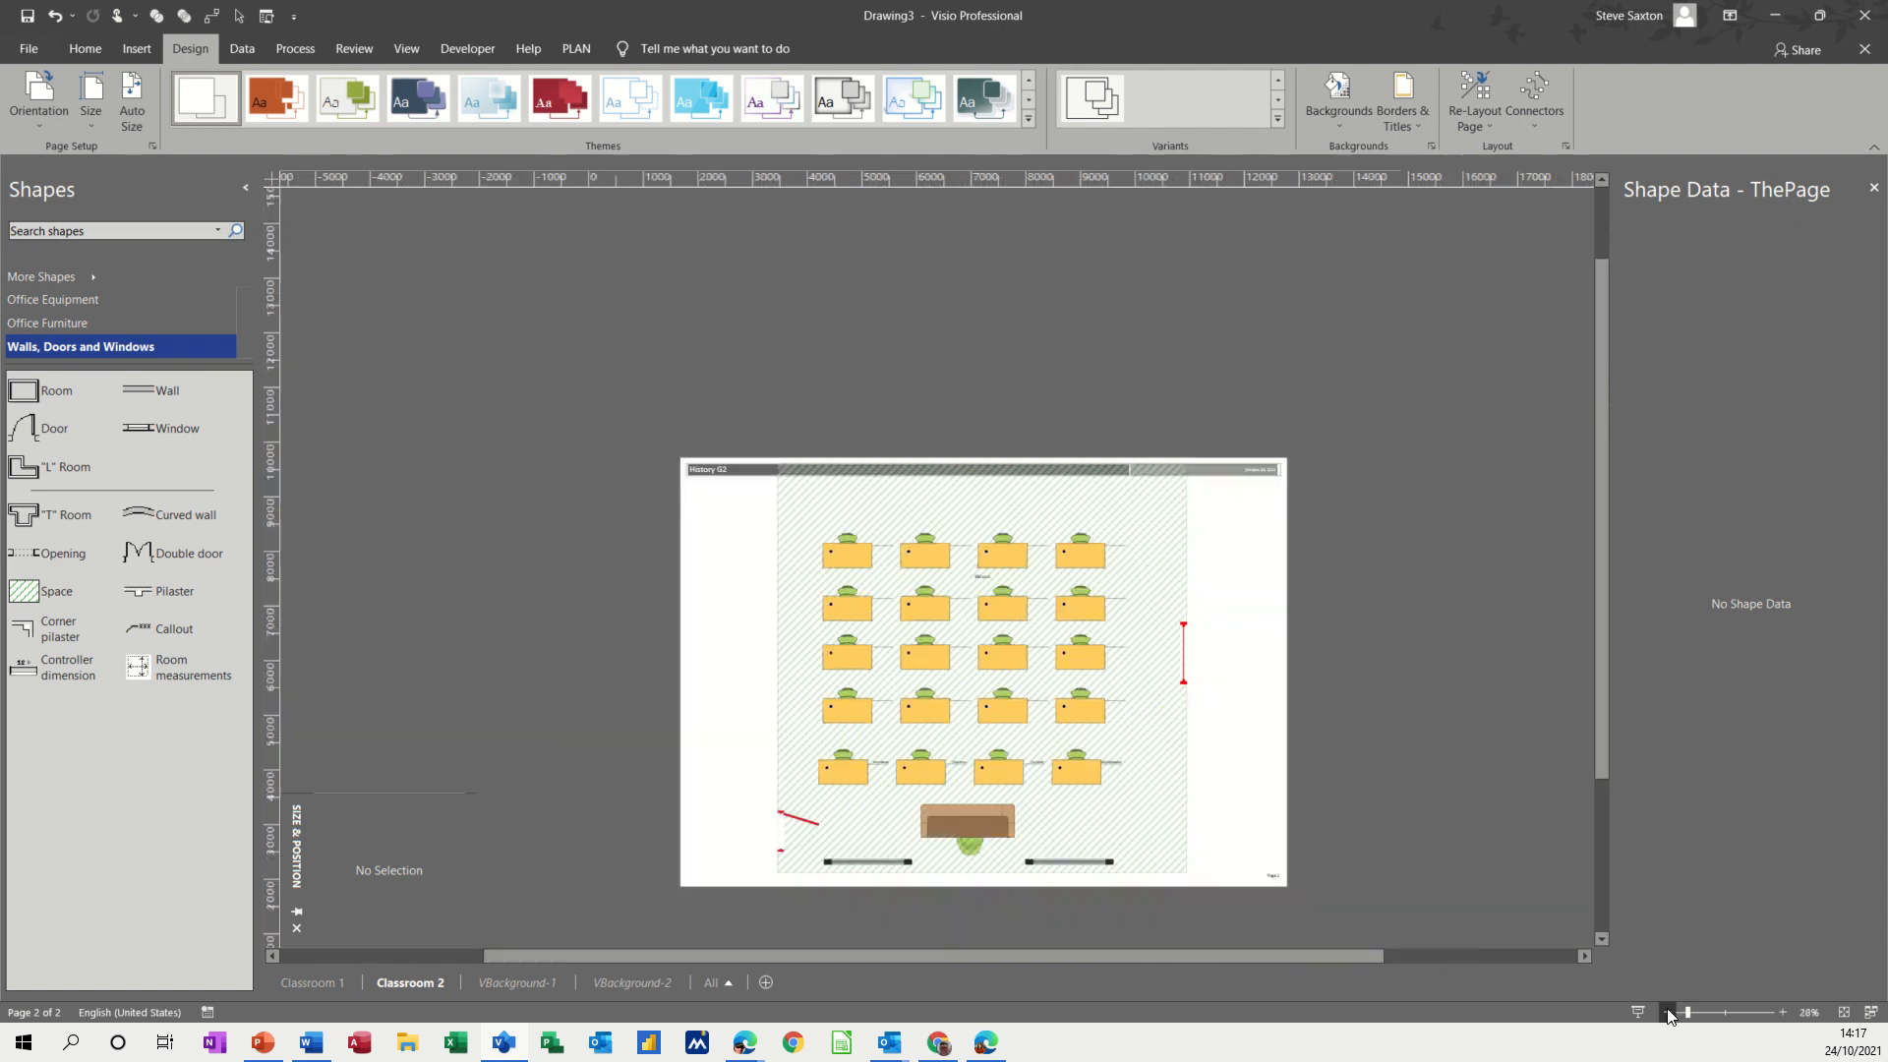
- Move the whole Classroom 2 layout slightly to sit better on the page
left_click(1669, 1010)
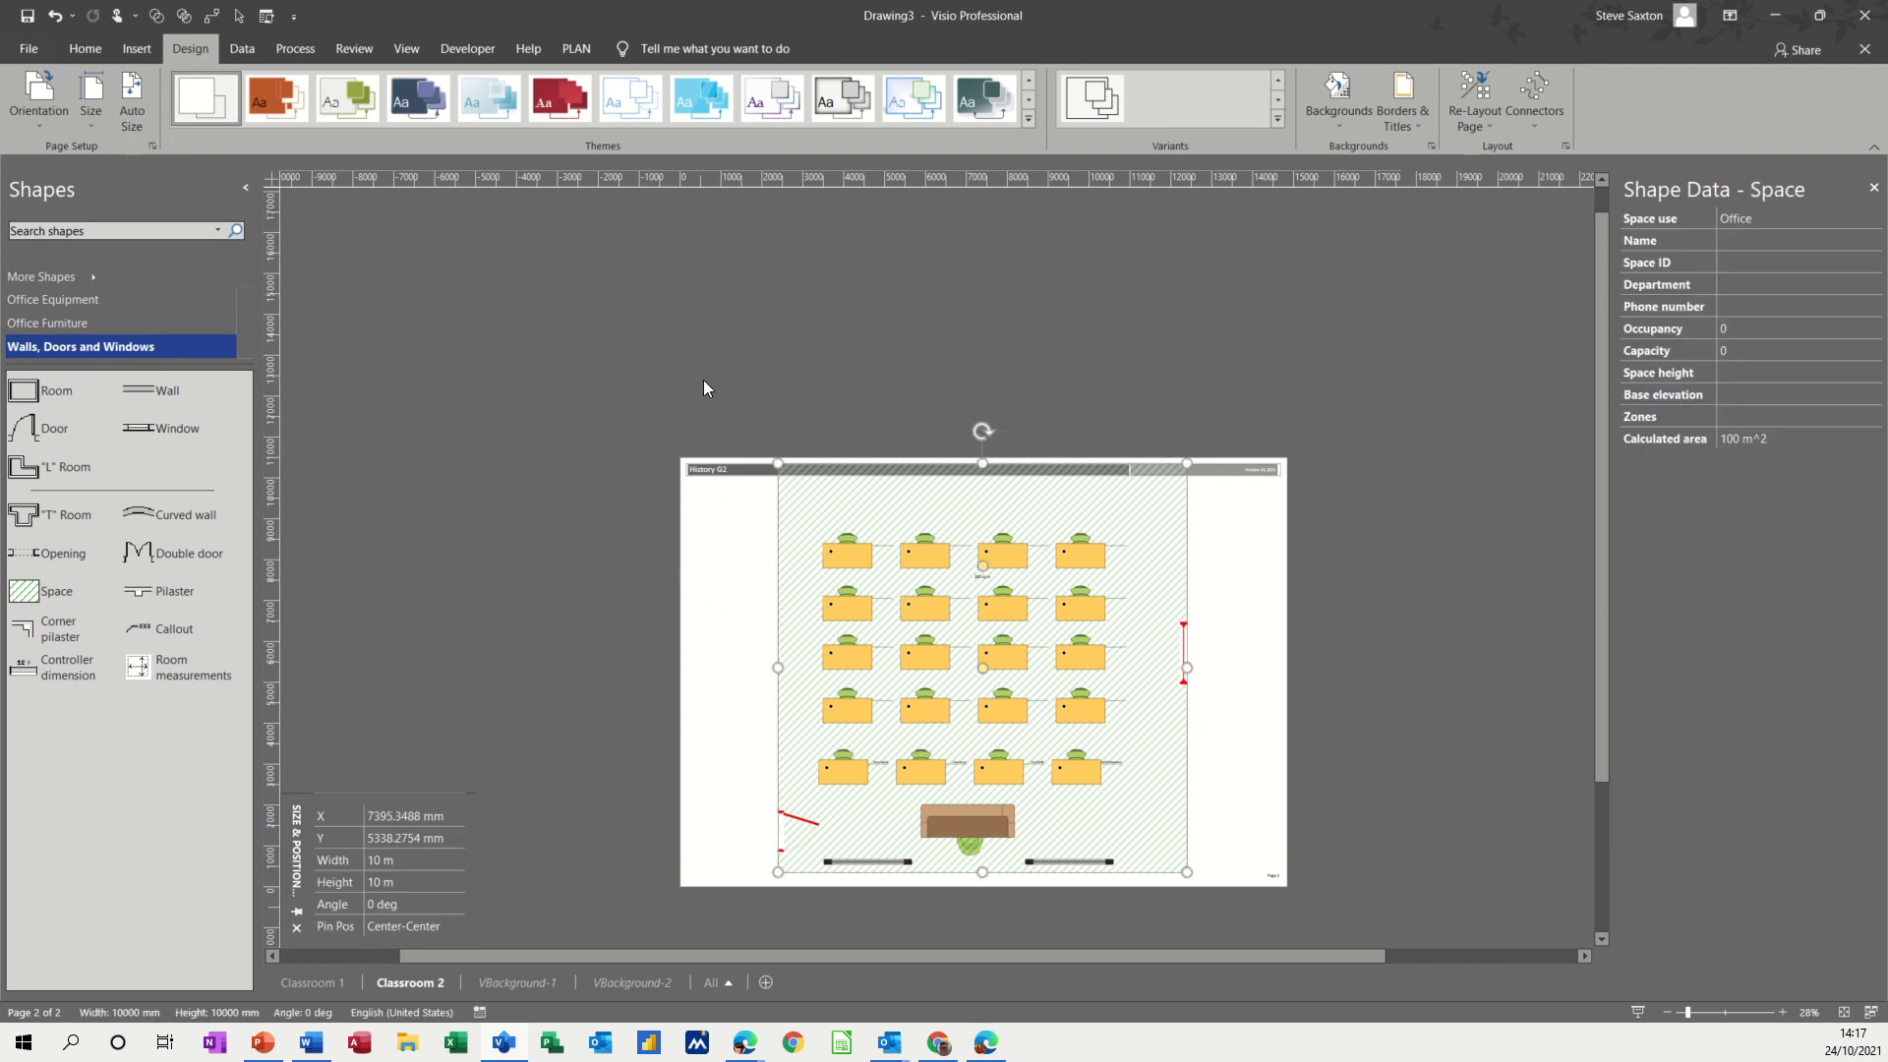
mouse_move(749, 551)
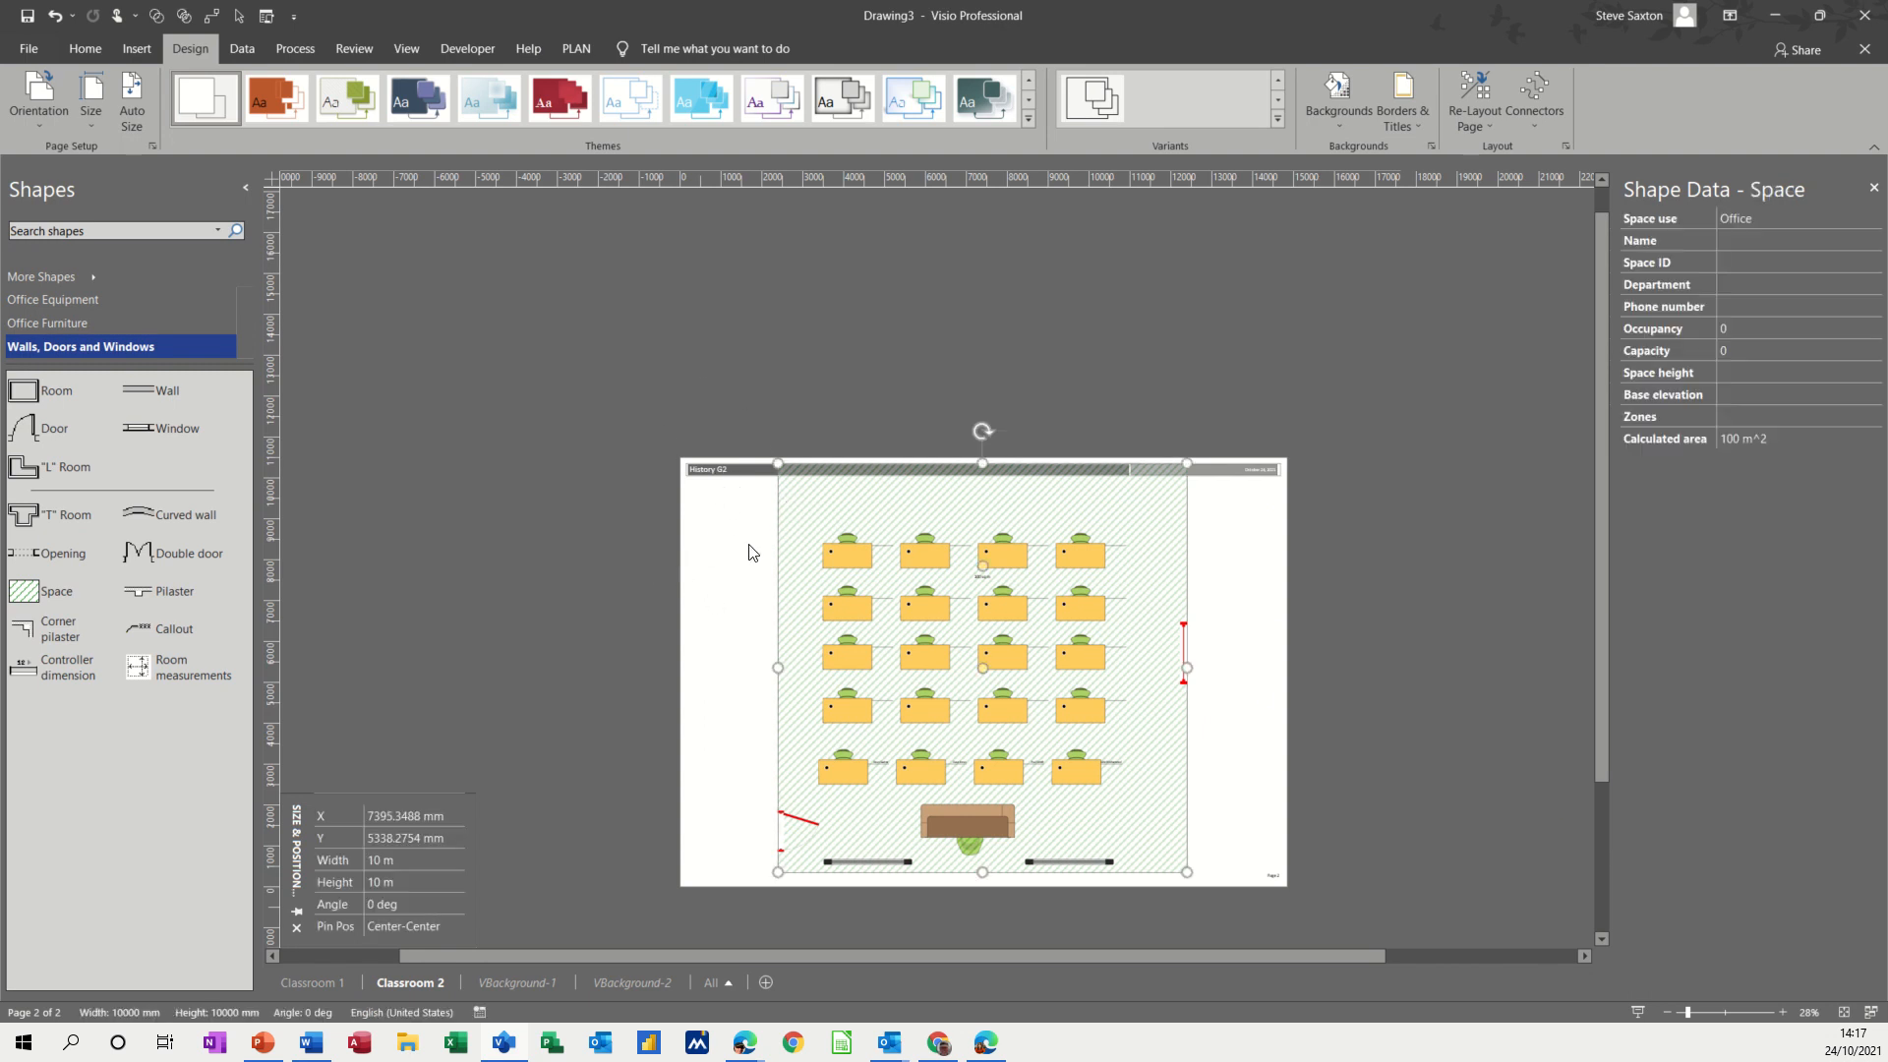
mouse_move(710, 582)
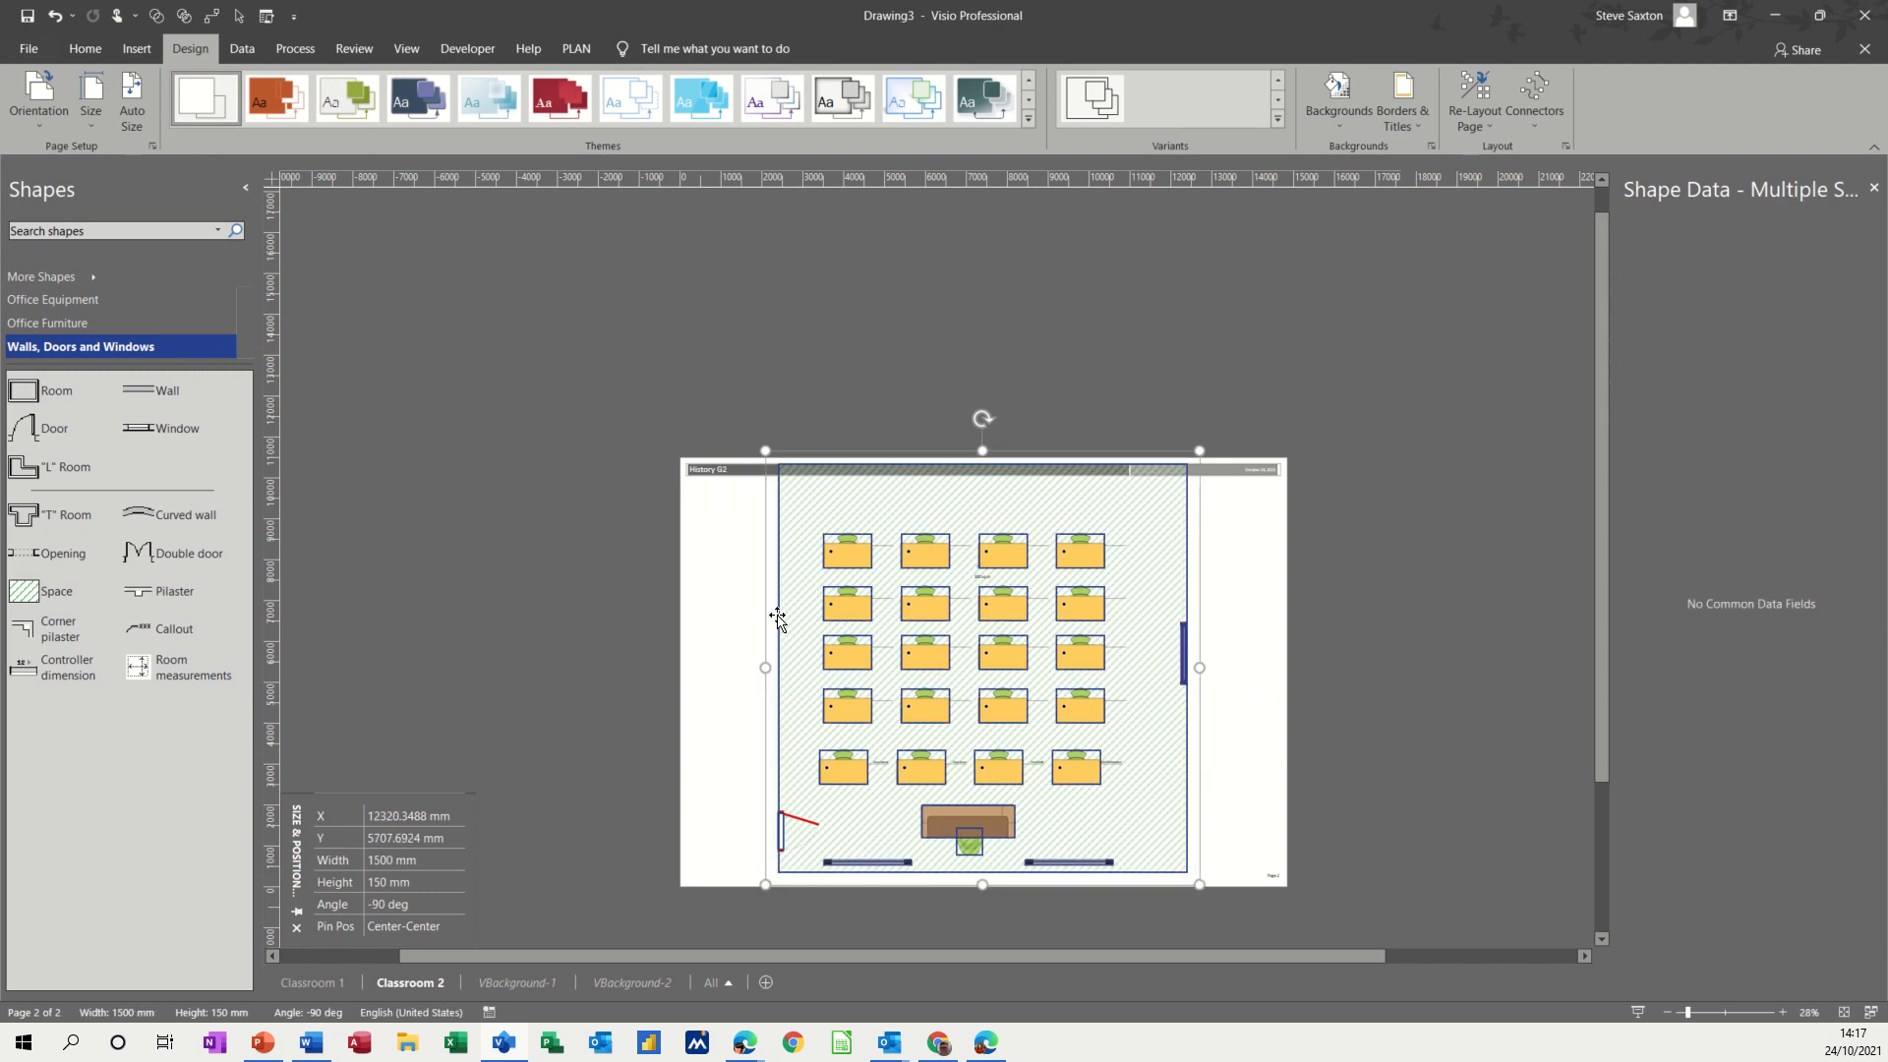
mouse_move(769, 632)
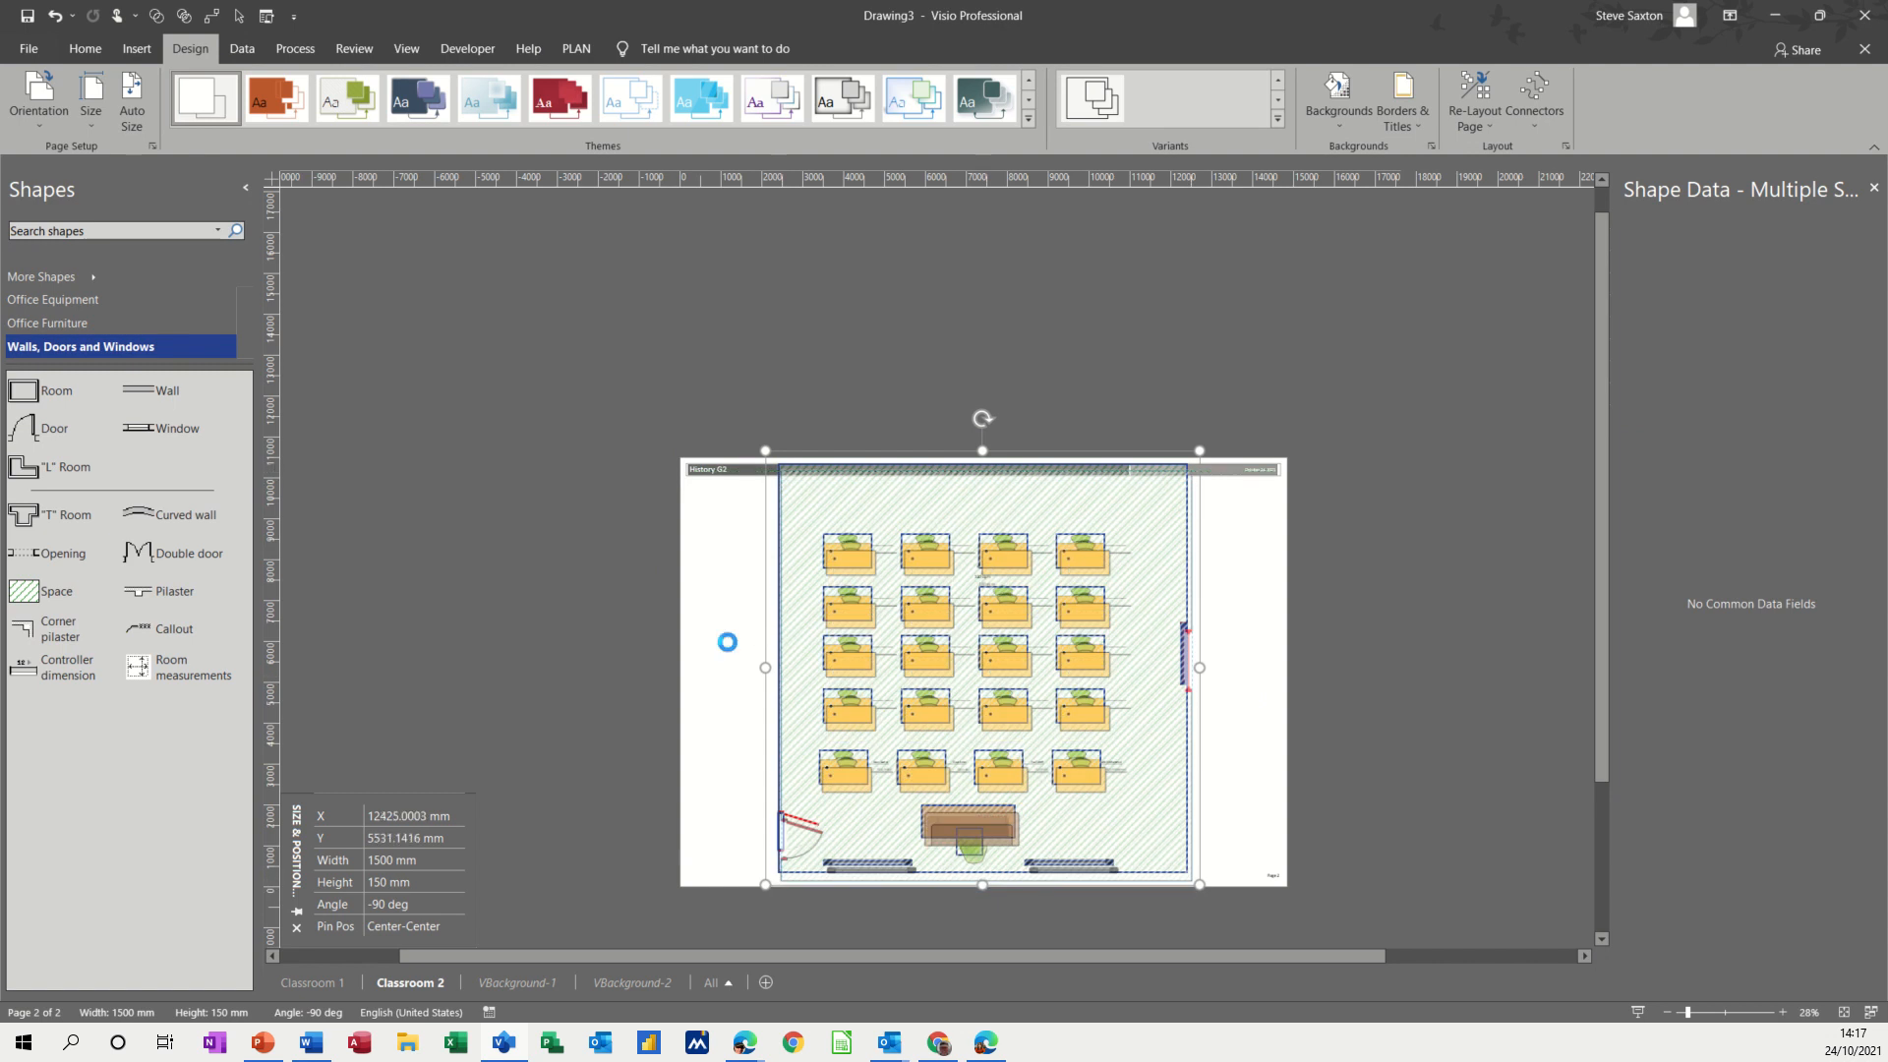
left_click(761, 639)
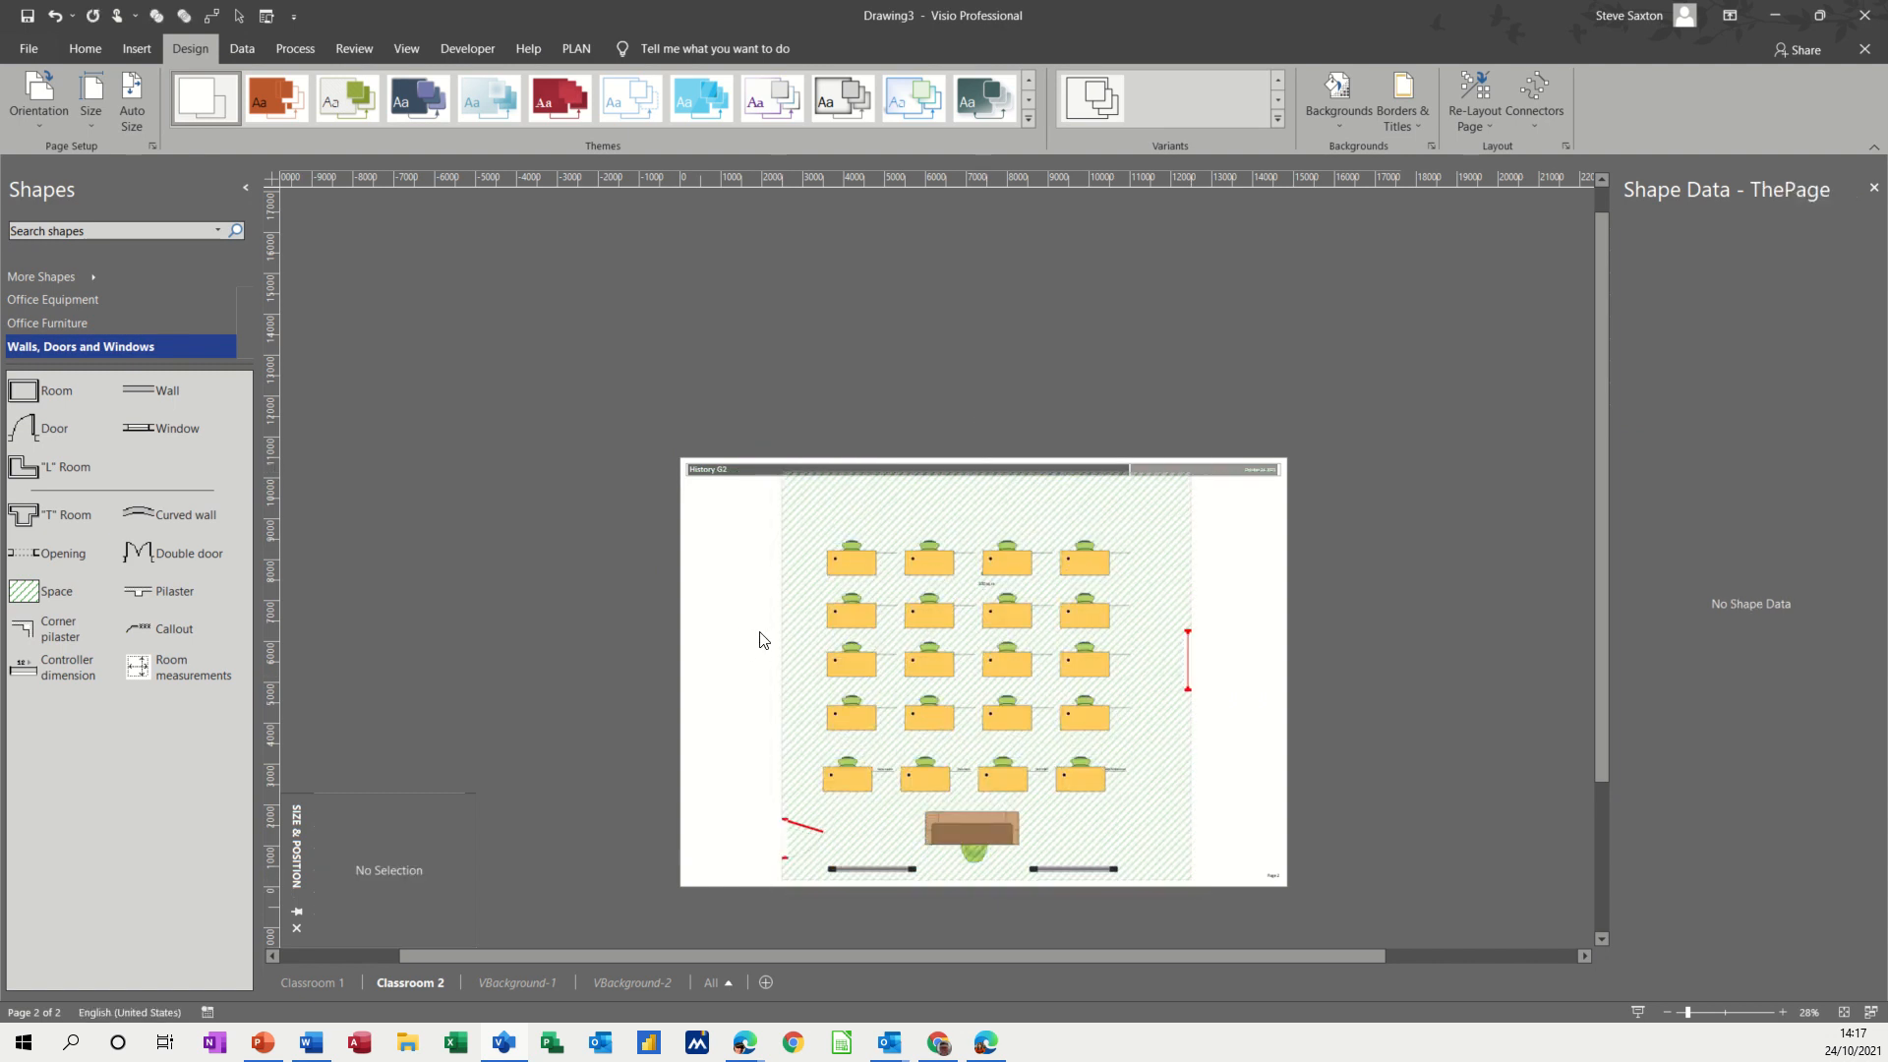
mouse_move(737, 645)
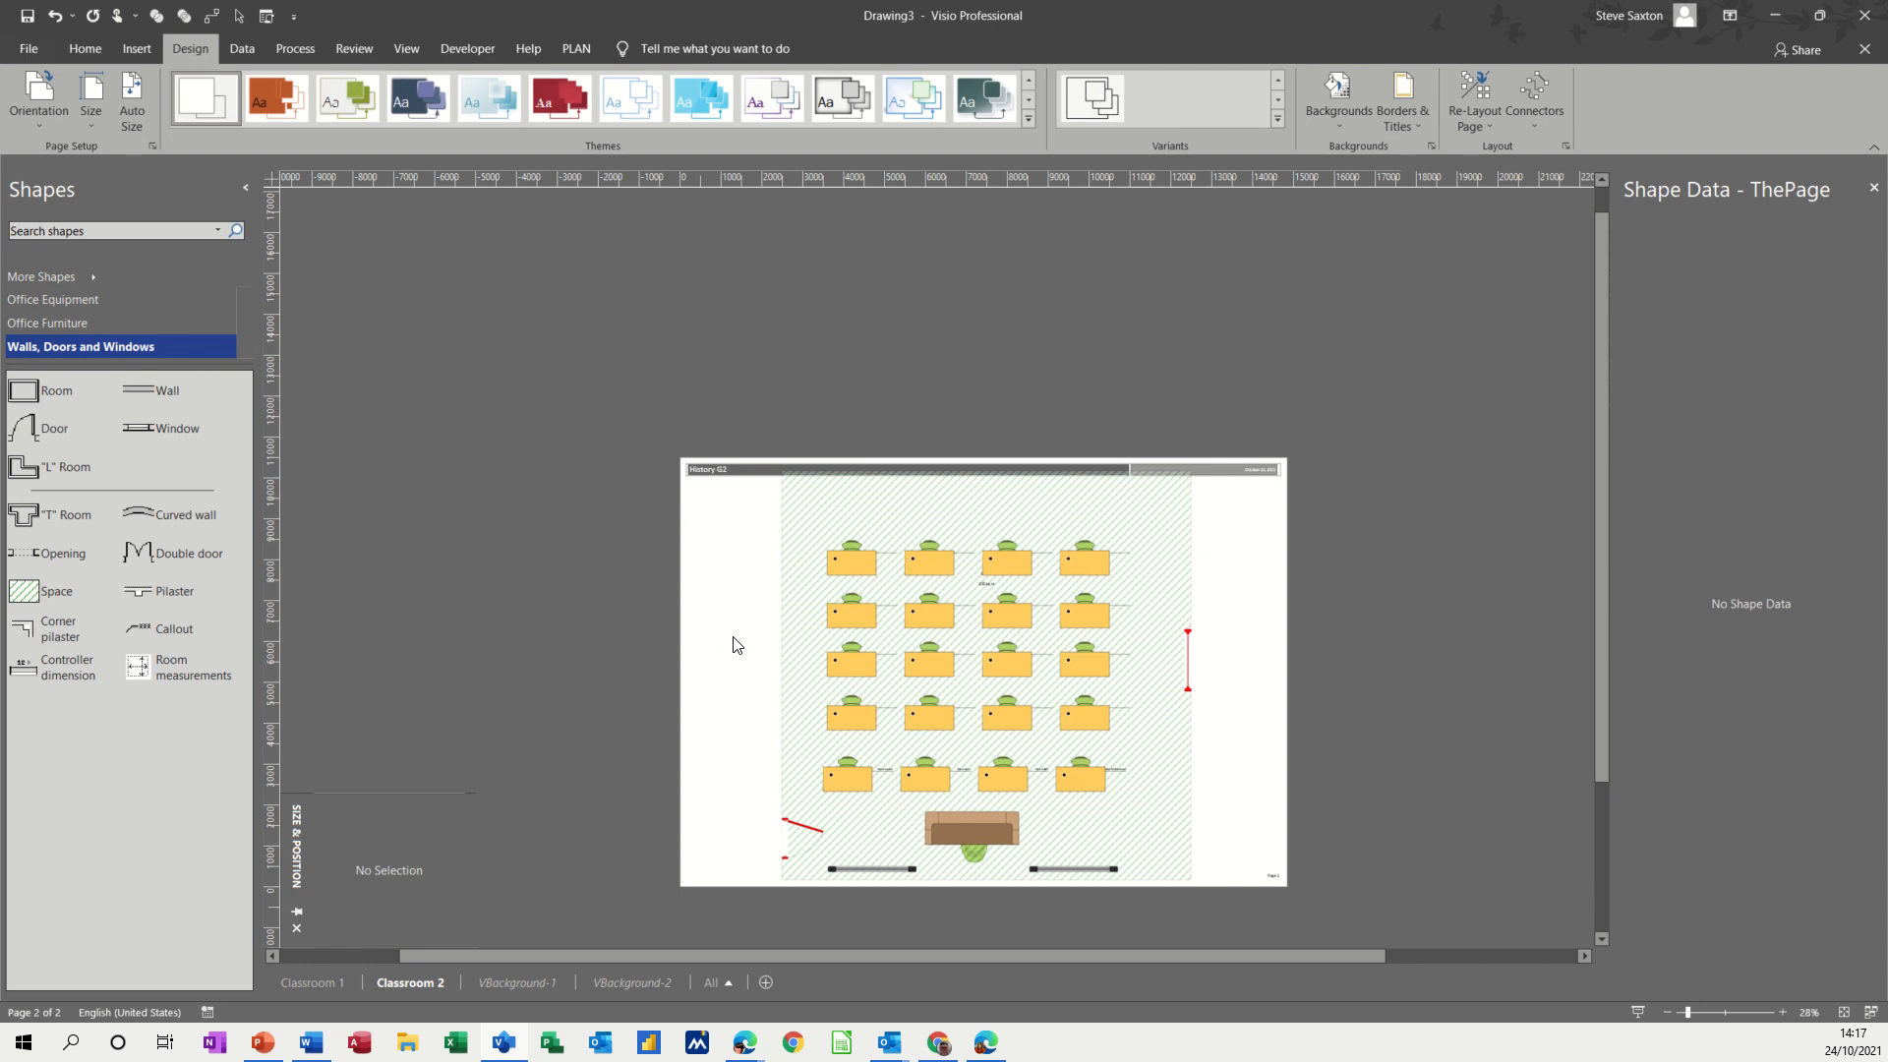
mouse_move(743, 732)
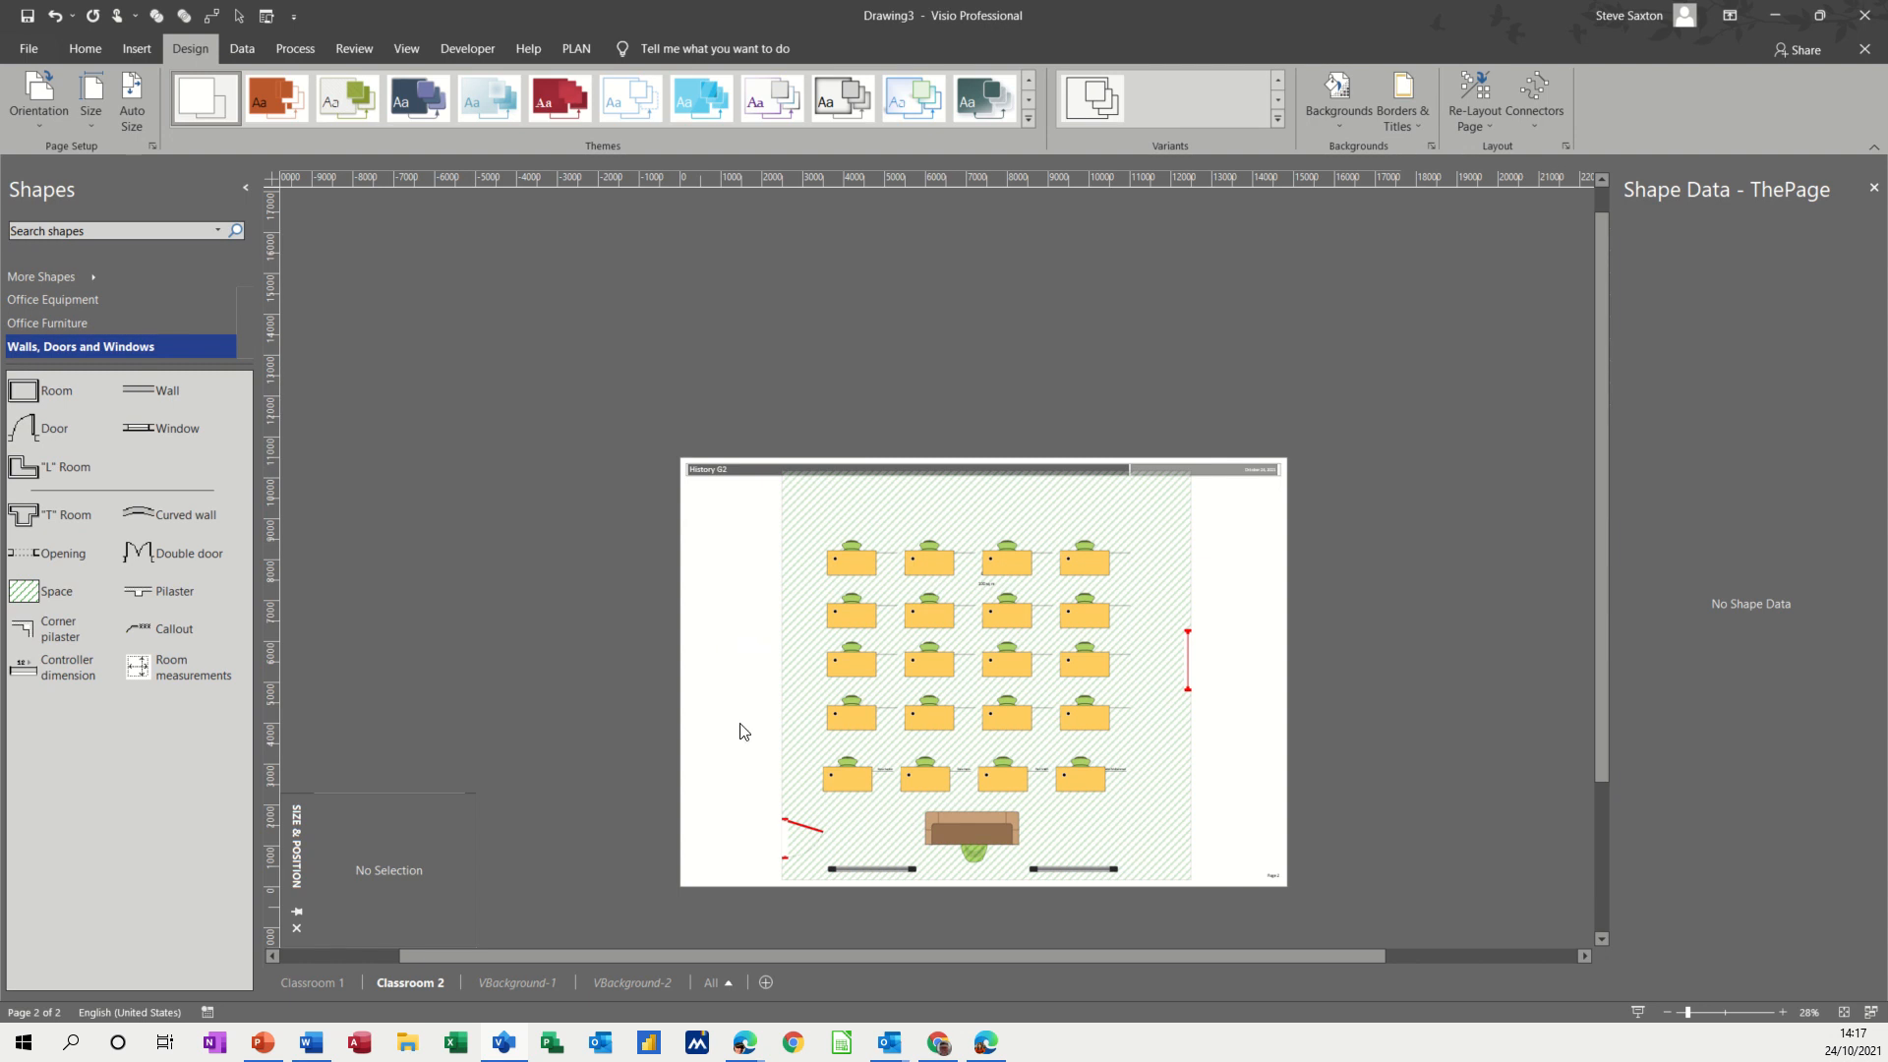
mouse_move(824, 518)
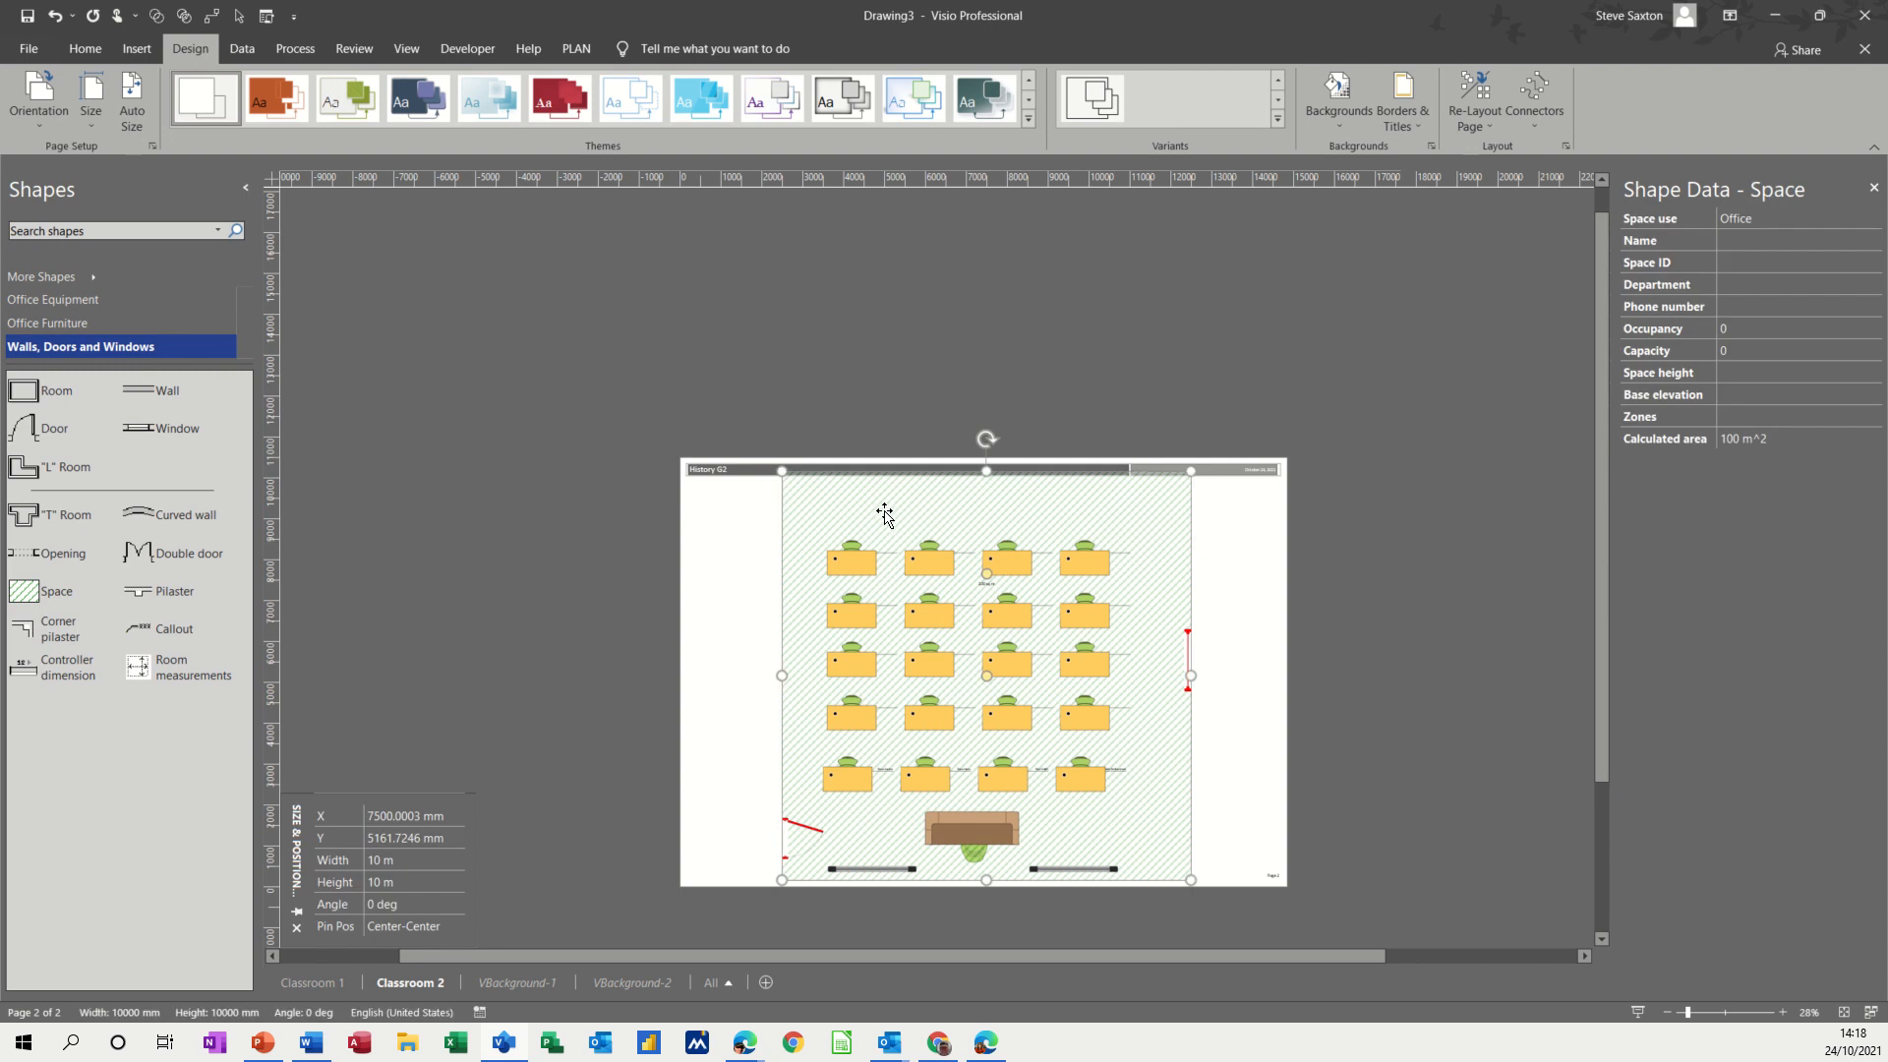
- Remove the fill from the Classroom 2 floor space and zoom in on the seating plan
left_click(84, 48)
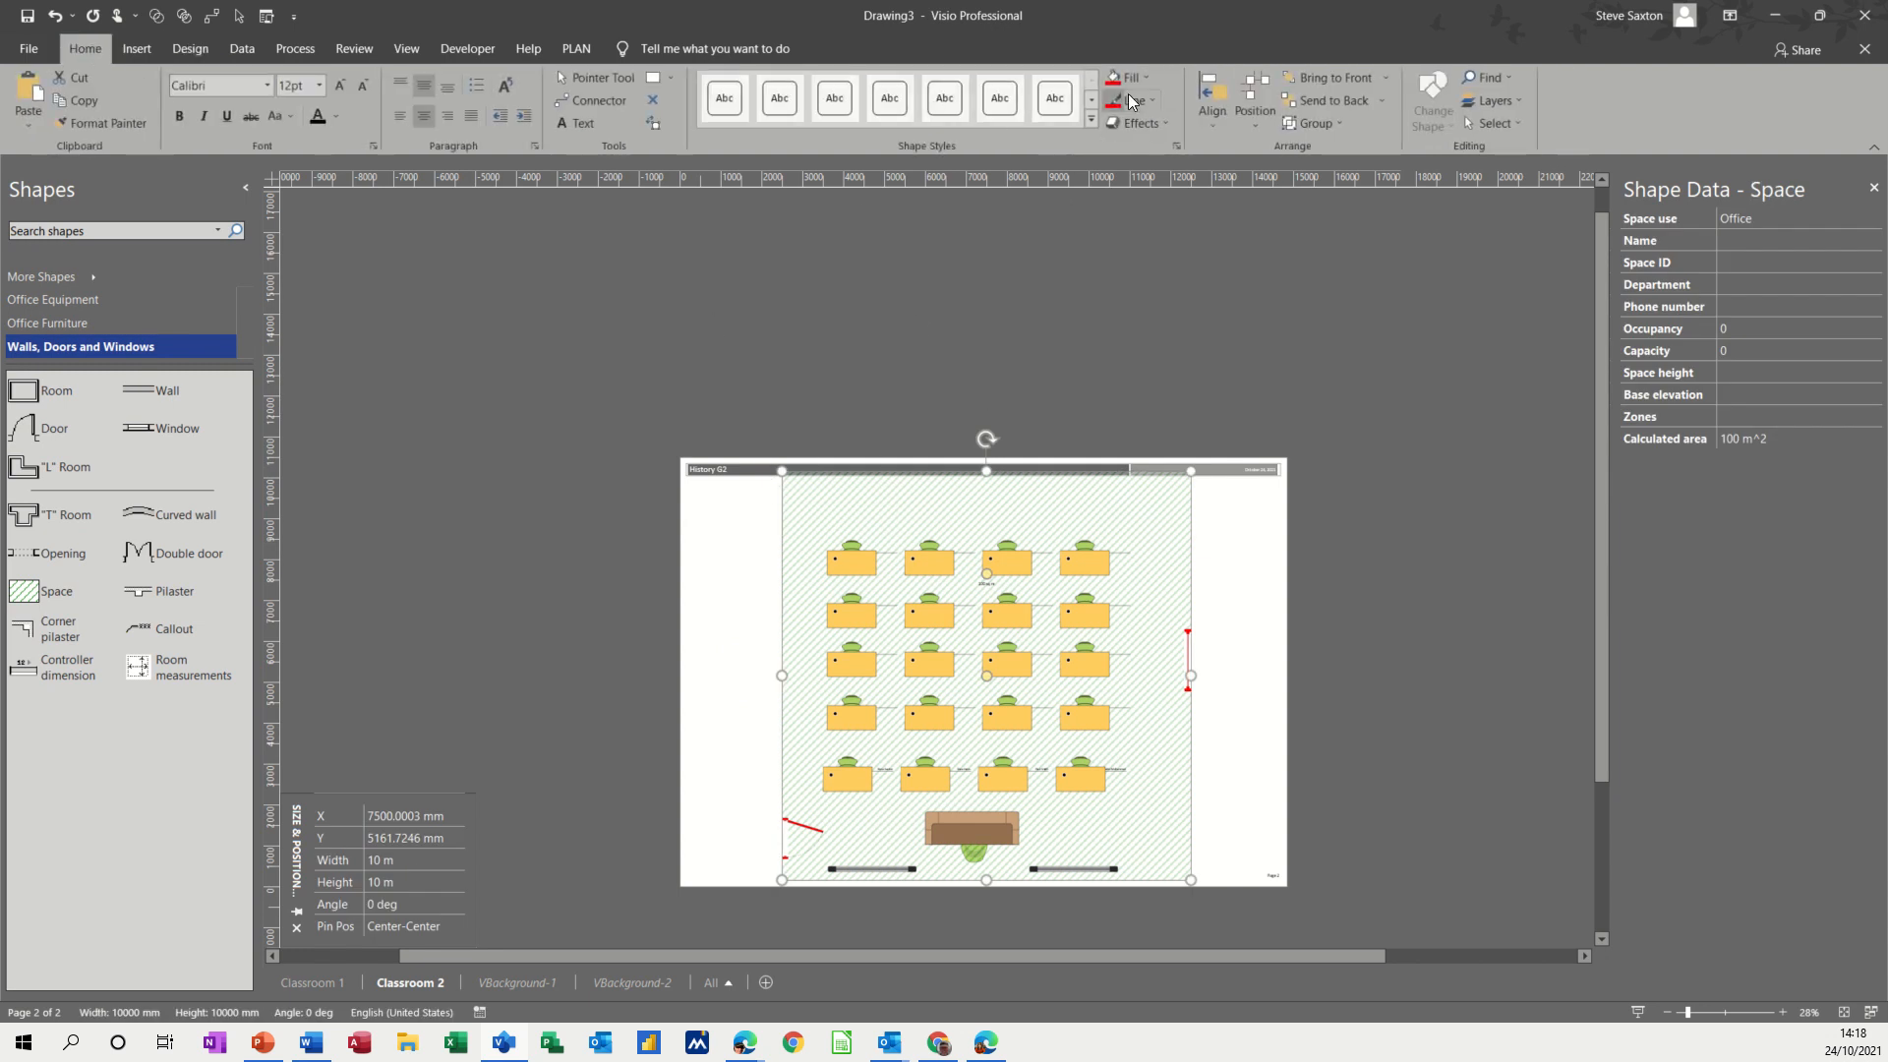
left_click(1145, 77)
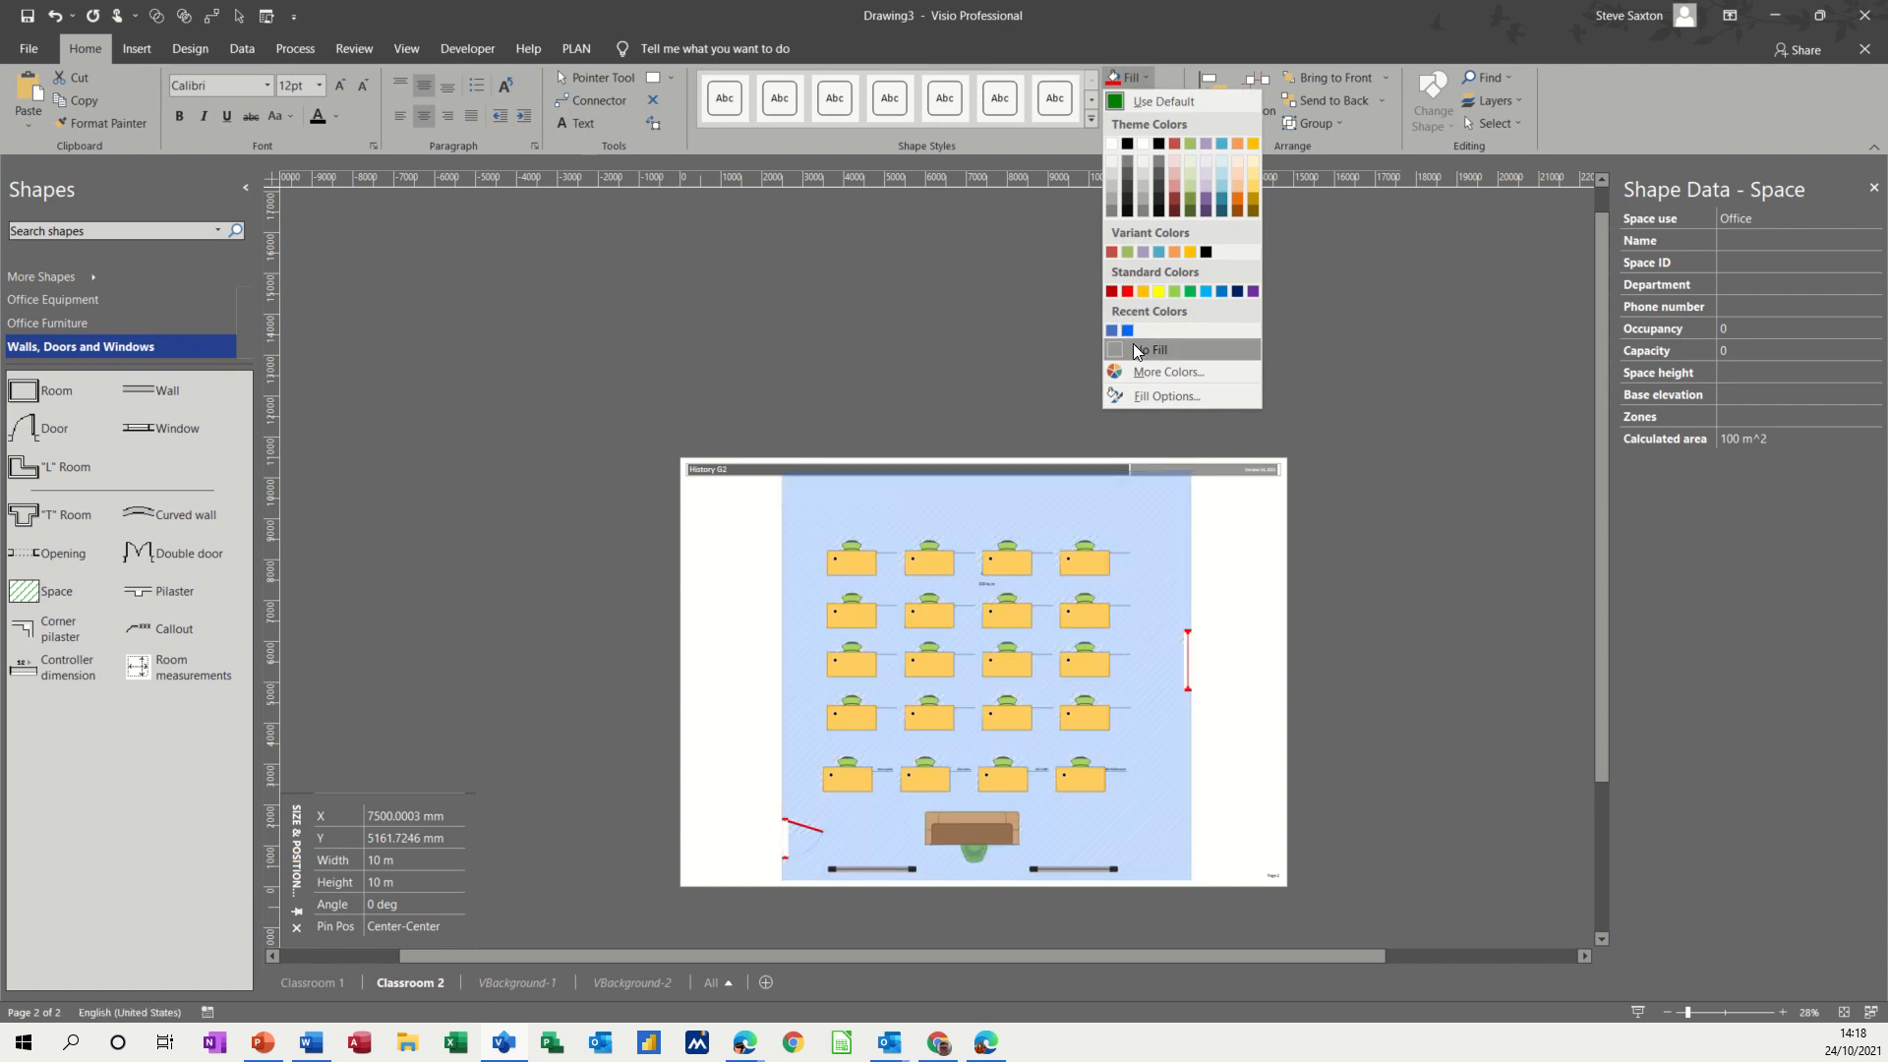
left_click(1150, 350)
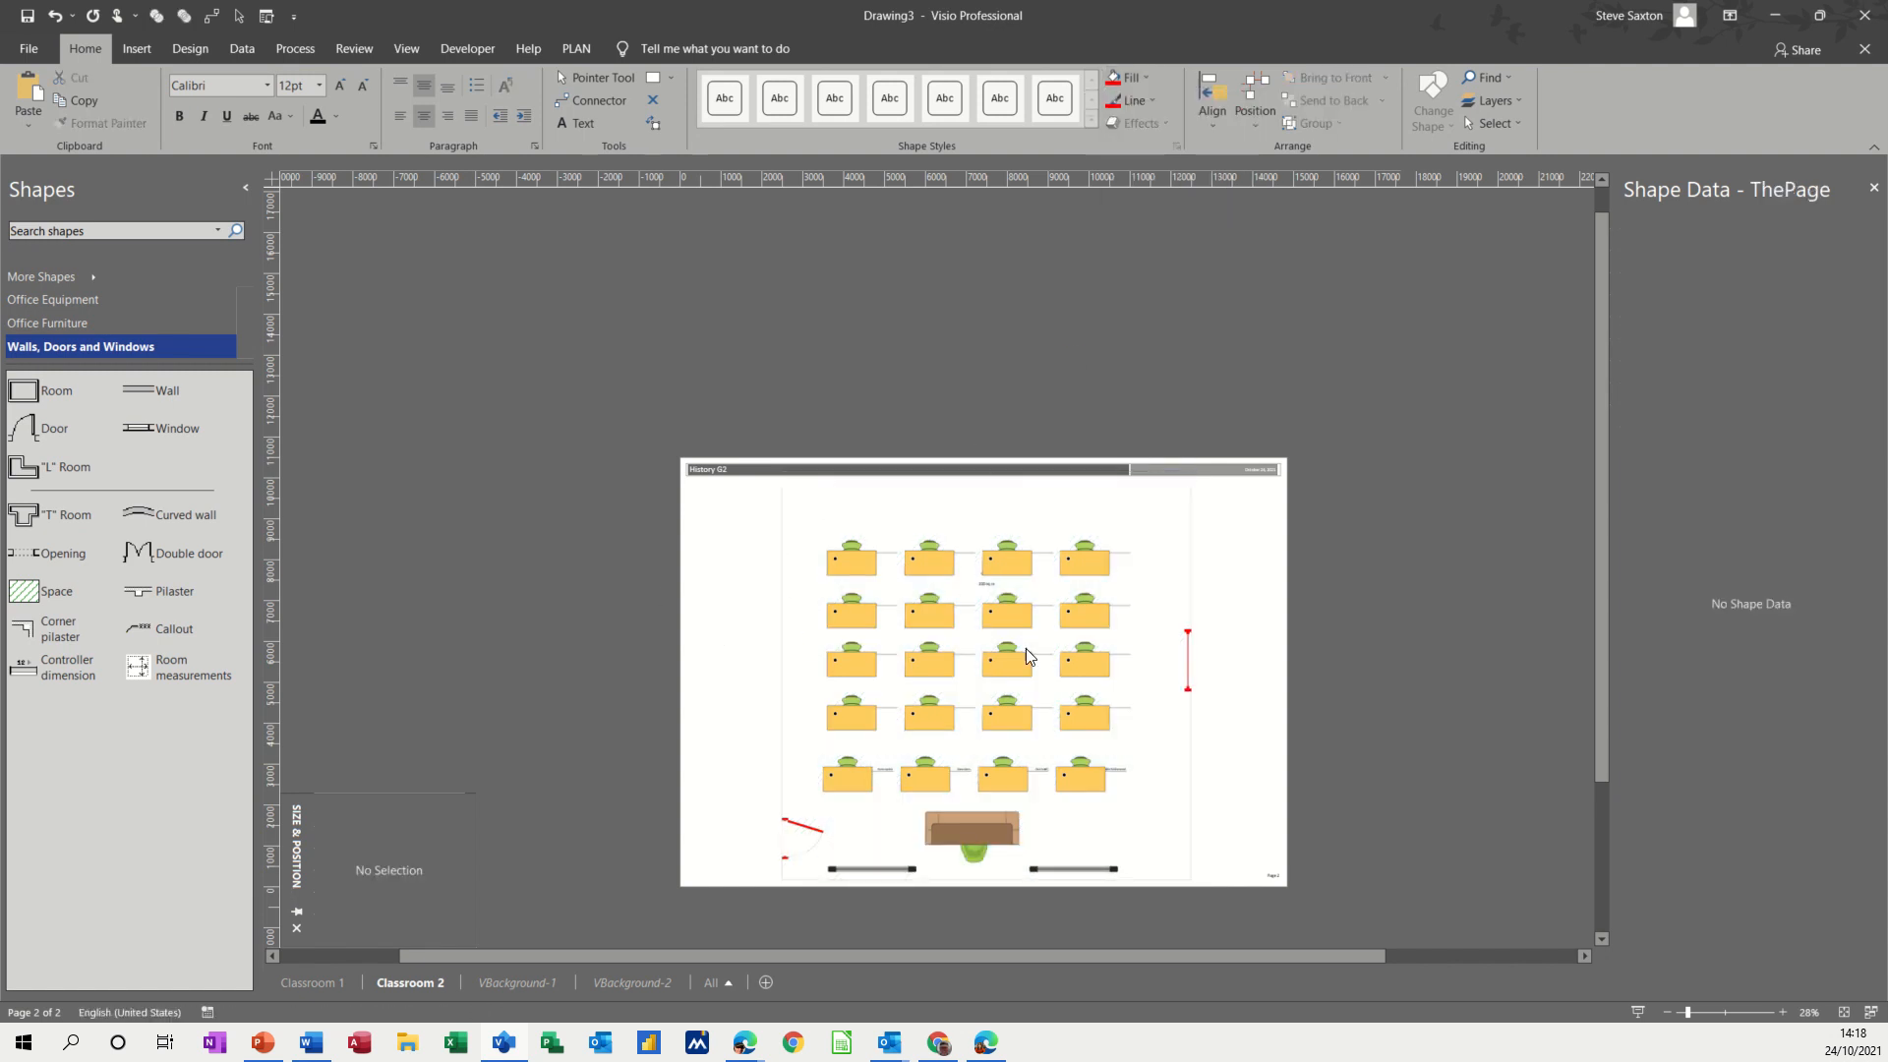
mouse_move(1510, 895)
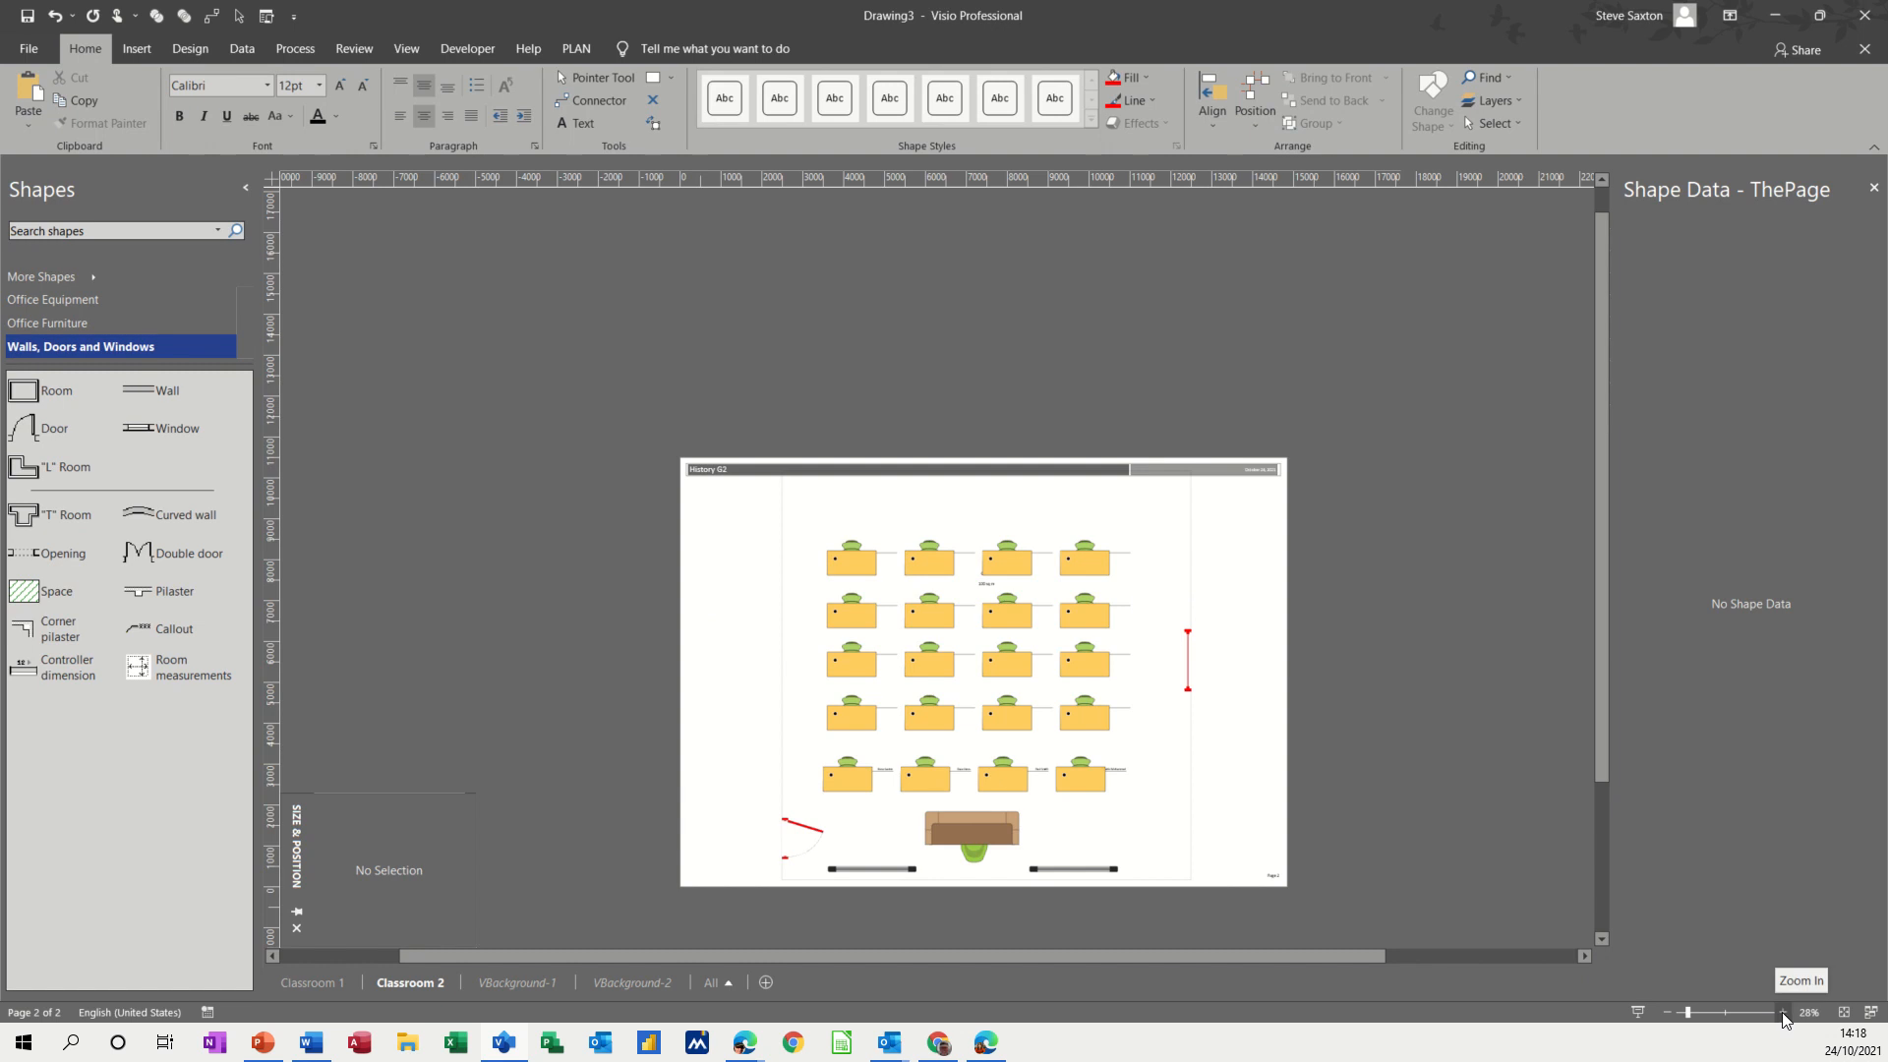
left_click(1803, 1012)
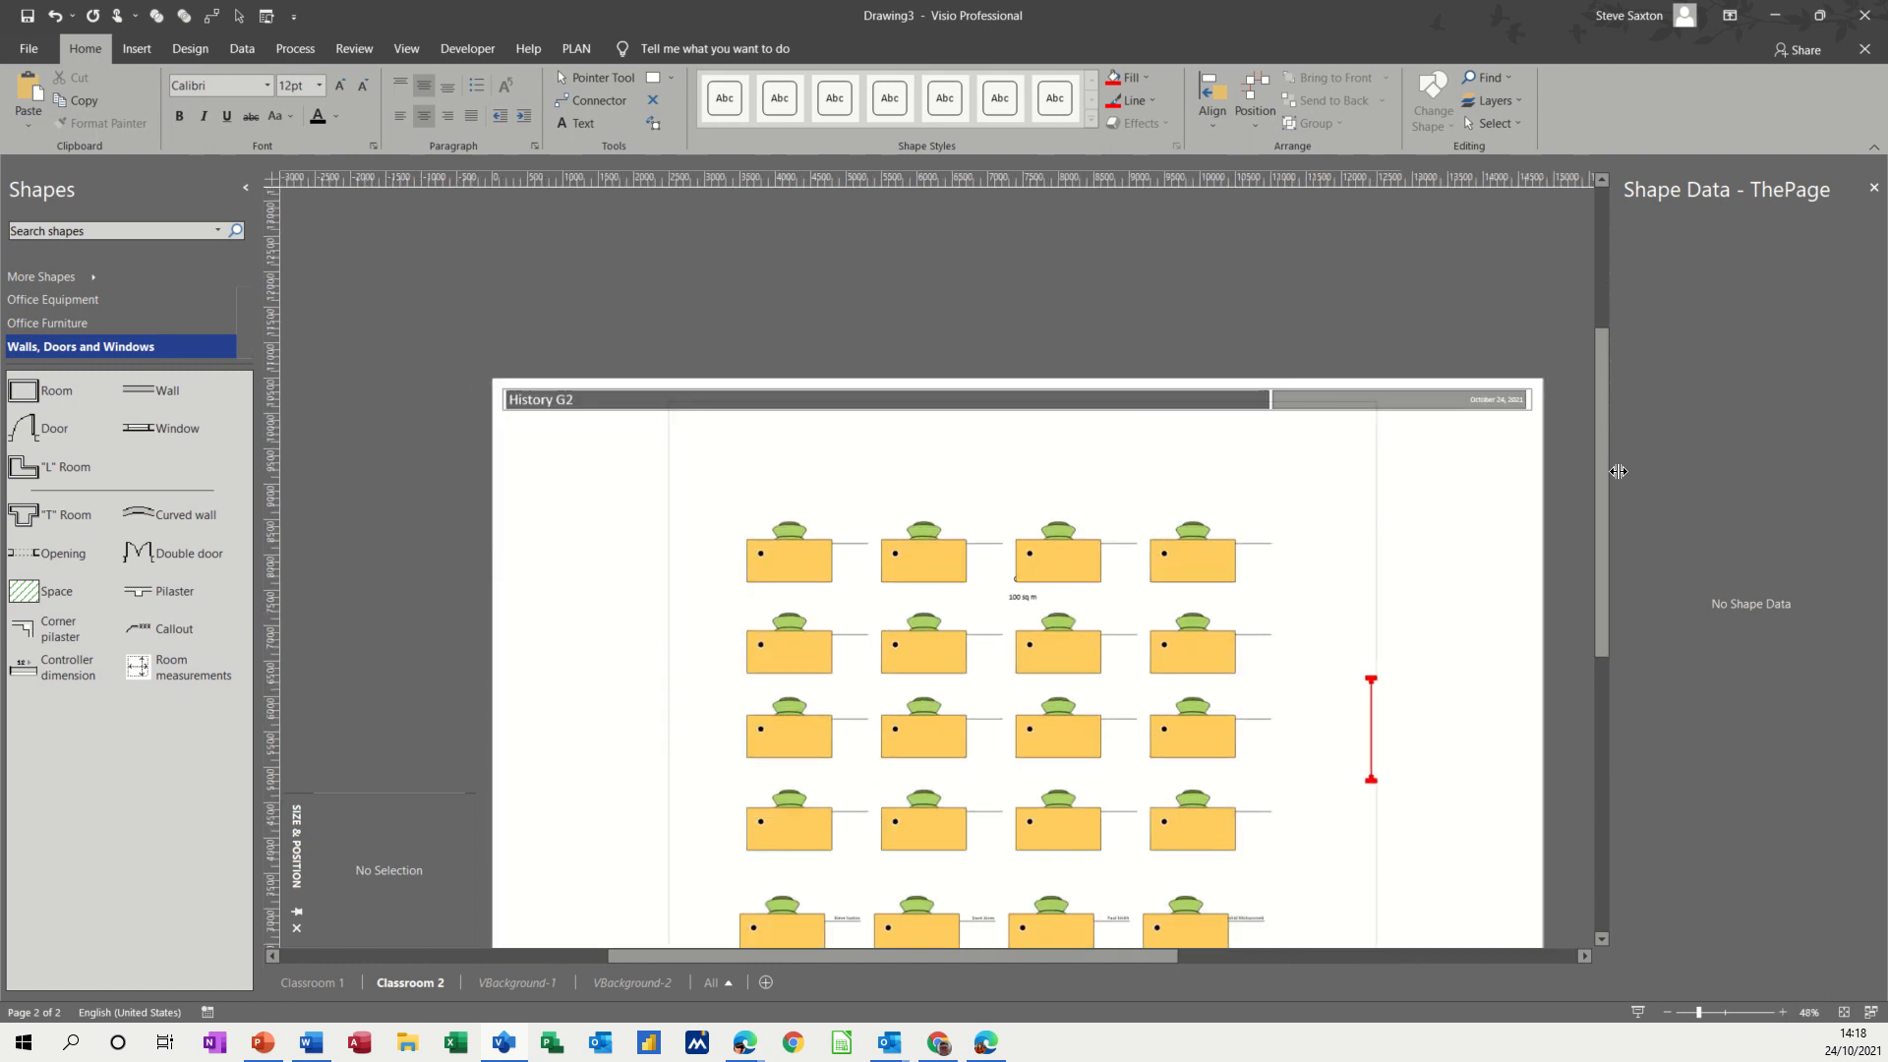
- Name the teacher's lounge chair Mr Smith in its Shape Data, then deselect
scroll("down", 3)
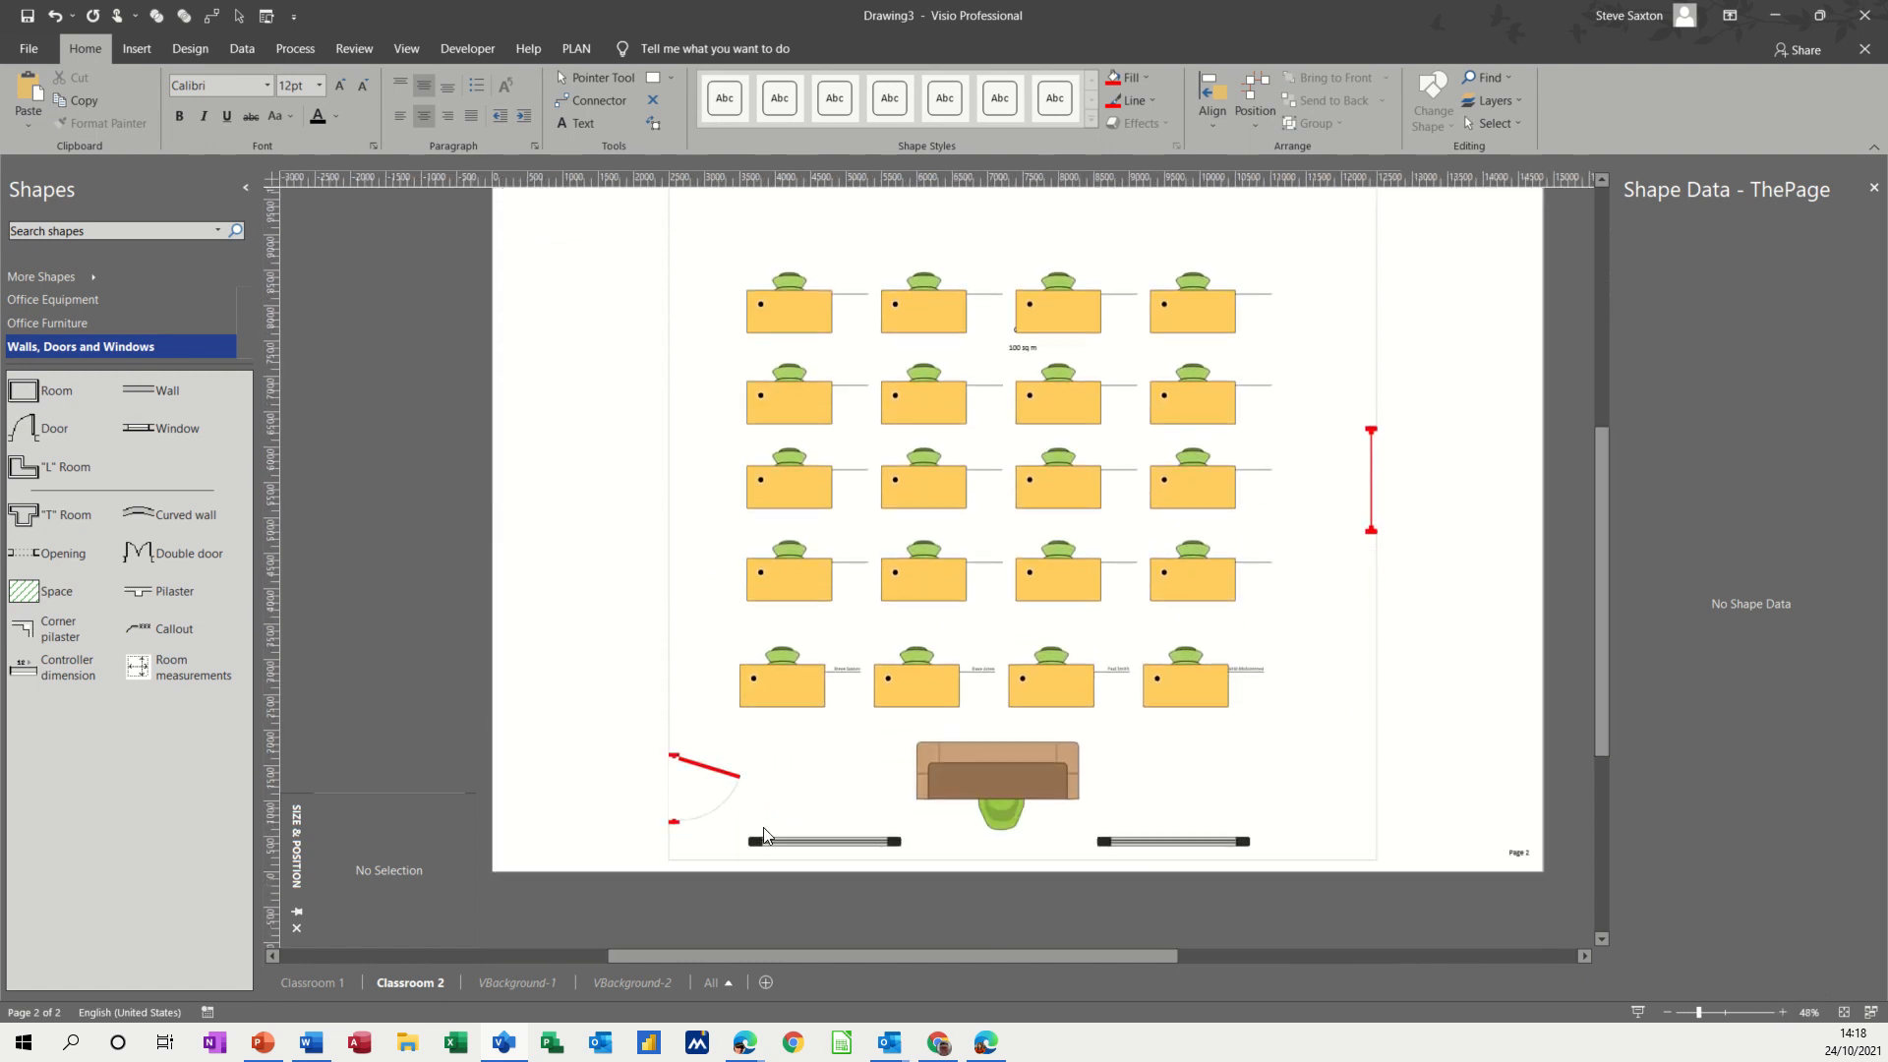
mouse_move(975, 810)
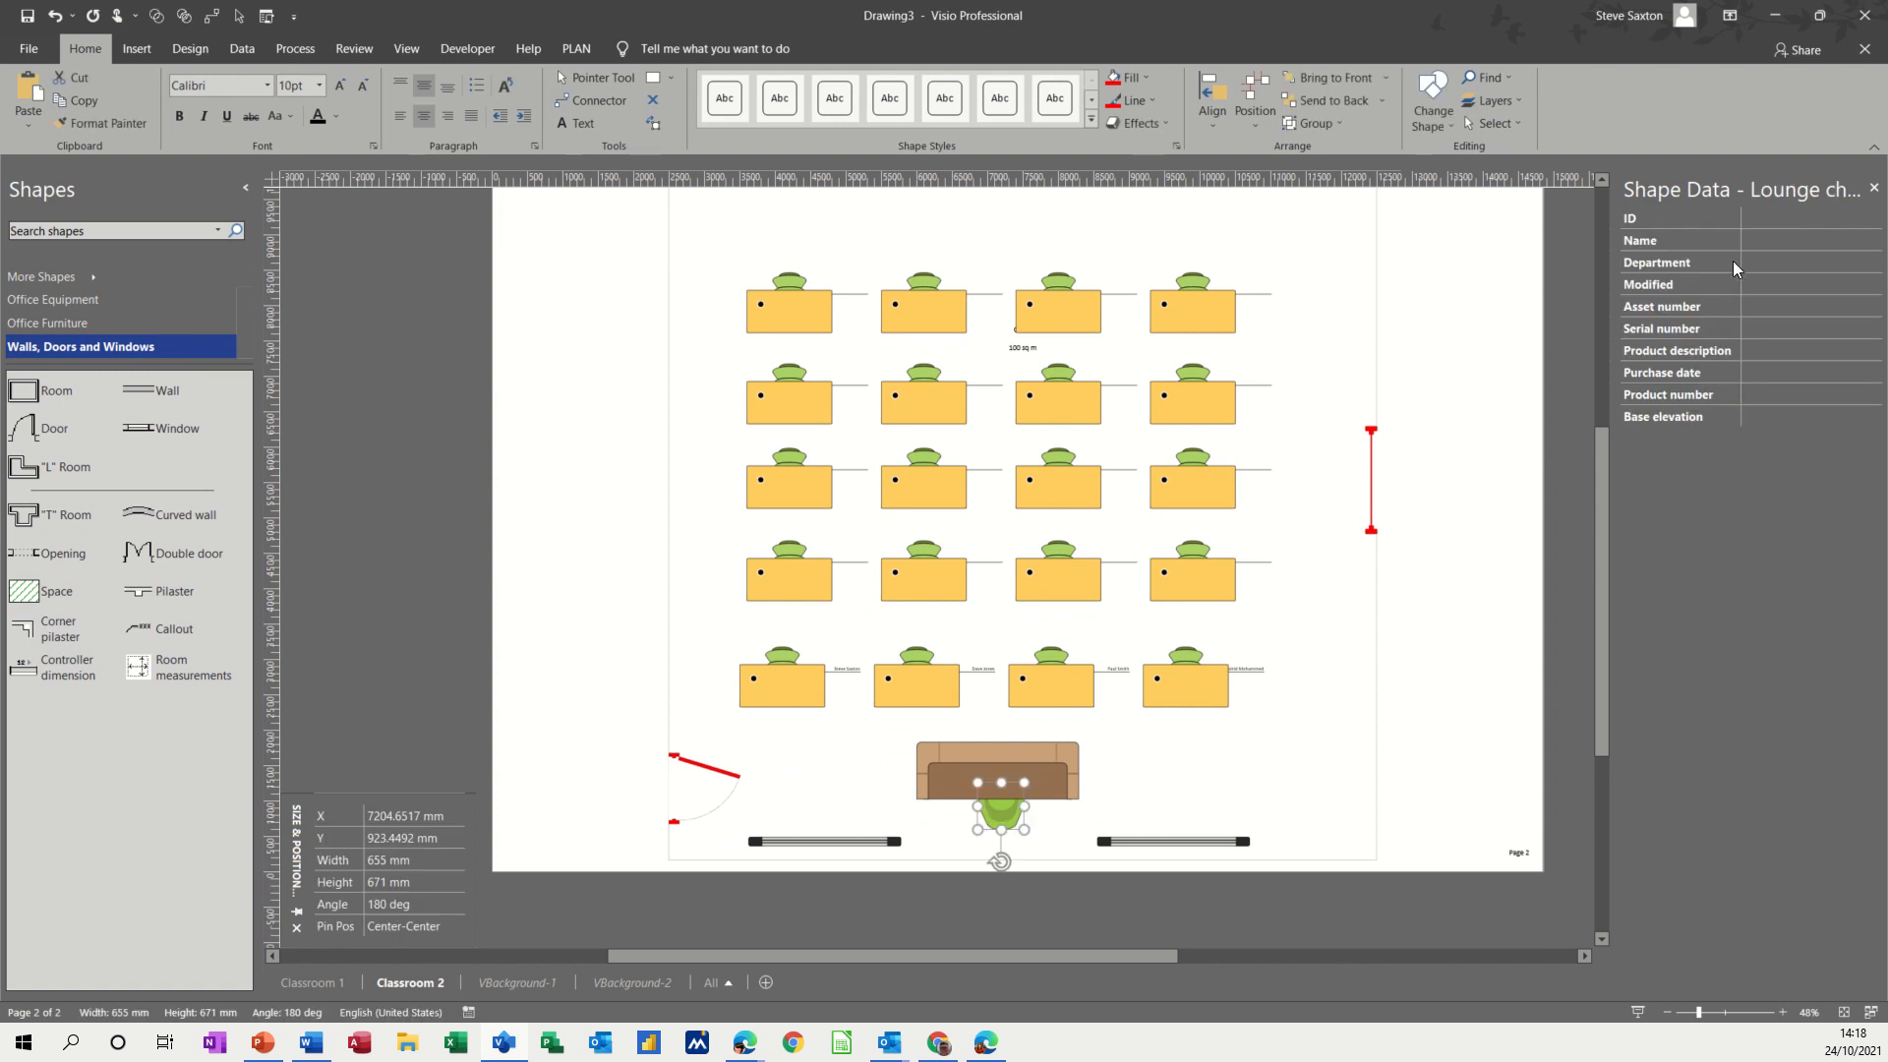
left_click(1811, 240)
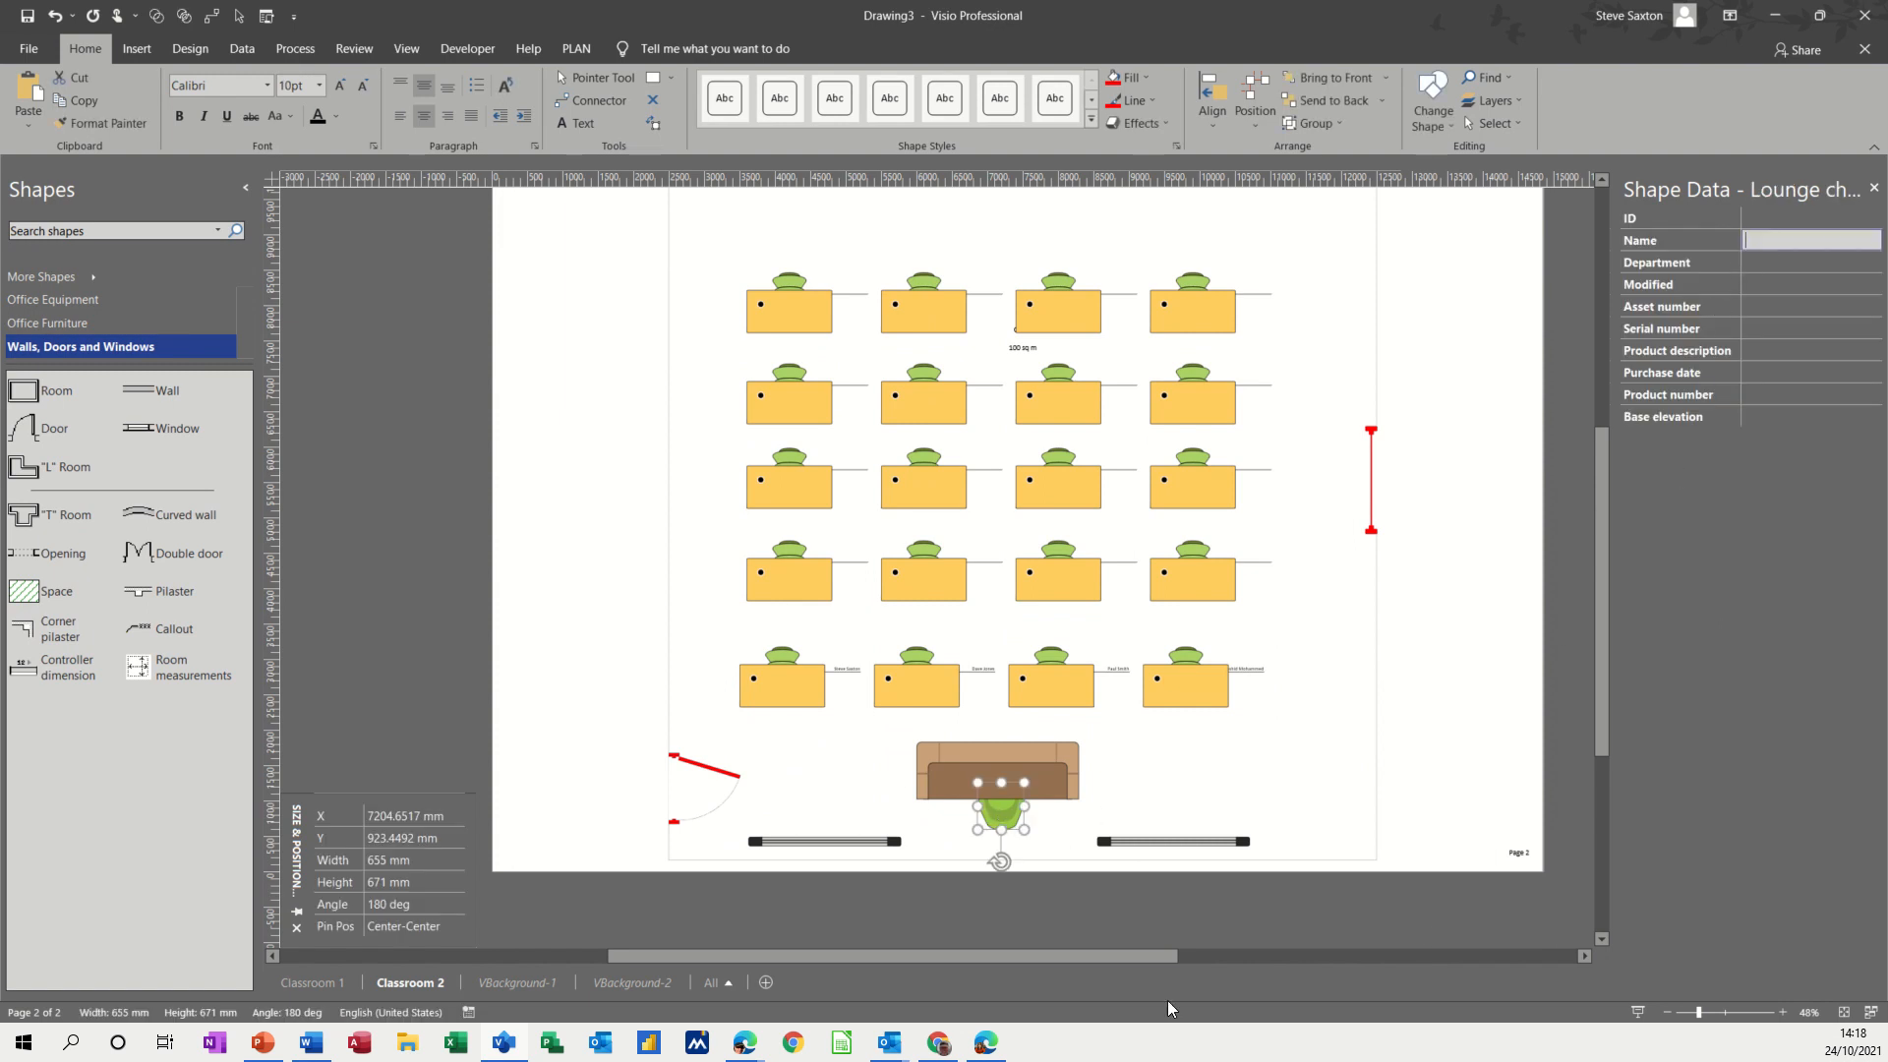
type("Mr Smi")
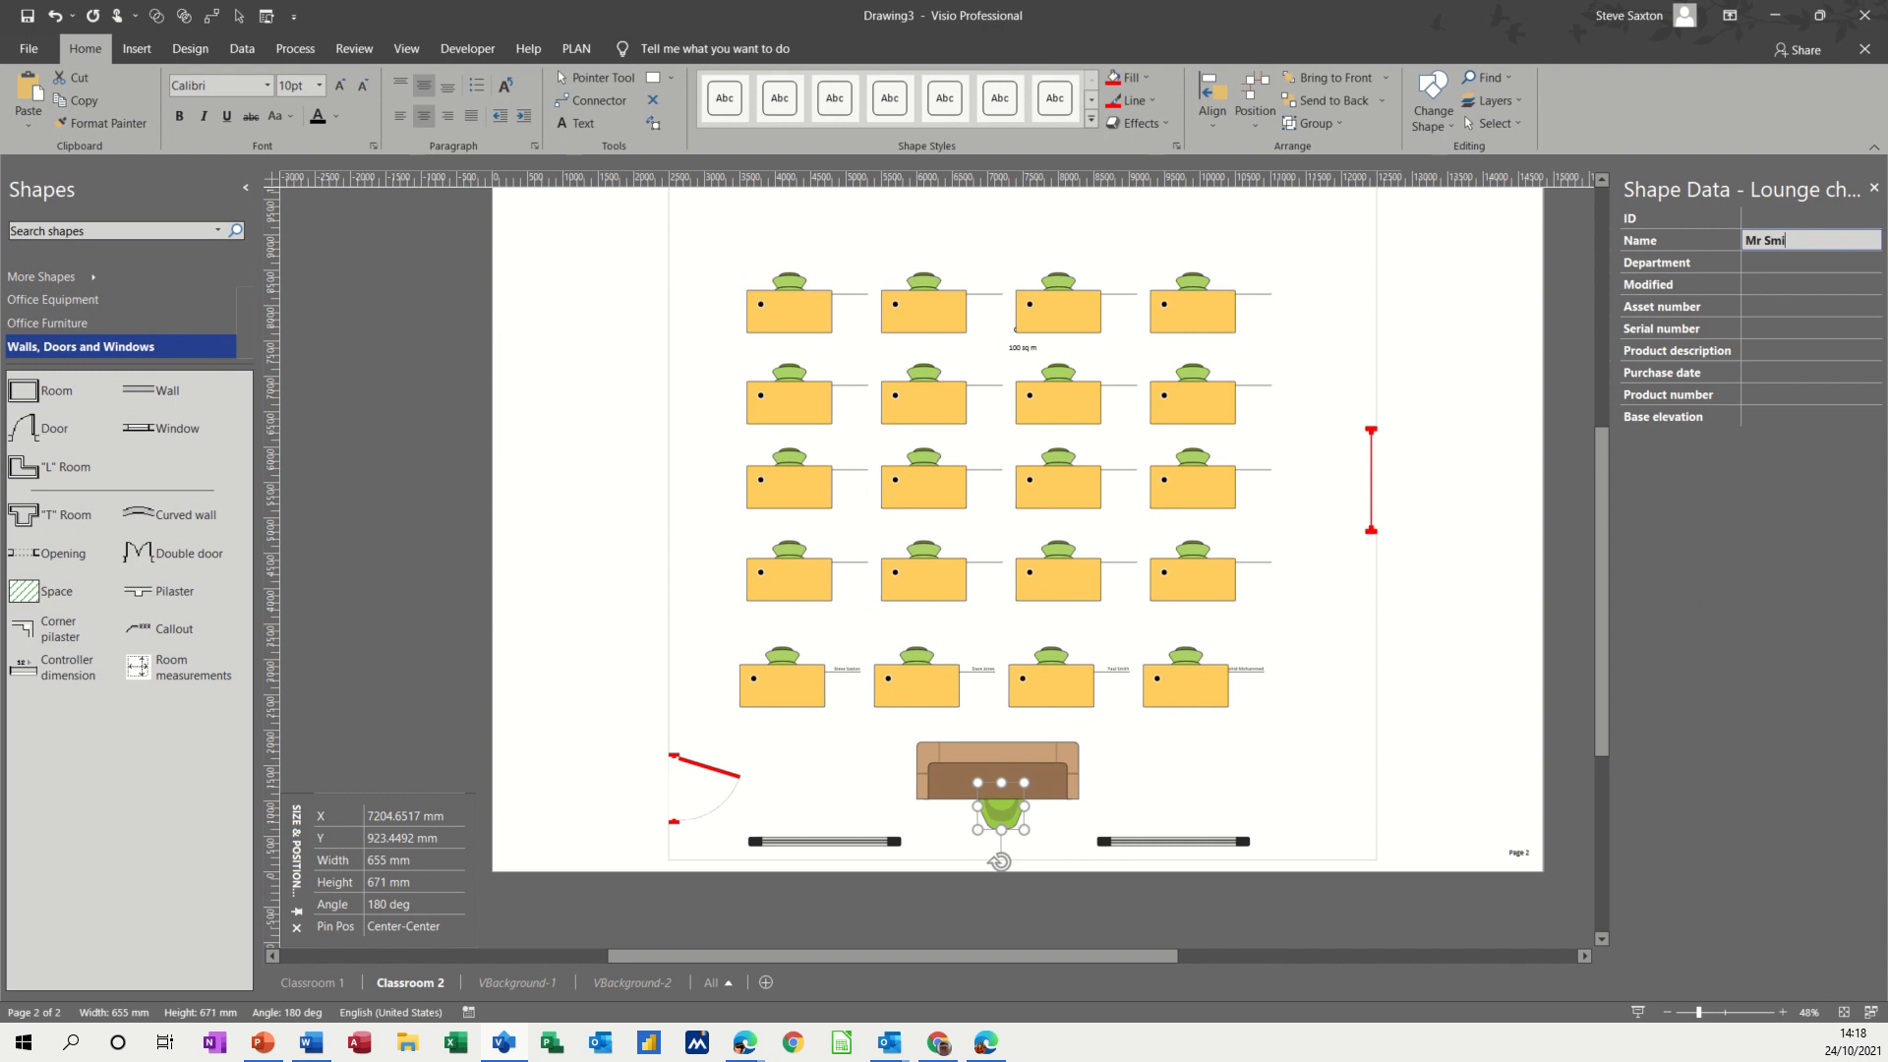
type("th")
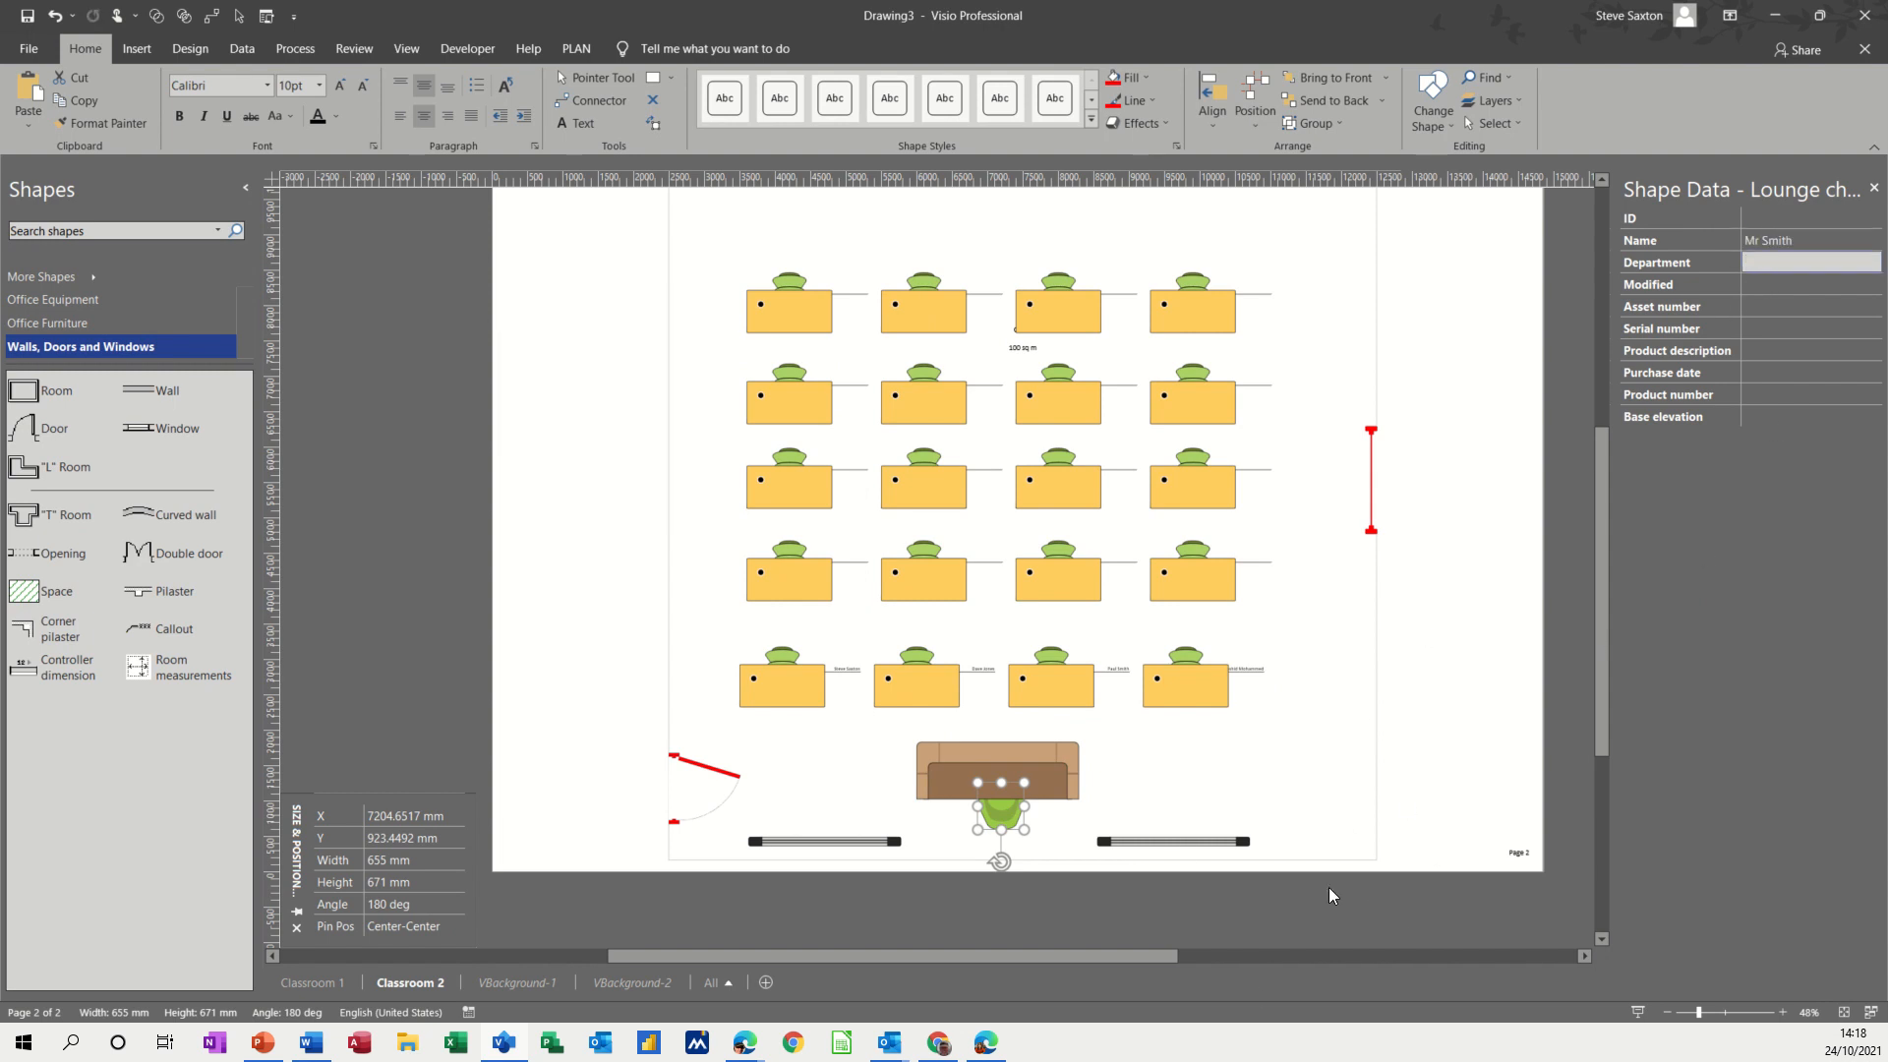
left_click(1435, 683)
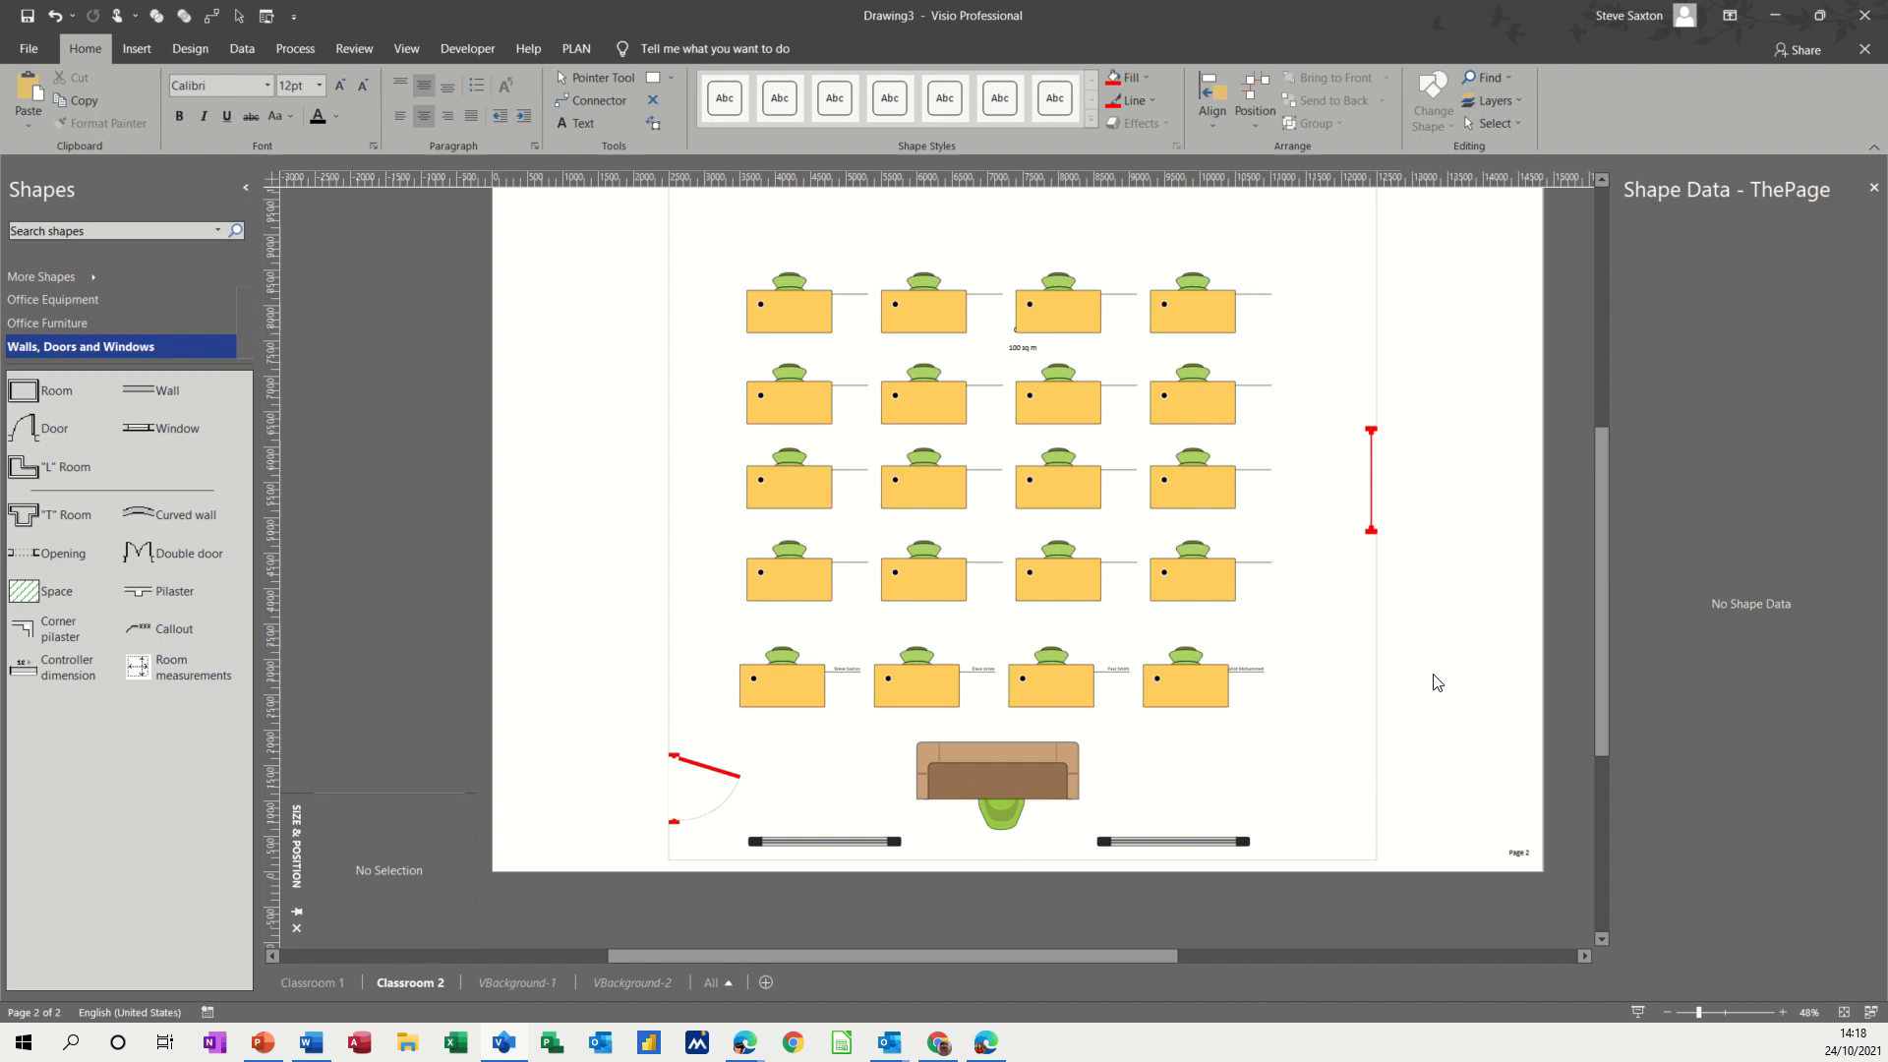
mouse_move(1332, 666)
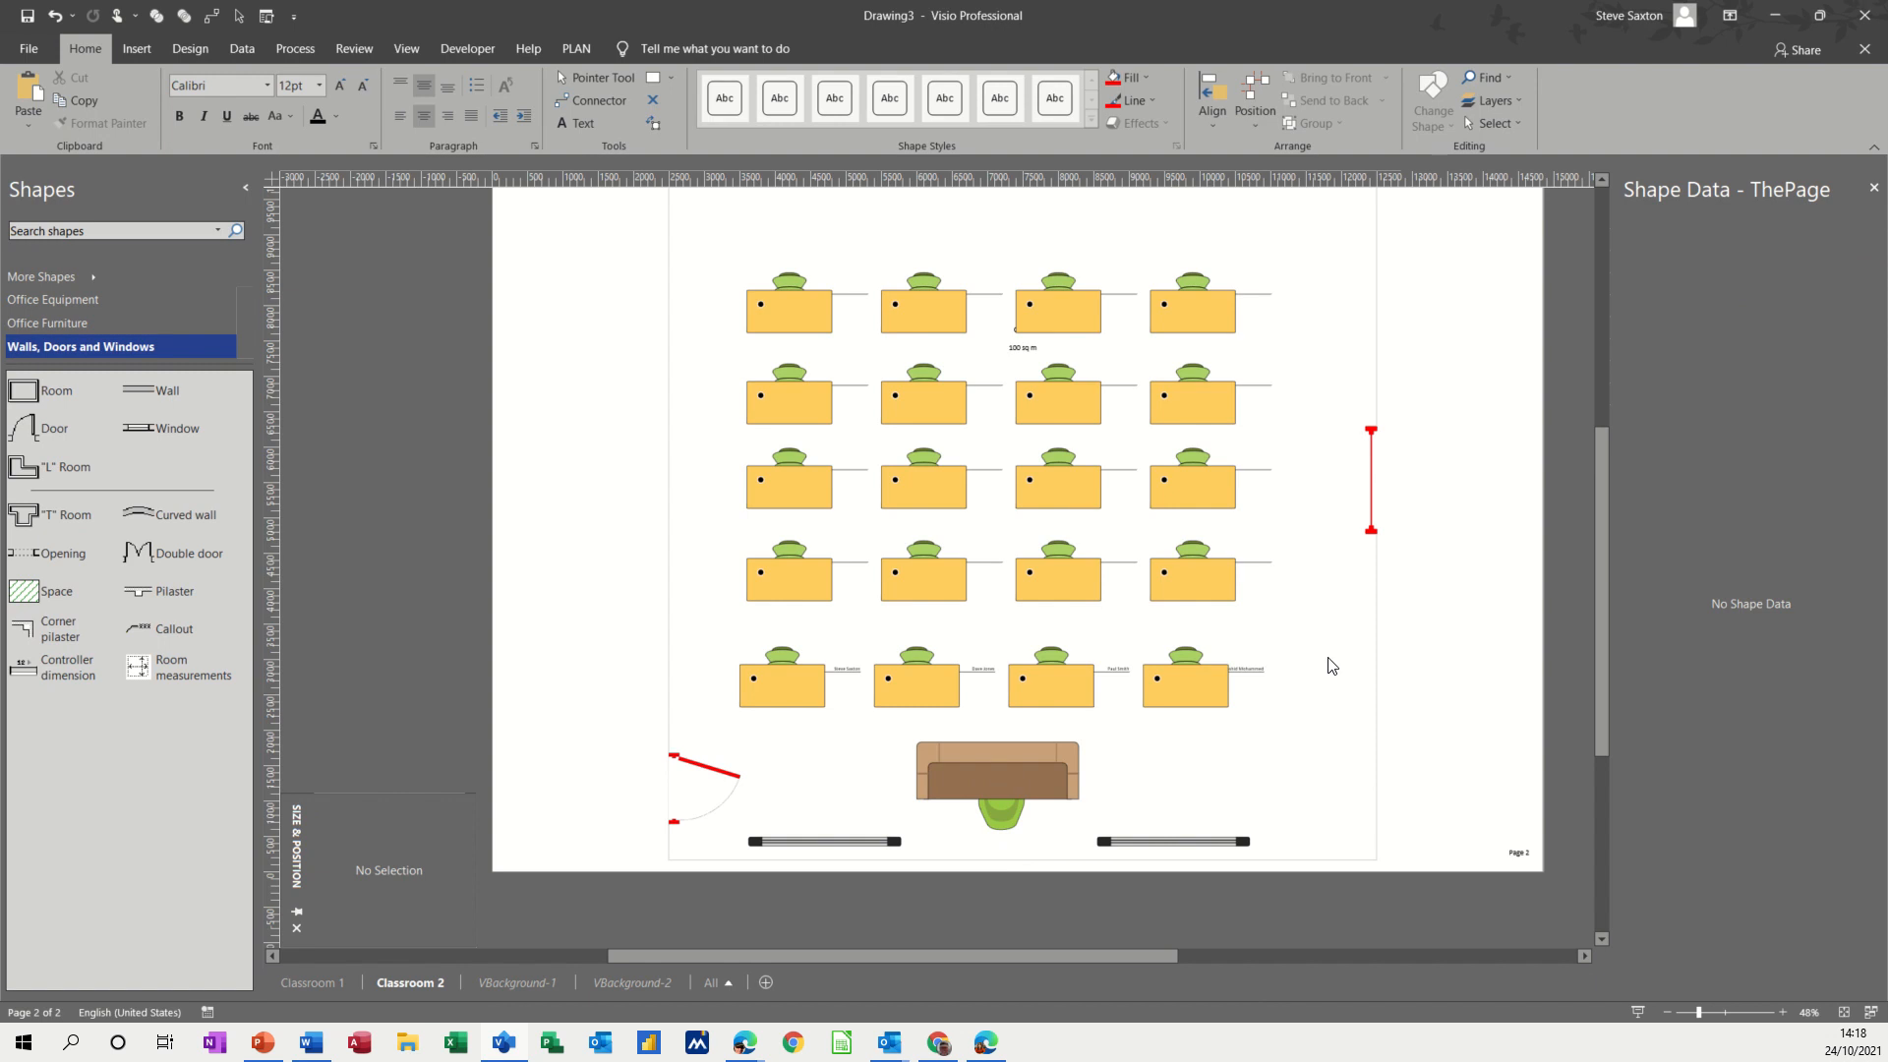
mouse_move(839, 673)
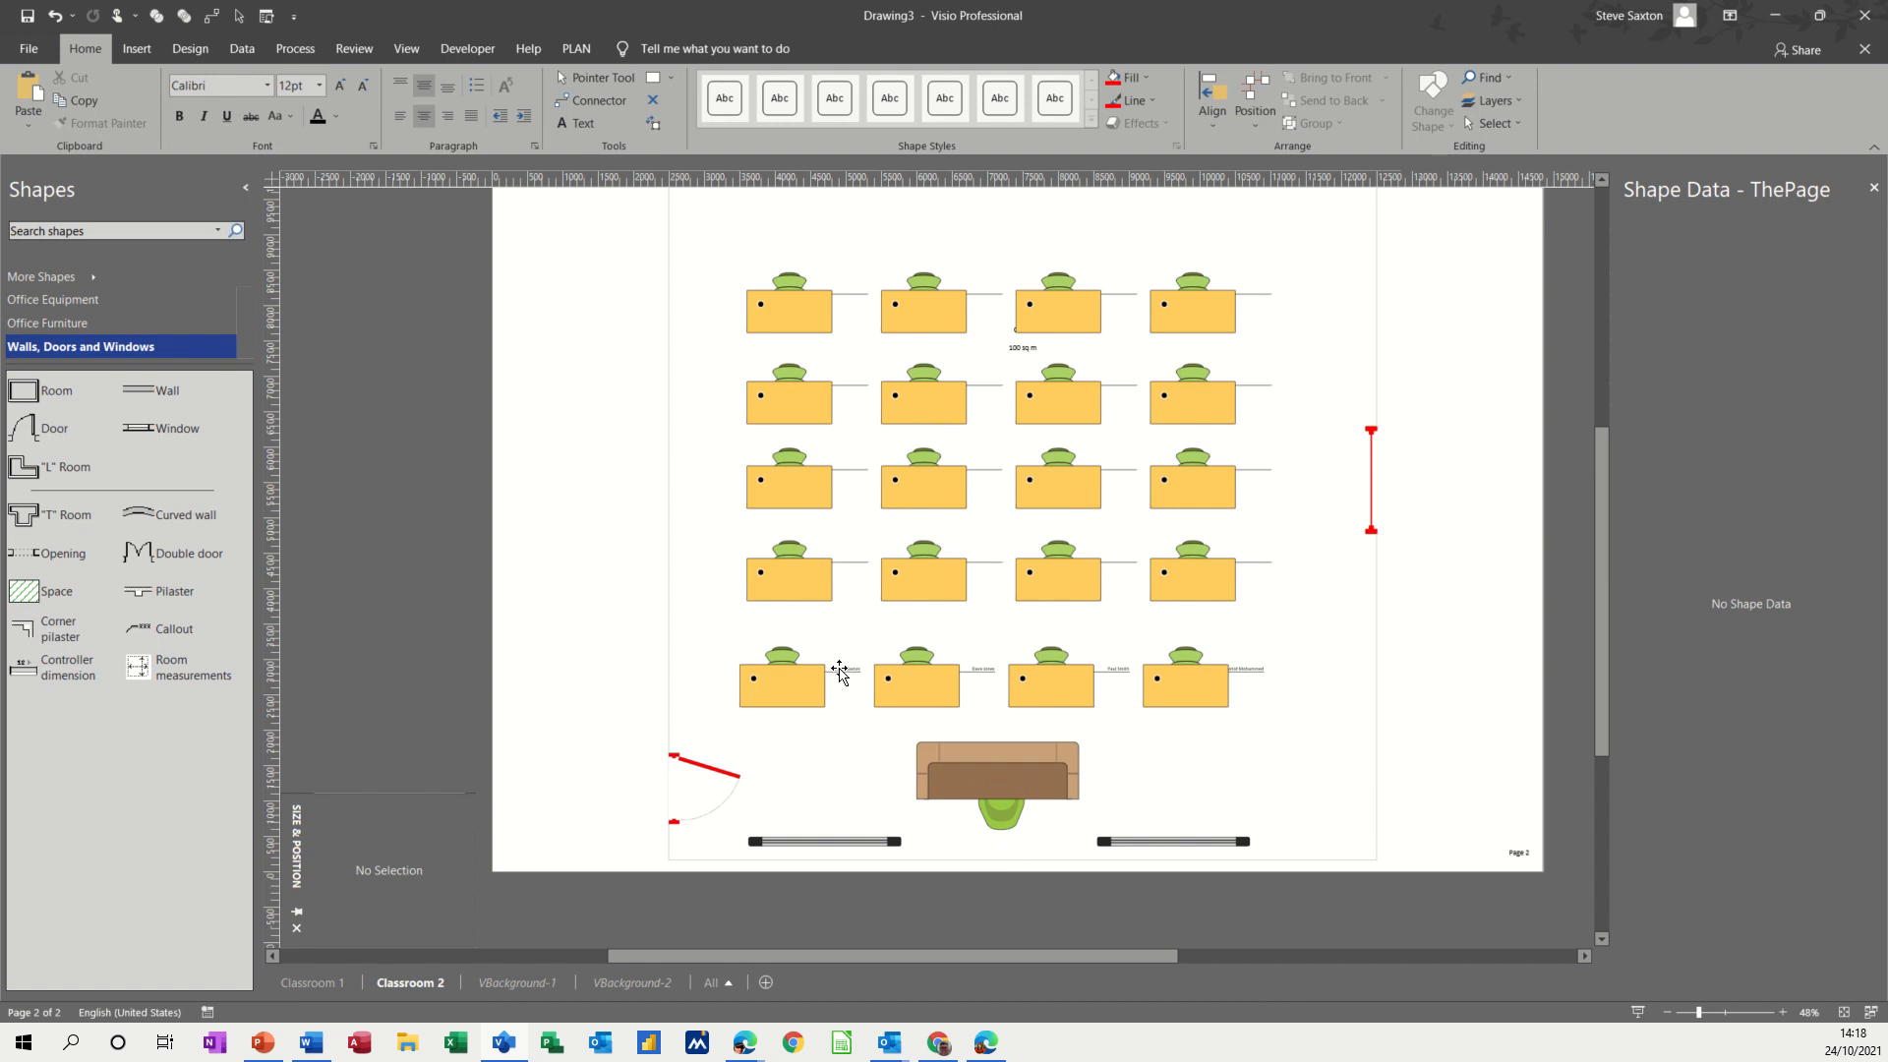
left_click(781, 681)
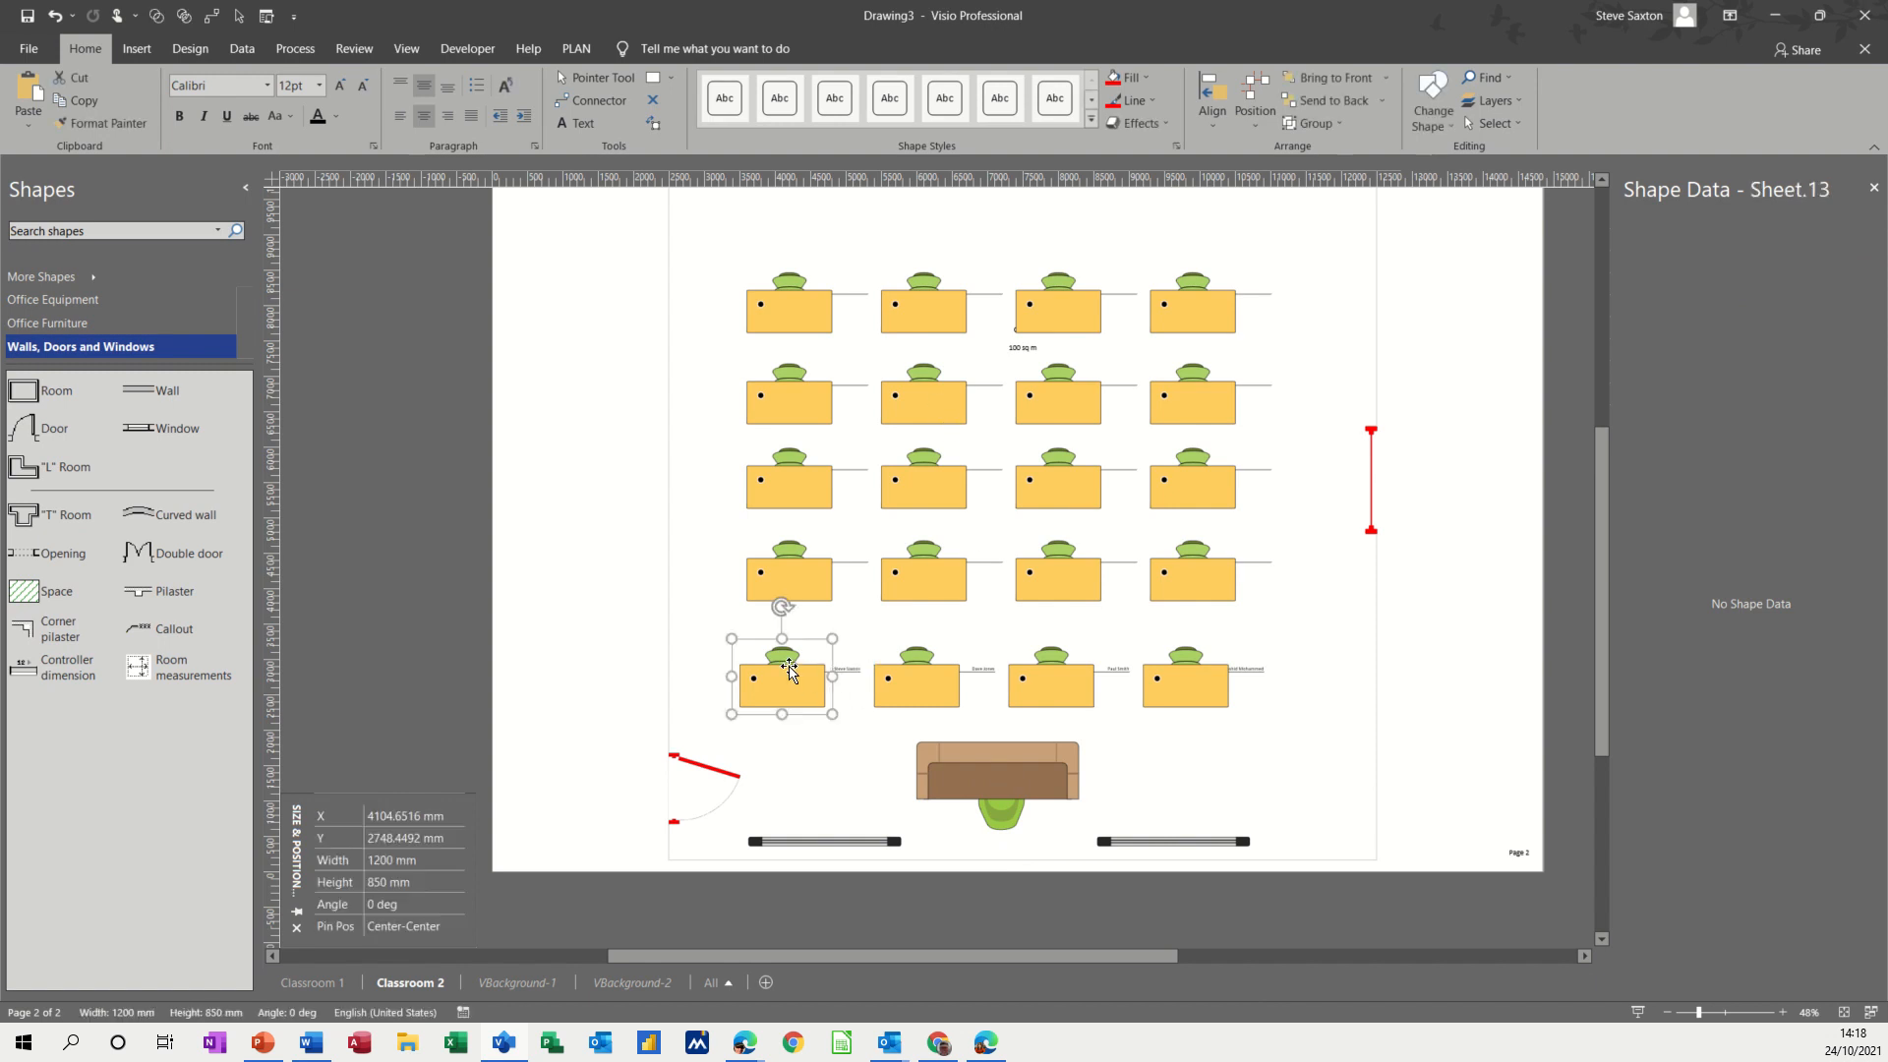
mouse_move(1021, 678)
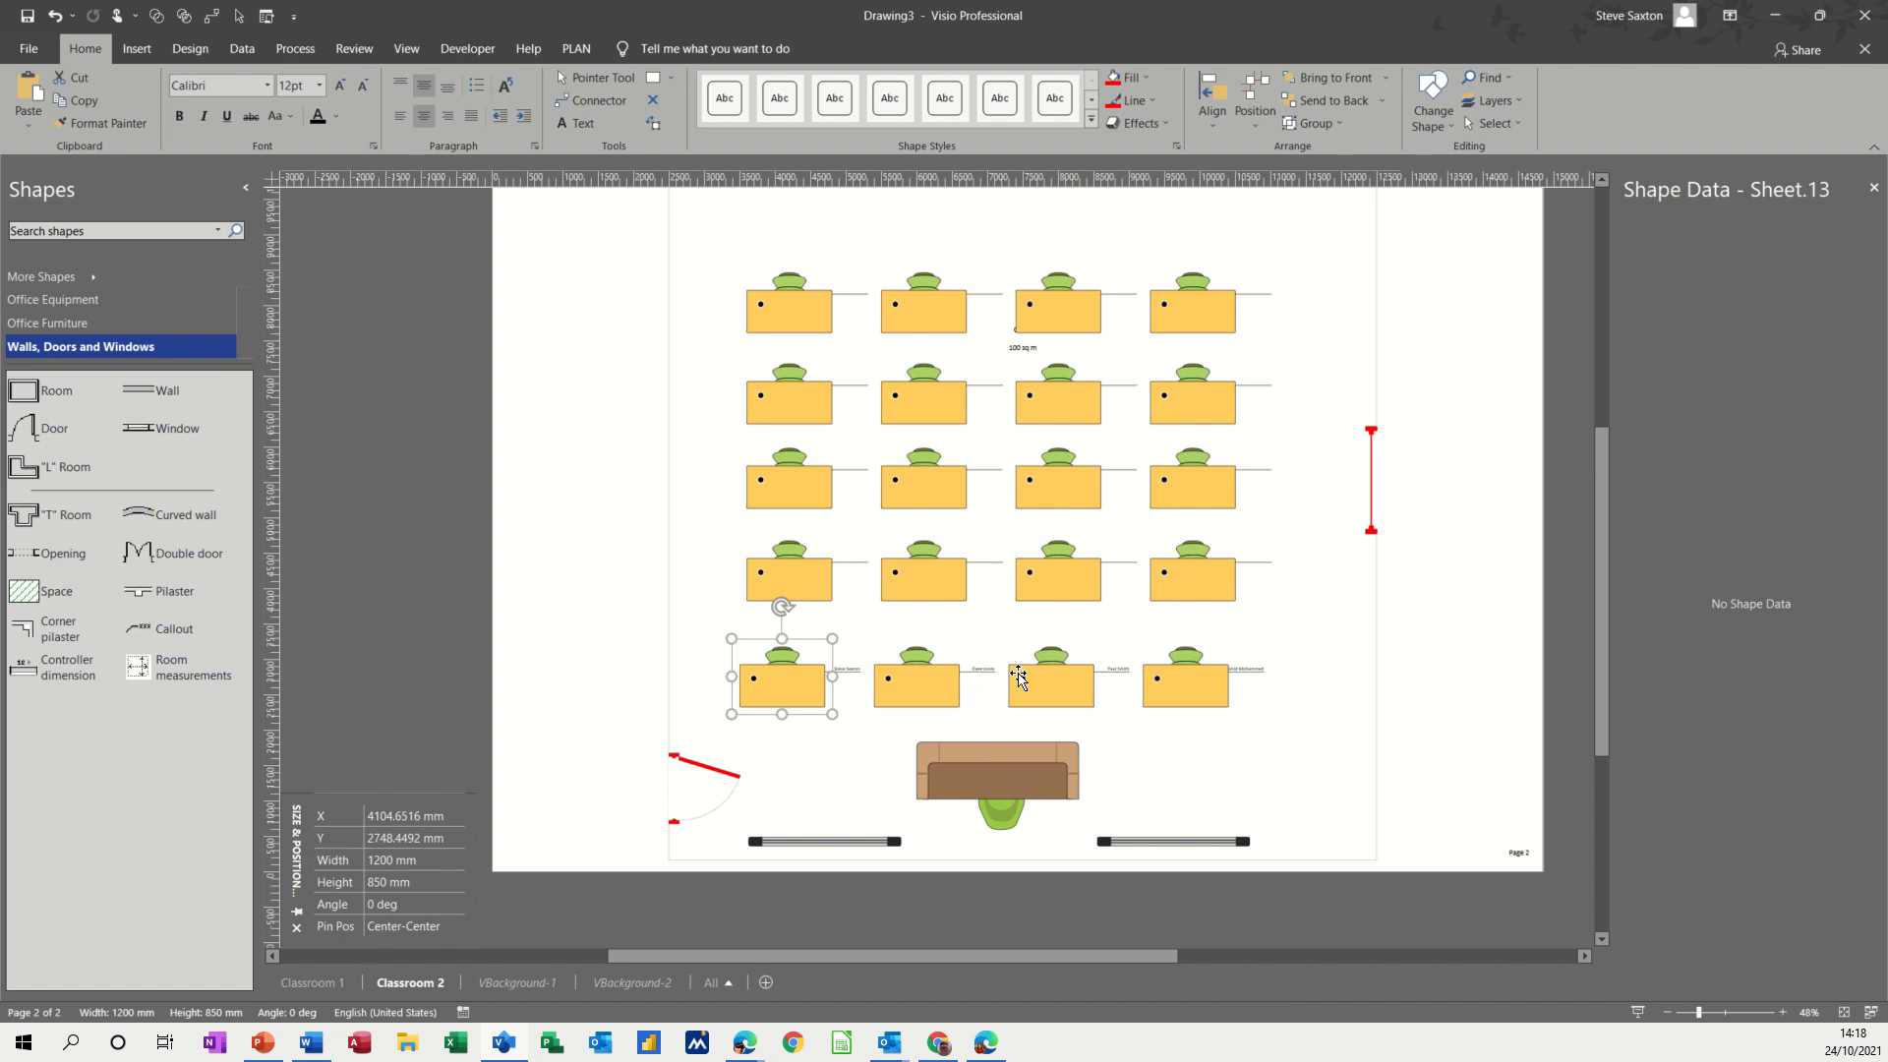
mouse_move(788, 653)
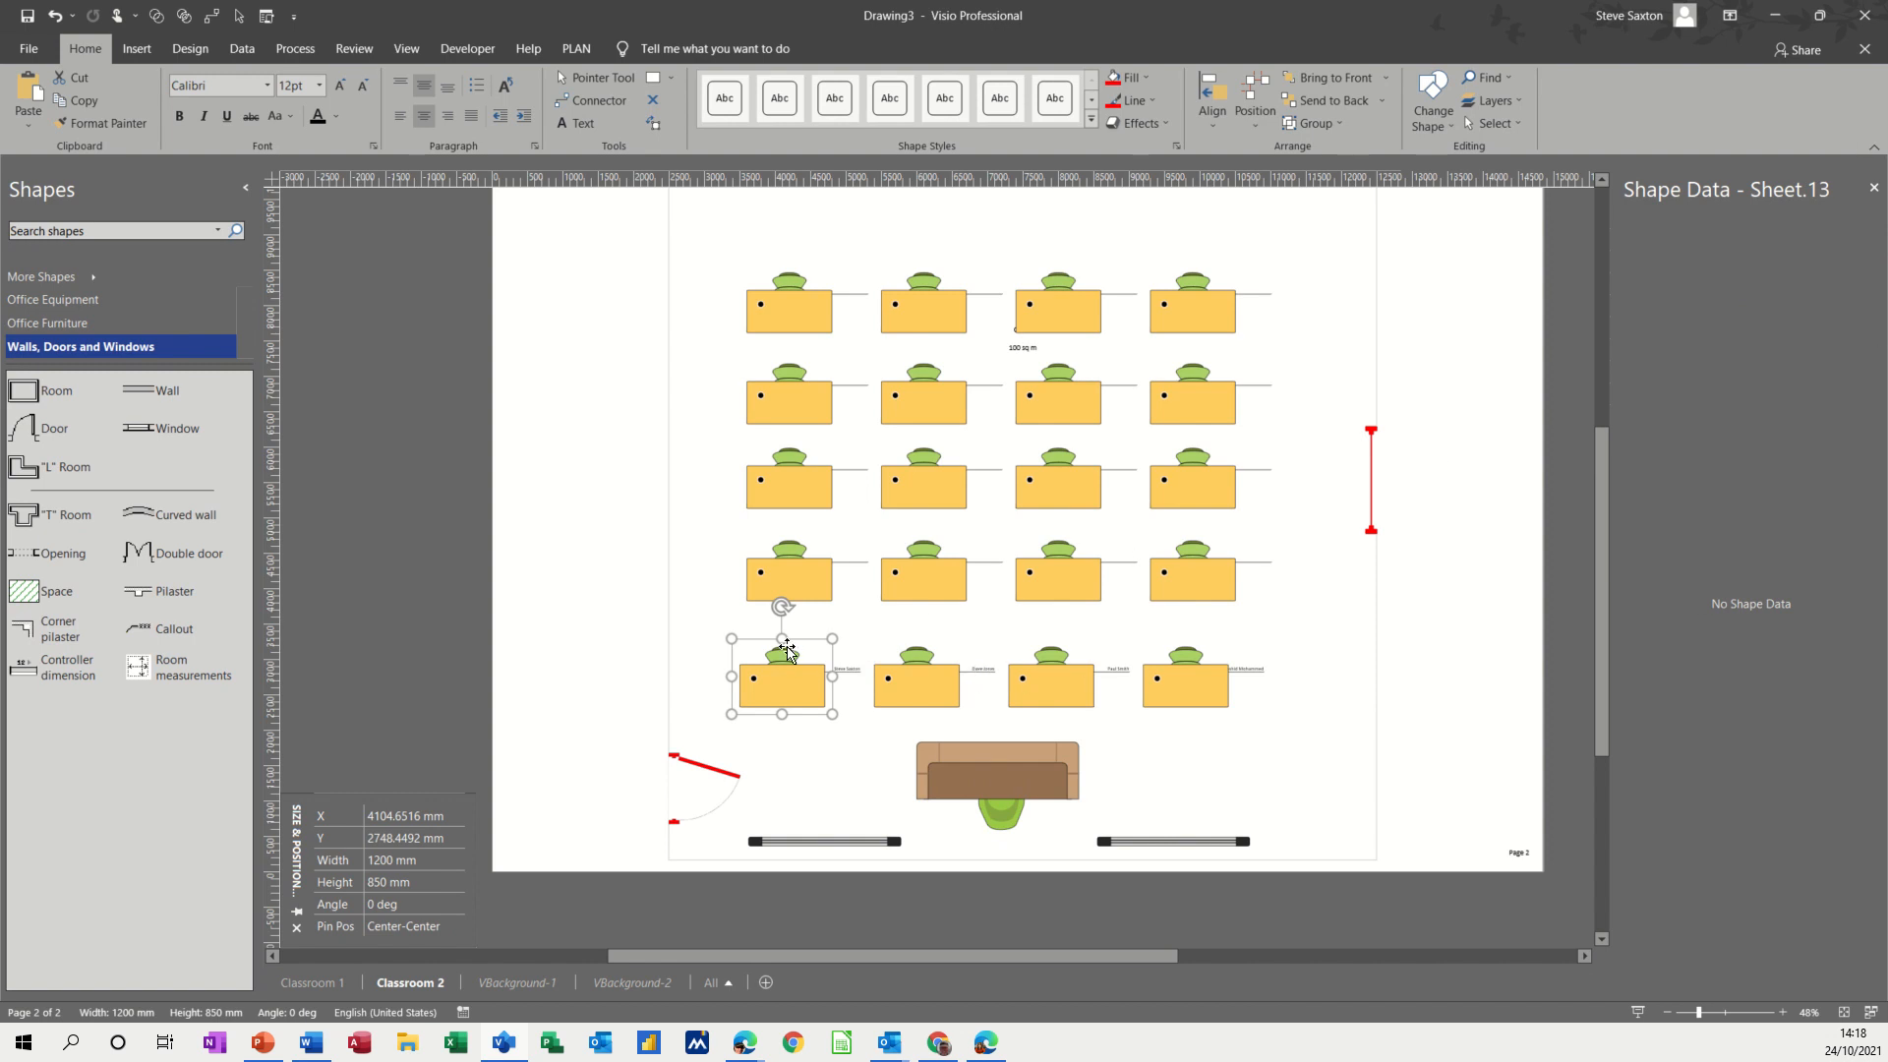
left_click(780, 653)
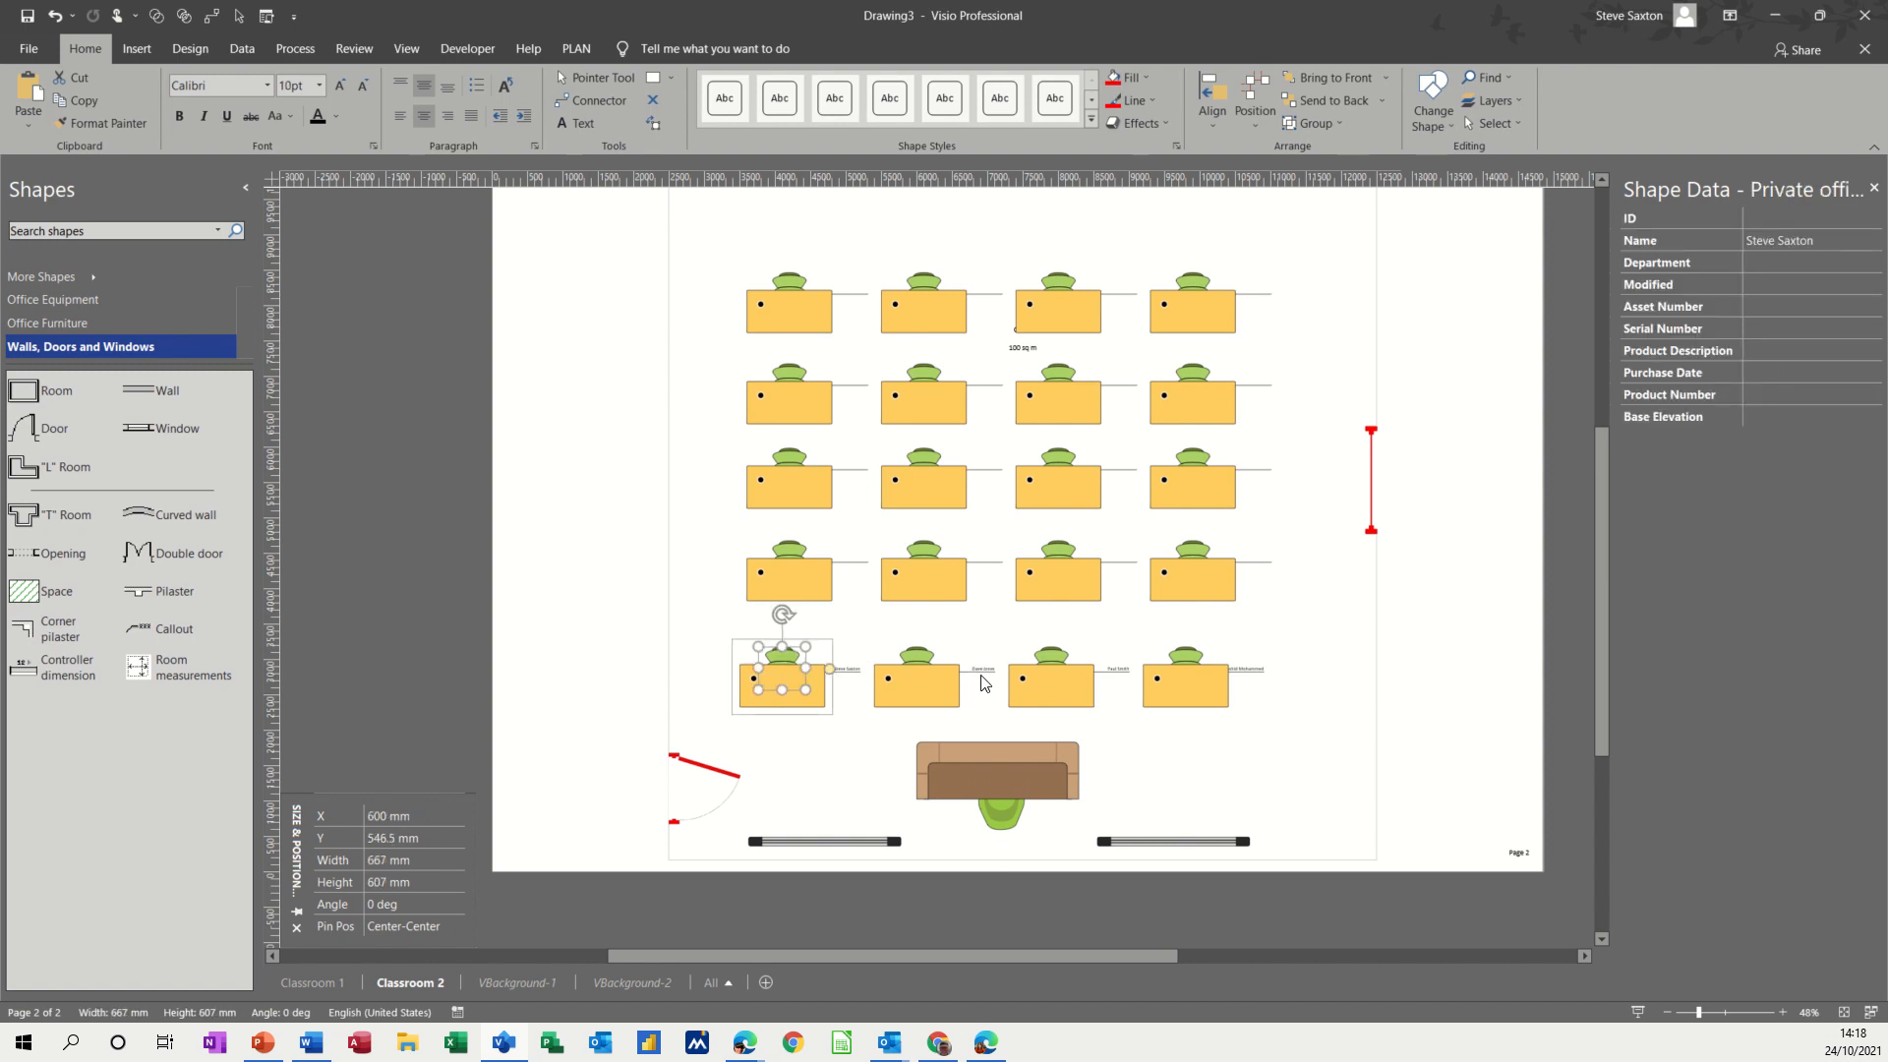
left_click(915, 685)
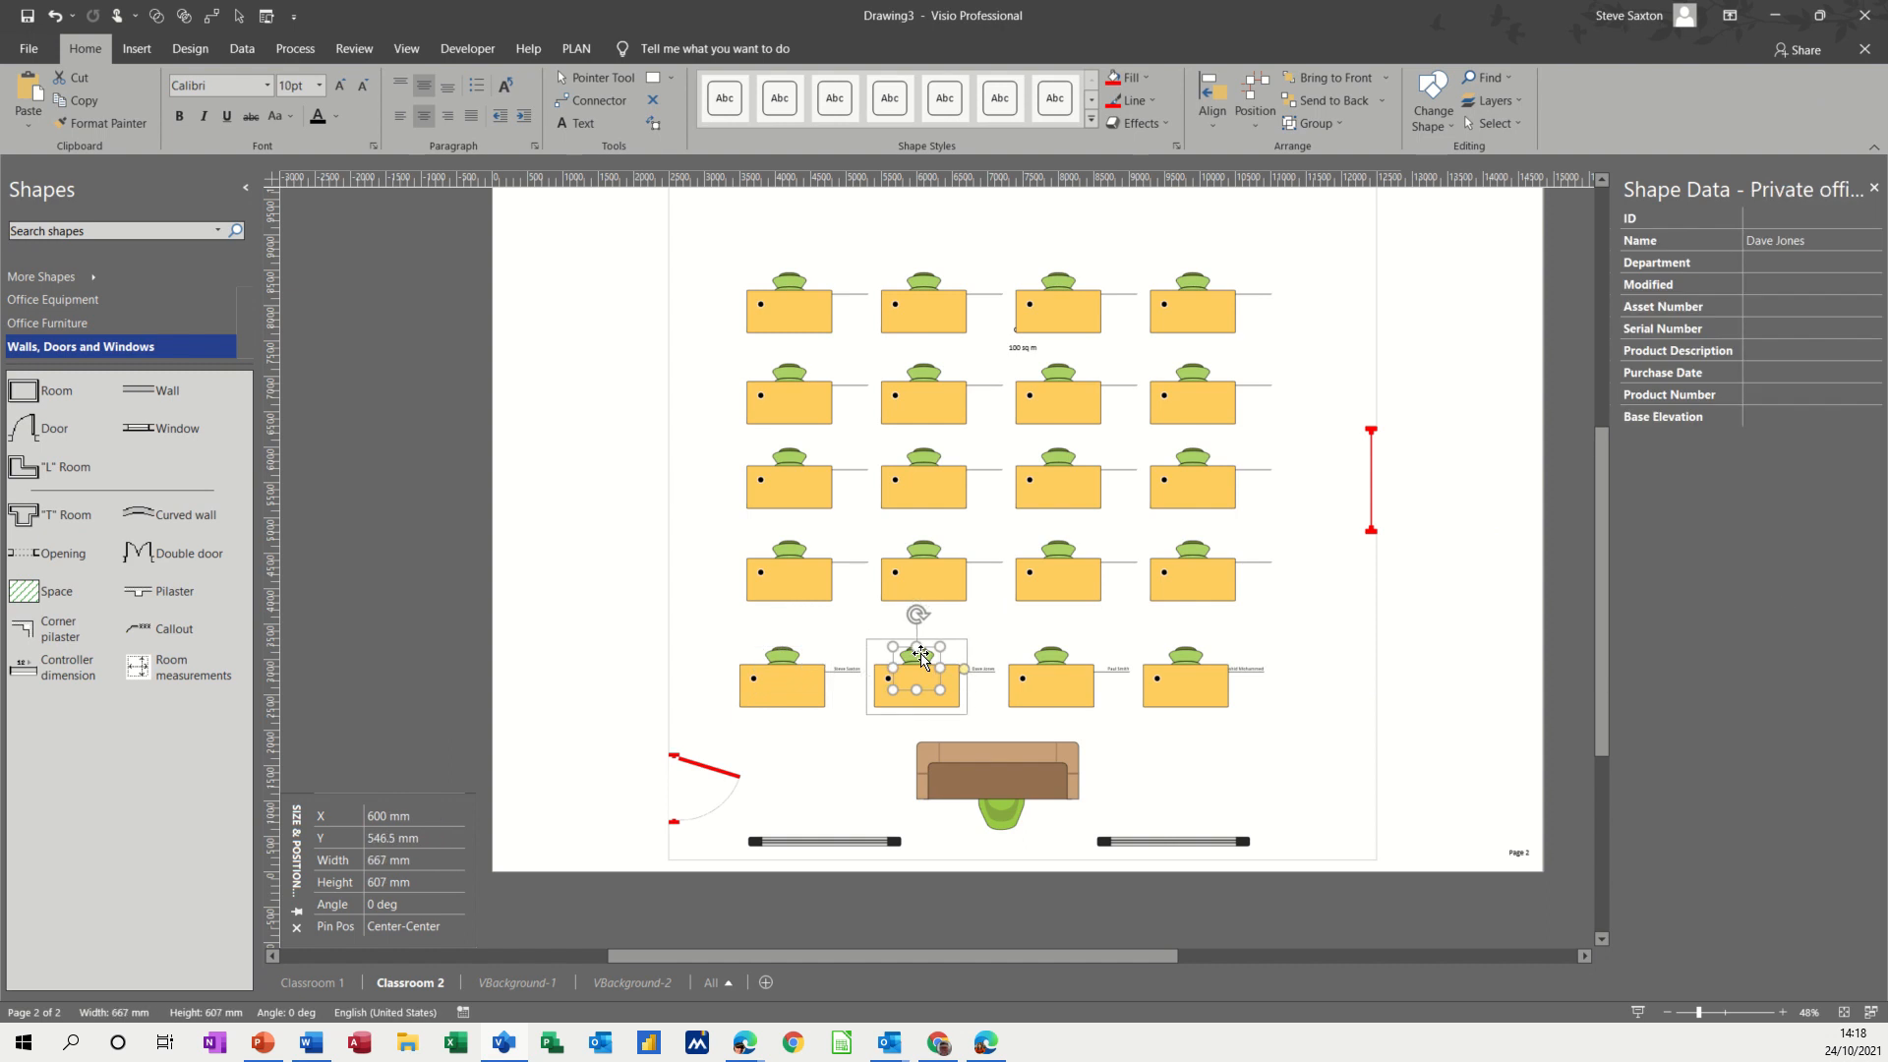
mouse_move(1683, 264)
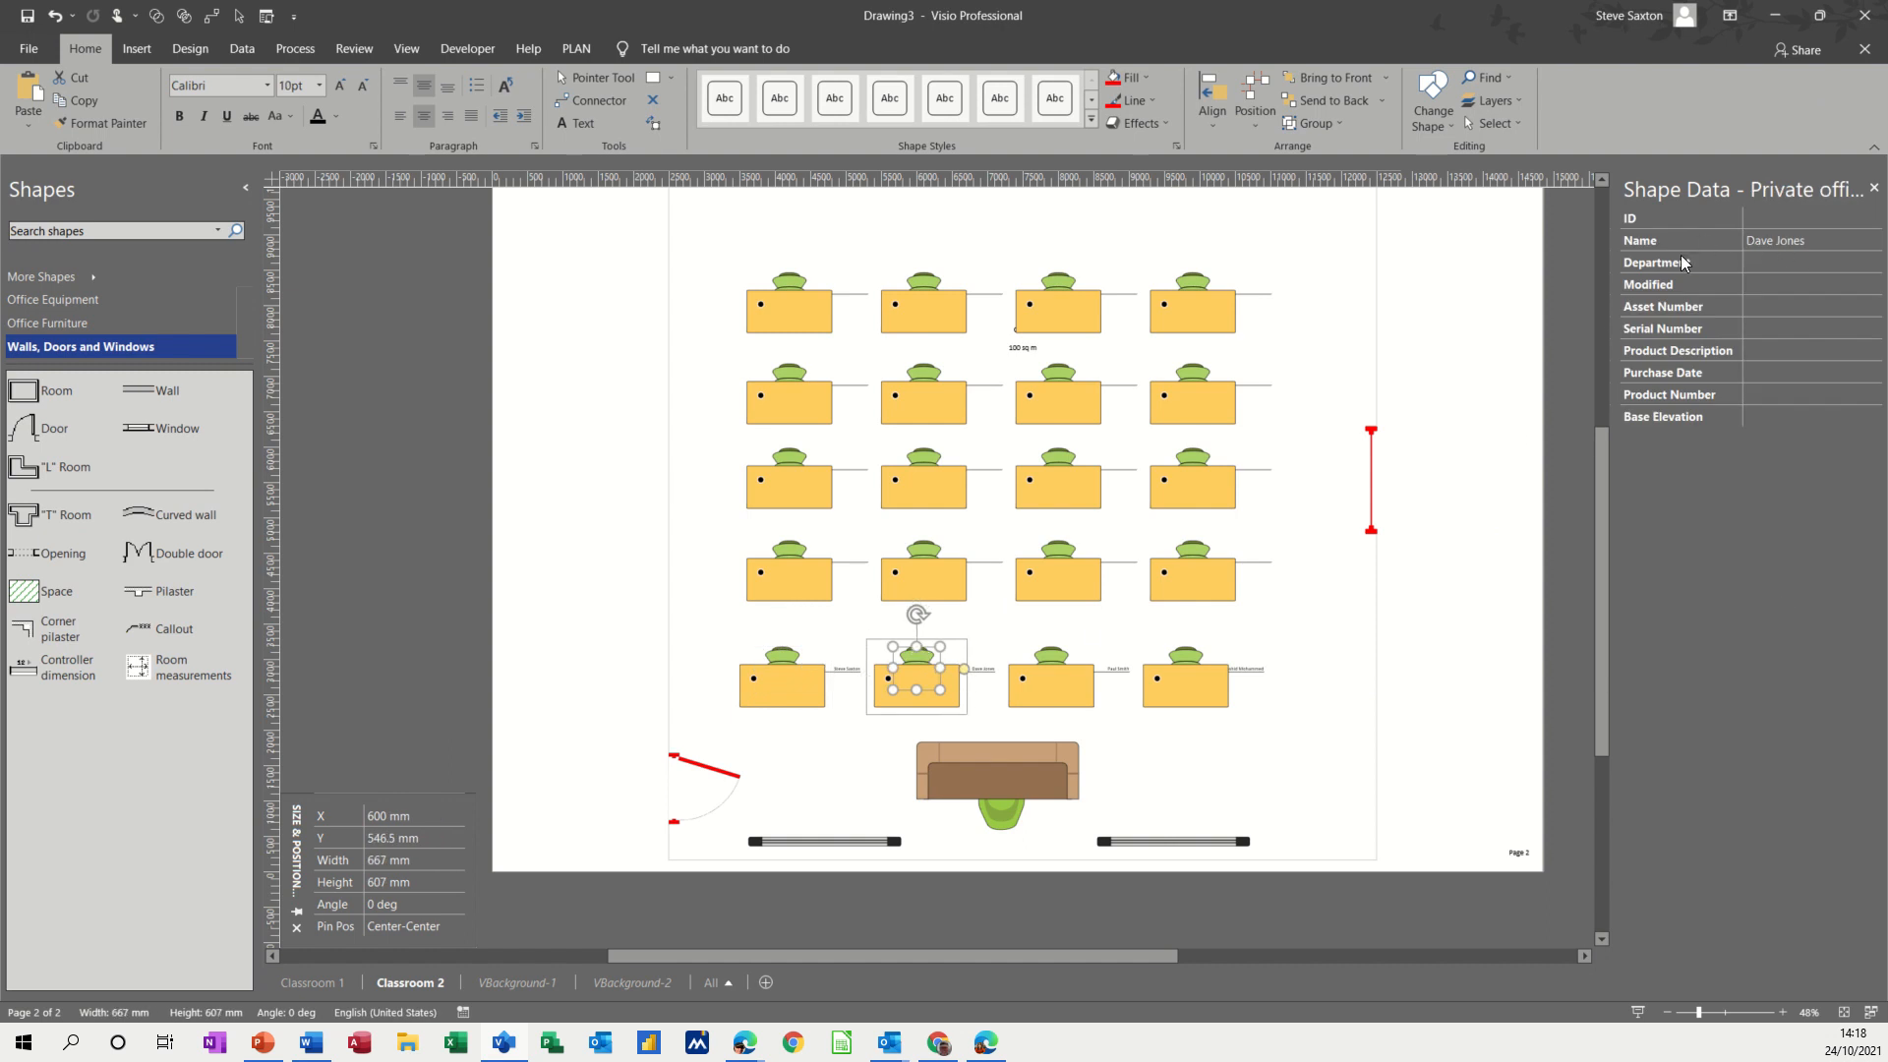
mouse_move(1319, 413)
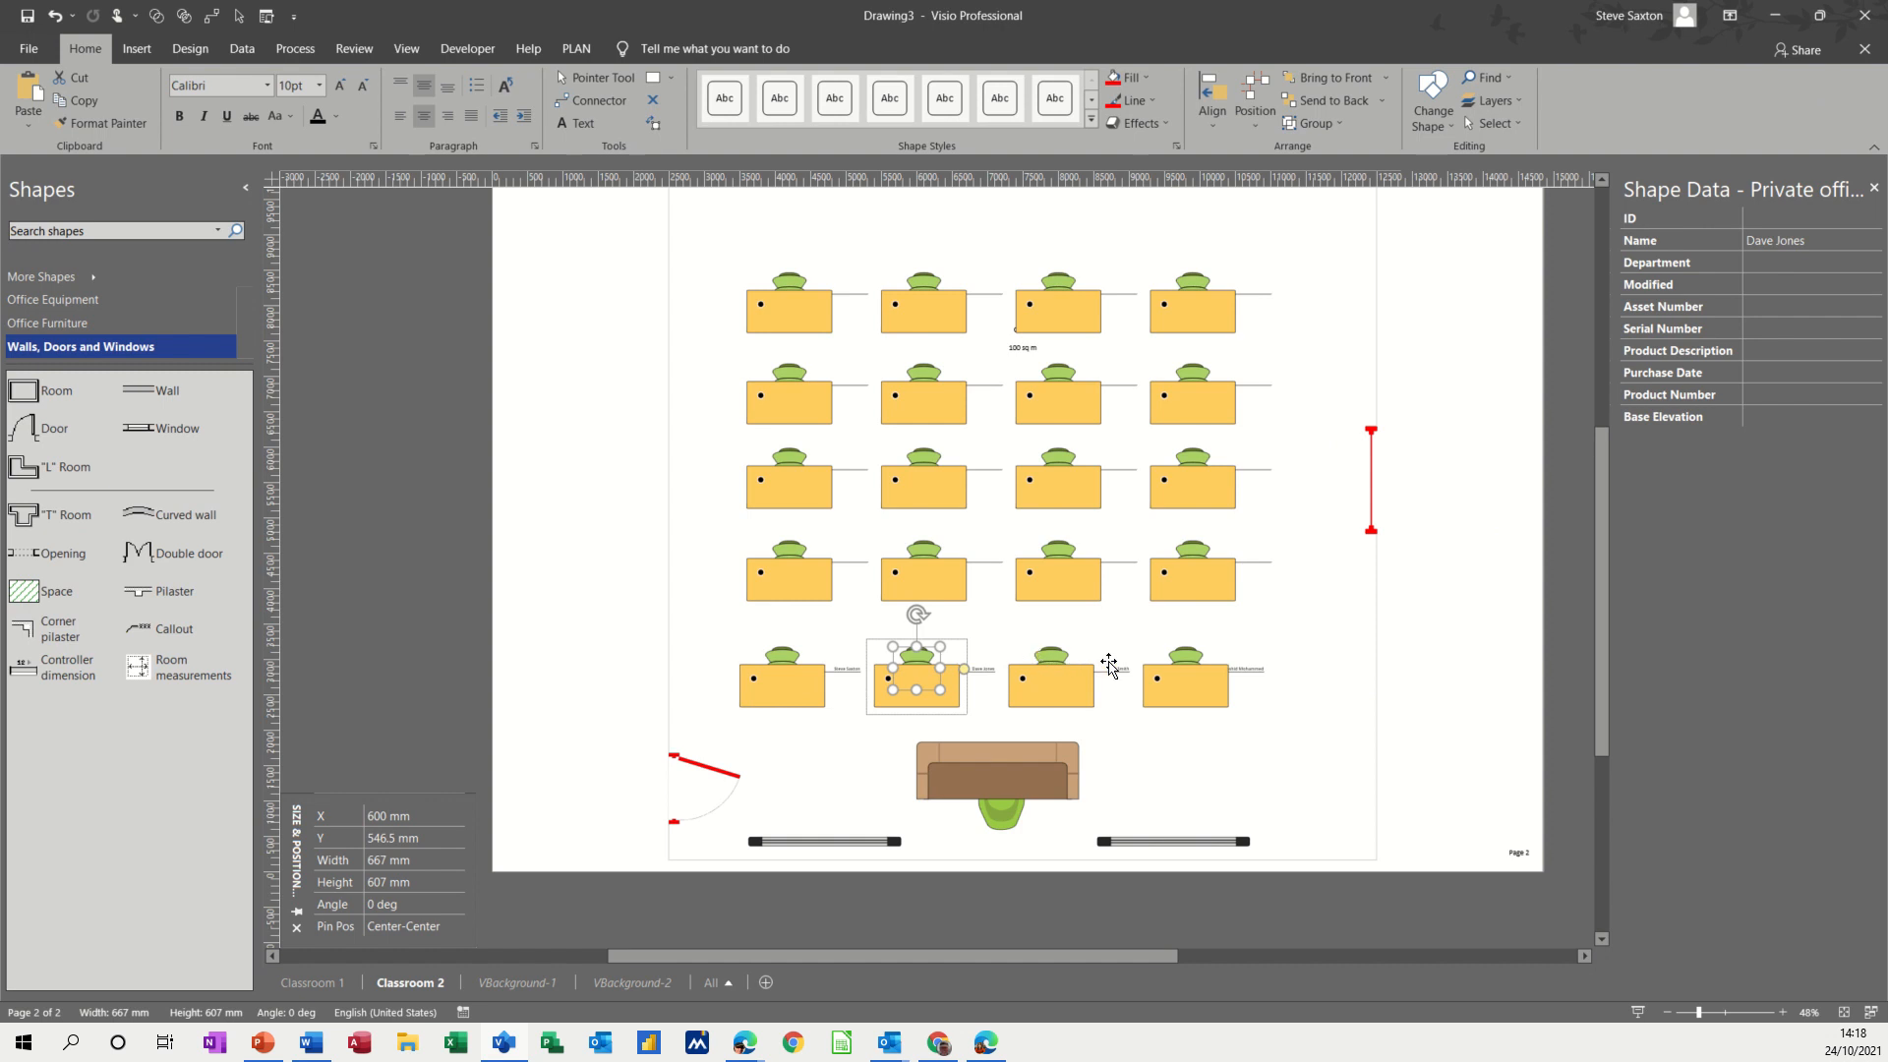
mouse_move(645, 529)
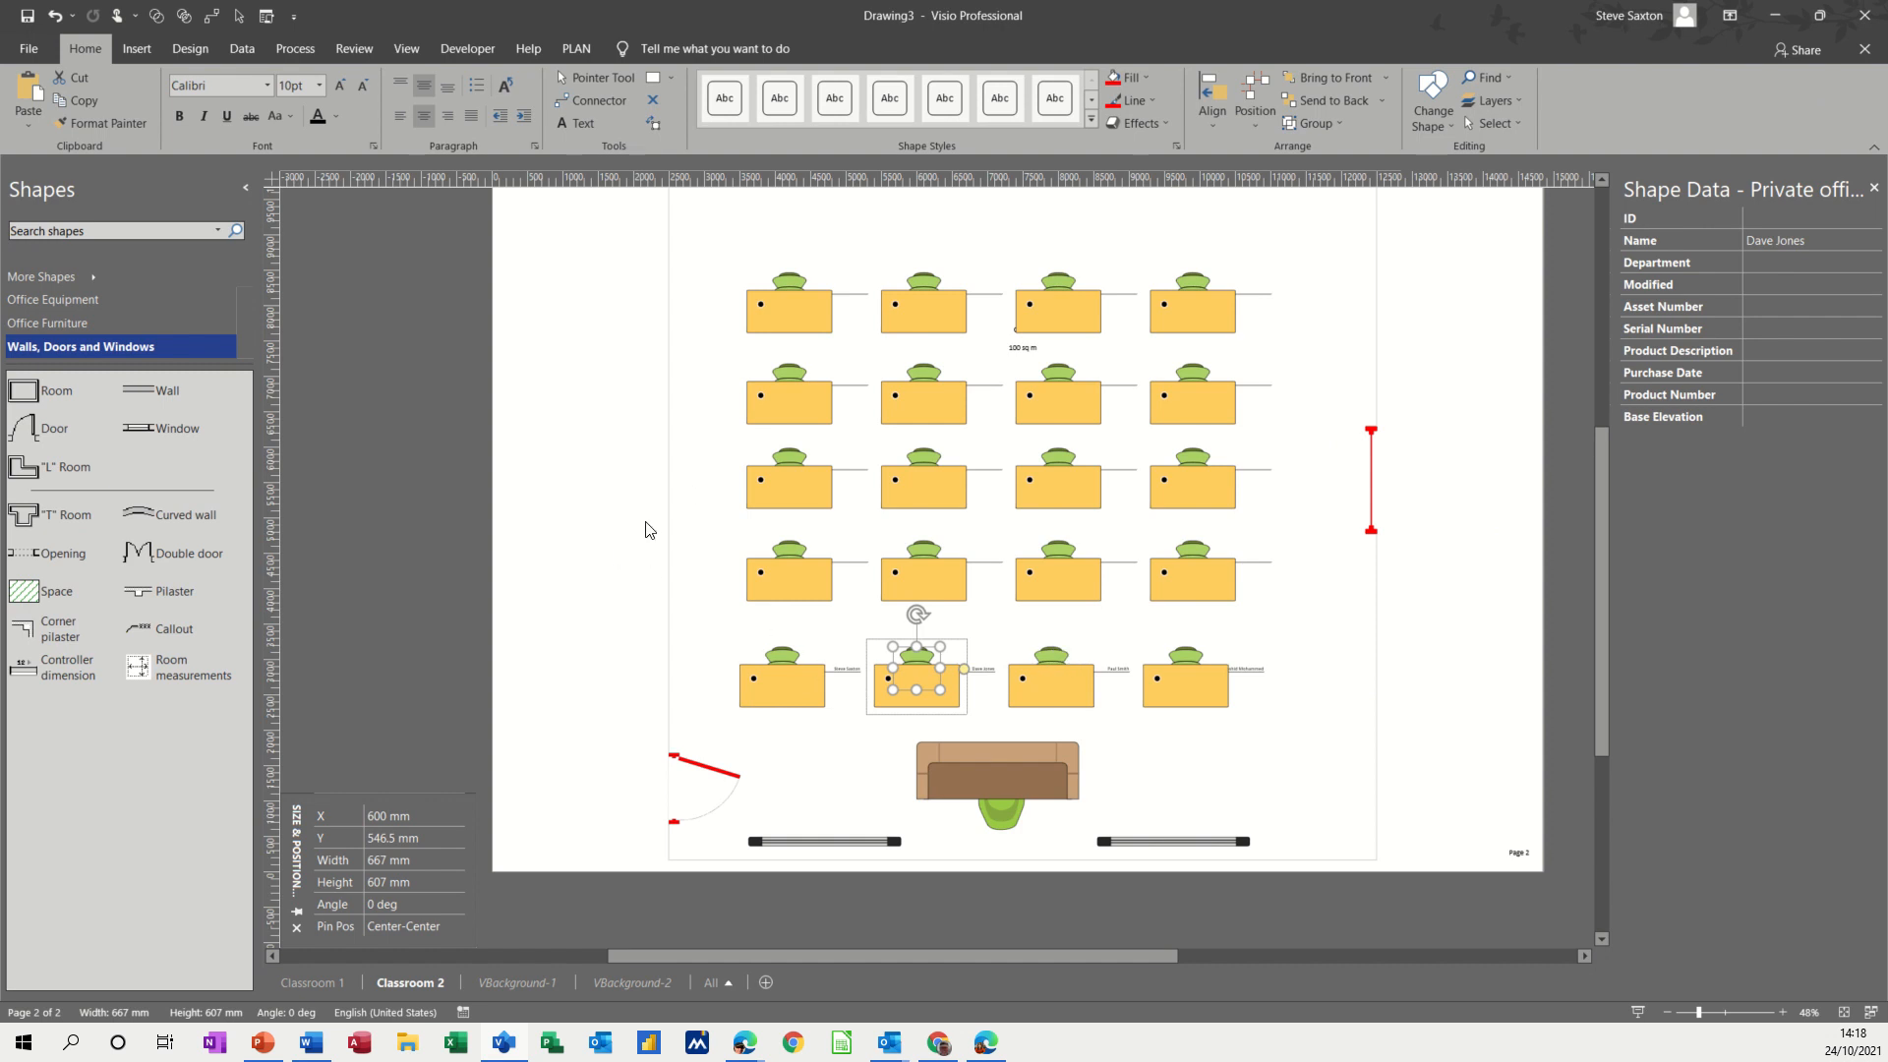
mouse_move(616, 520)
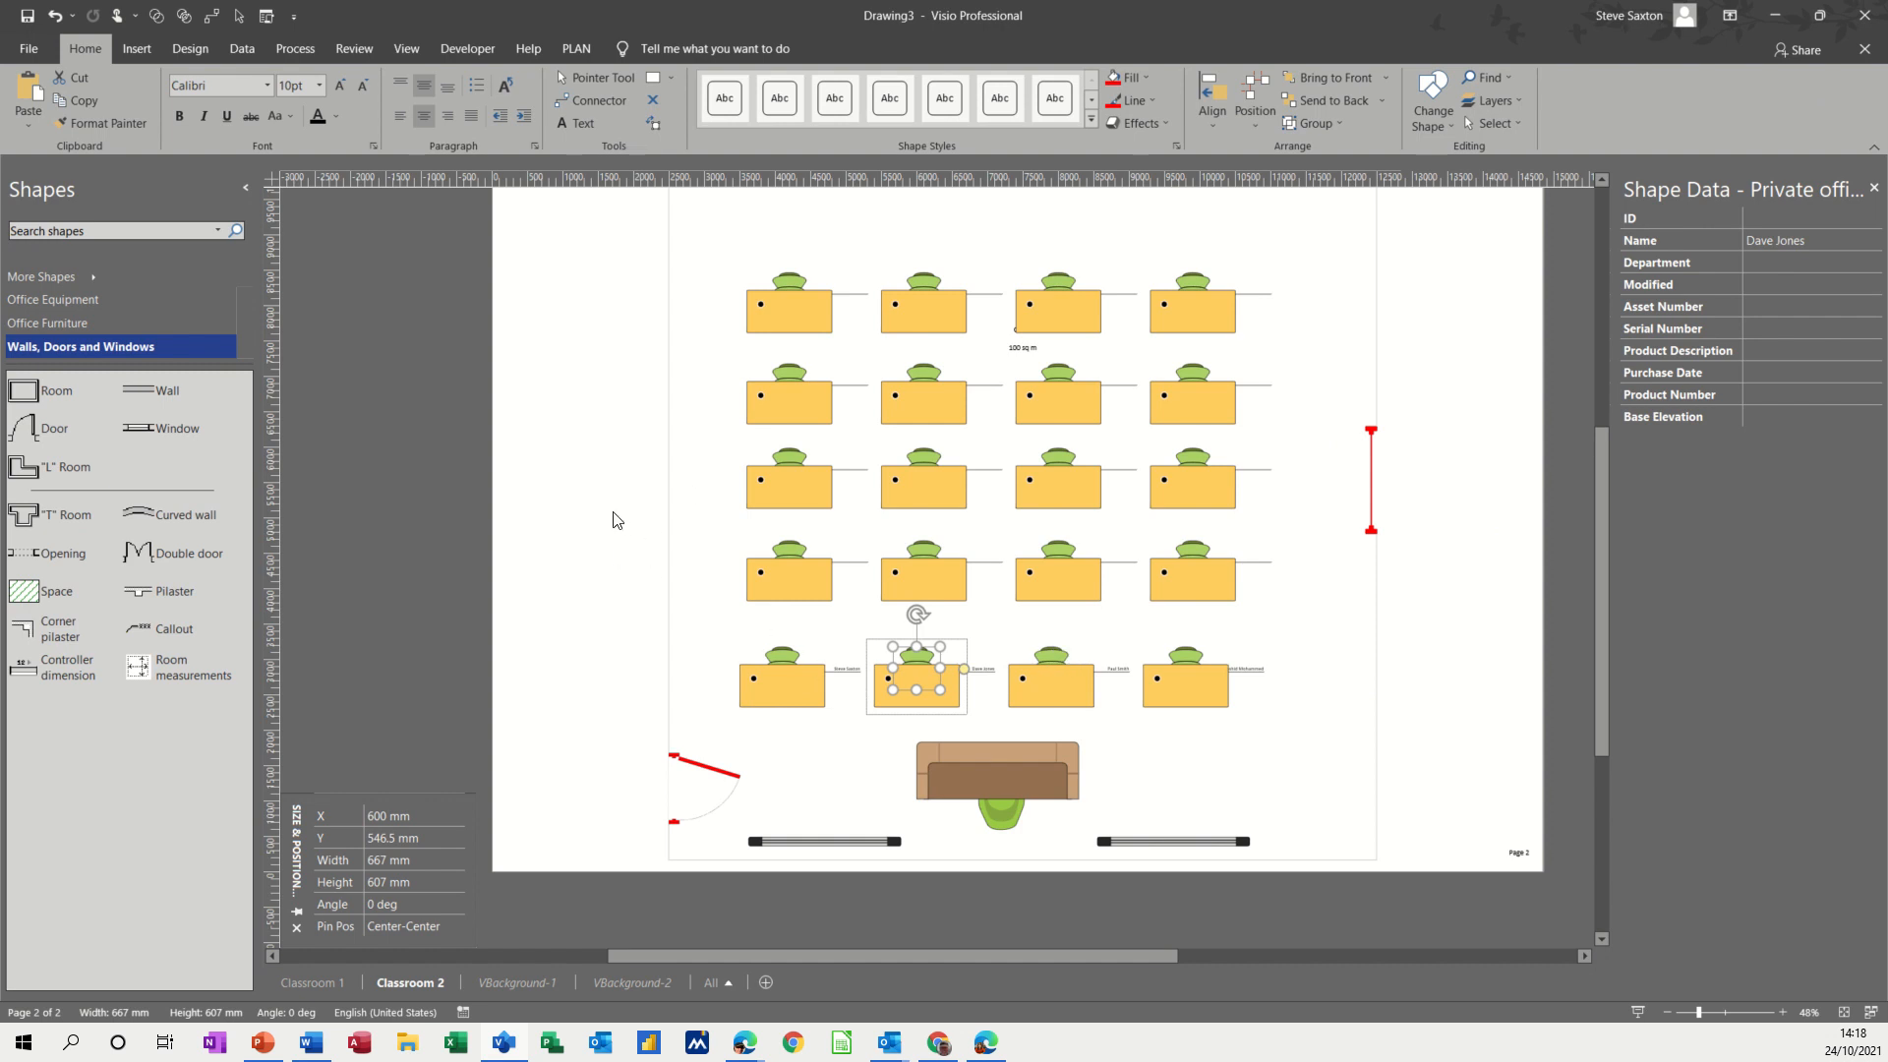
mouse_move(782, 663)
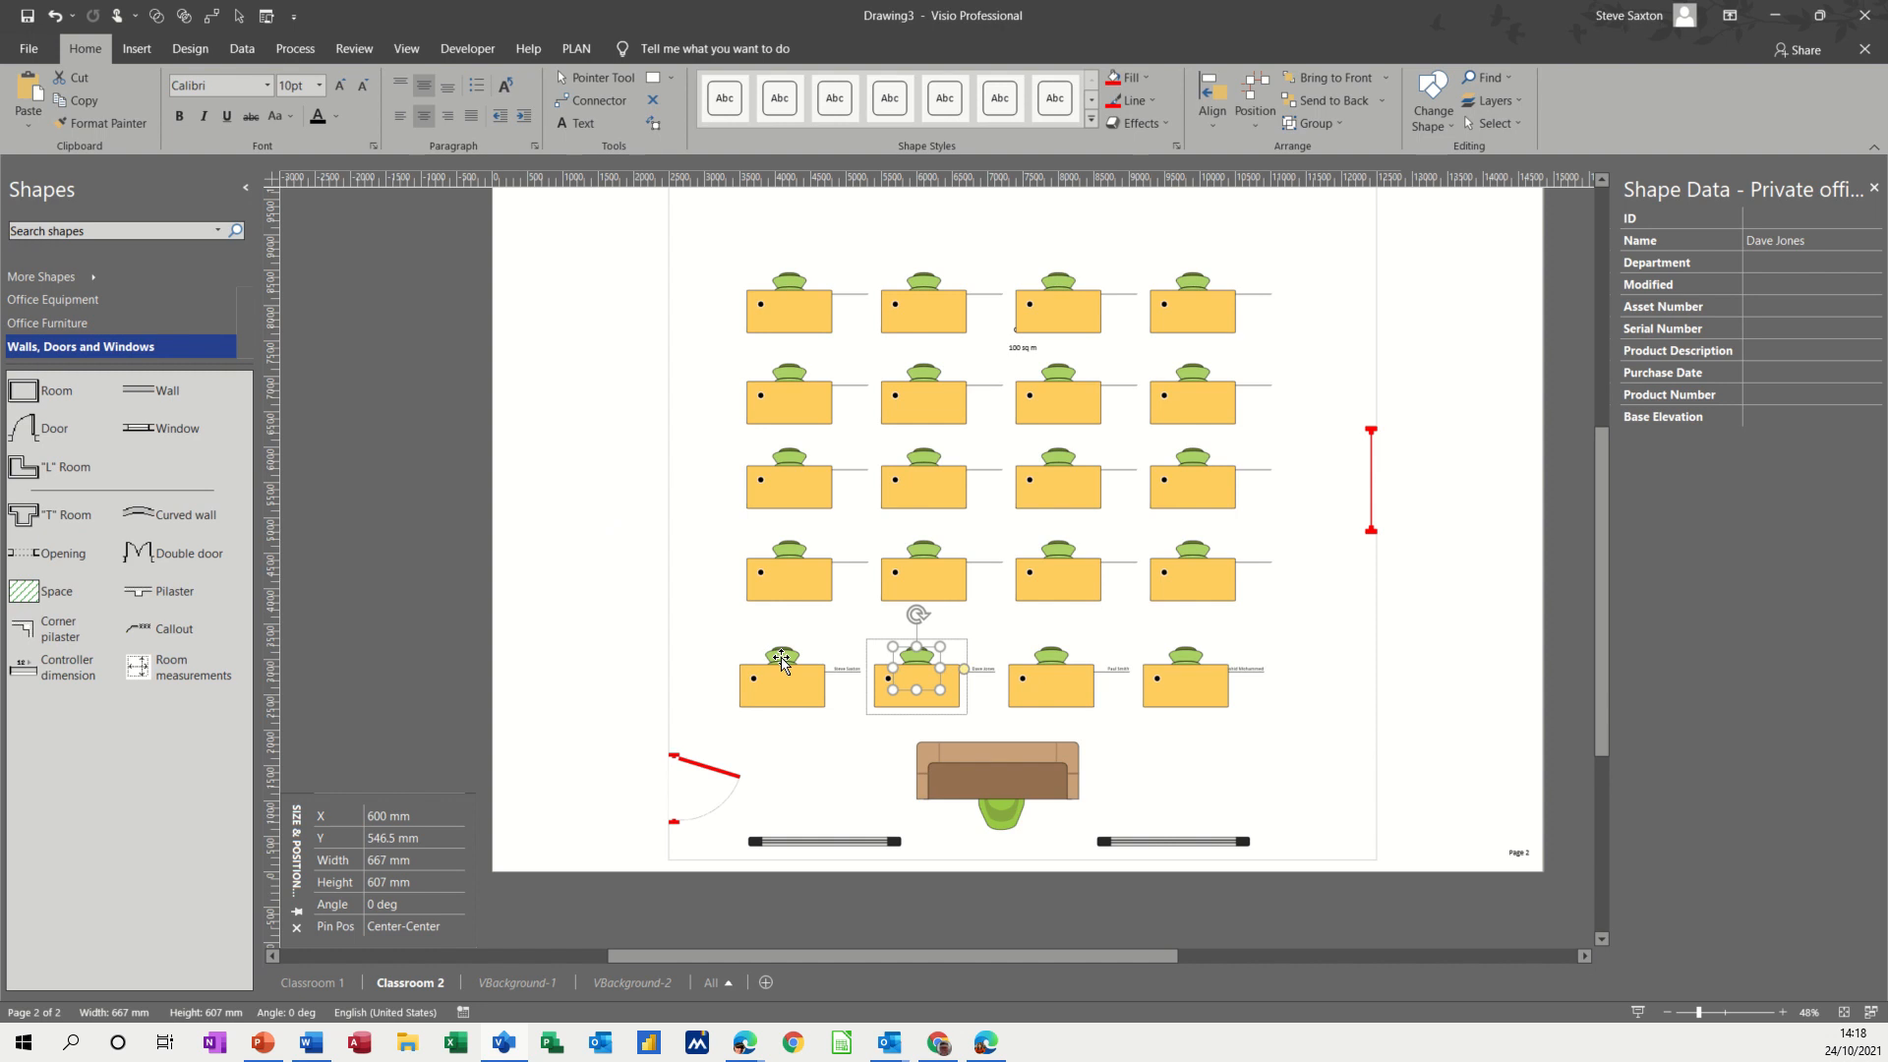
left_click(781, 682)
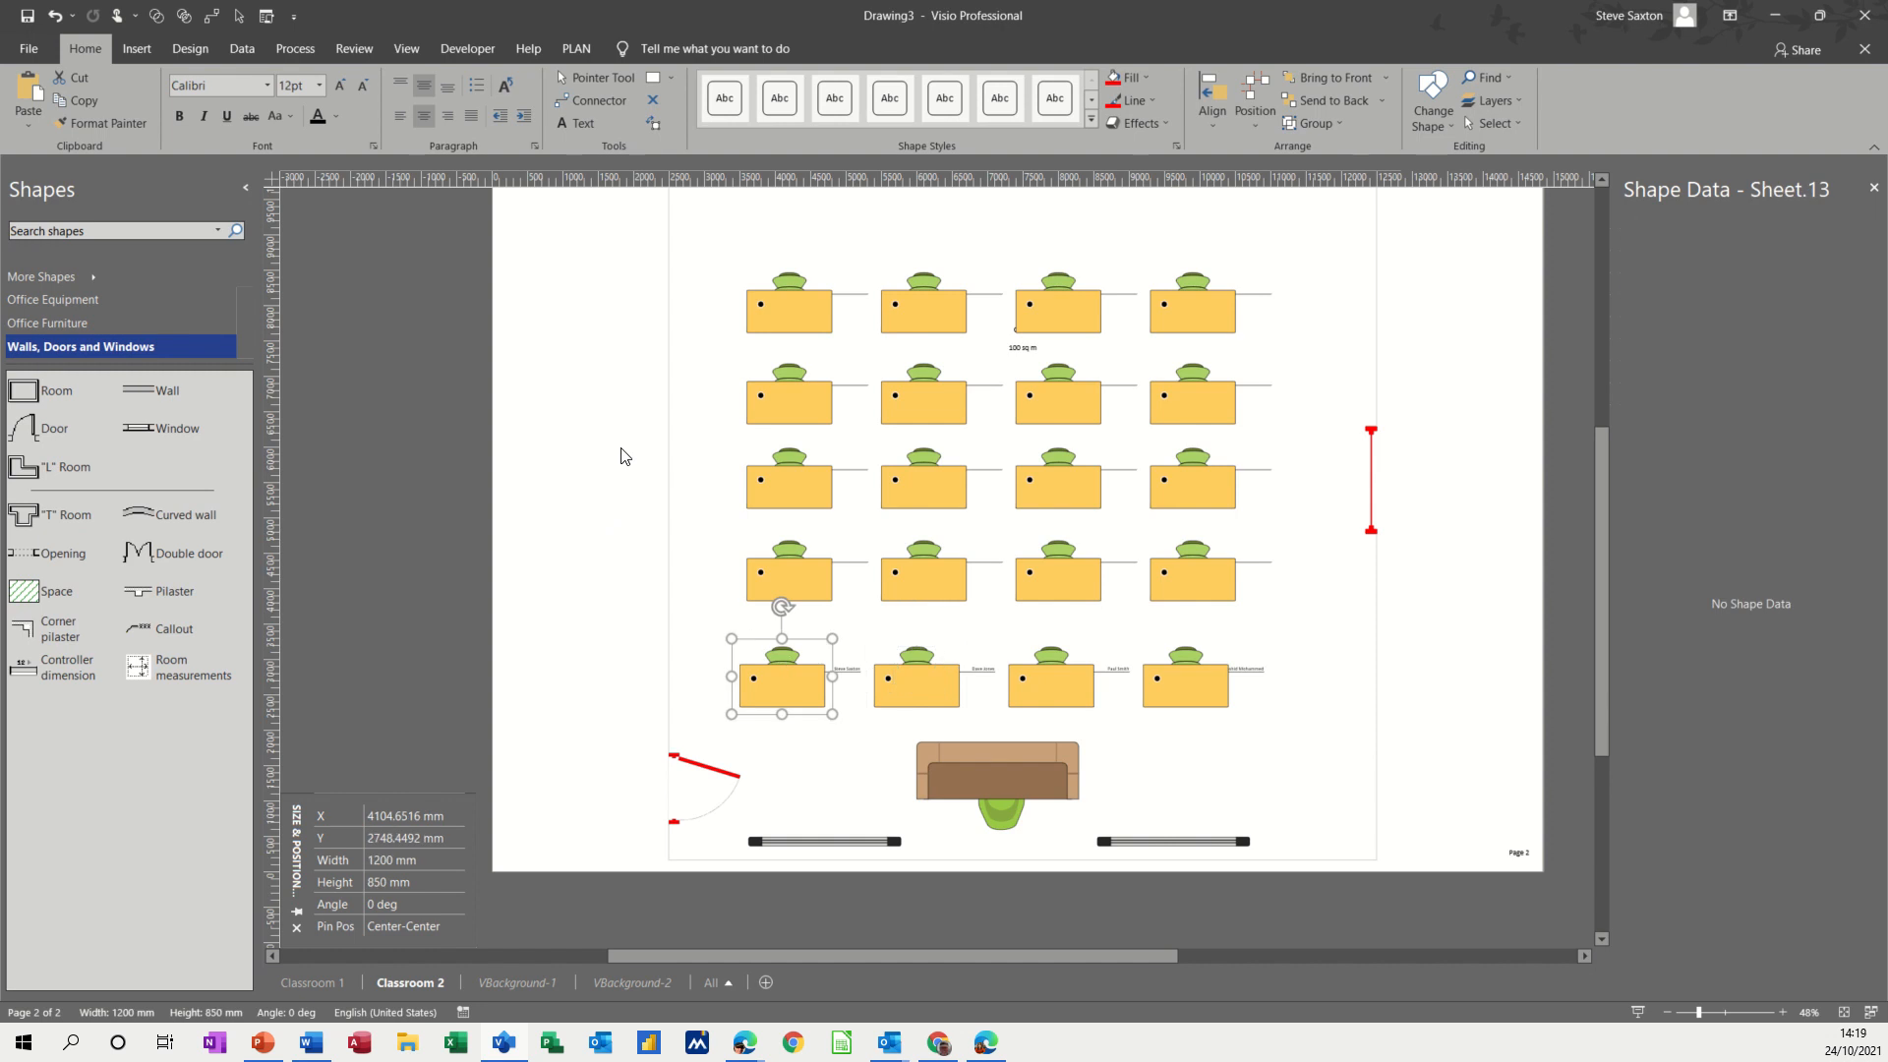
mouse_move(915, 656)
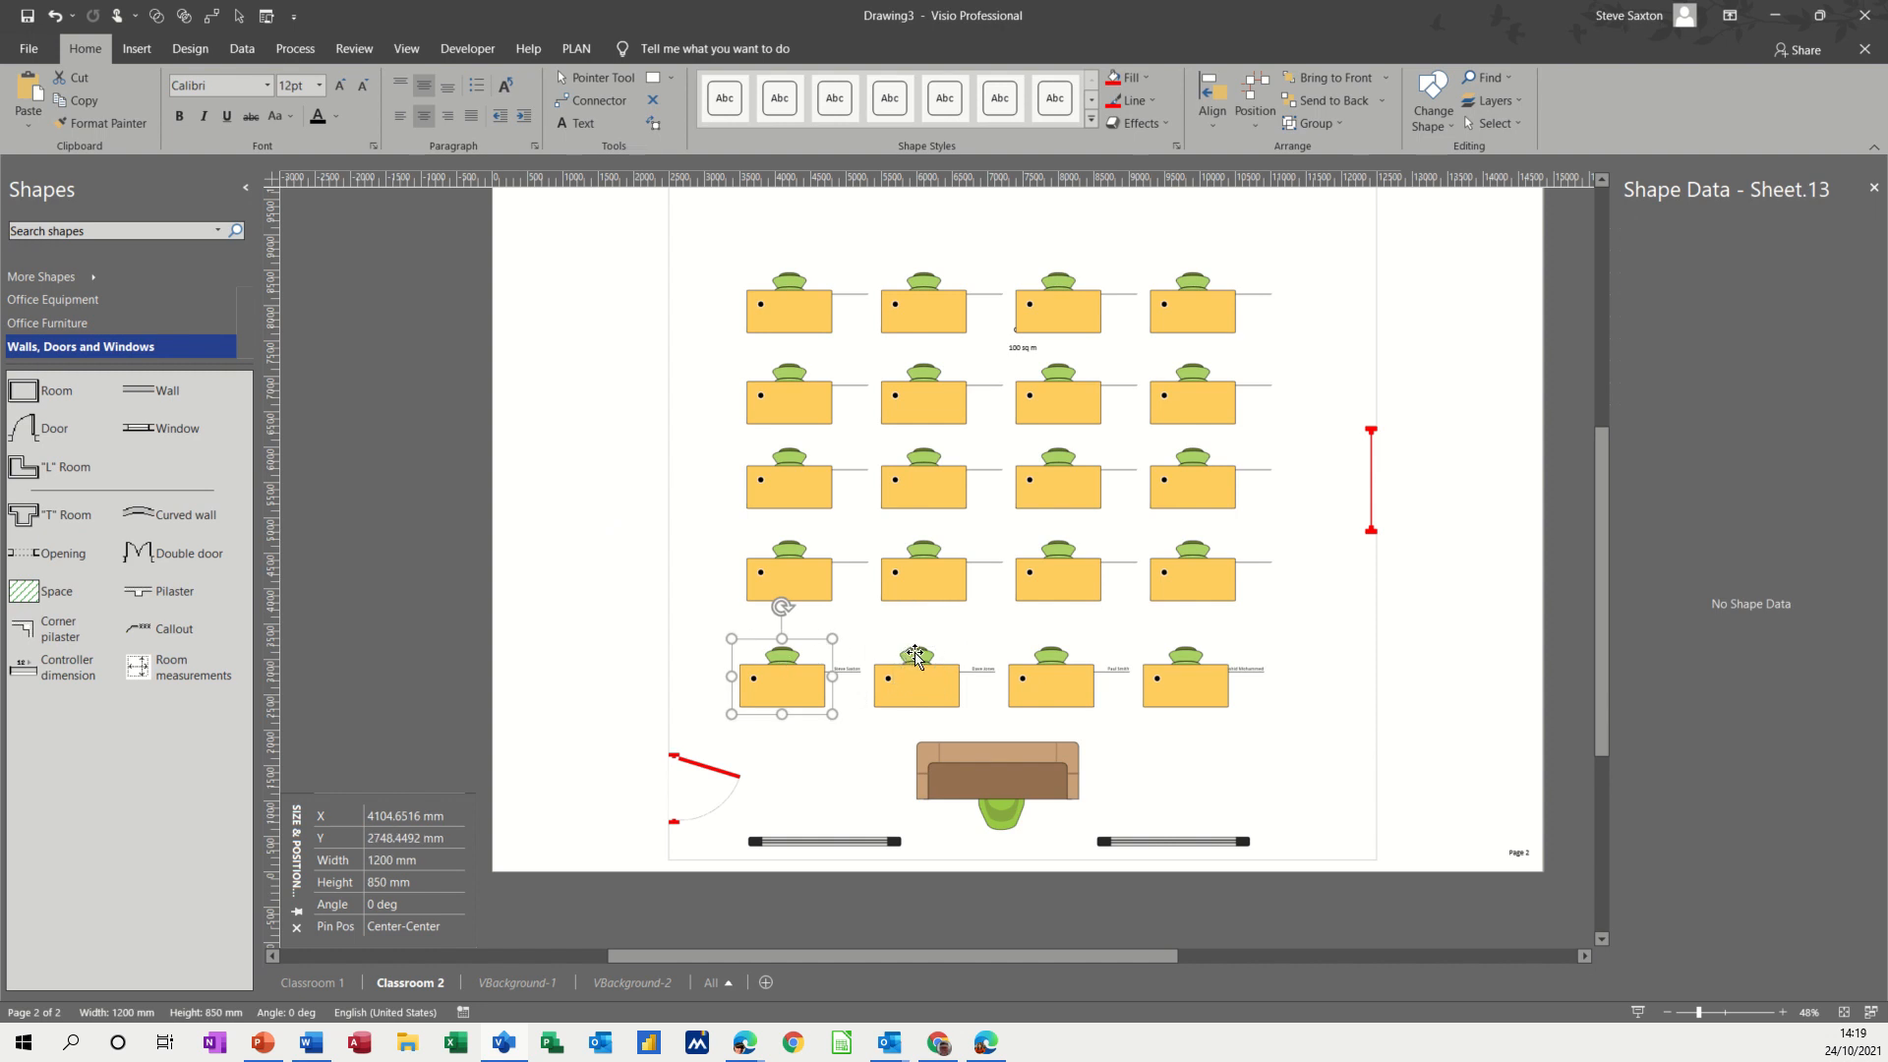
mouse_move(919, 657)
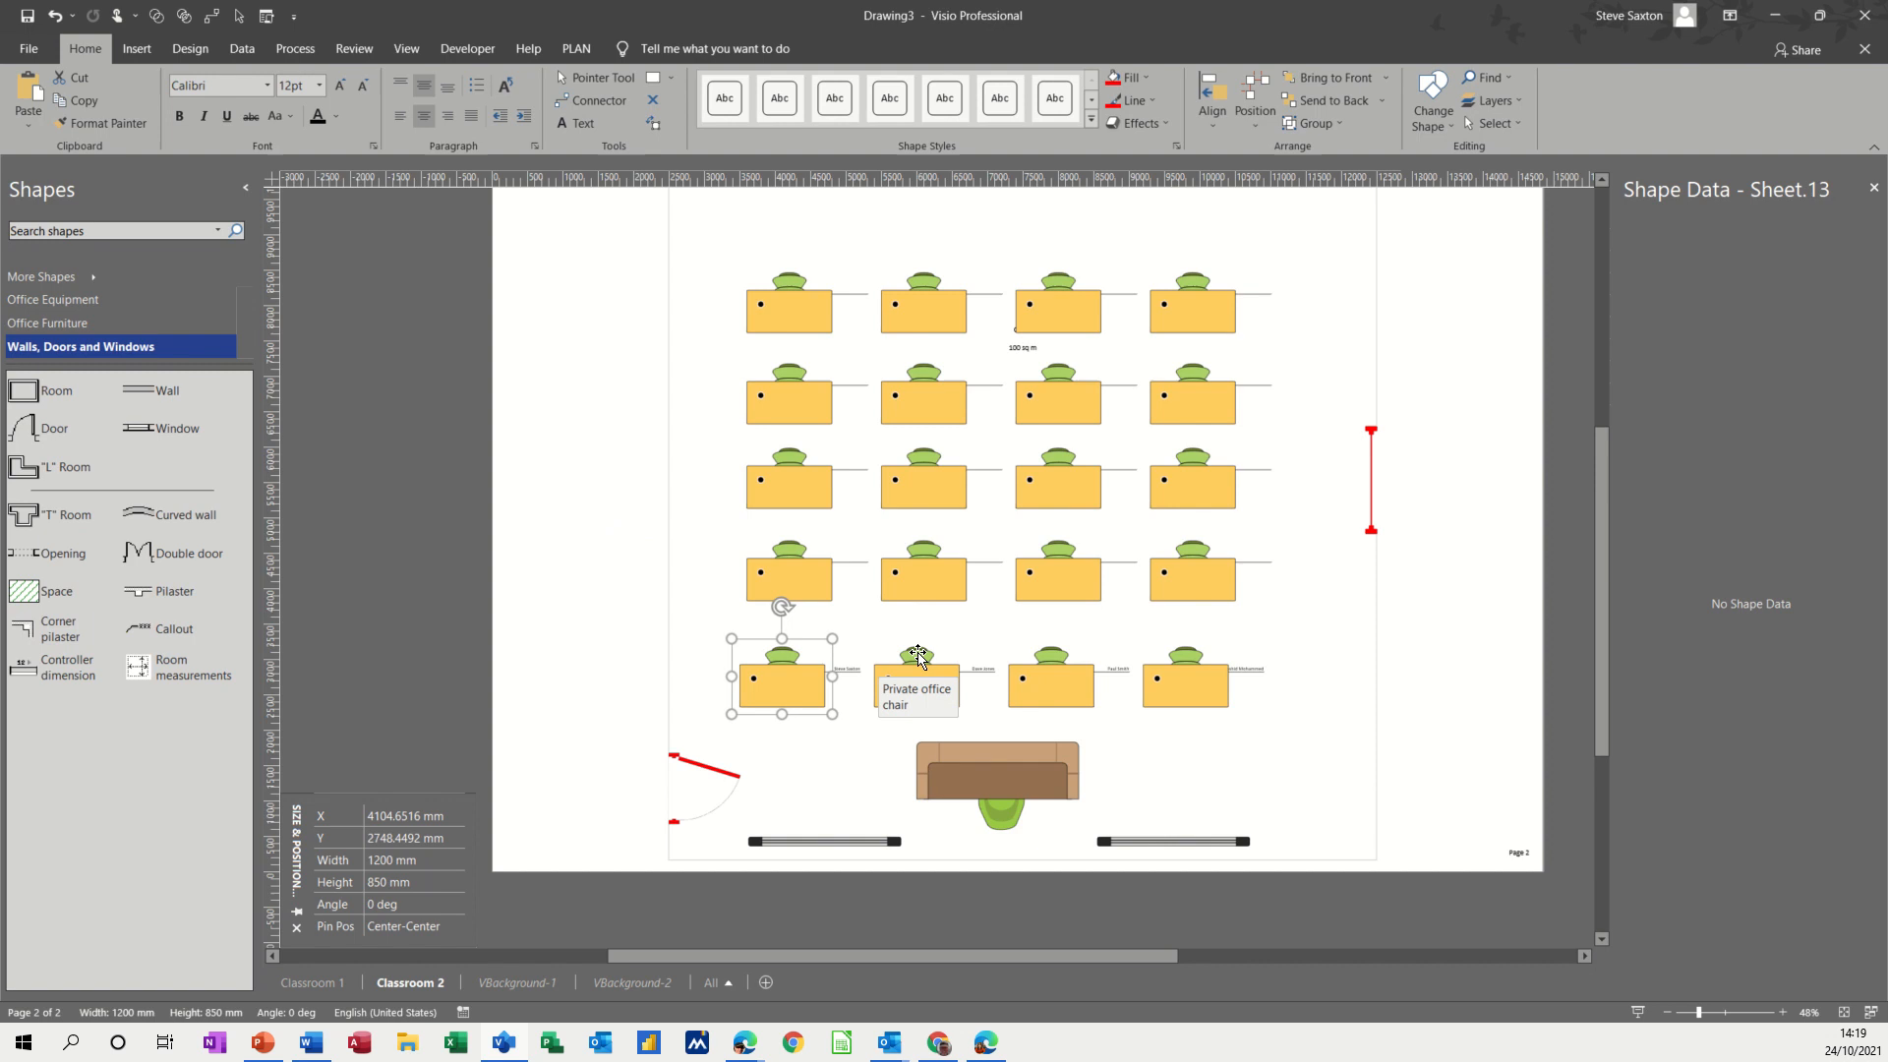
left_click(914, 669)
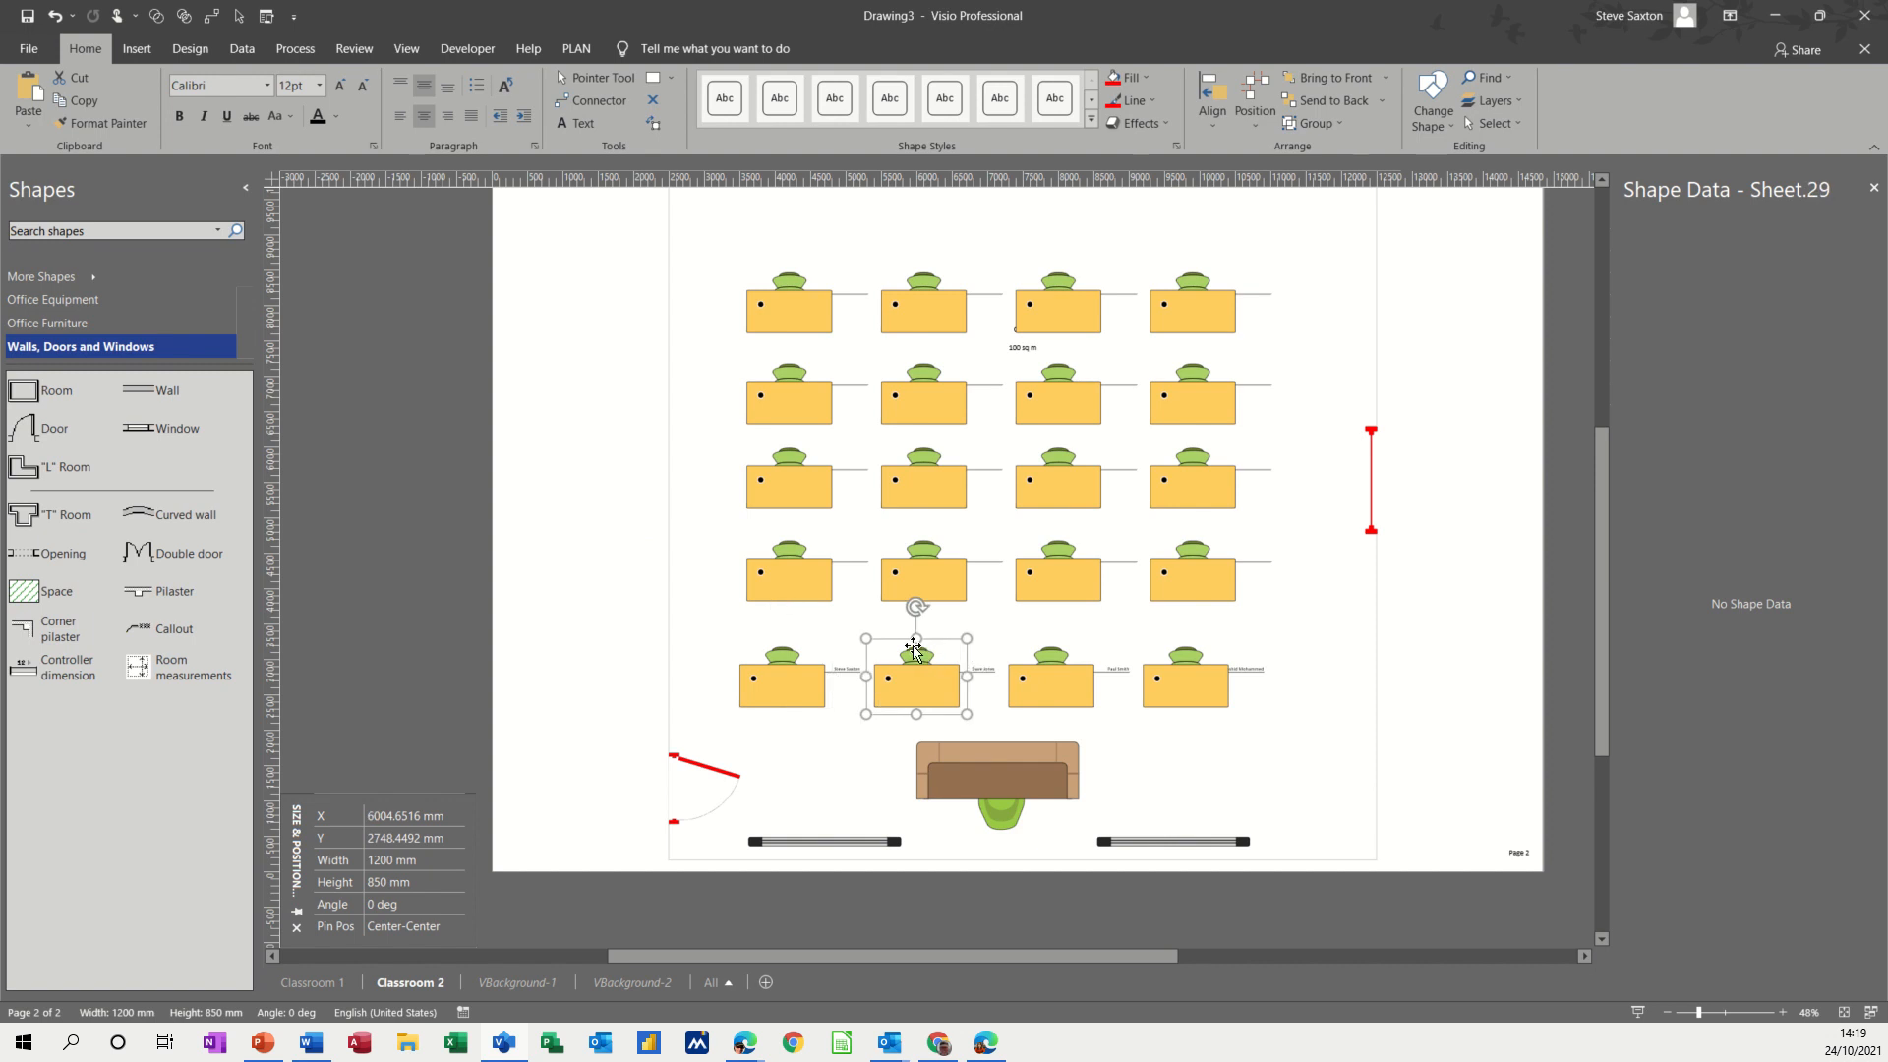
left_click(914, 678)
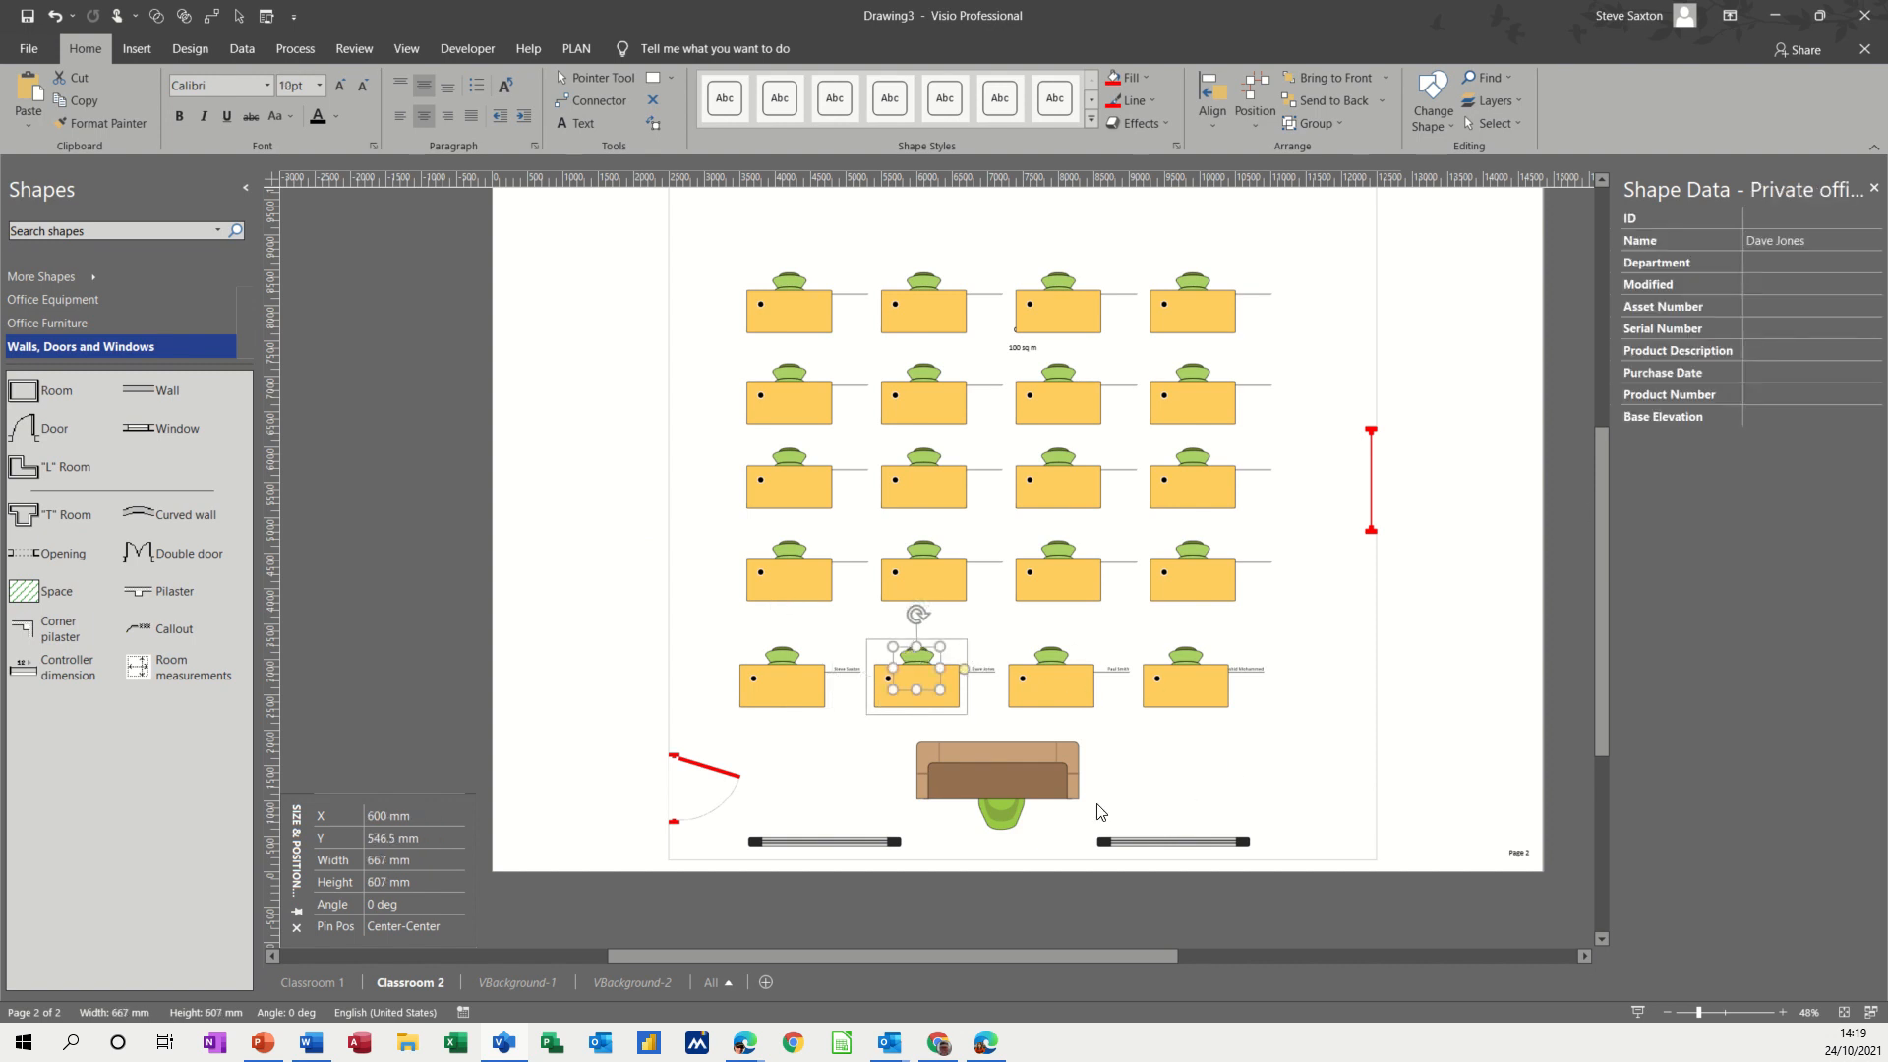
left_click(781, 676)
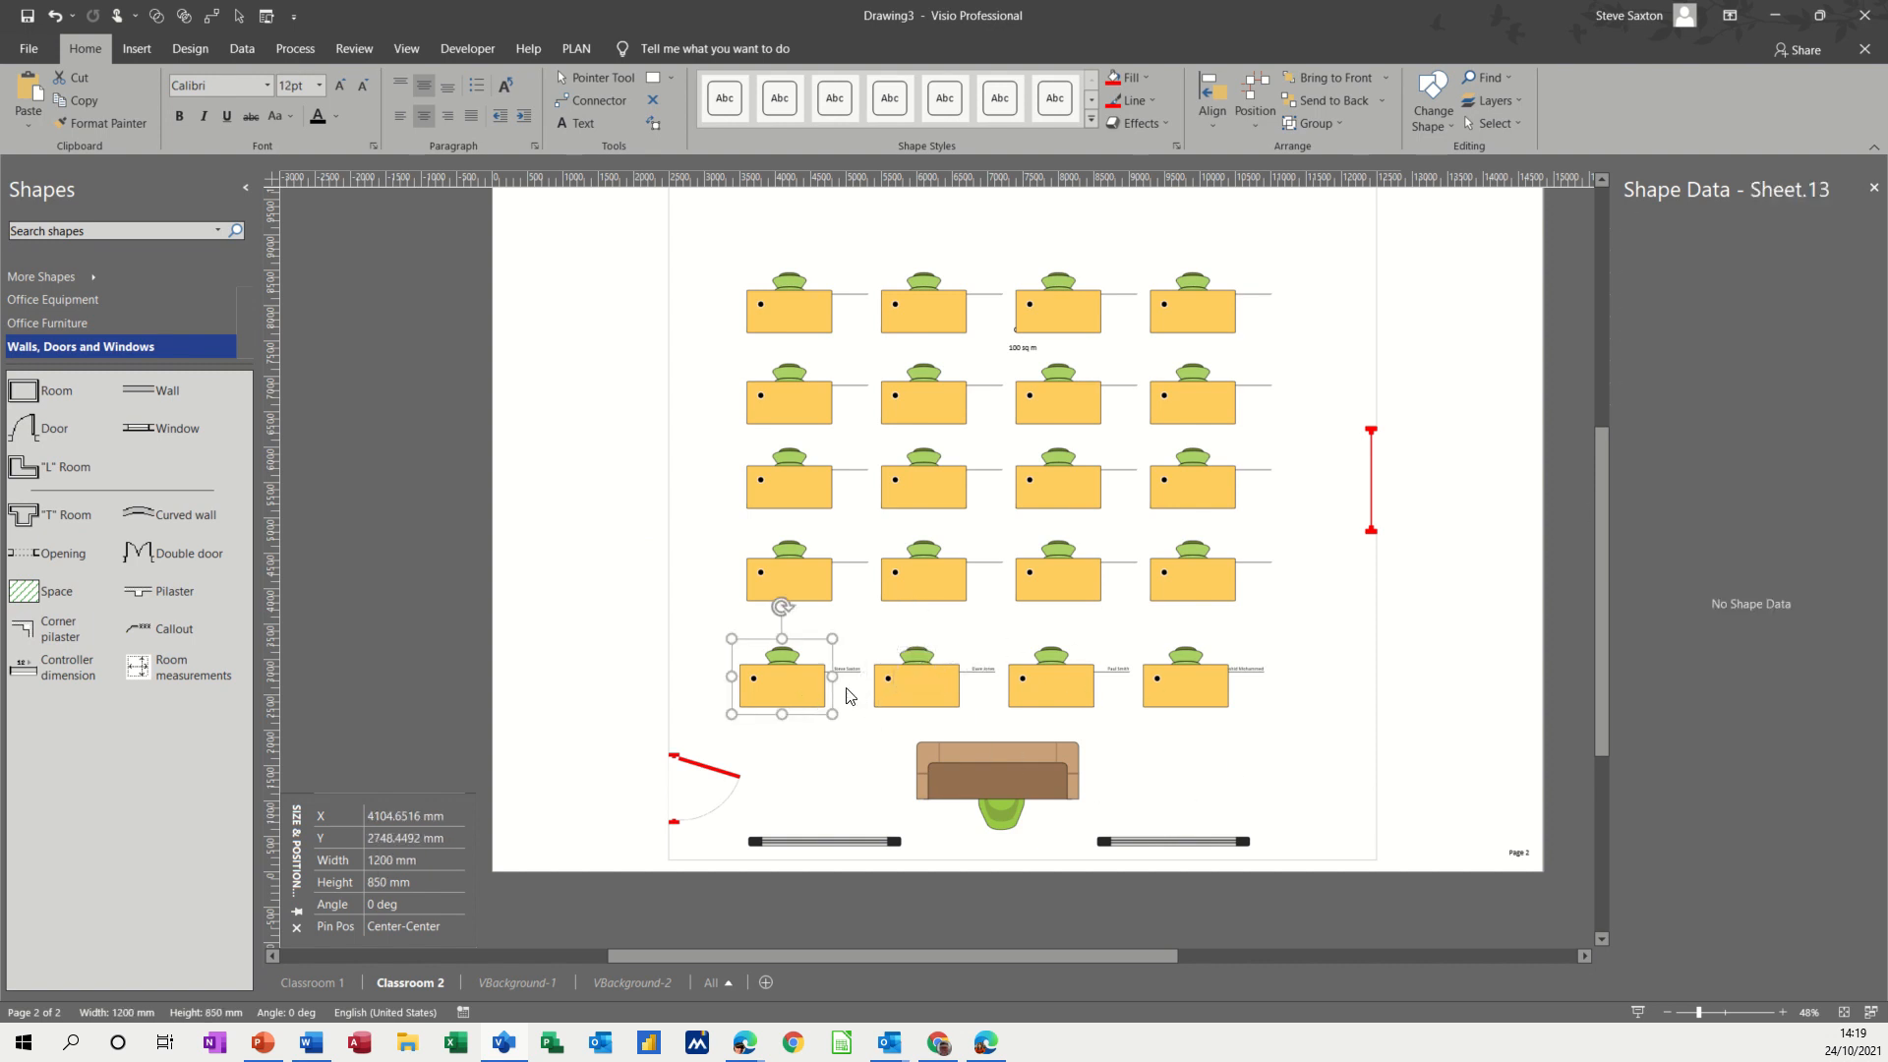
left_click(780, 681)
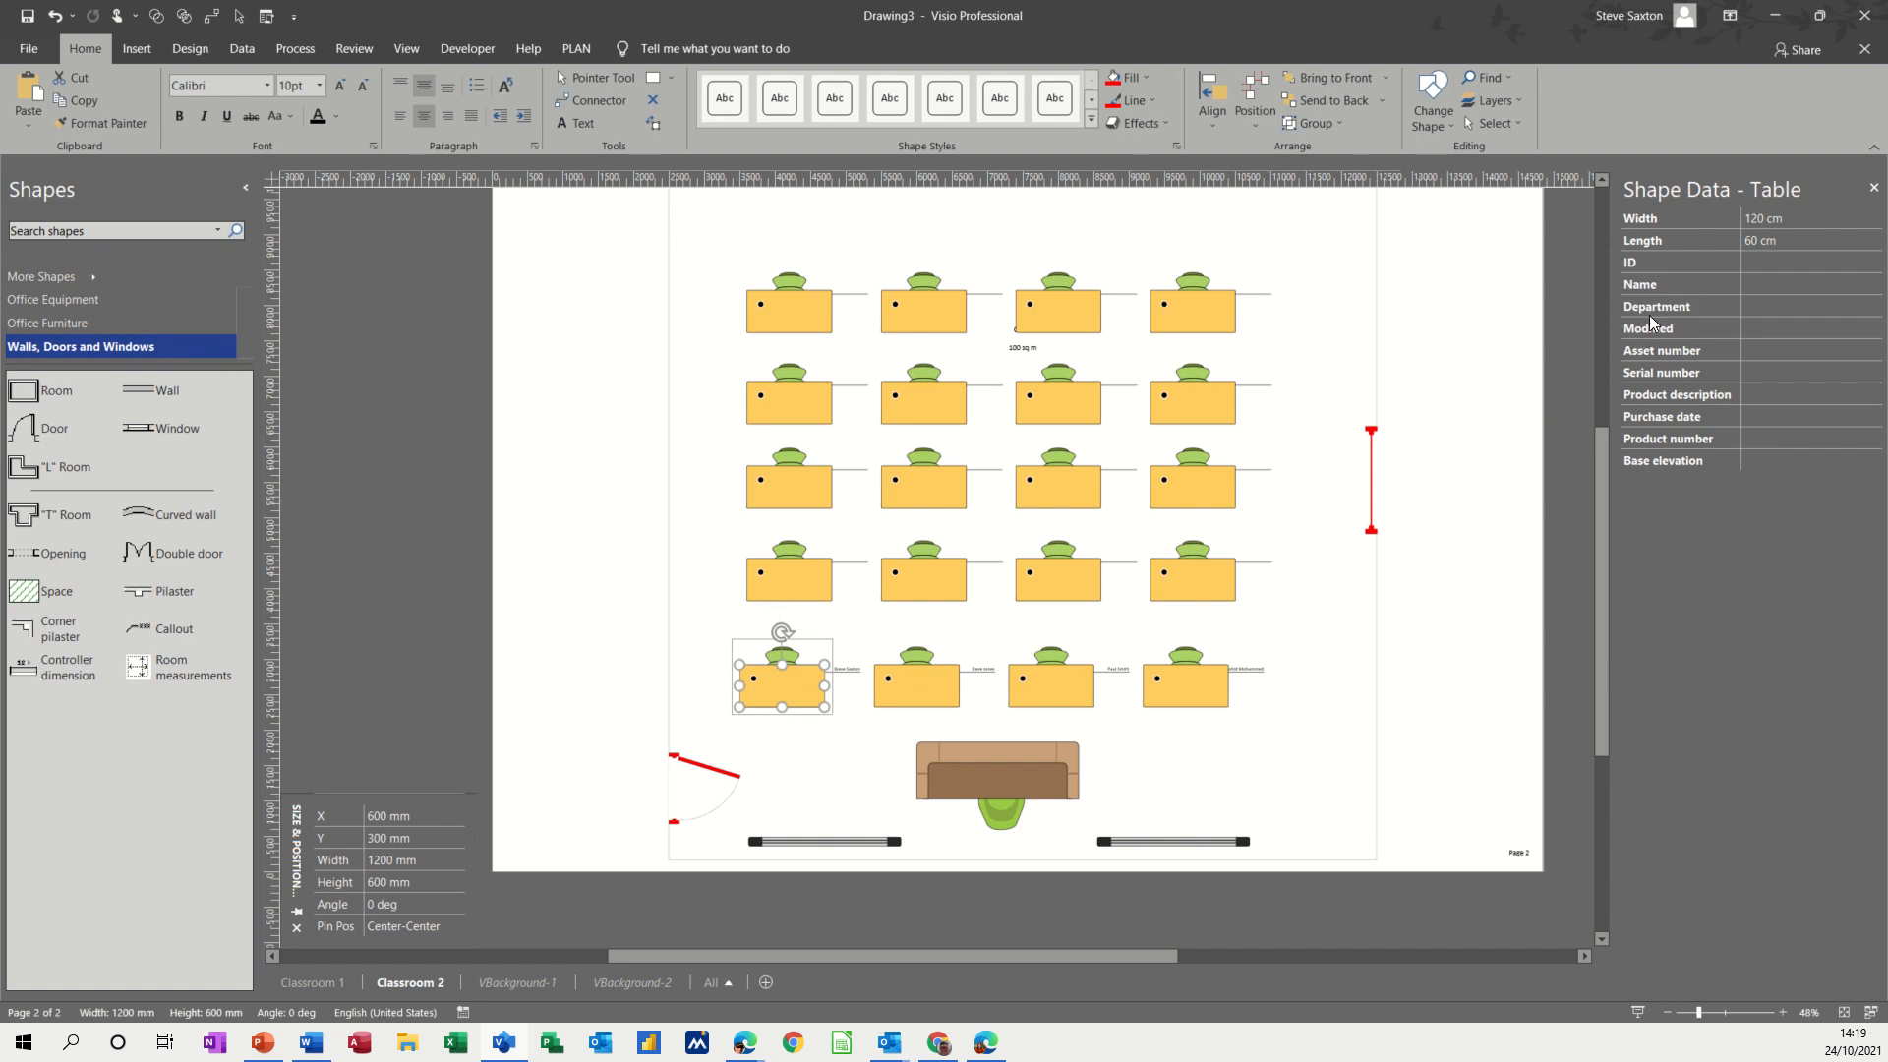
mouse_move(1693, 366)
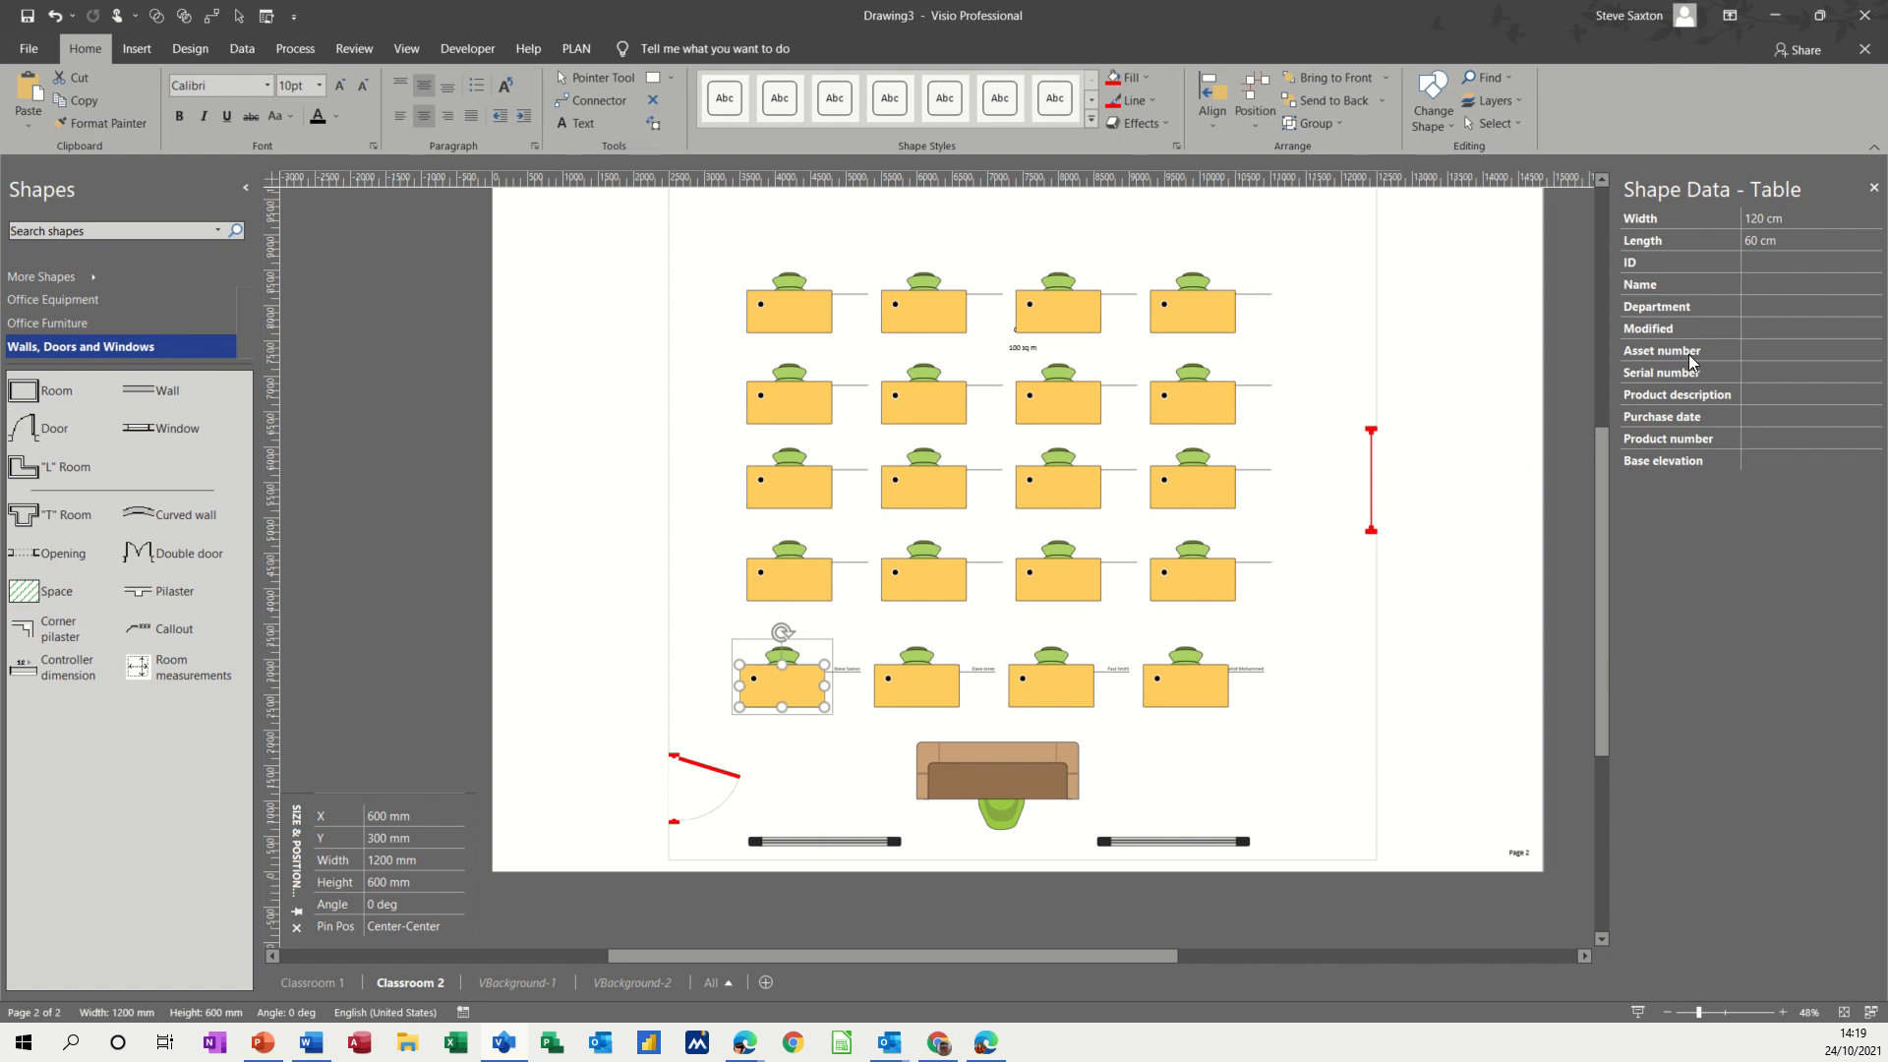
mouse_move(814, 700)
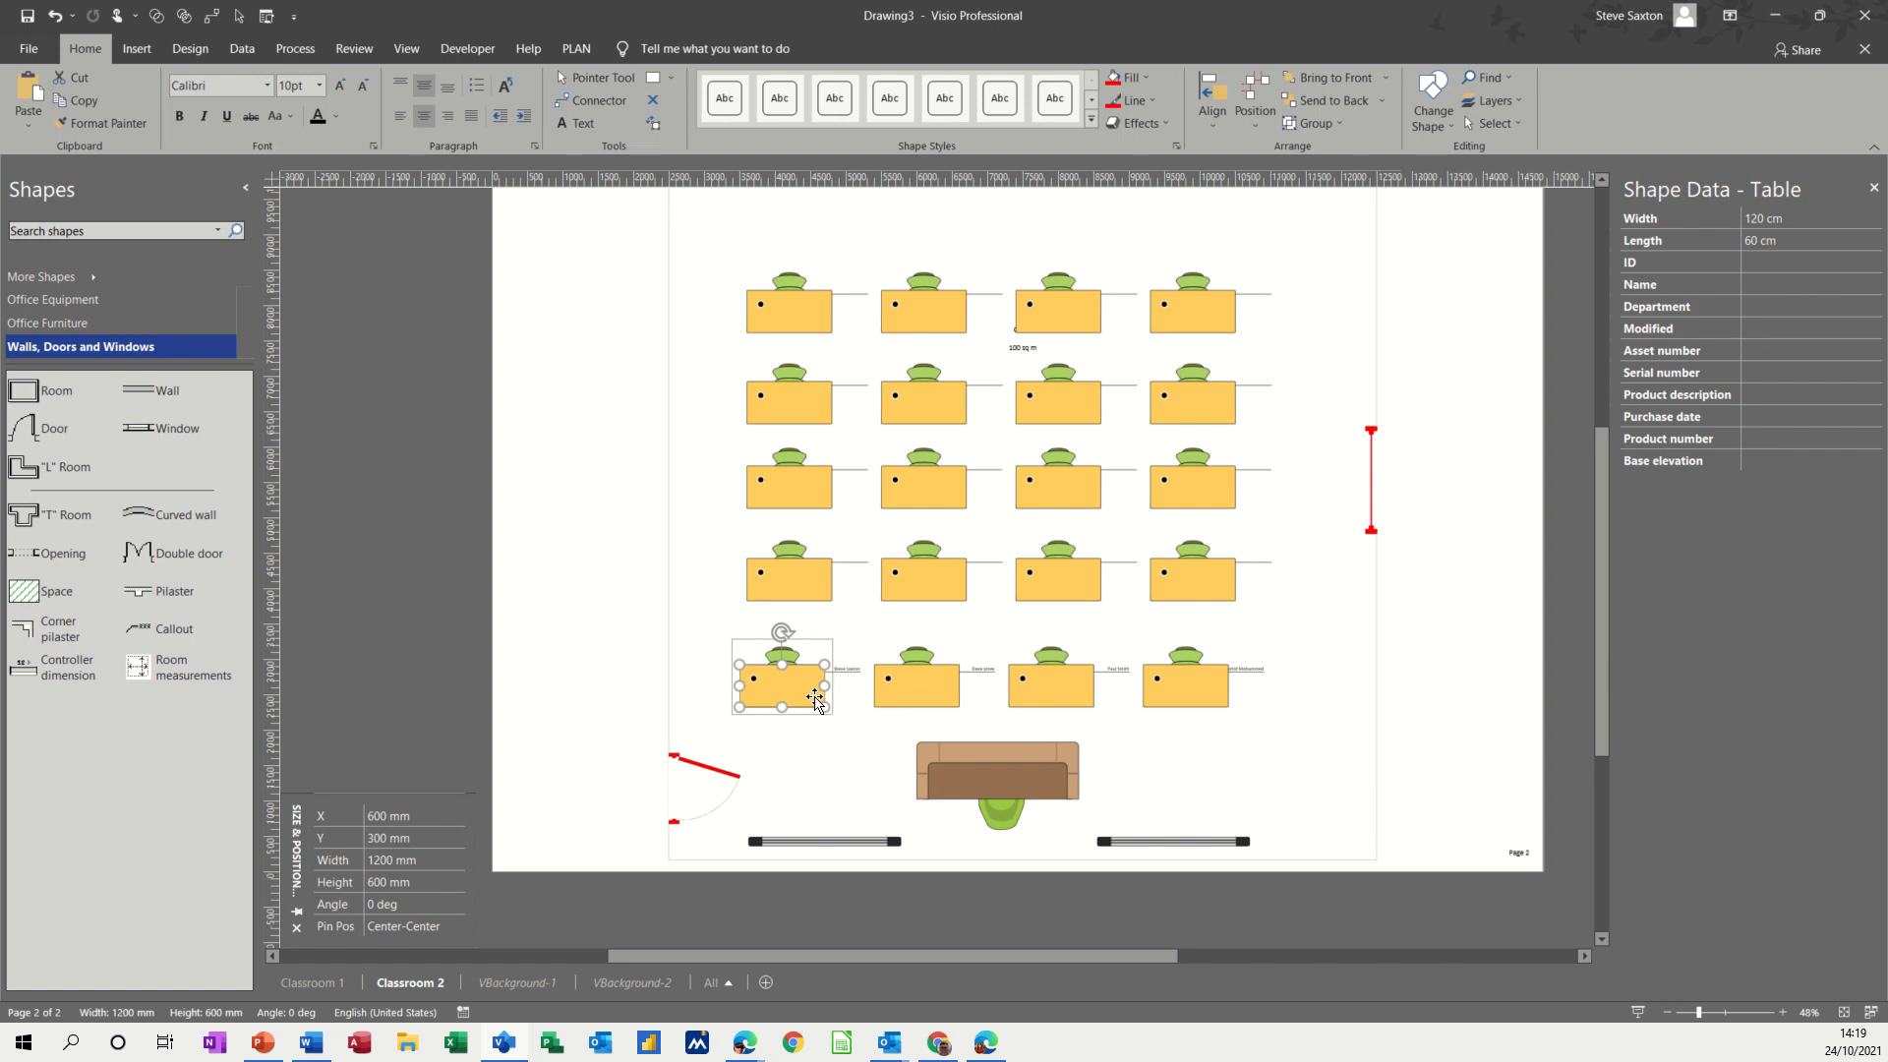
mouse_move(551, 529)
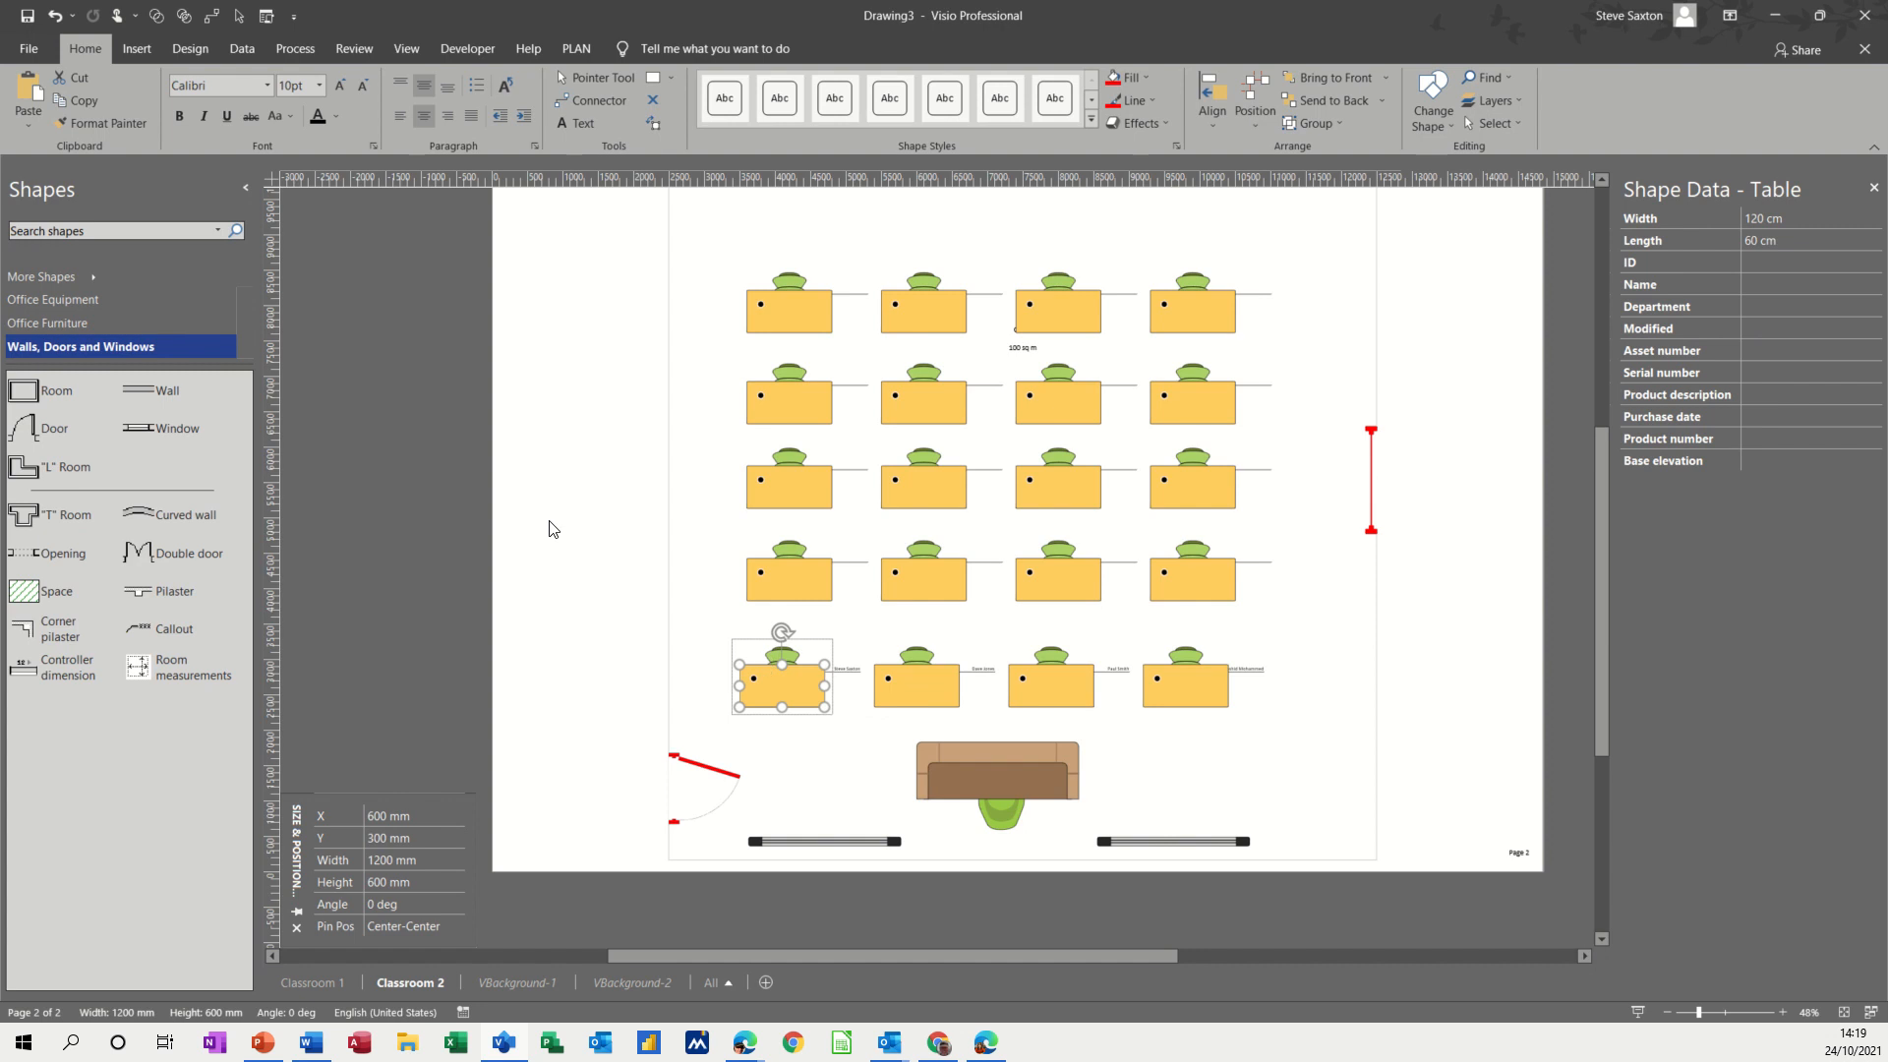